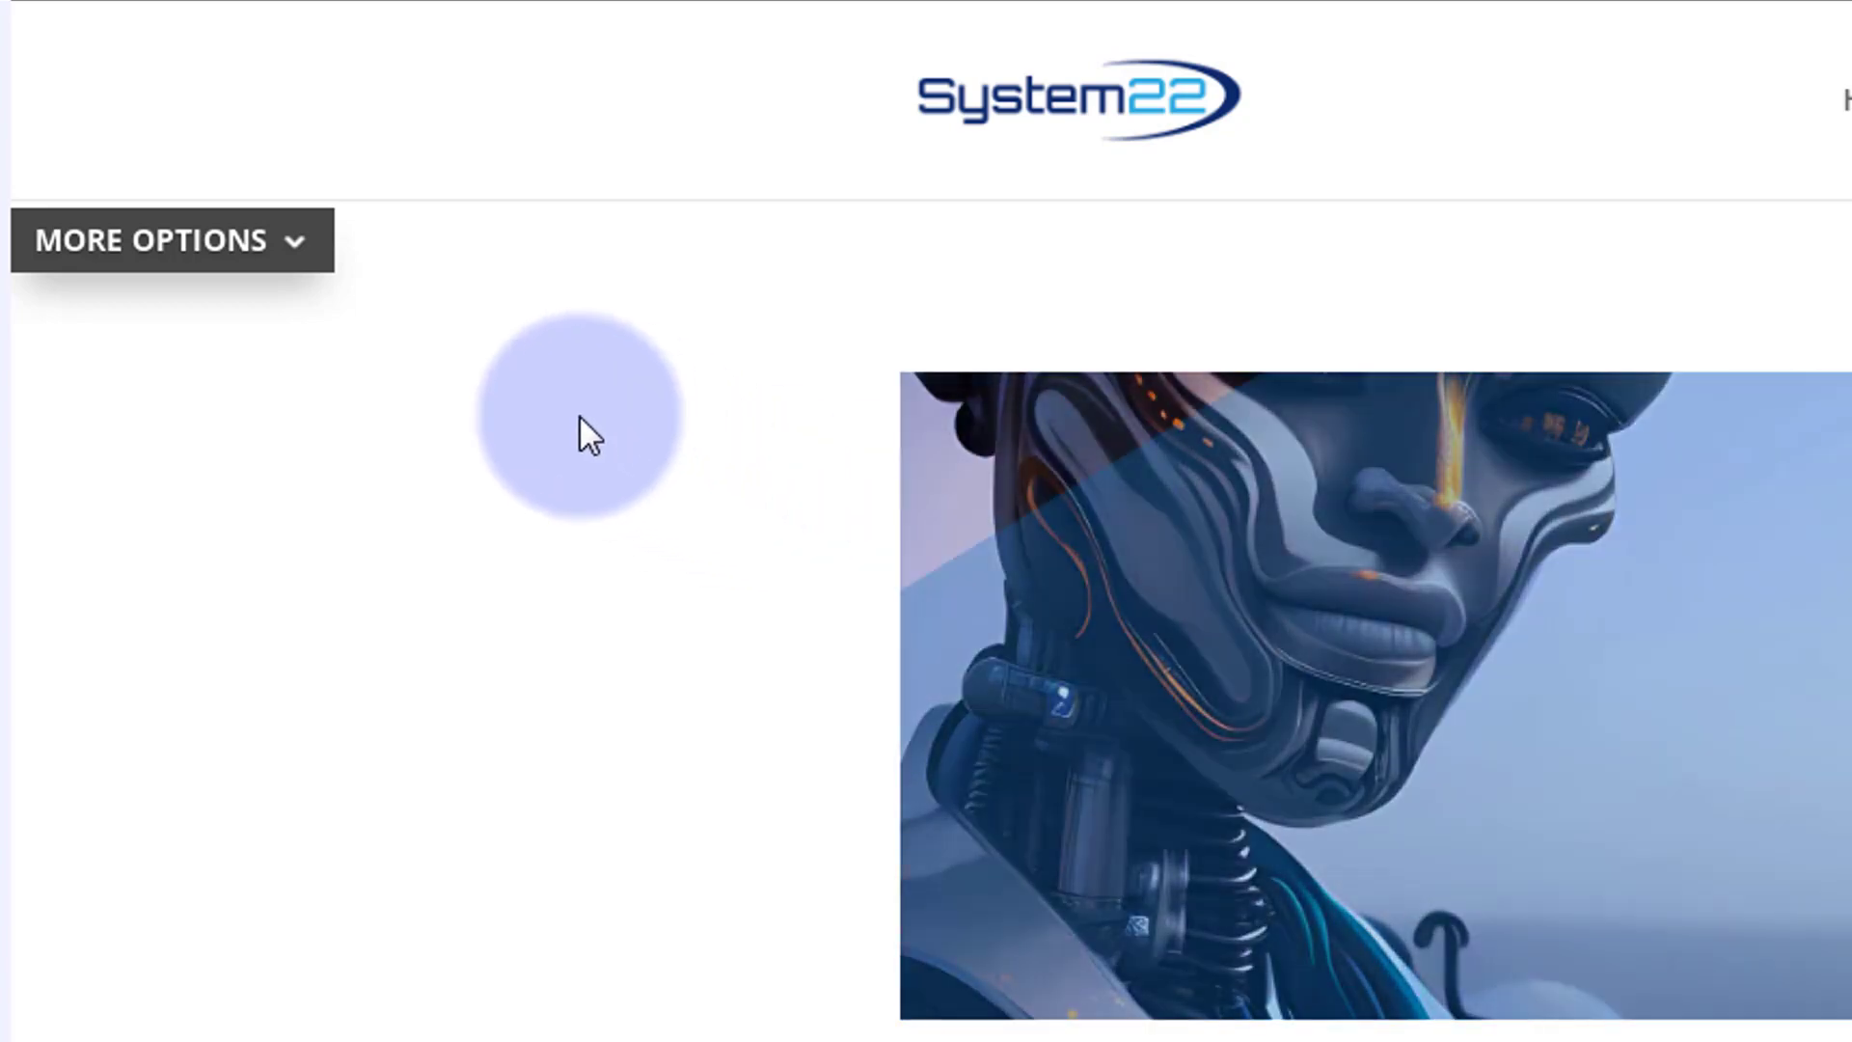
Preview the More Options dropdown and the expanded tablet menu on the live page
click(171, 239)
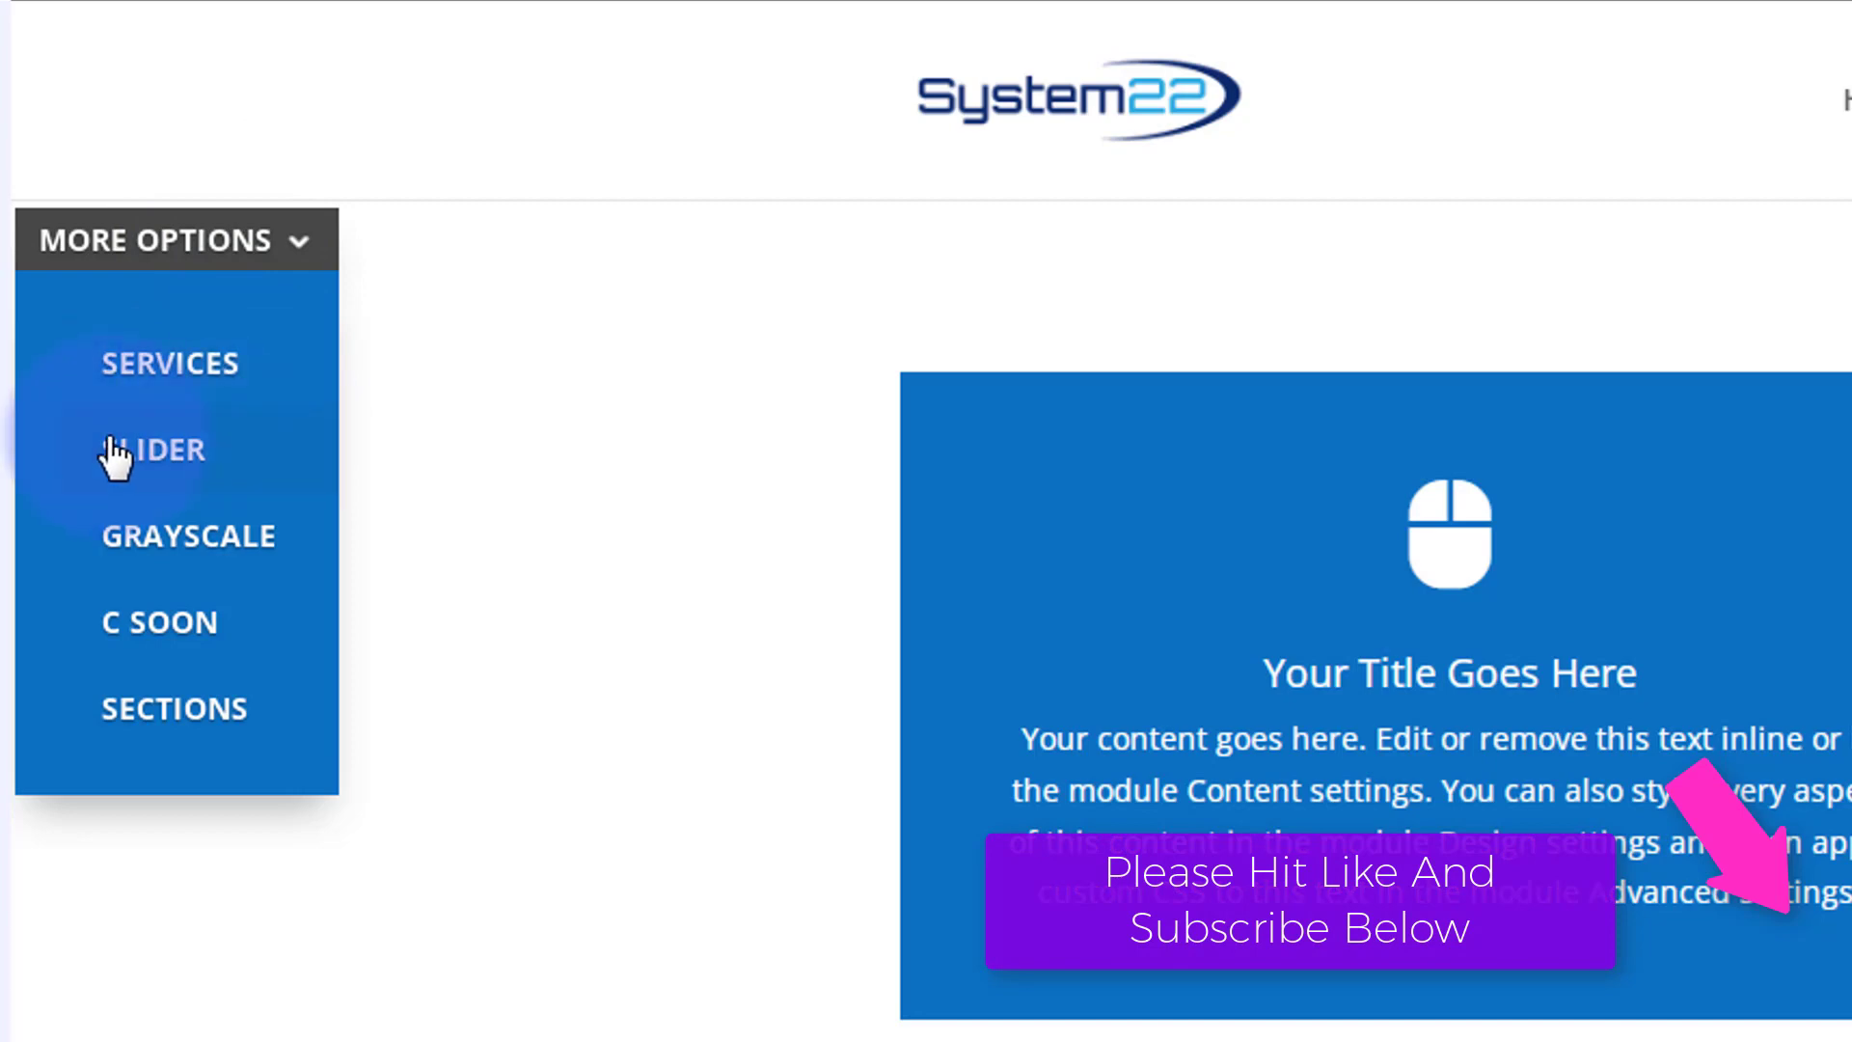
mouse_move(173, 708)
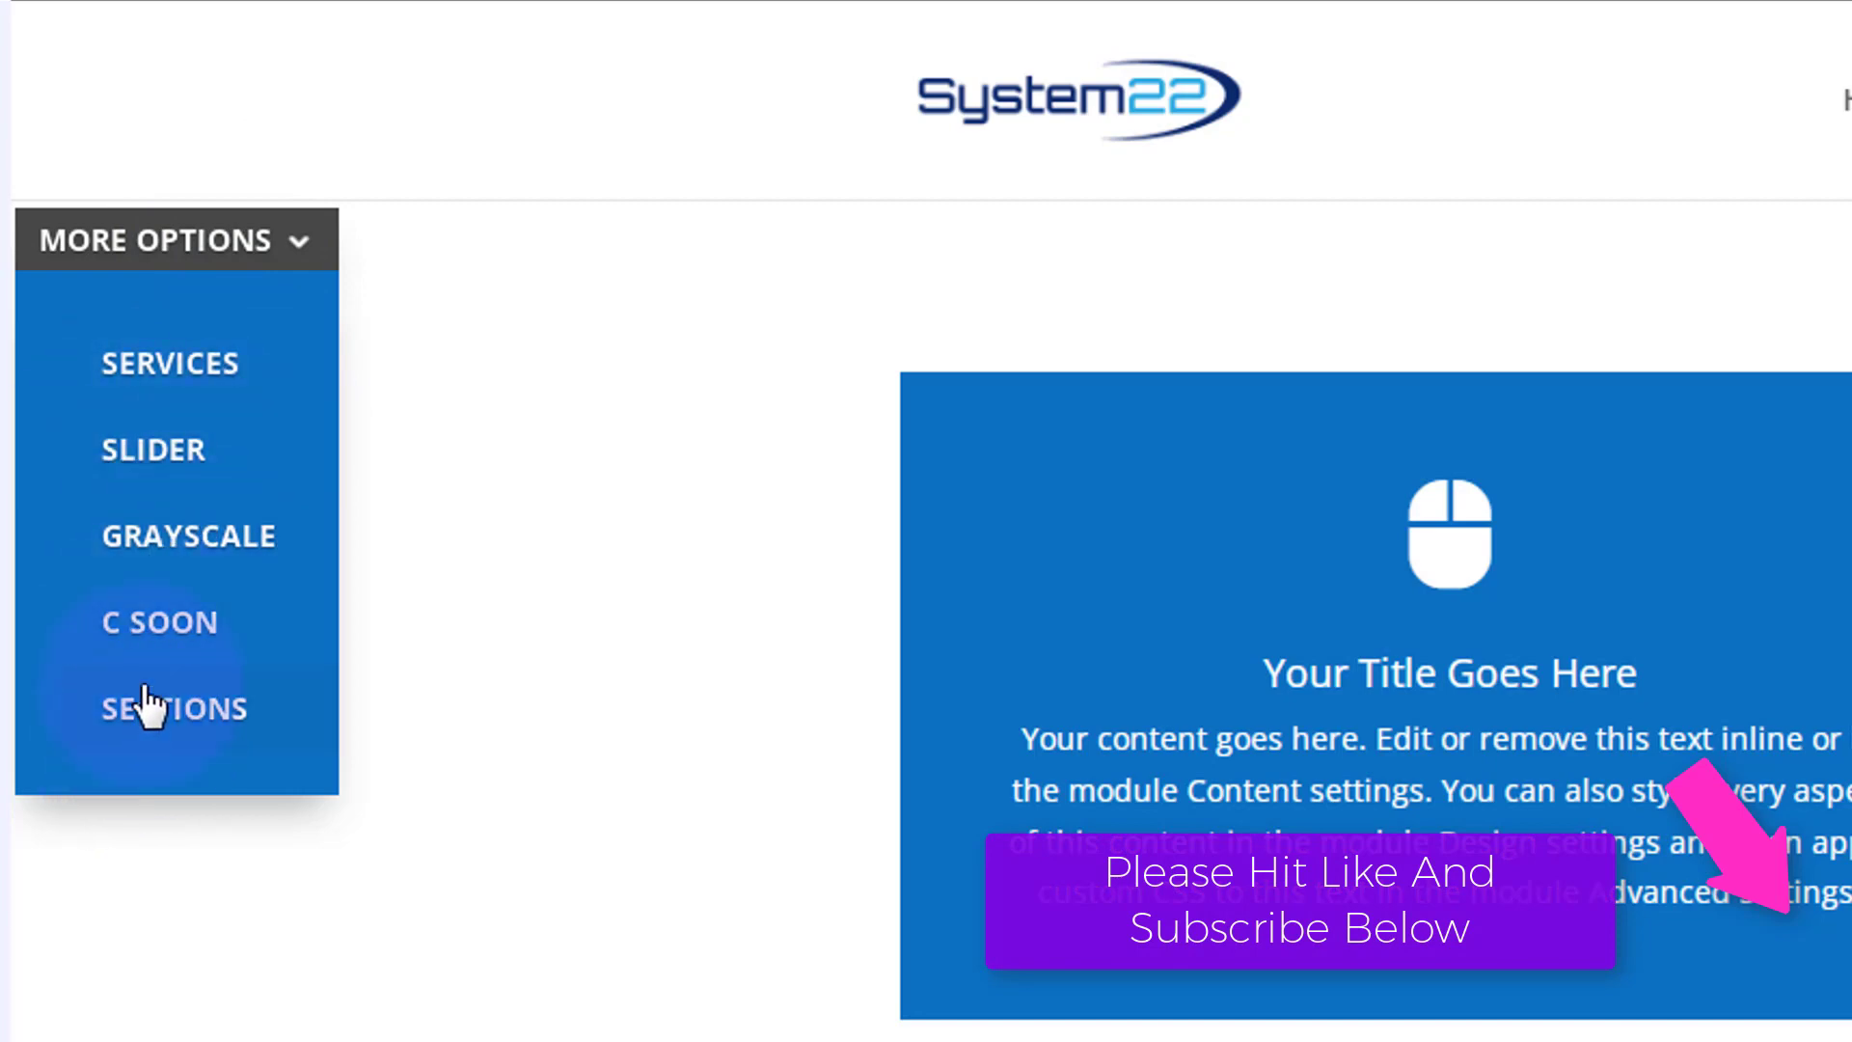
mouse_move(290, 377)
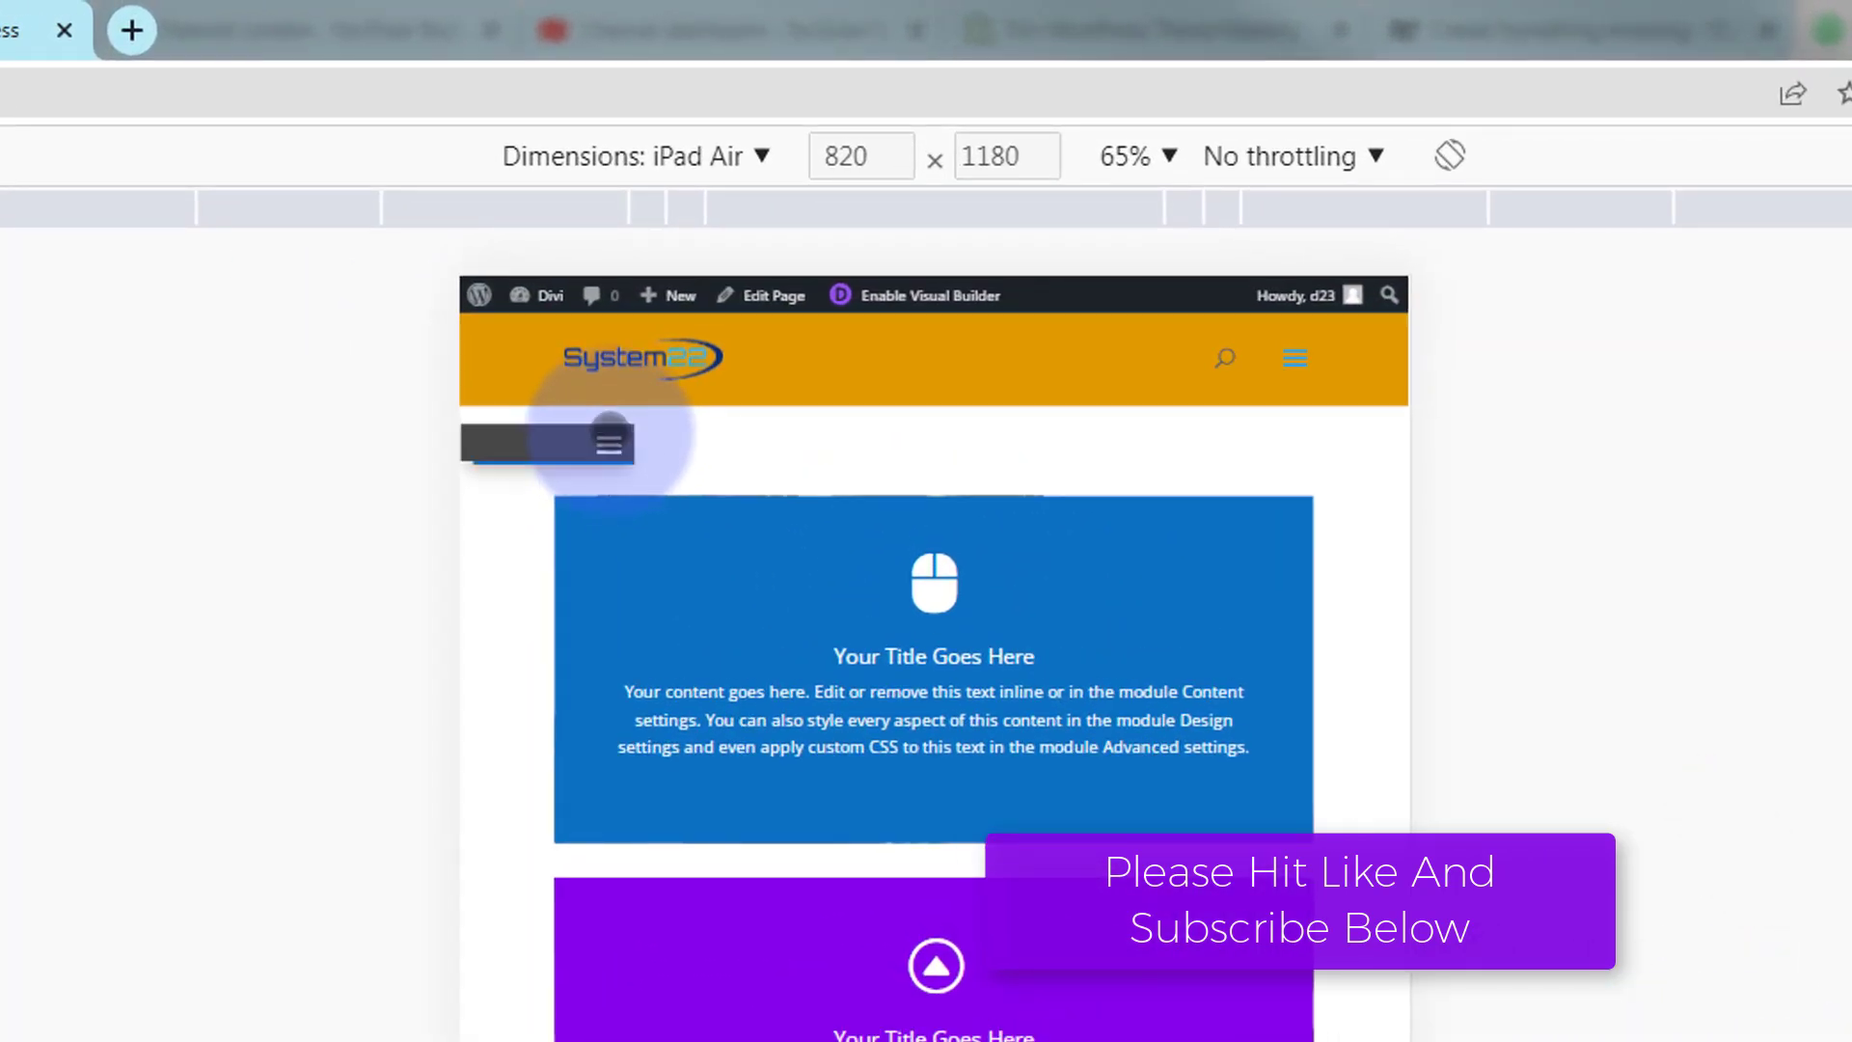
click(610, 443)
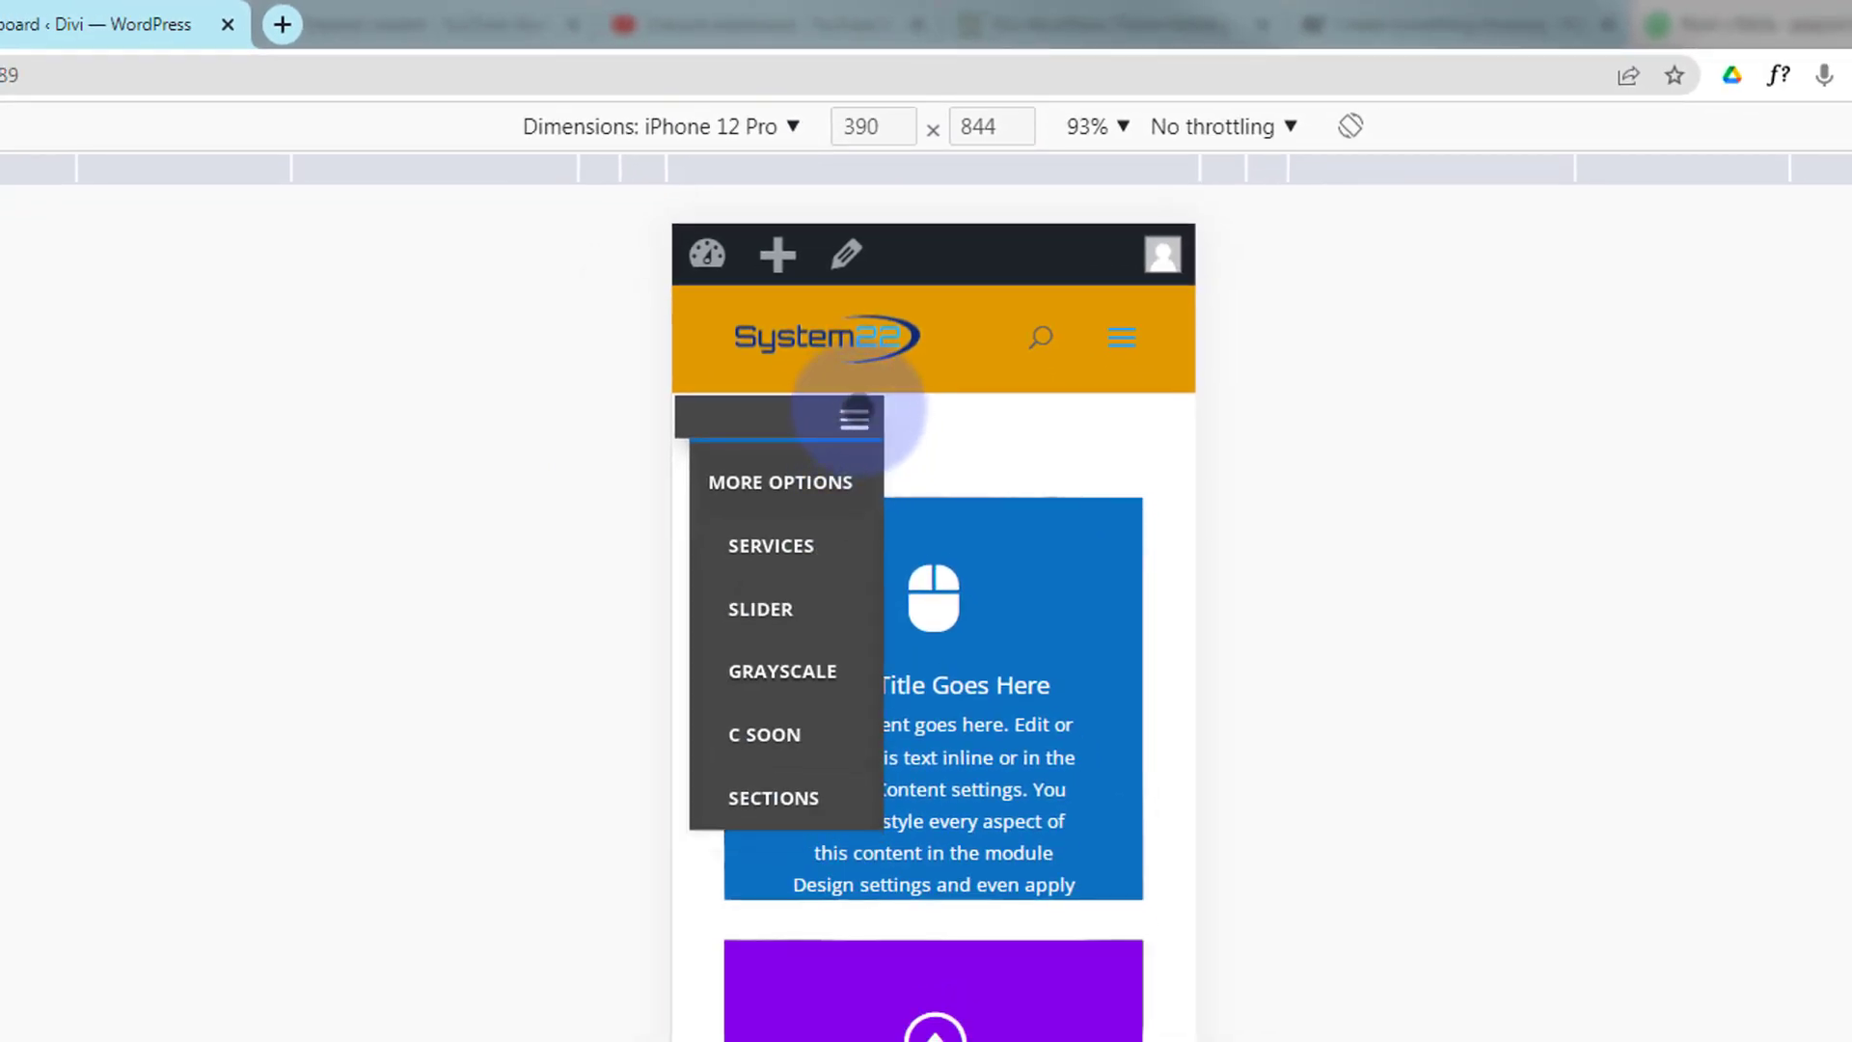
click(853, 417)
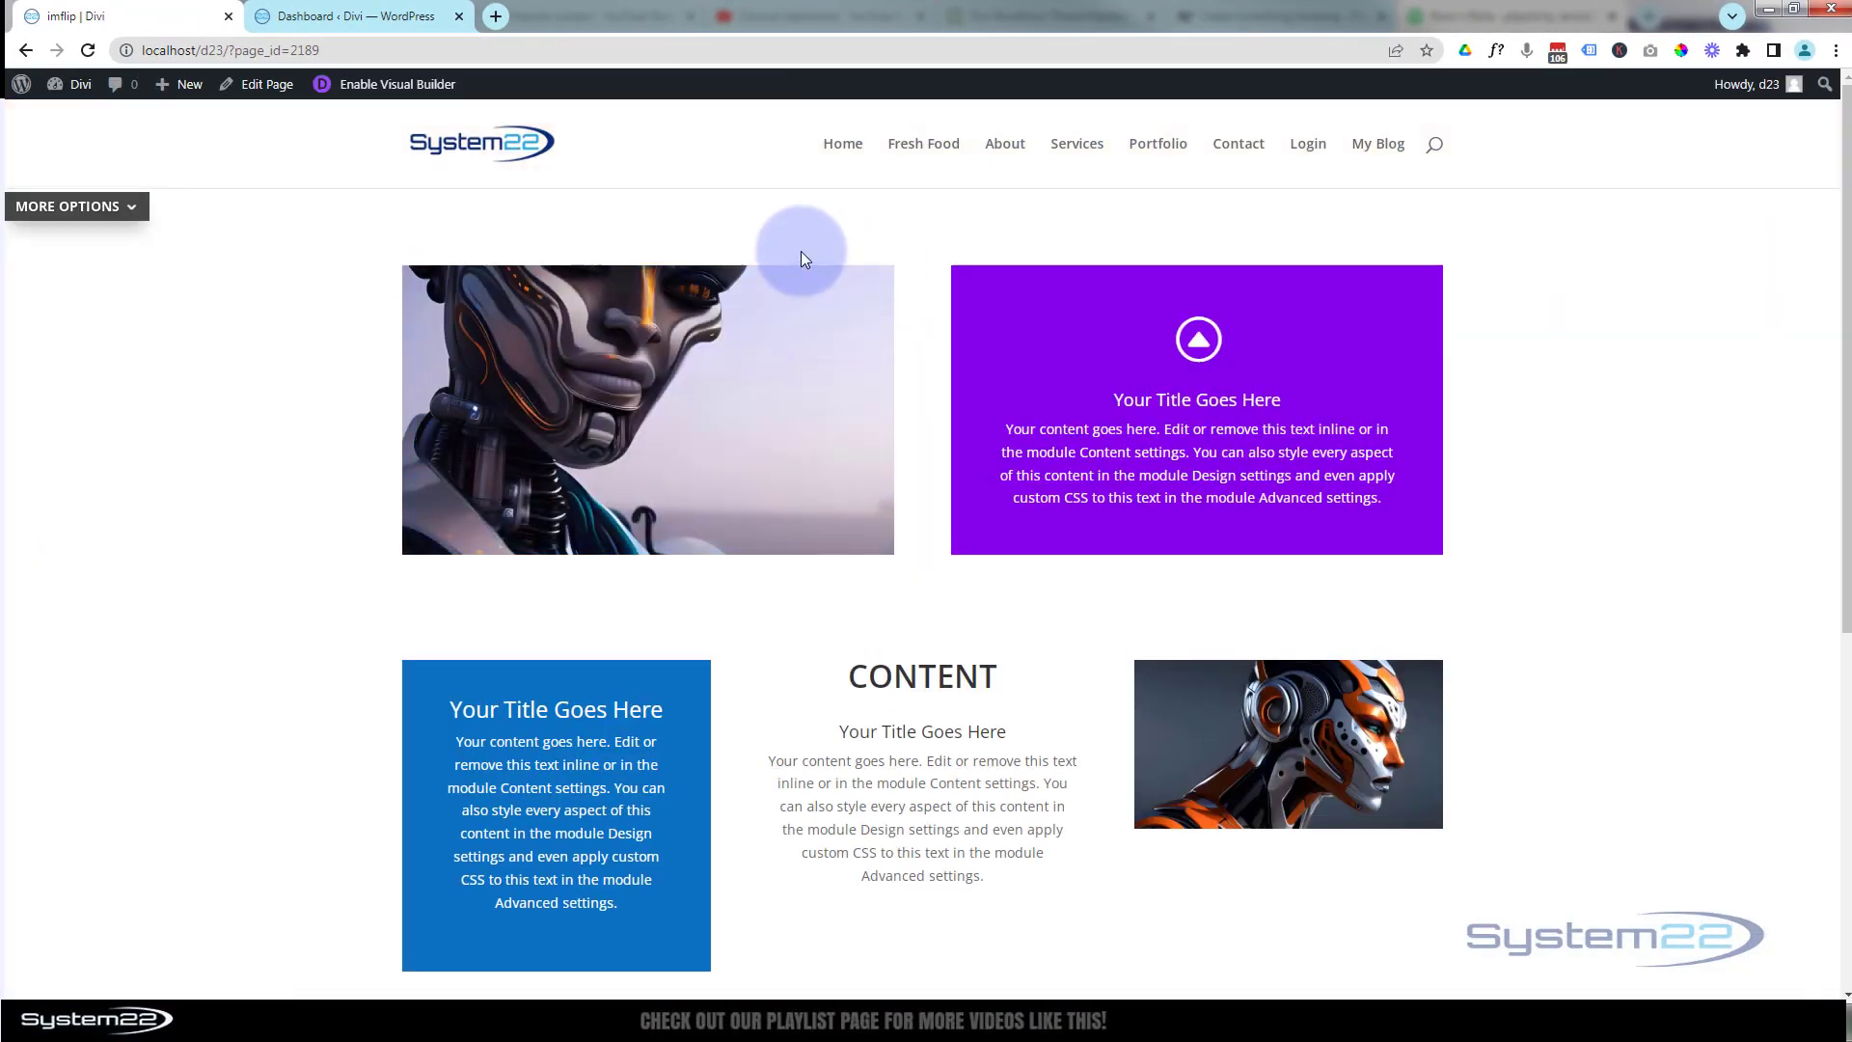
Enable the Visual Builder, inspect the page sections, and return to the dashboard
click(394, 83)
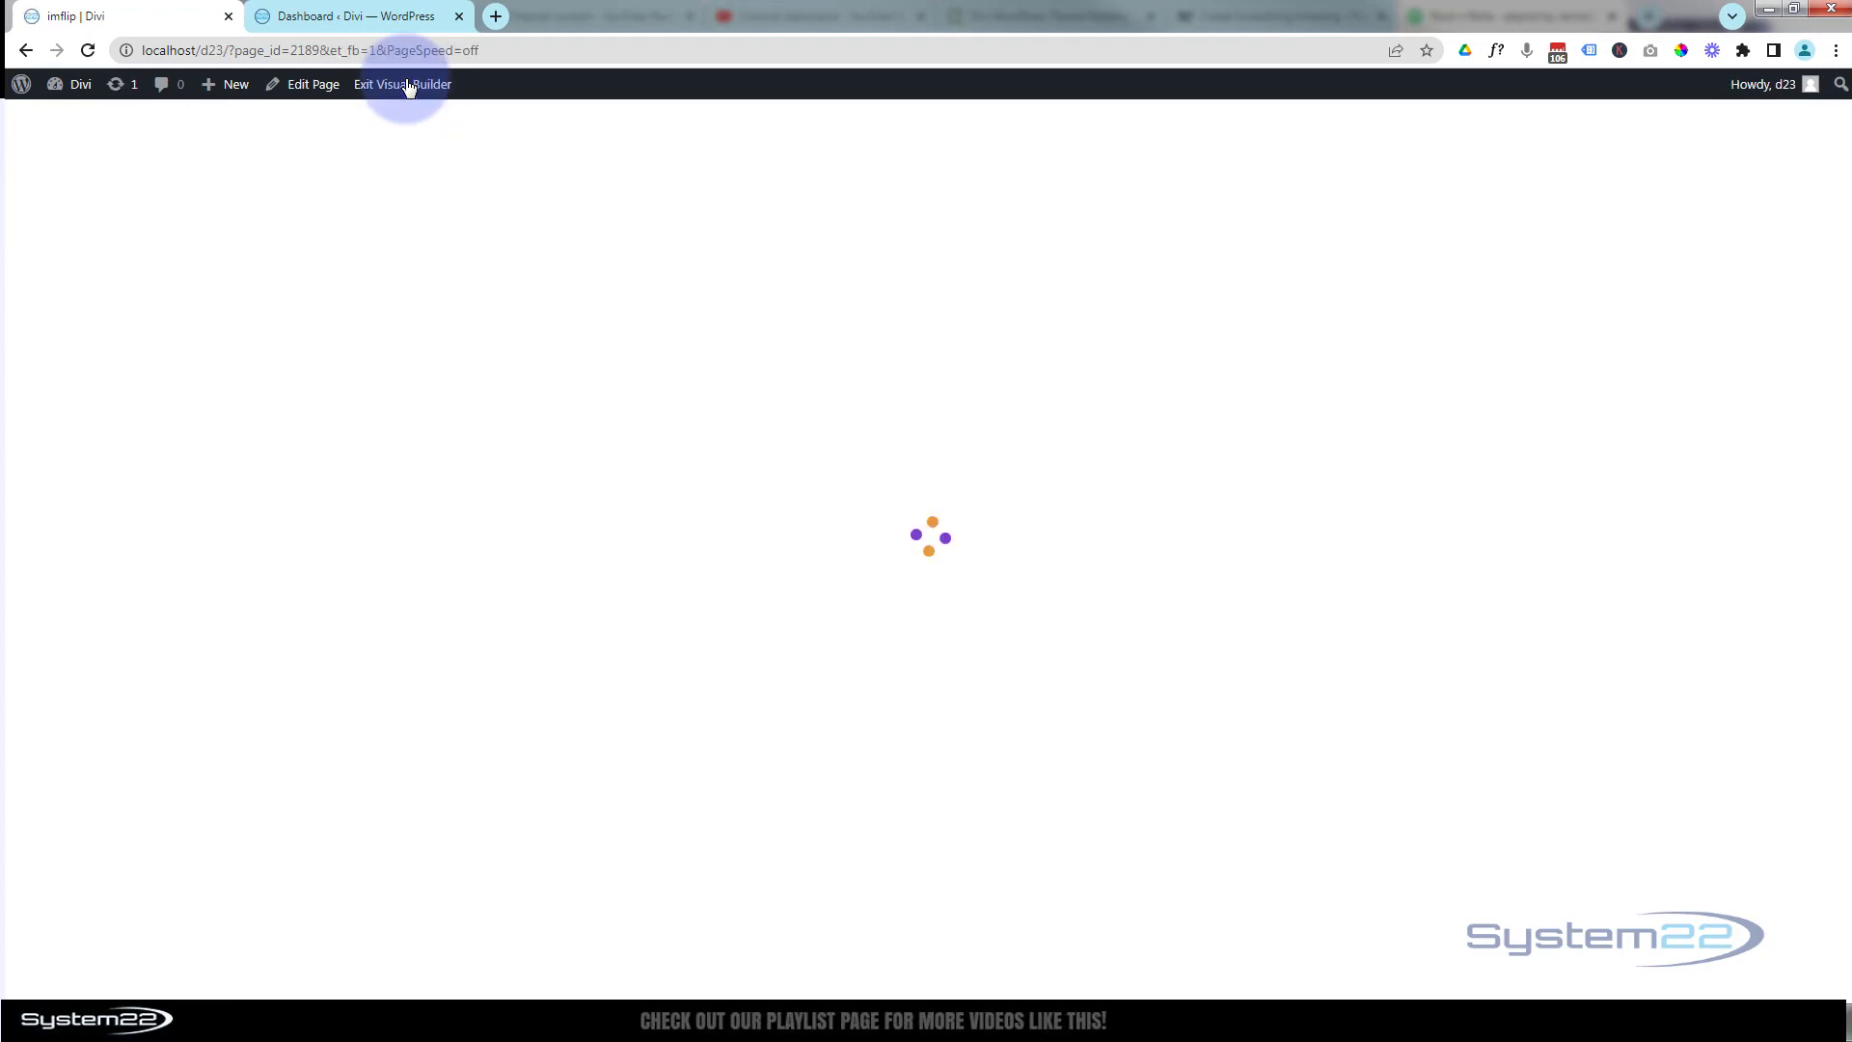
click(401, 83)
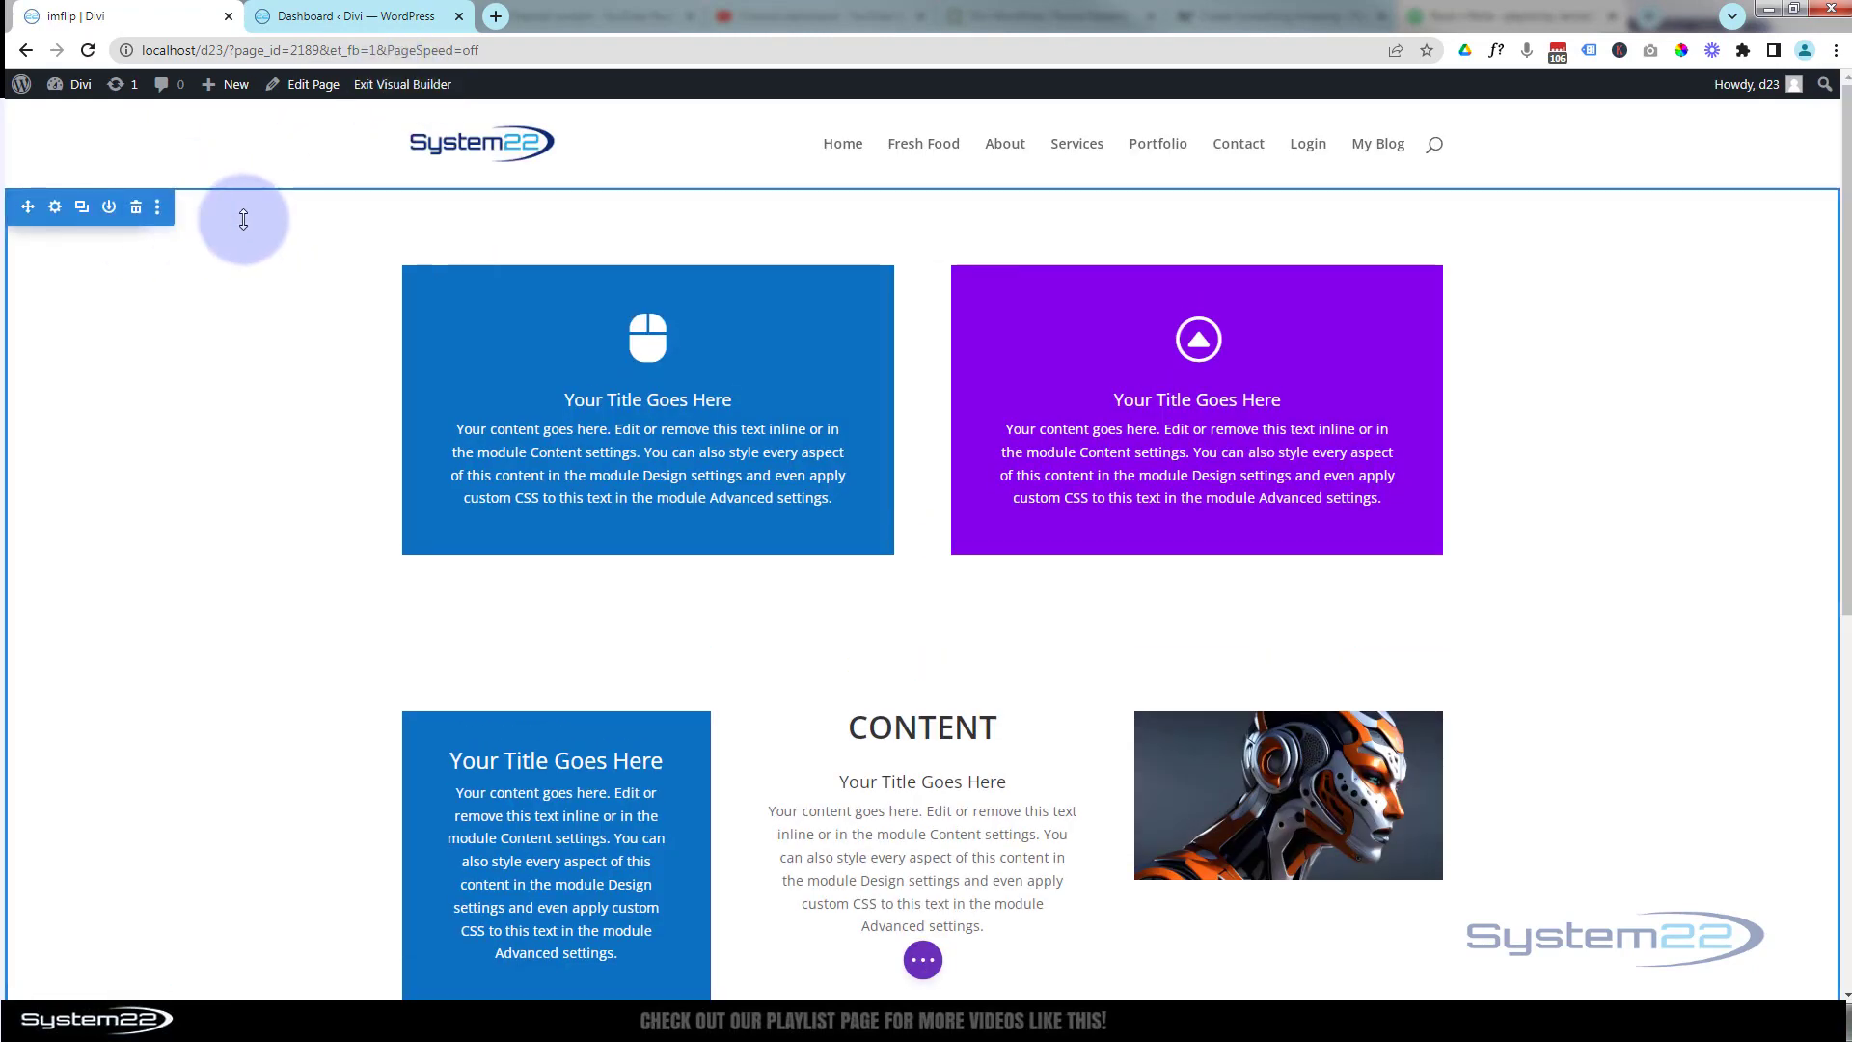
scroll(down, 3)
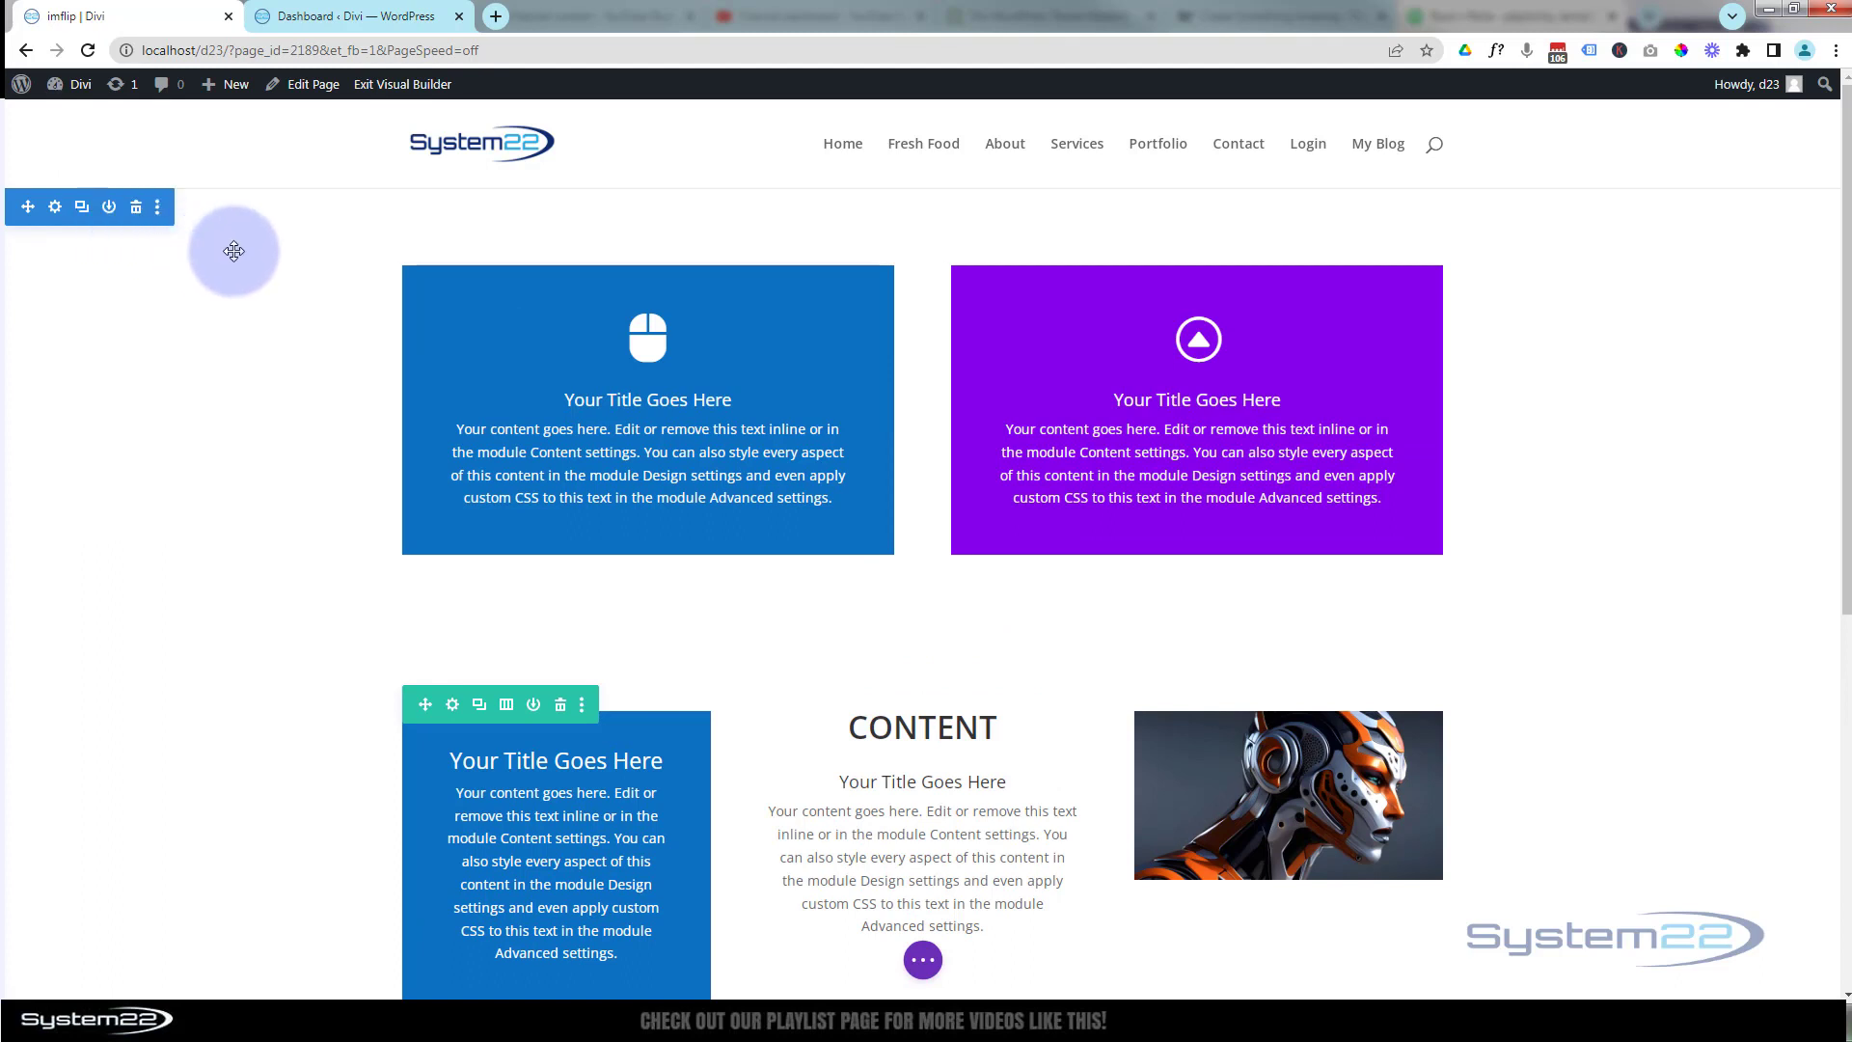
mouse_move(187, 413)
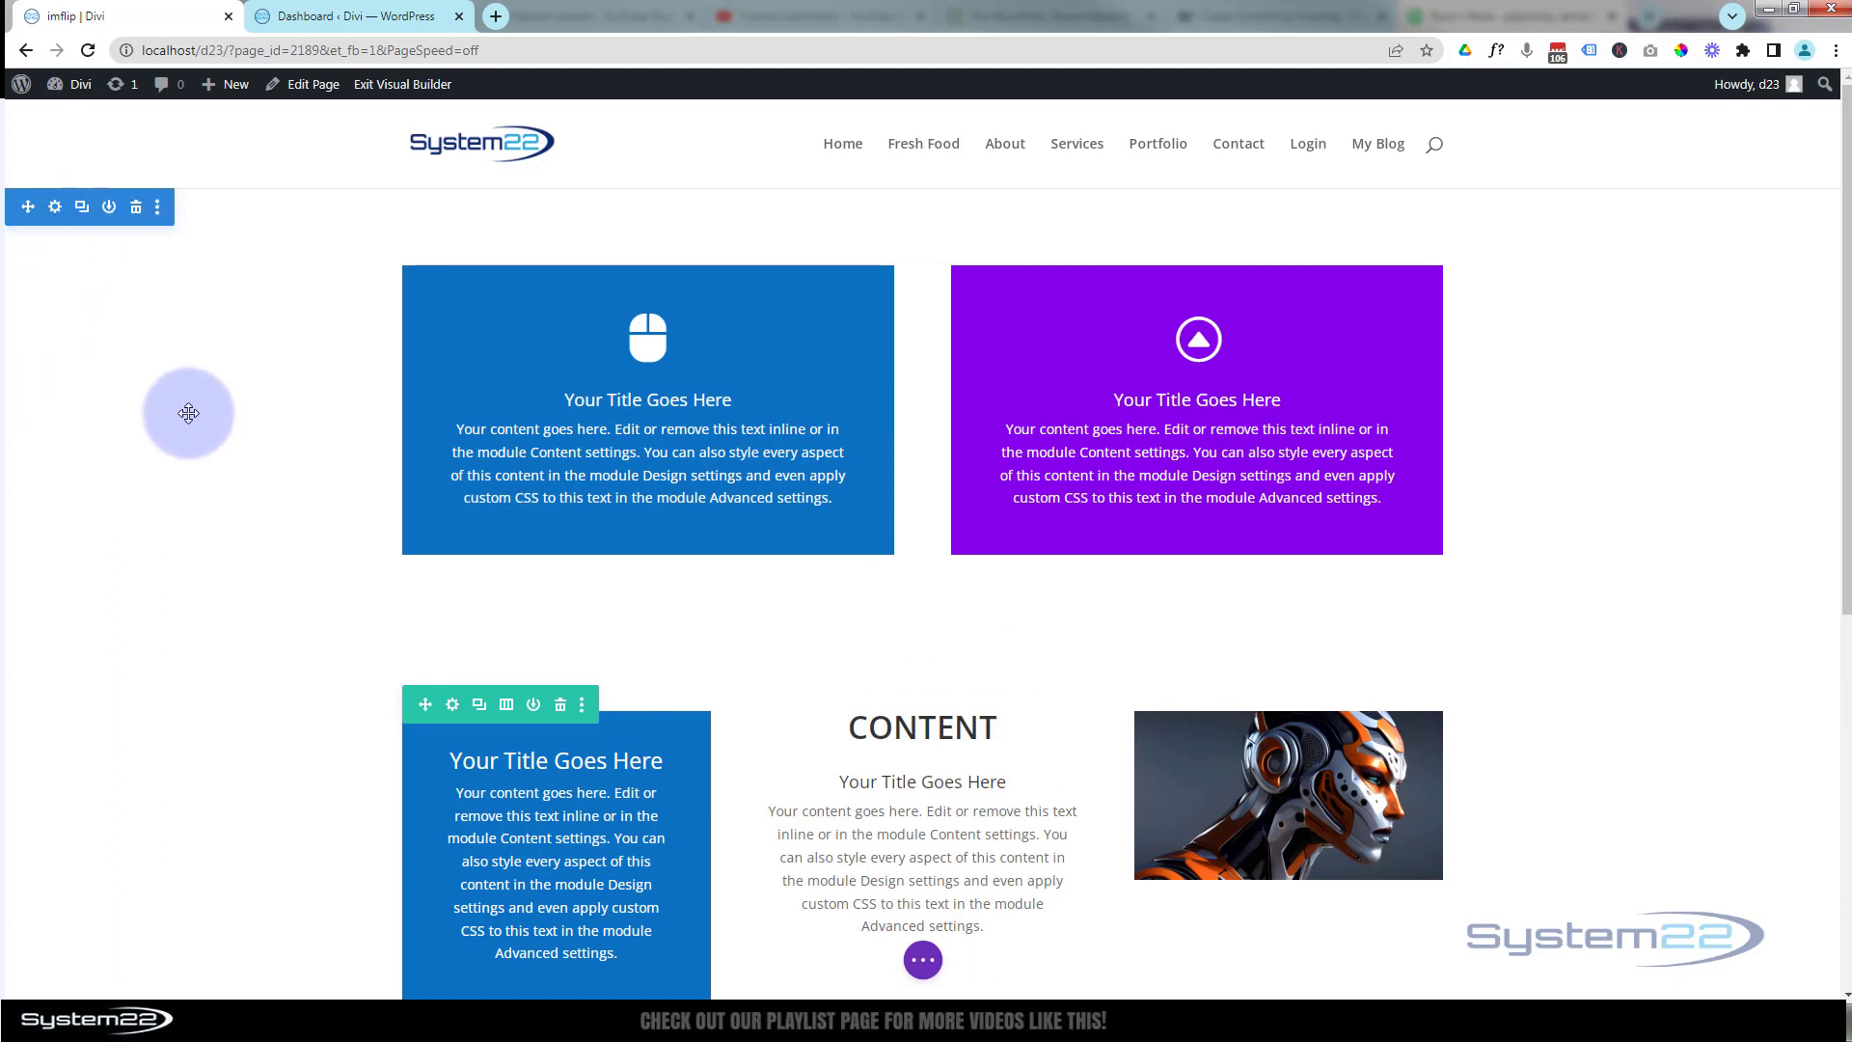
click(355, 16)
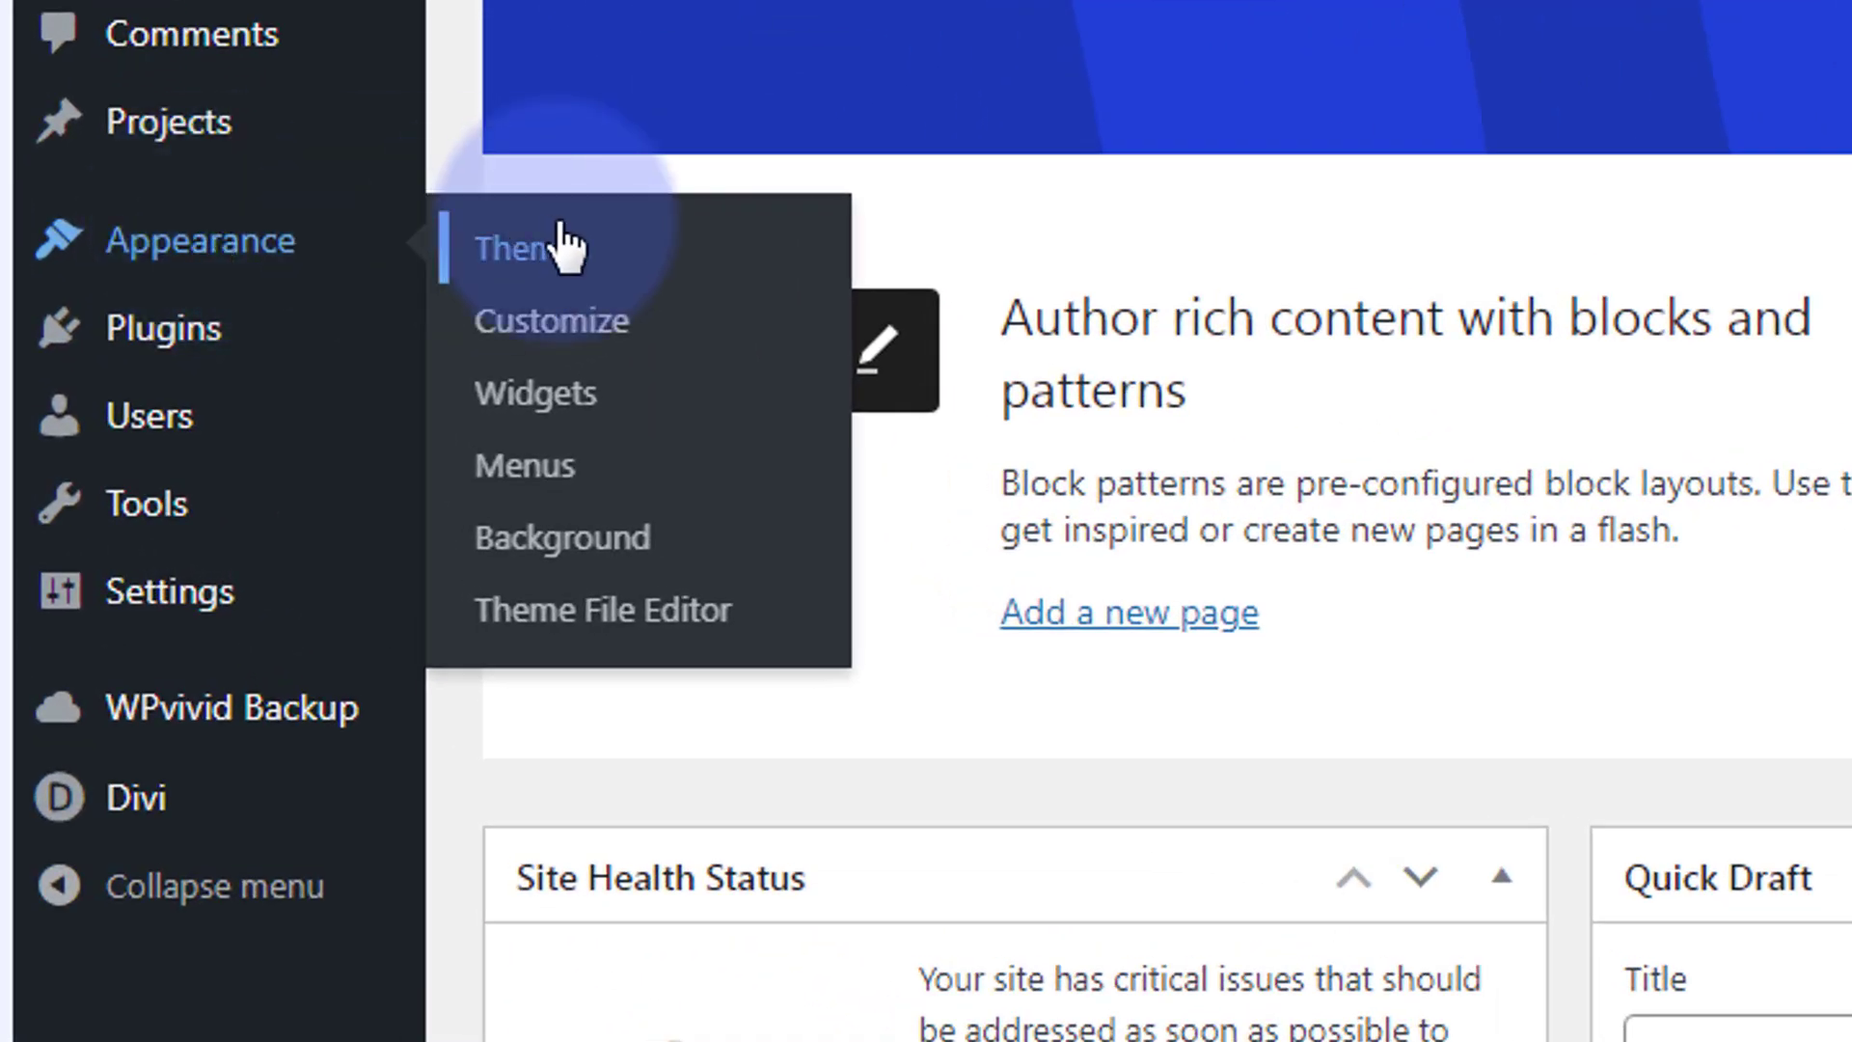
mouse_move(568, 490)
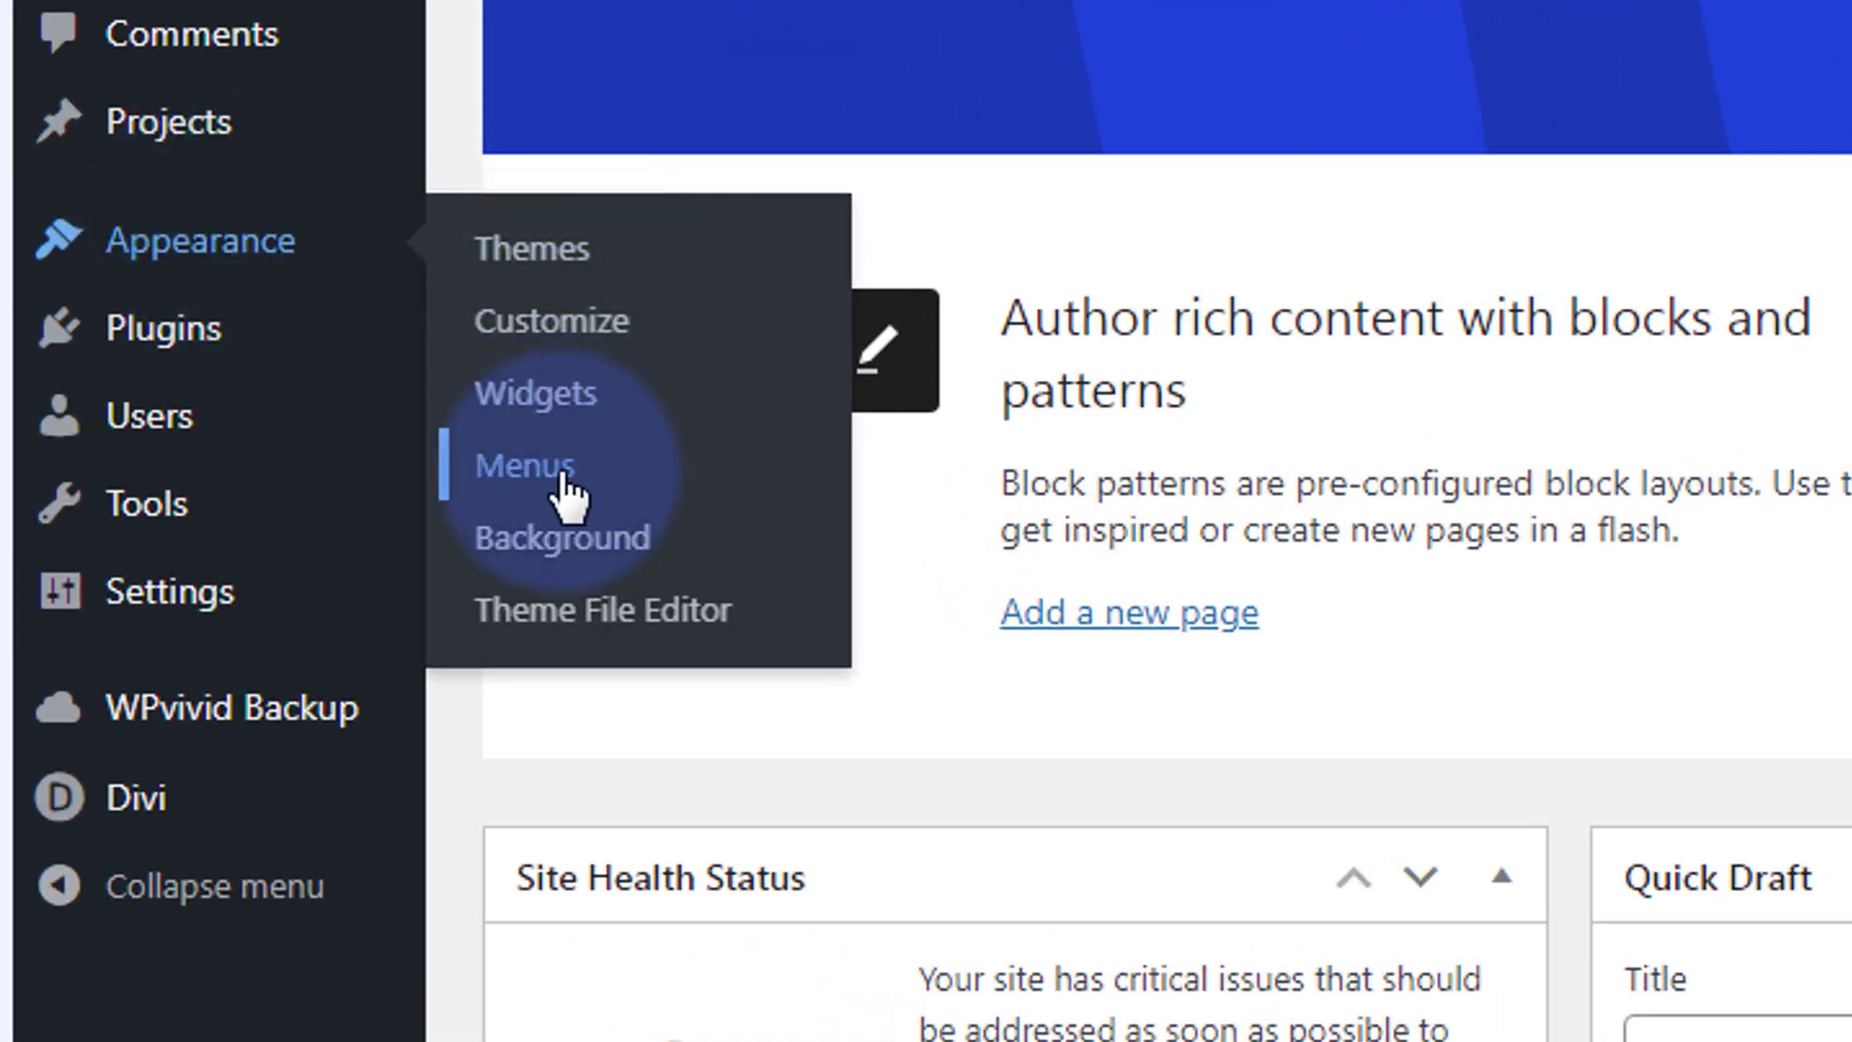
Create a new empty menu named 'fixed' in Appearance > Menus
click(525, 465)
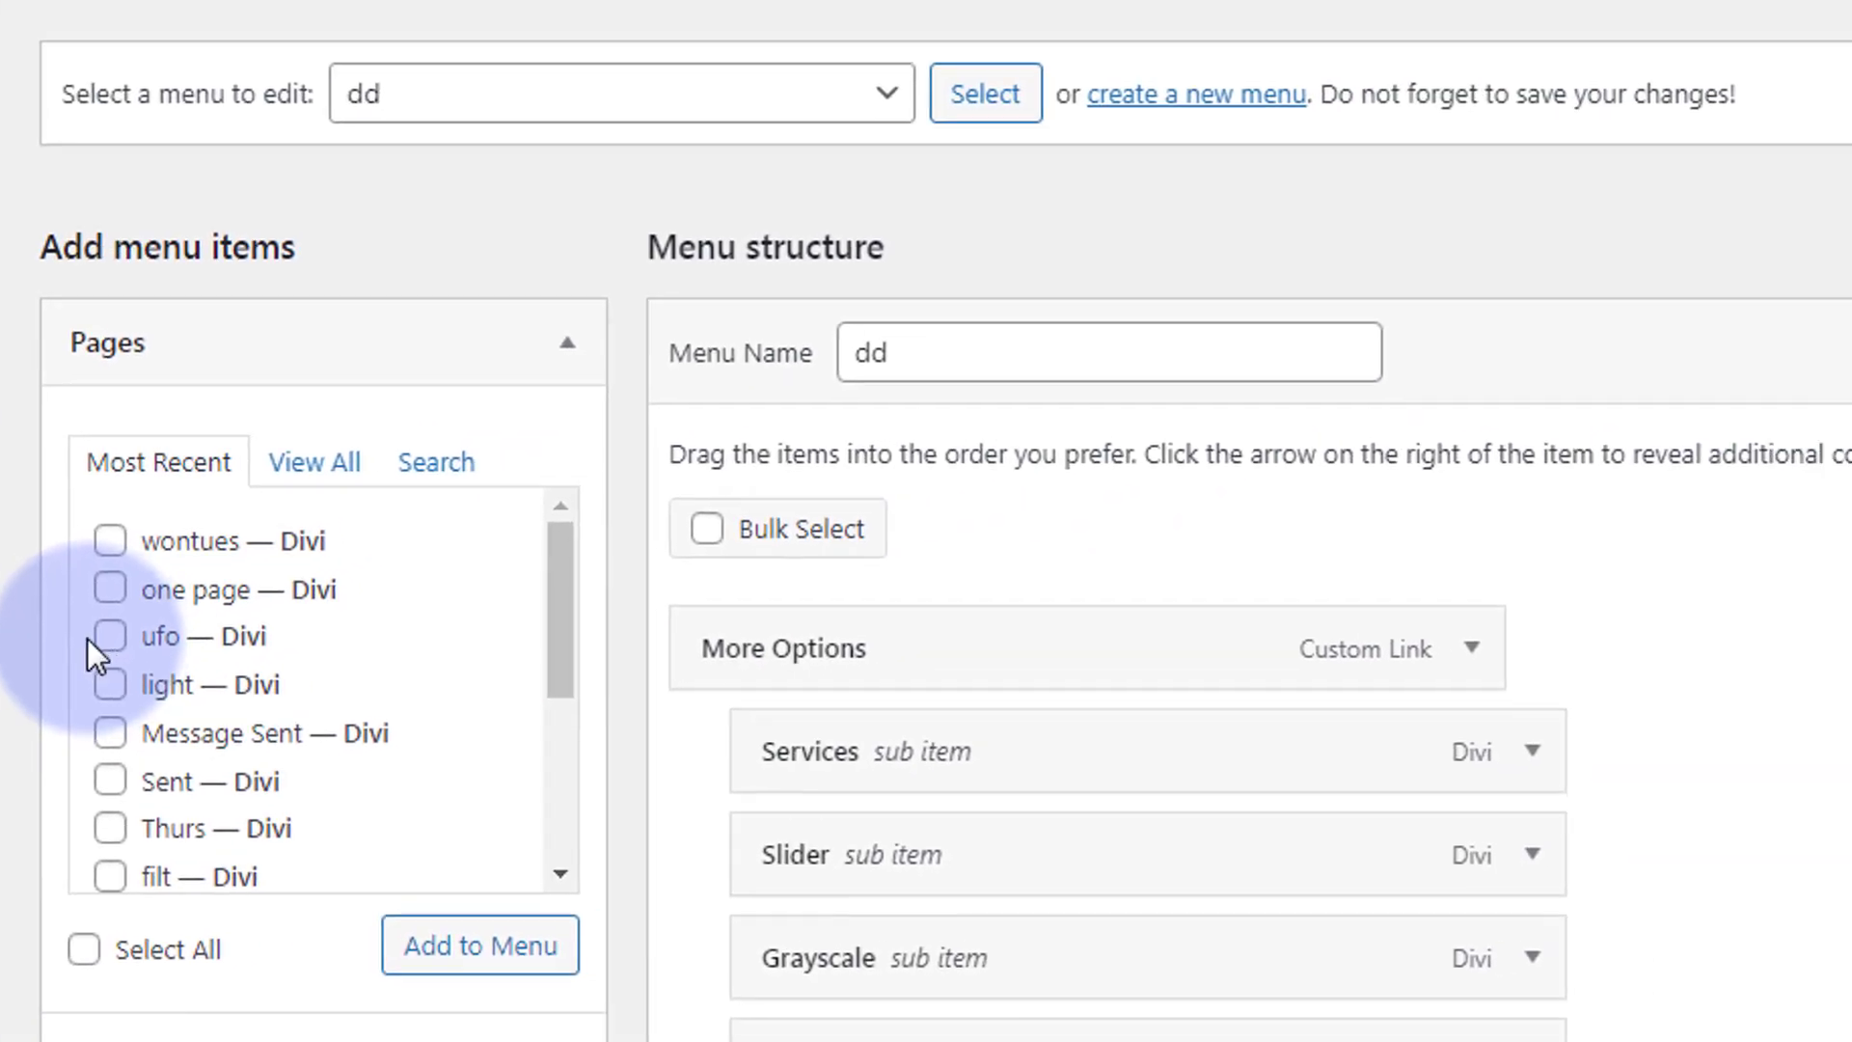
mouse_move(1194, 95)
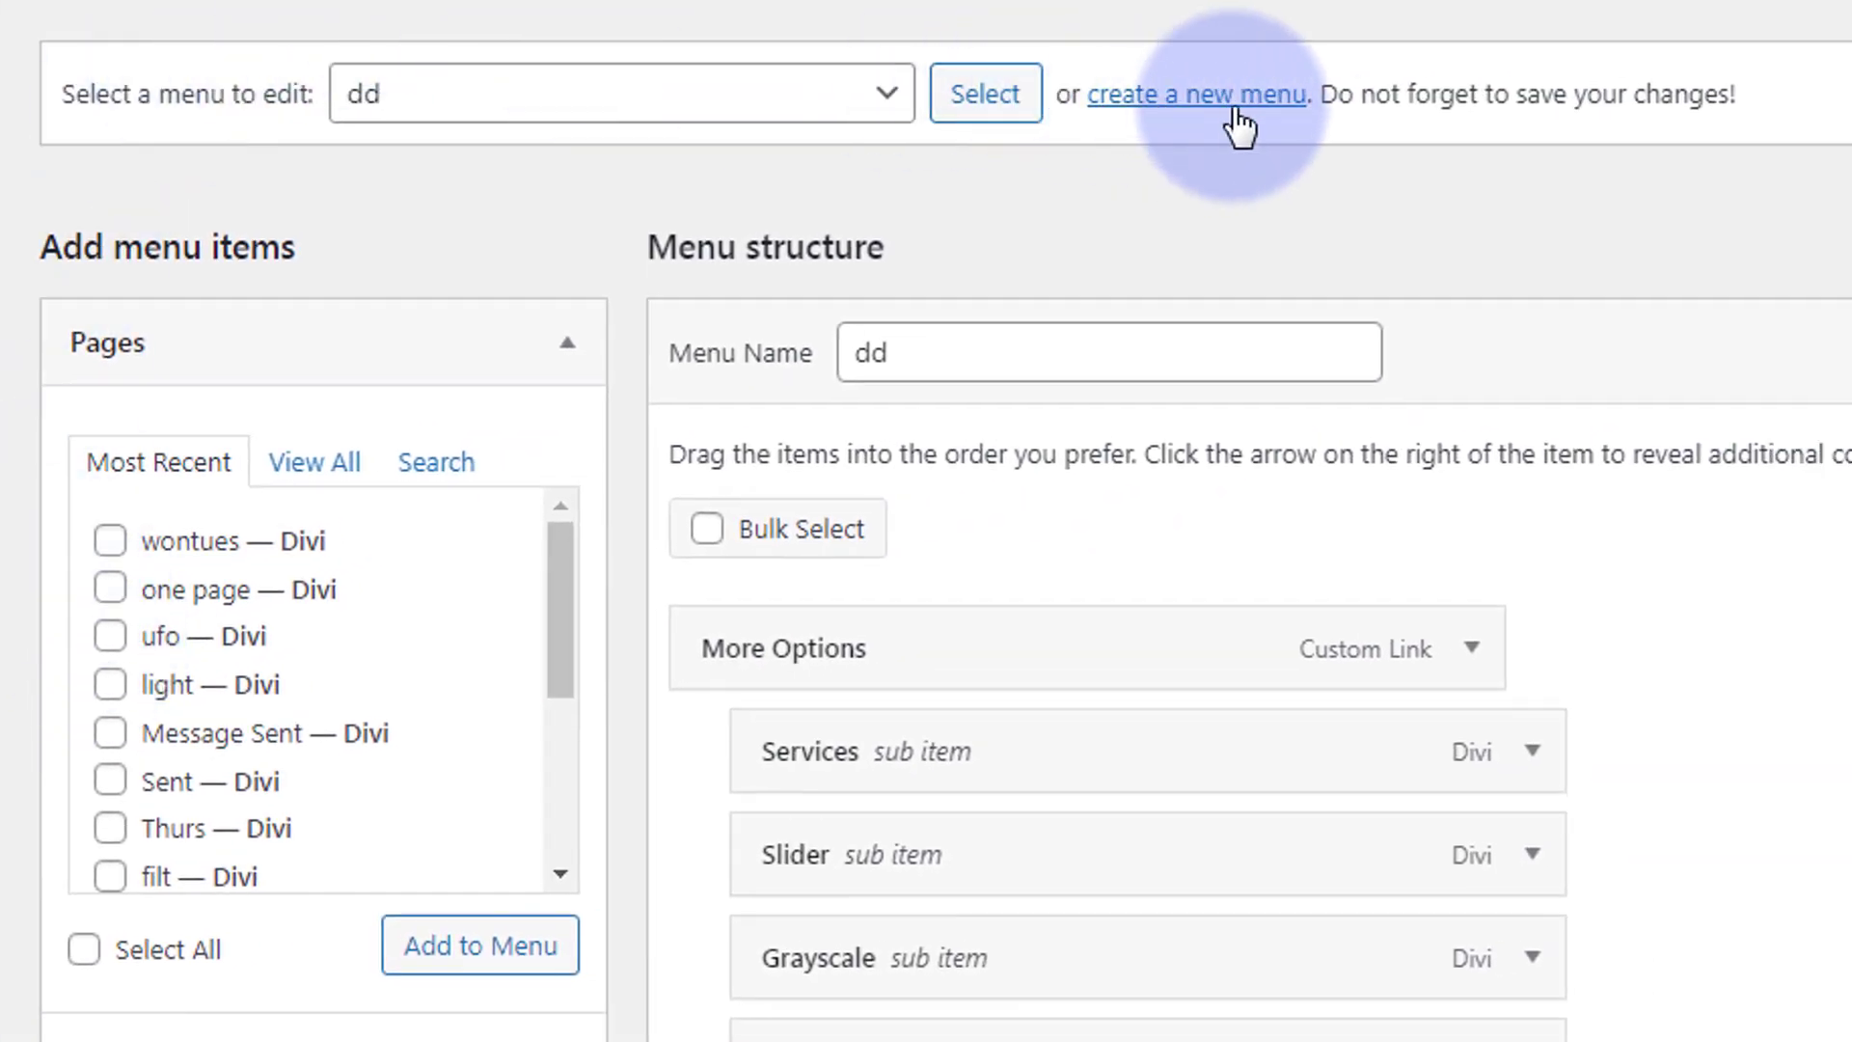
click(1196, 95)
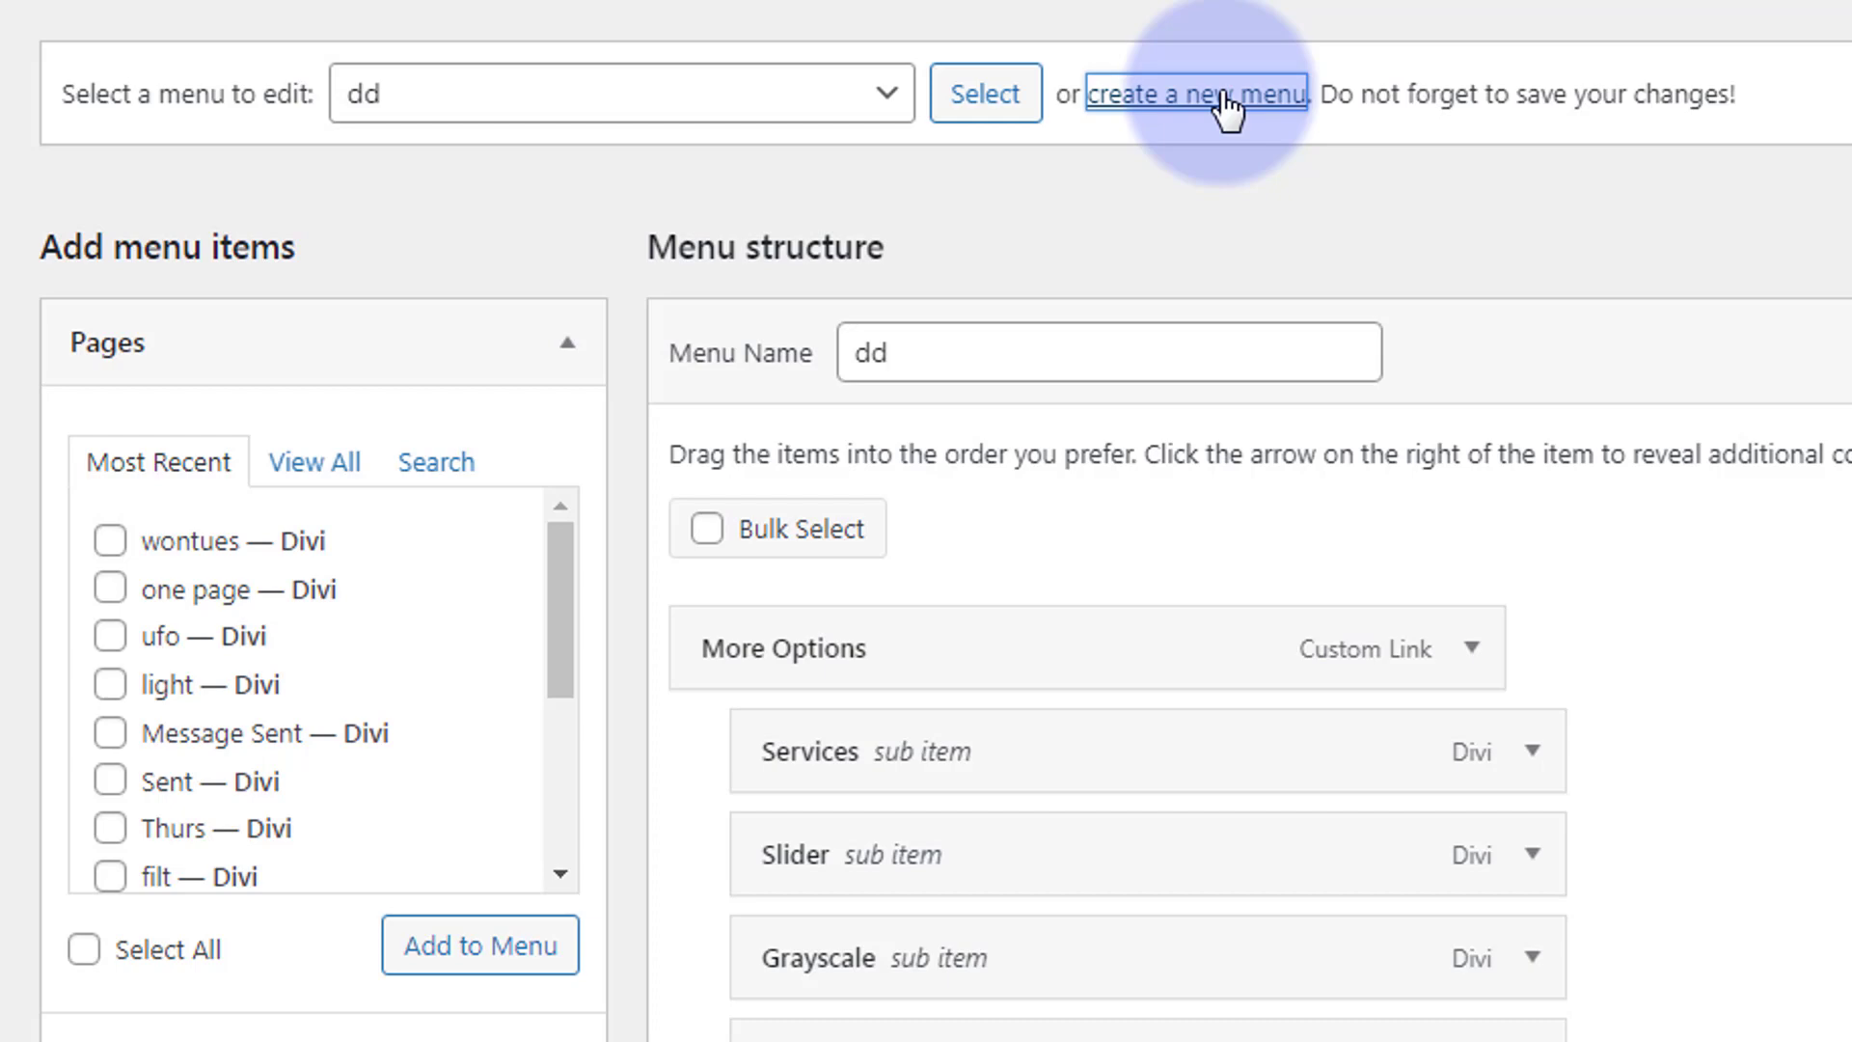
click(1198, 95)
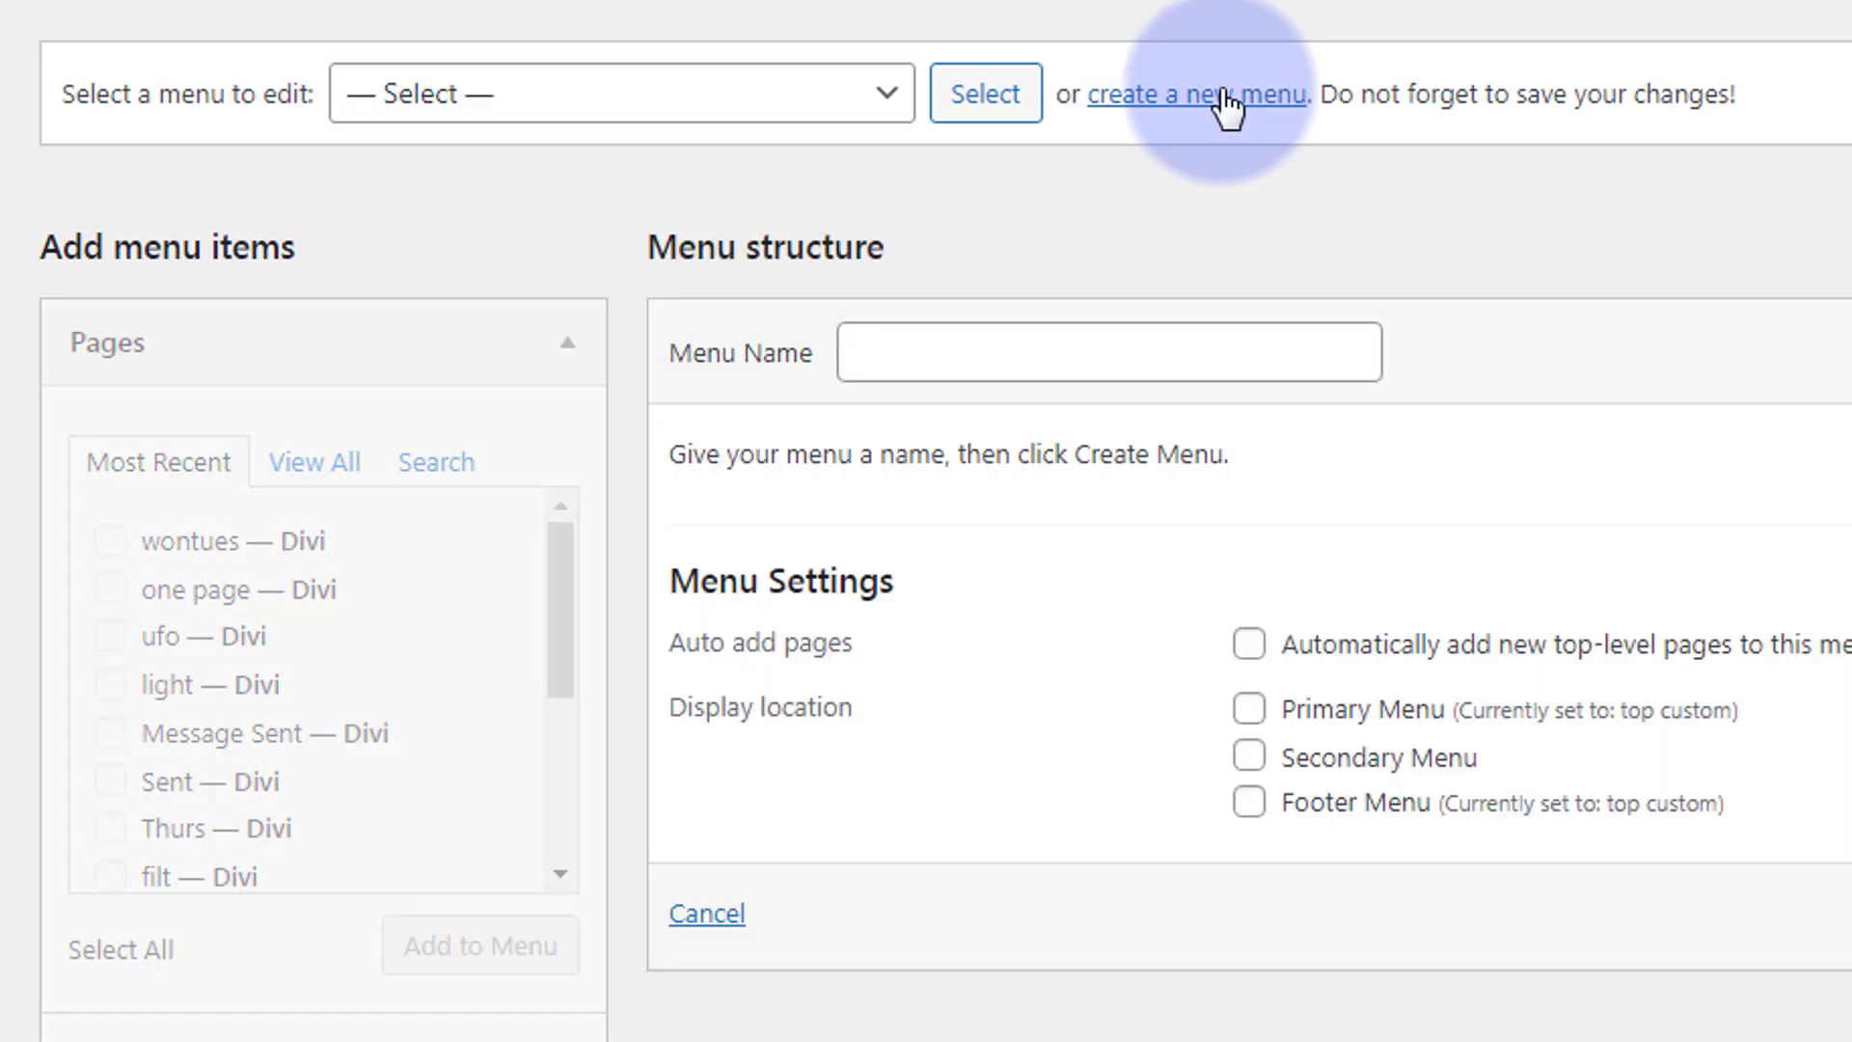
click(1108, 351)
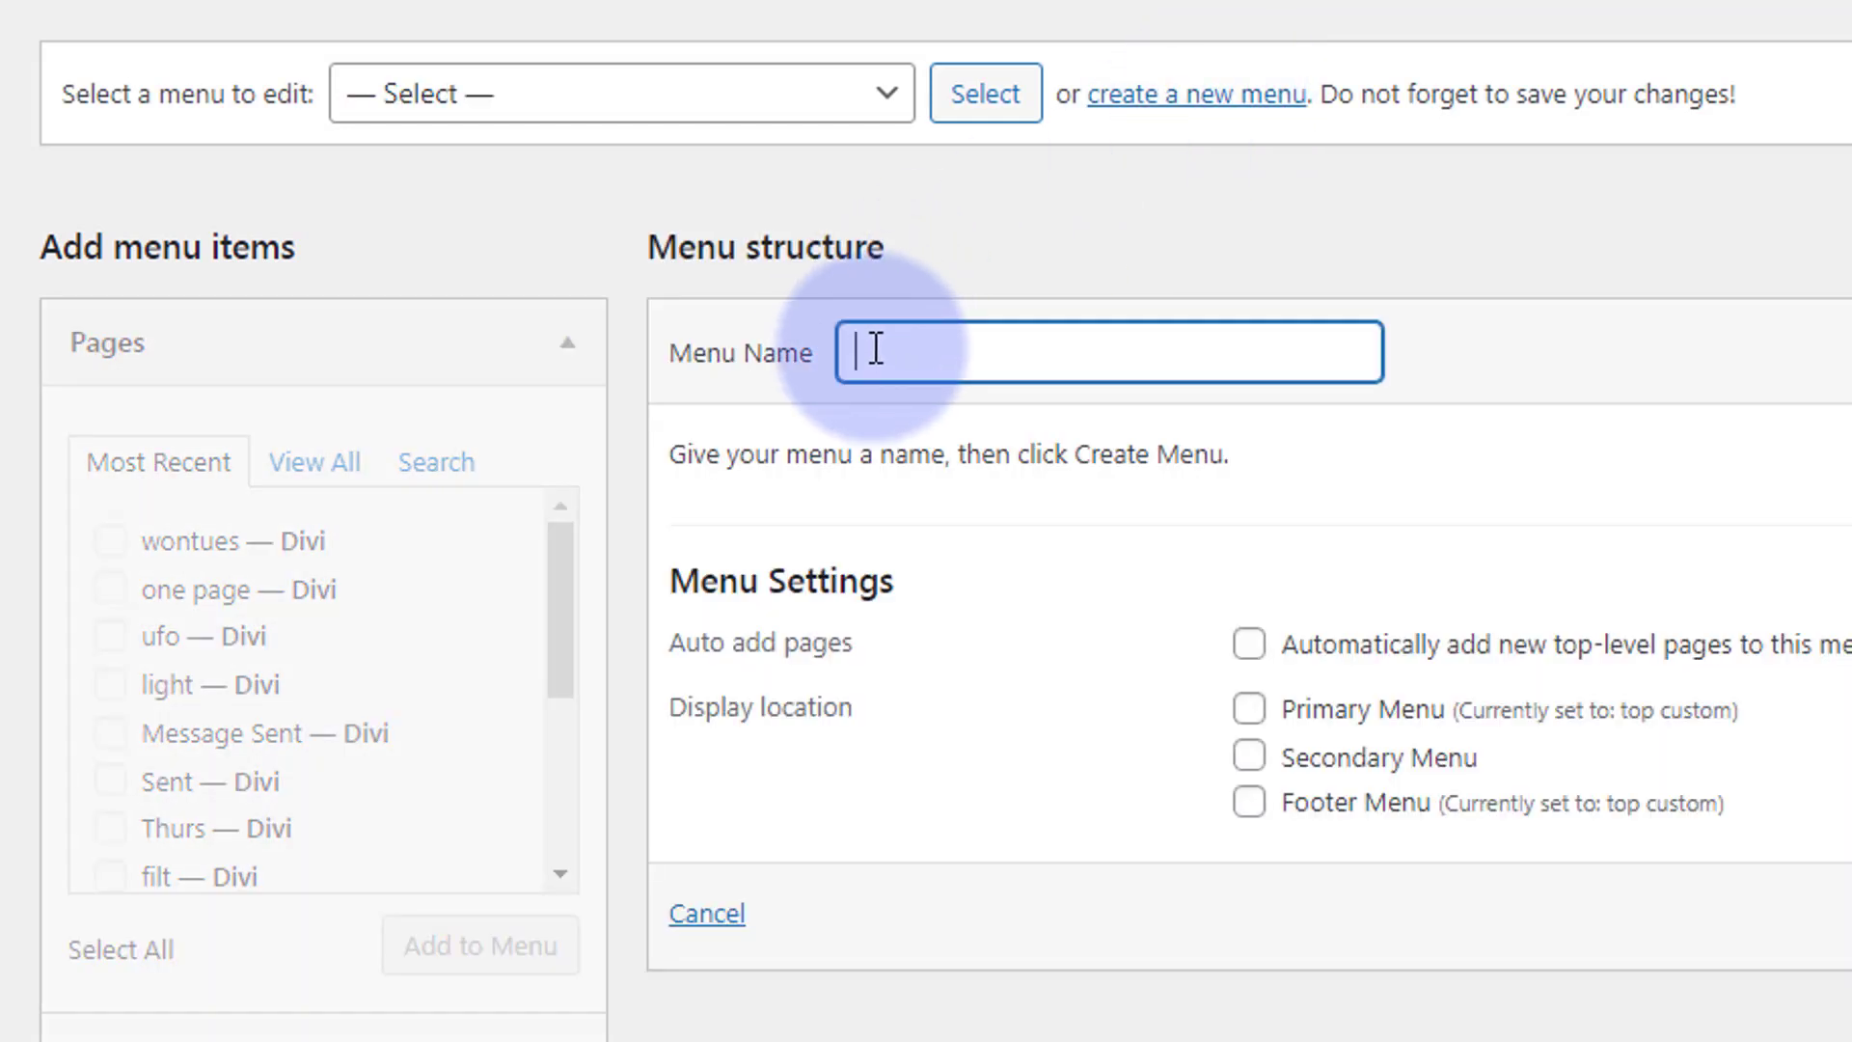
text(filed)
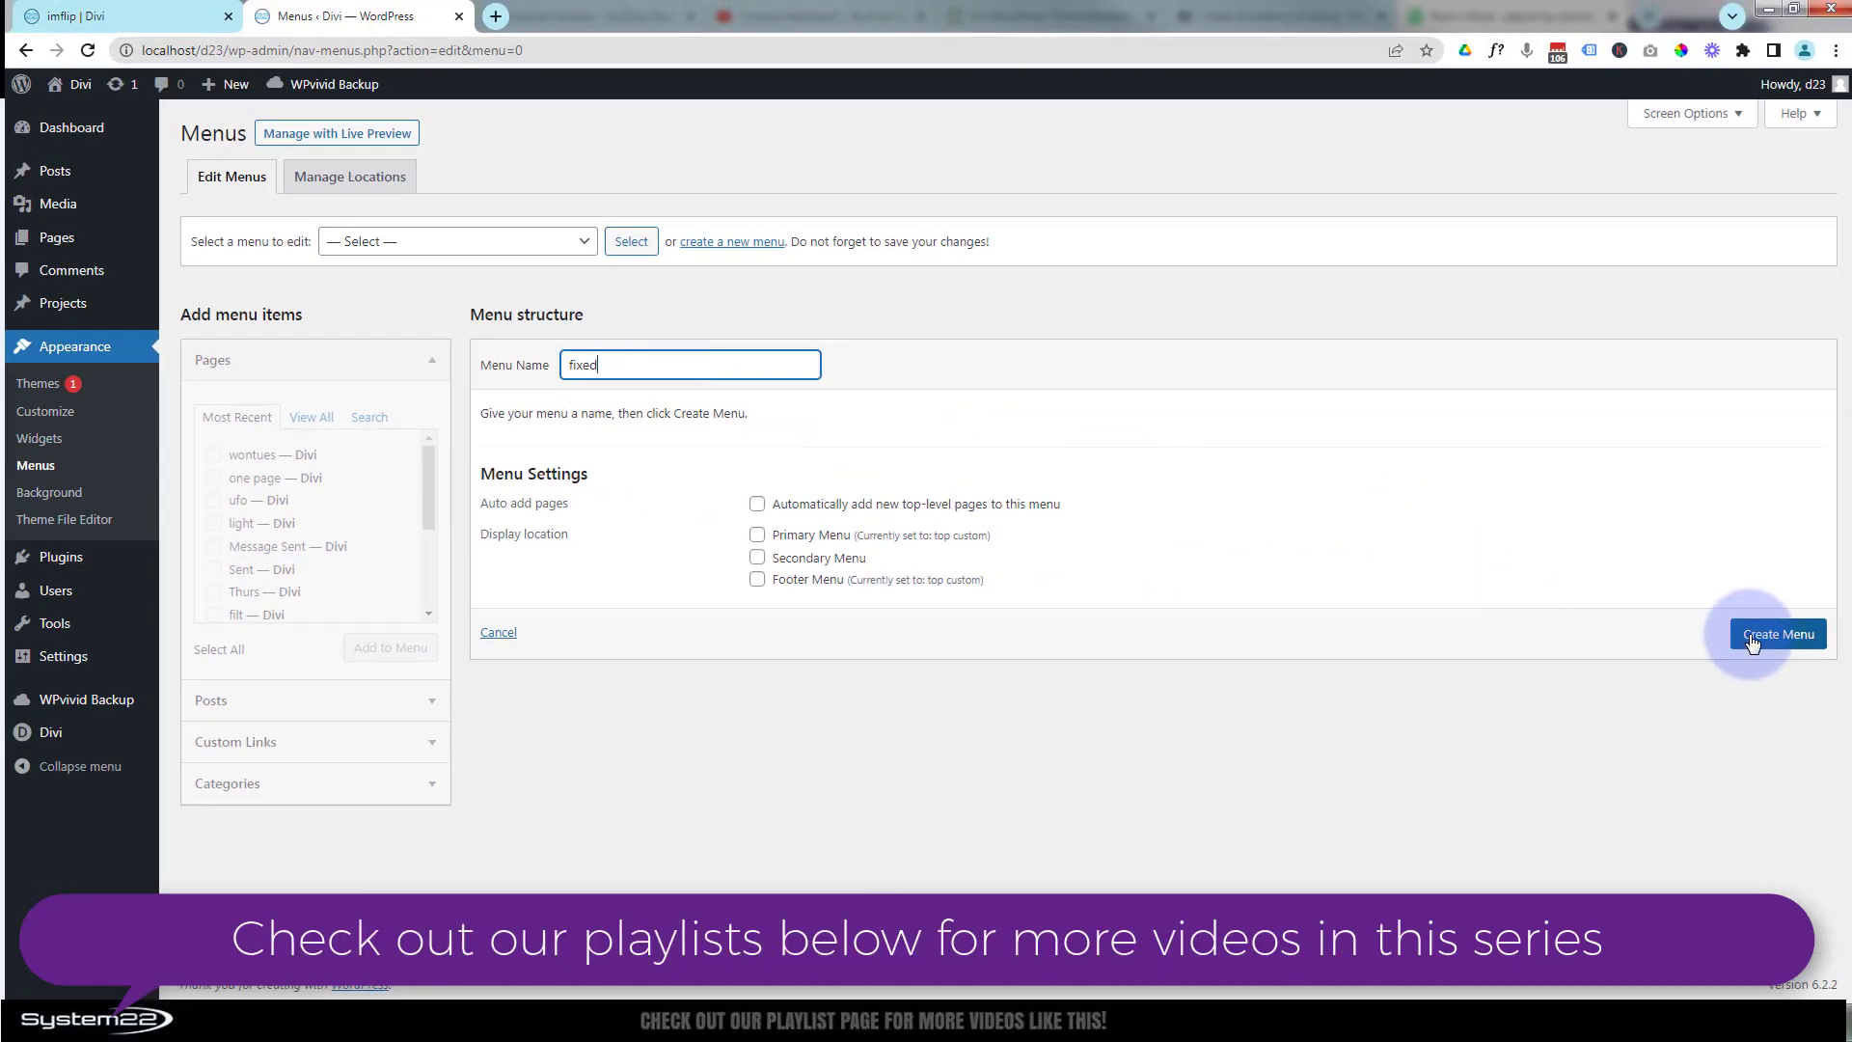
click(1778, 635)
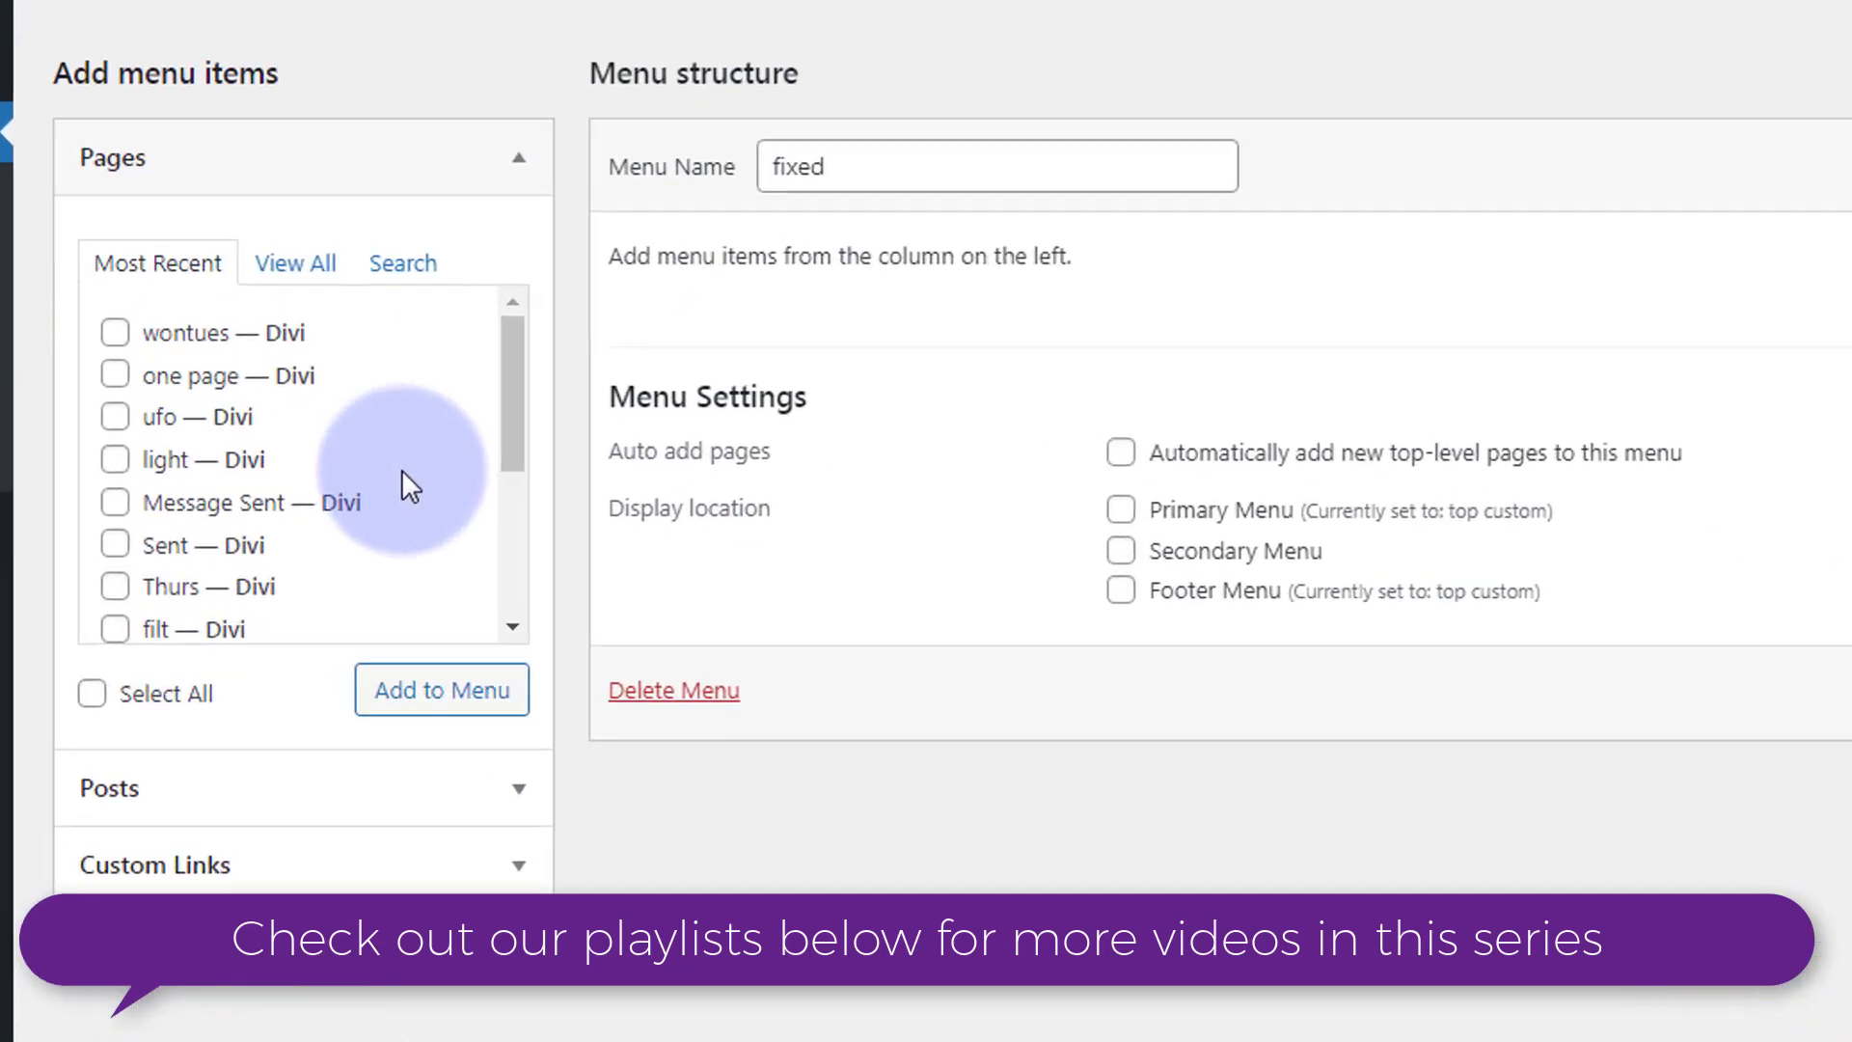
Add the one page, light, Grayscale, C Soon and sections pages to the fixed menu
click(108, 367)
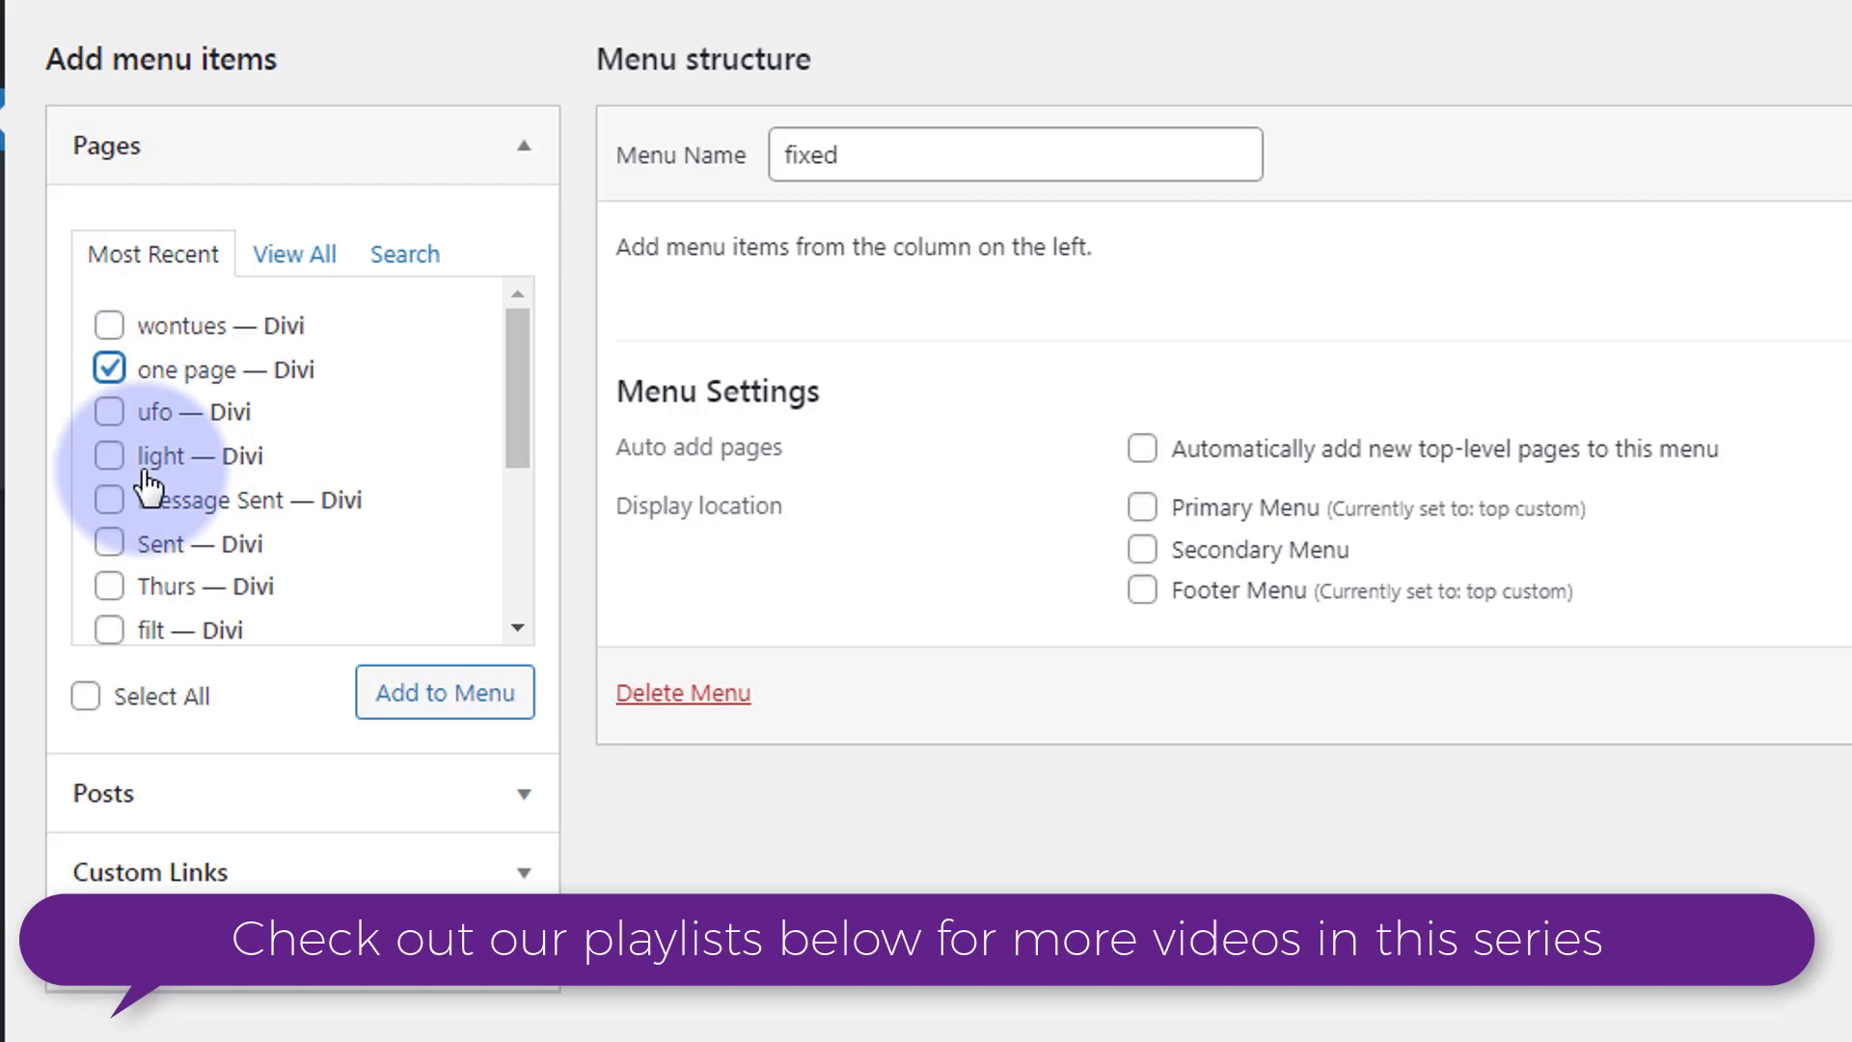
click(108, 456)
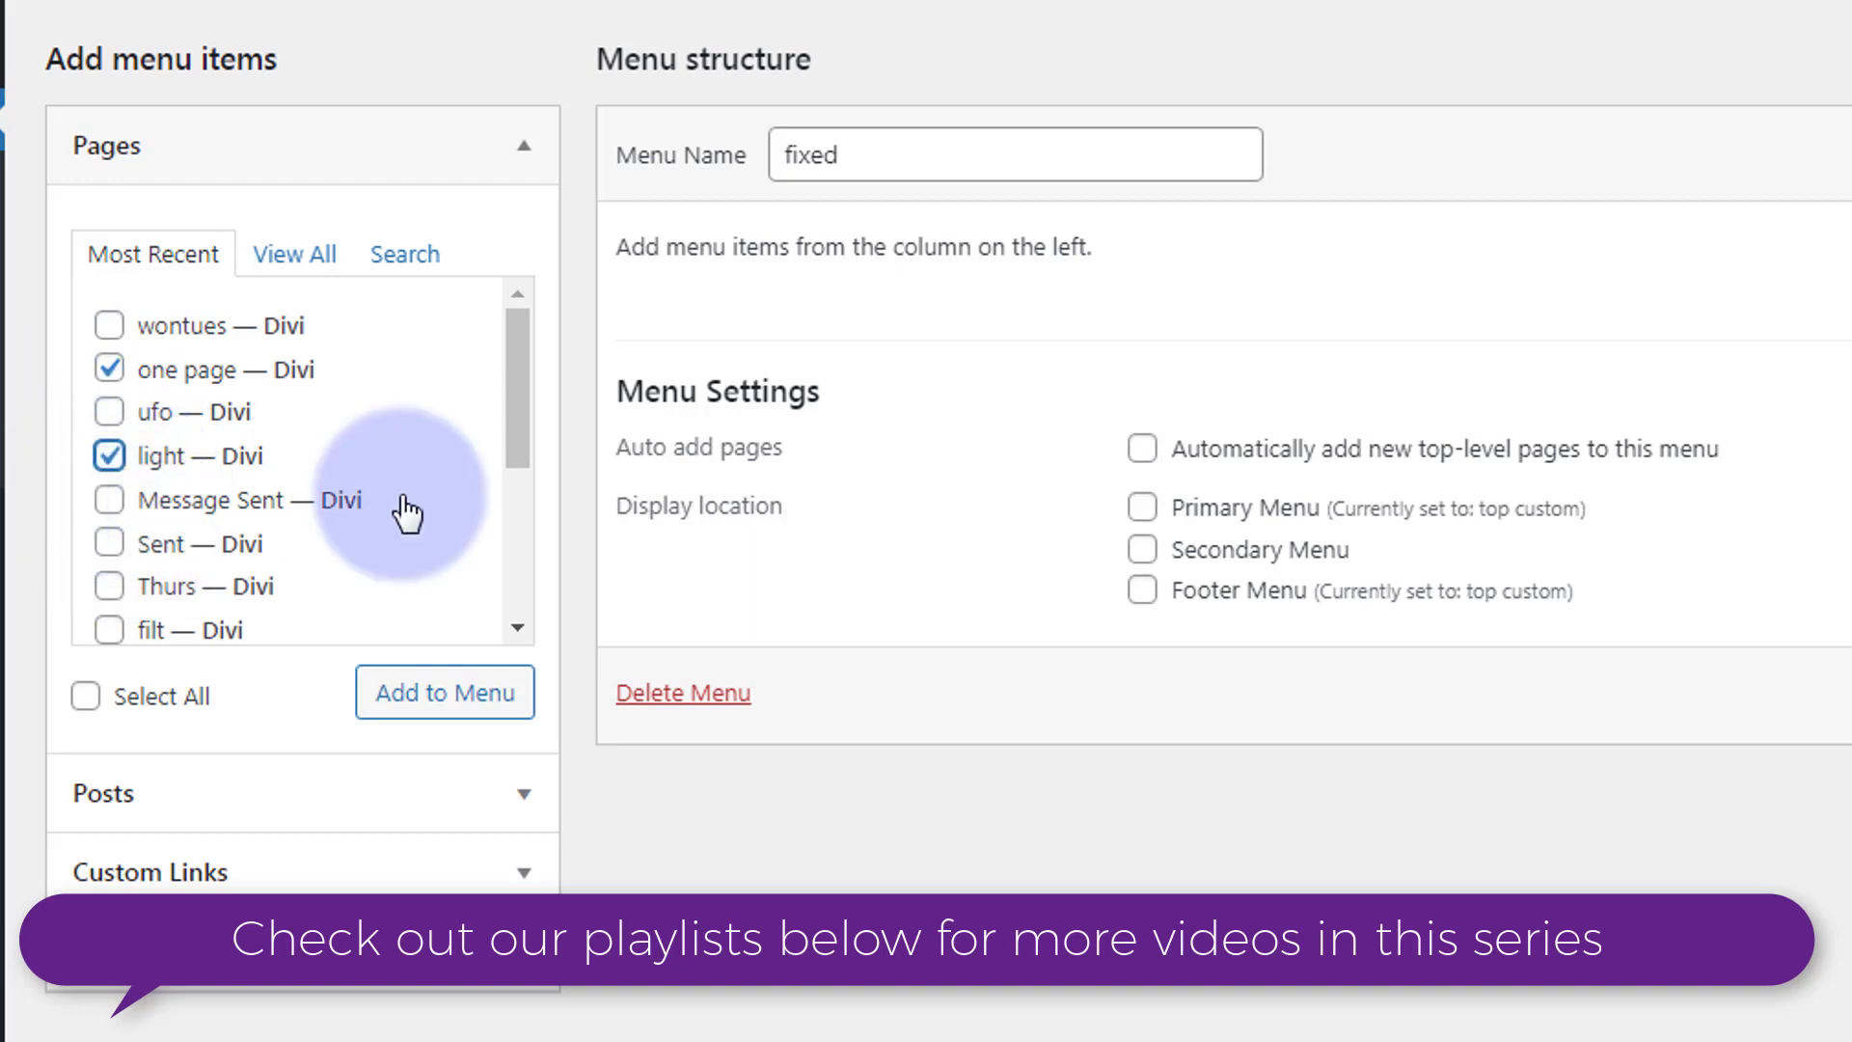
scroll(down, 3)
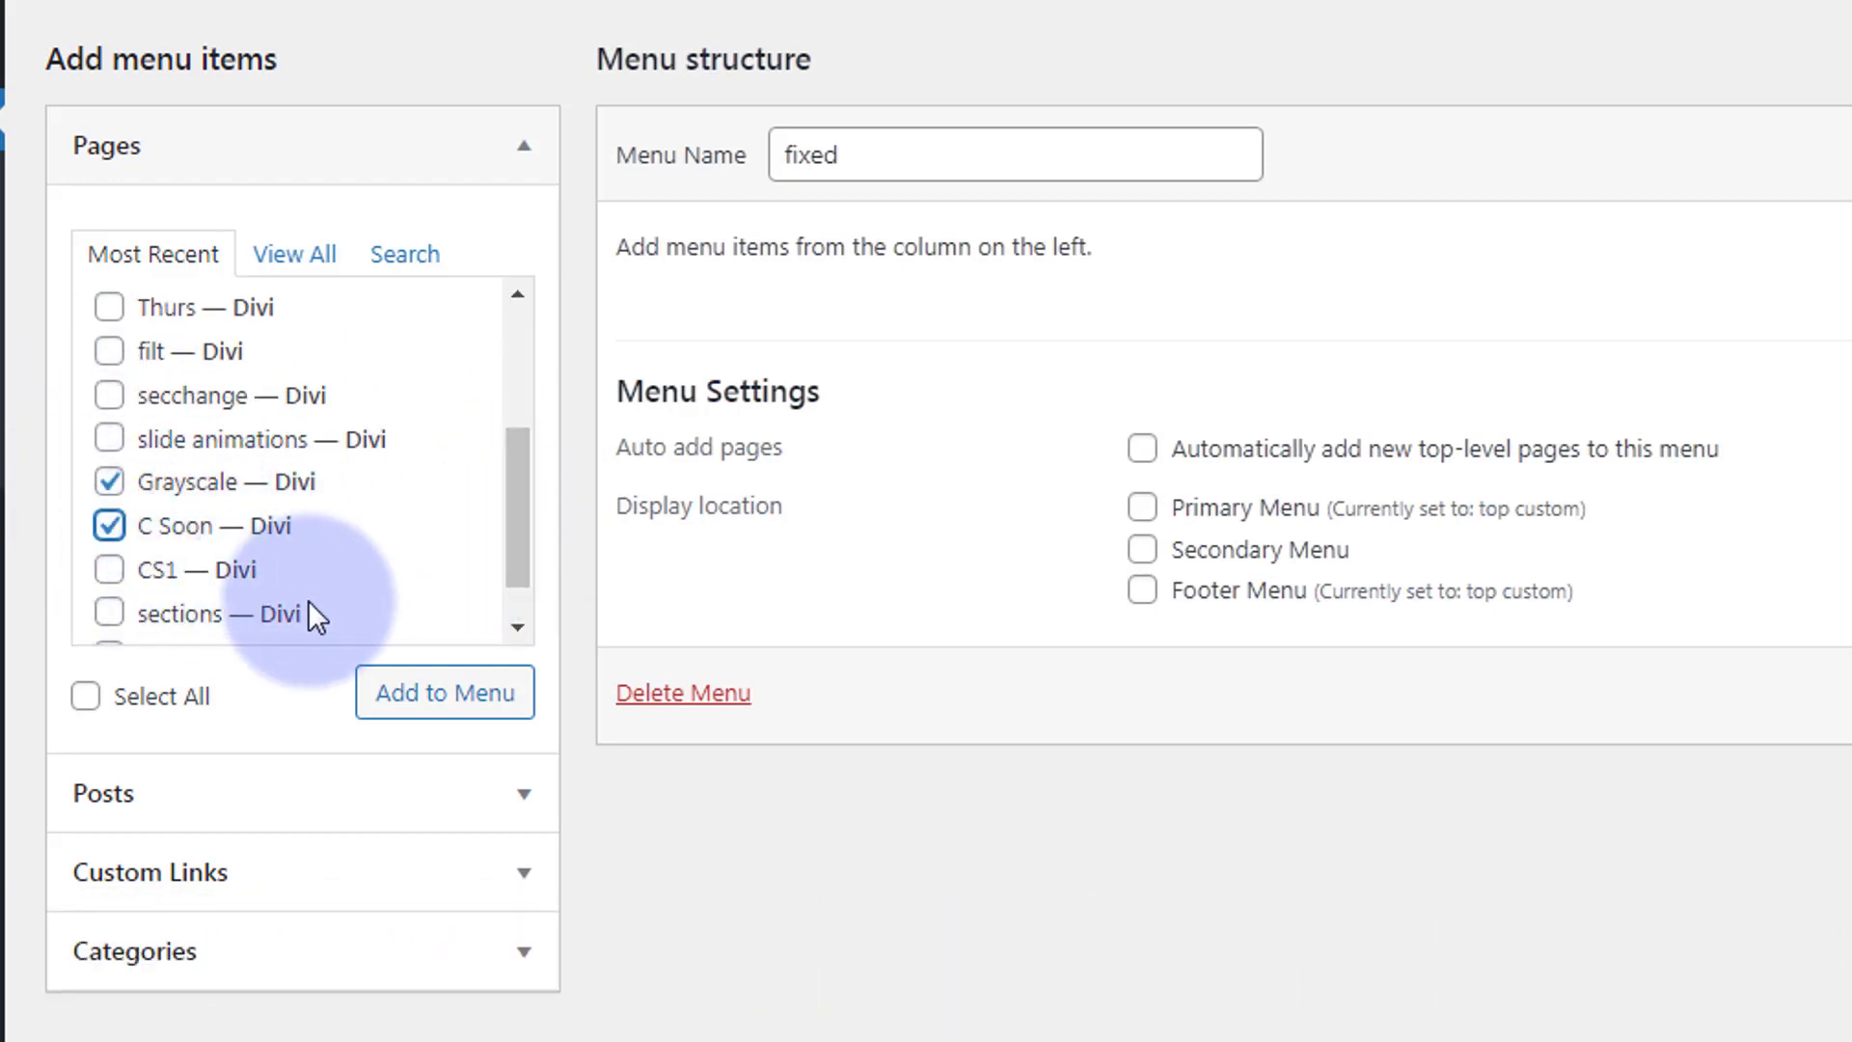
click(108, 611)
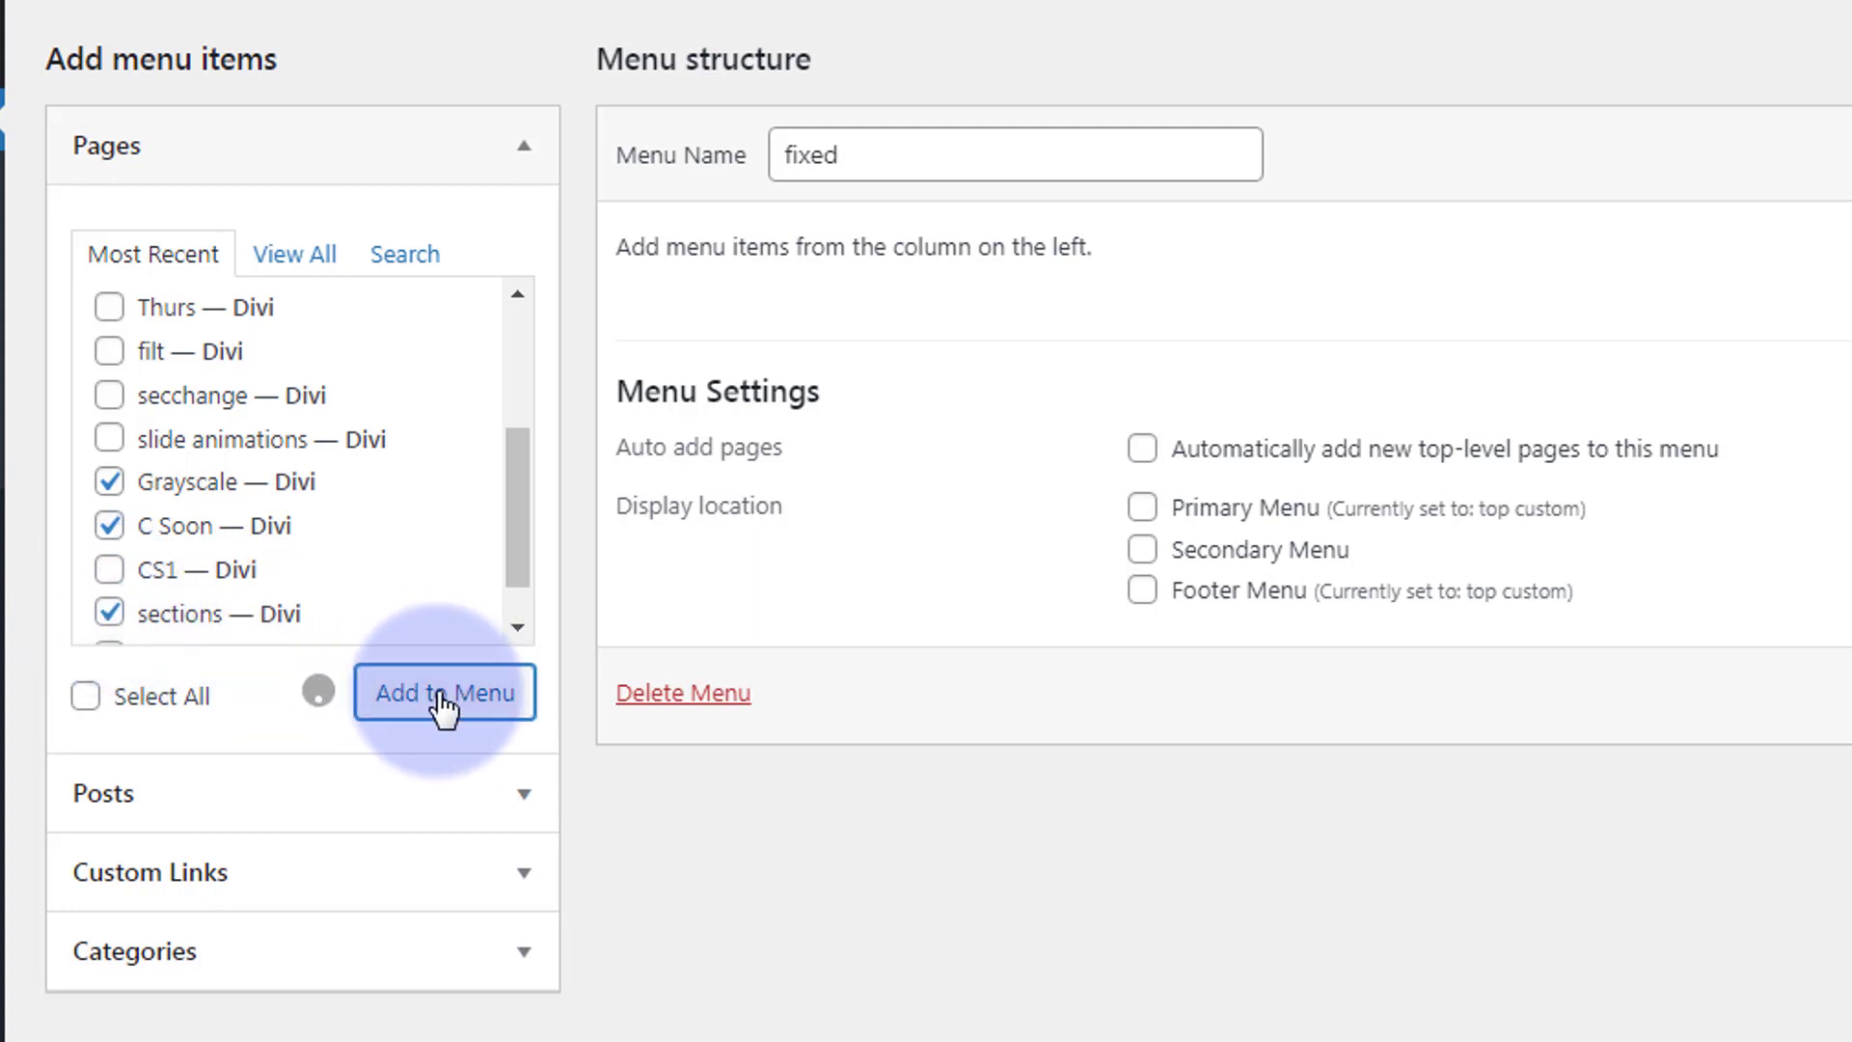
click(444, 692)
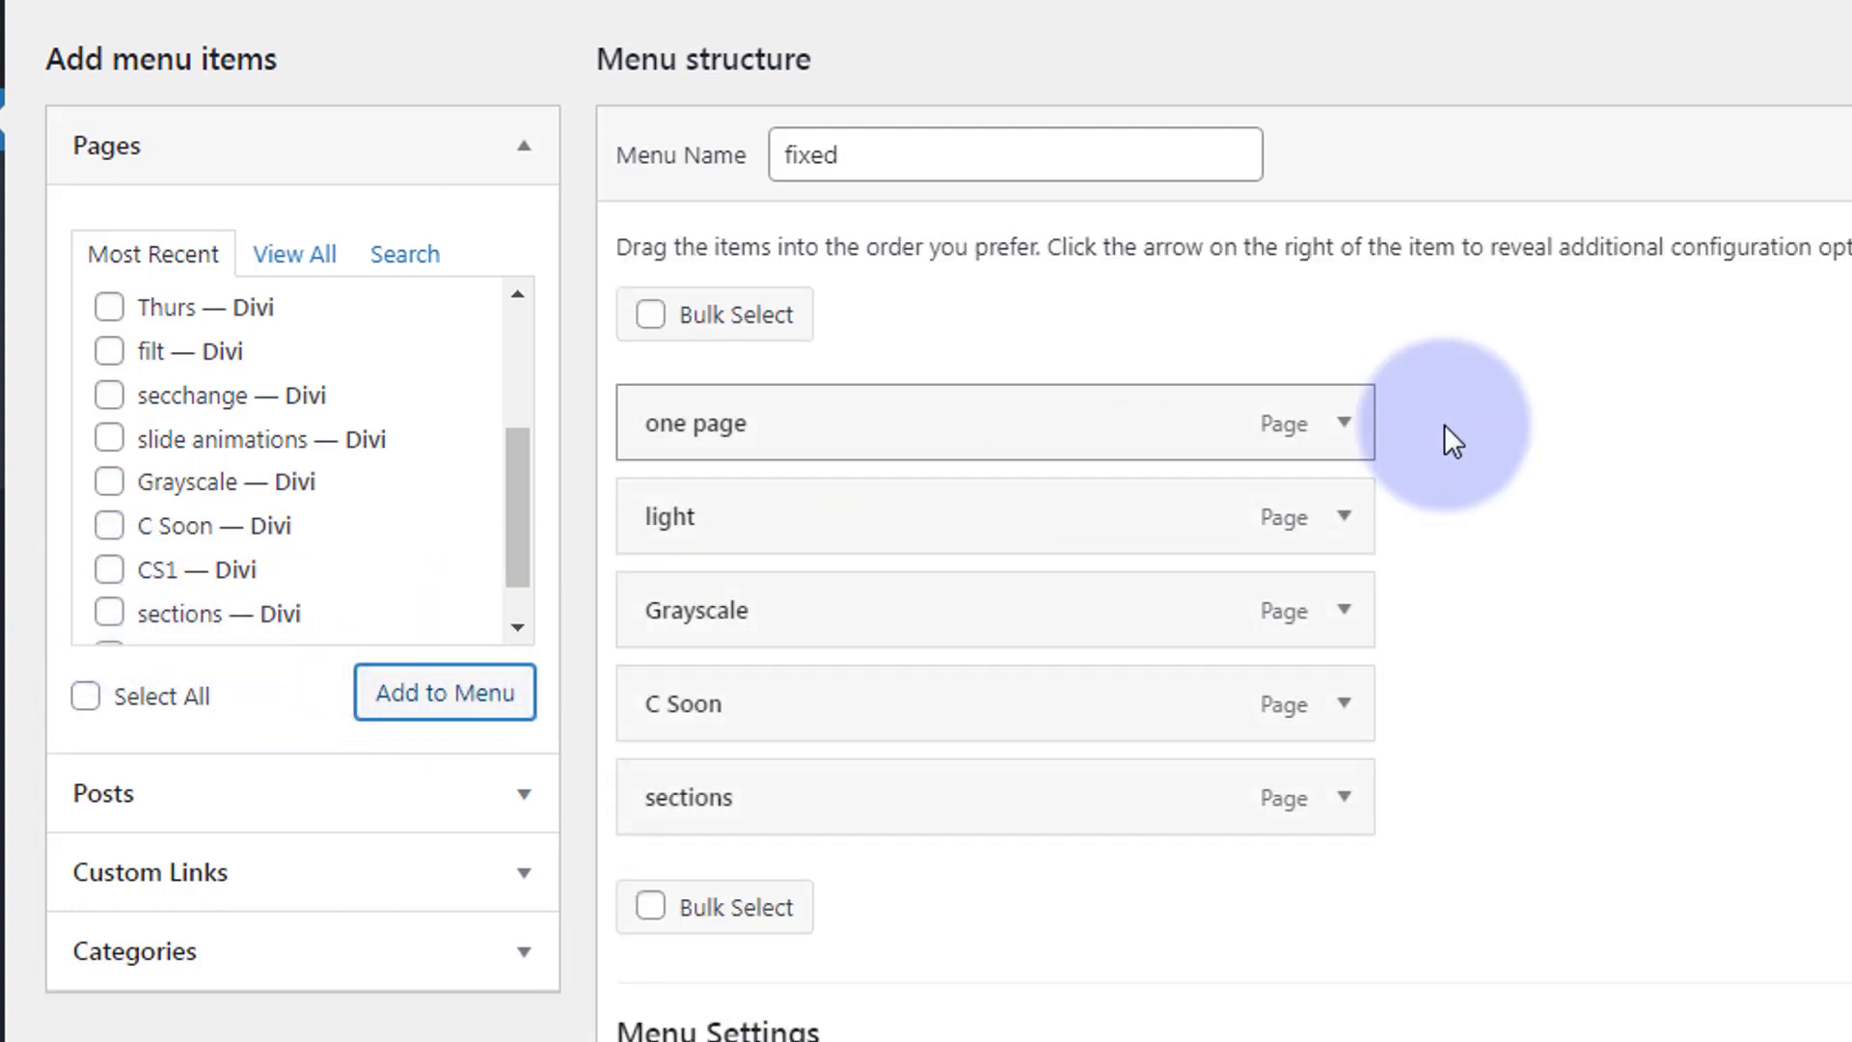
Relabel the items as One page, Light, Grayscale, C Soon and Sections
click(1341, 423)
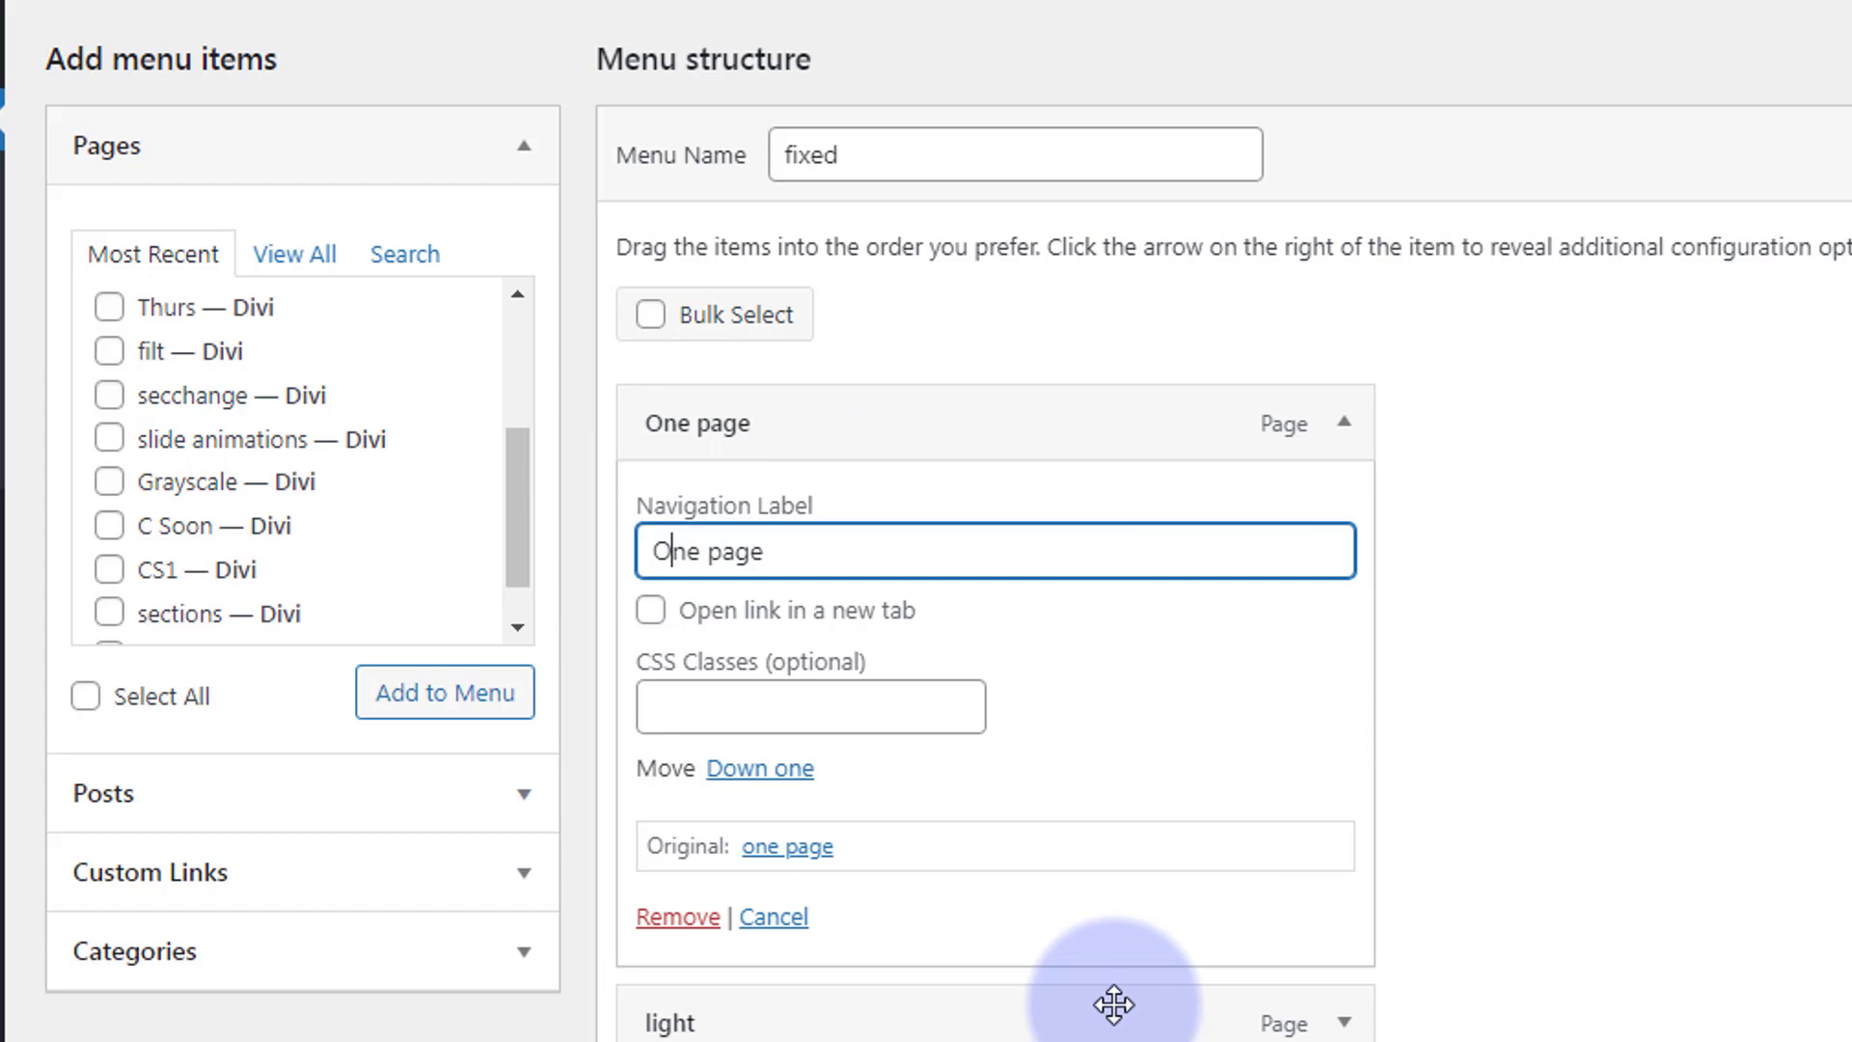
scroll(down, 3)
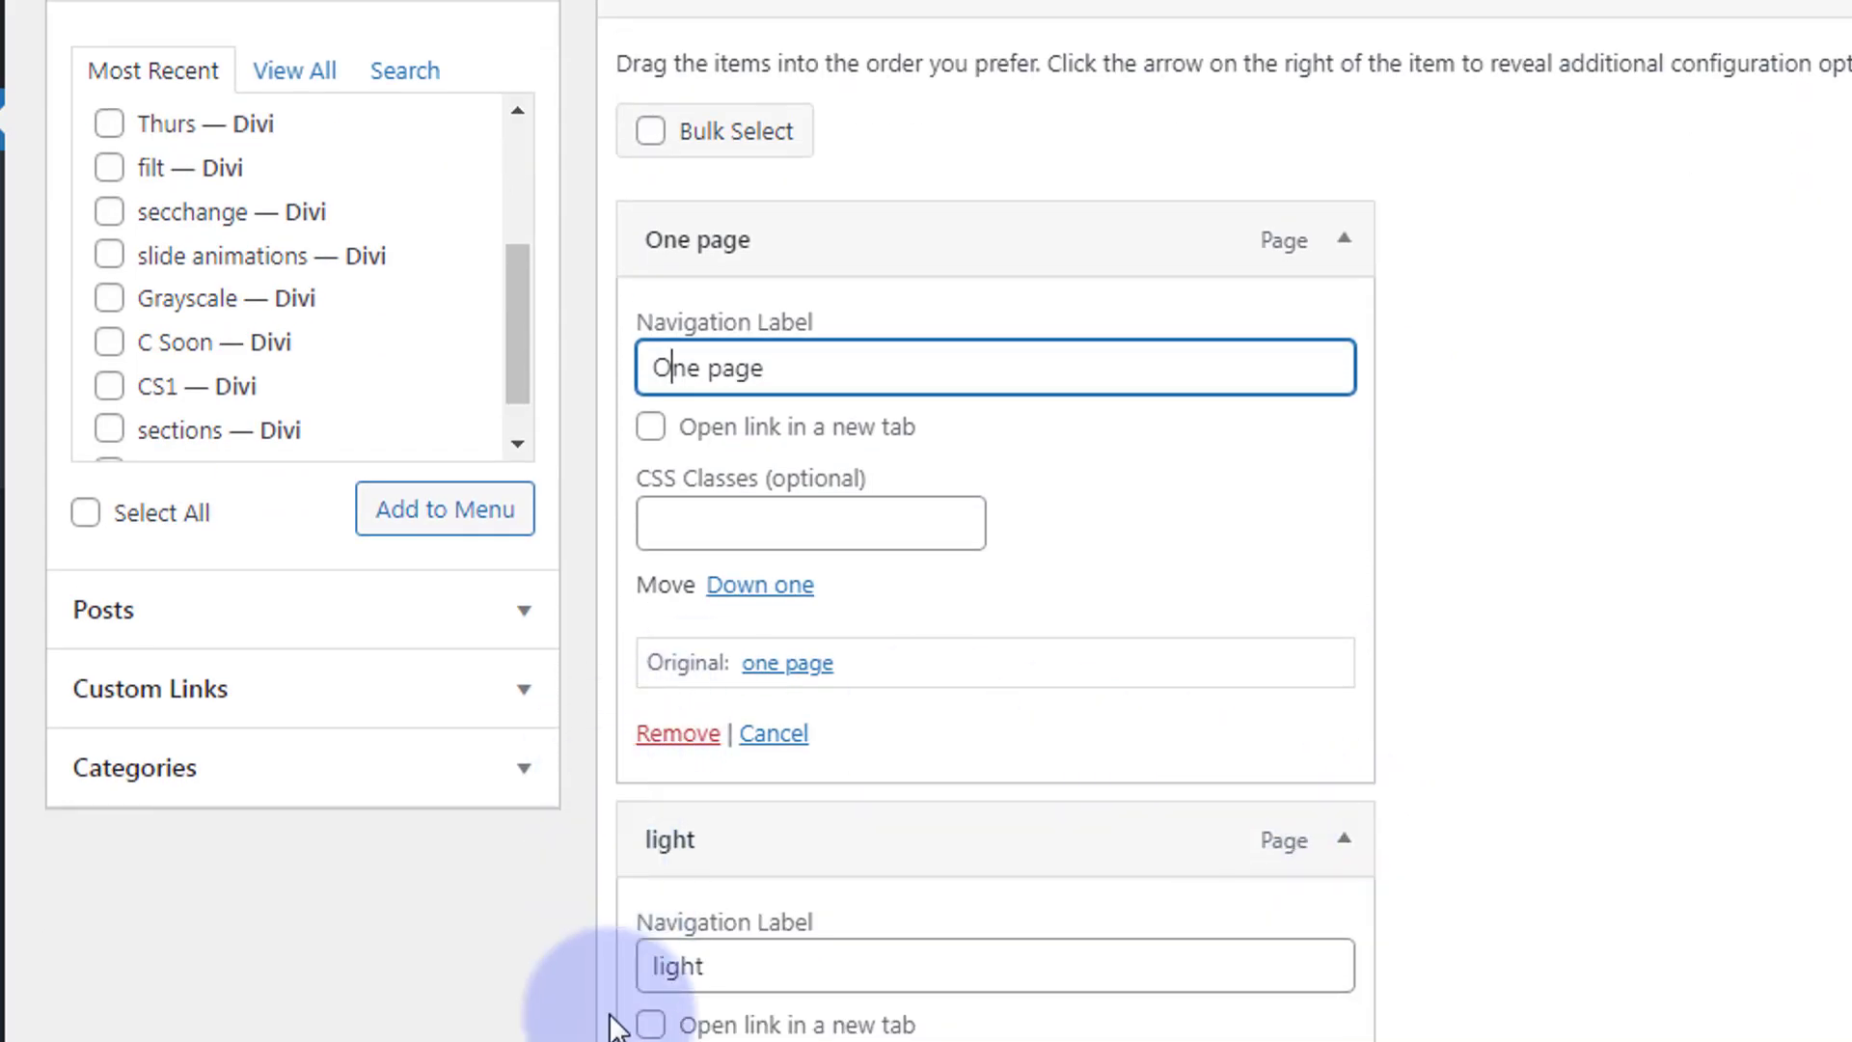
click(996, 965)
text(L)
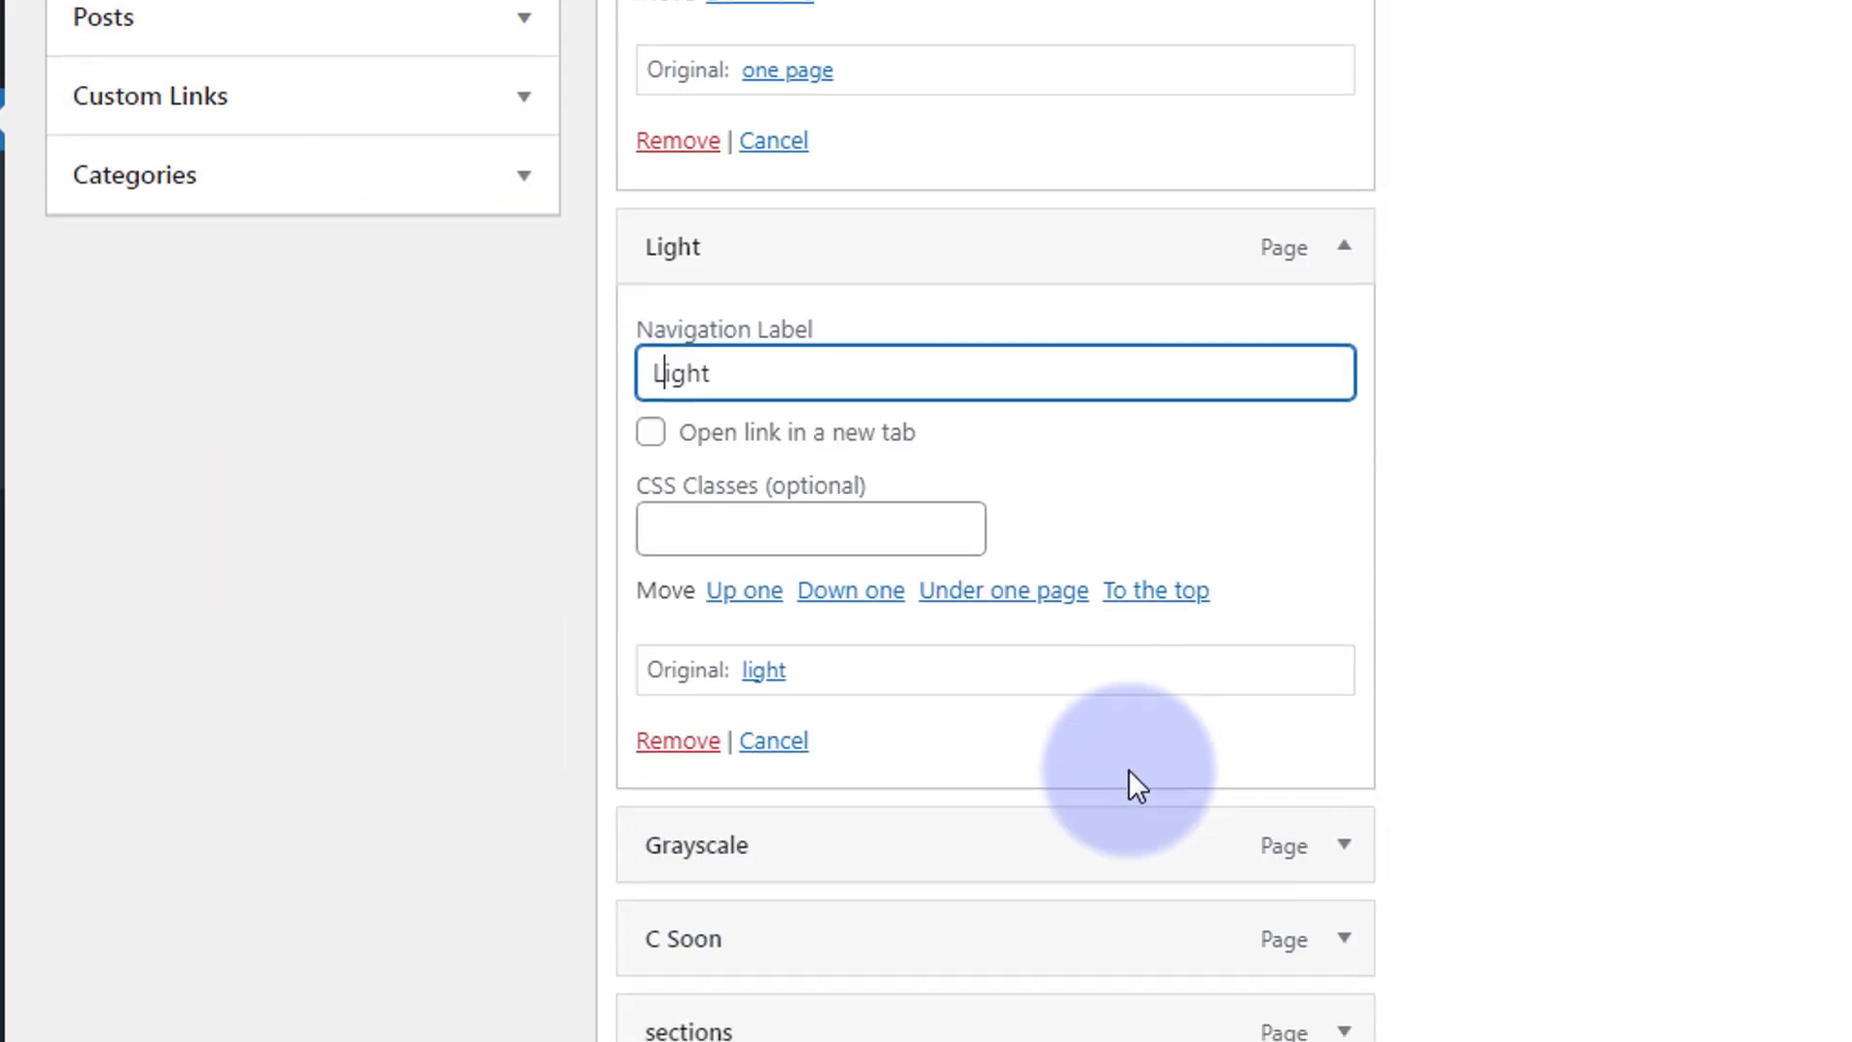
scroll(down, 3)
text(Sections)
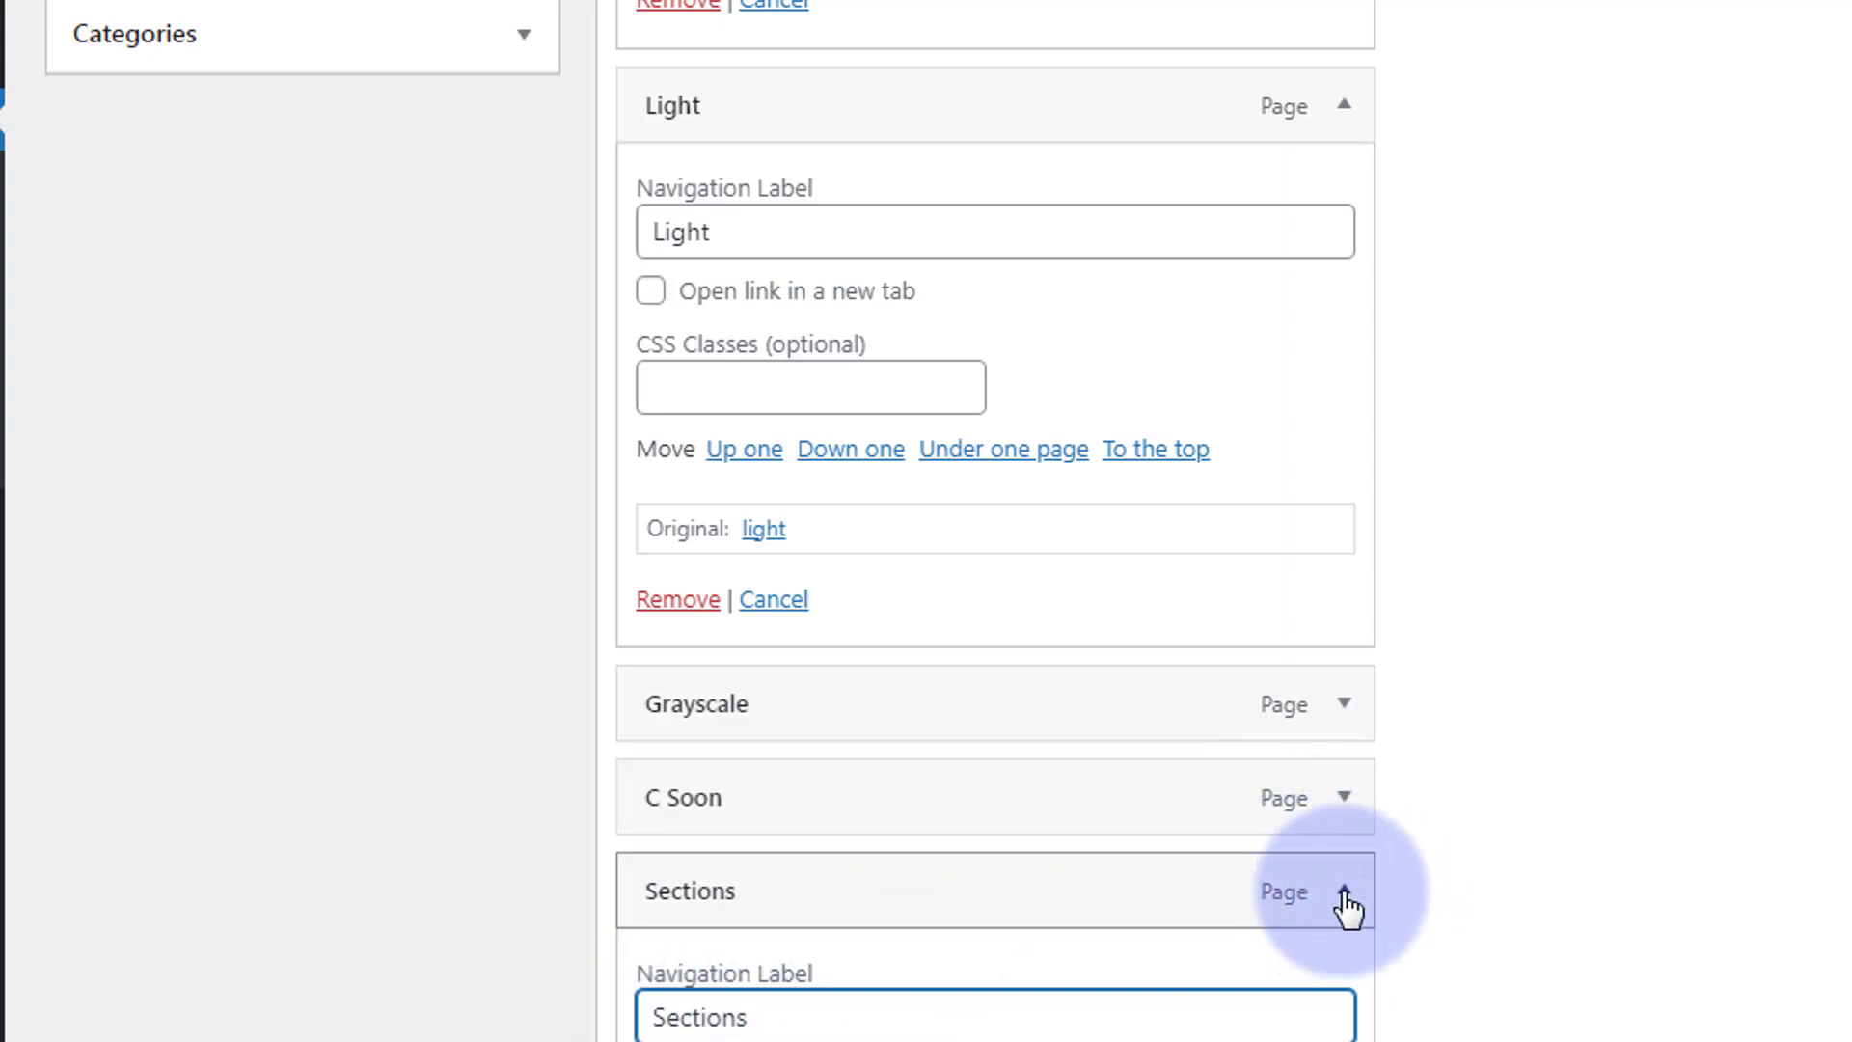
click(1343, 892)
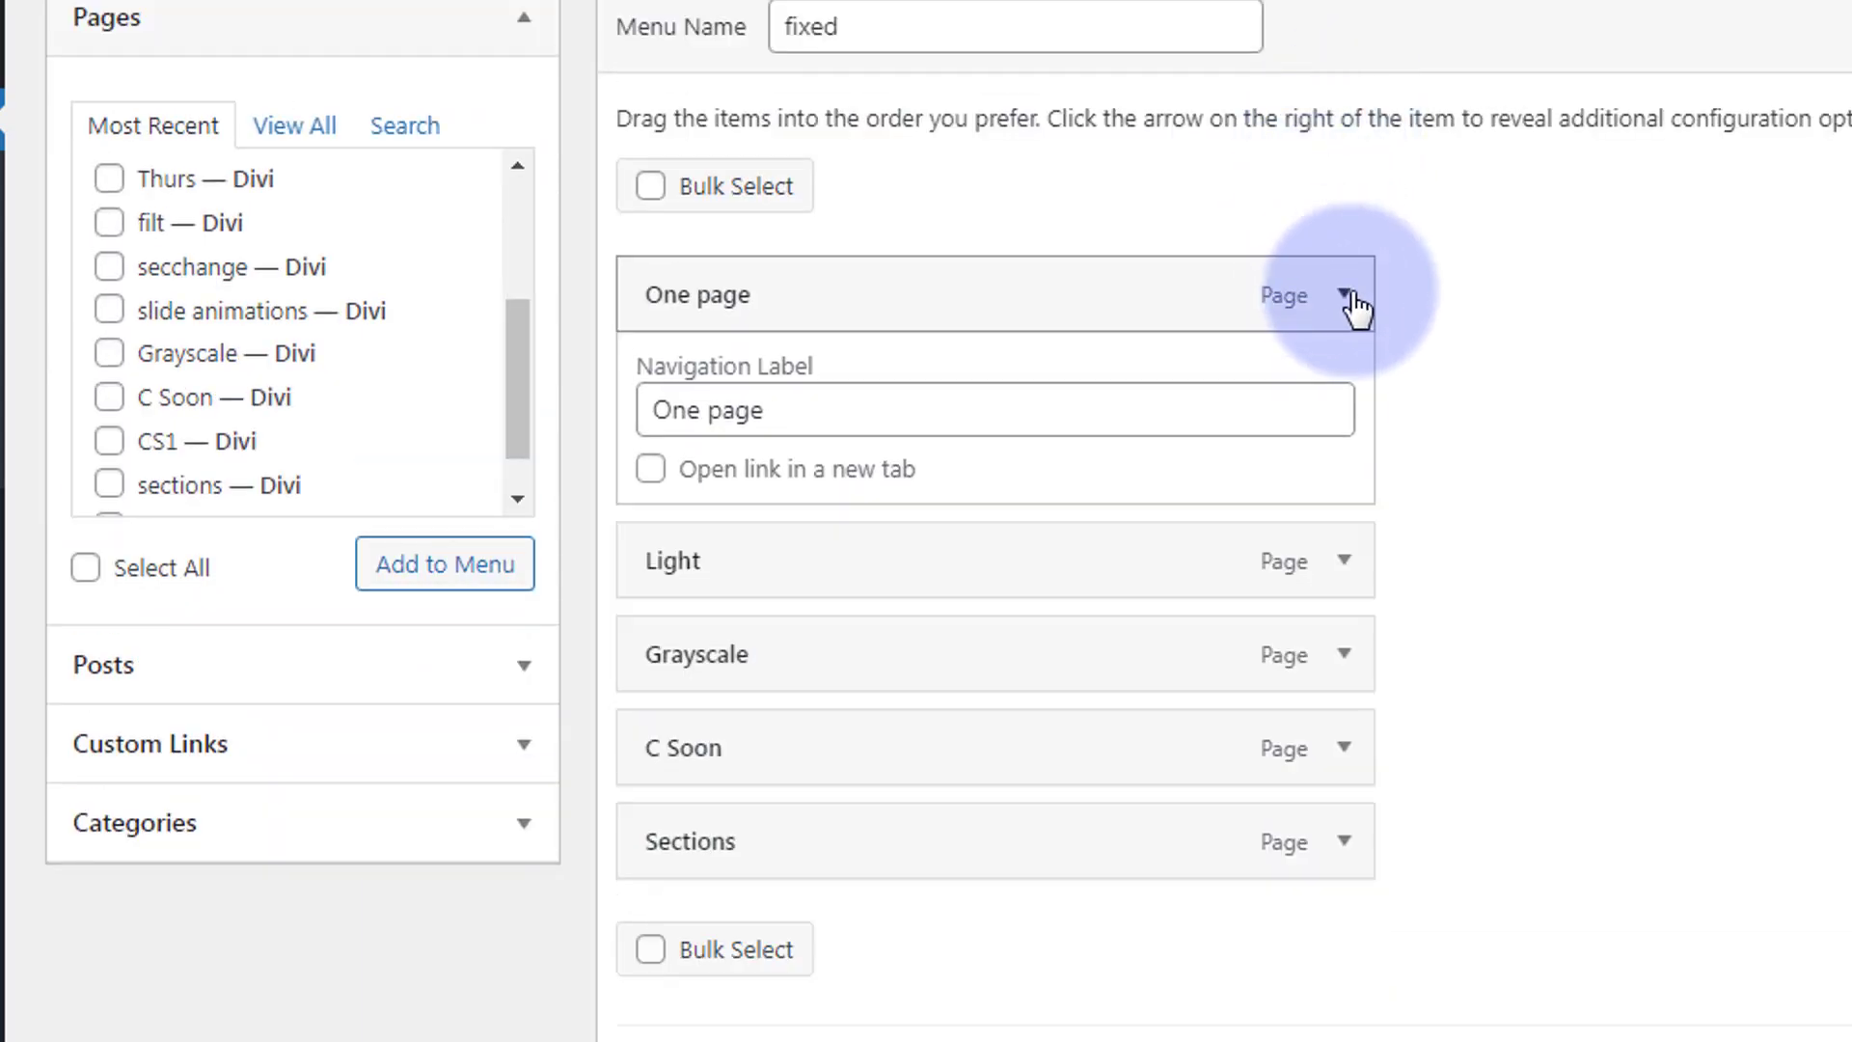
click(1343, 293)
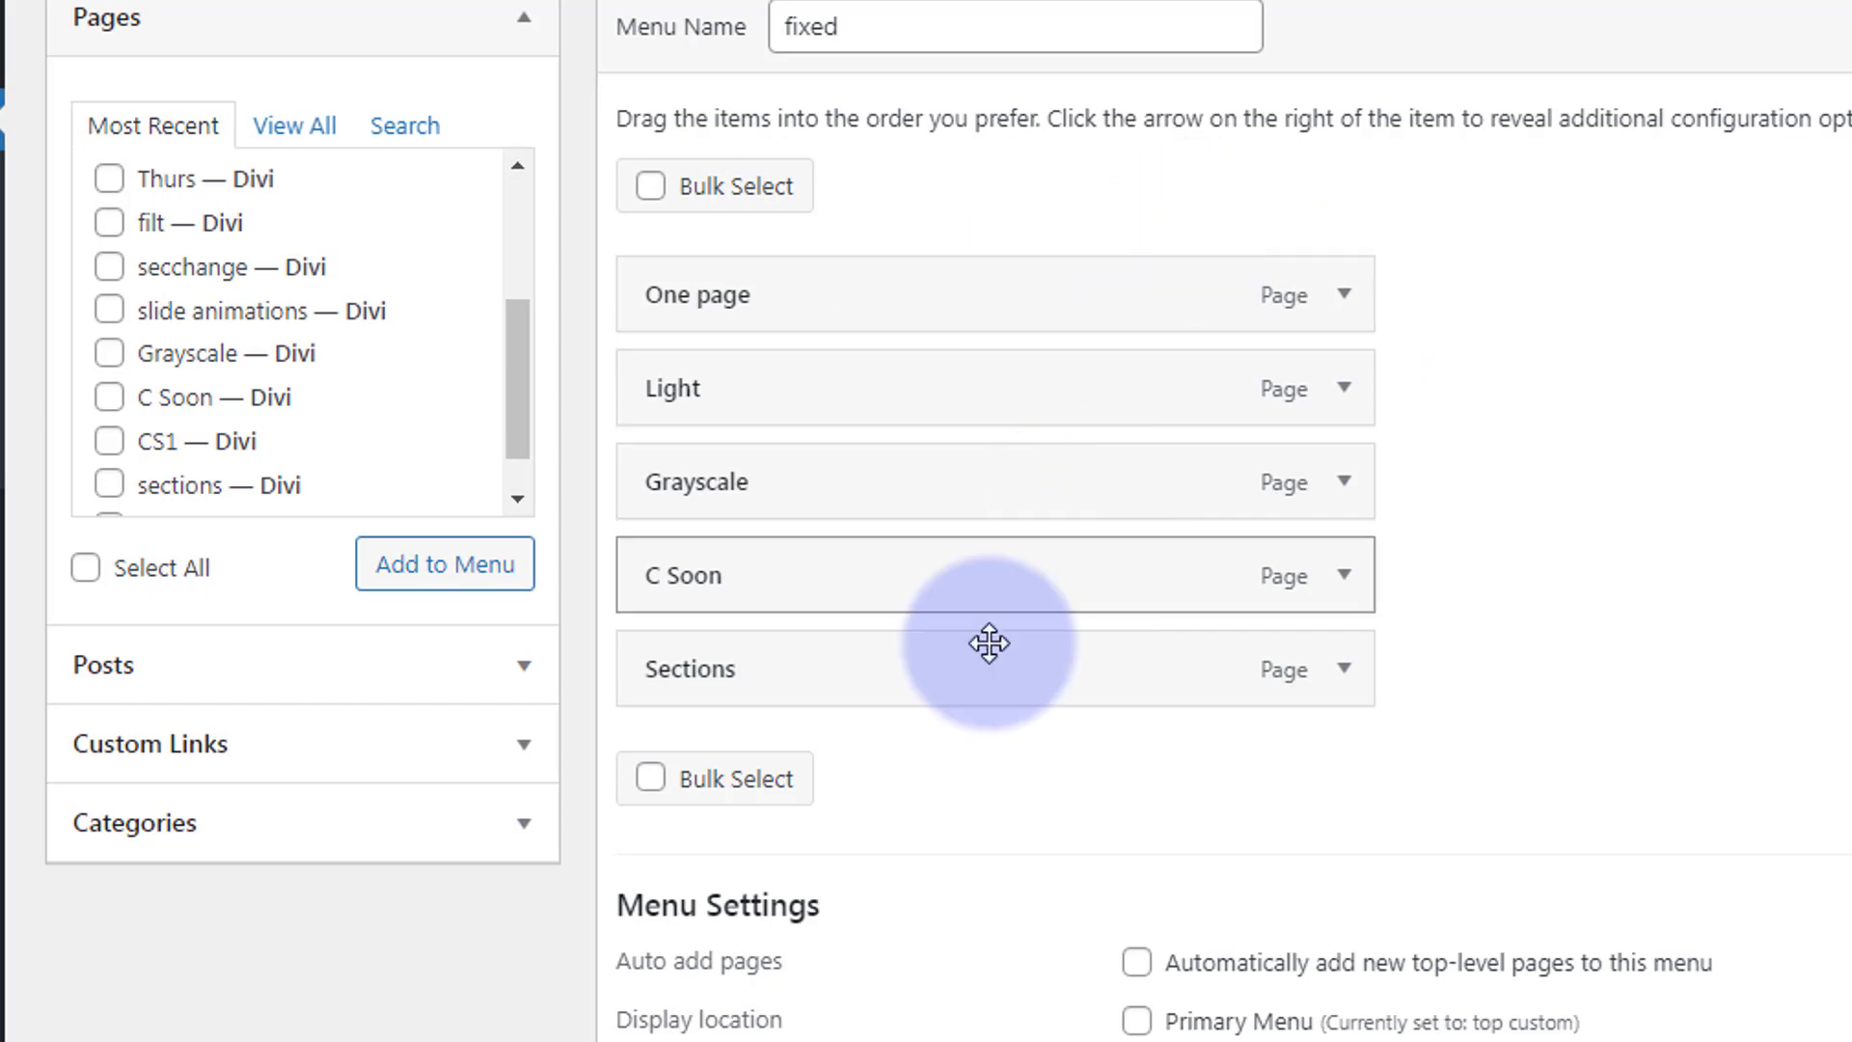
drag(988, 667, 884, 532)
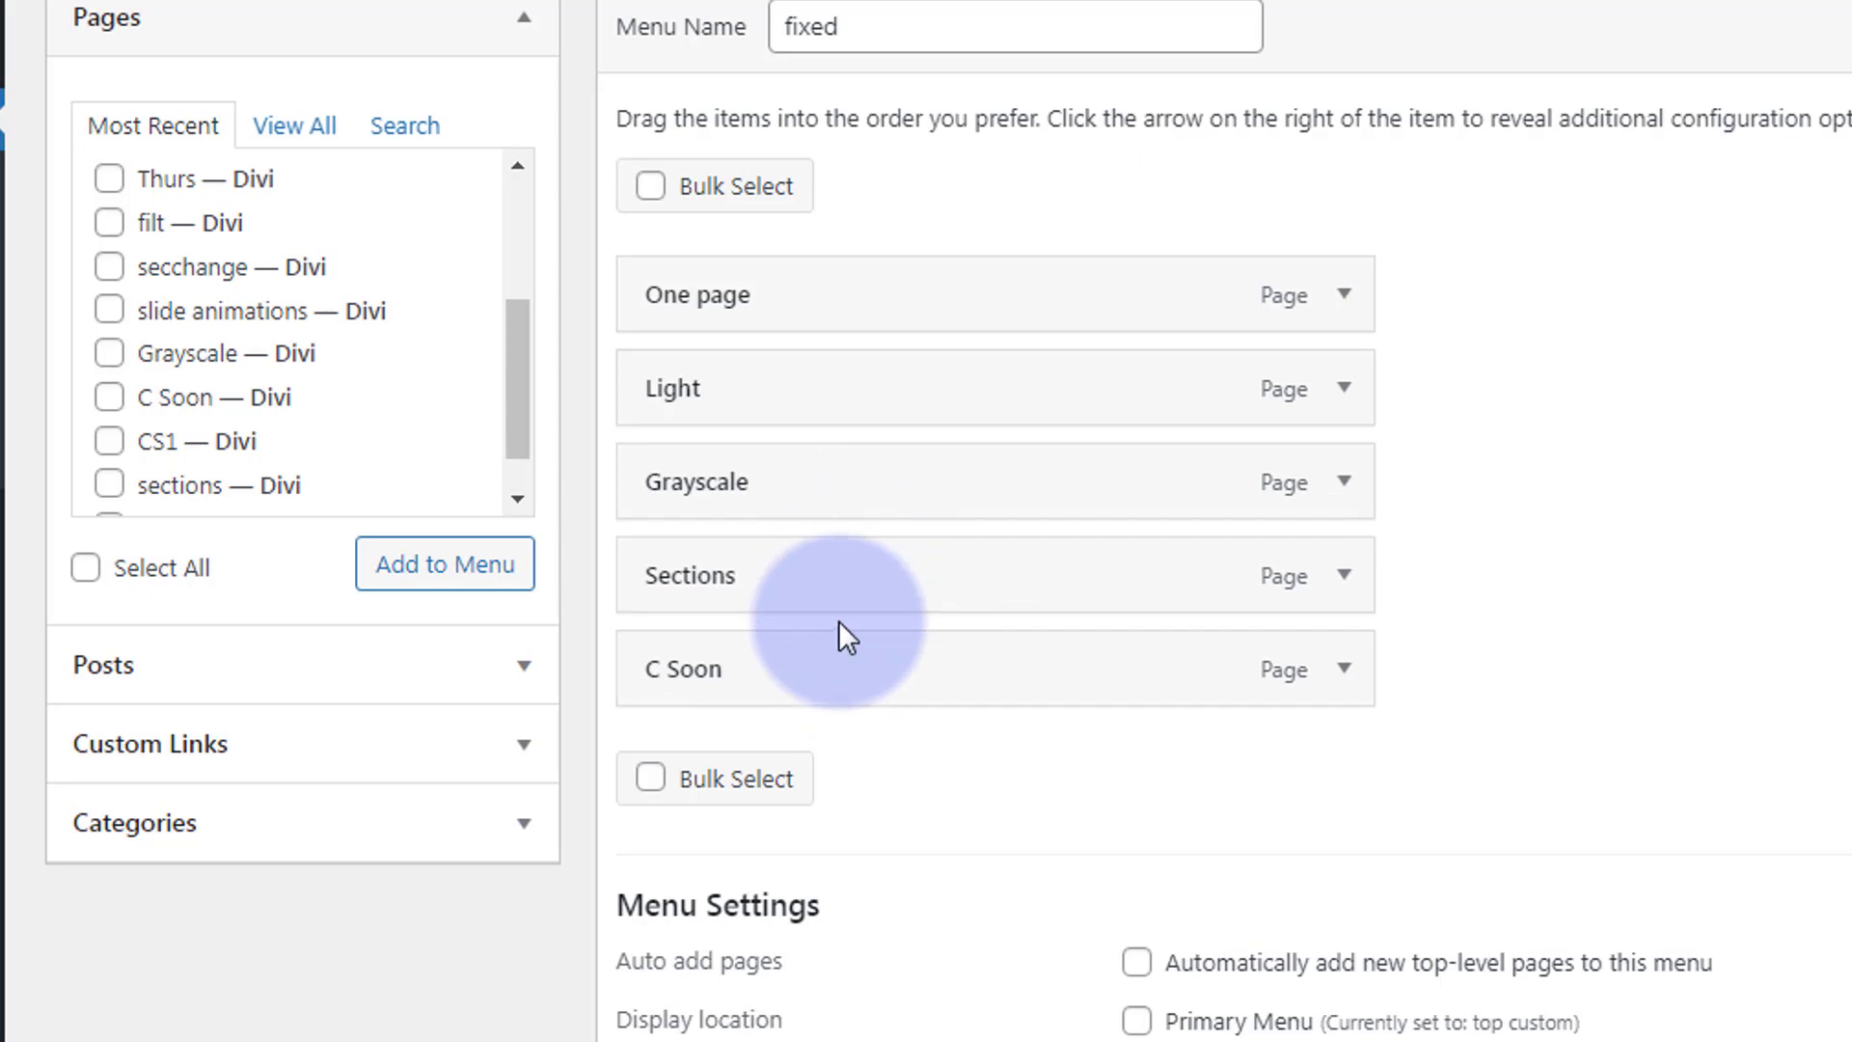
drag(845, 639, 934, 588)
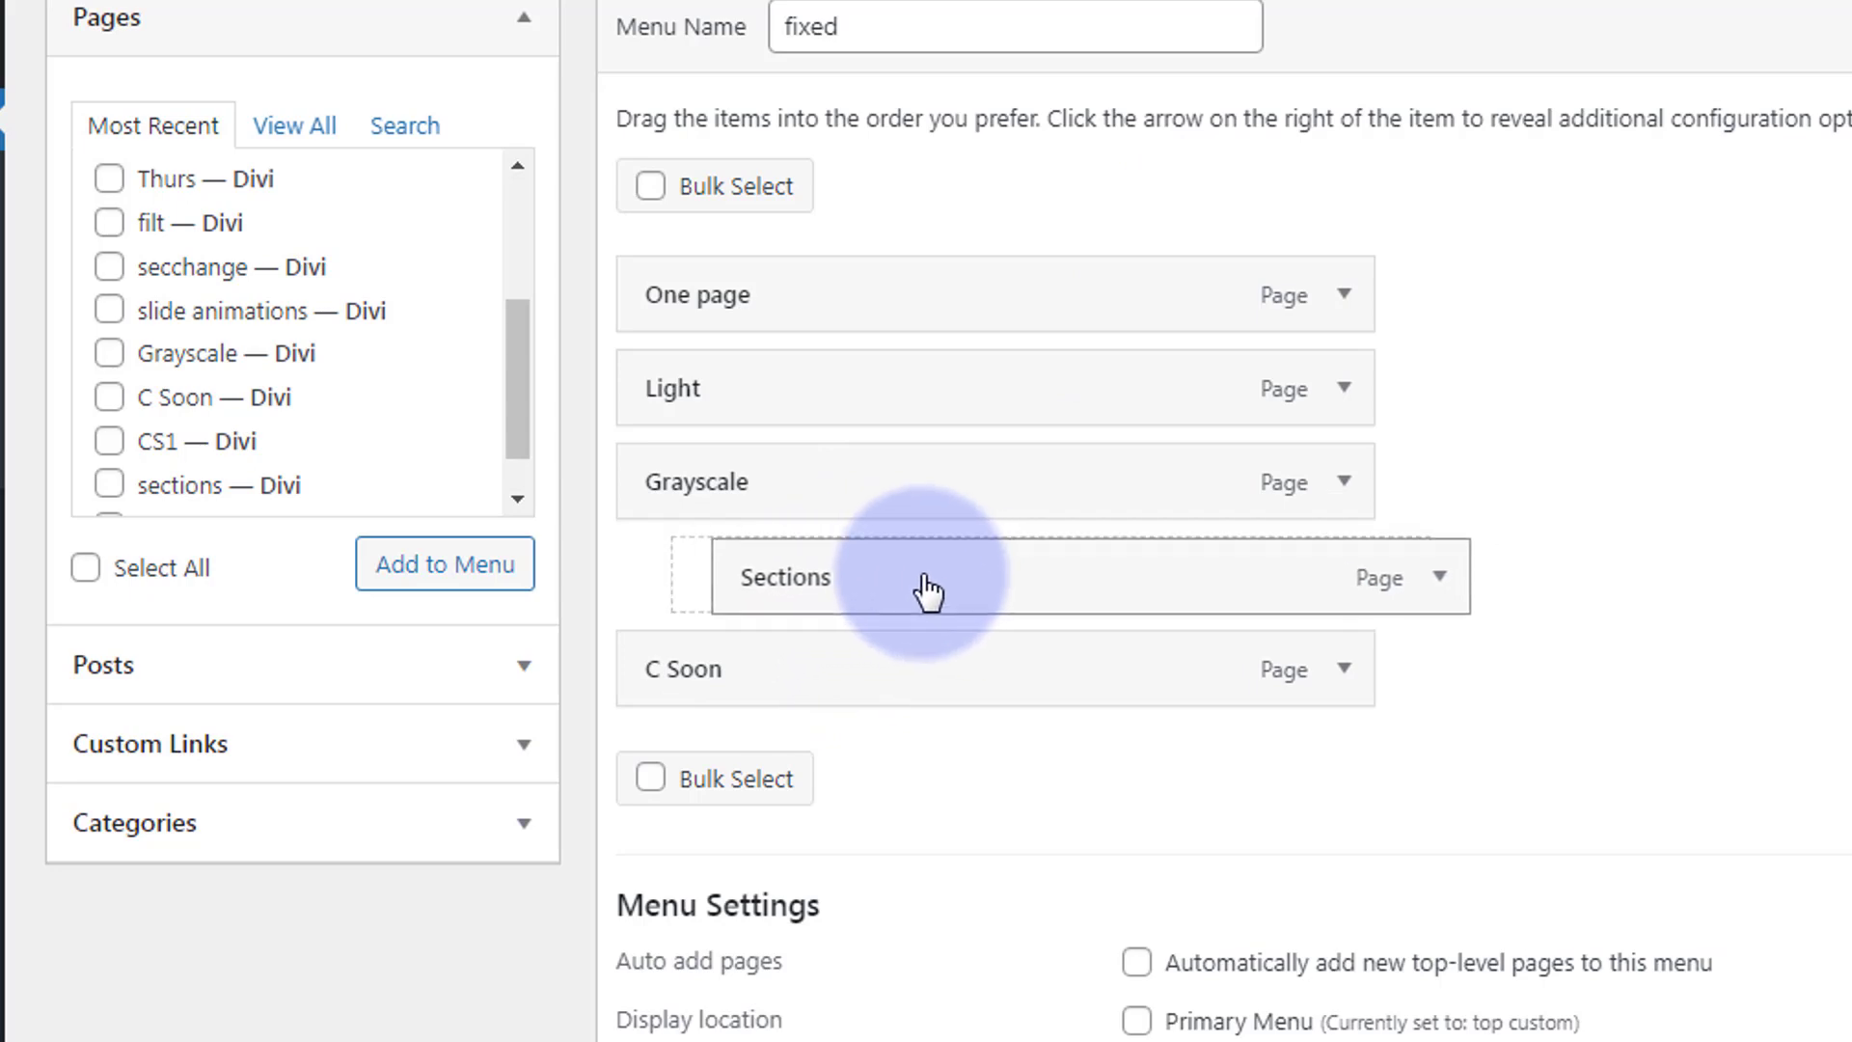
drag(930, 587, 903, 683)
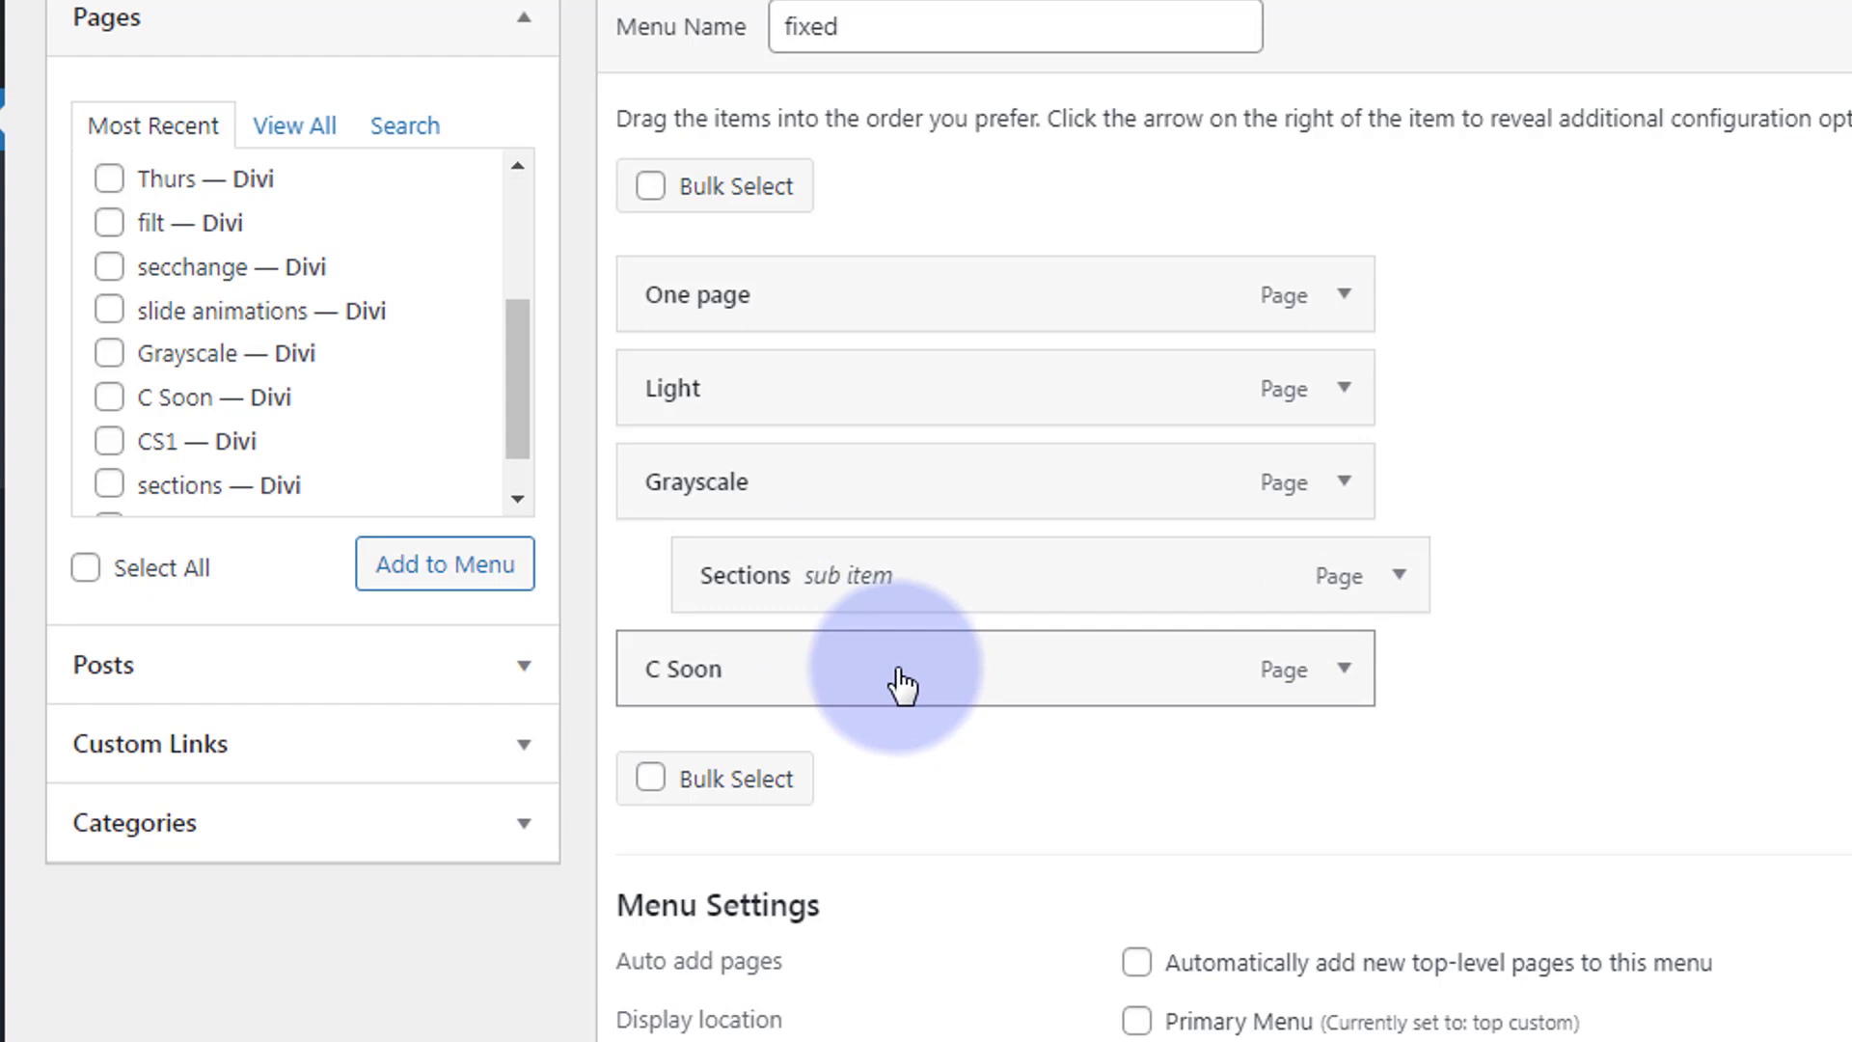
drag(903, 679, 904, 591)
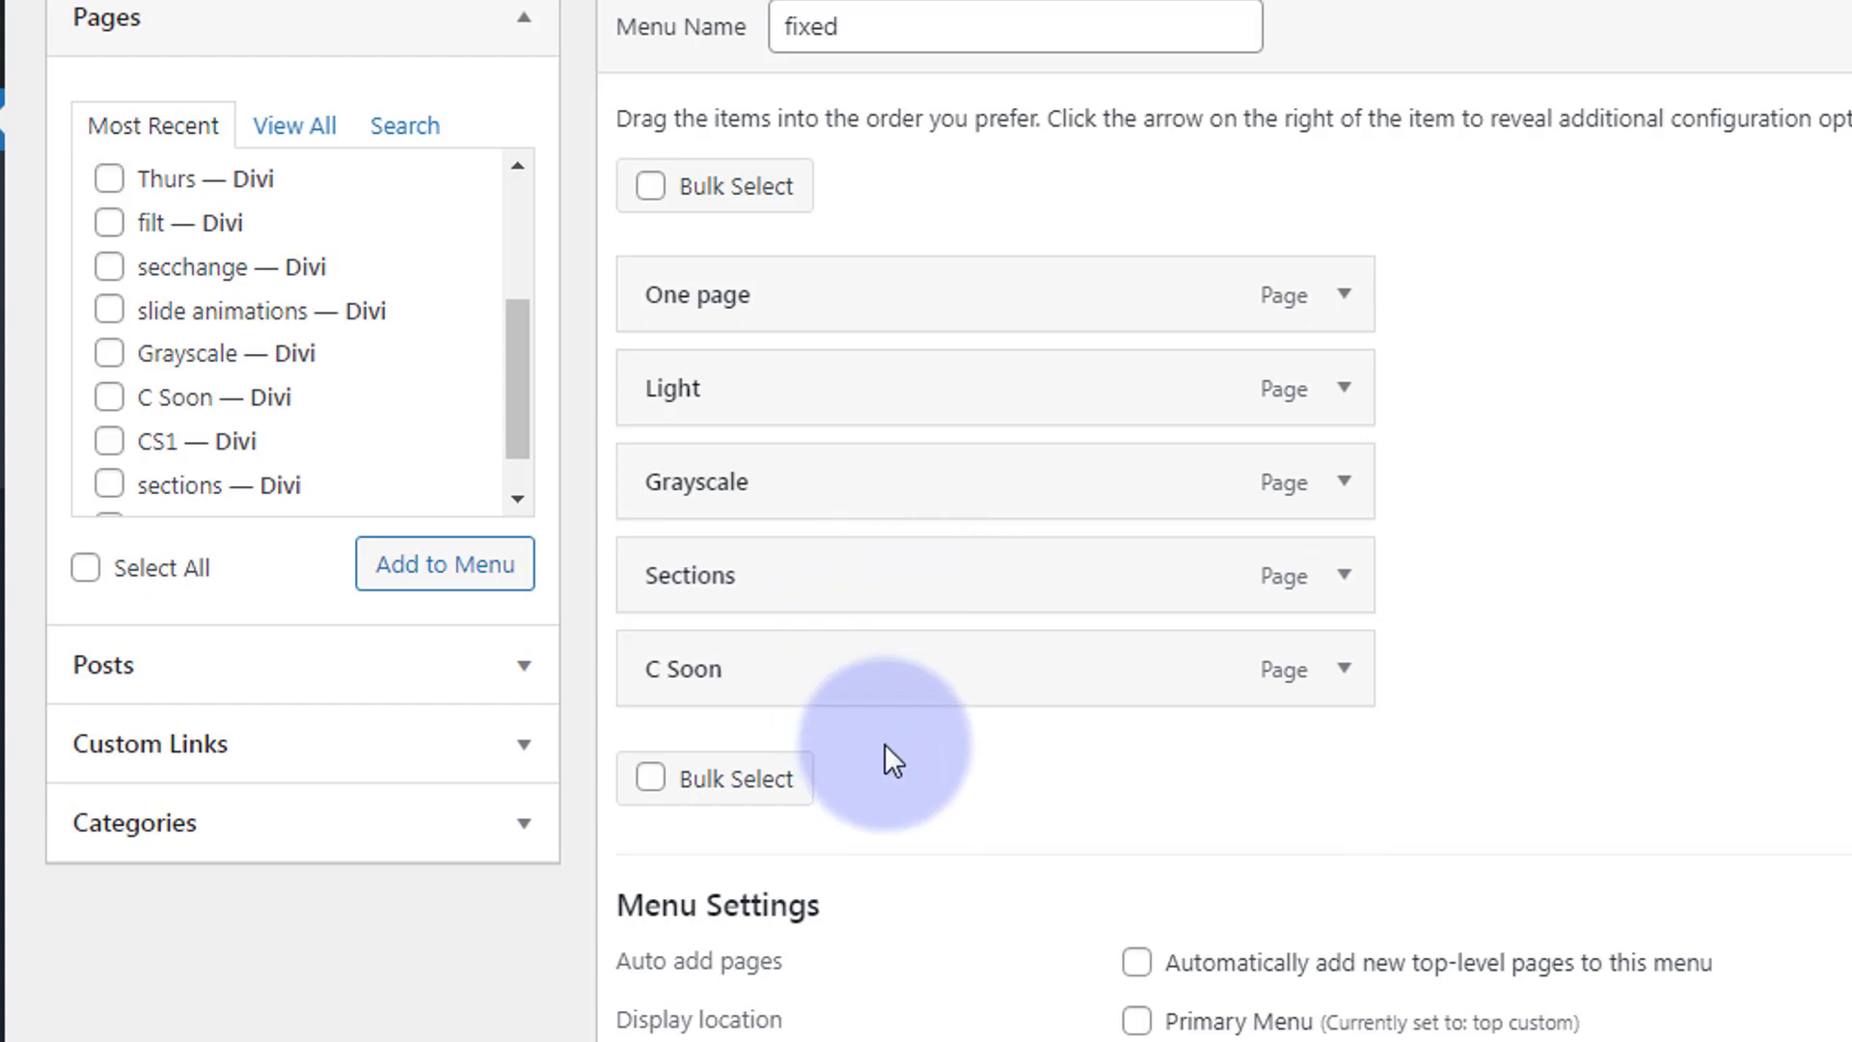
mouse_move(1158, 248)
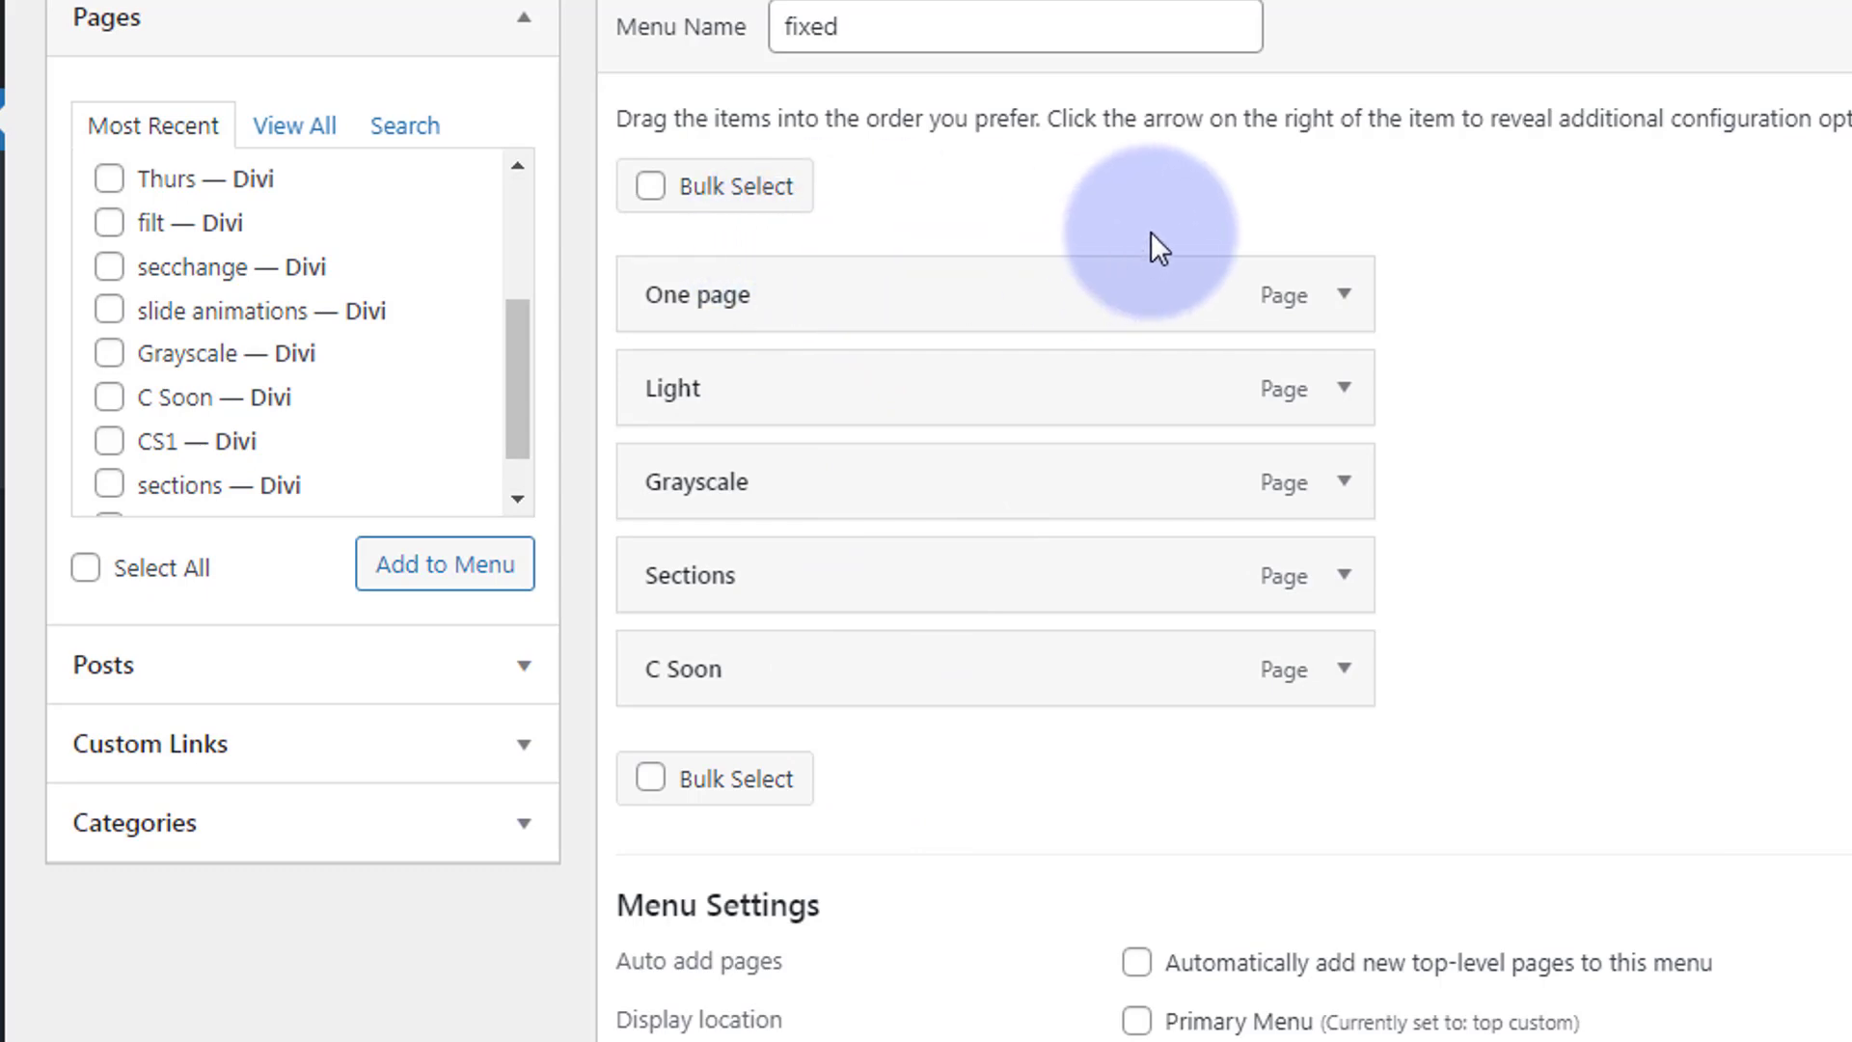
mouse_move(1175, 777)
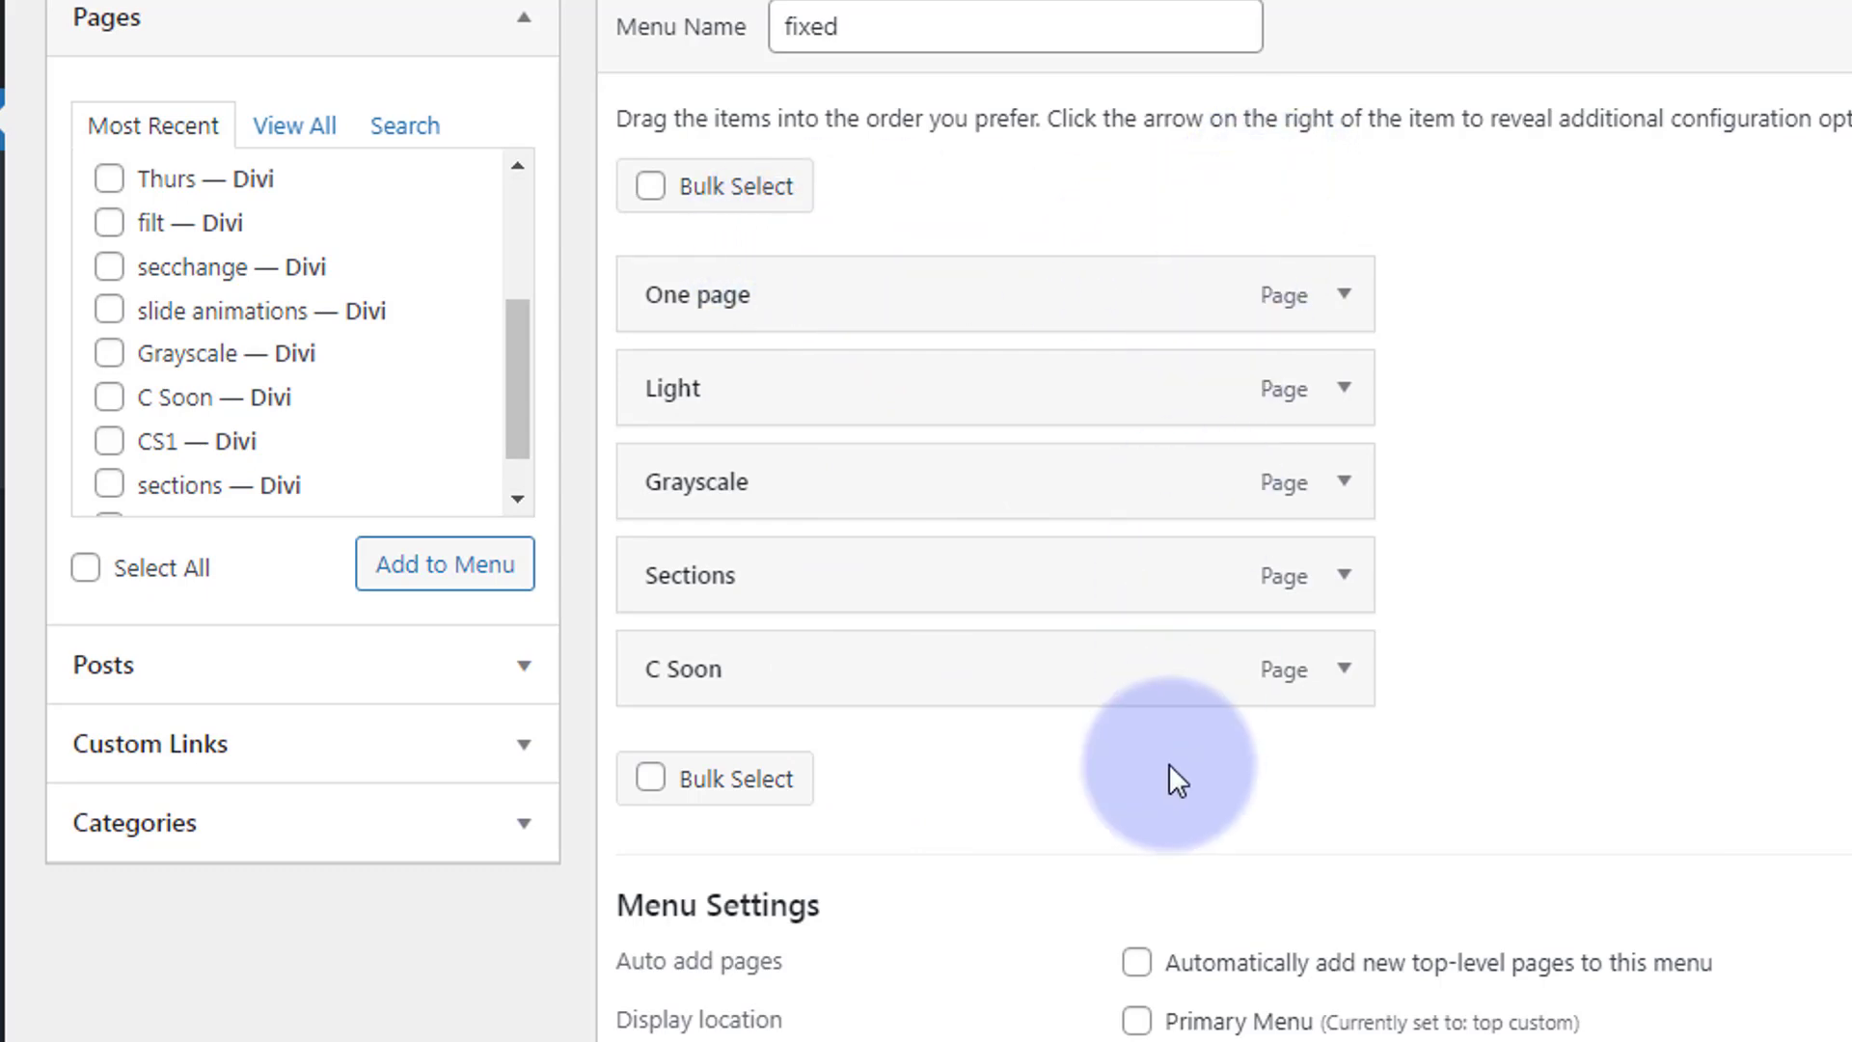
mouse_move(322, 727)
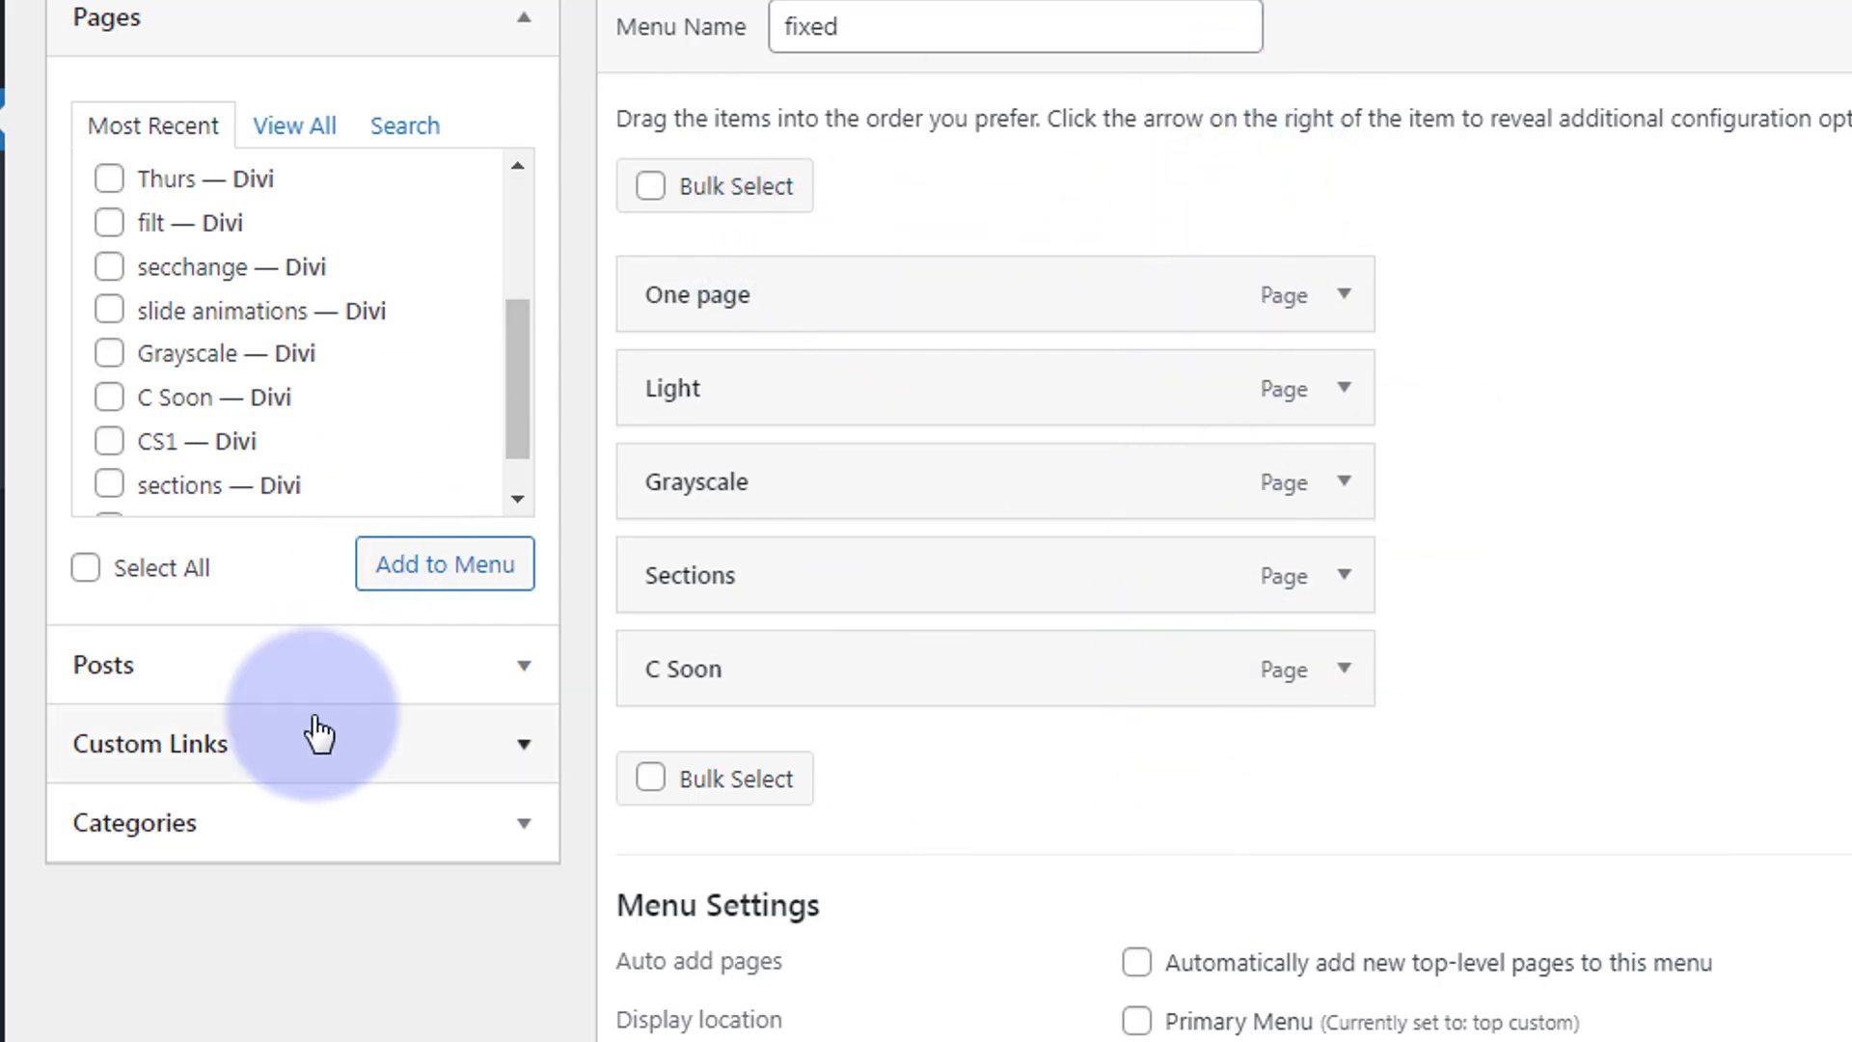
mouse_move(444, 755)
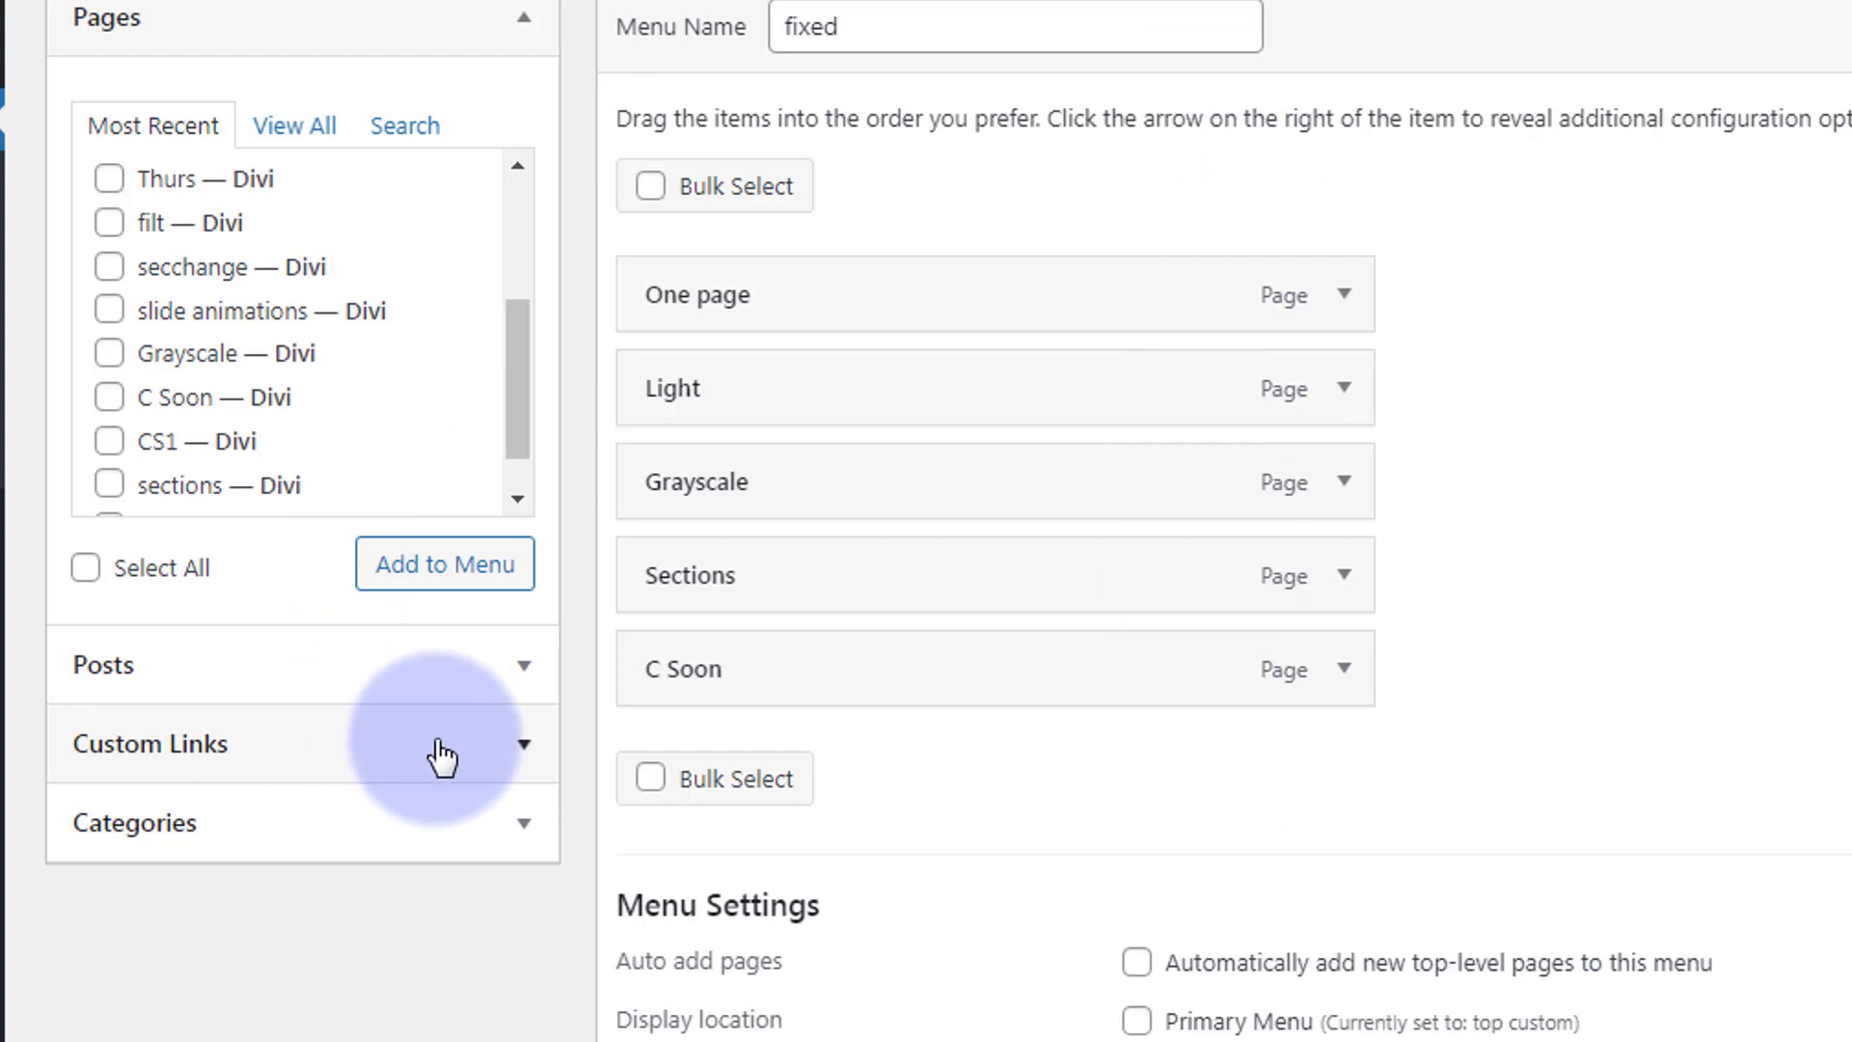
Add a custom link 'More Options' with URL # to the fixed menu
click(151, 743)
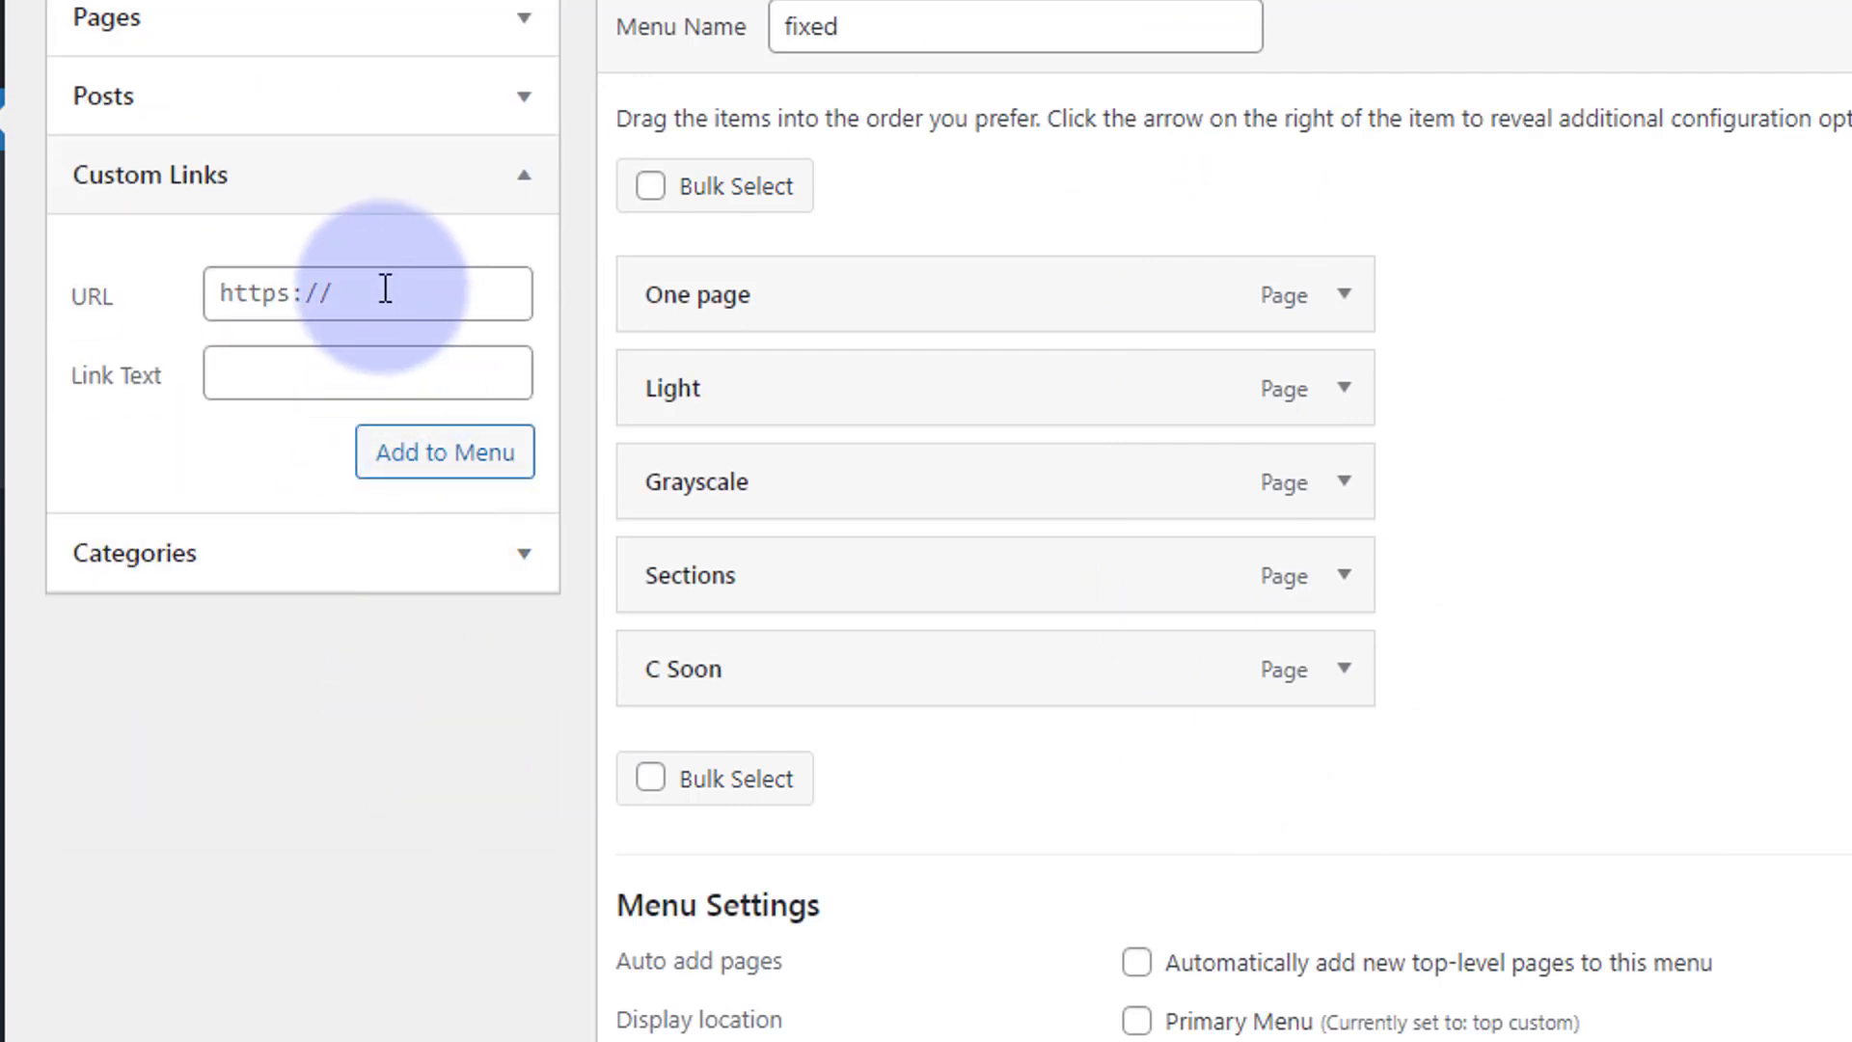
click(367, 293)
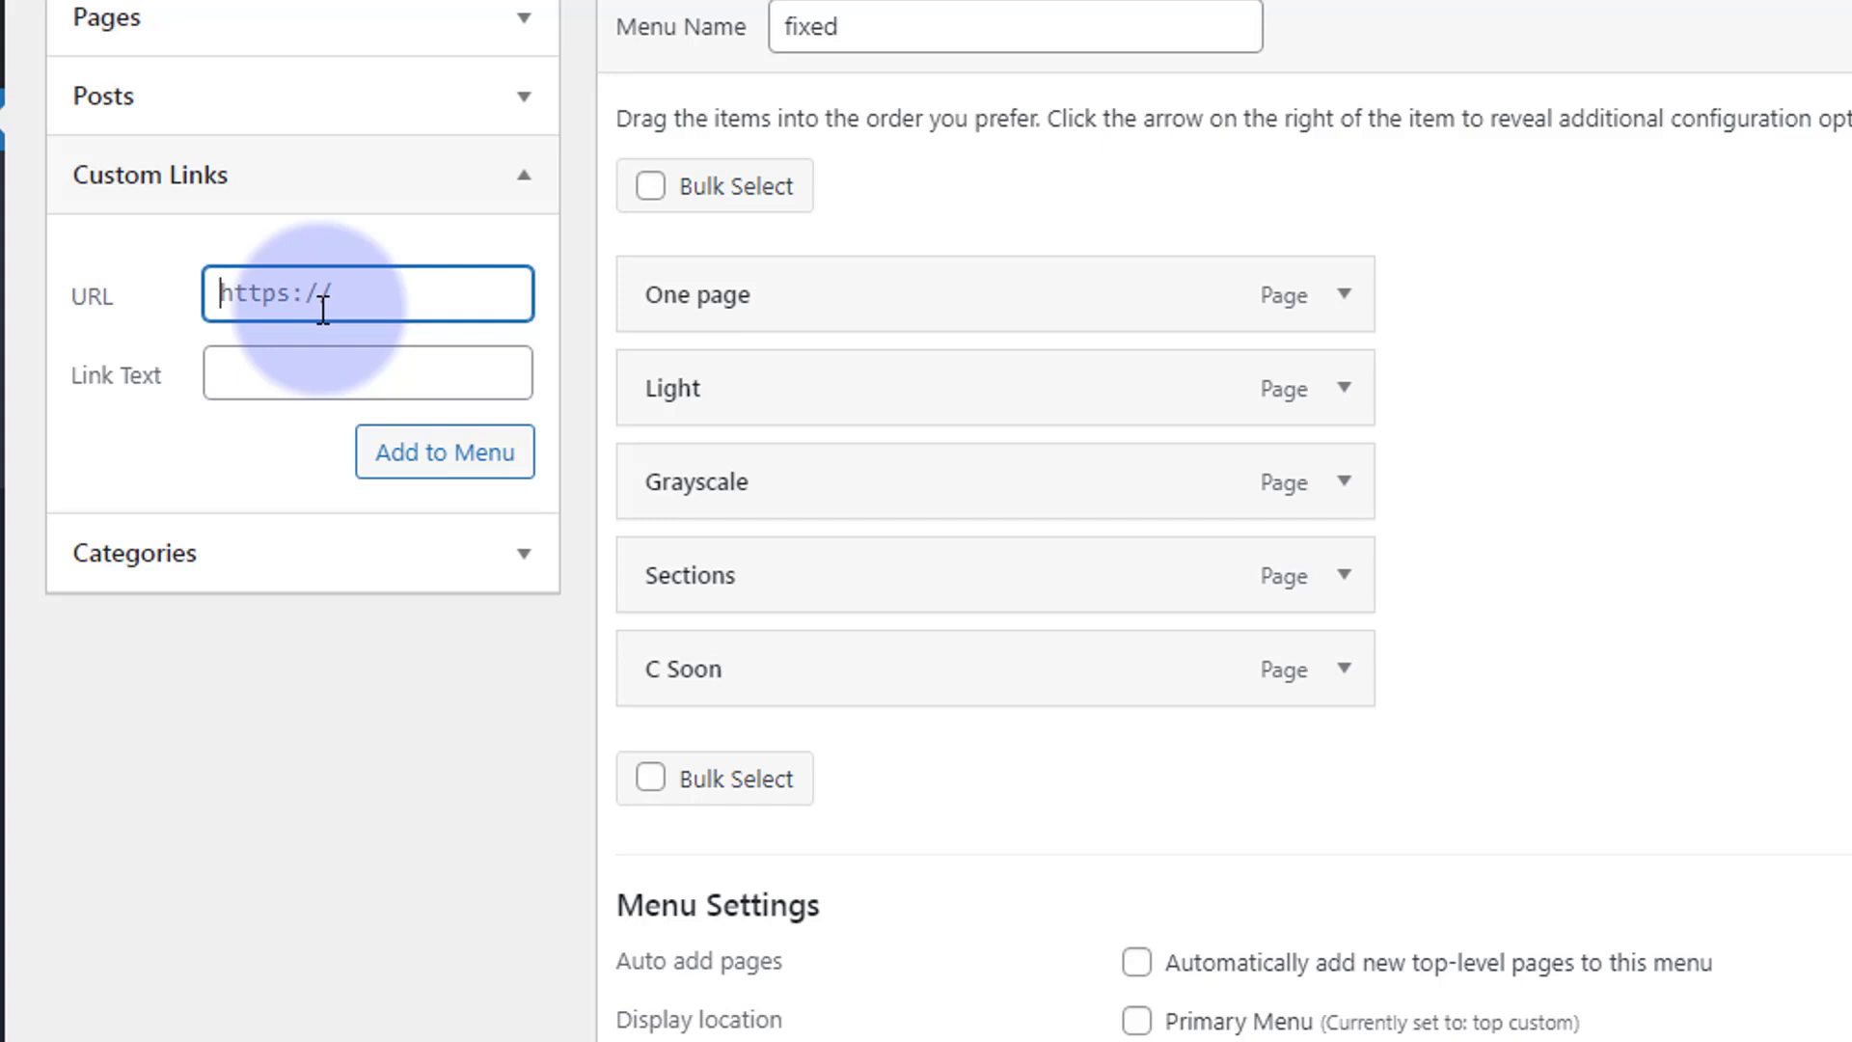
text(#)
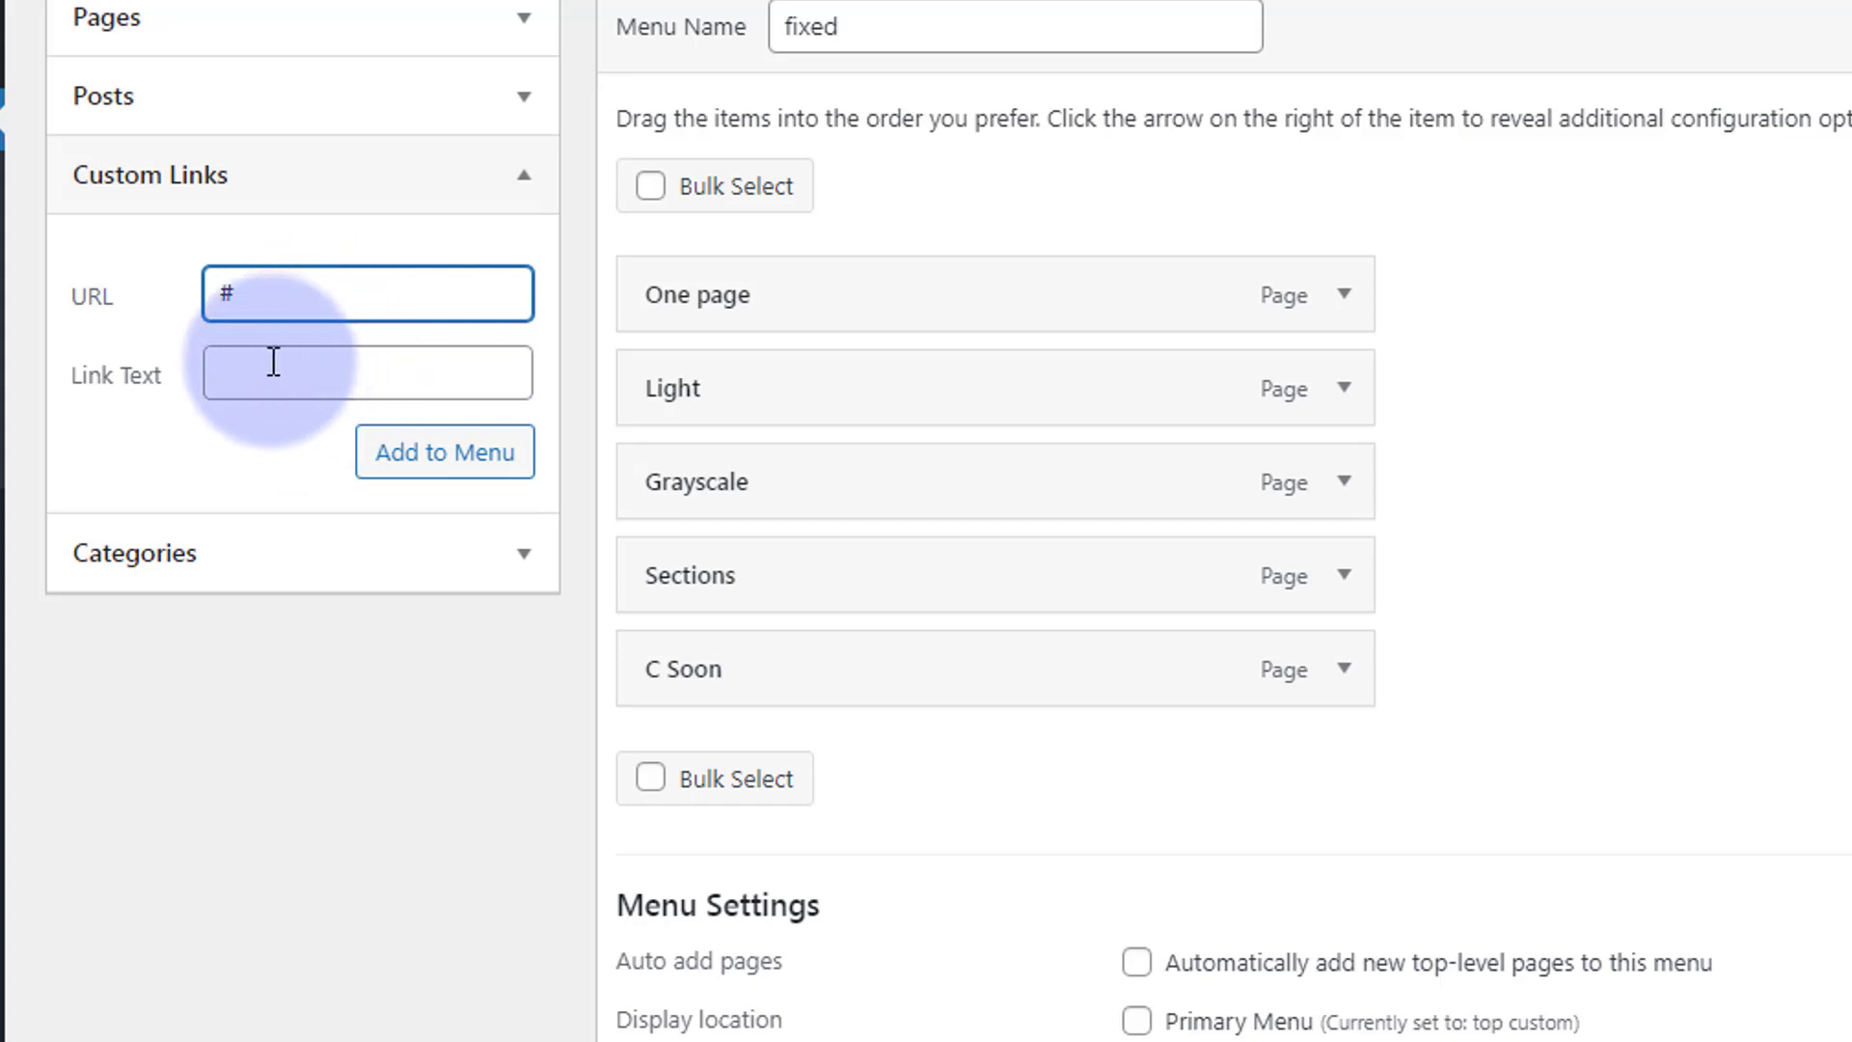
click(367, 373)
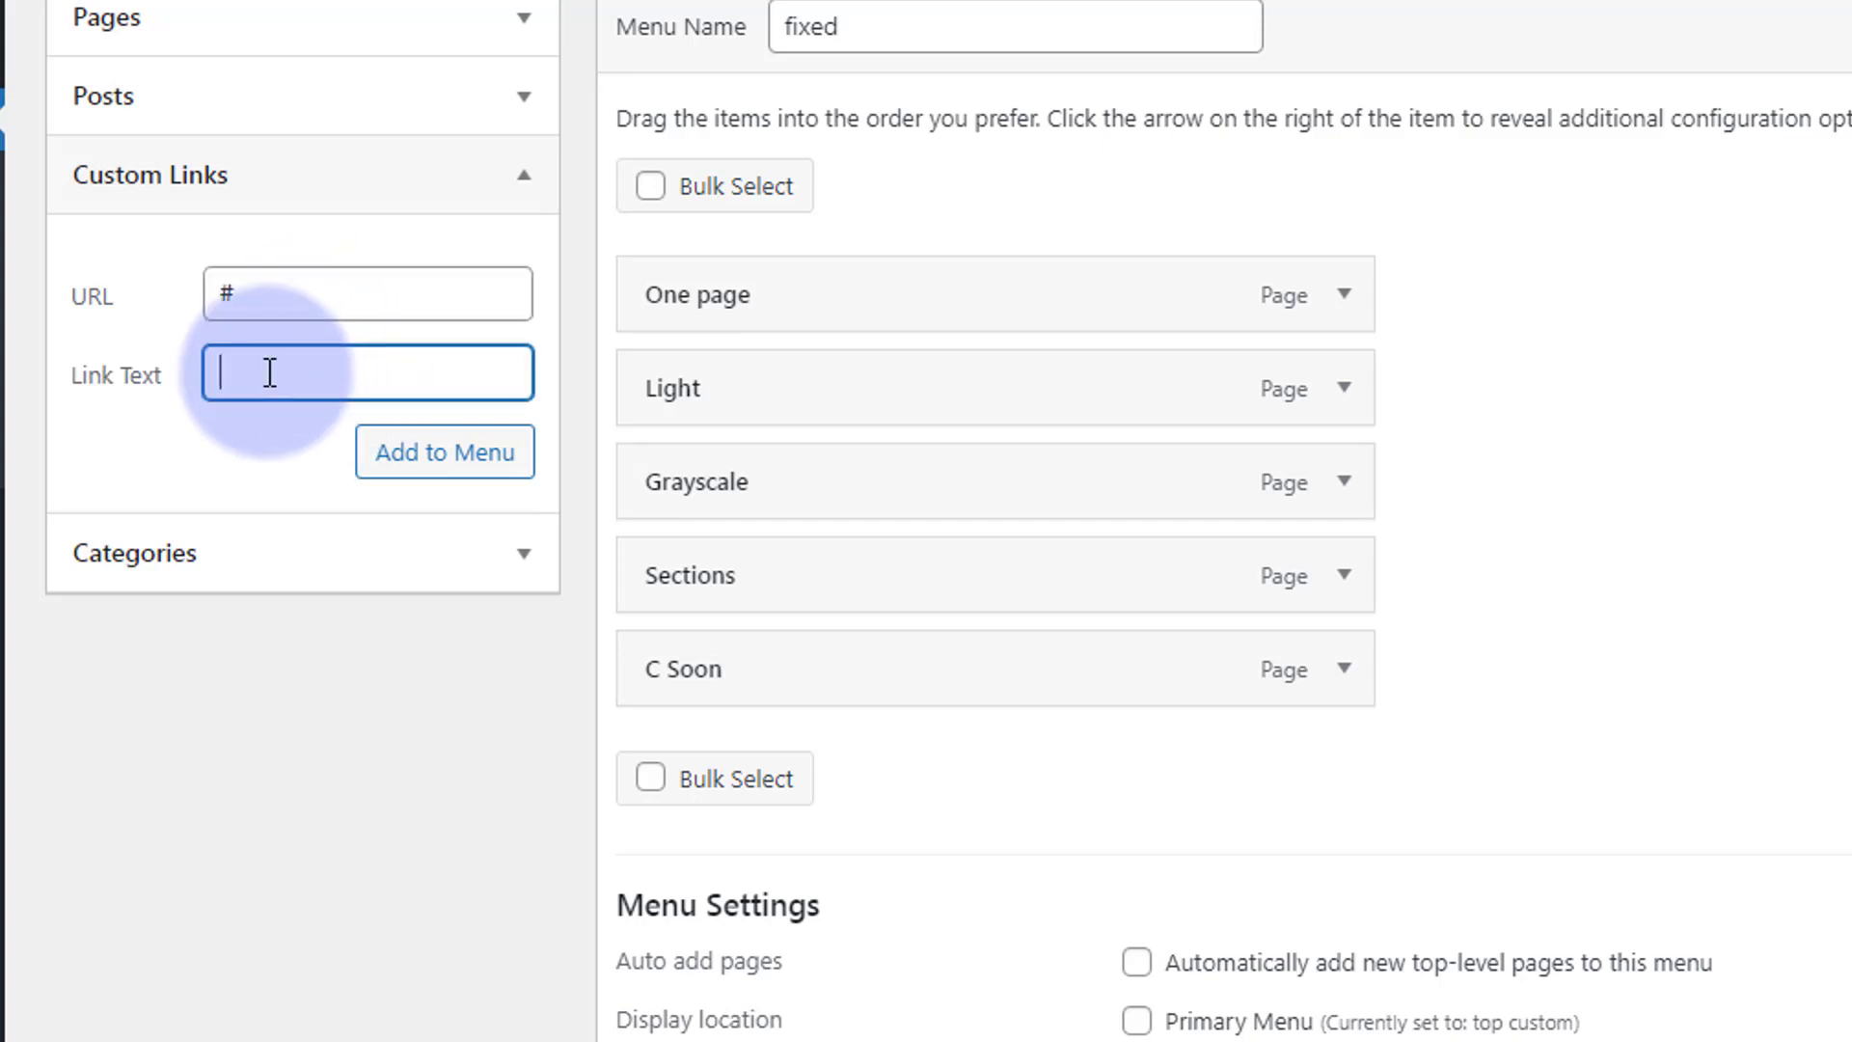
text(More Options)
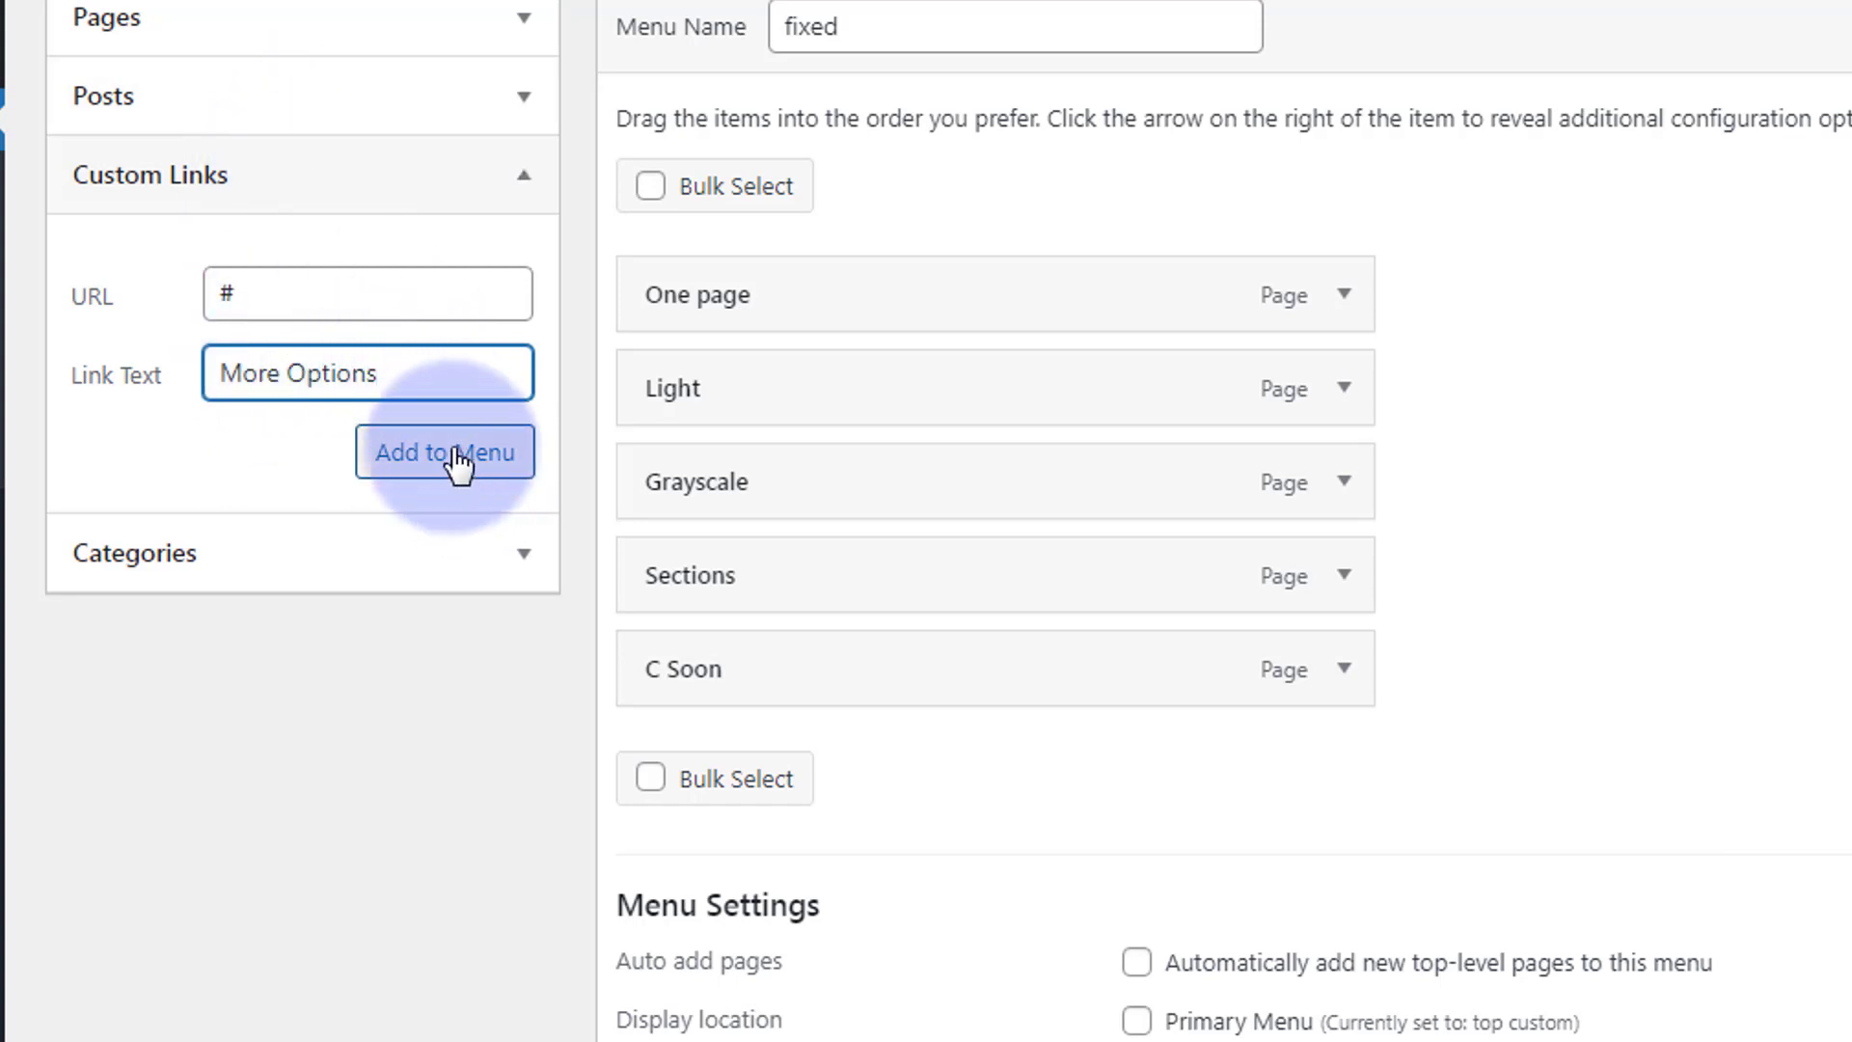
click(446, 451)
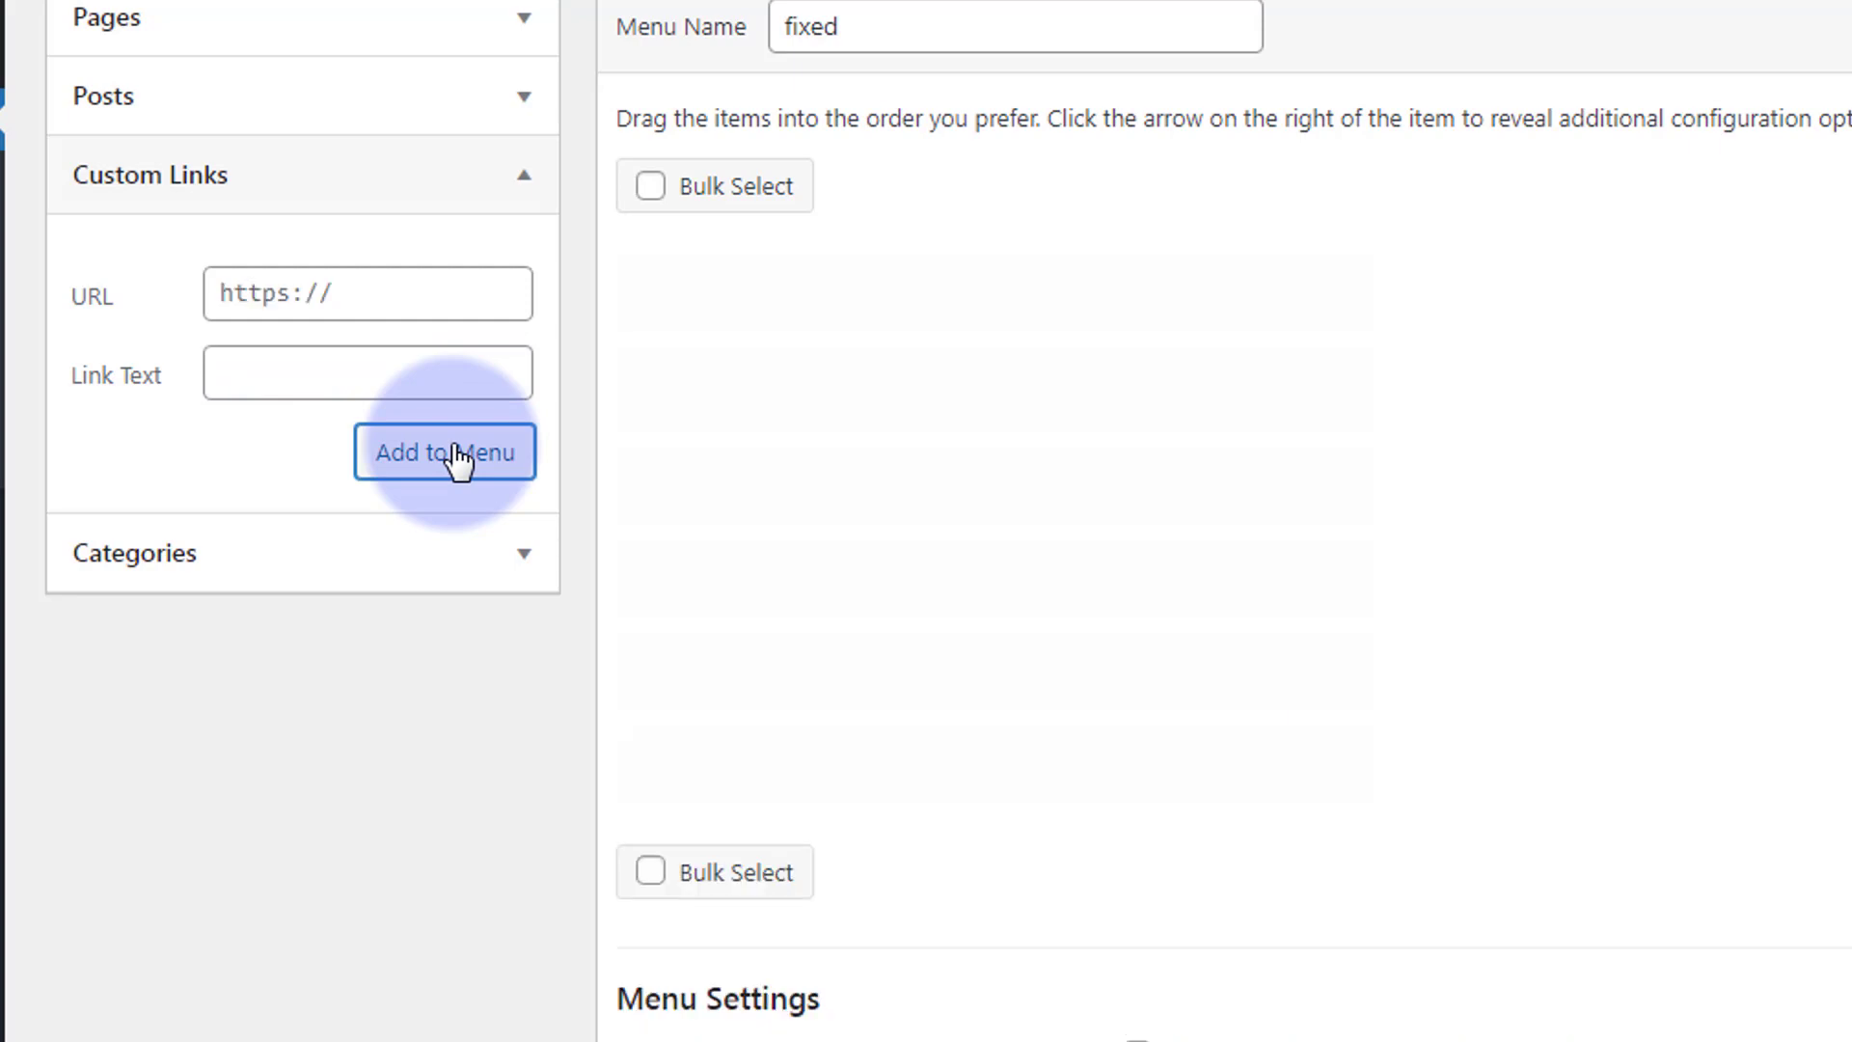
click(444, 451)
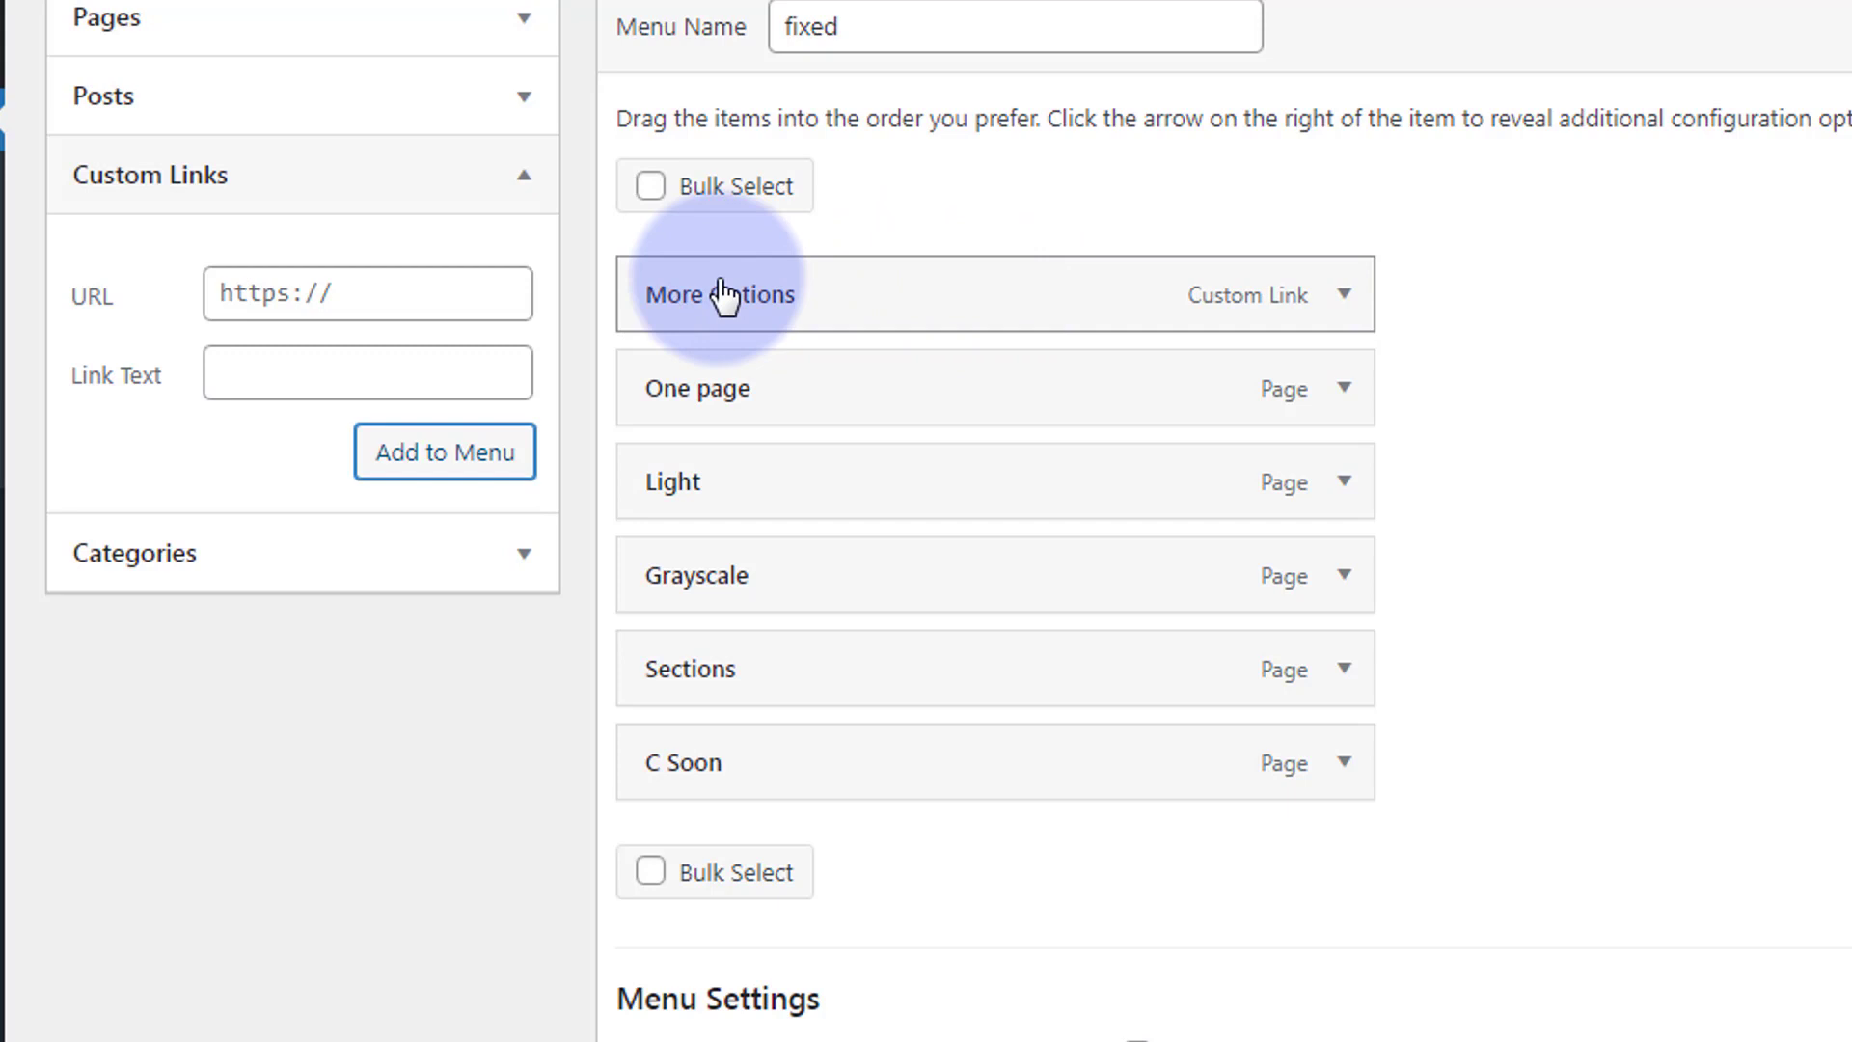
mouse_move(1345, 294)
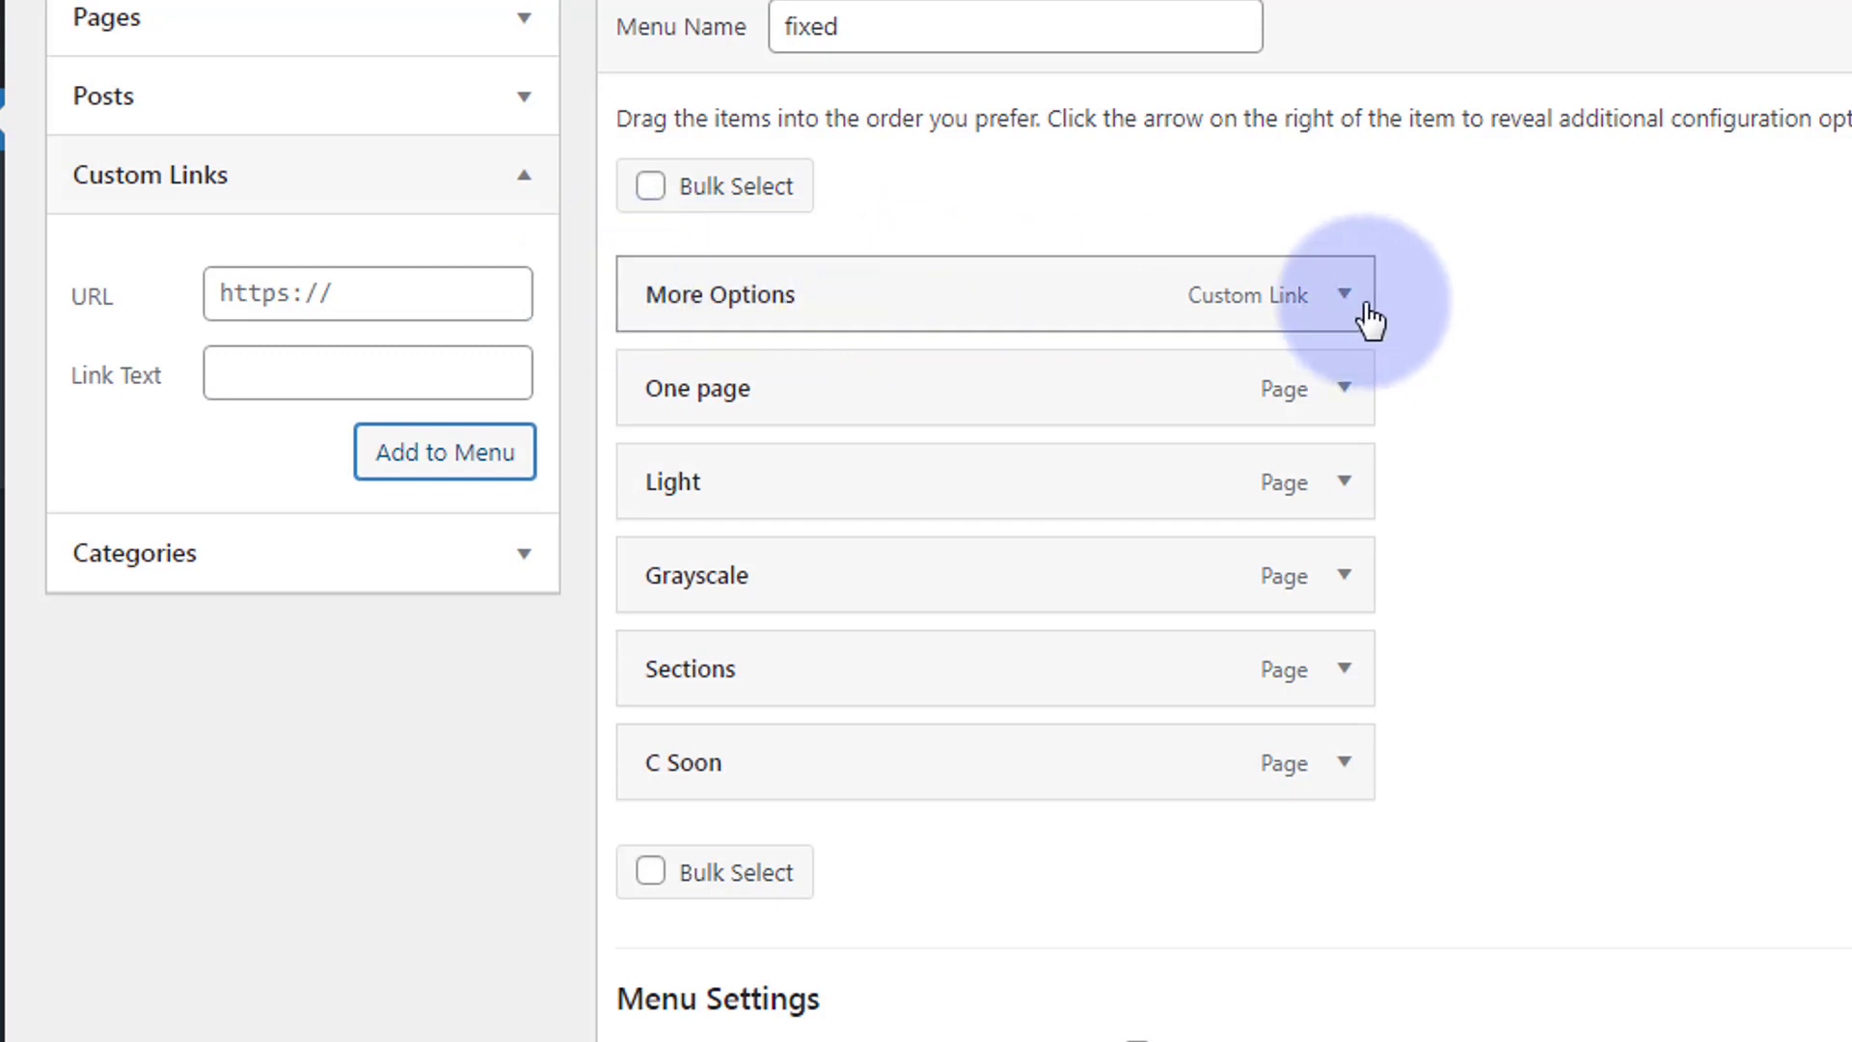
mouse_move(1096, 282)
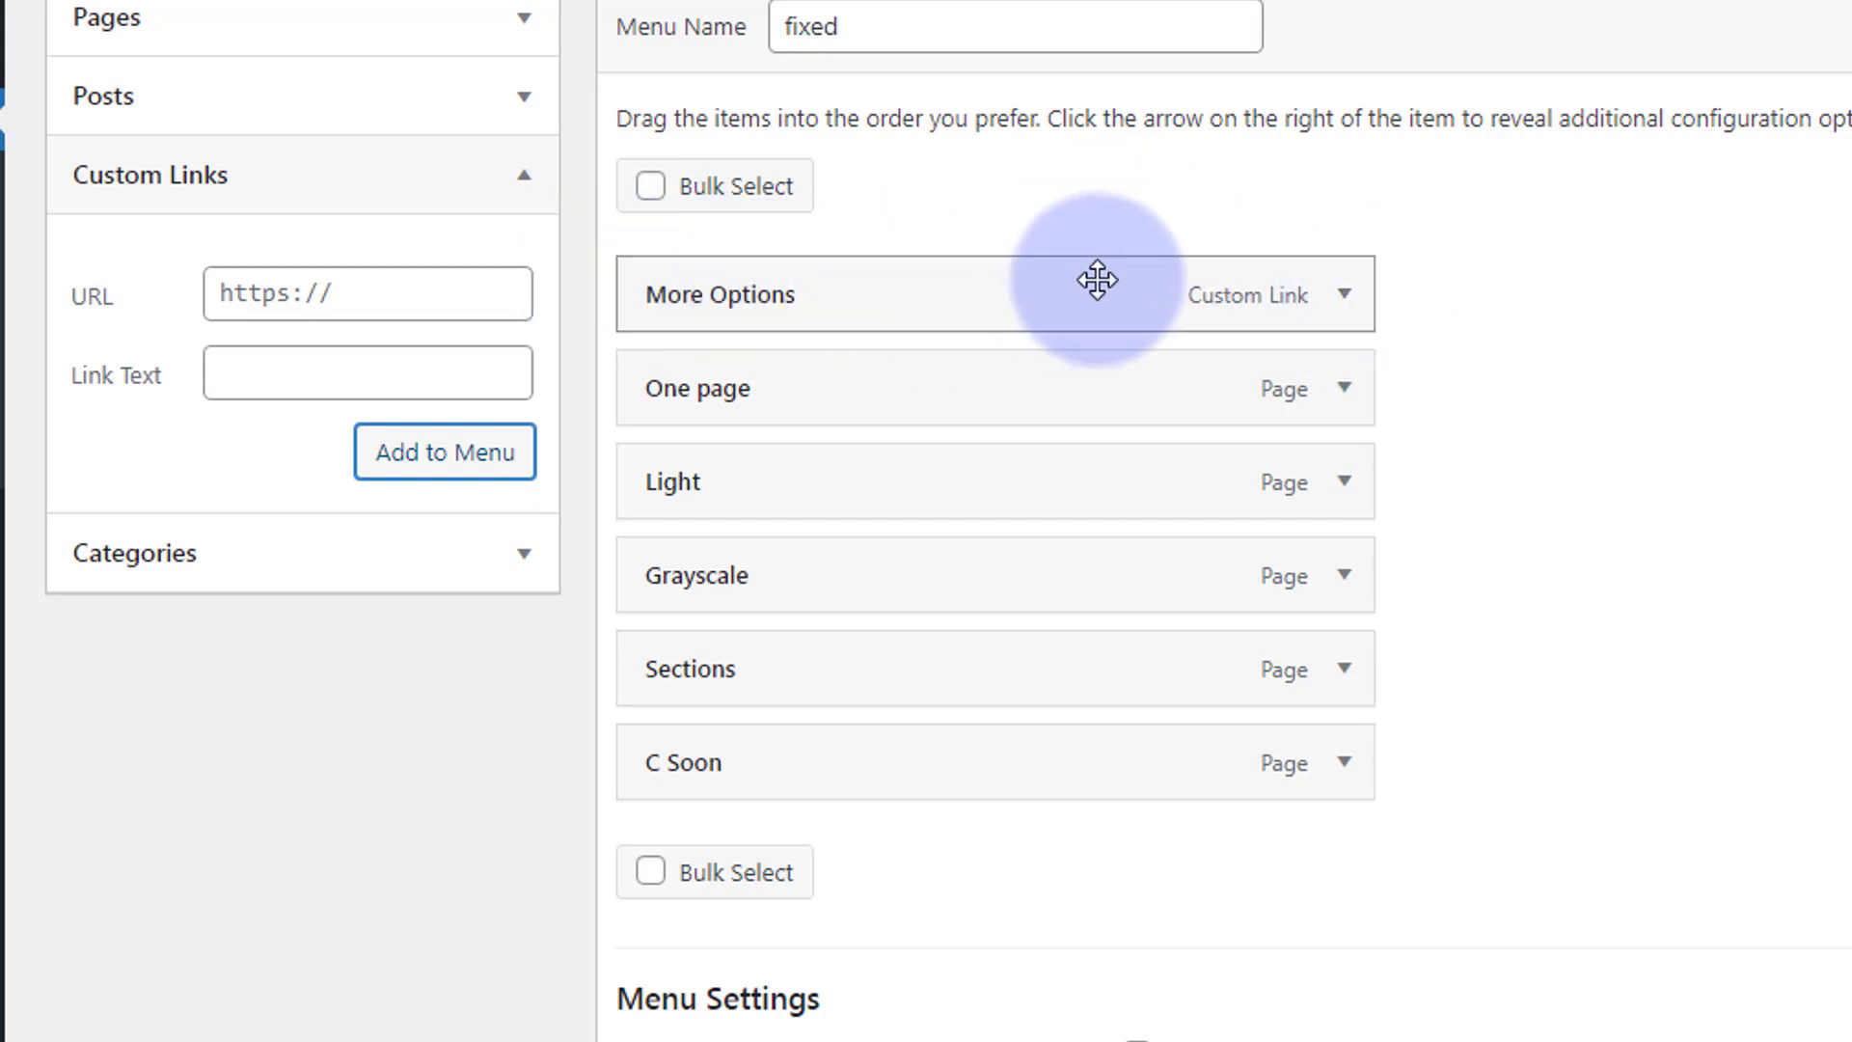
Clear the # from the More Options URL and nest the five pages beneath it as sub items
click(1341, 294)
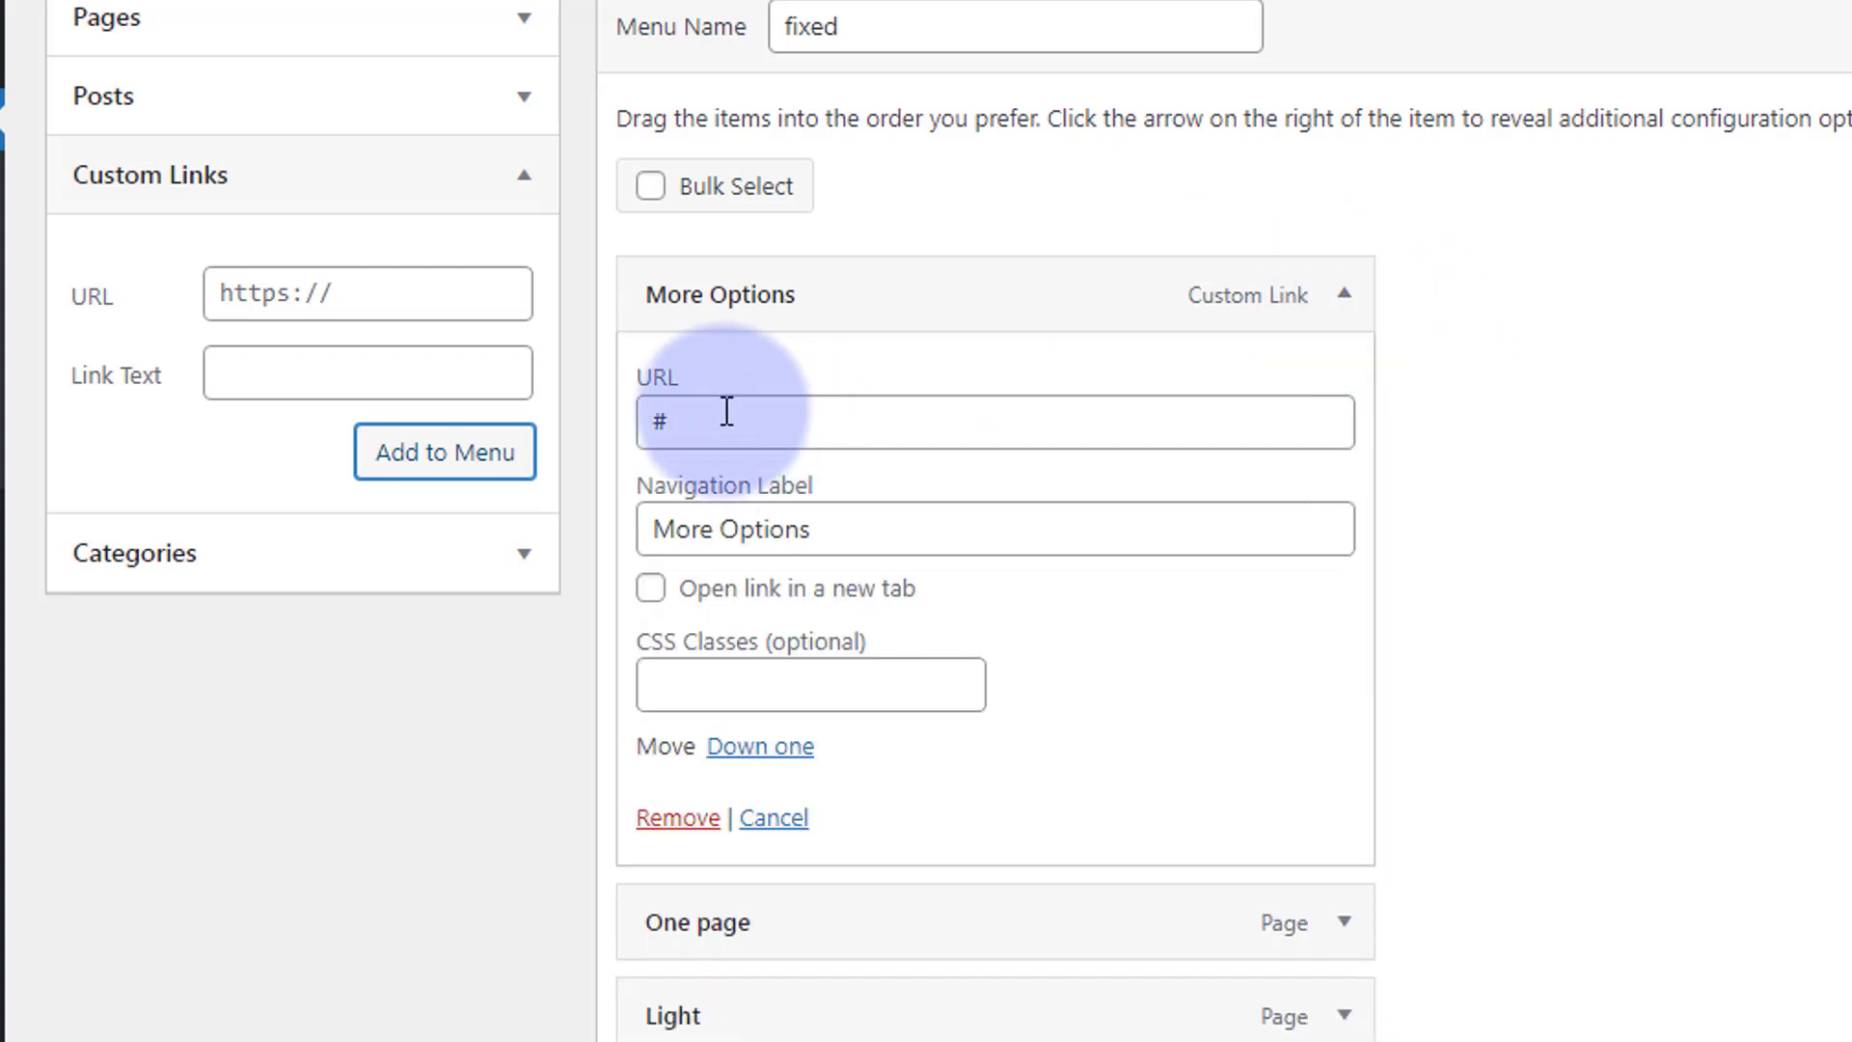
click(992, 423)
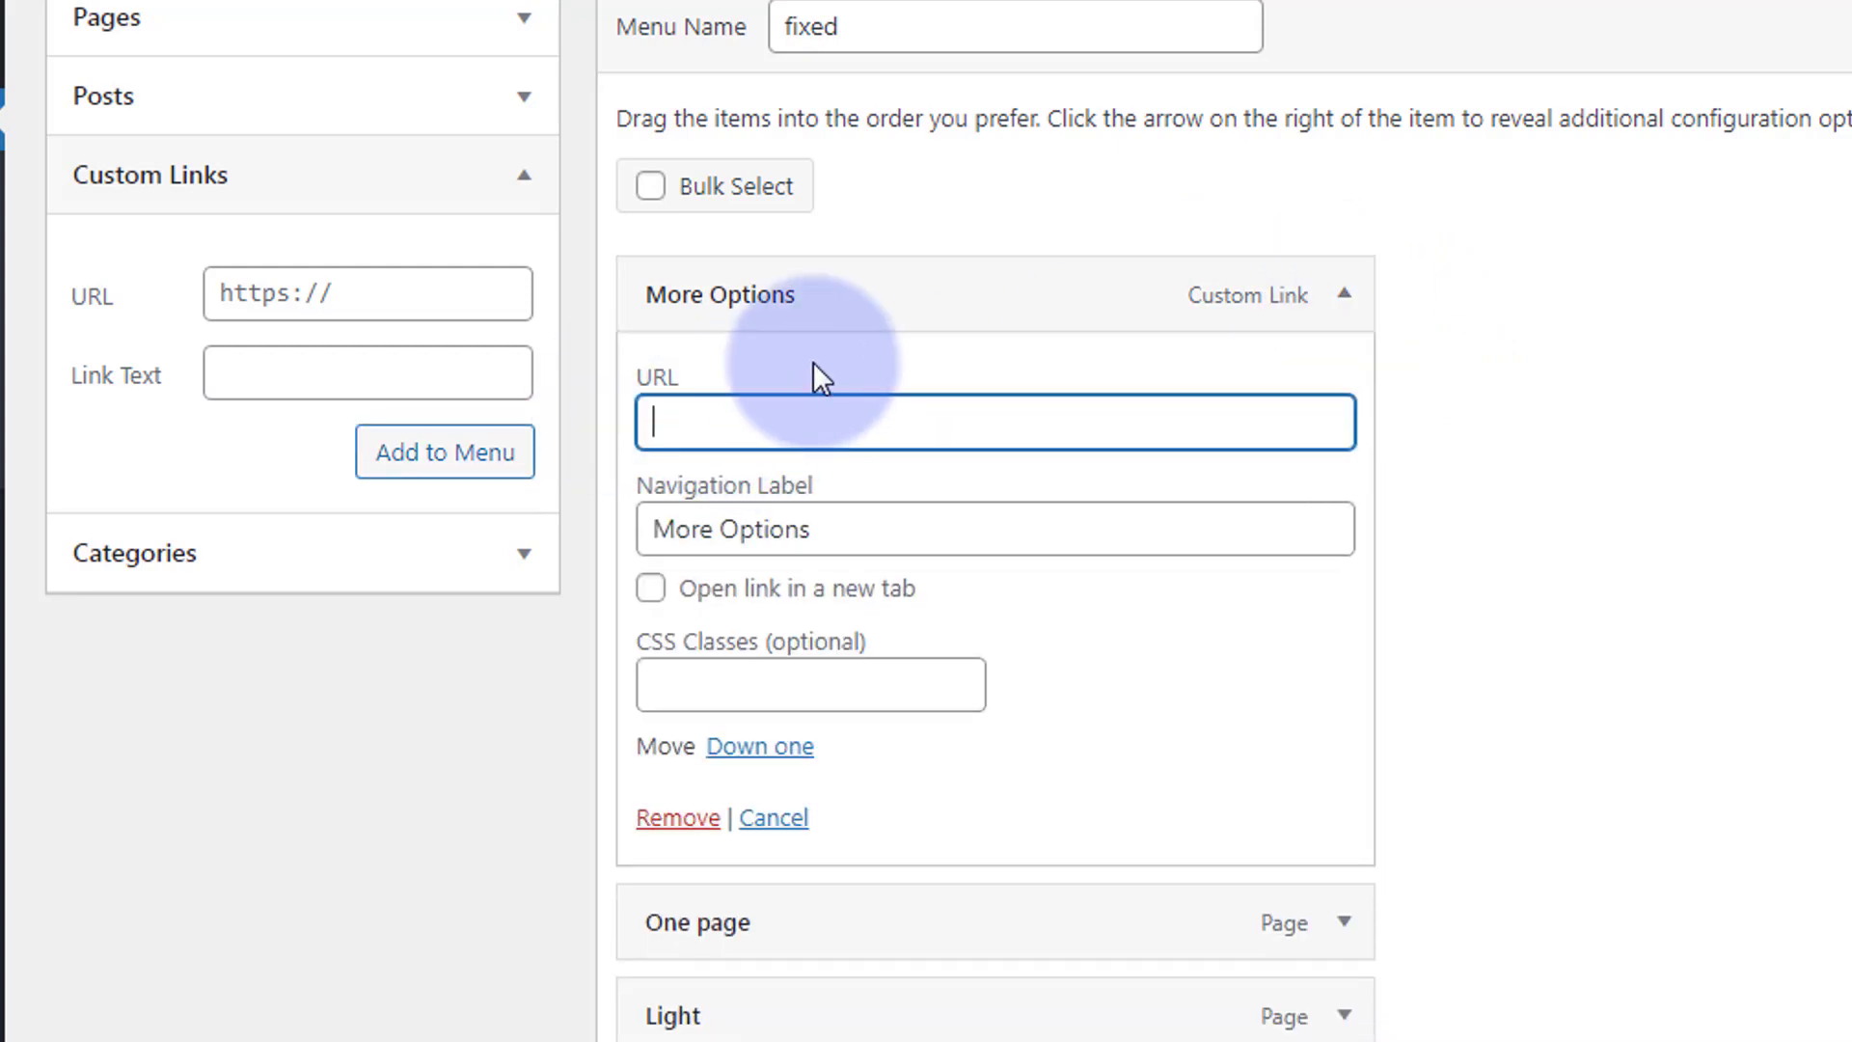
mouse_move(1056, 386)
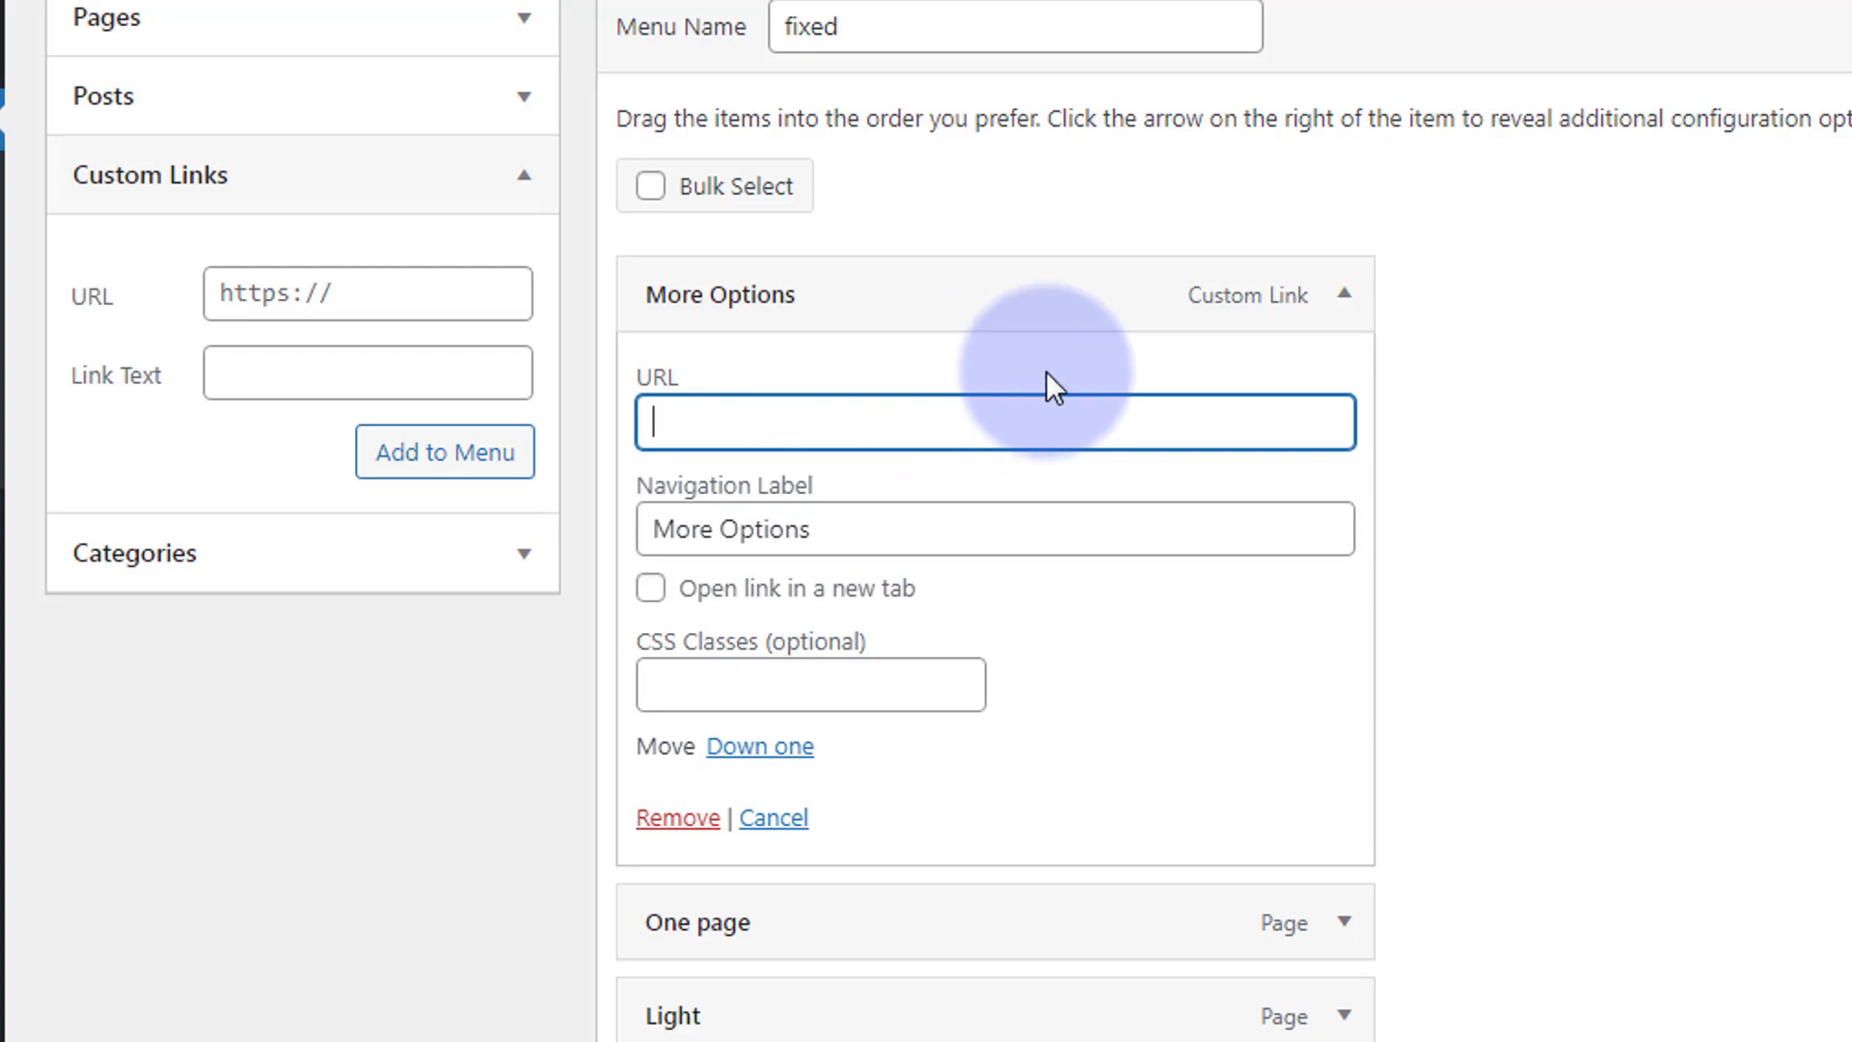
click(1345, 294)
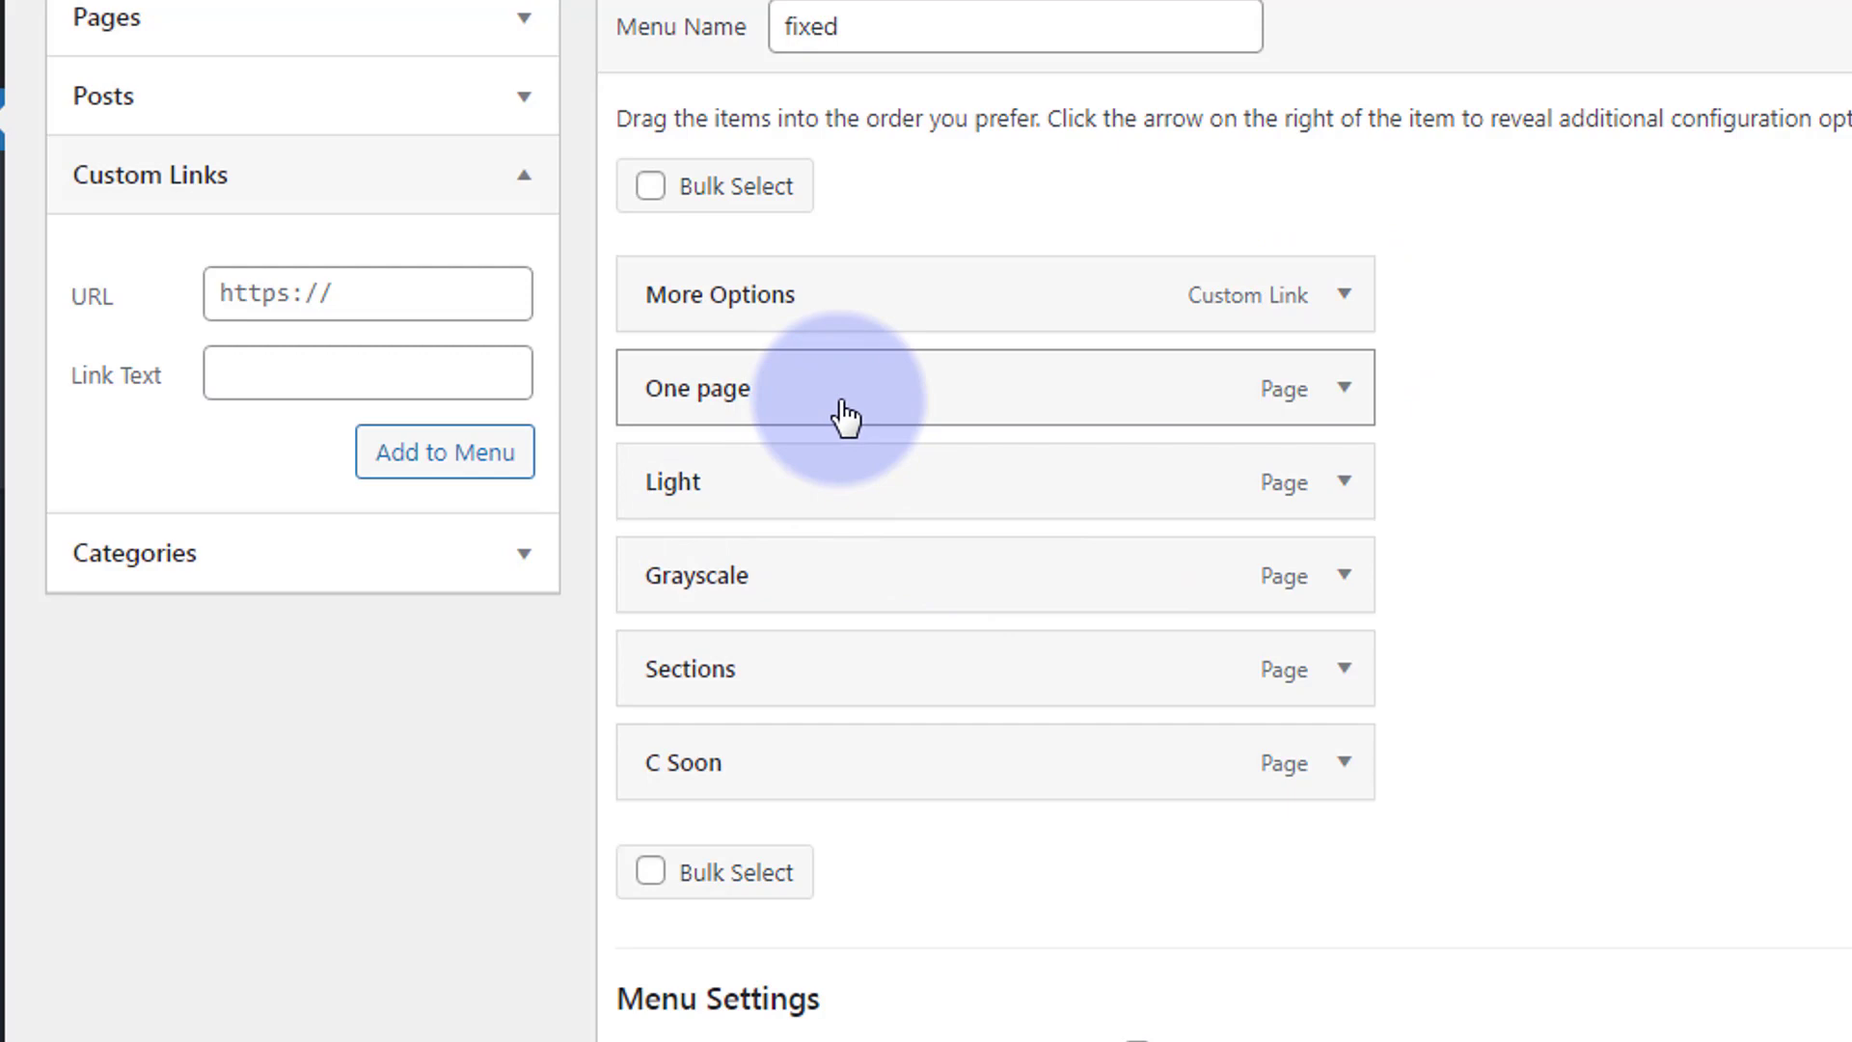
drag(851, 413, 785, 490)
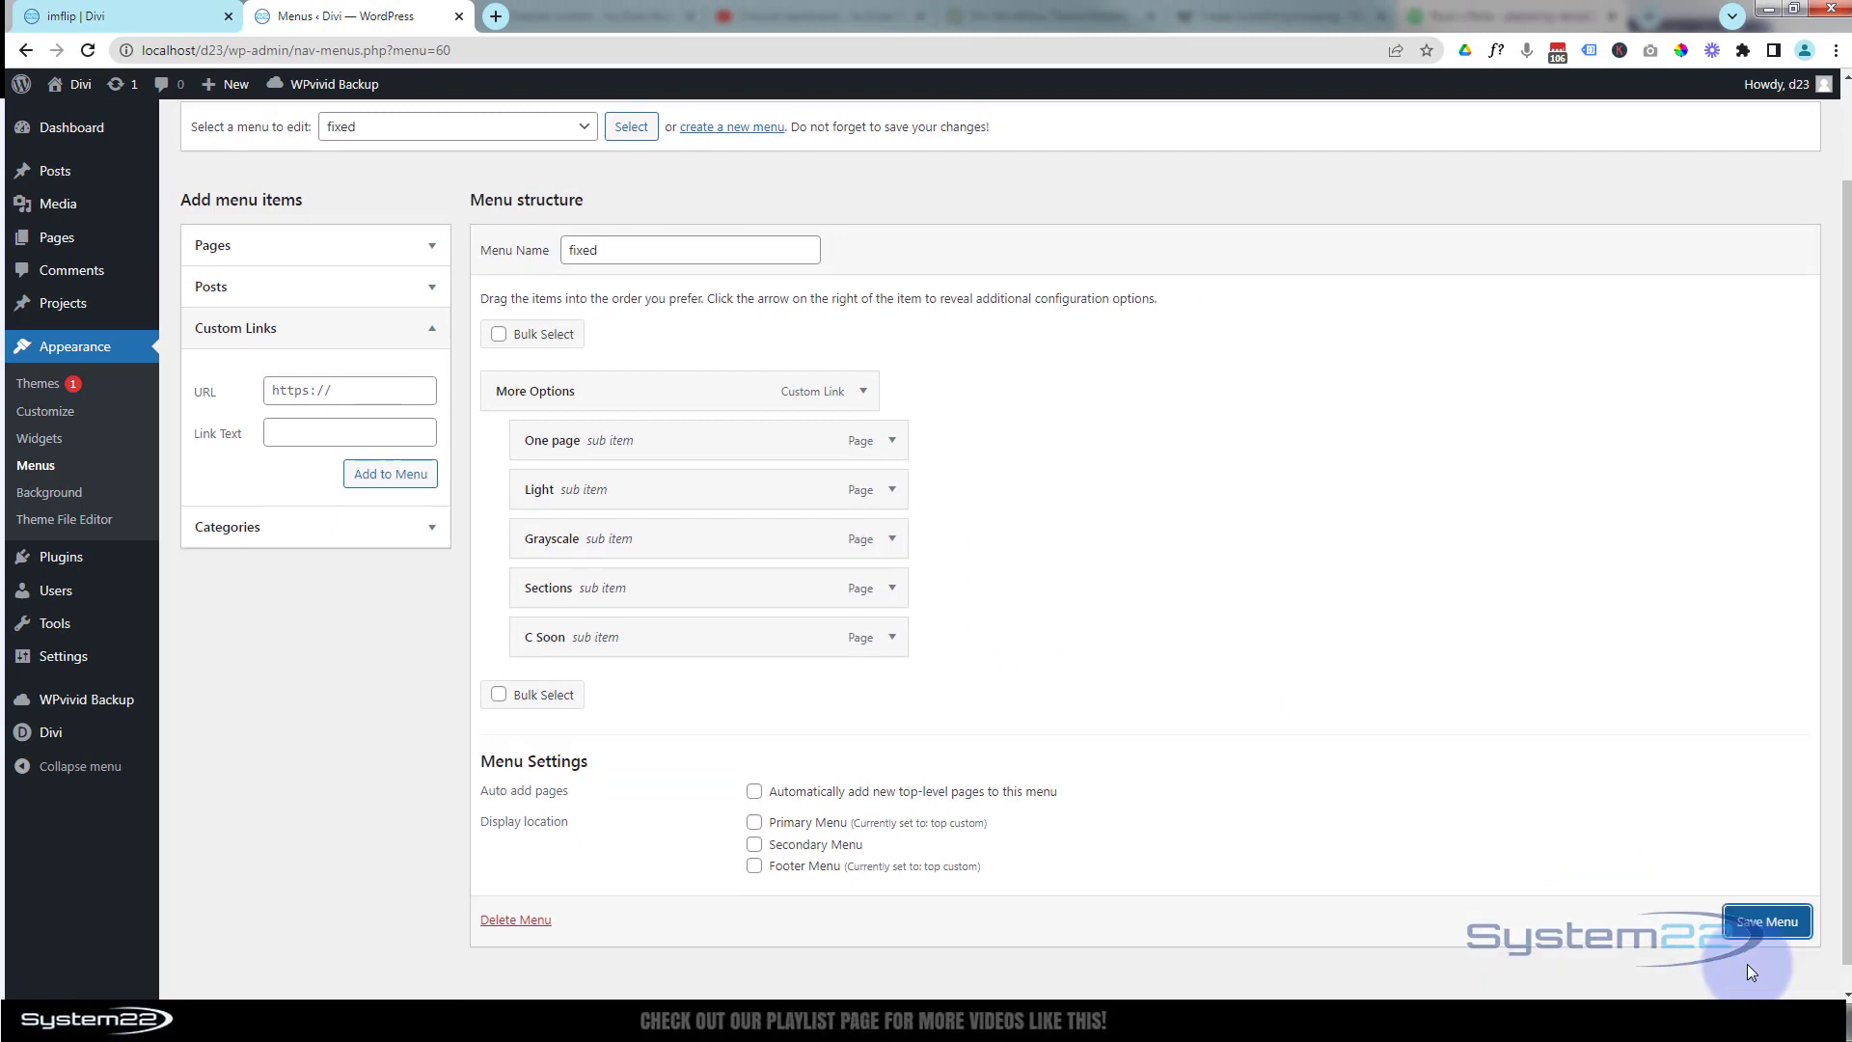
Save the fixed menu and return to the Divi page
click(1765, 920)
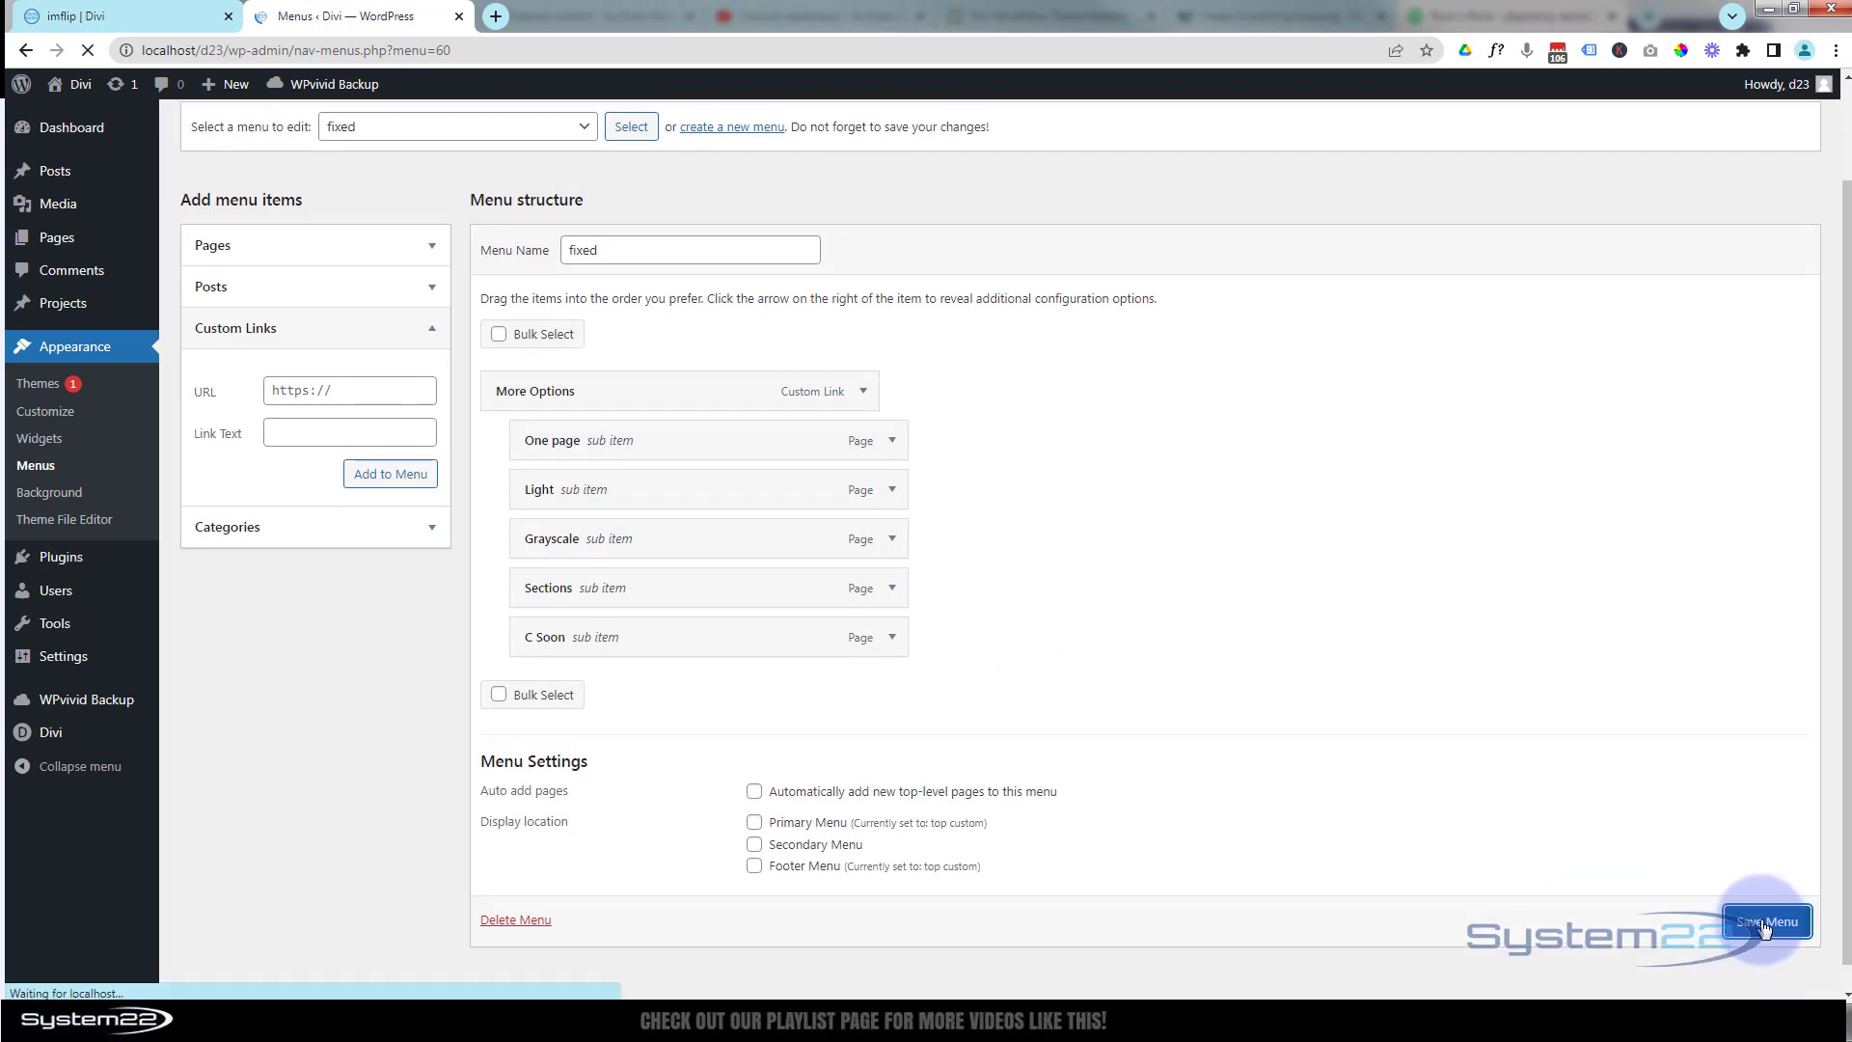
click(1766, 922)
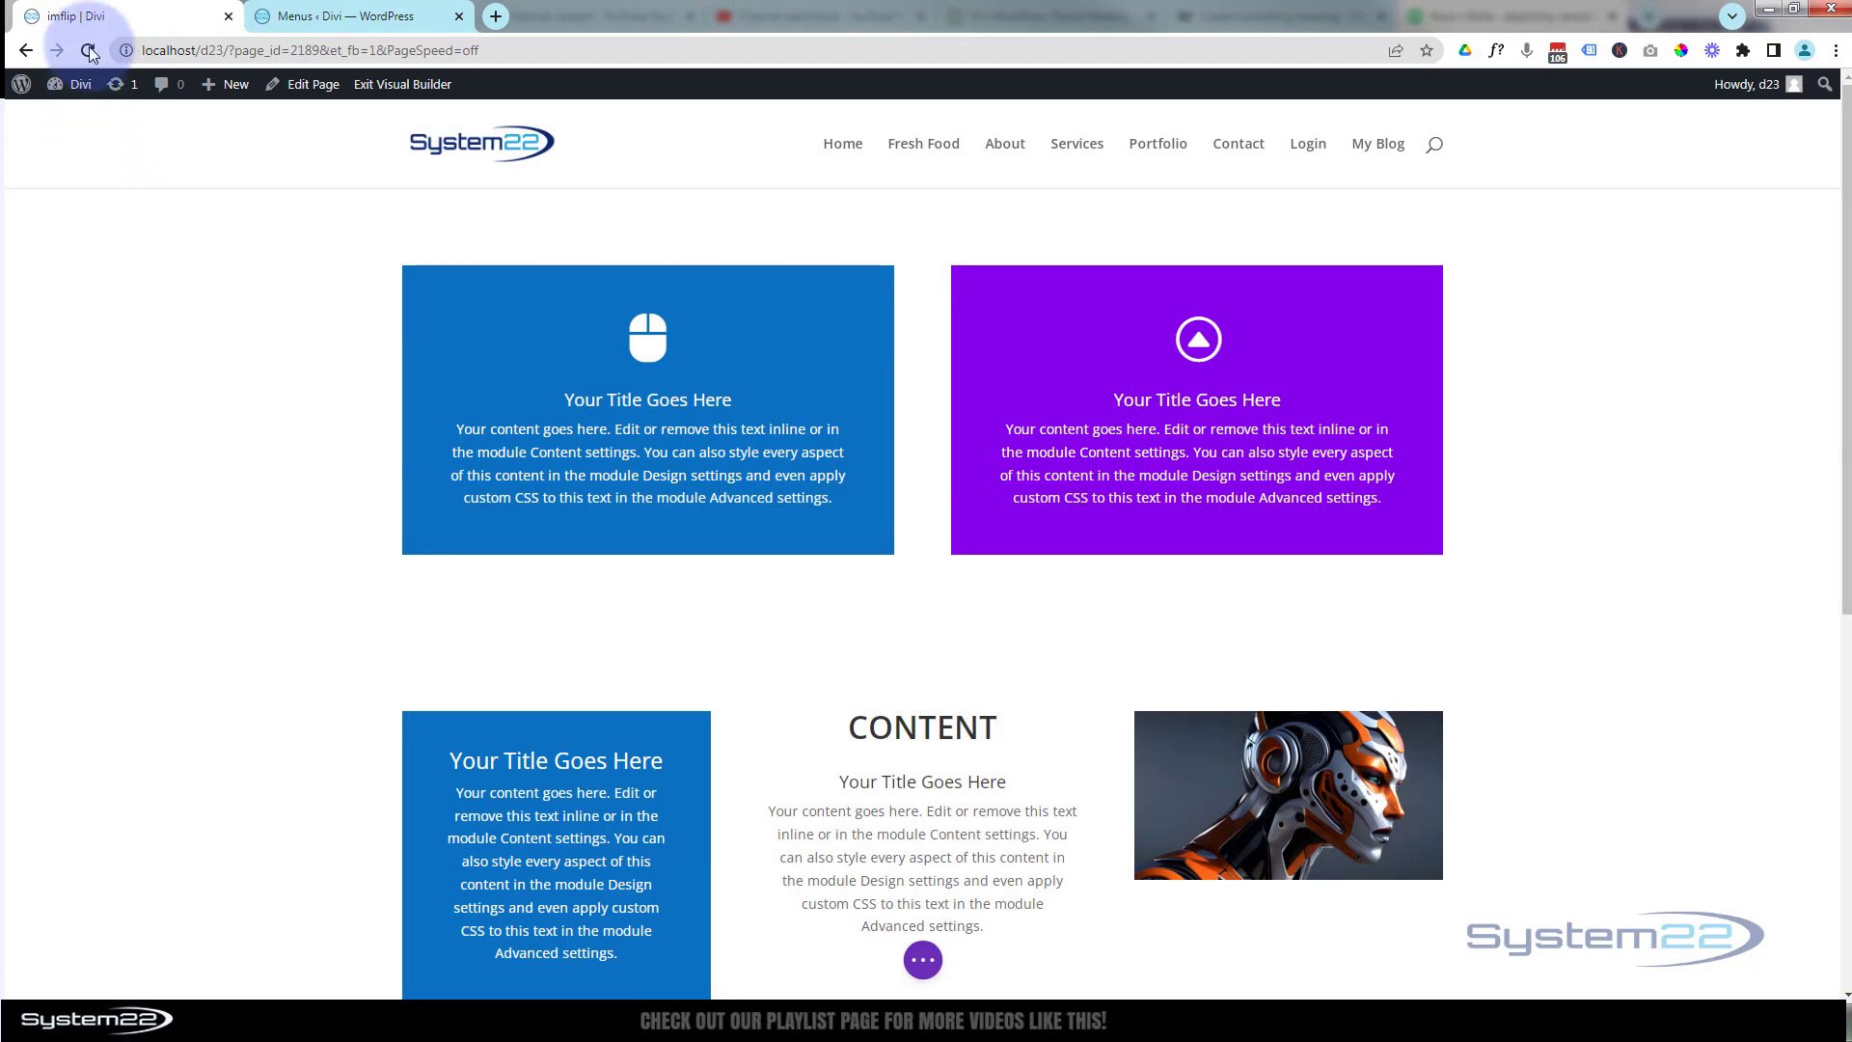
Reload the page and insert a Menu module below the robot image, settings panel moved aside
click(89, 51)
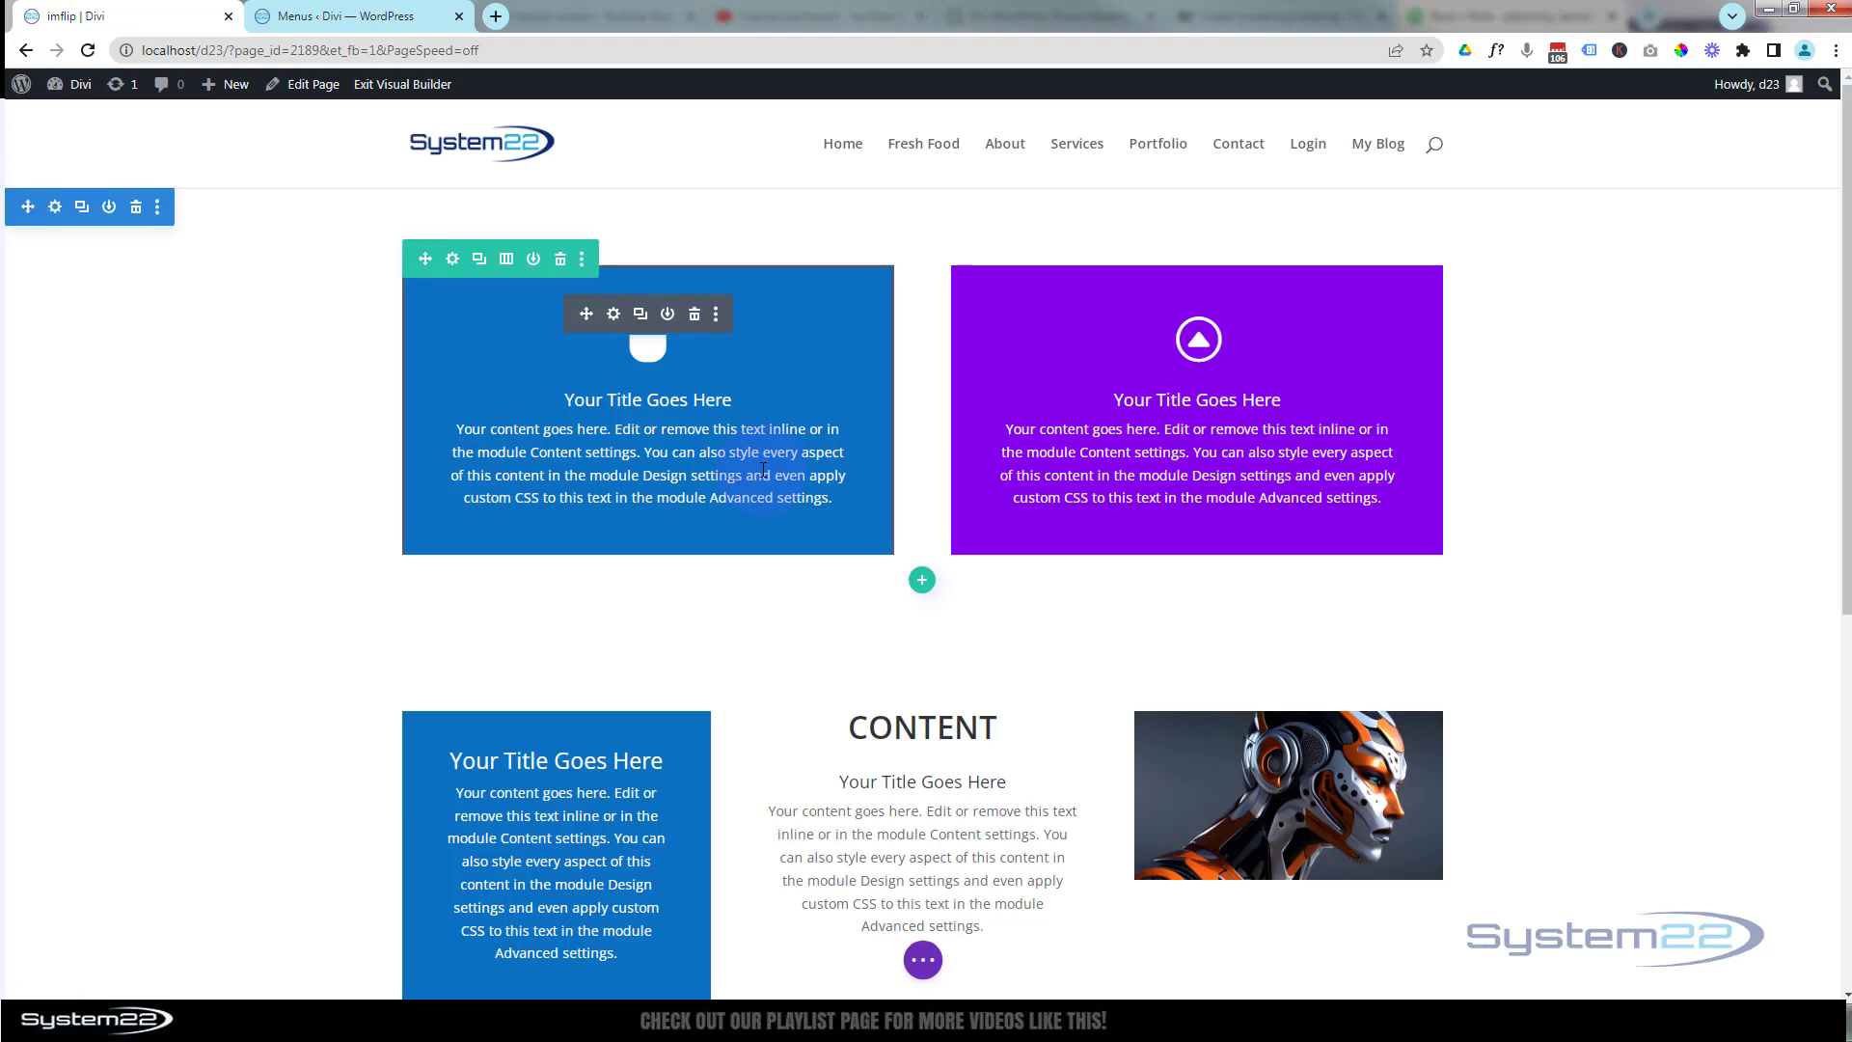
scroll(down, 3)
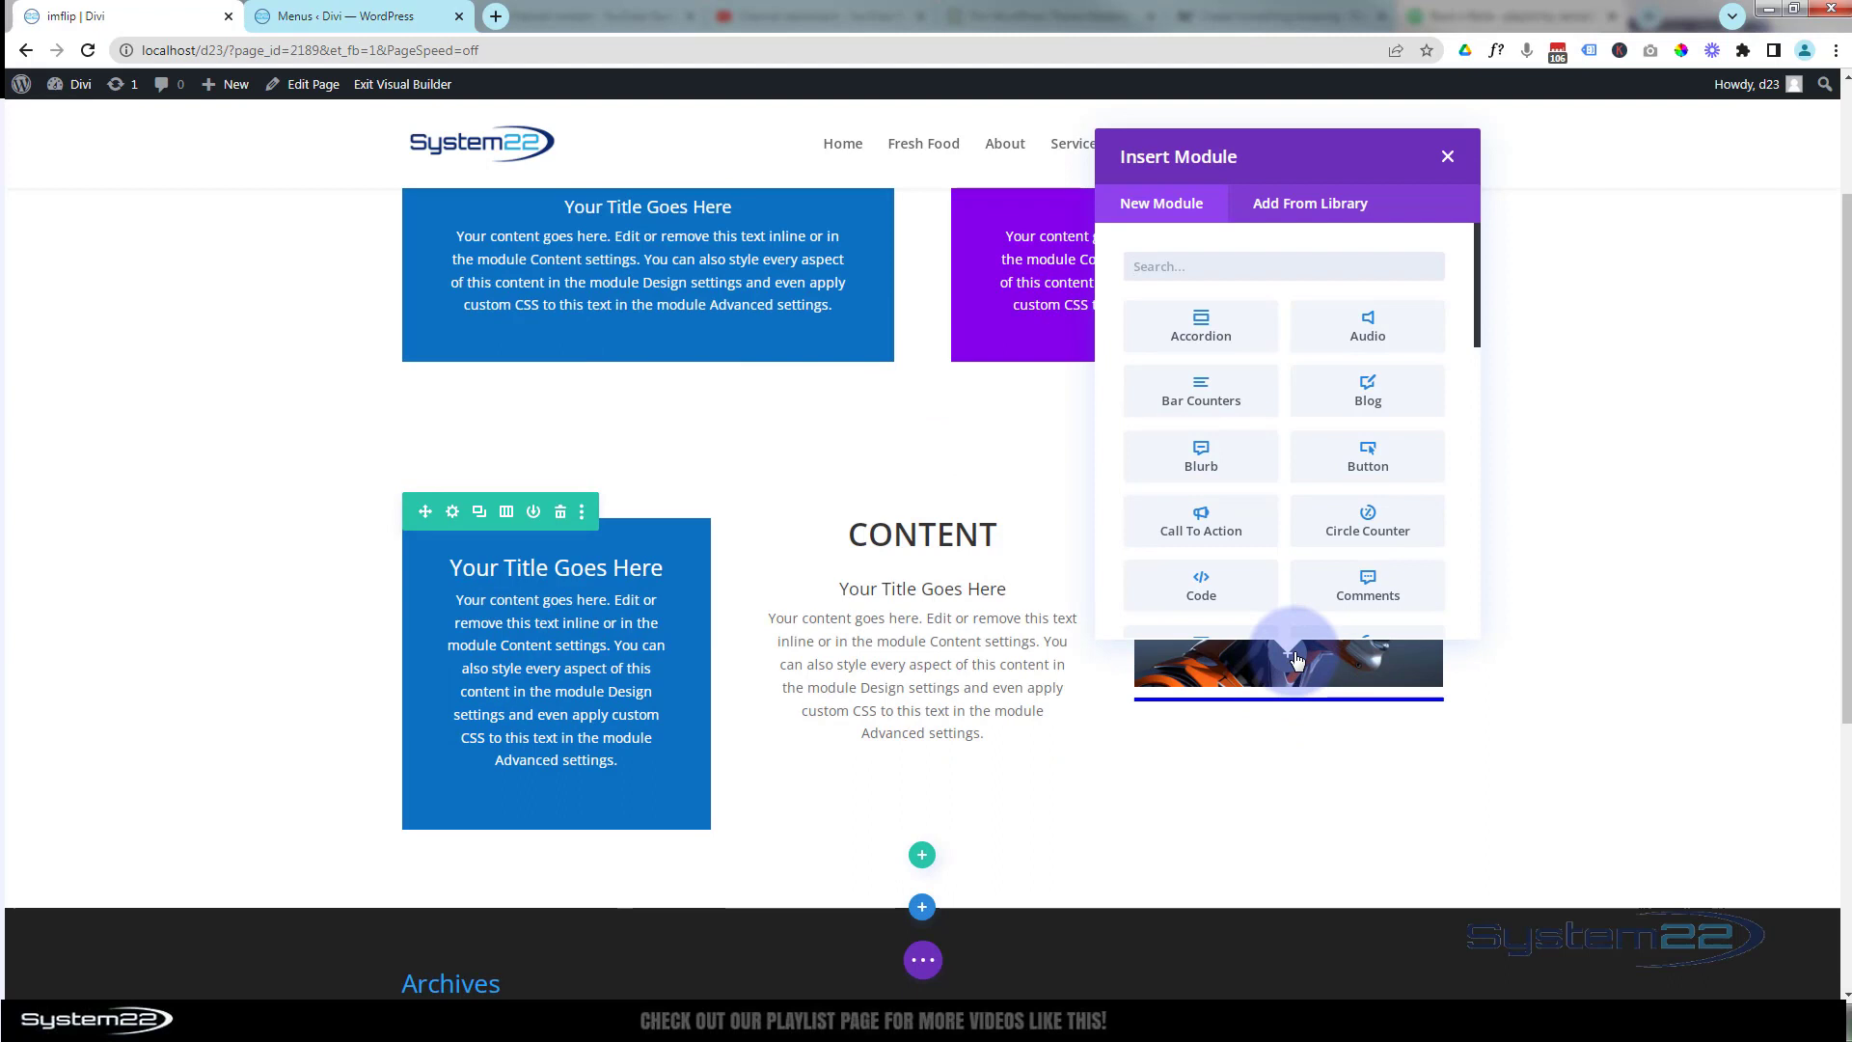
mouse_move(1200, 324)
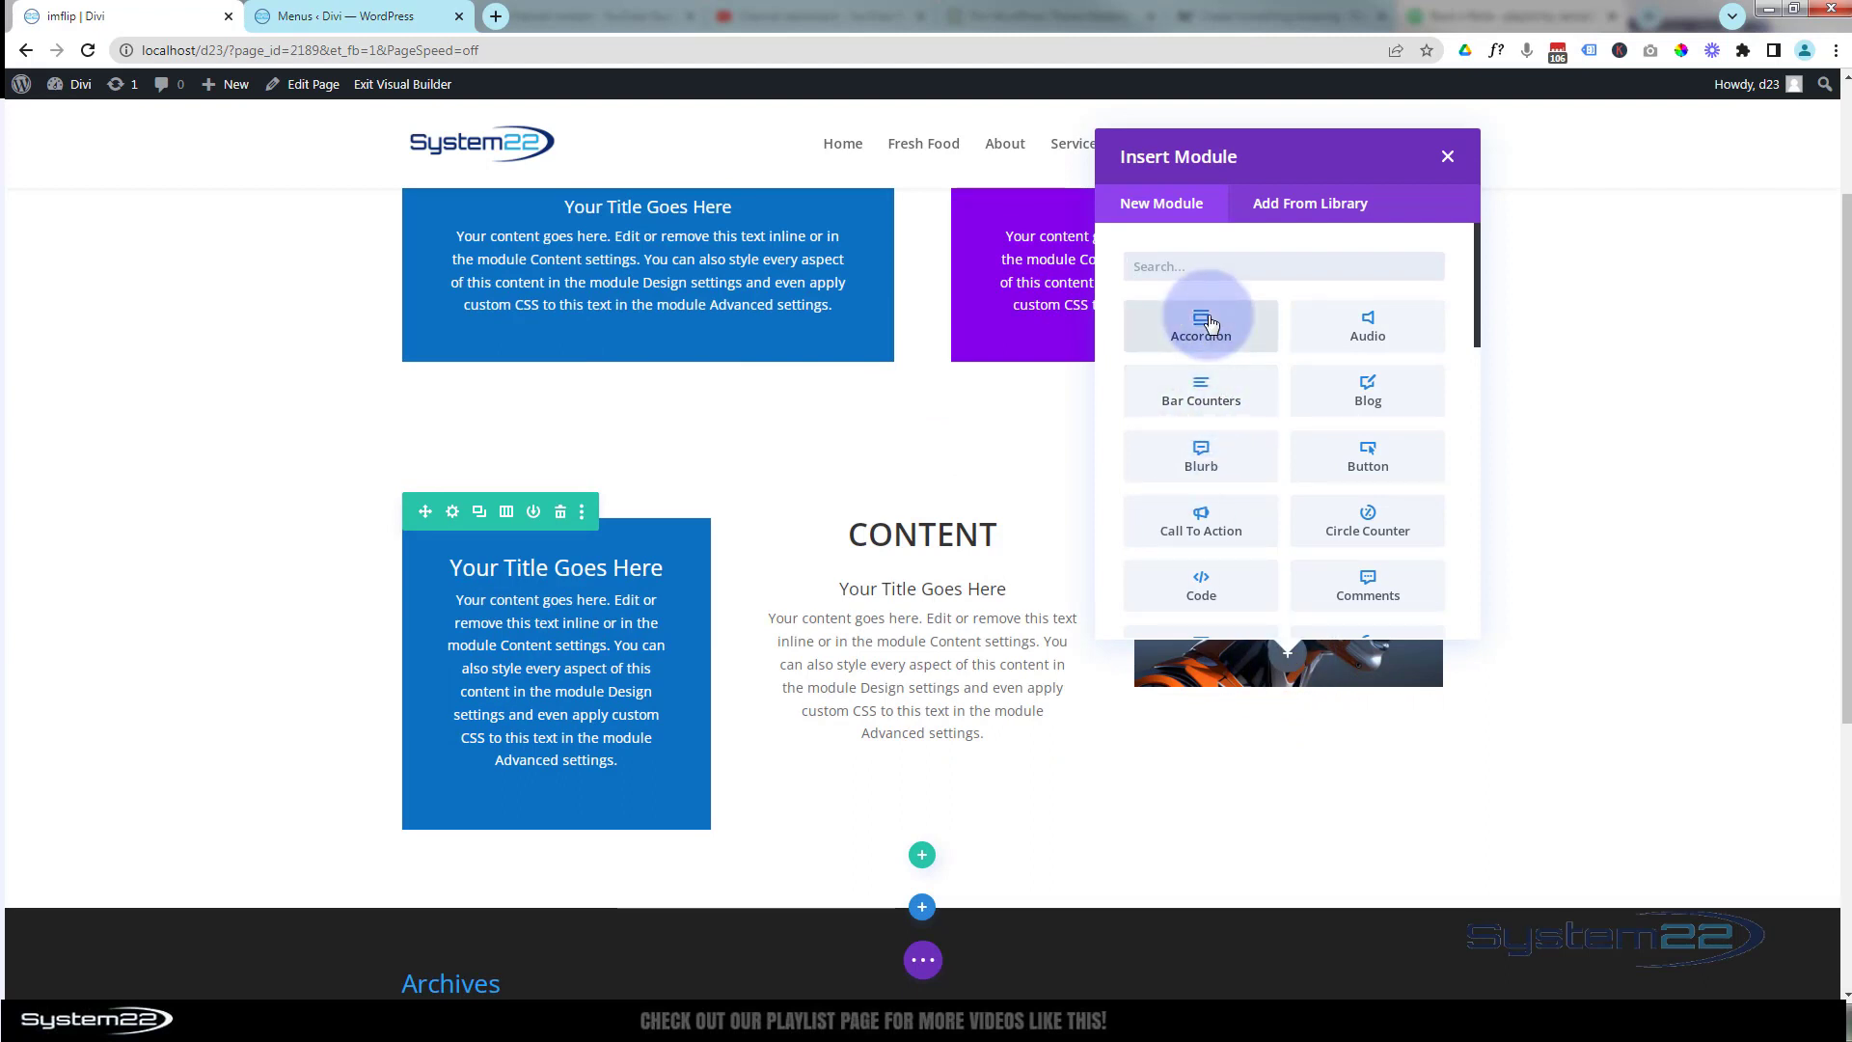
scroll(down, 3)
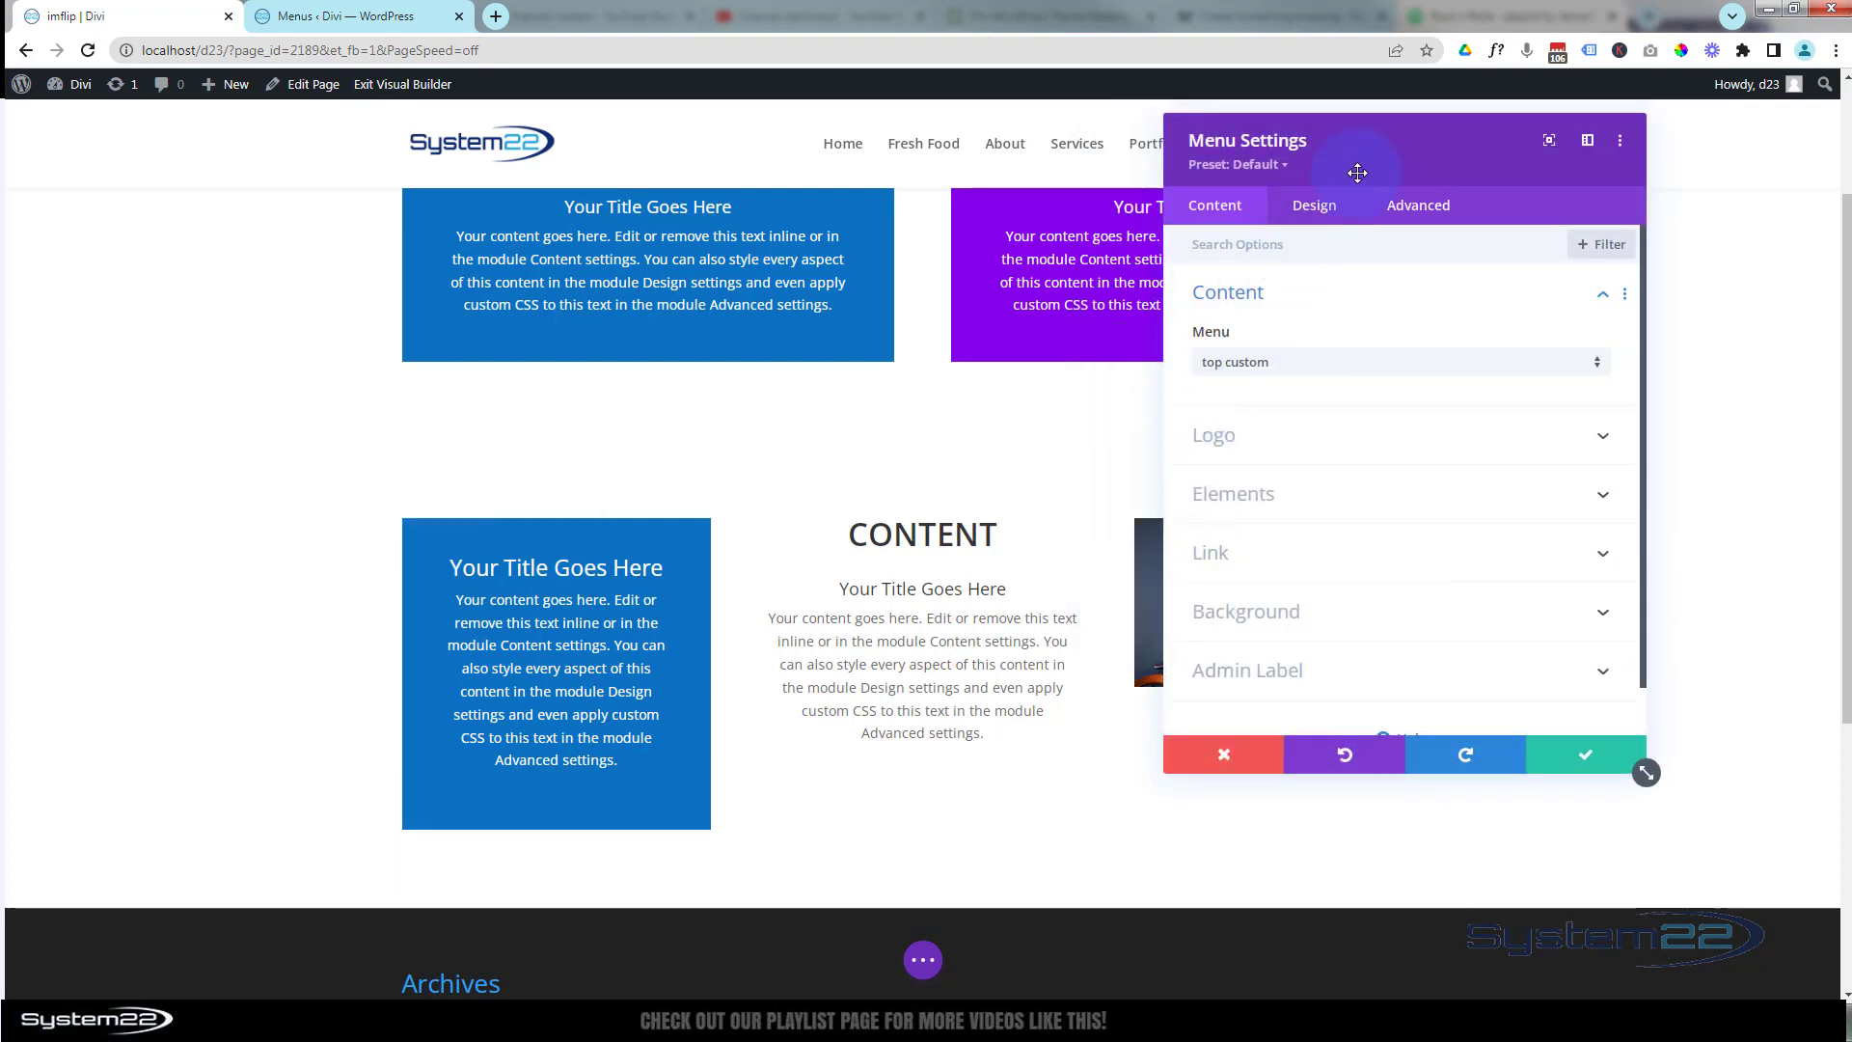
drag(1356, 171, 748, 220)
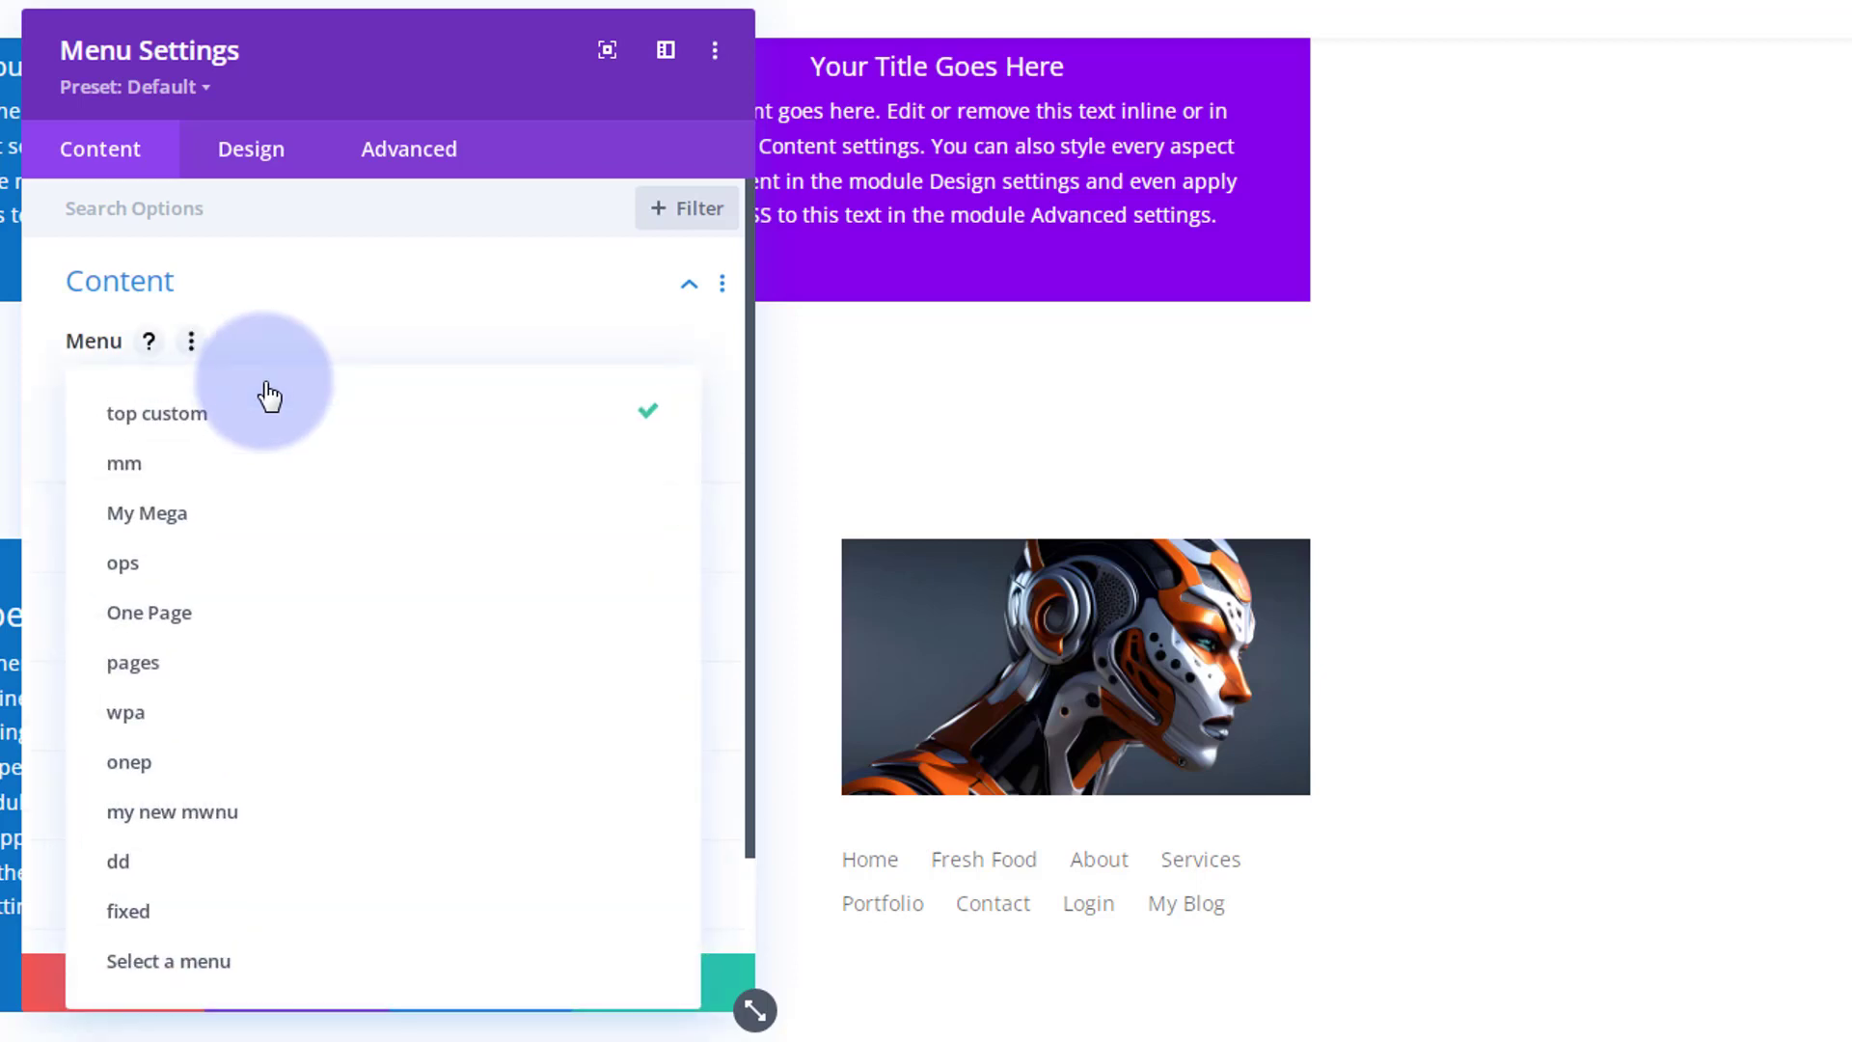
Set the Menu module to display the fixed menu, showing the More Options item
click(127, 911)
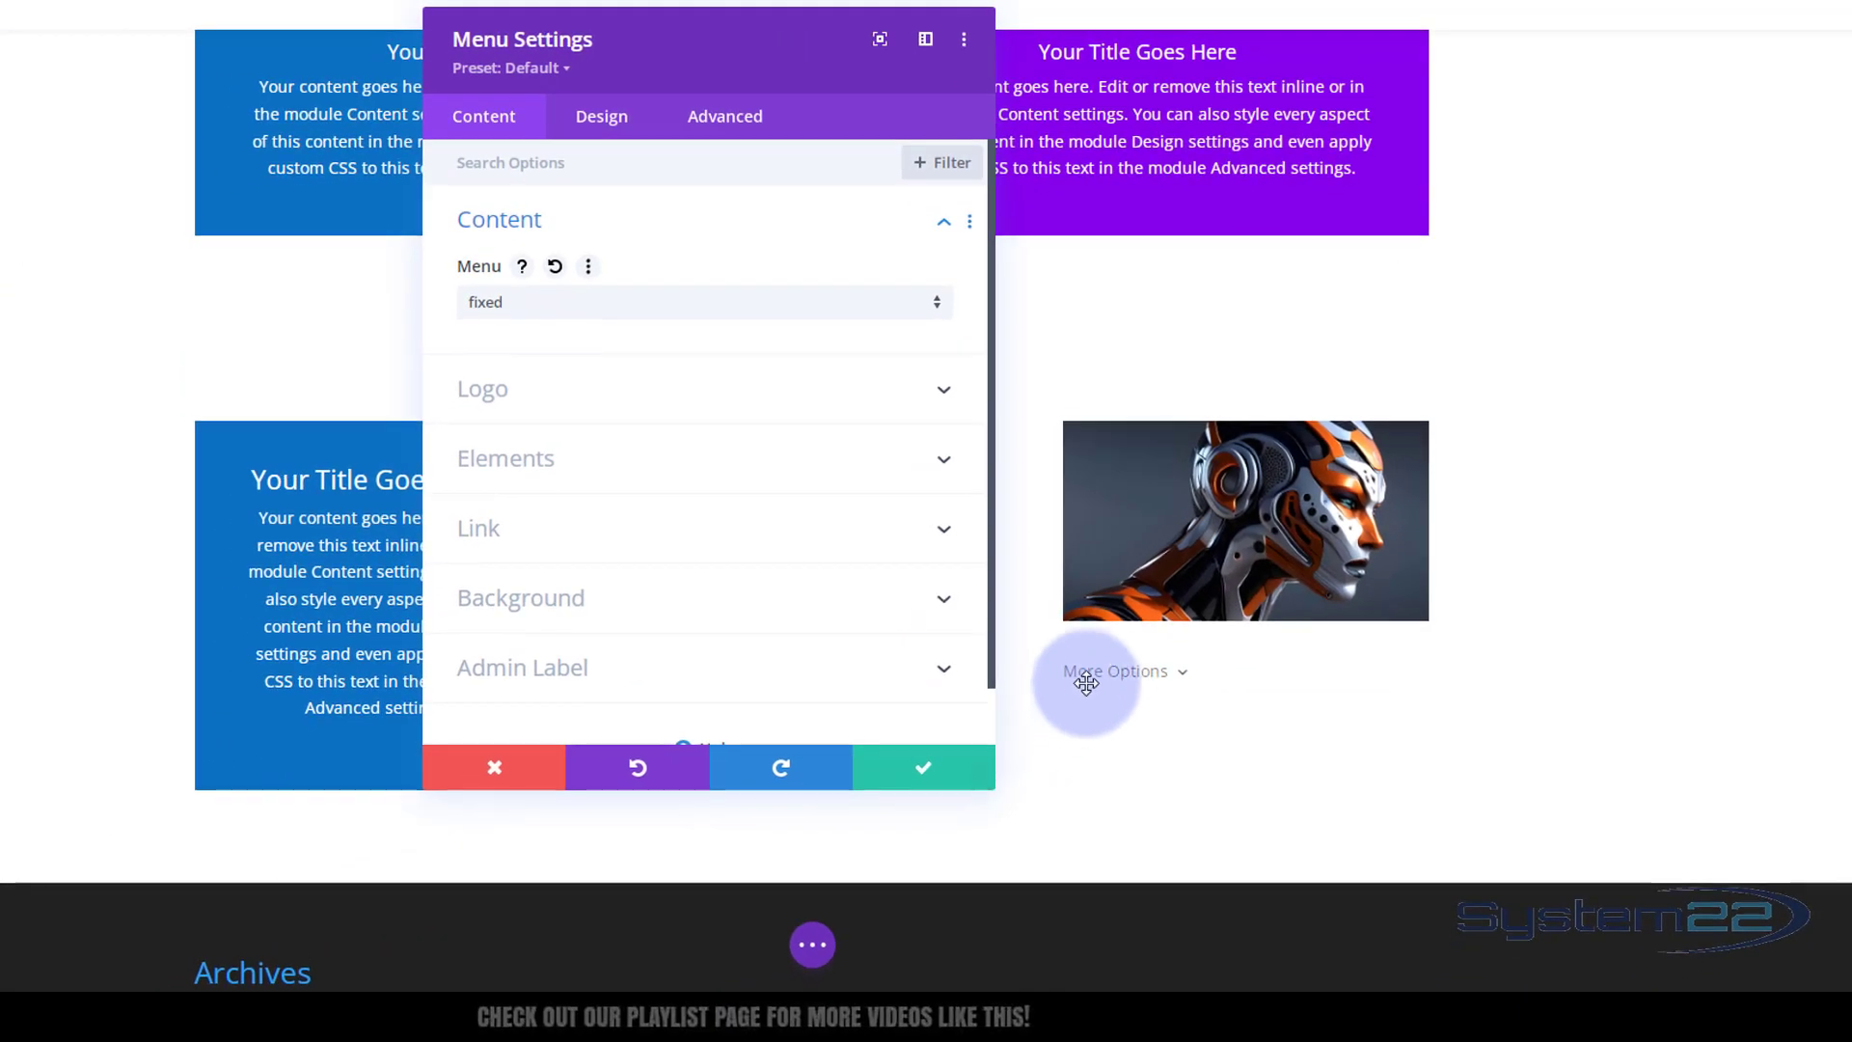
click(1113, 671)
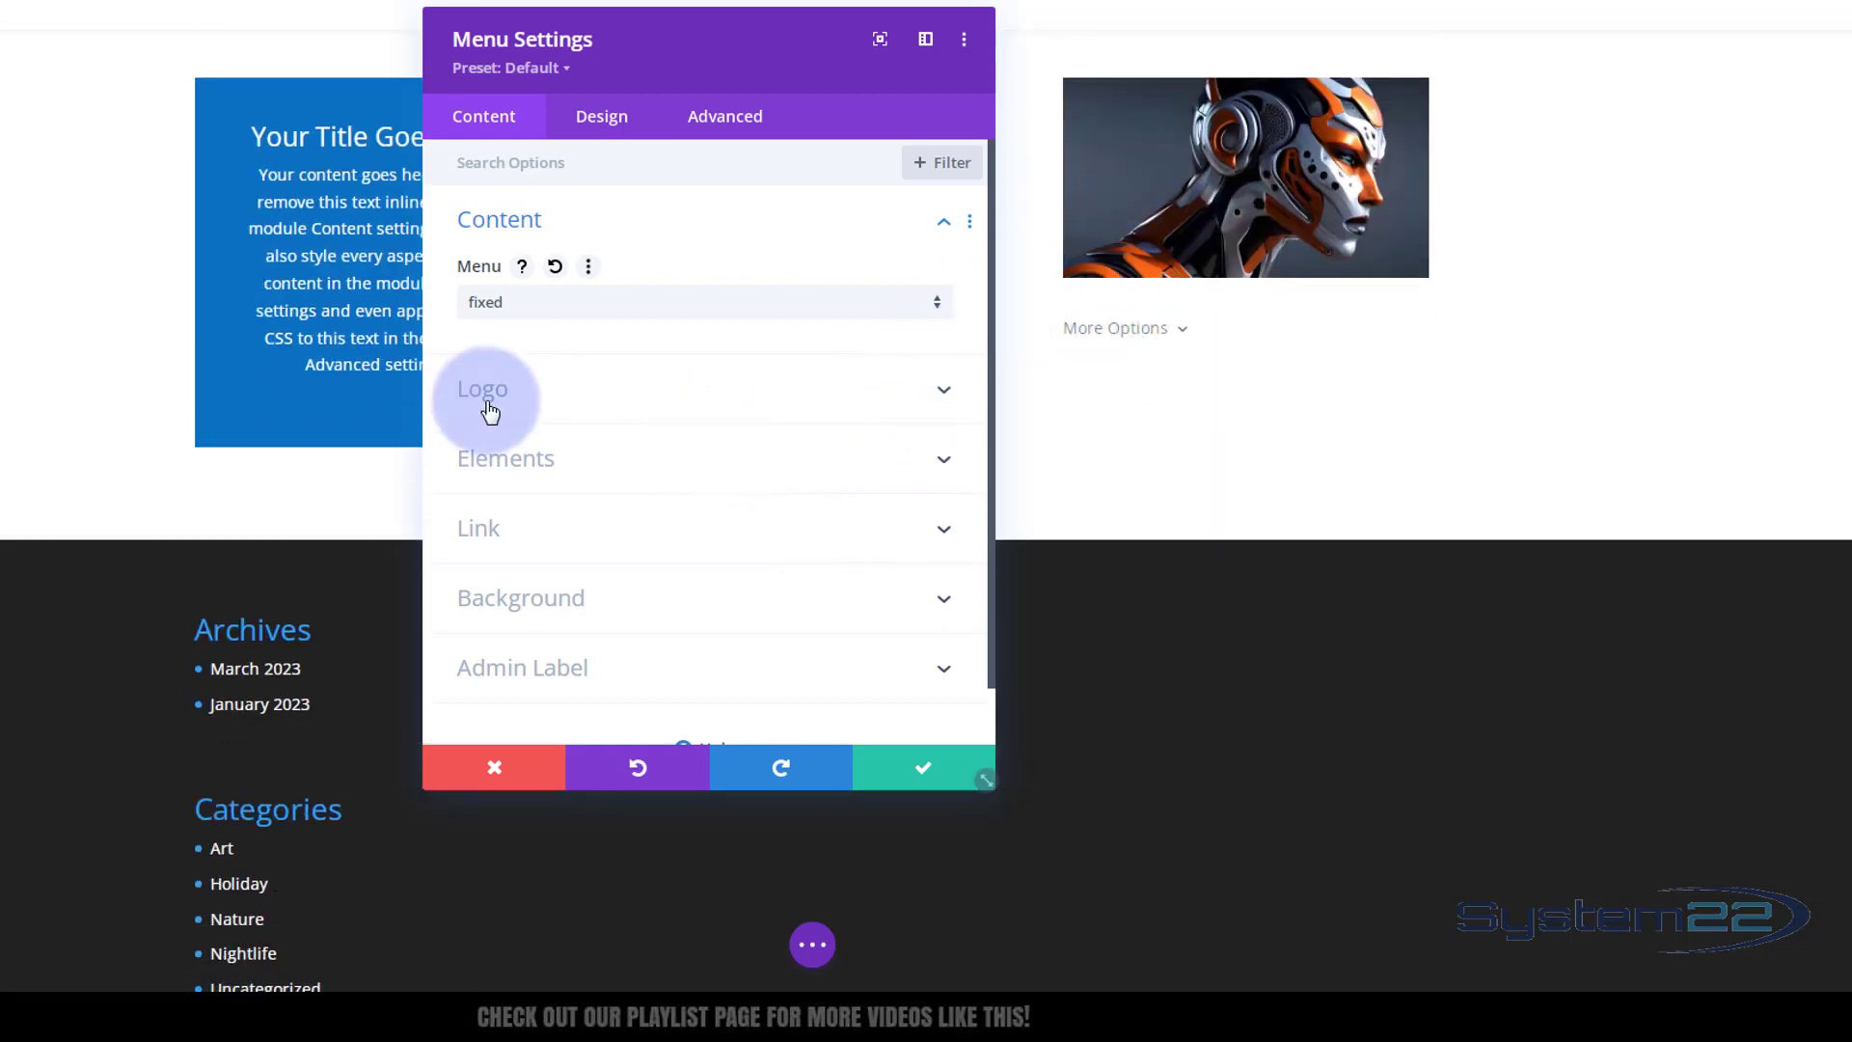
mouse_move(574, 613)
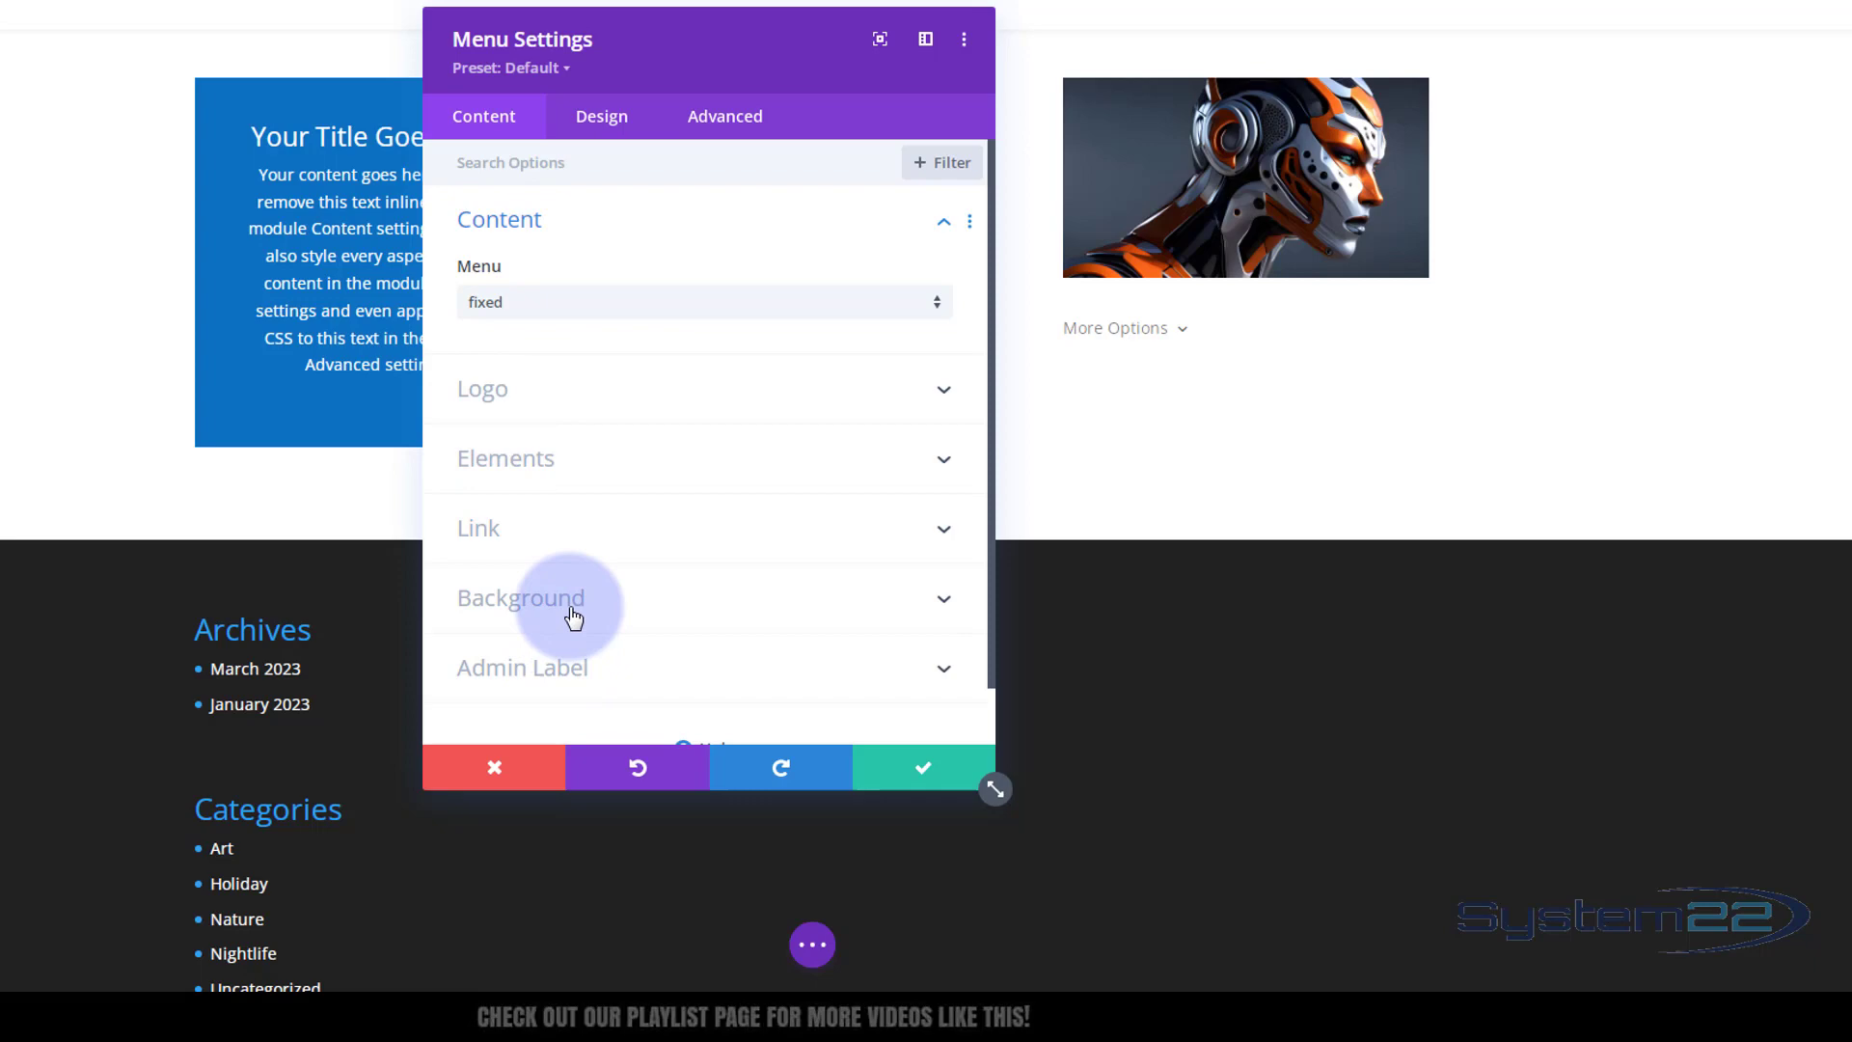
Give the menu a dark grey #474747 background
click(519, 599)
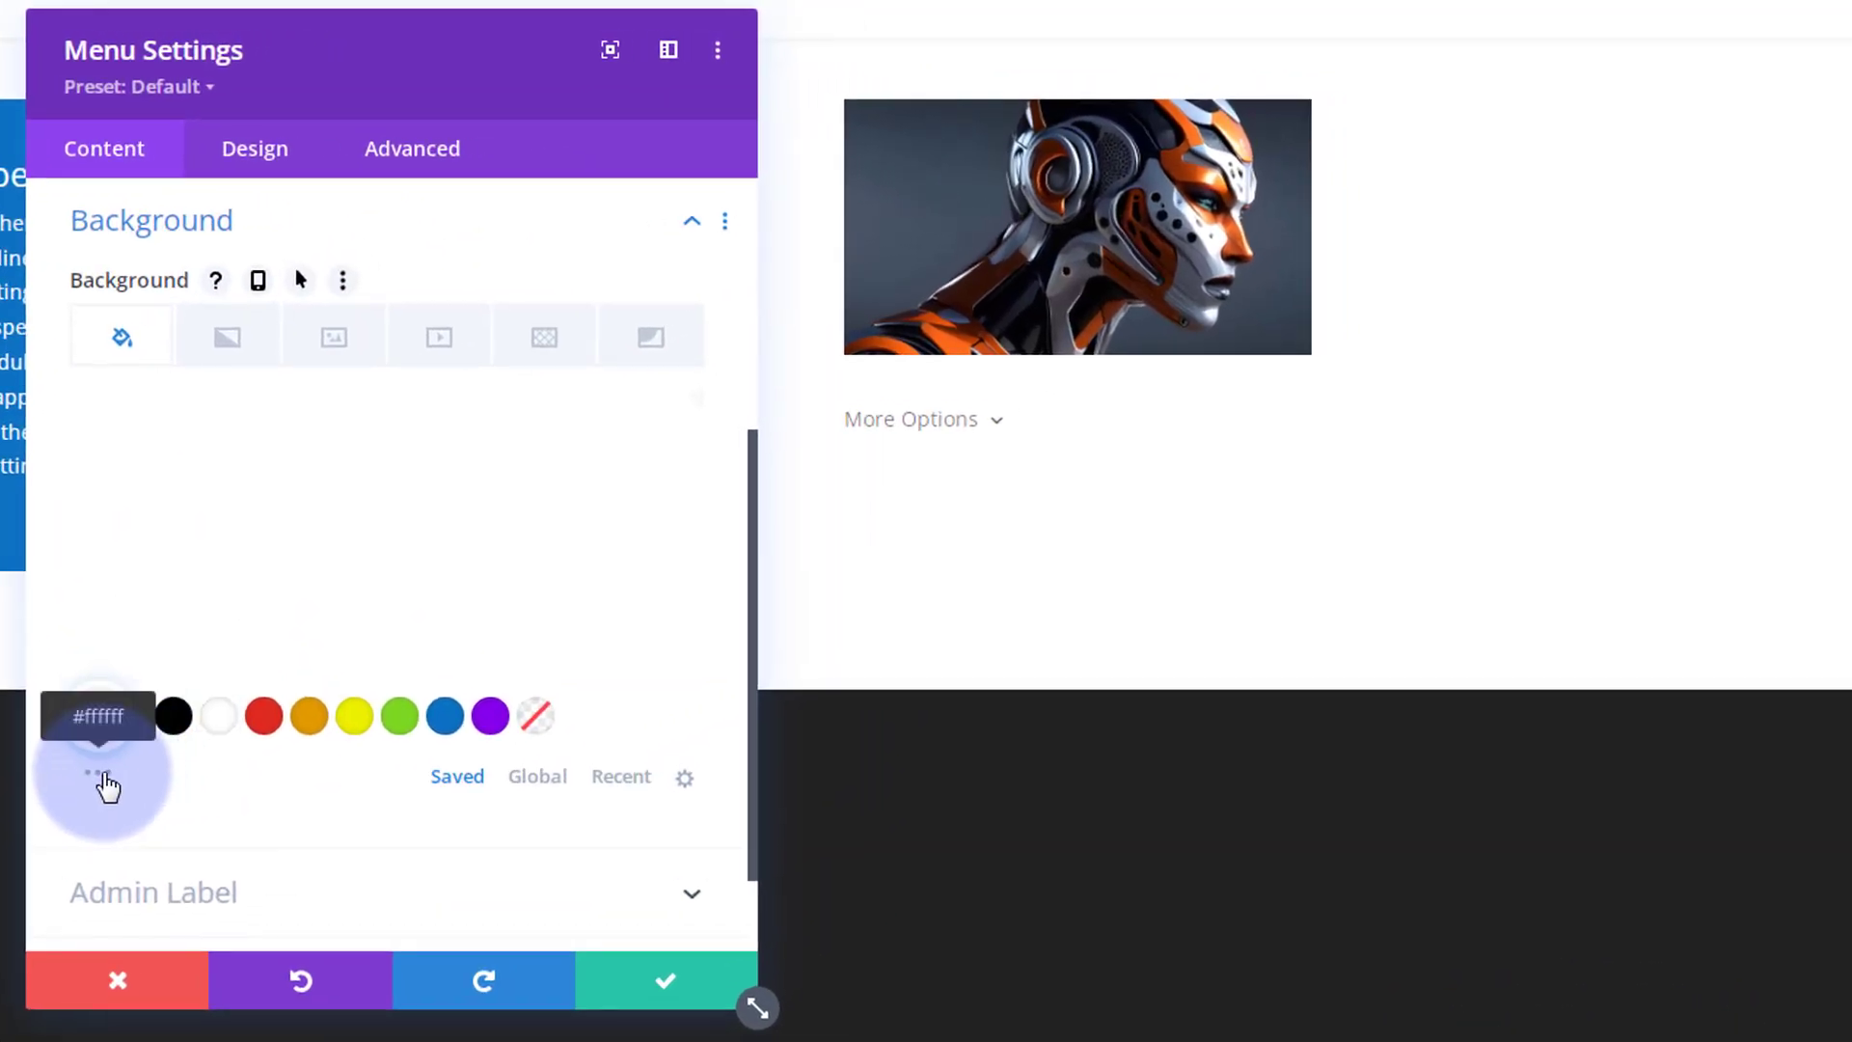
click(98, 716)
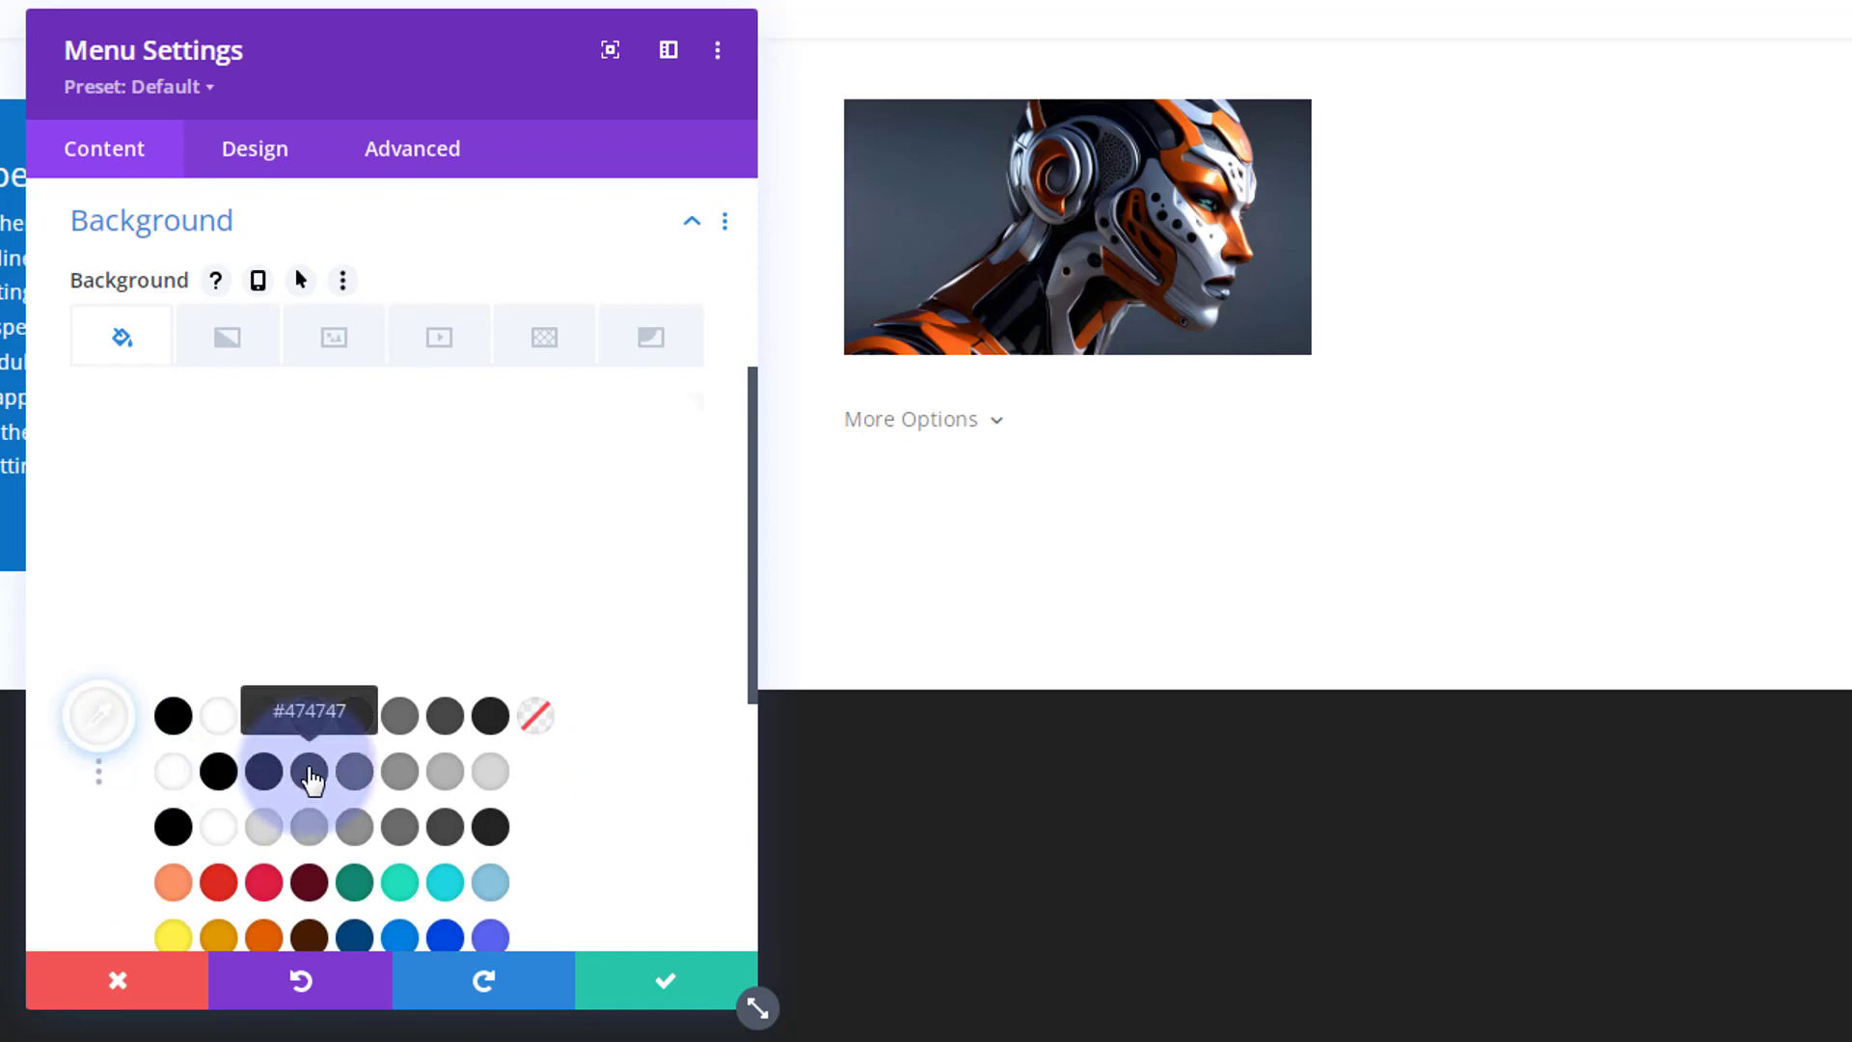
click(309, 770)
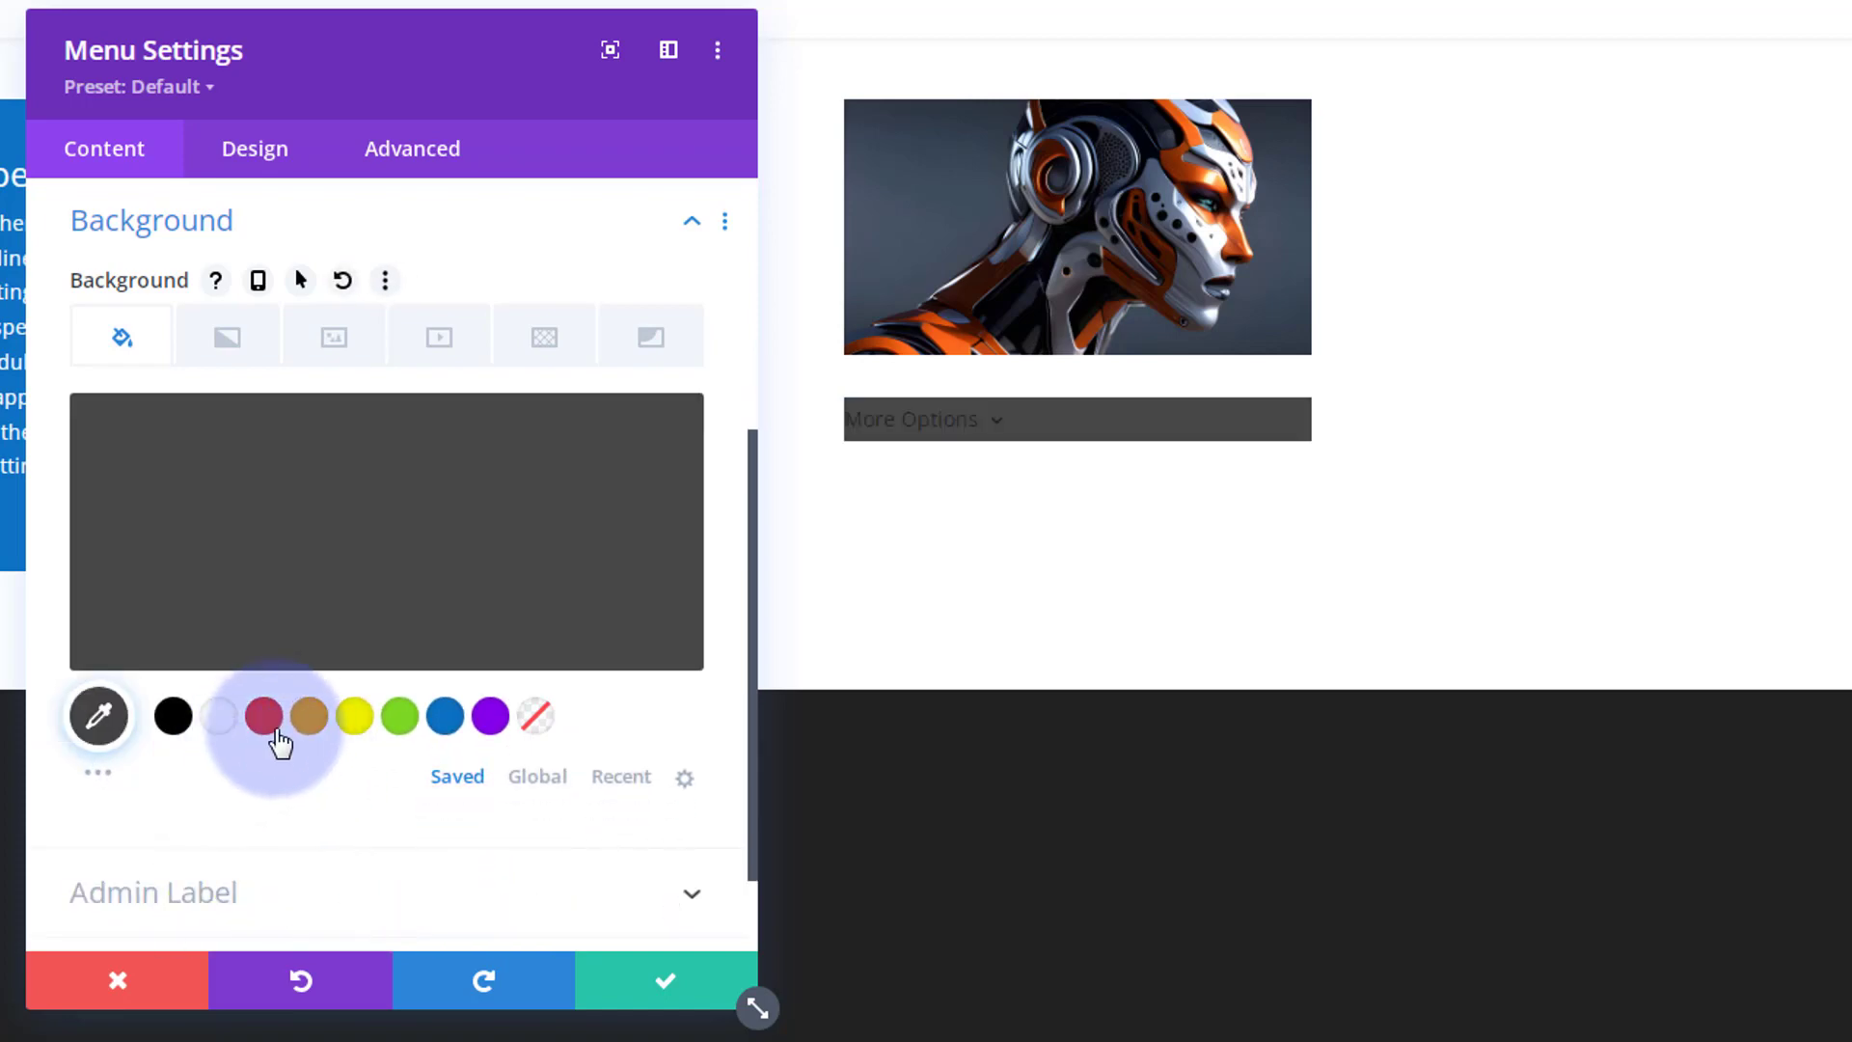
click(253, 148)
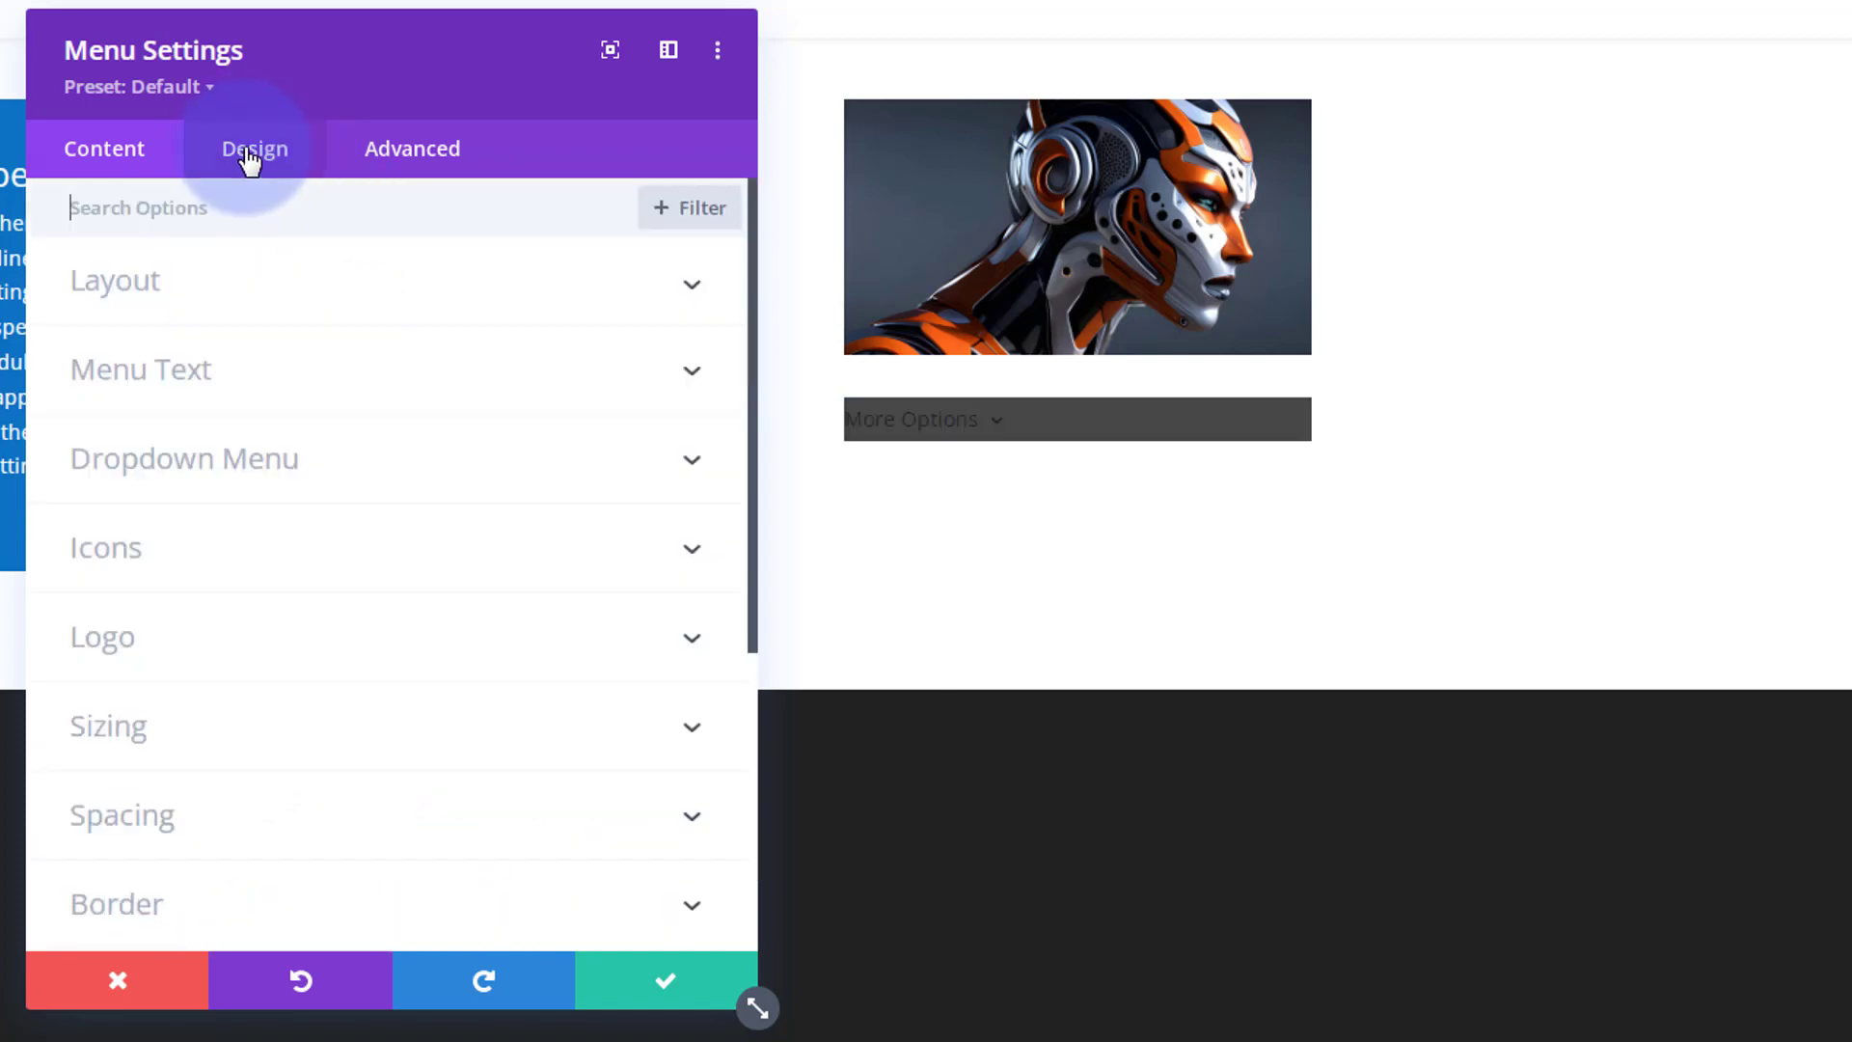
Set the Menu Font Style to uppercase under Layout and check the dropdown items in capitals
click(255, 149)
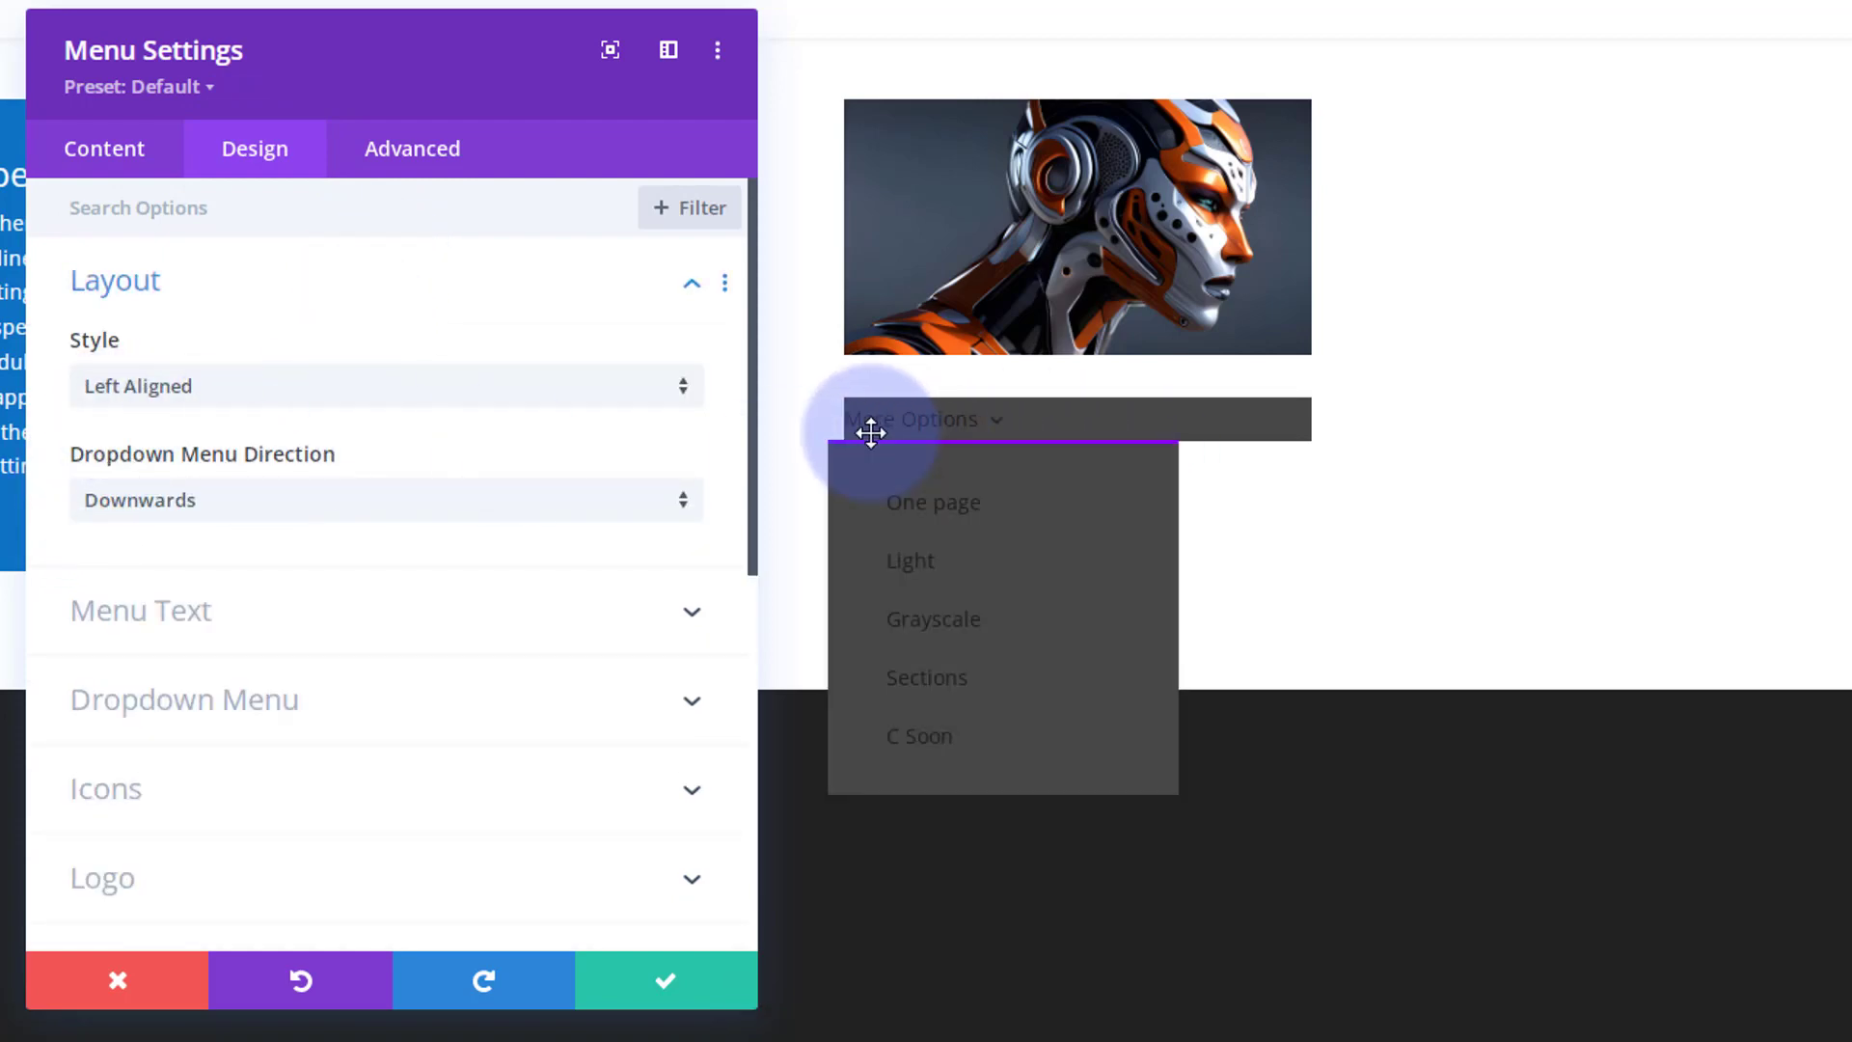
mouse_move(960, 587)
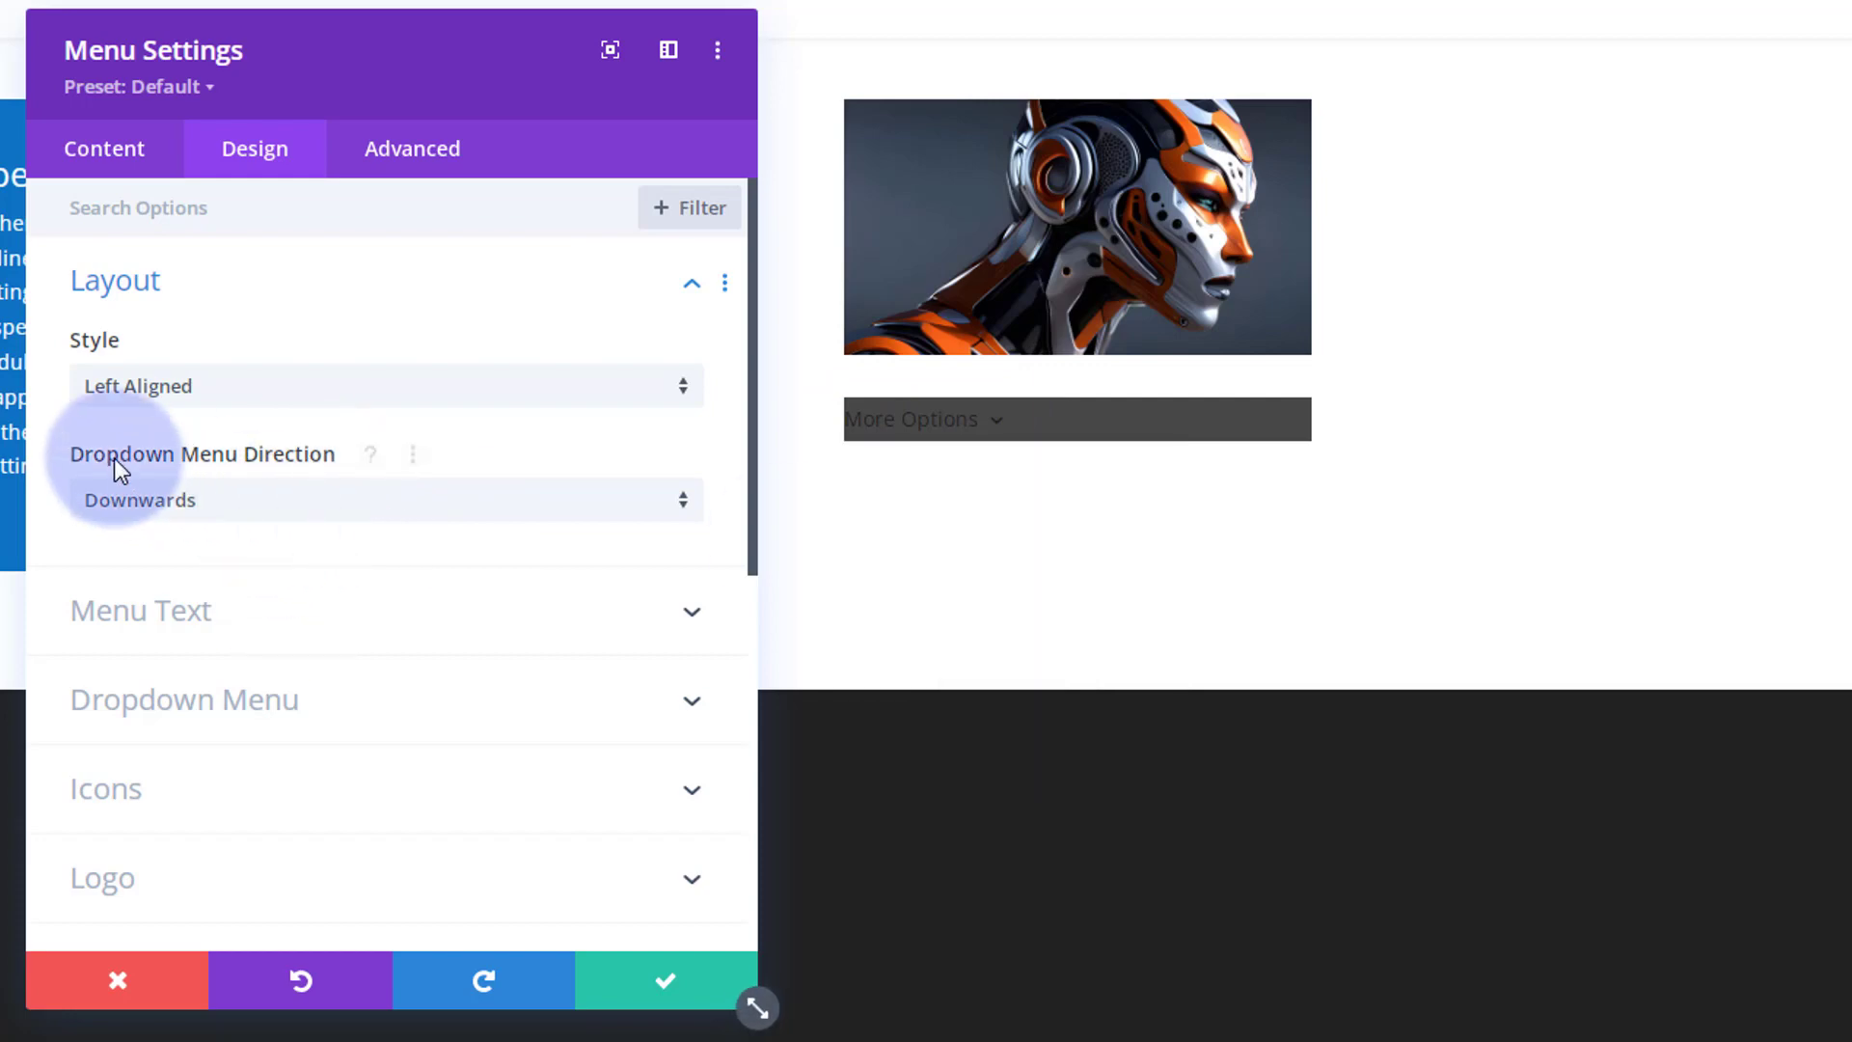
mouse_move(274, 479)
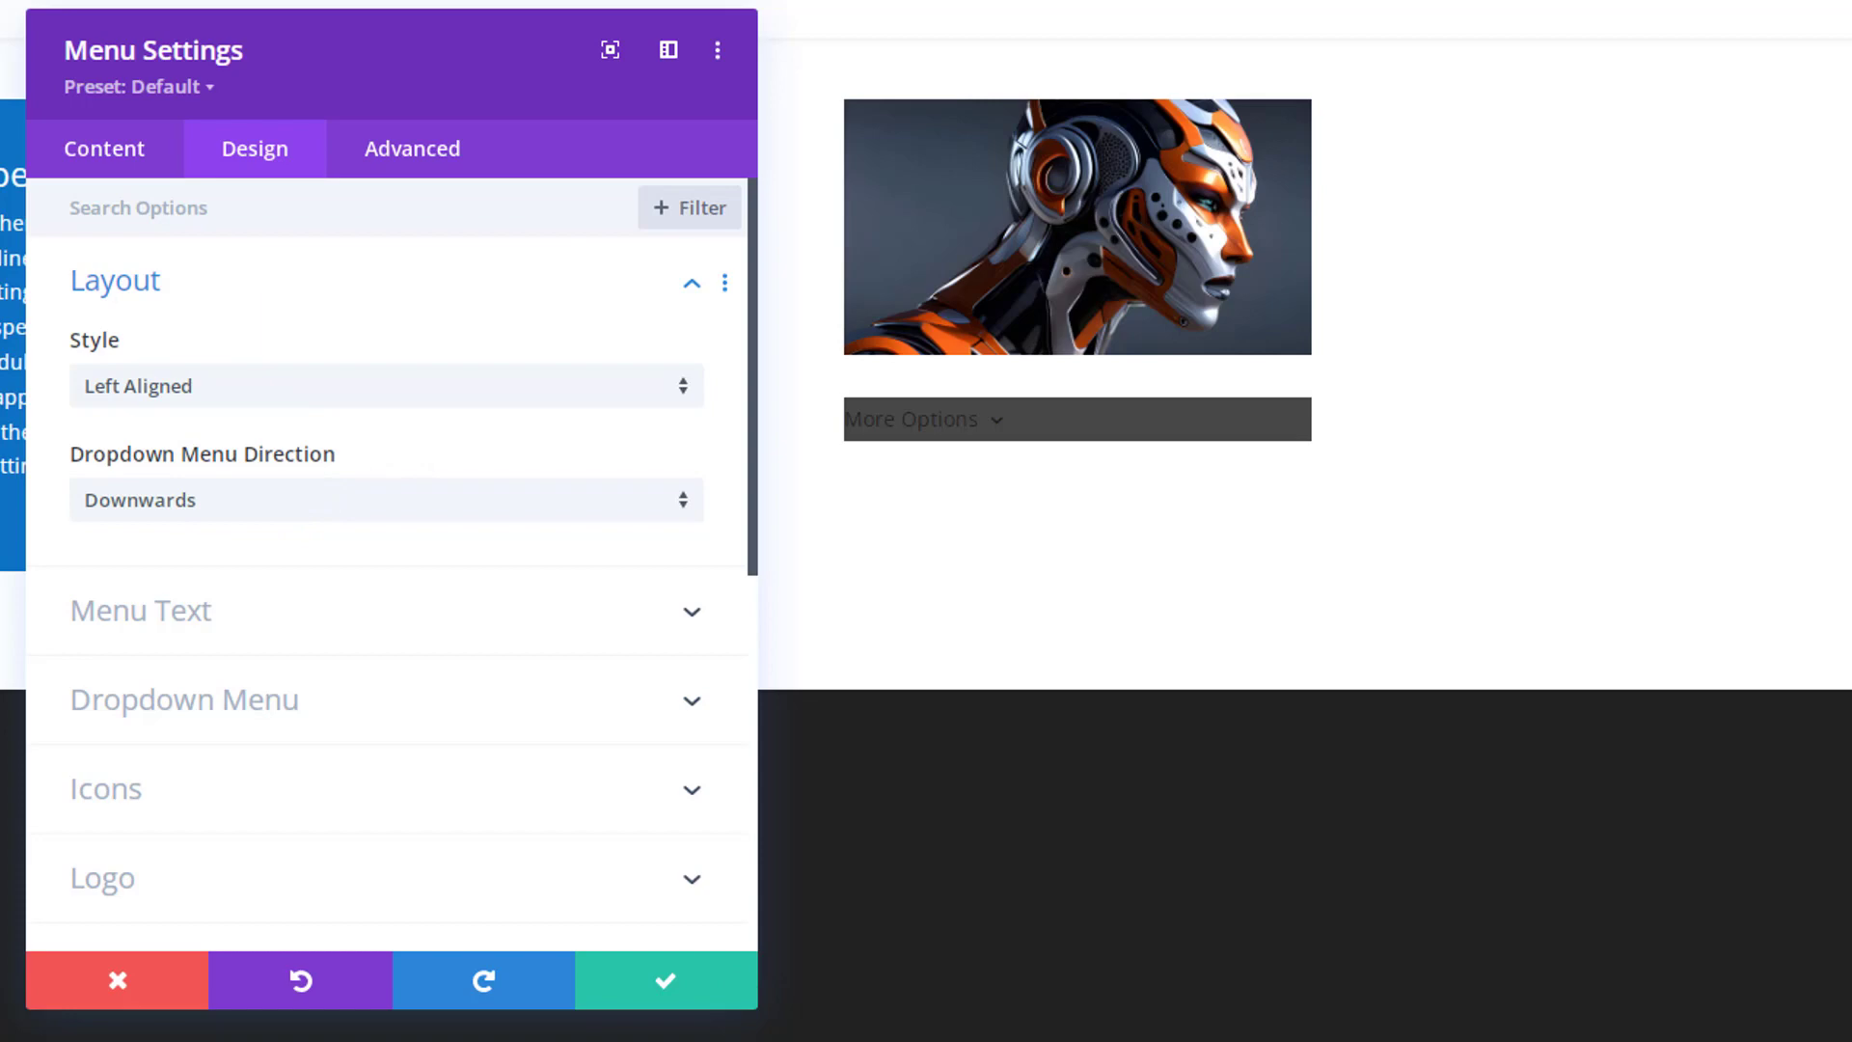
mouse_move(270, 512)
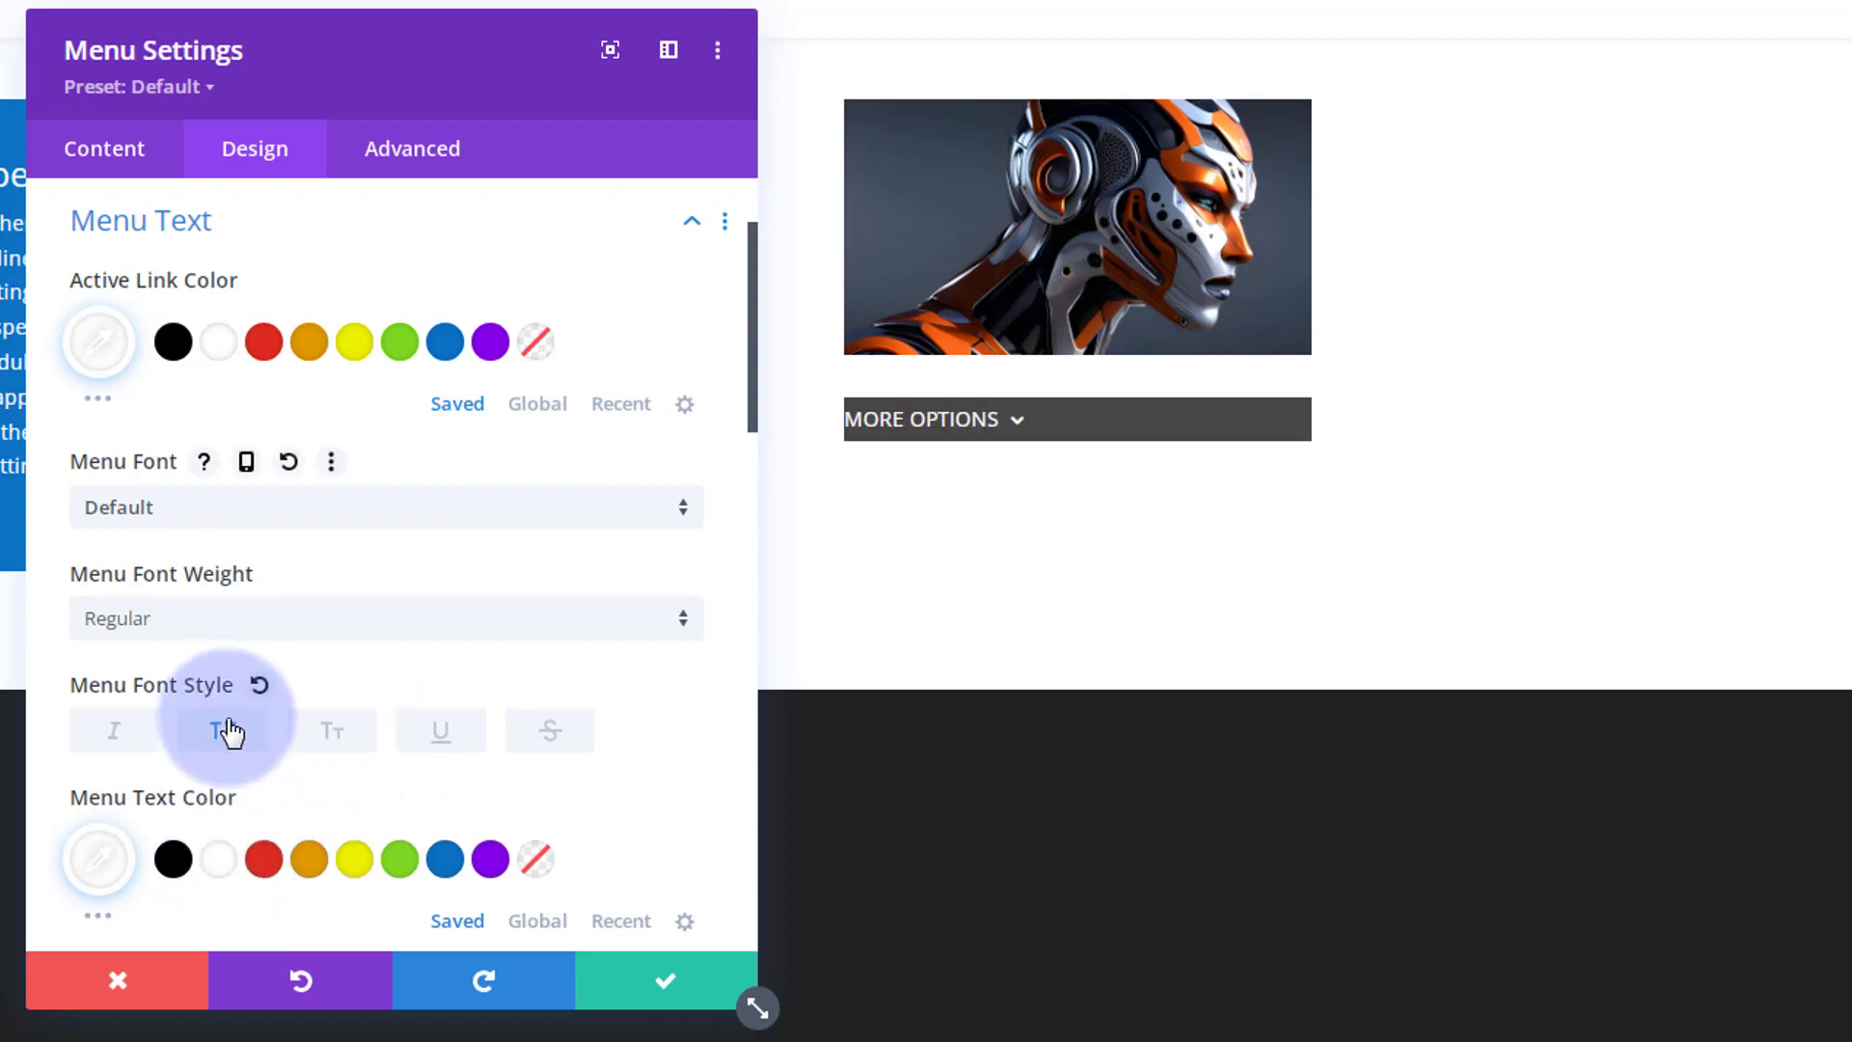
click(222, 730)
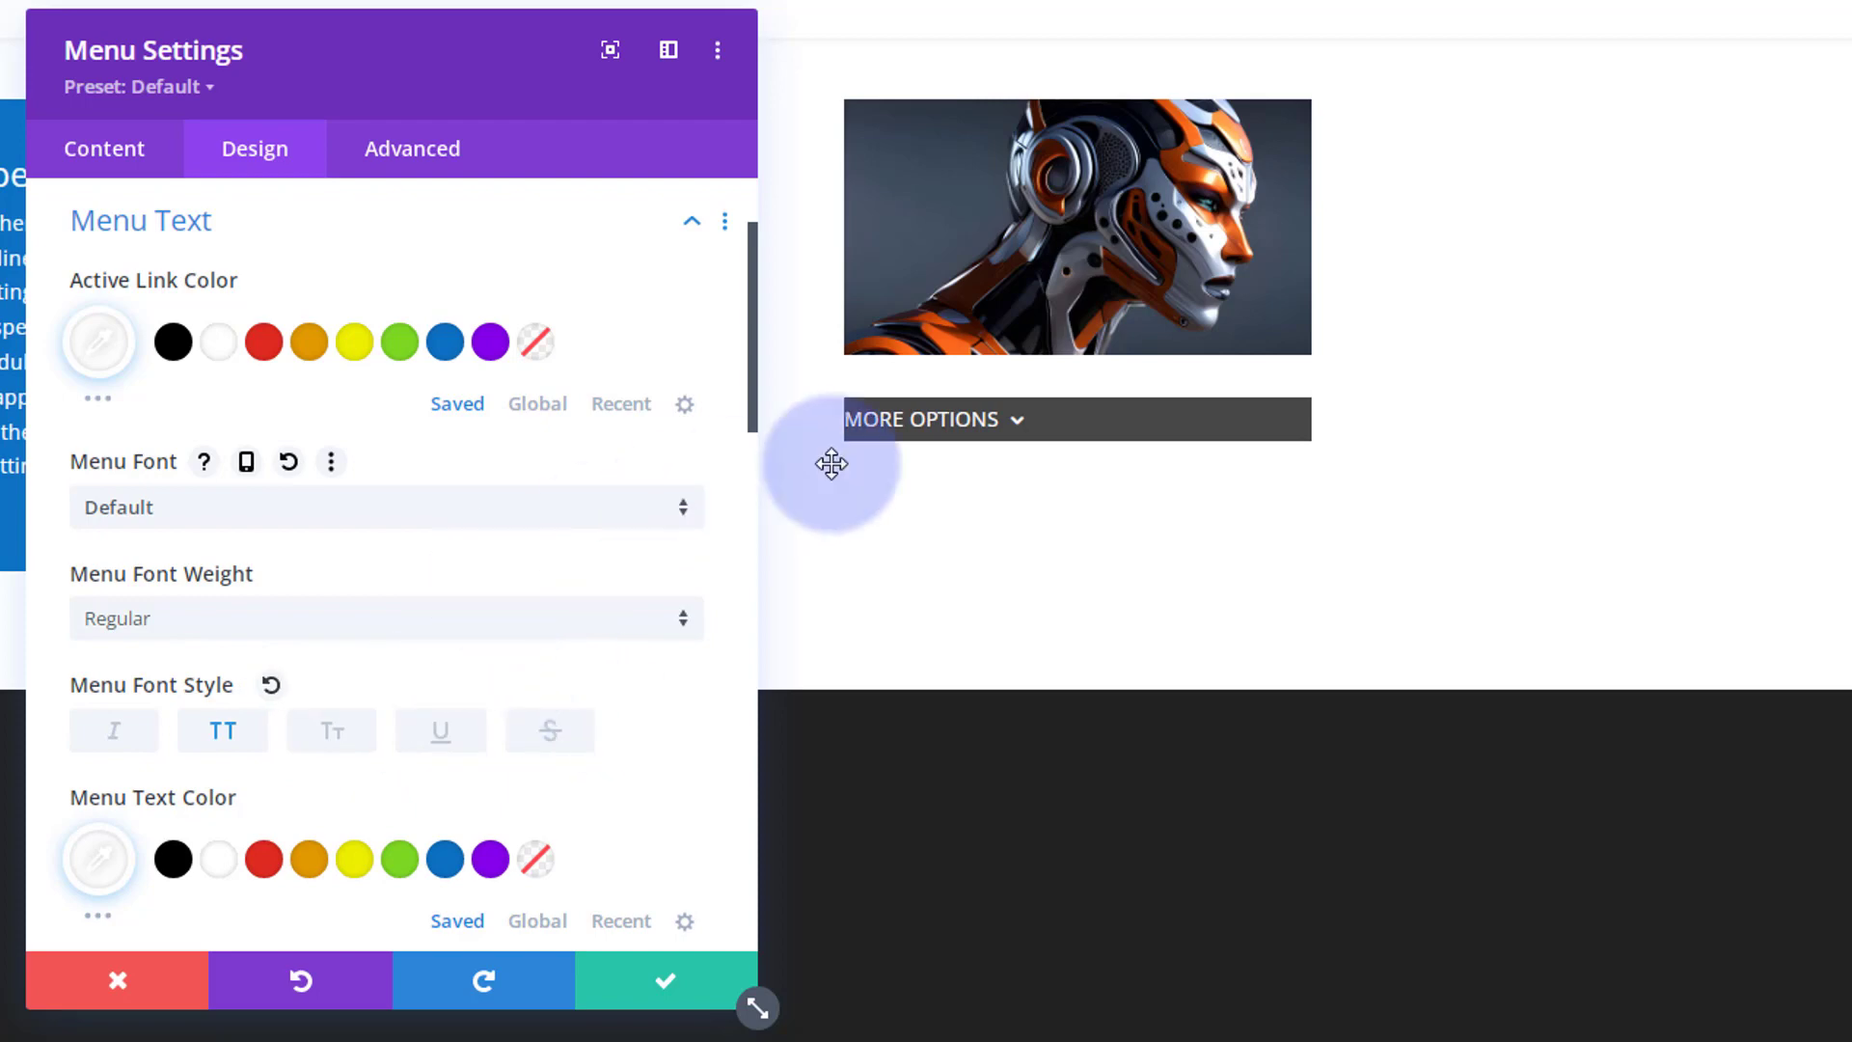
click(934, 419)
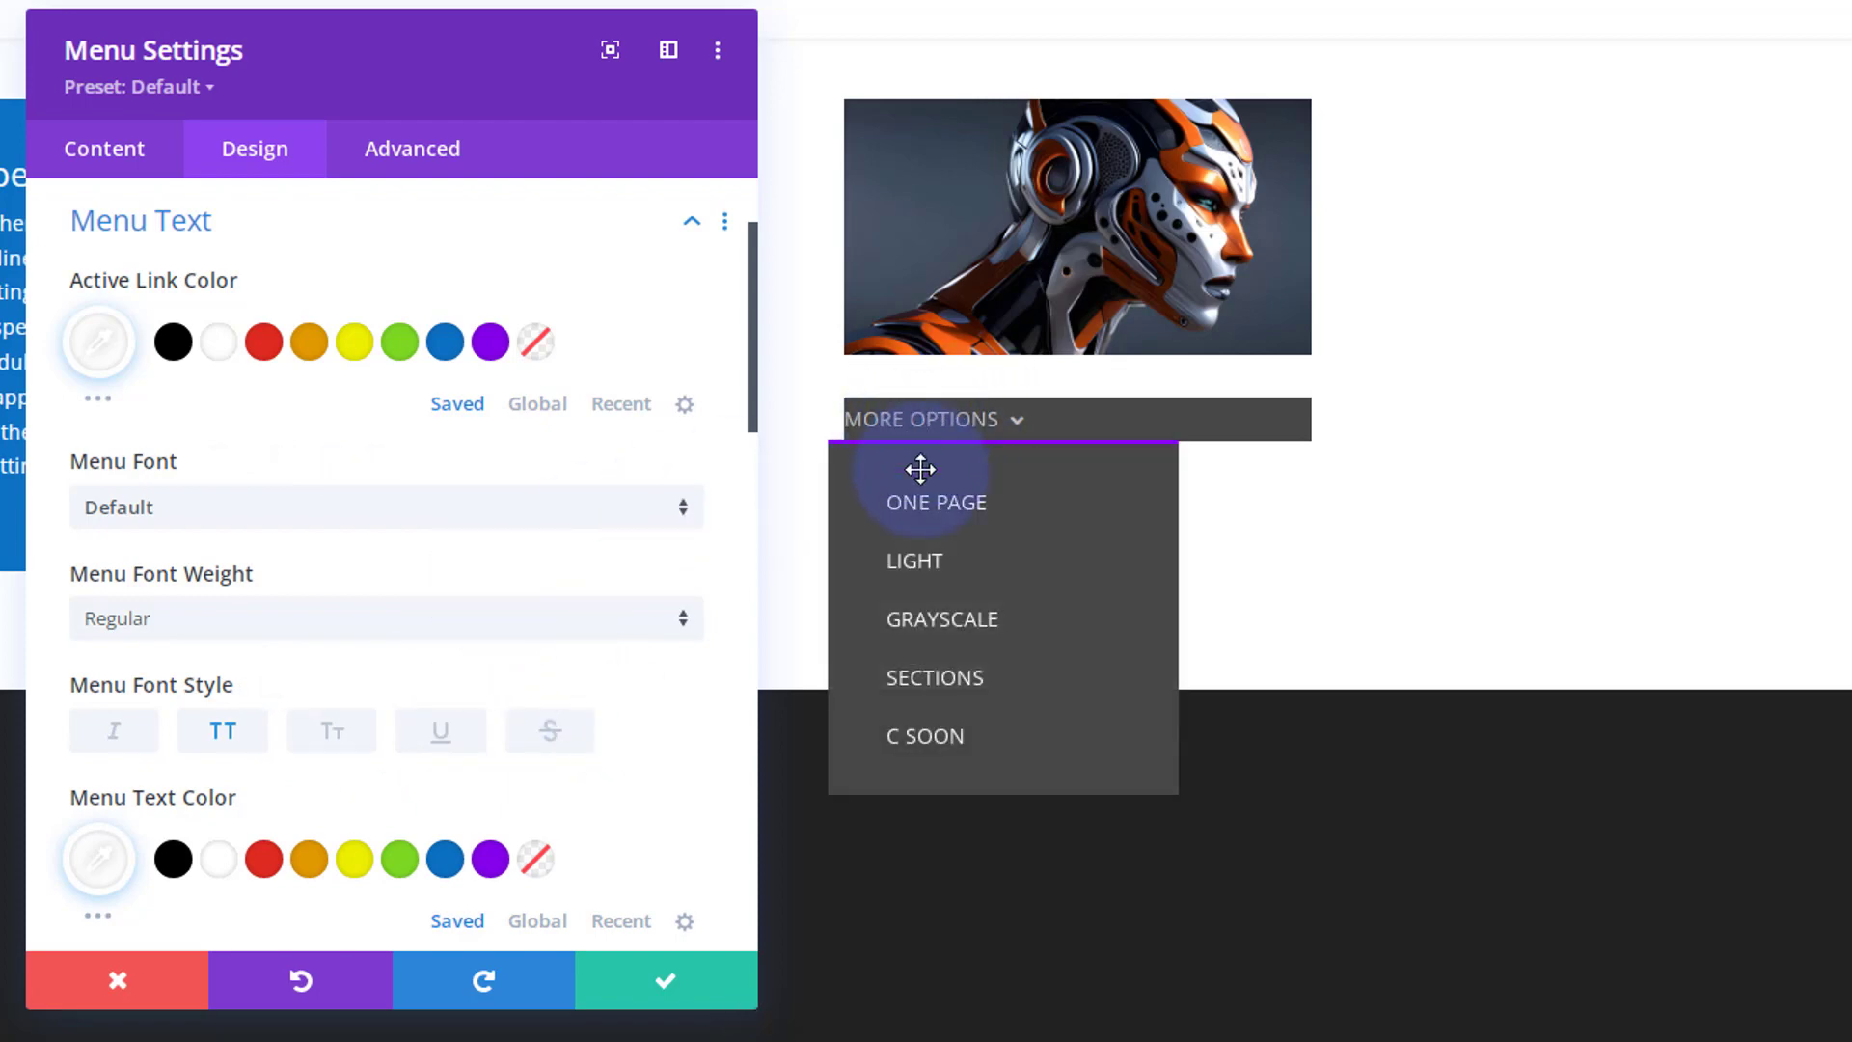
mouse_move(1083, 463)
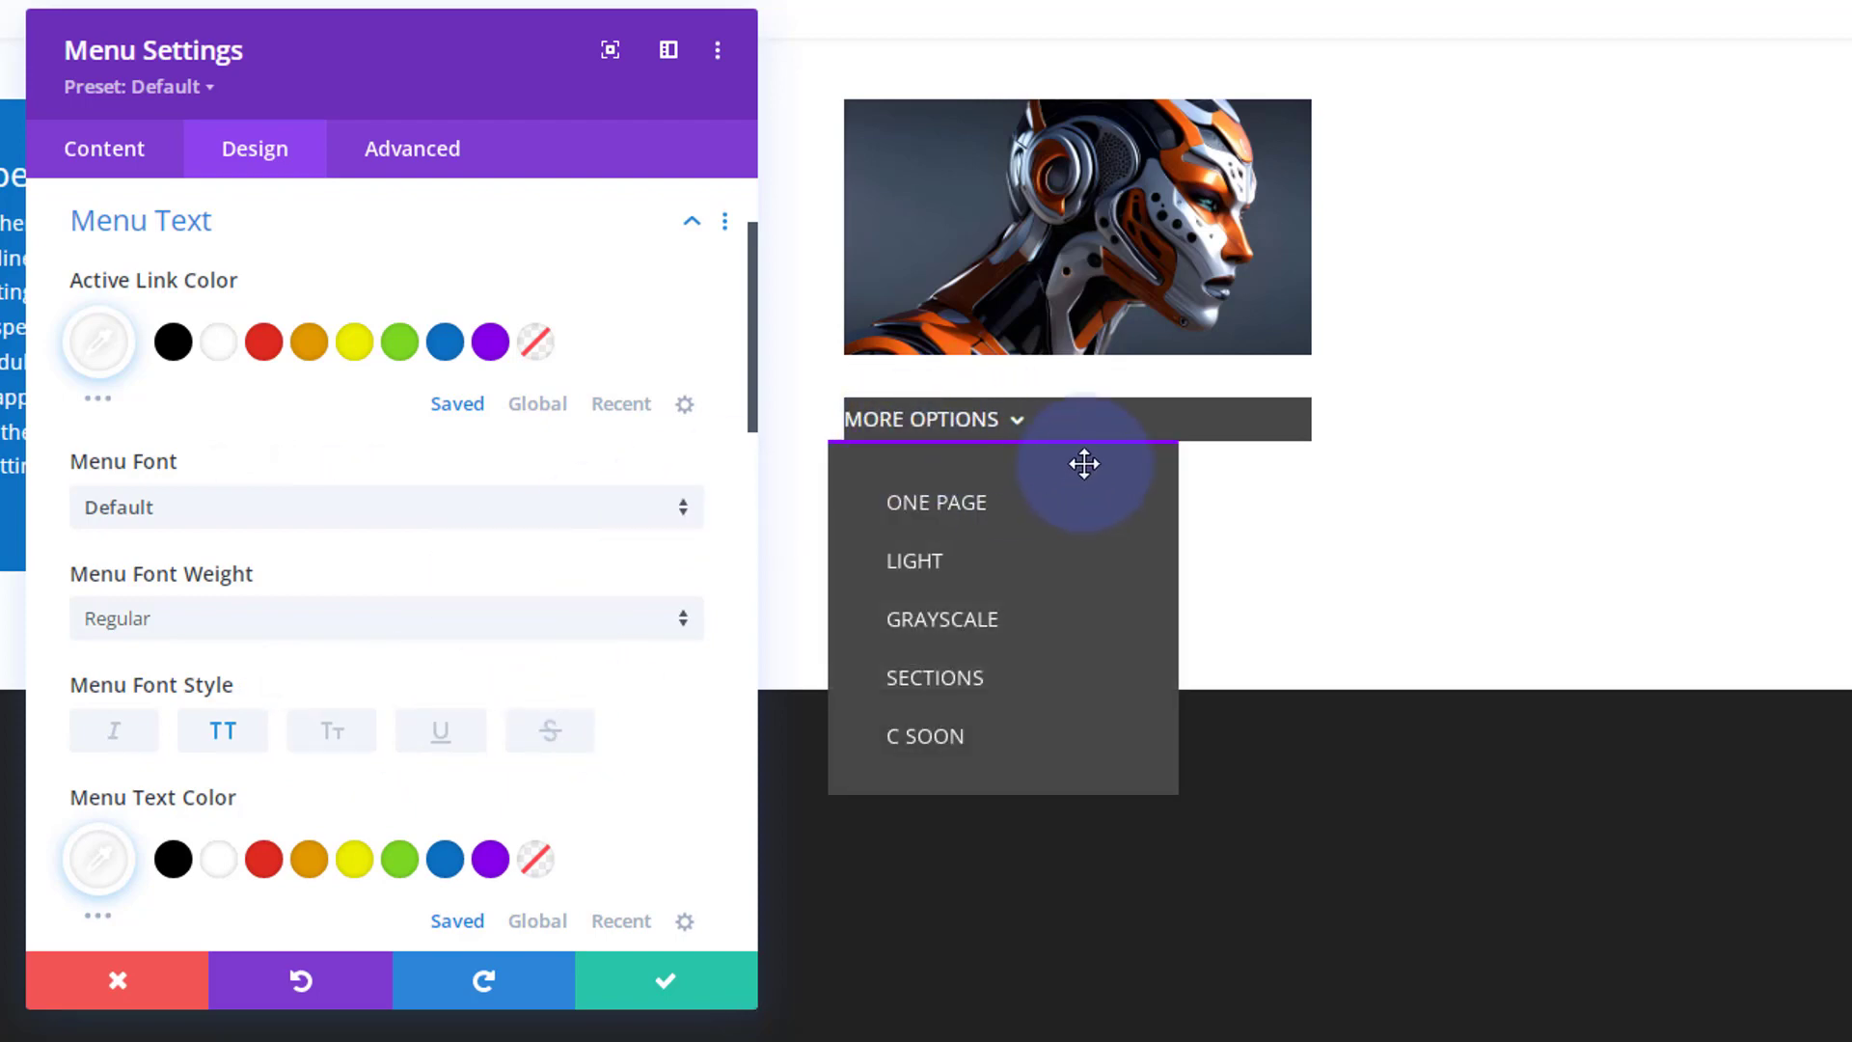
mouse_move(1040, 419)
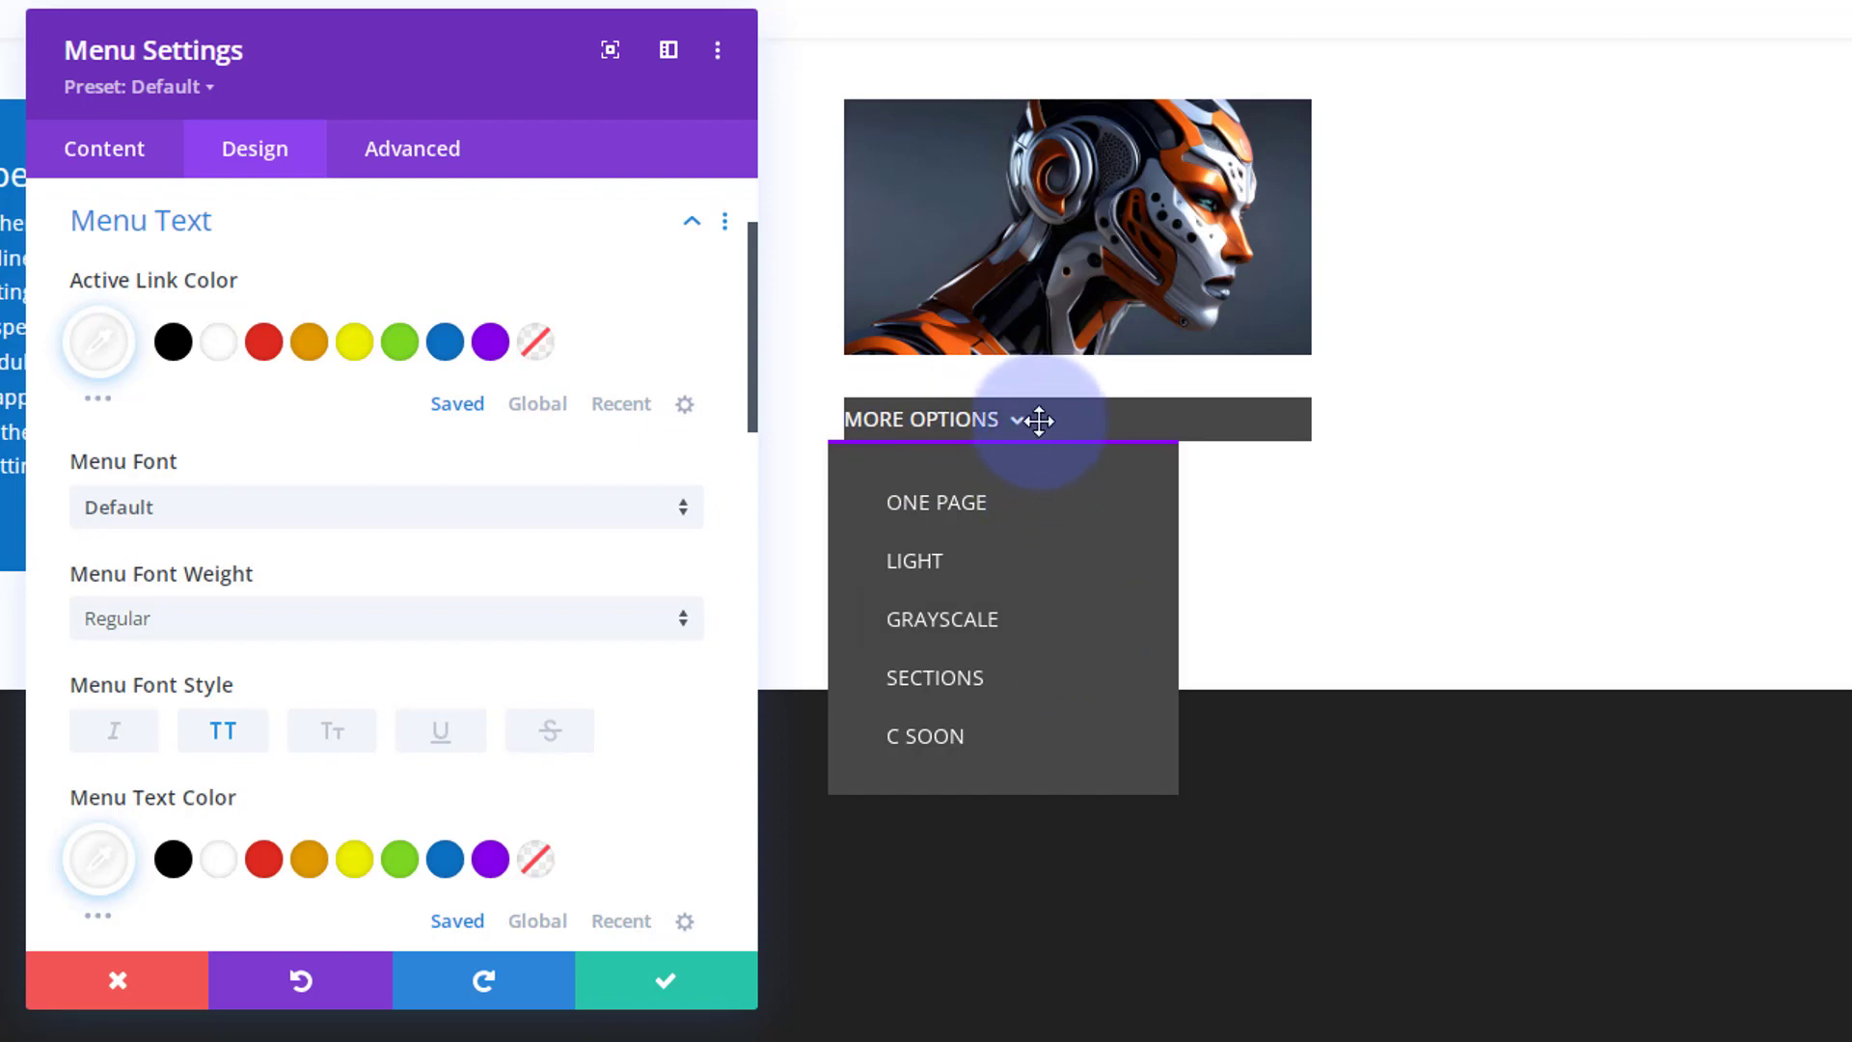
mouse_move(845, 422)
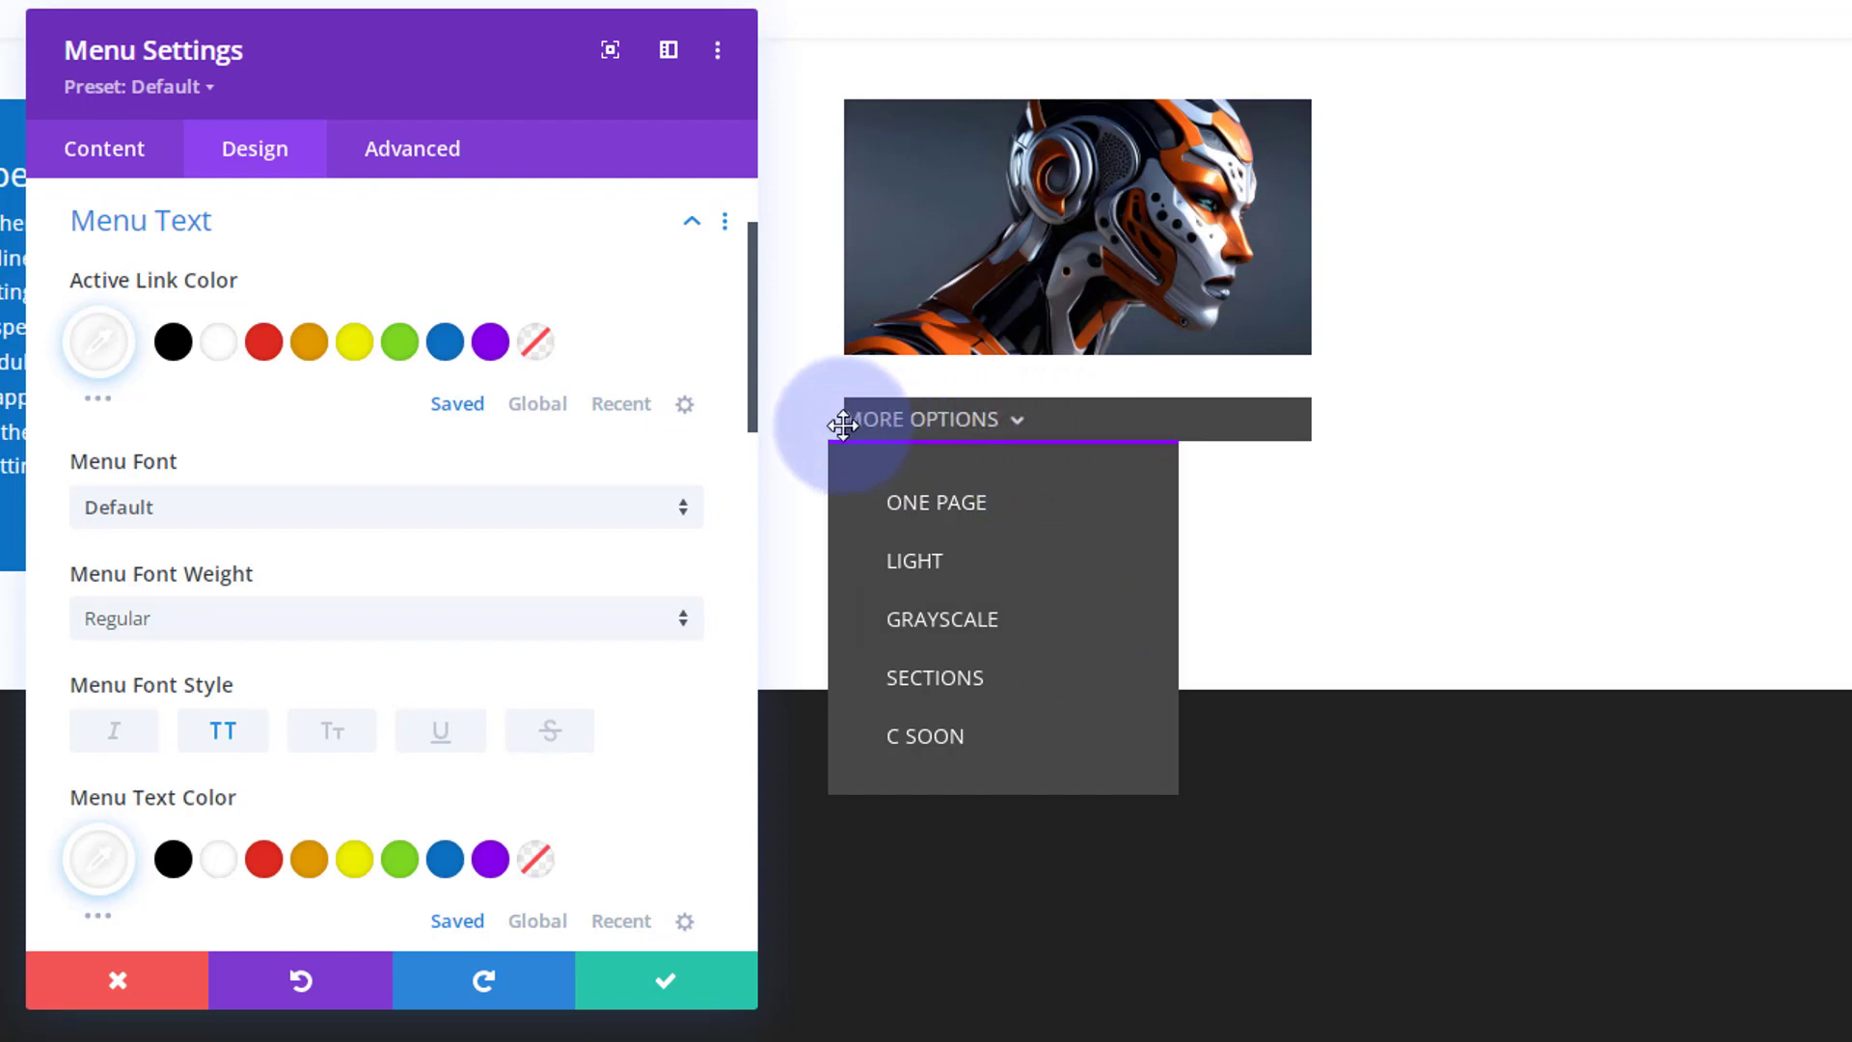
mouse_move(868, 420)
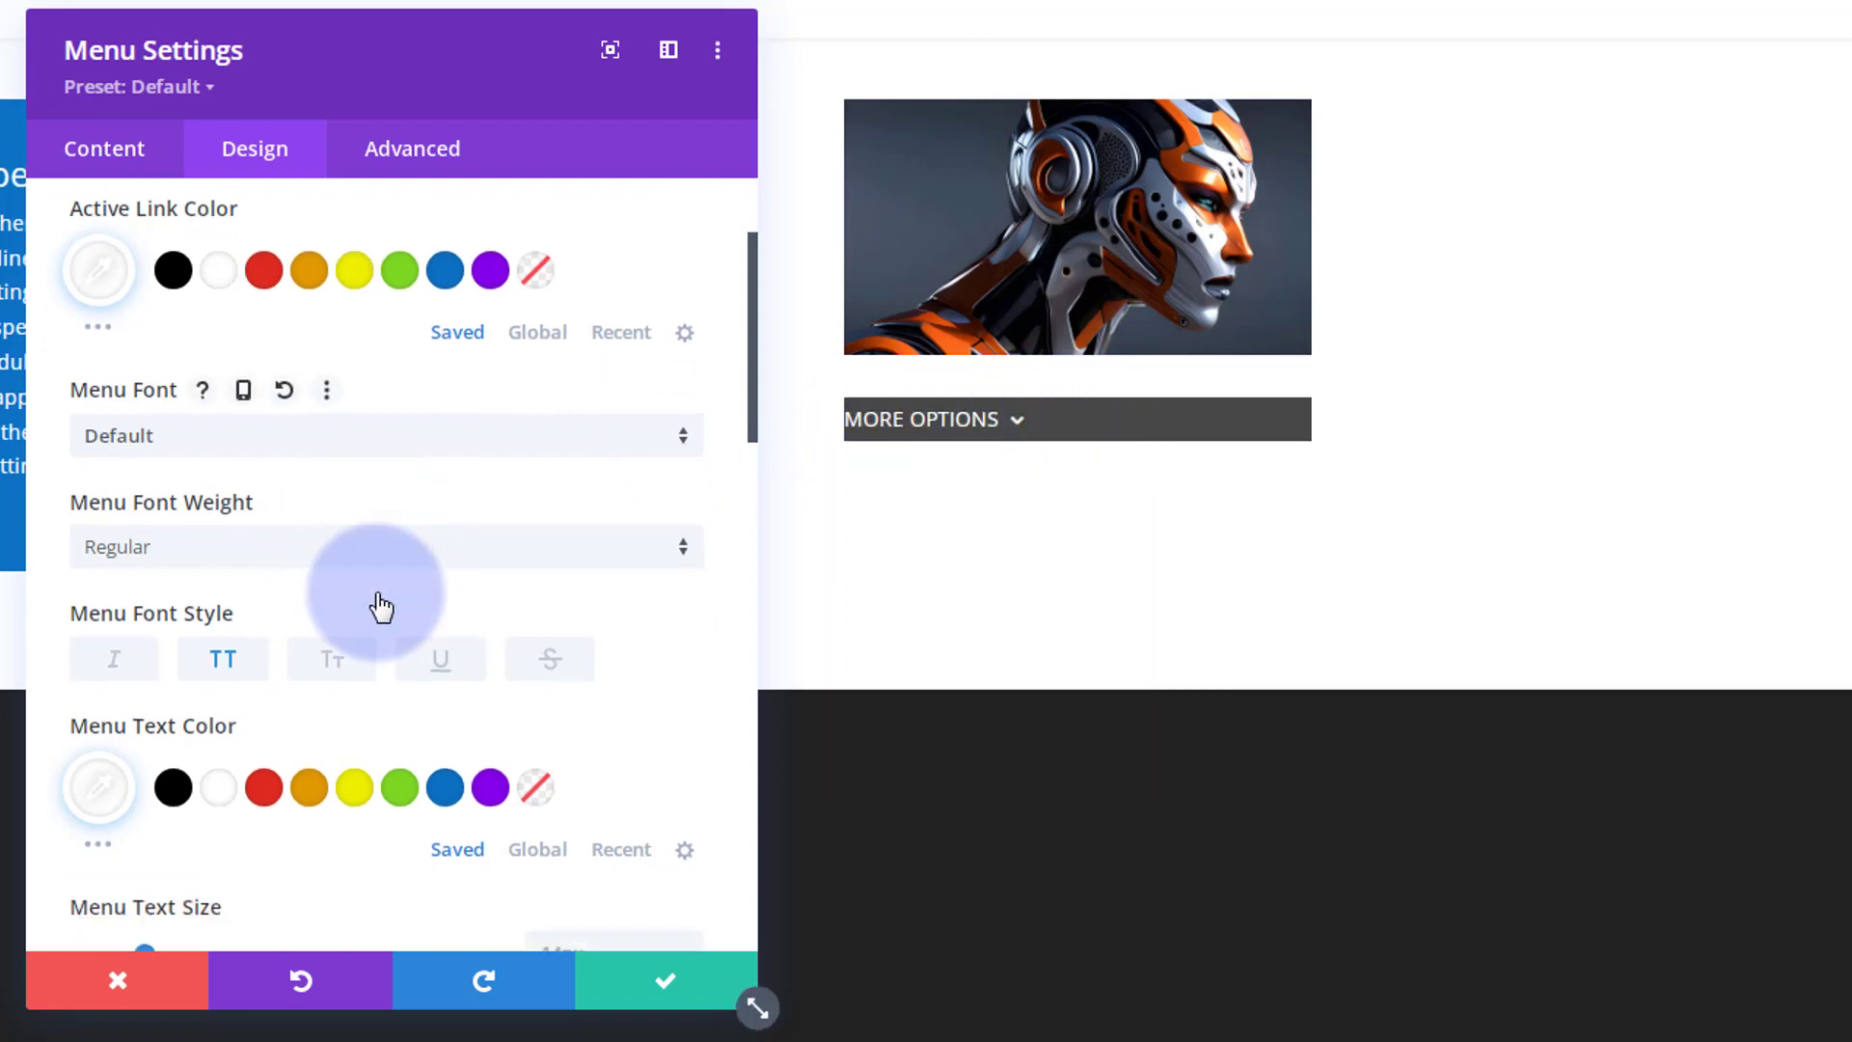
Set the menu's left padding, adjusting from 5px up to 11px, and preview the result
scroll(down, 3)
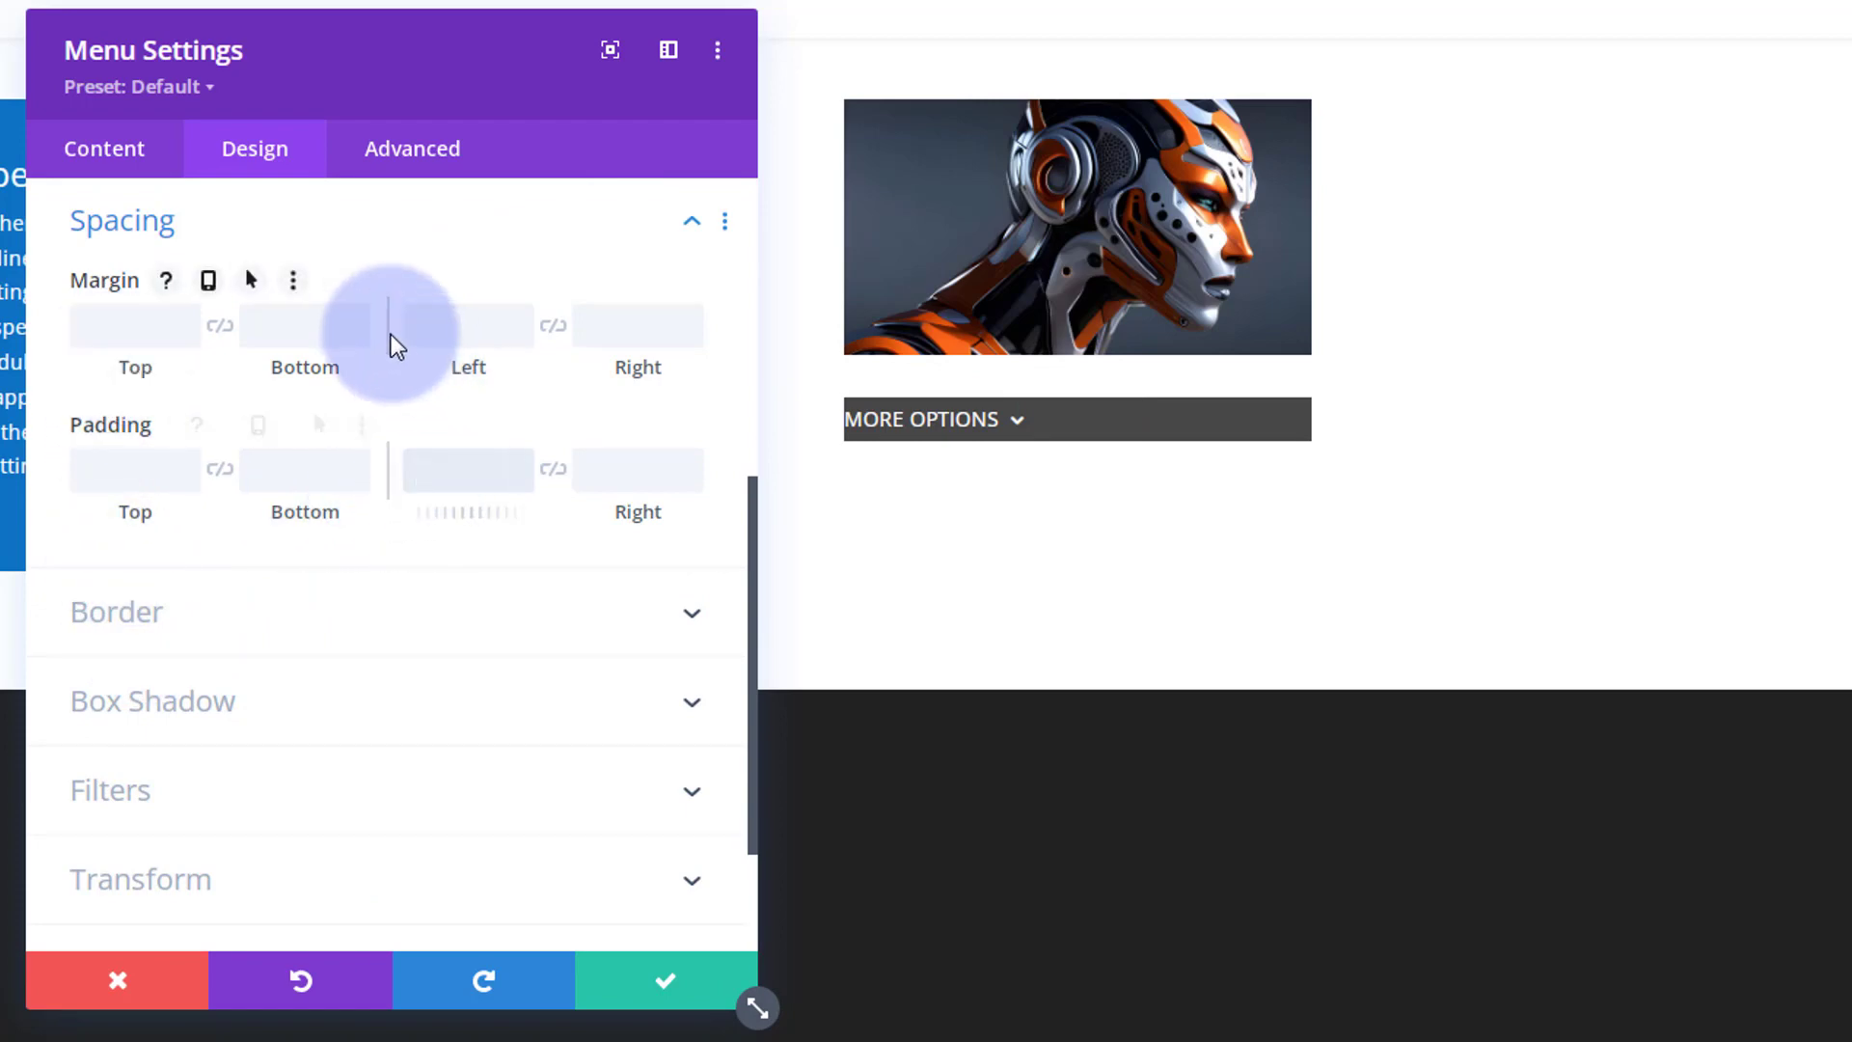
text(5px)
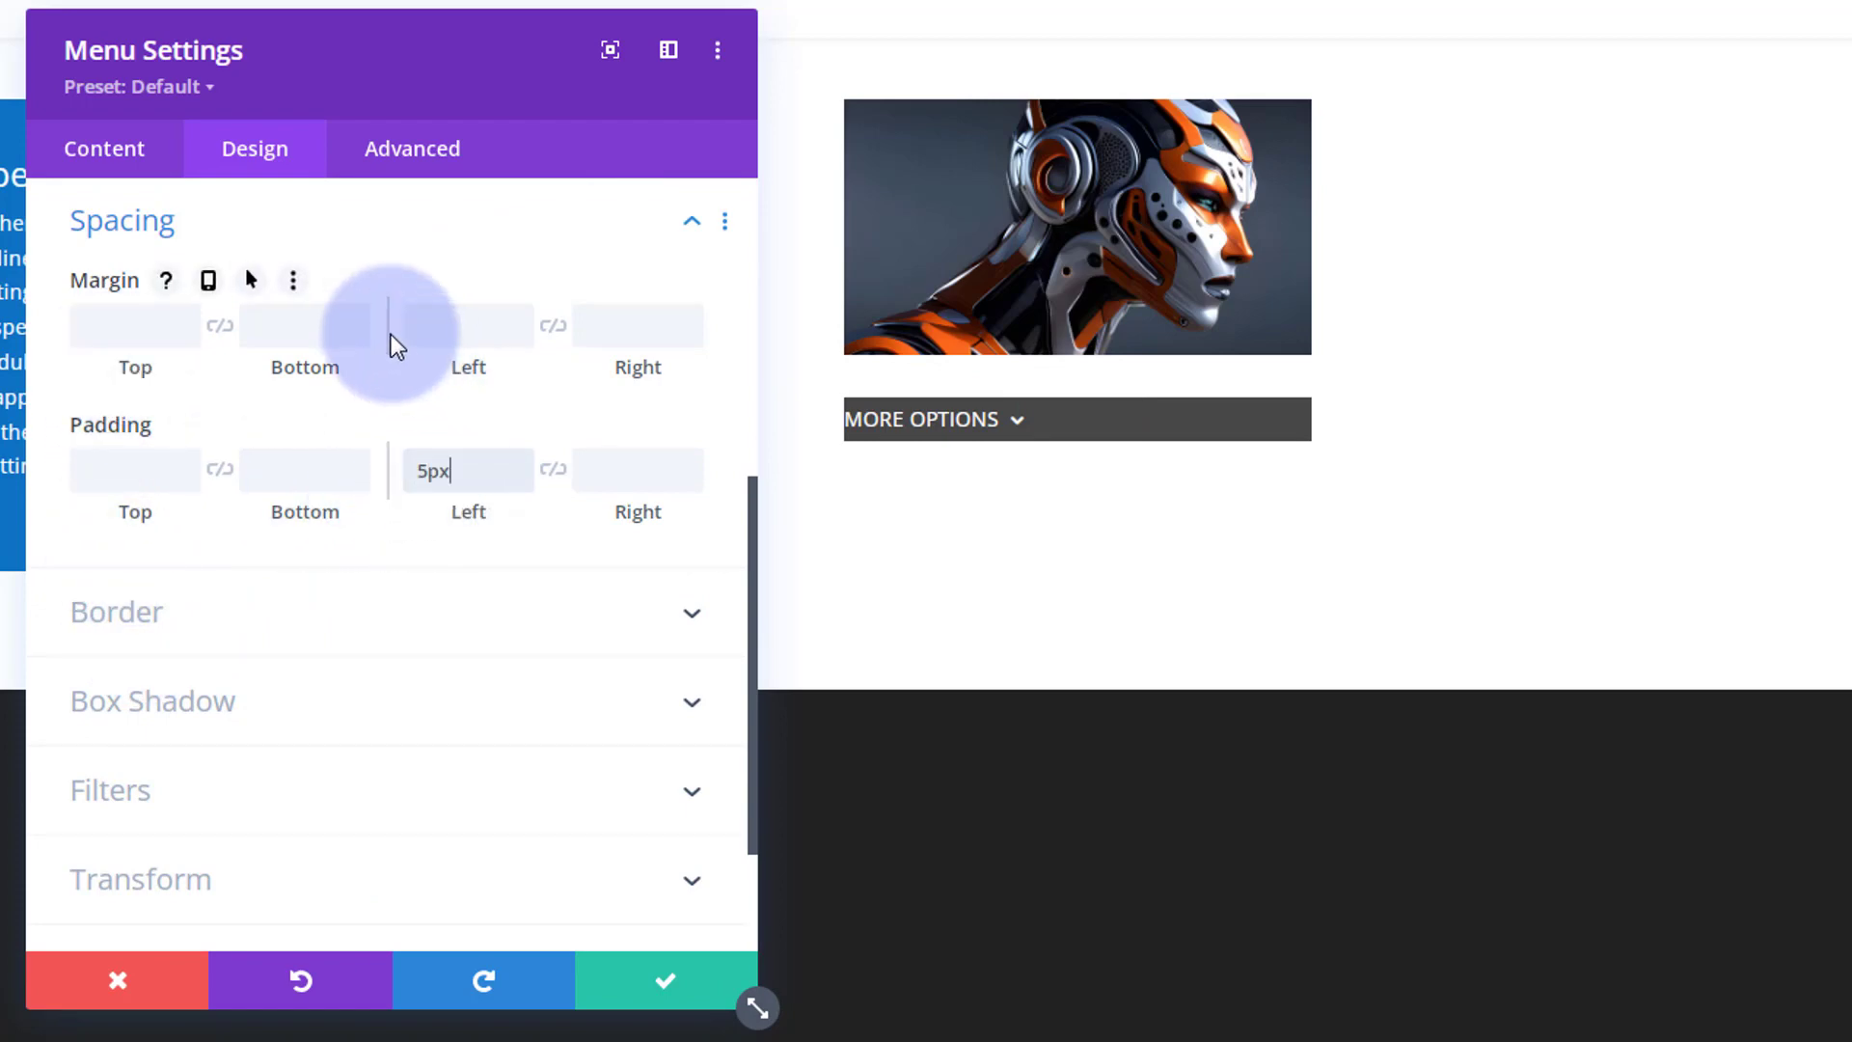
click(932, 419)
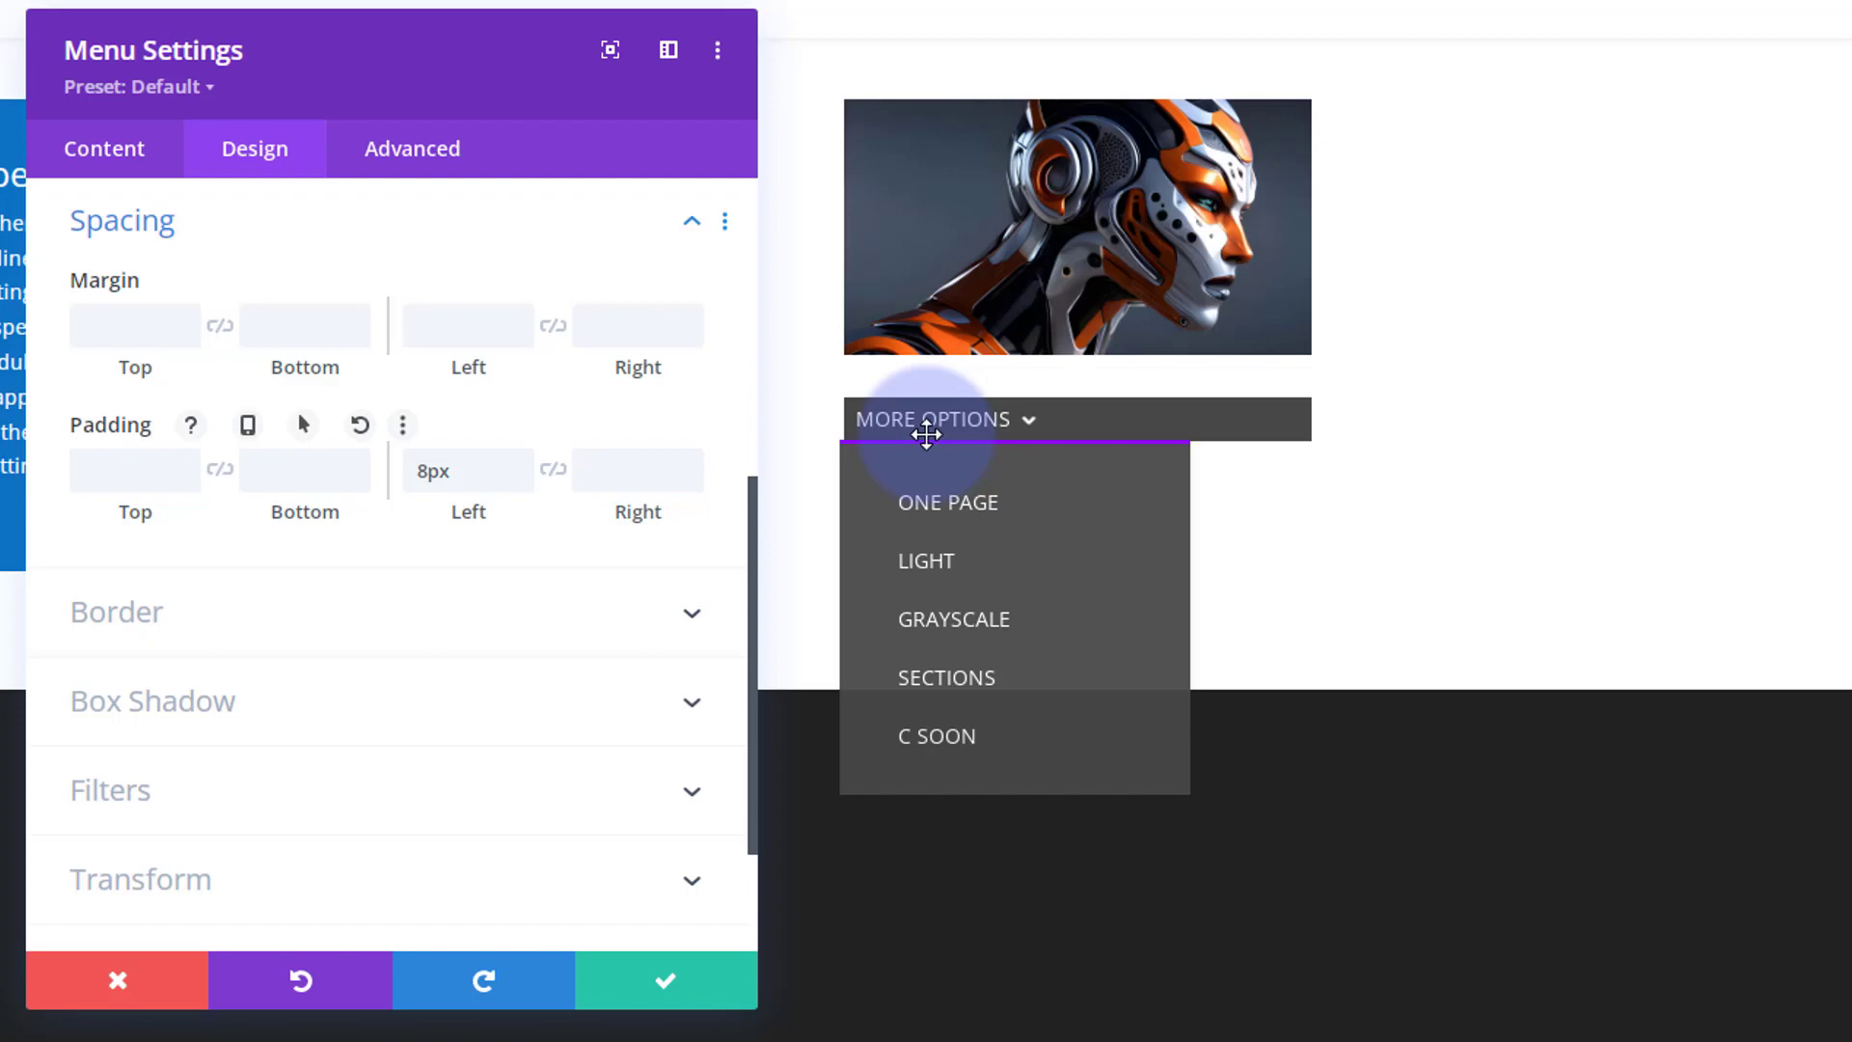
click(467, 471)
text(9)
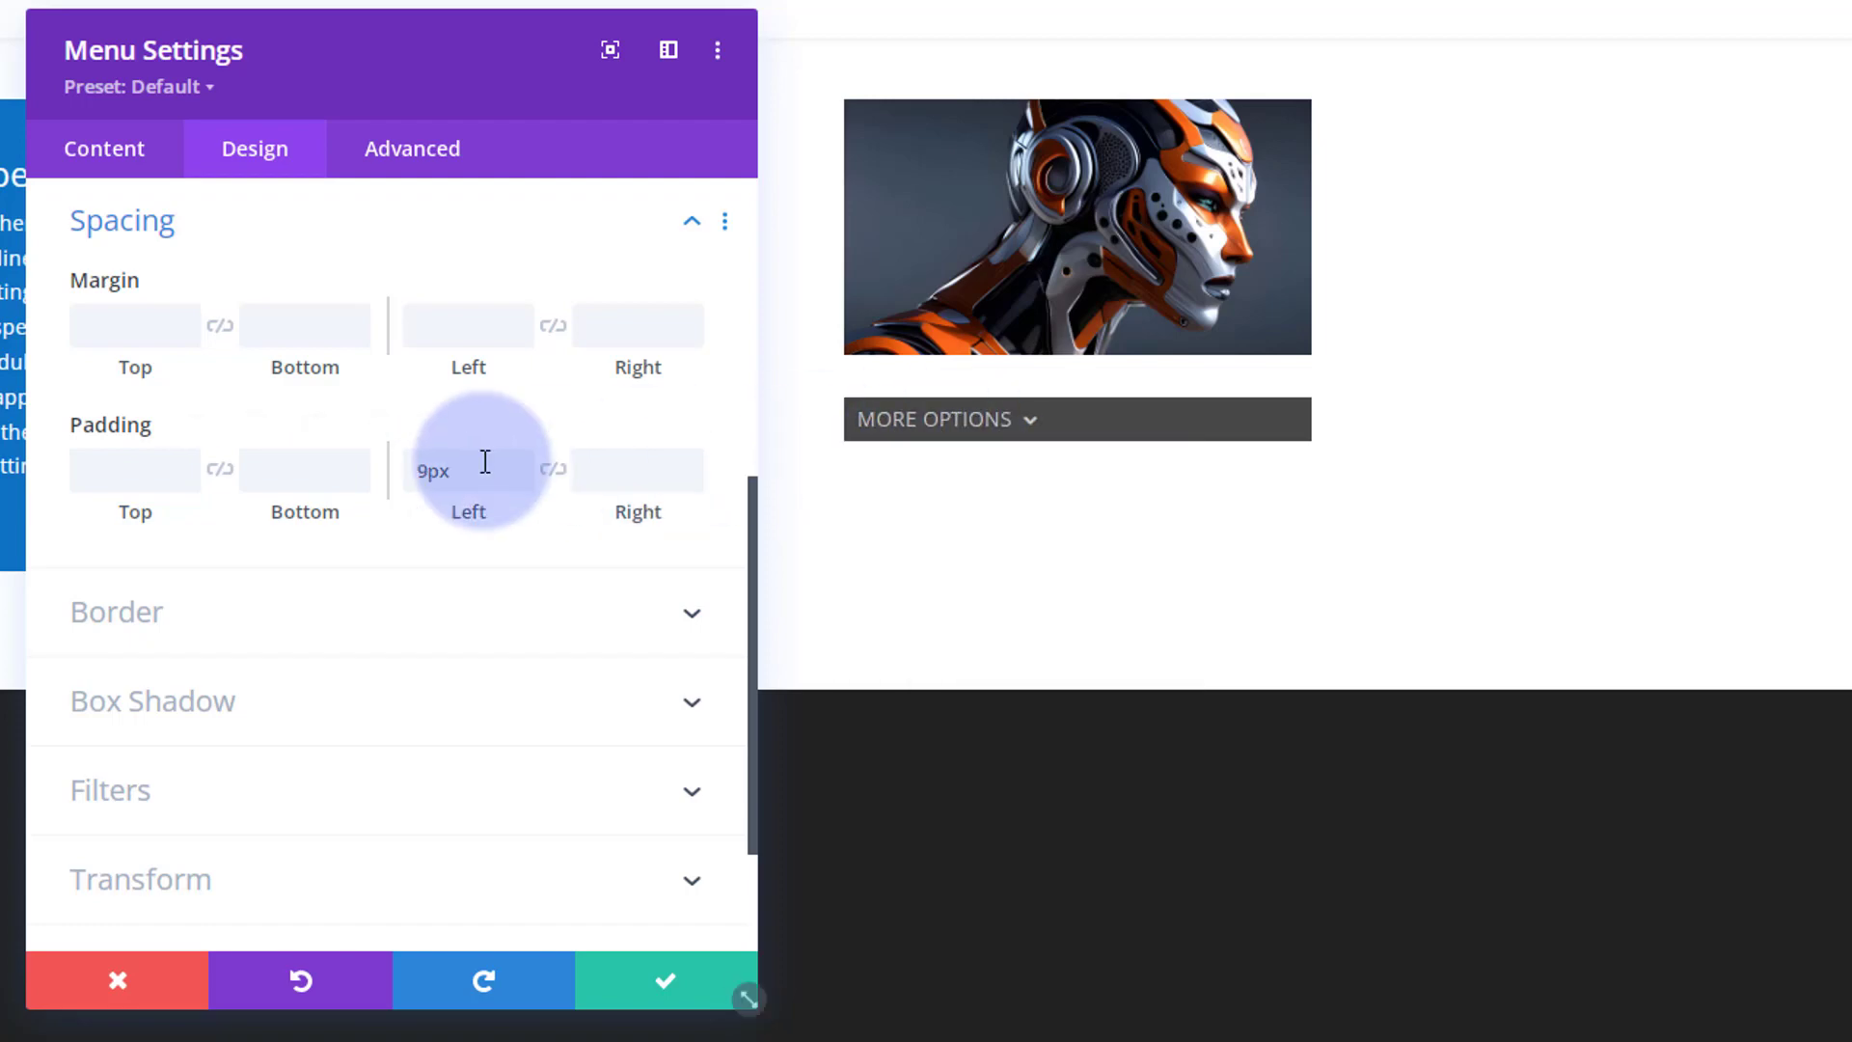
click(933, 419)
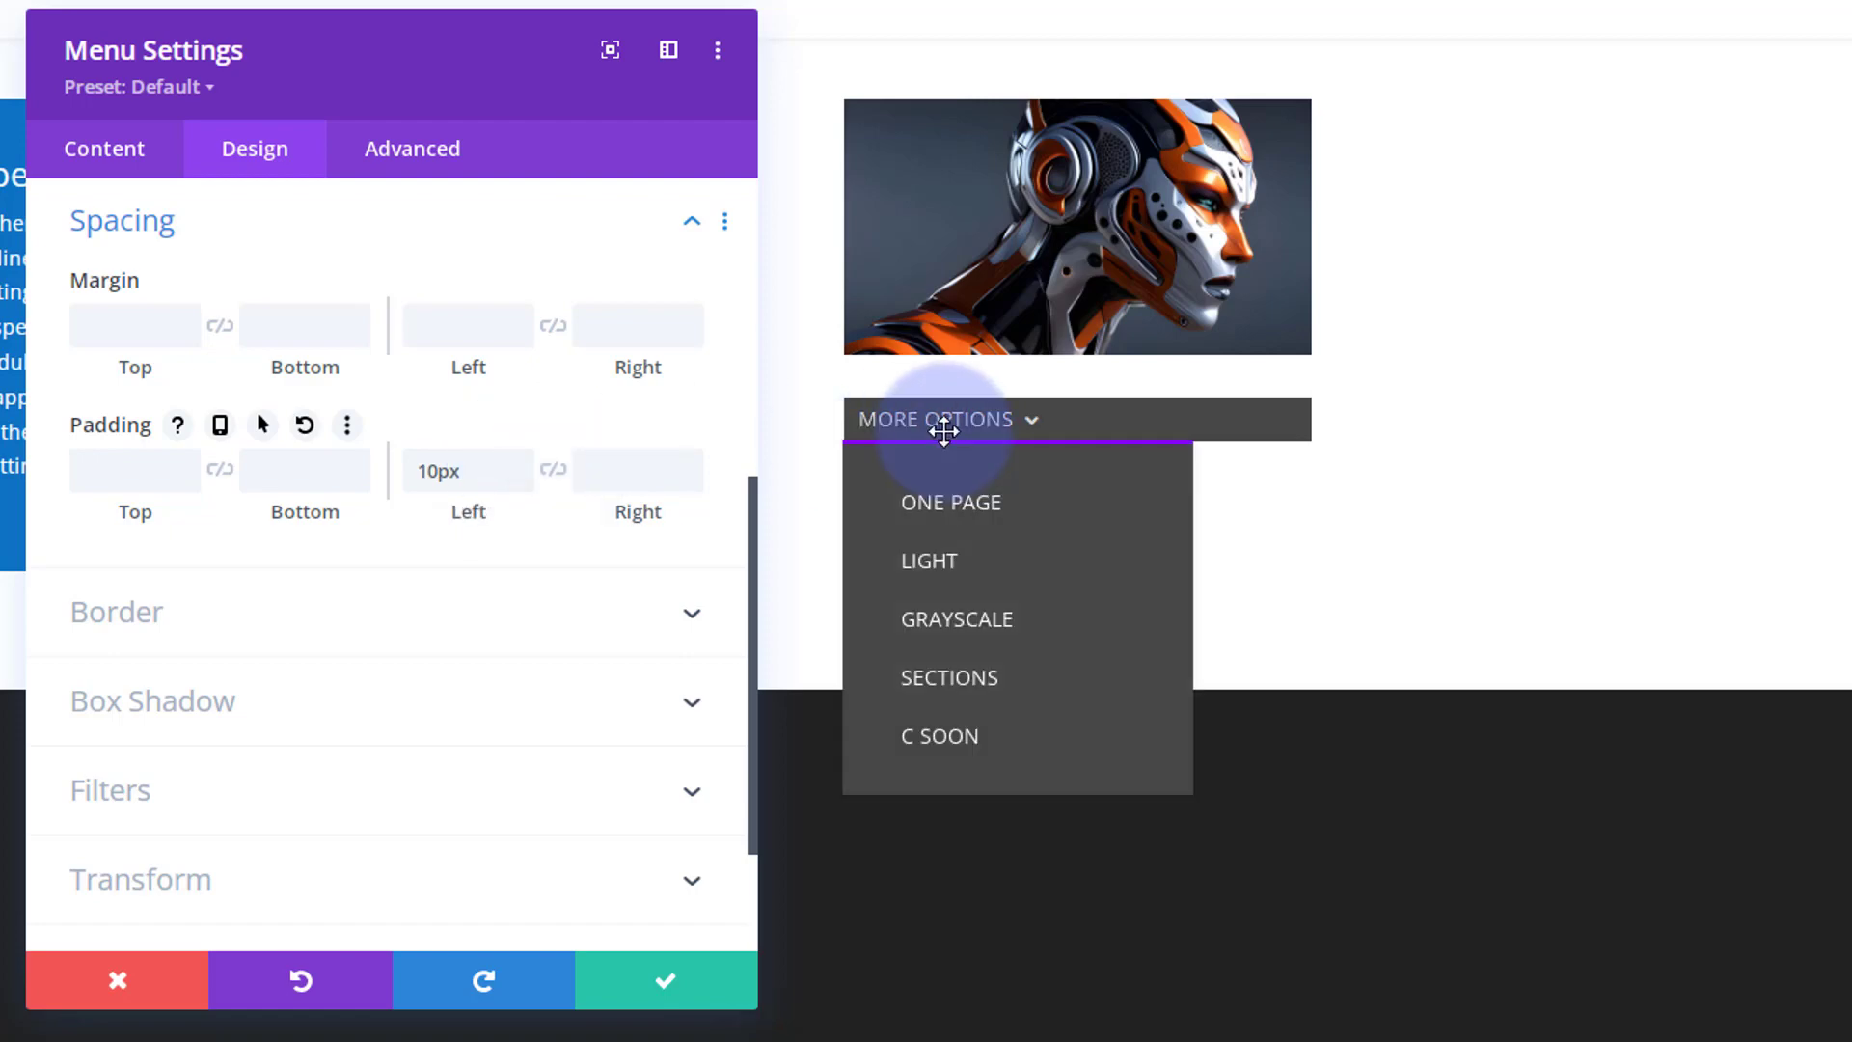
click(466, 471)
text(11)
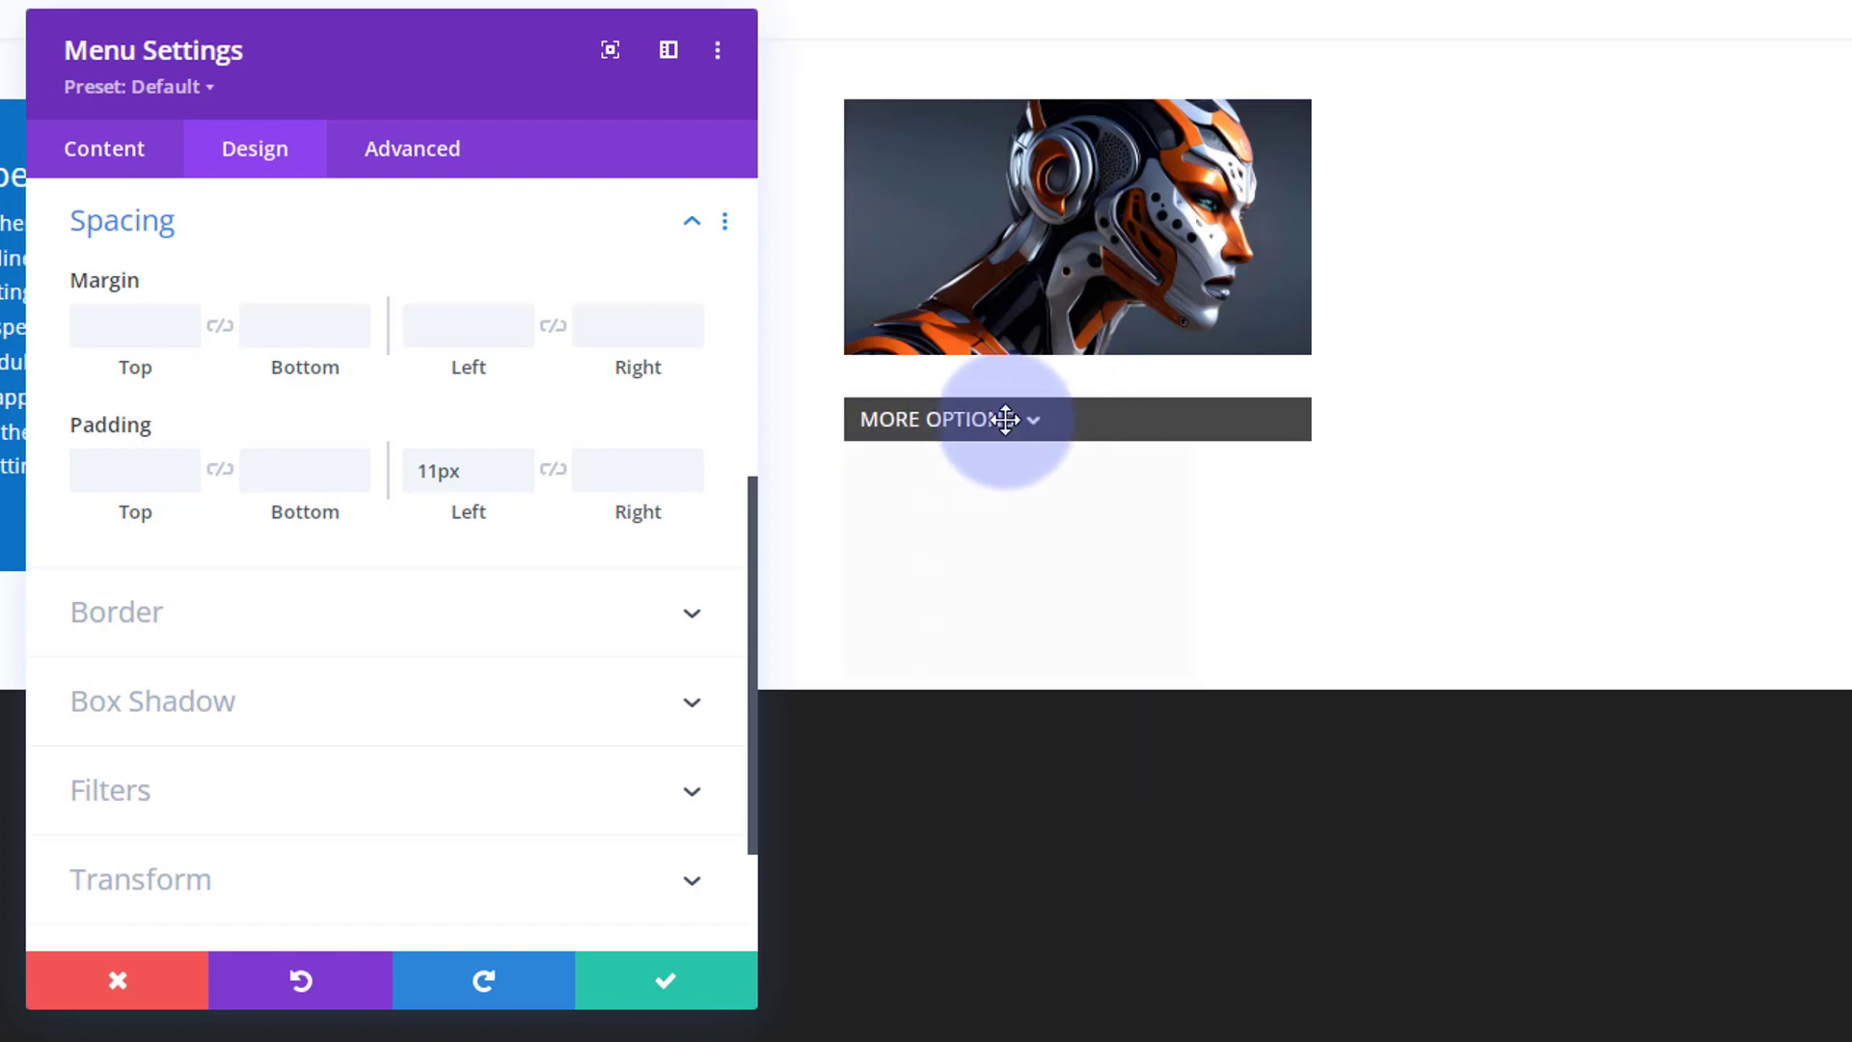
click(945, 419)
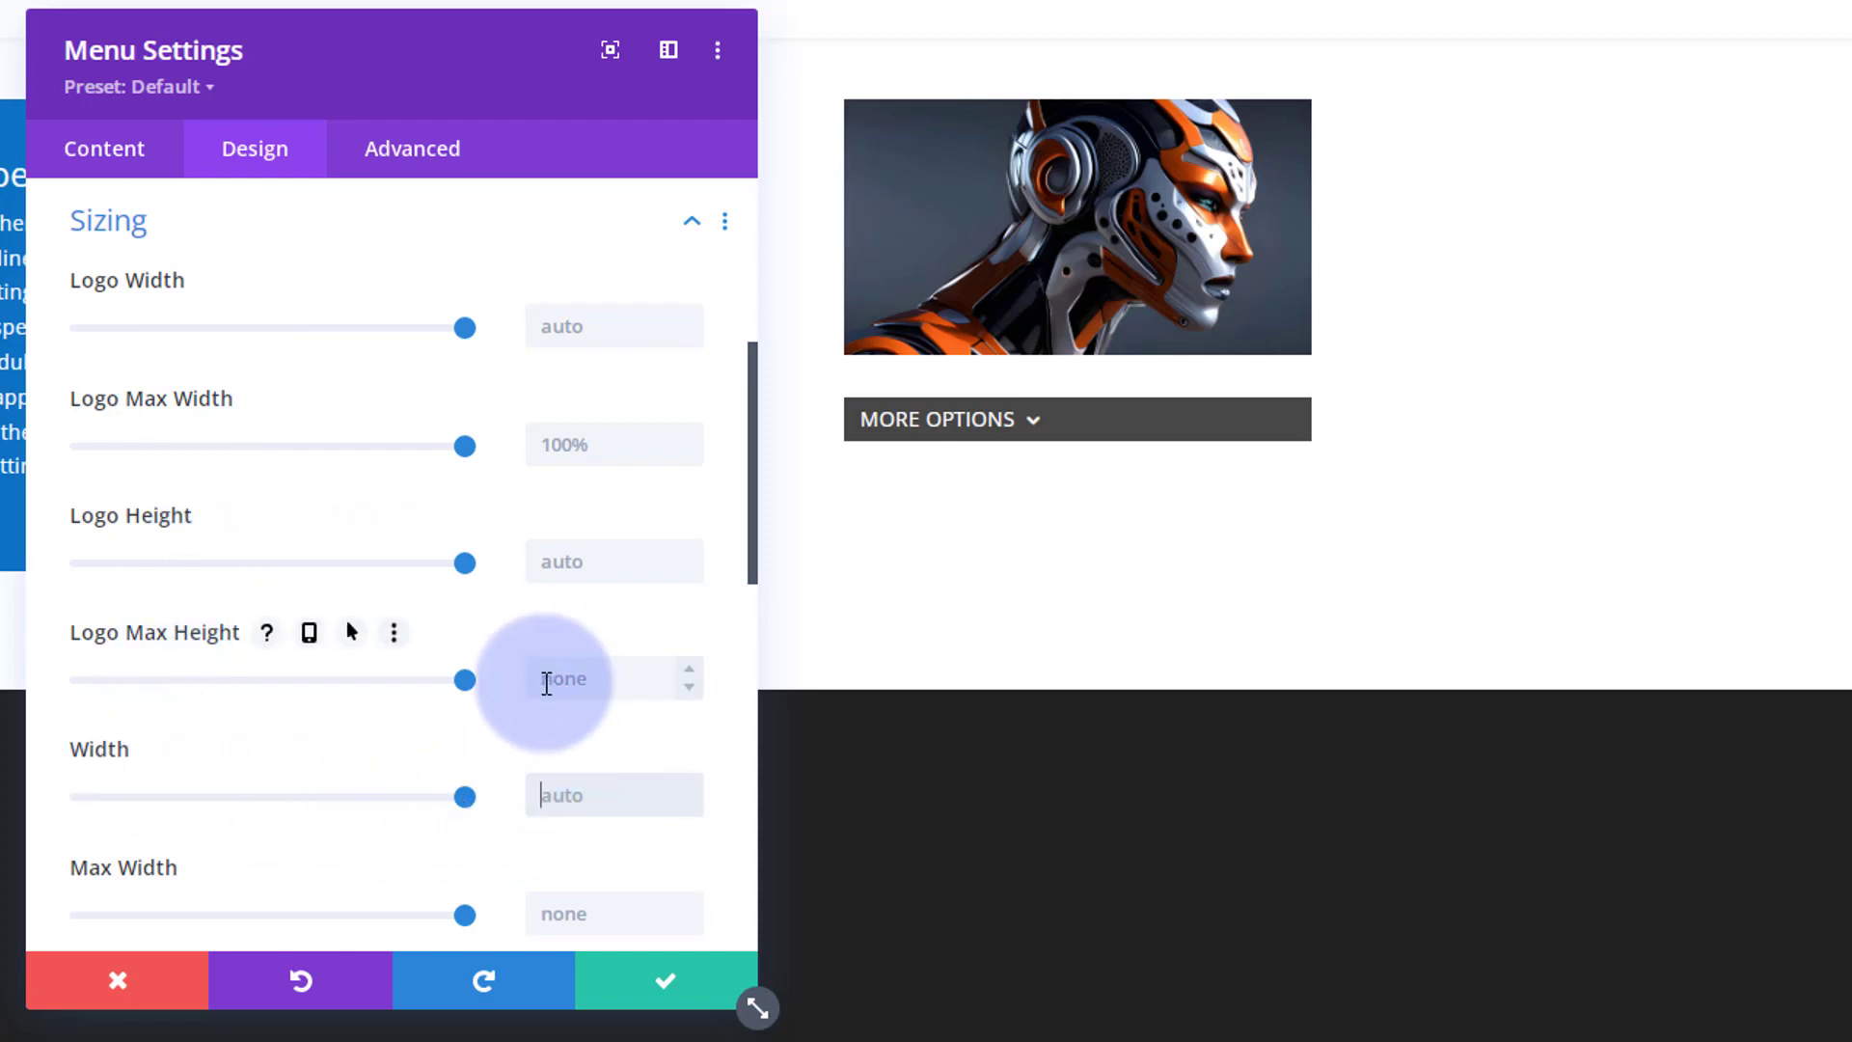
Set the menu width to 150px and open the More Options dropdown to check its five pages
text(150%)
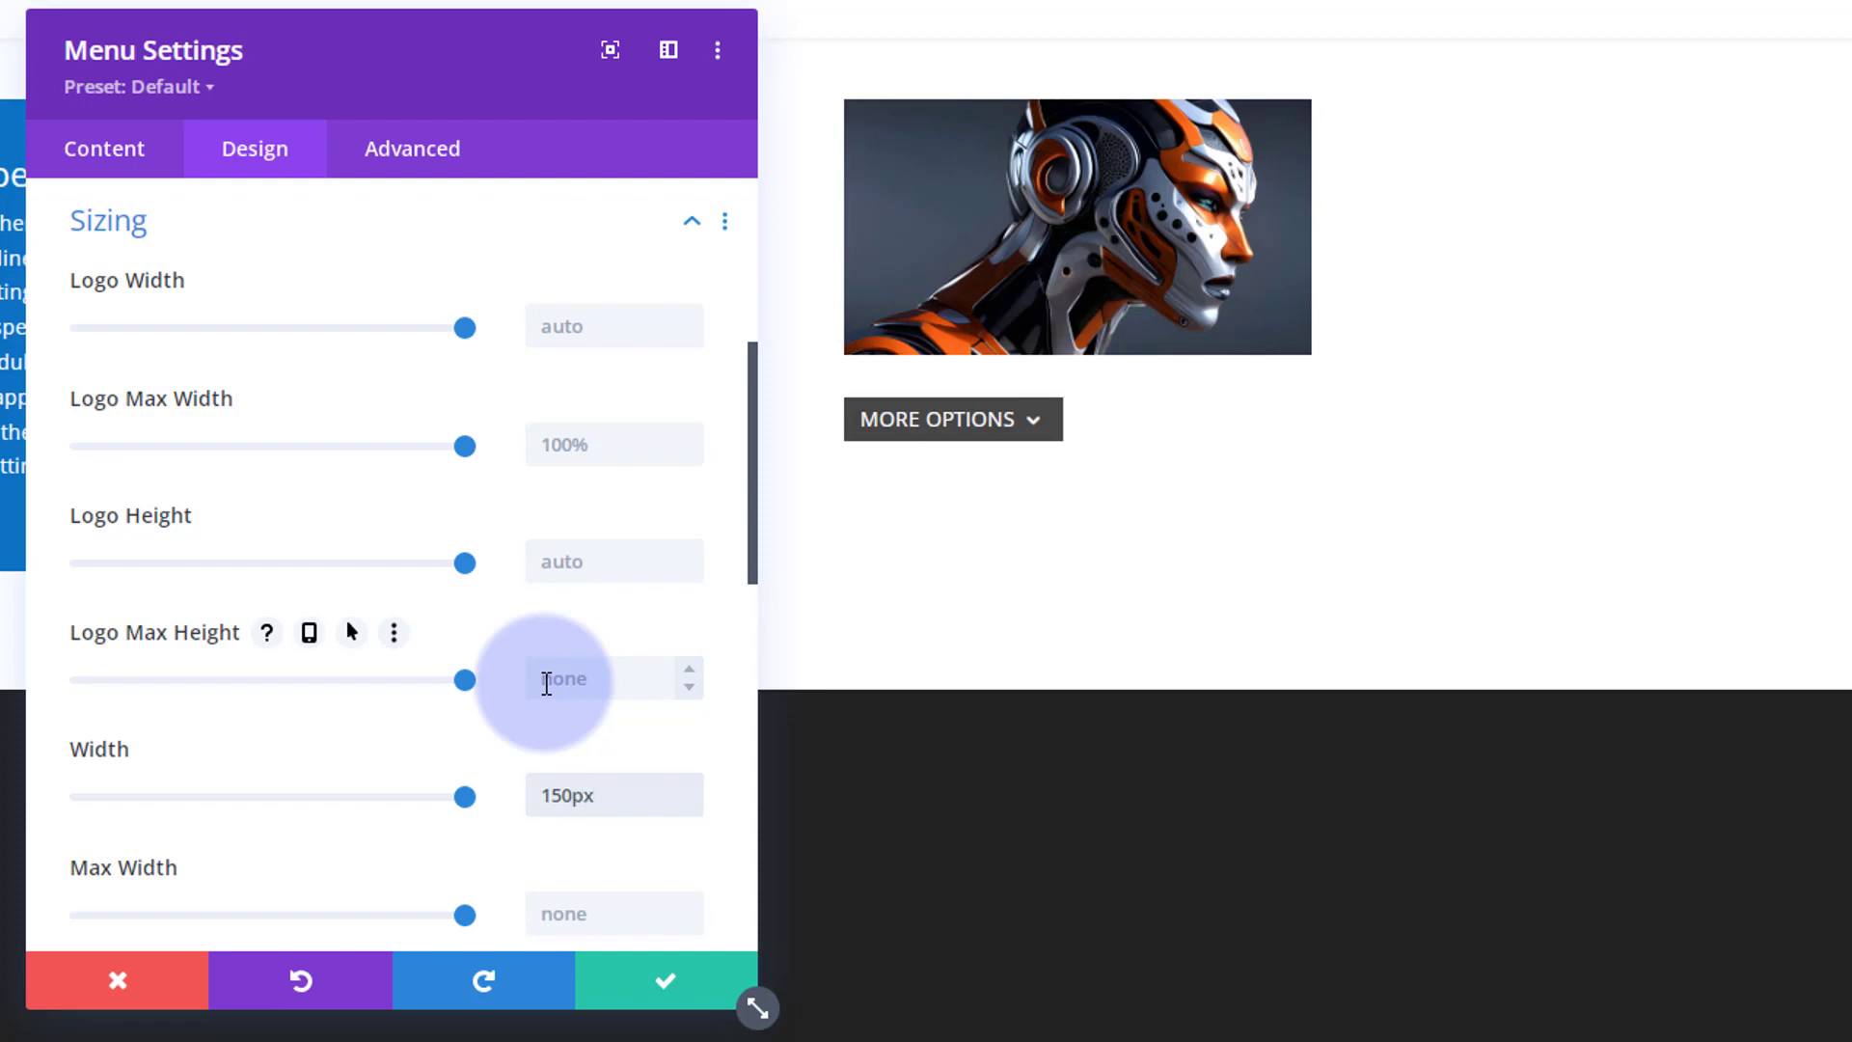
click(613, 794)
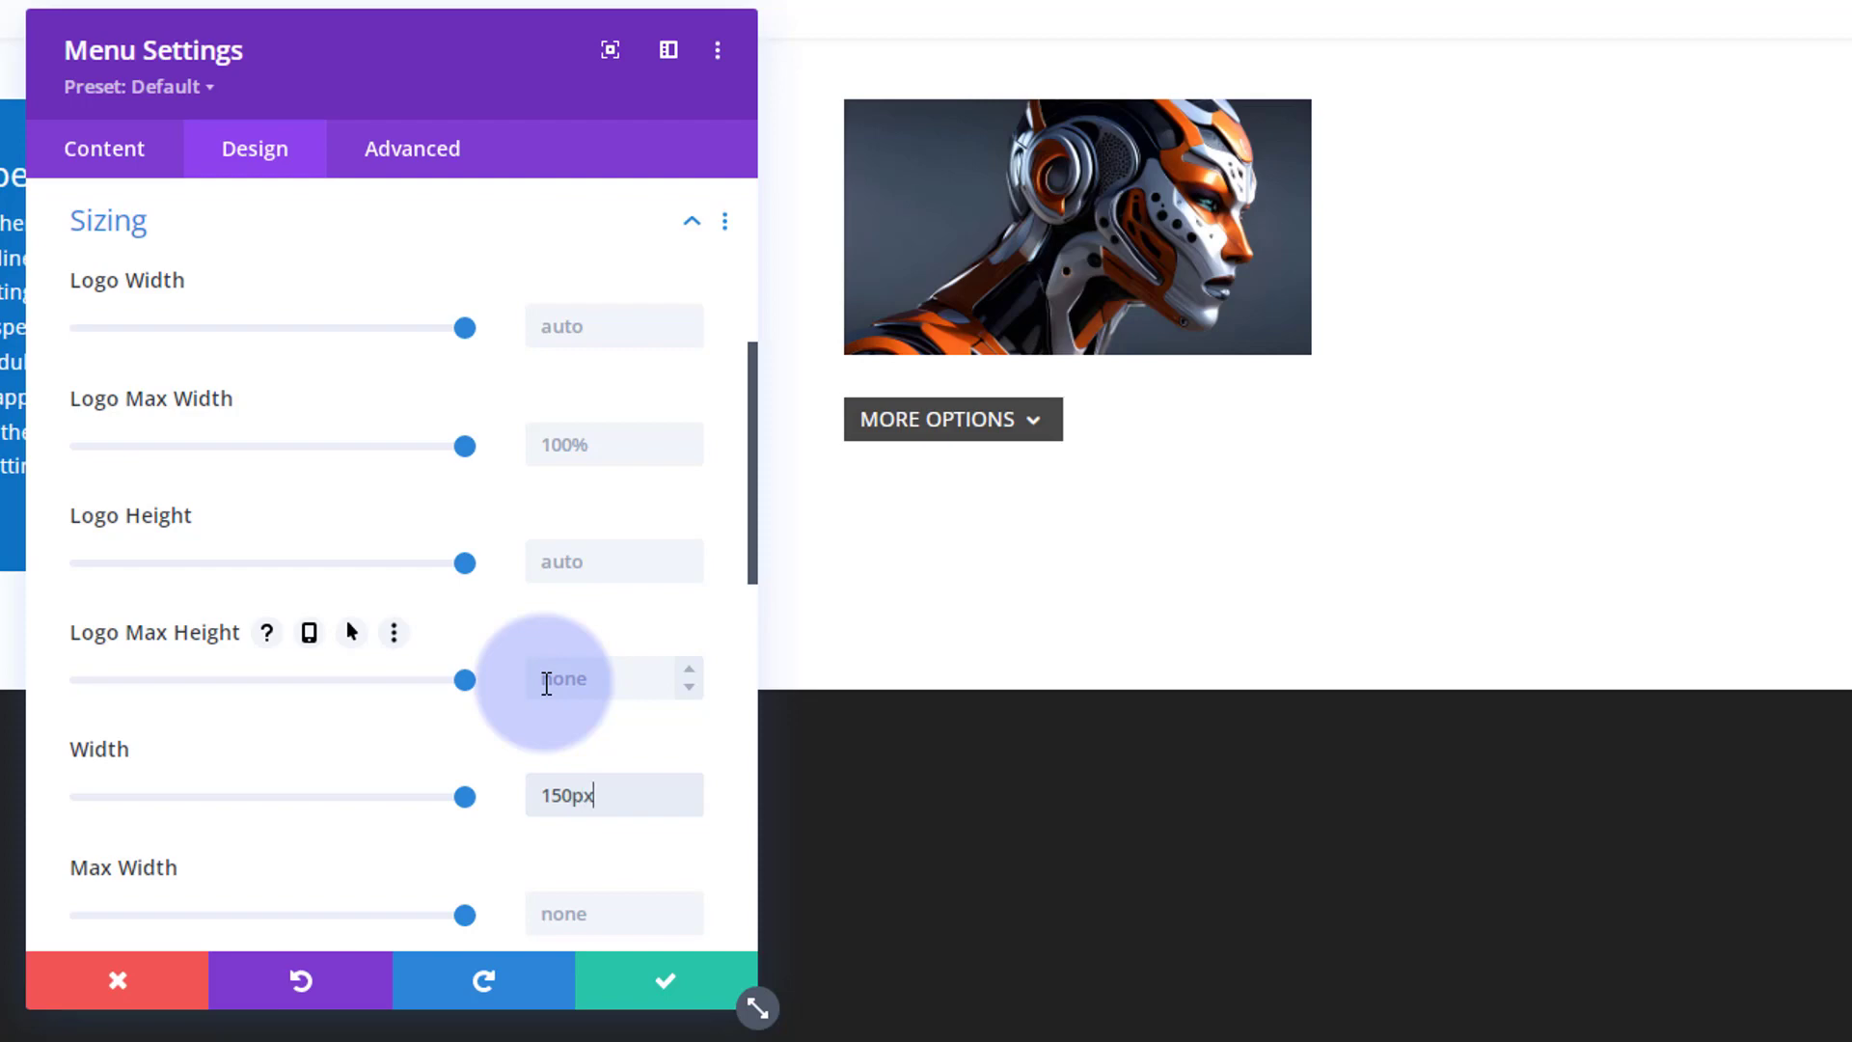
click(951, 419)
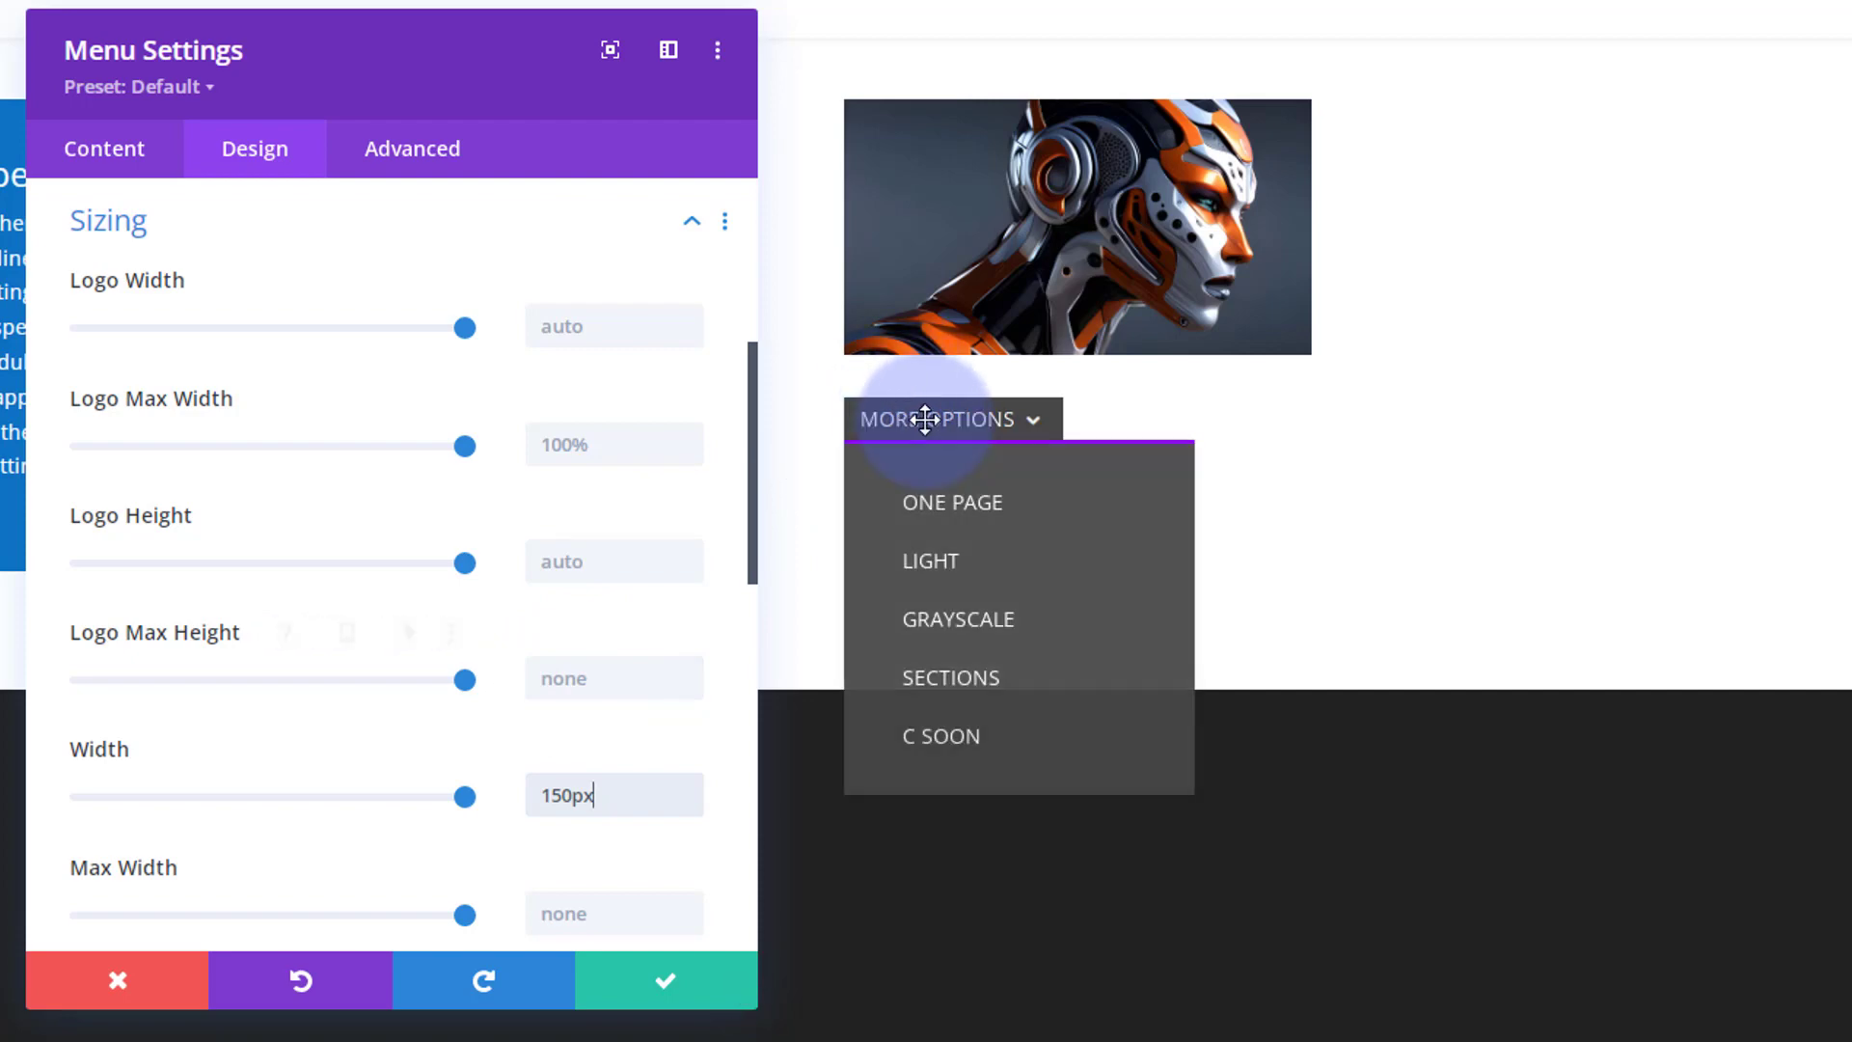
mouse_move(1003, 531)
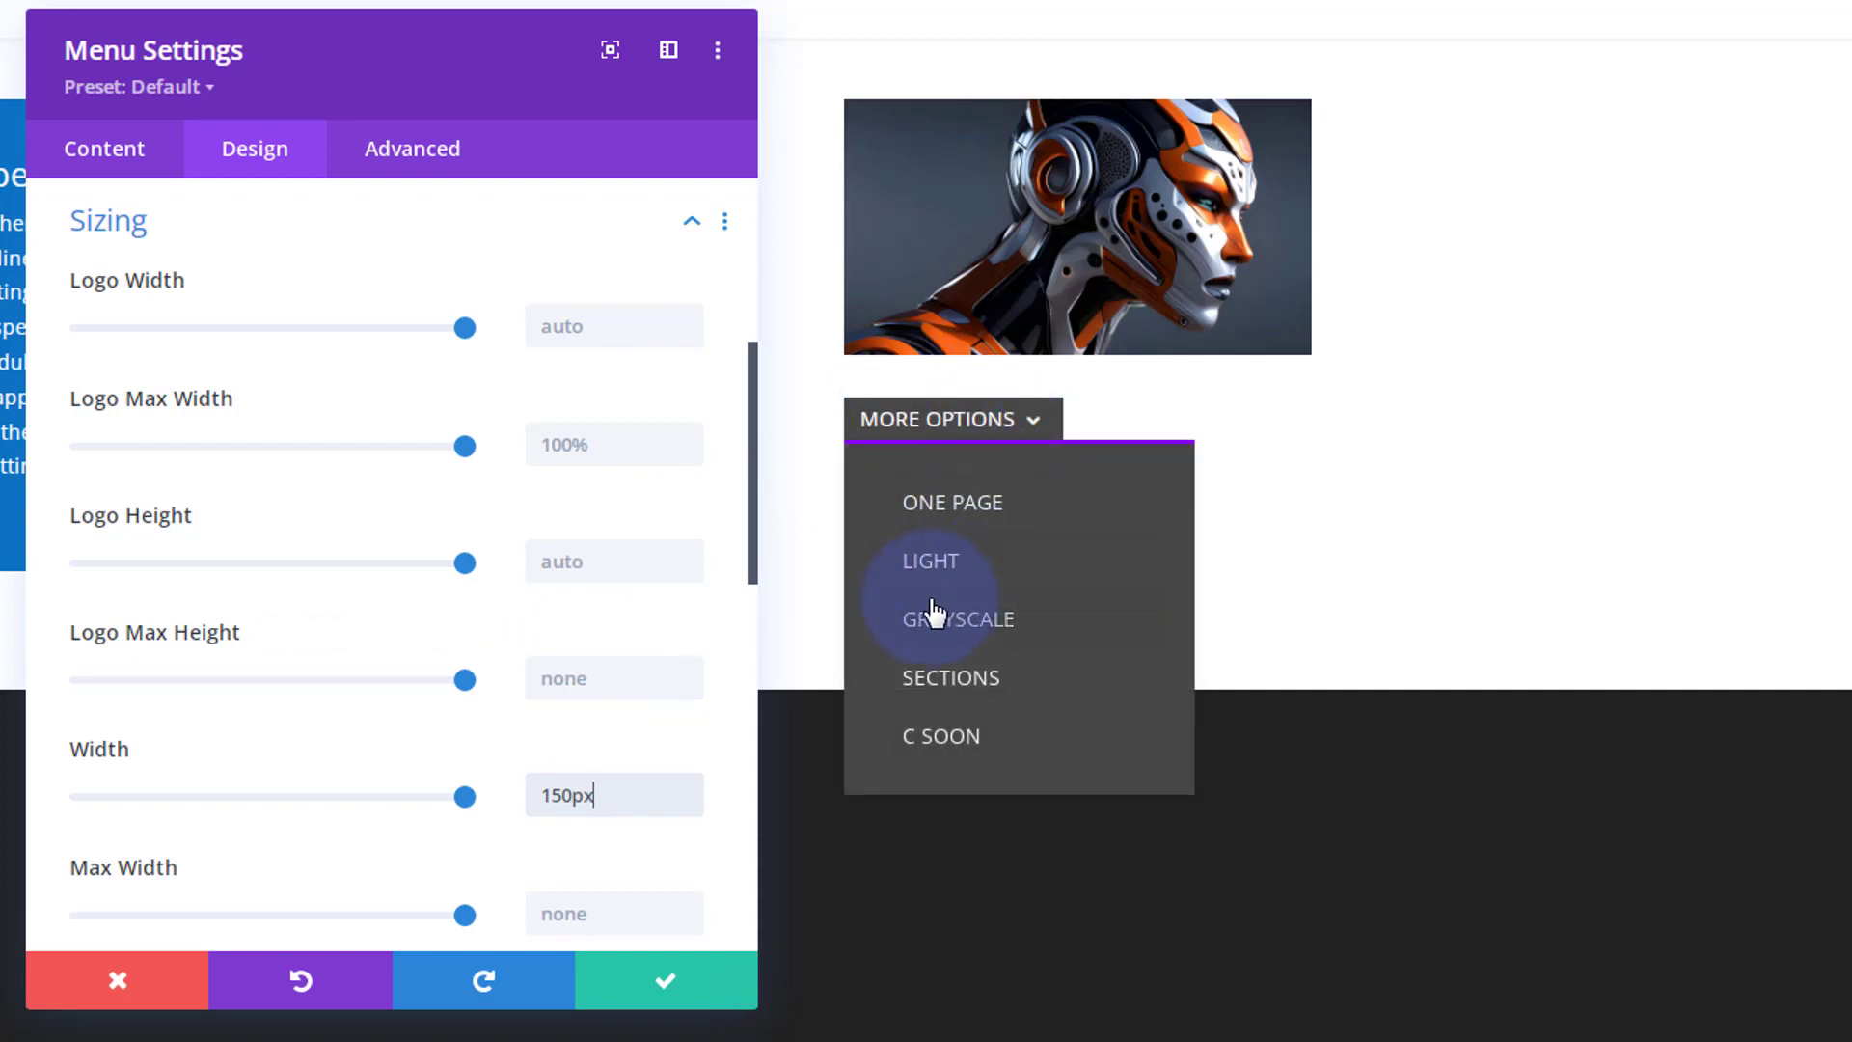
mouse_move(943, 633)
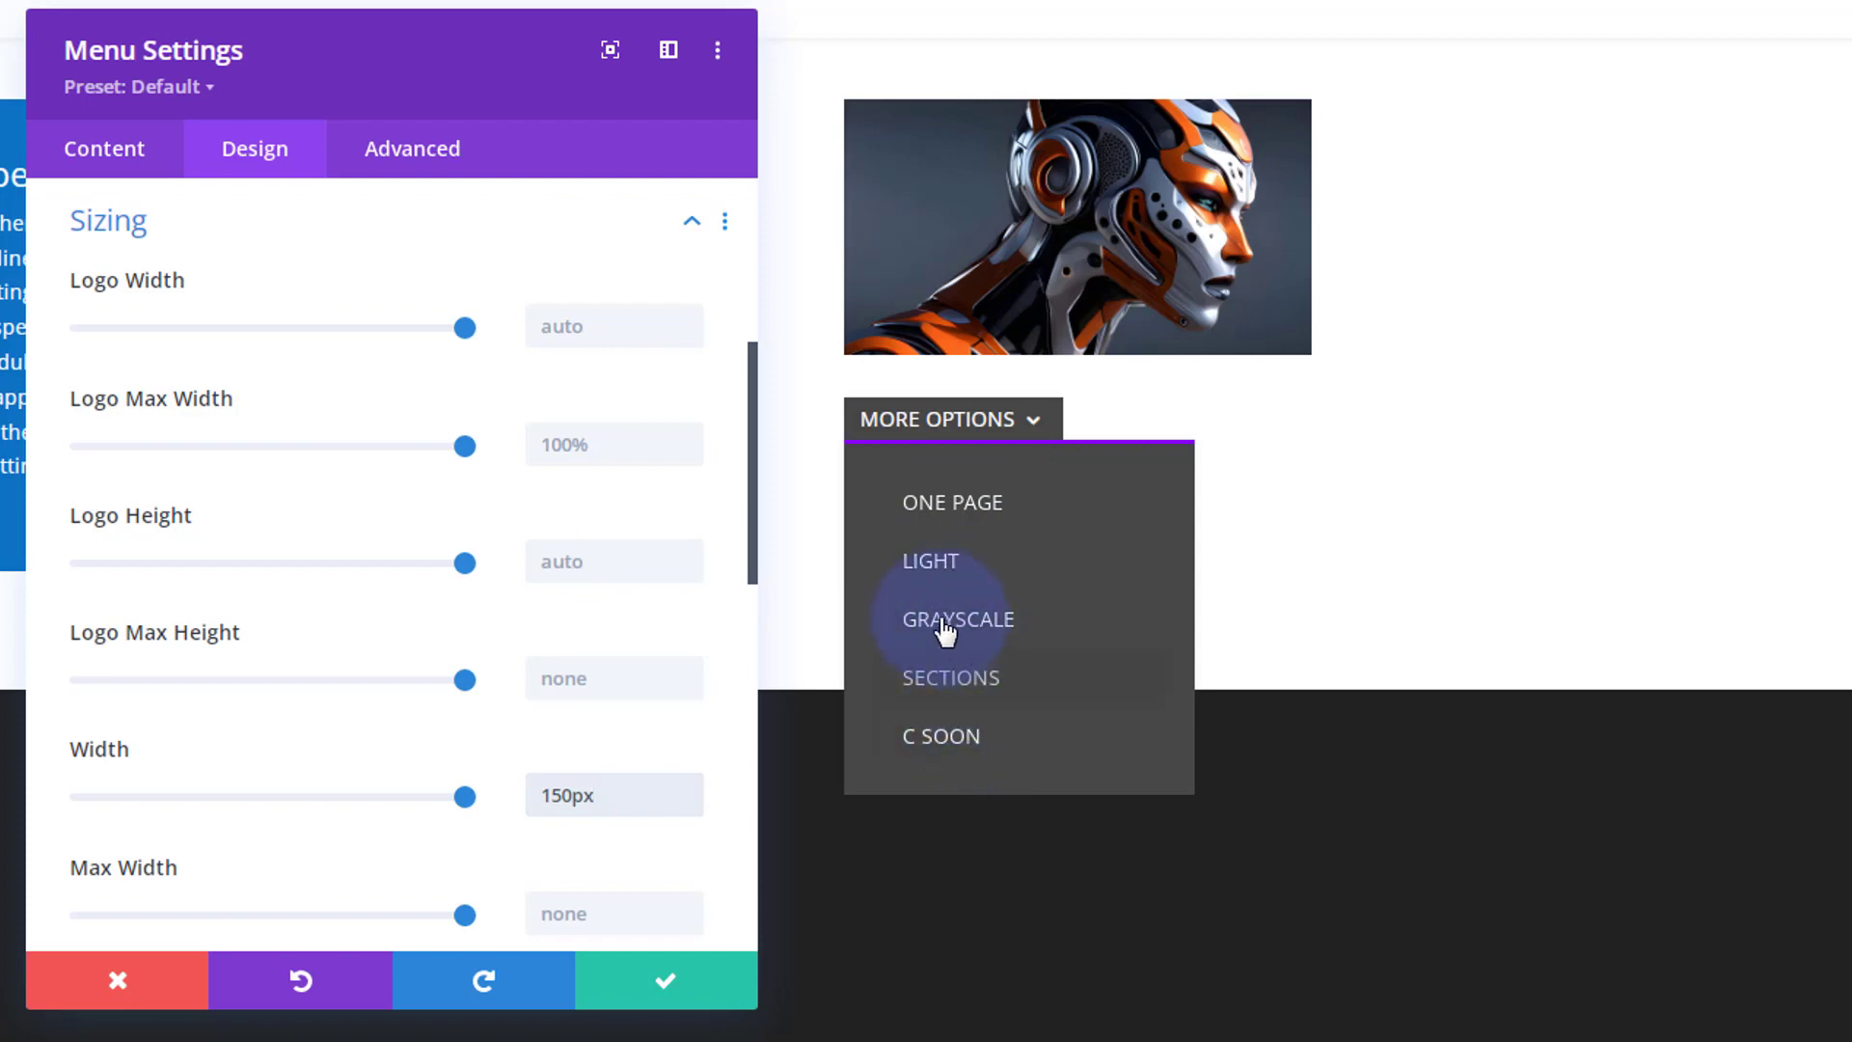
mouse_move(1050, 528)
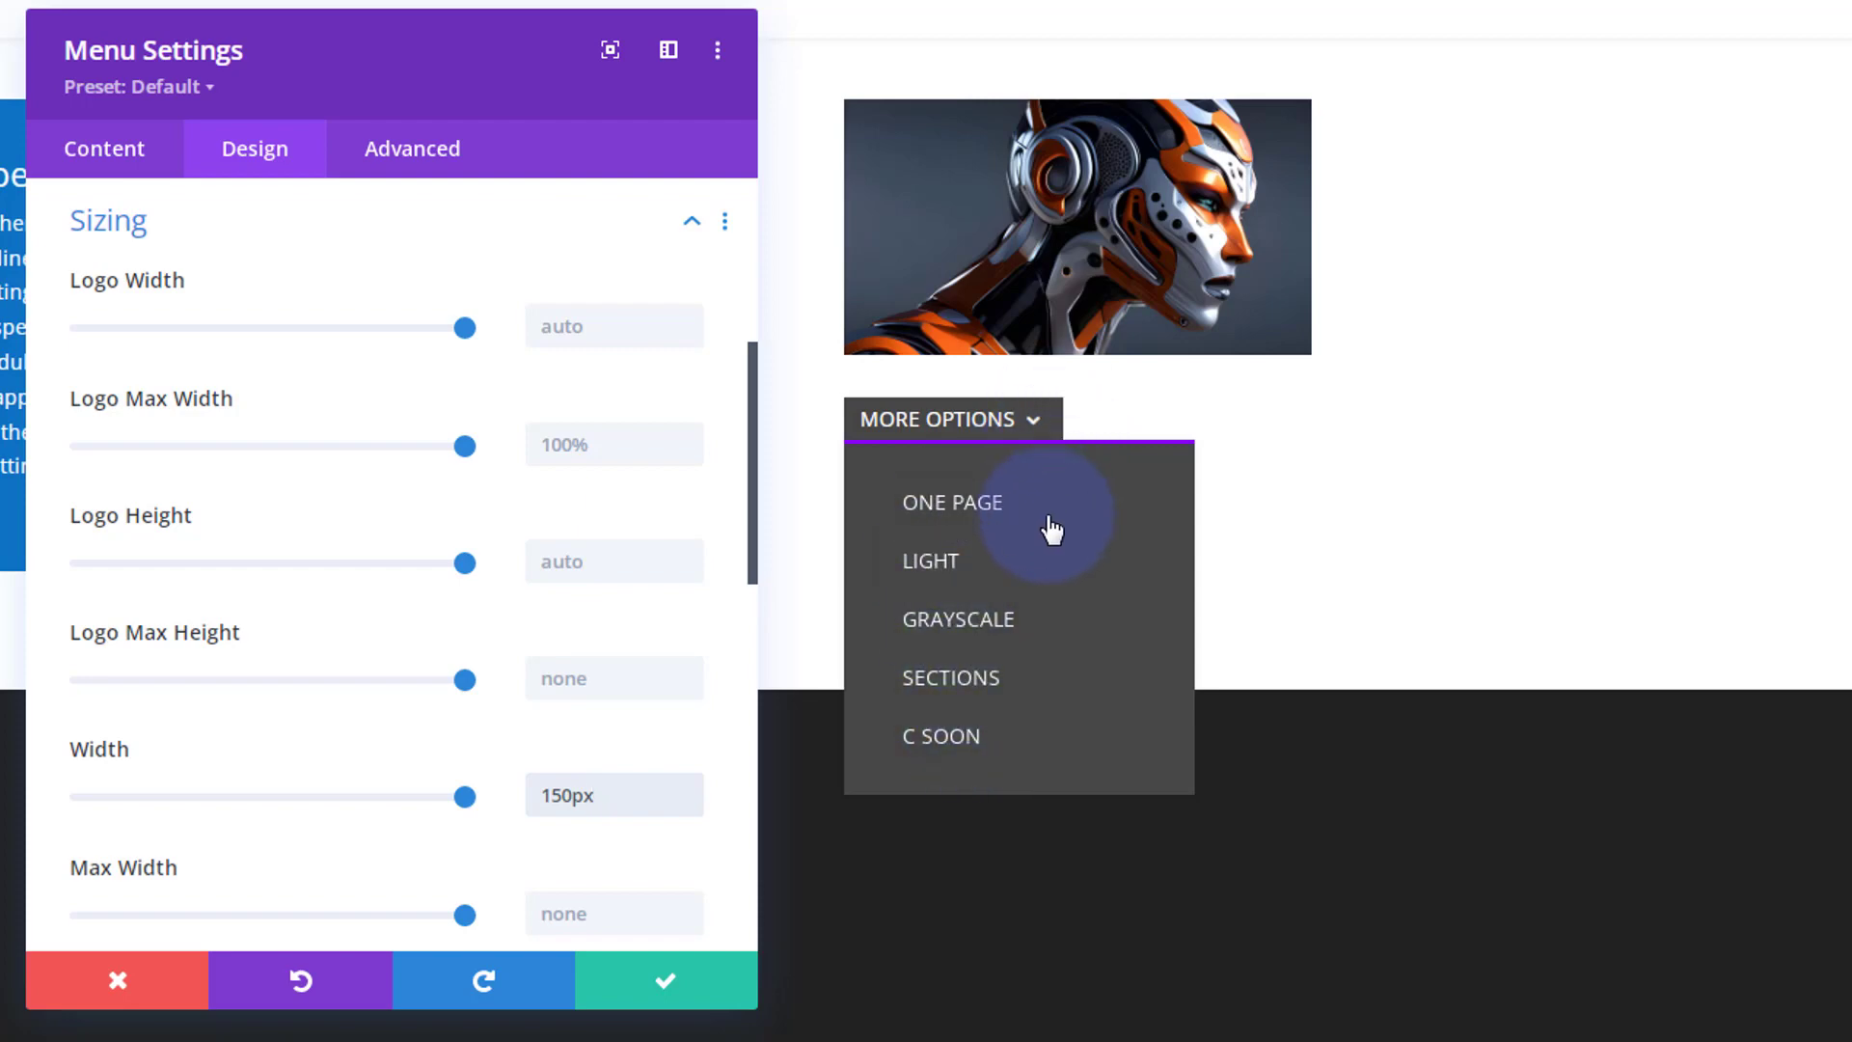
mouse_move(1063, 735)
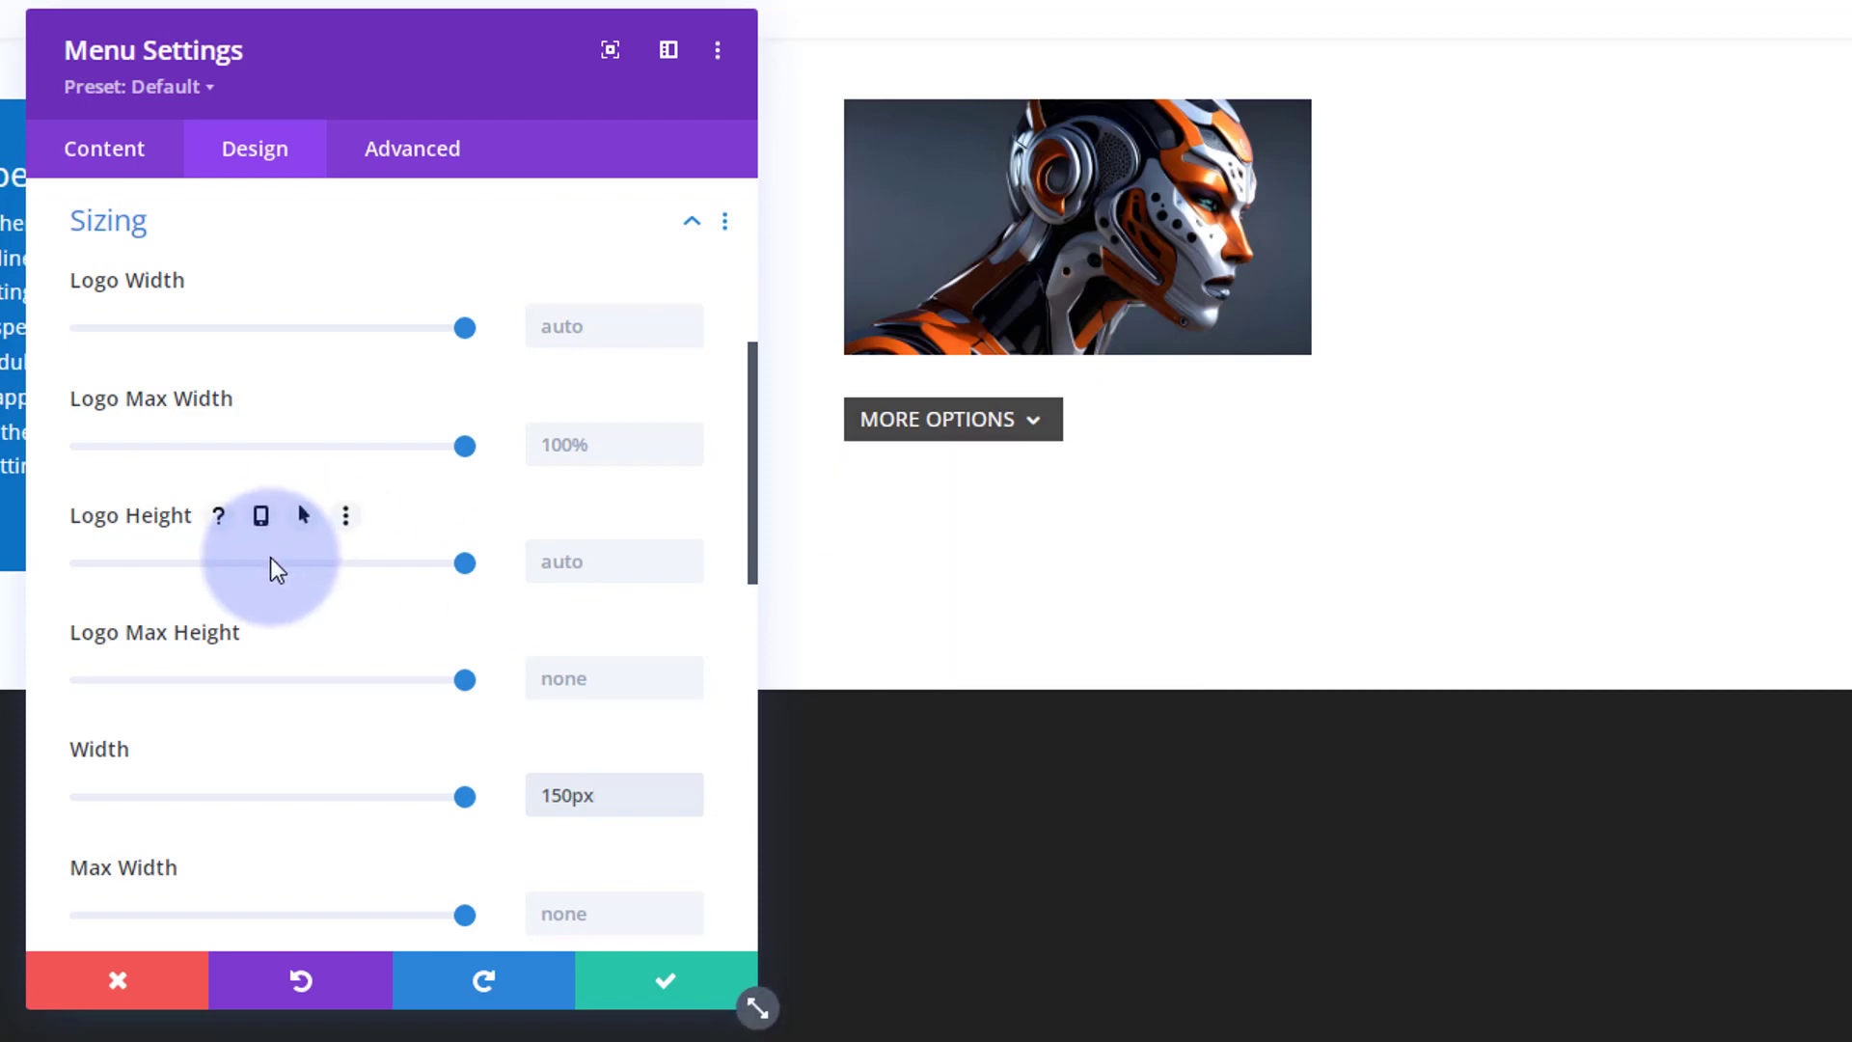
scroll(down, 3)
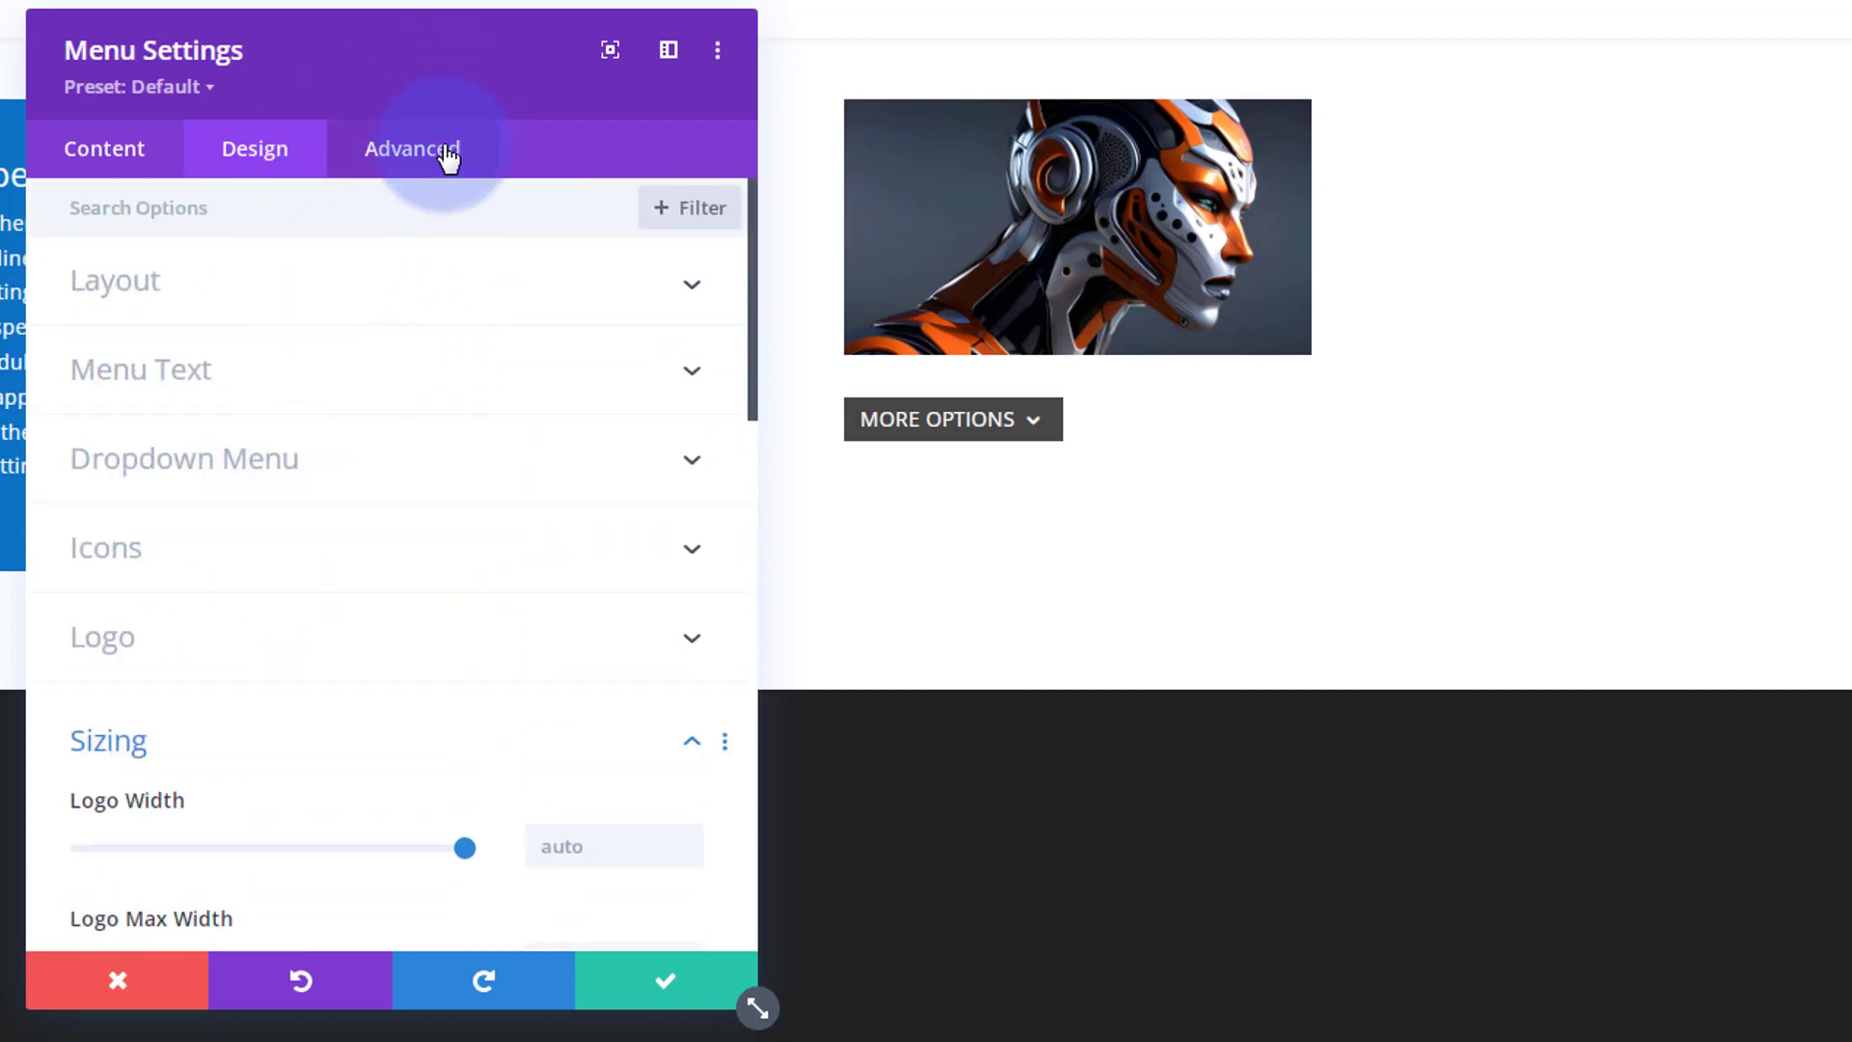
In Advanced custom CSS, give the Dropdown Menu Container width:150px; and preview the dropdown
click(413, 149)
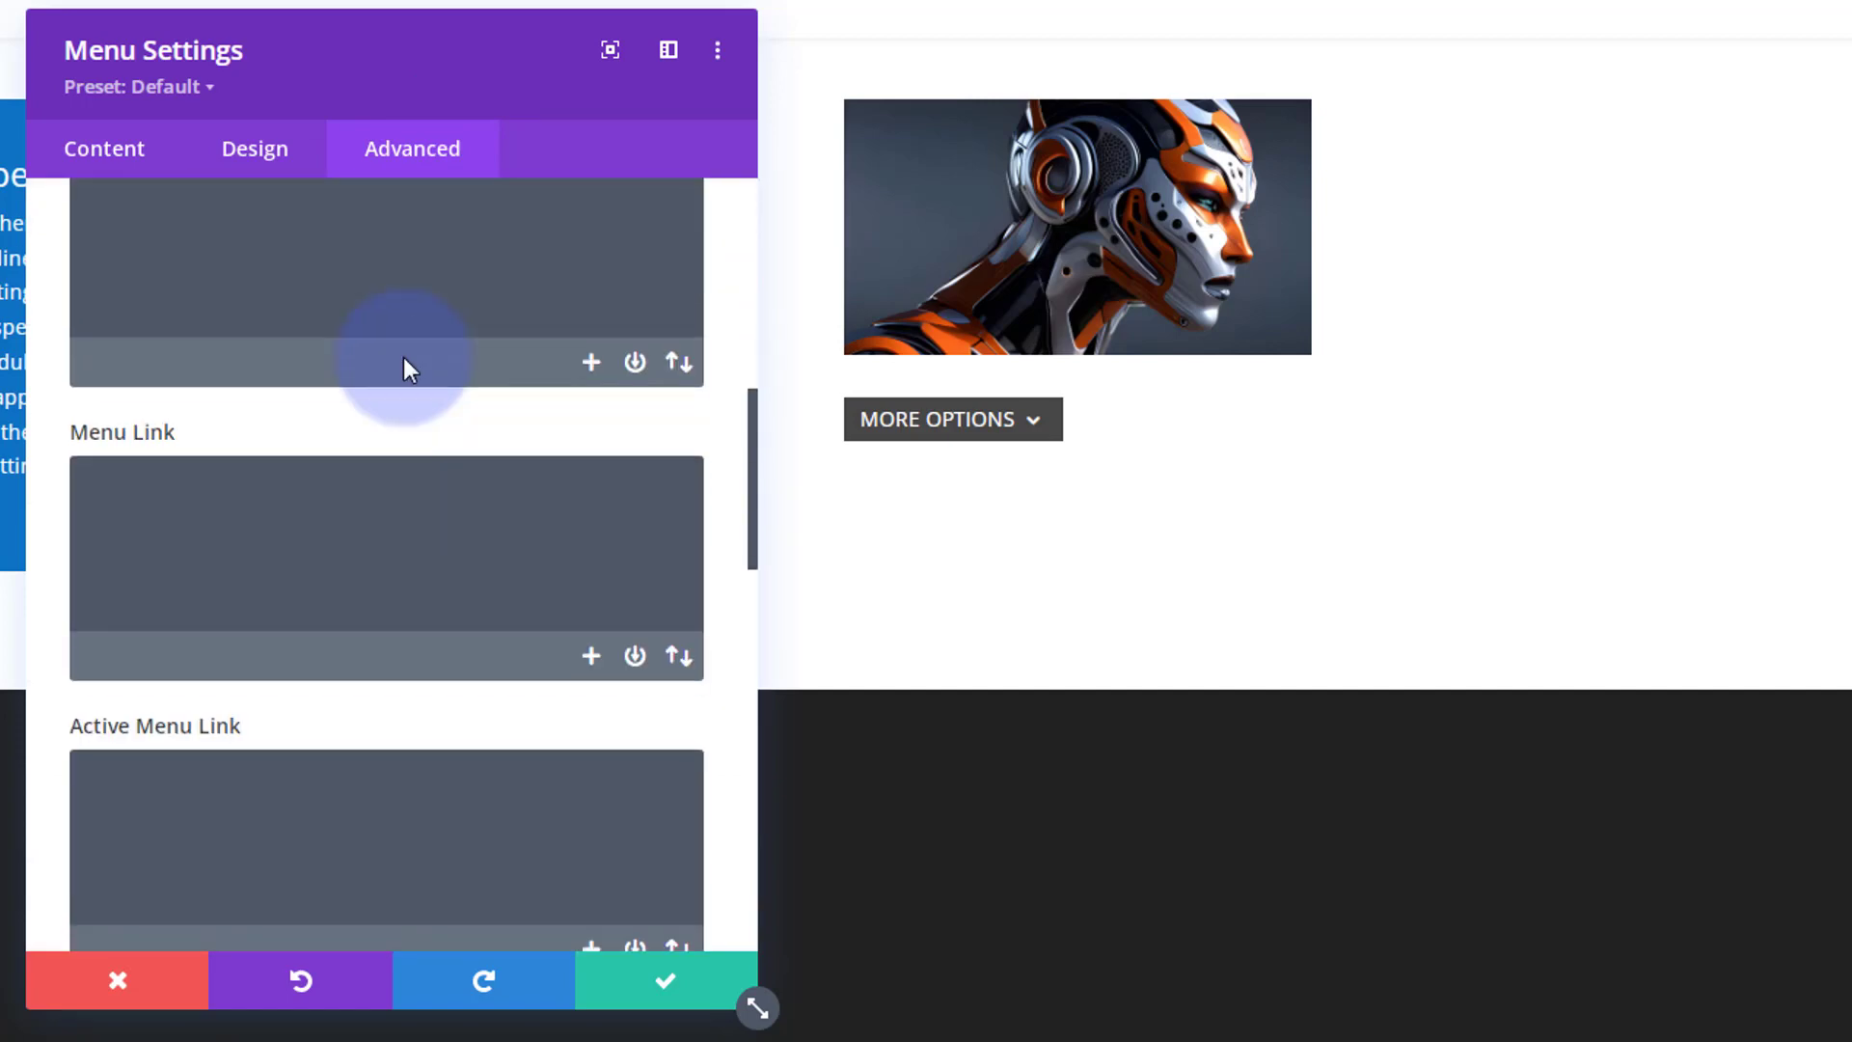
scroll(down, 3)
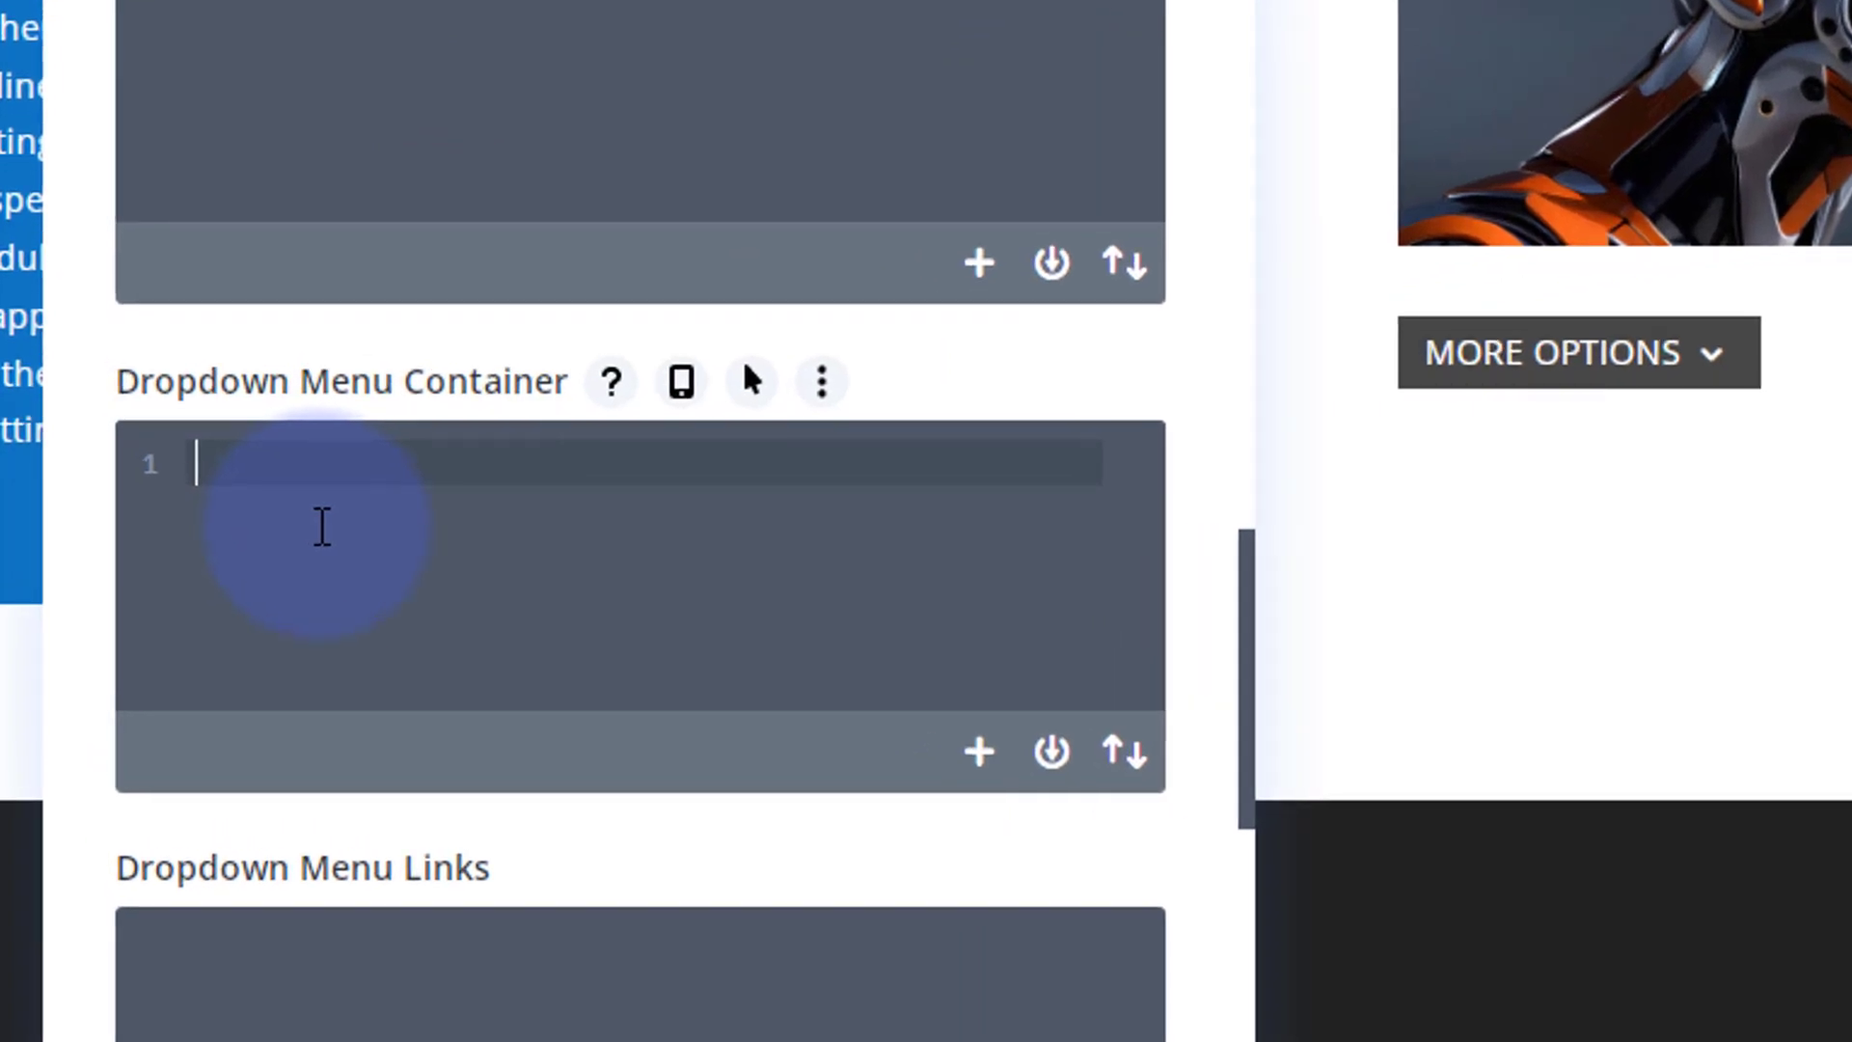
text(width)
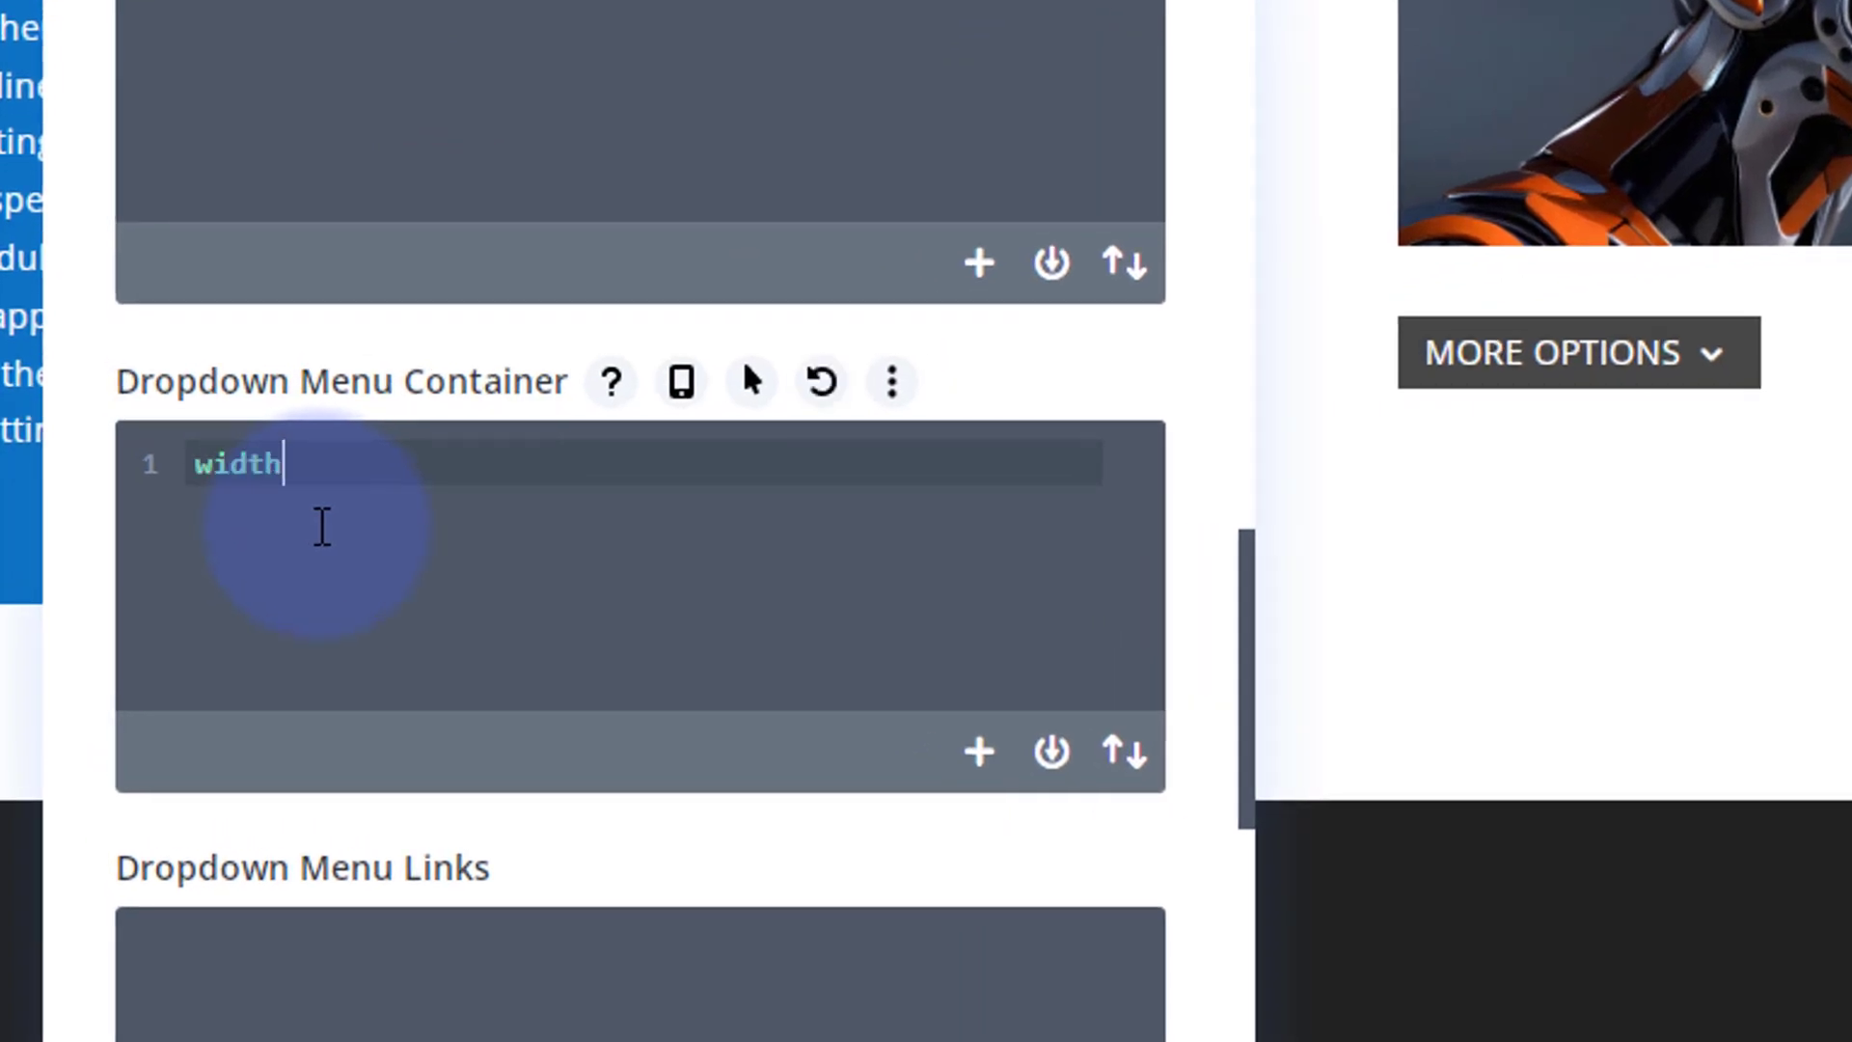
text(:1)
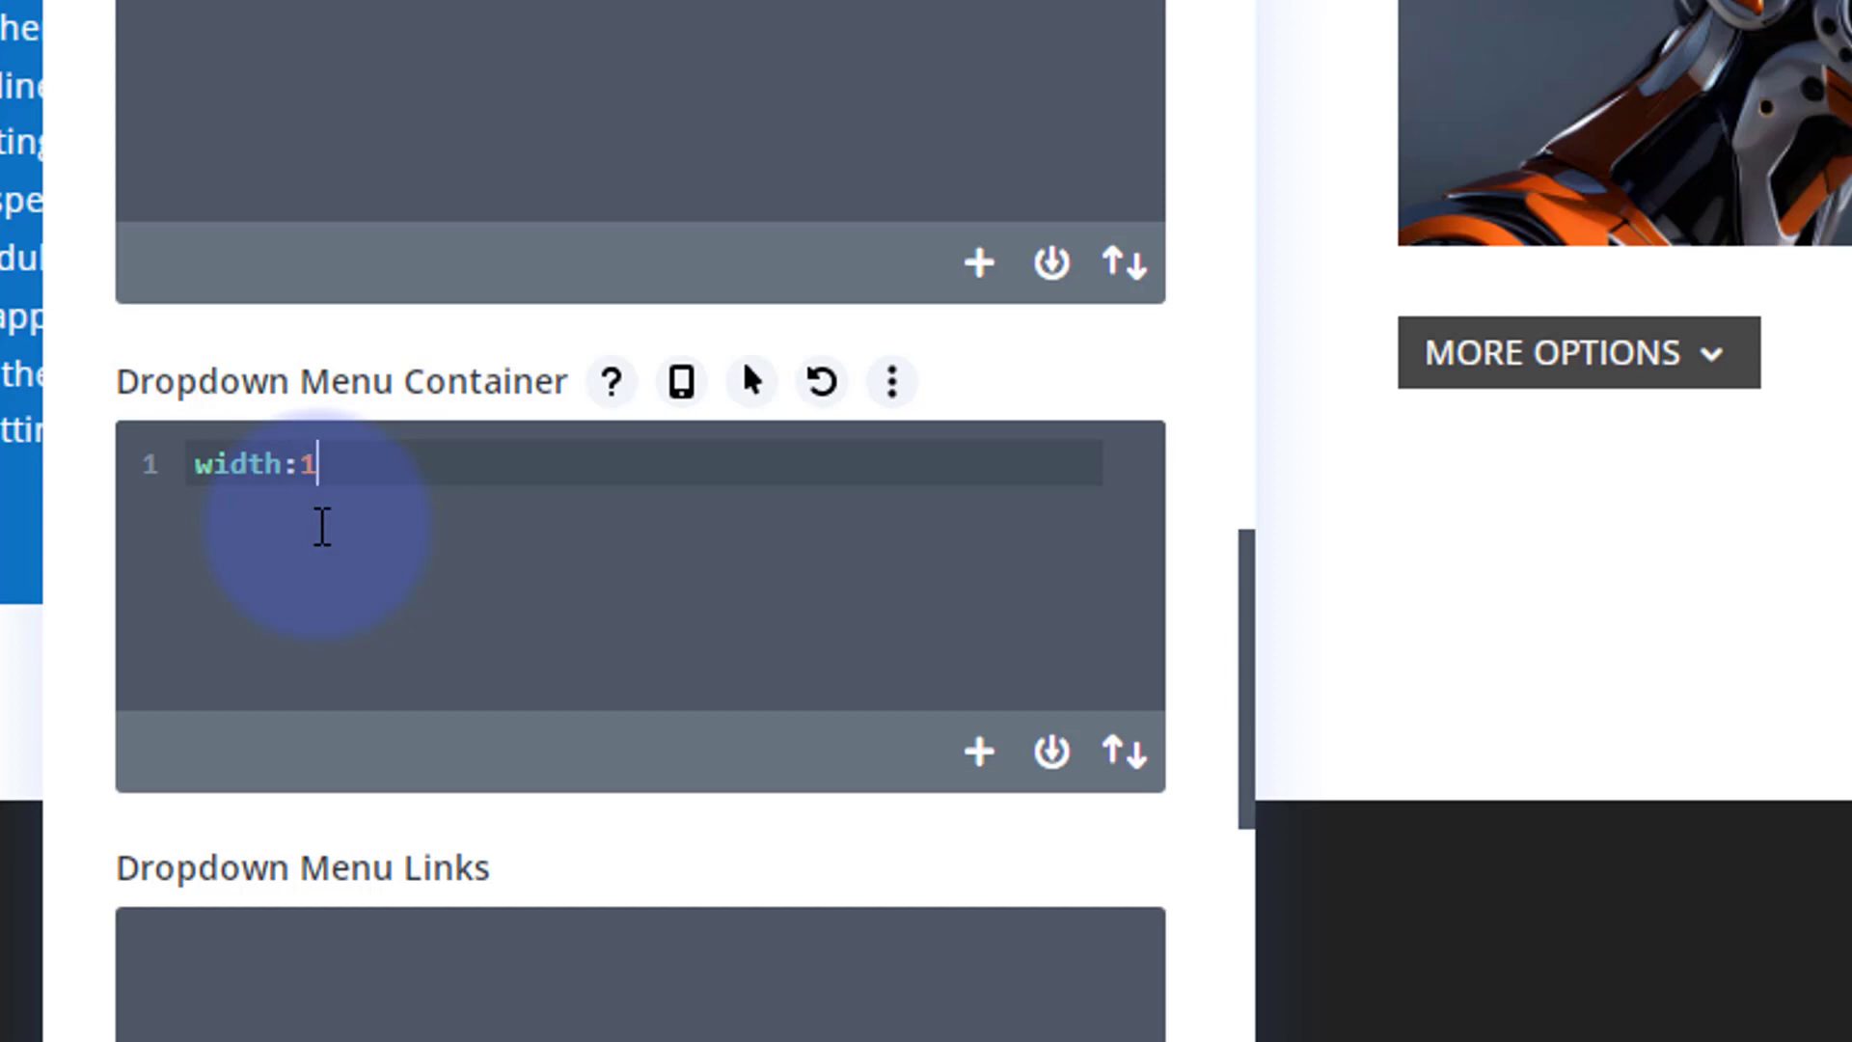
text(50px)
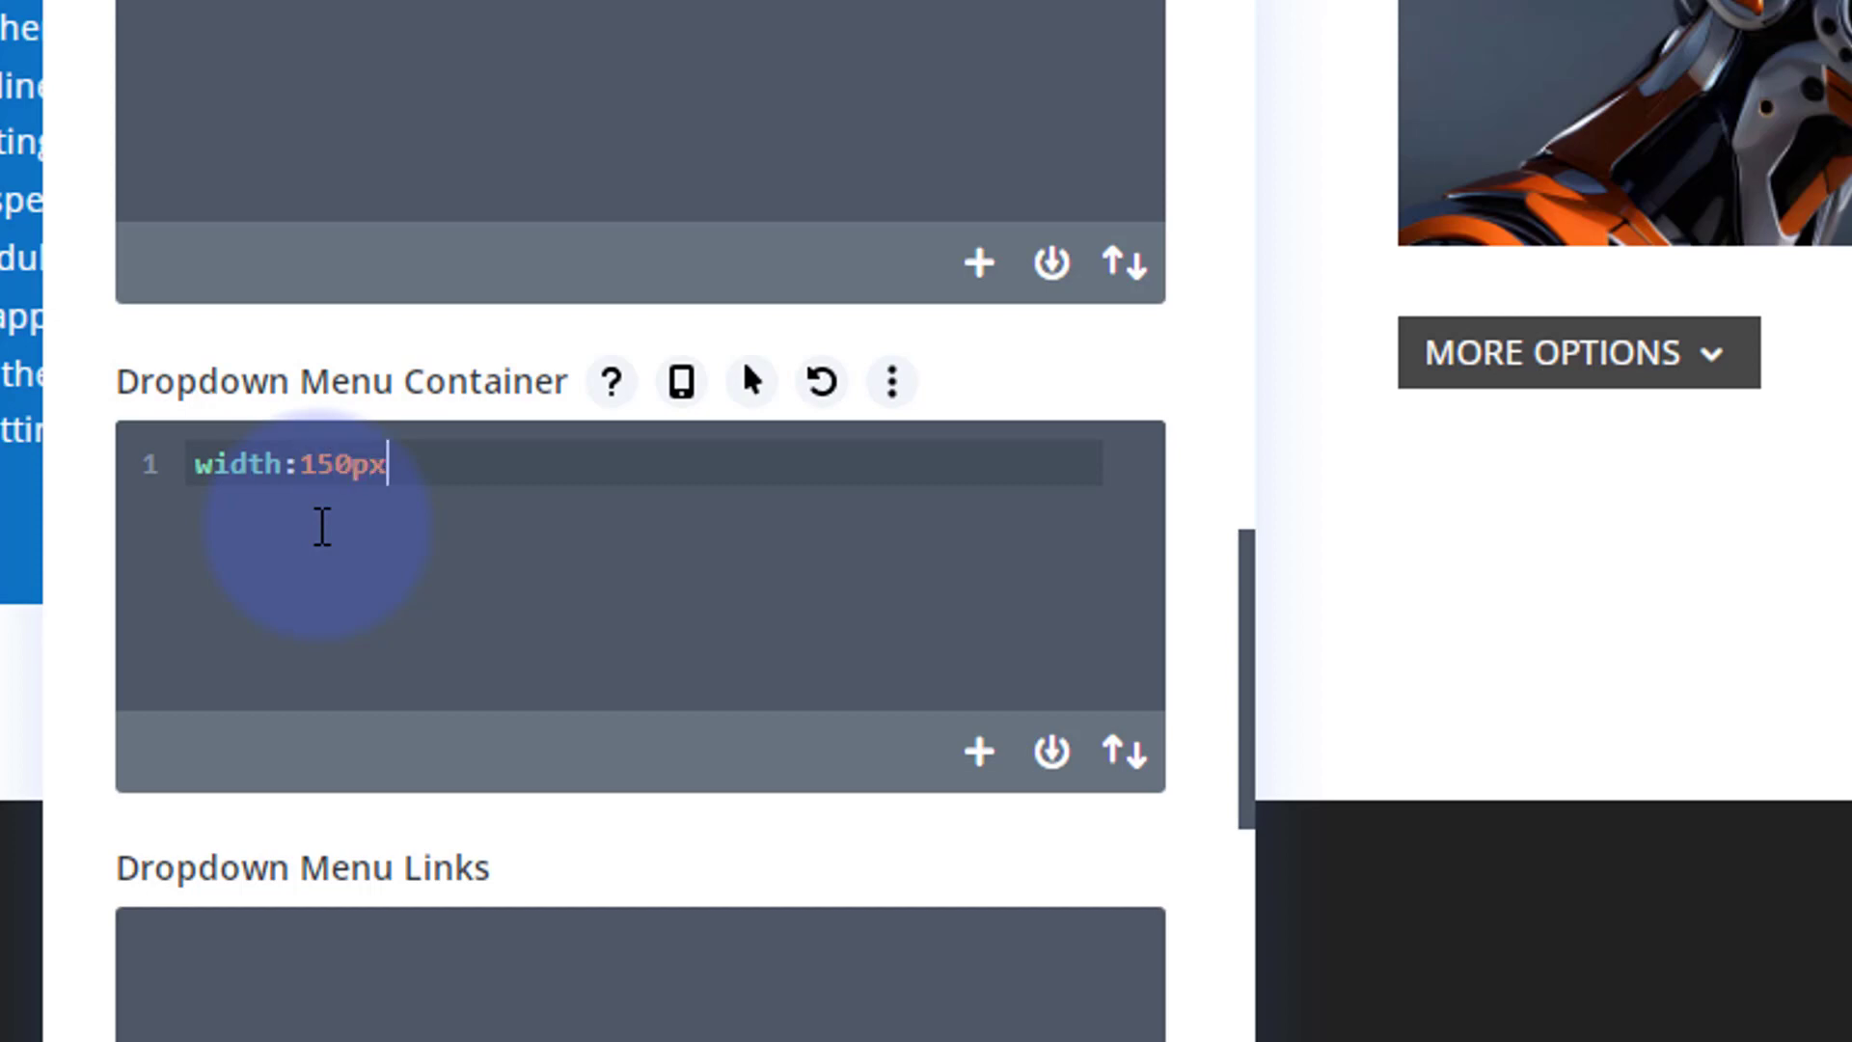
text(;)
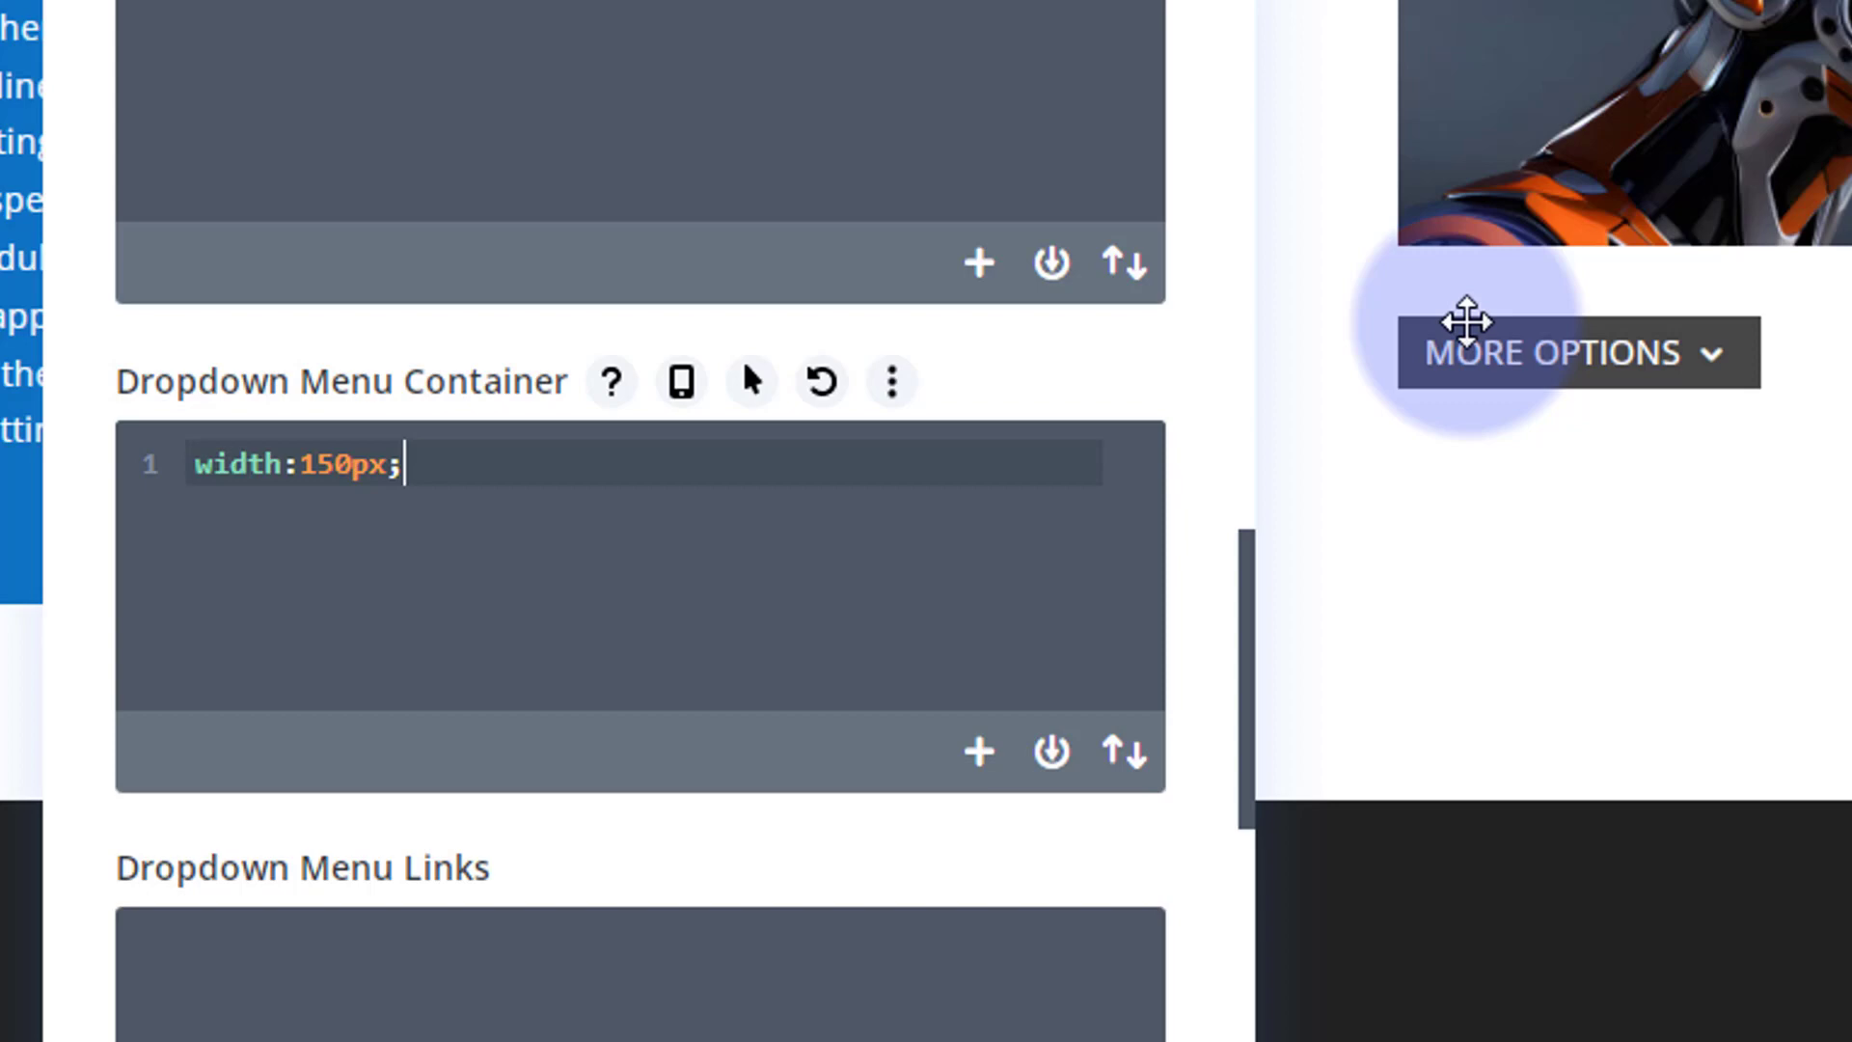
click(1577, 351)
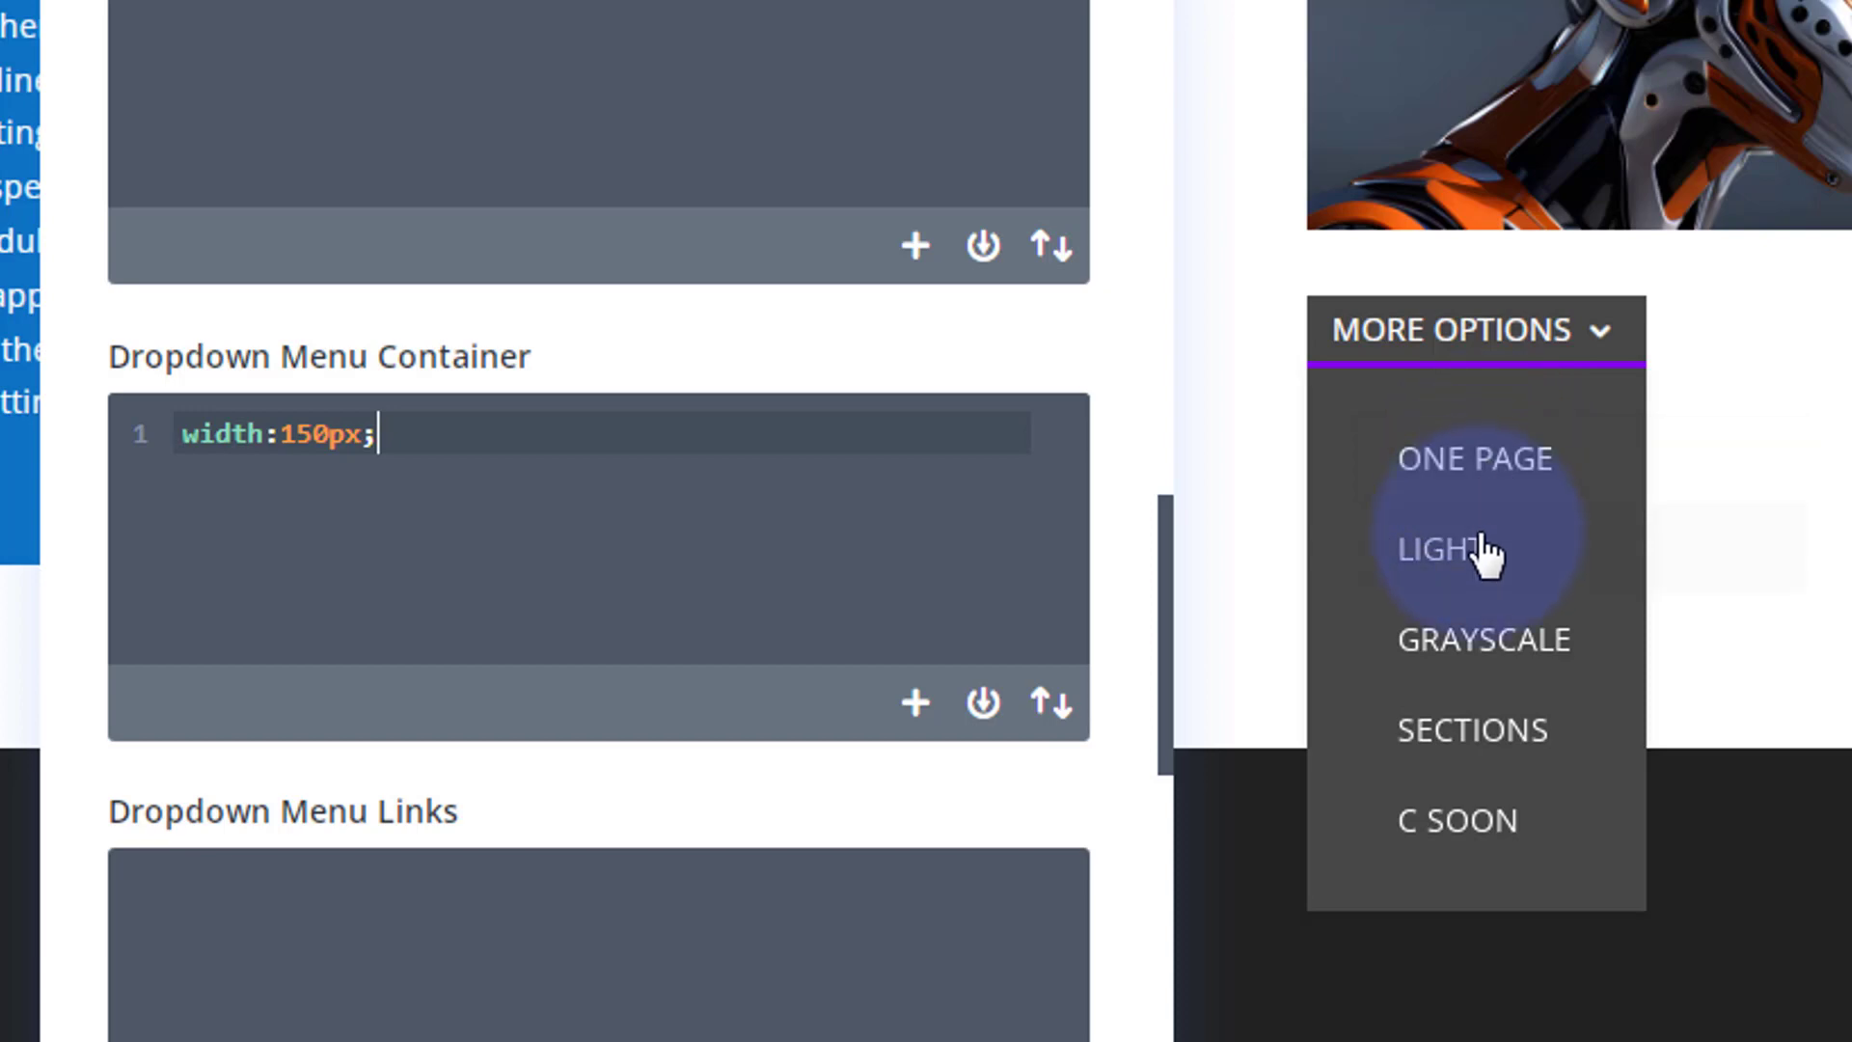
mouse_move(1480, 602)
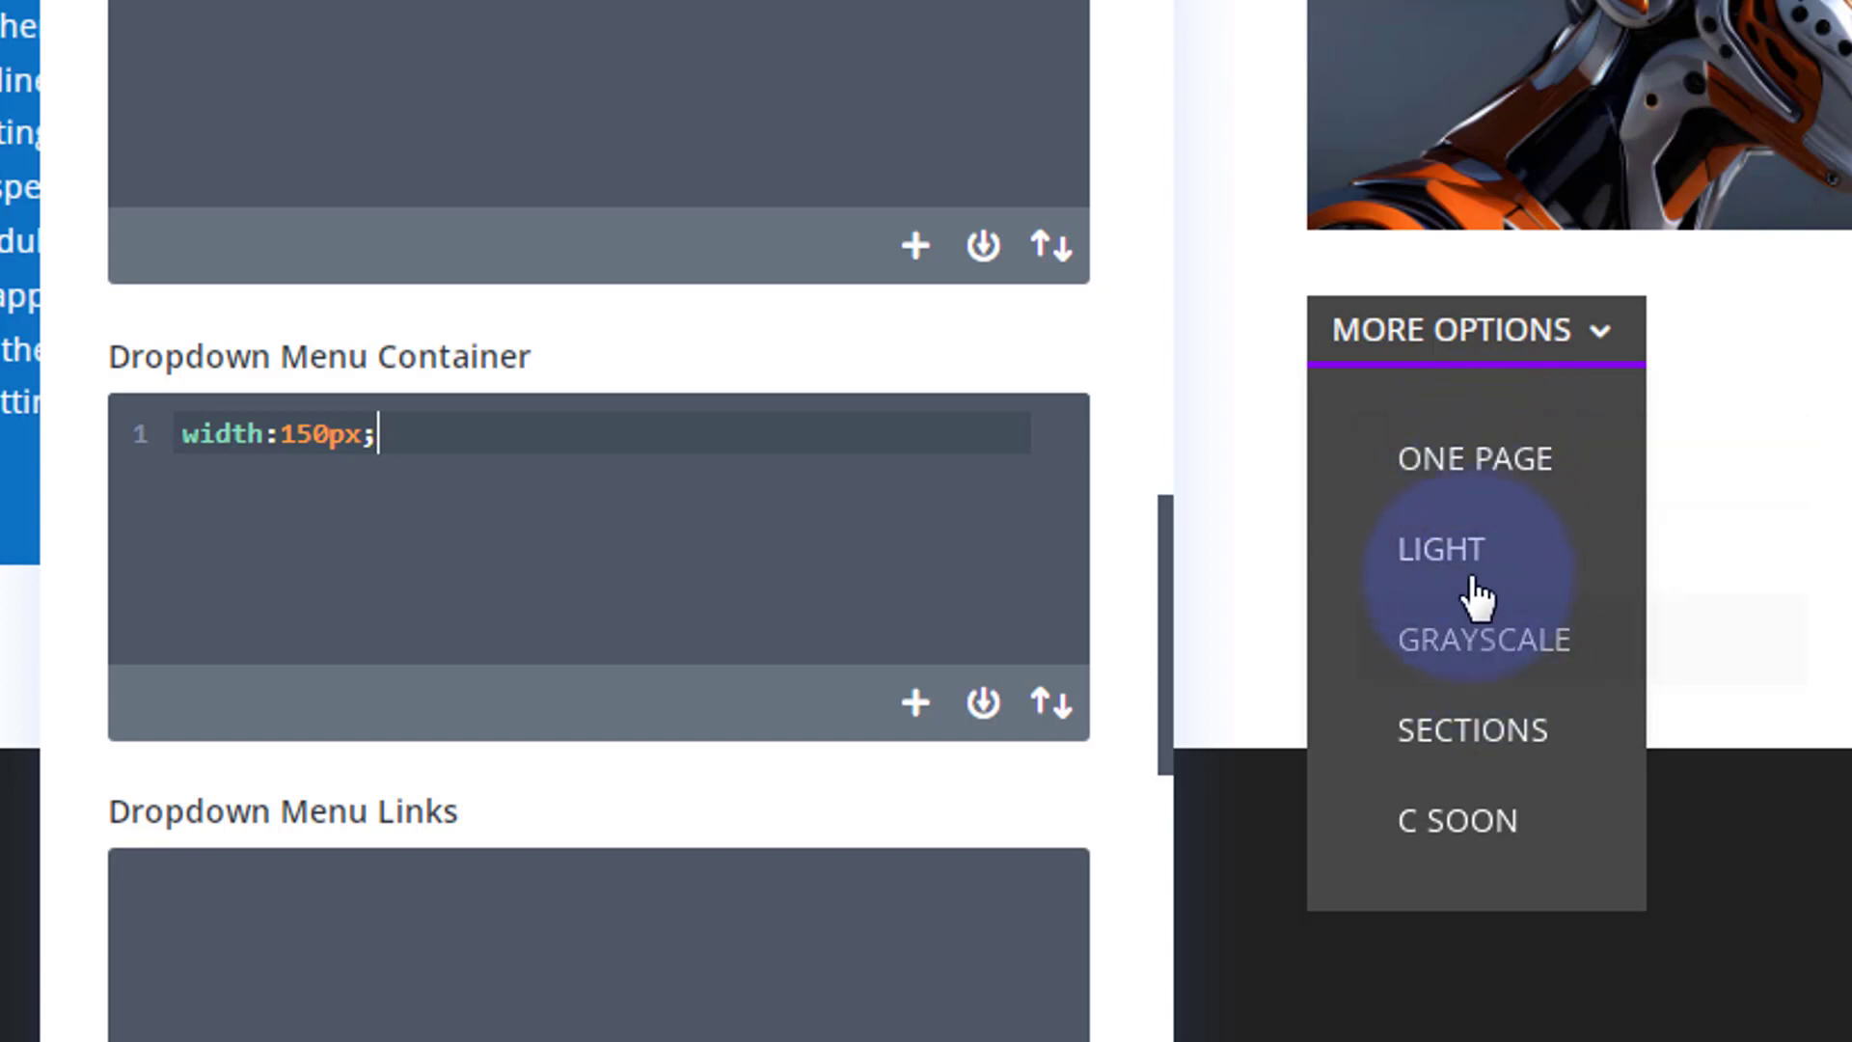
mouse_move(1475, 461)
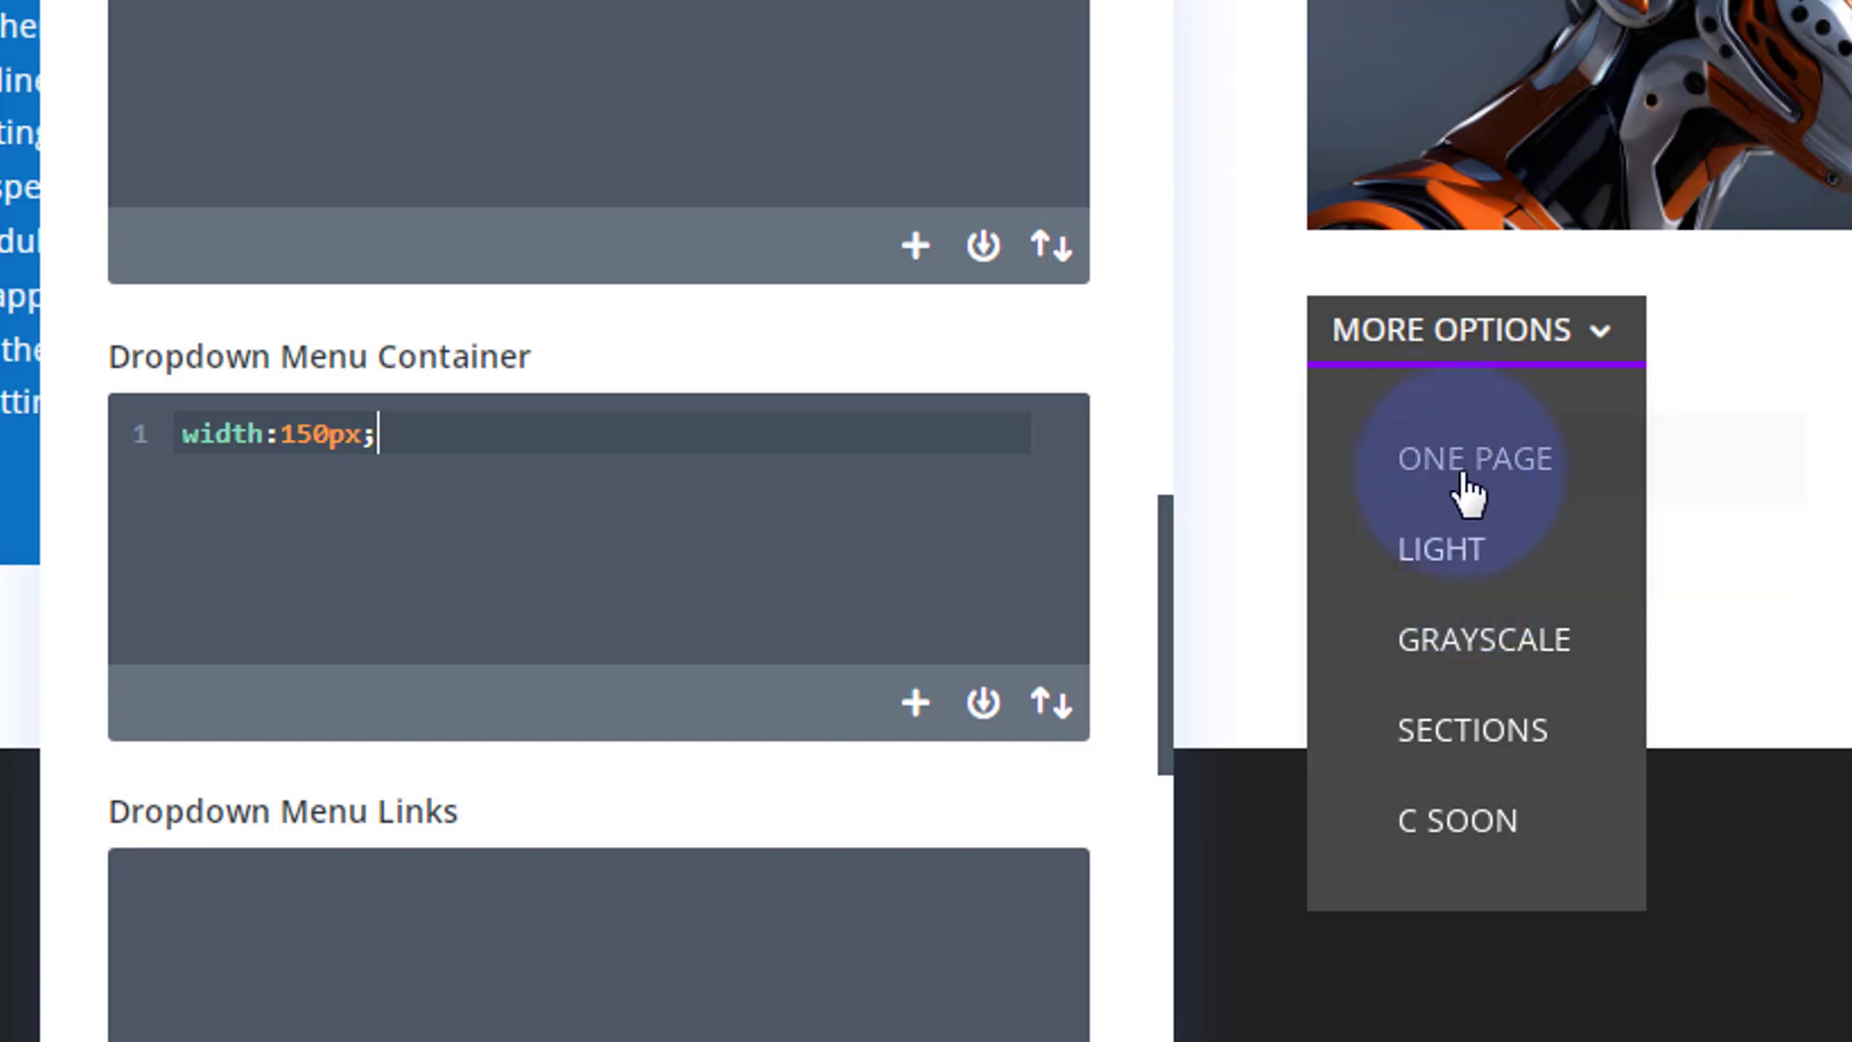
mouse_move(1743, 467)
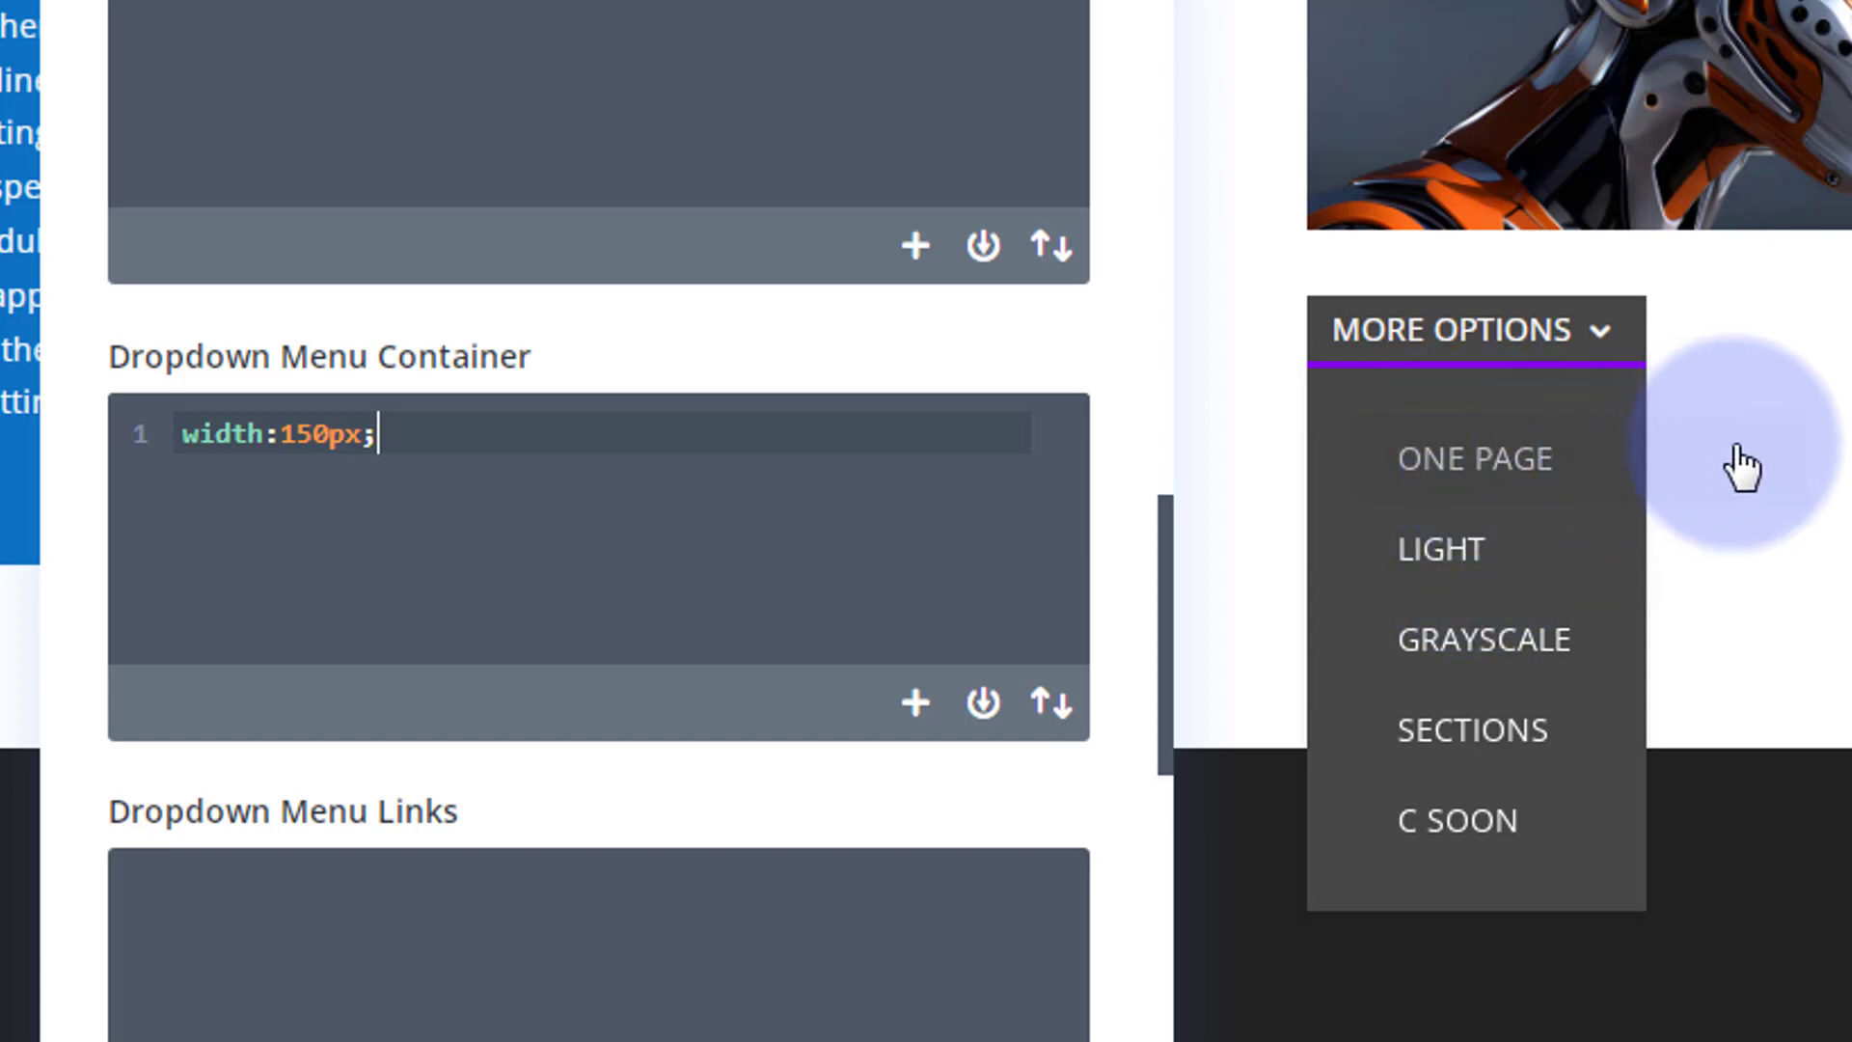
click(1474, 329)
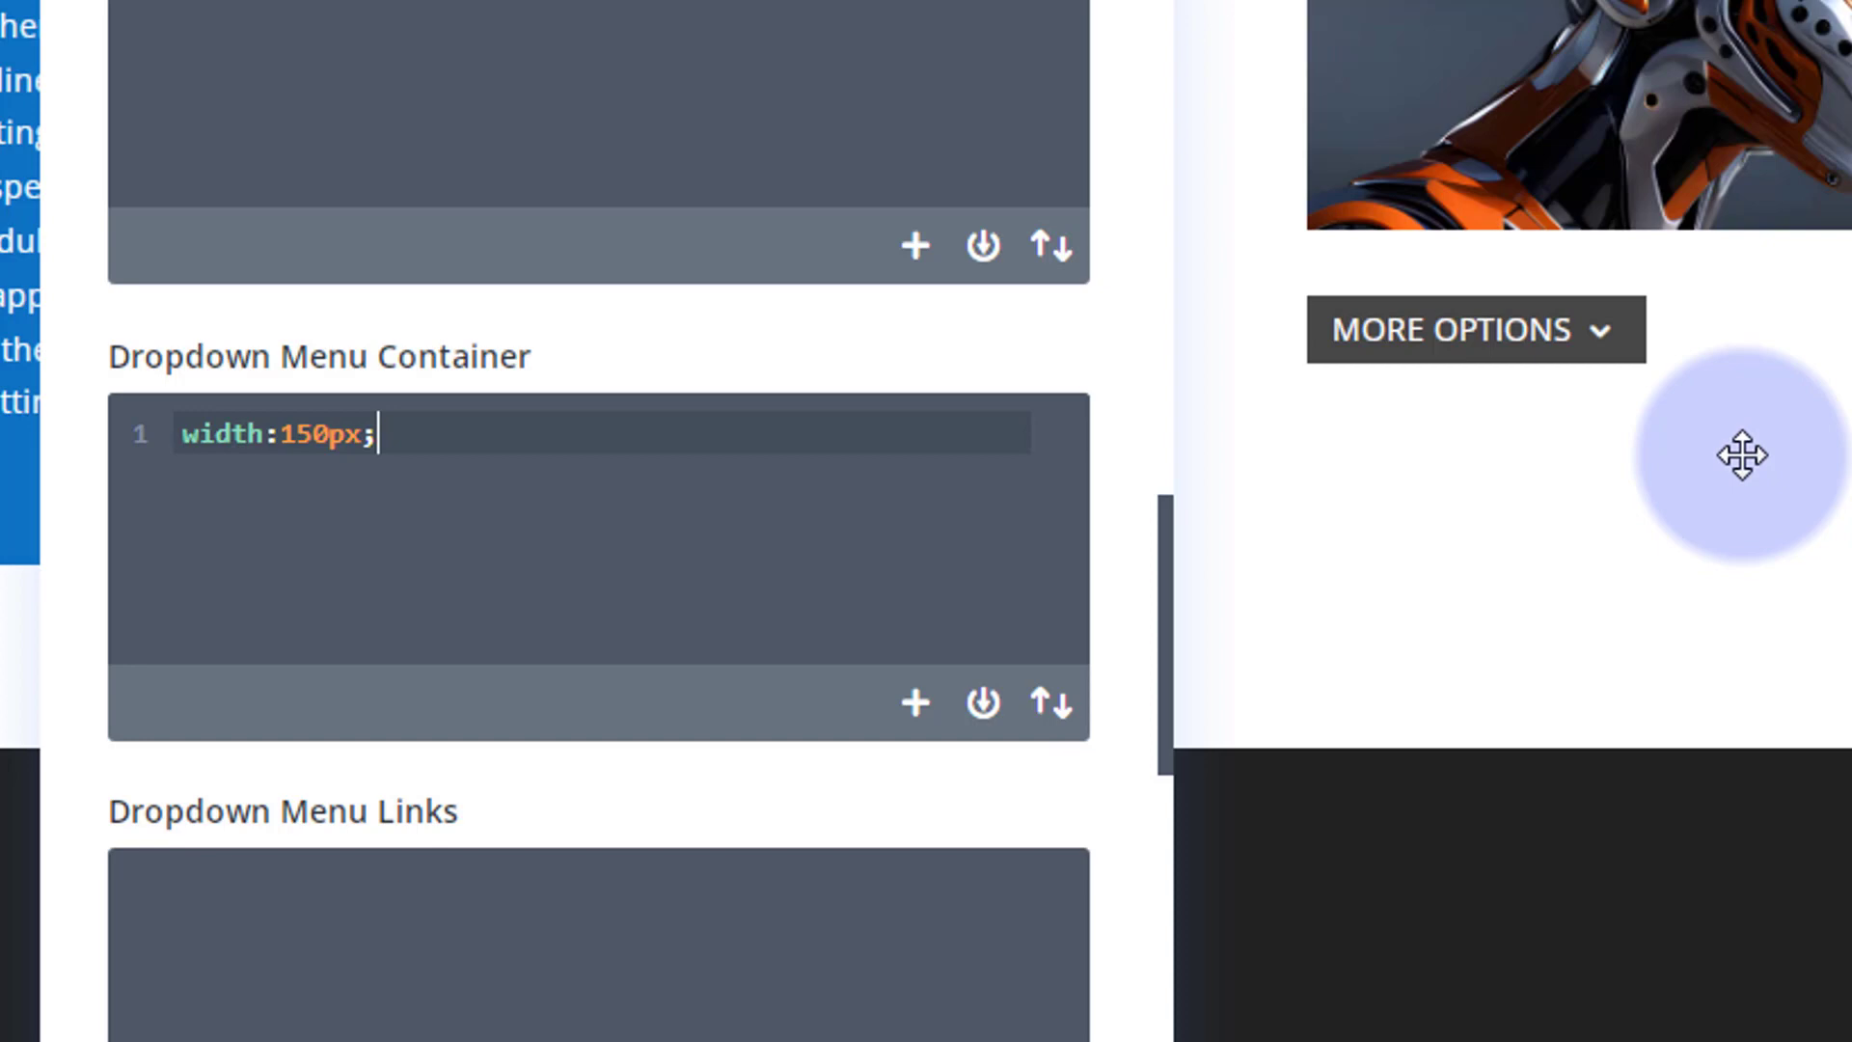
mouse_move(608, 513)
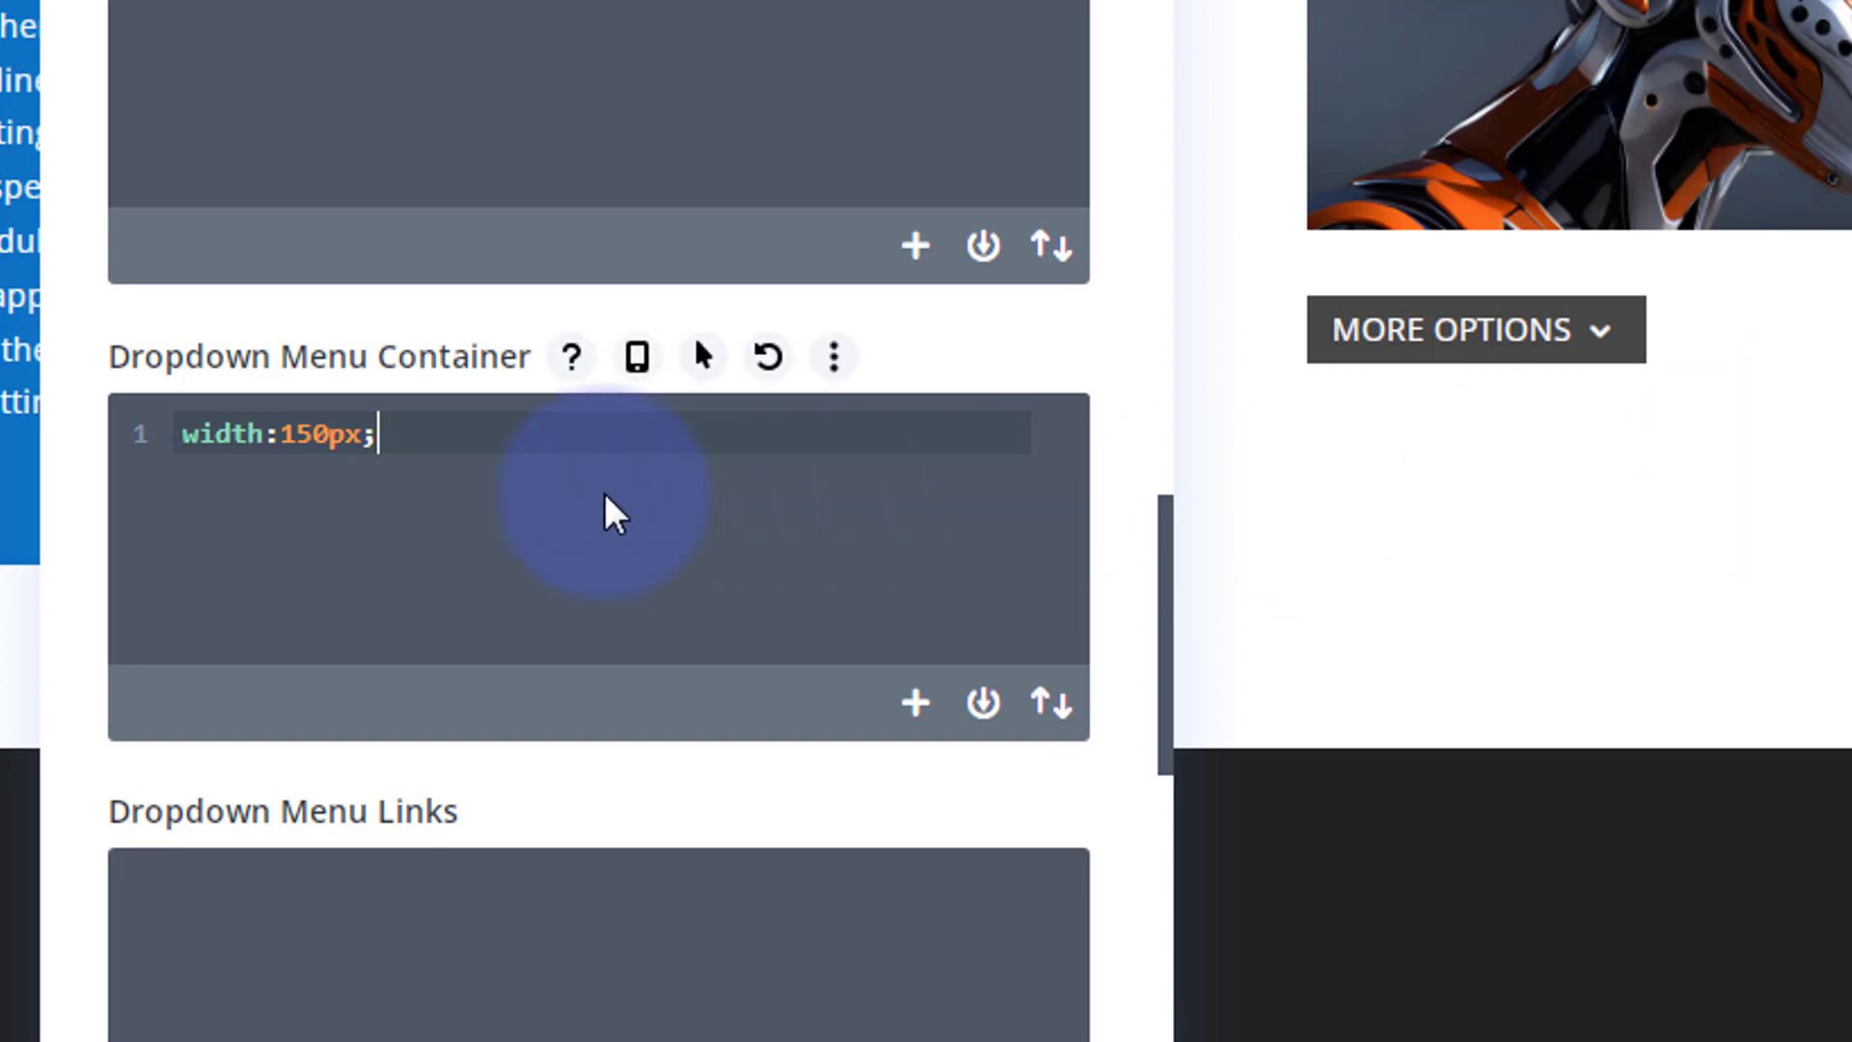
Add overflow:hidden; to the Dropdown Menu Container custom CSS
text(overf)
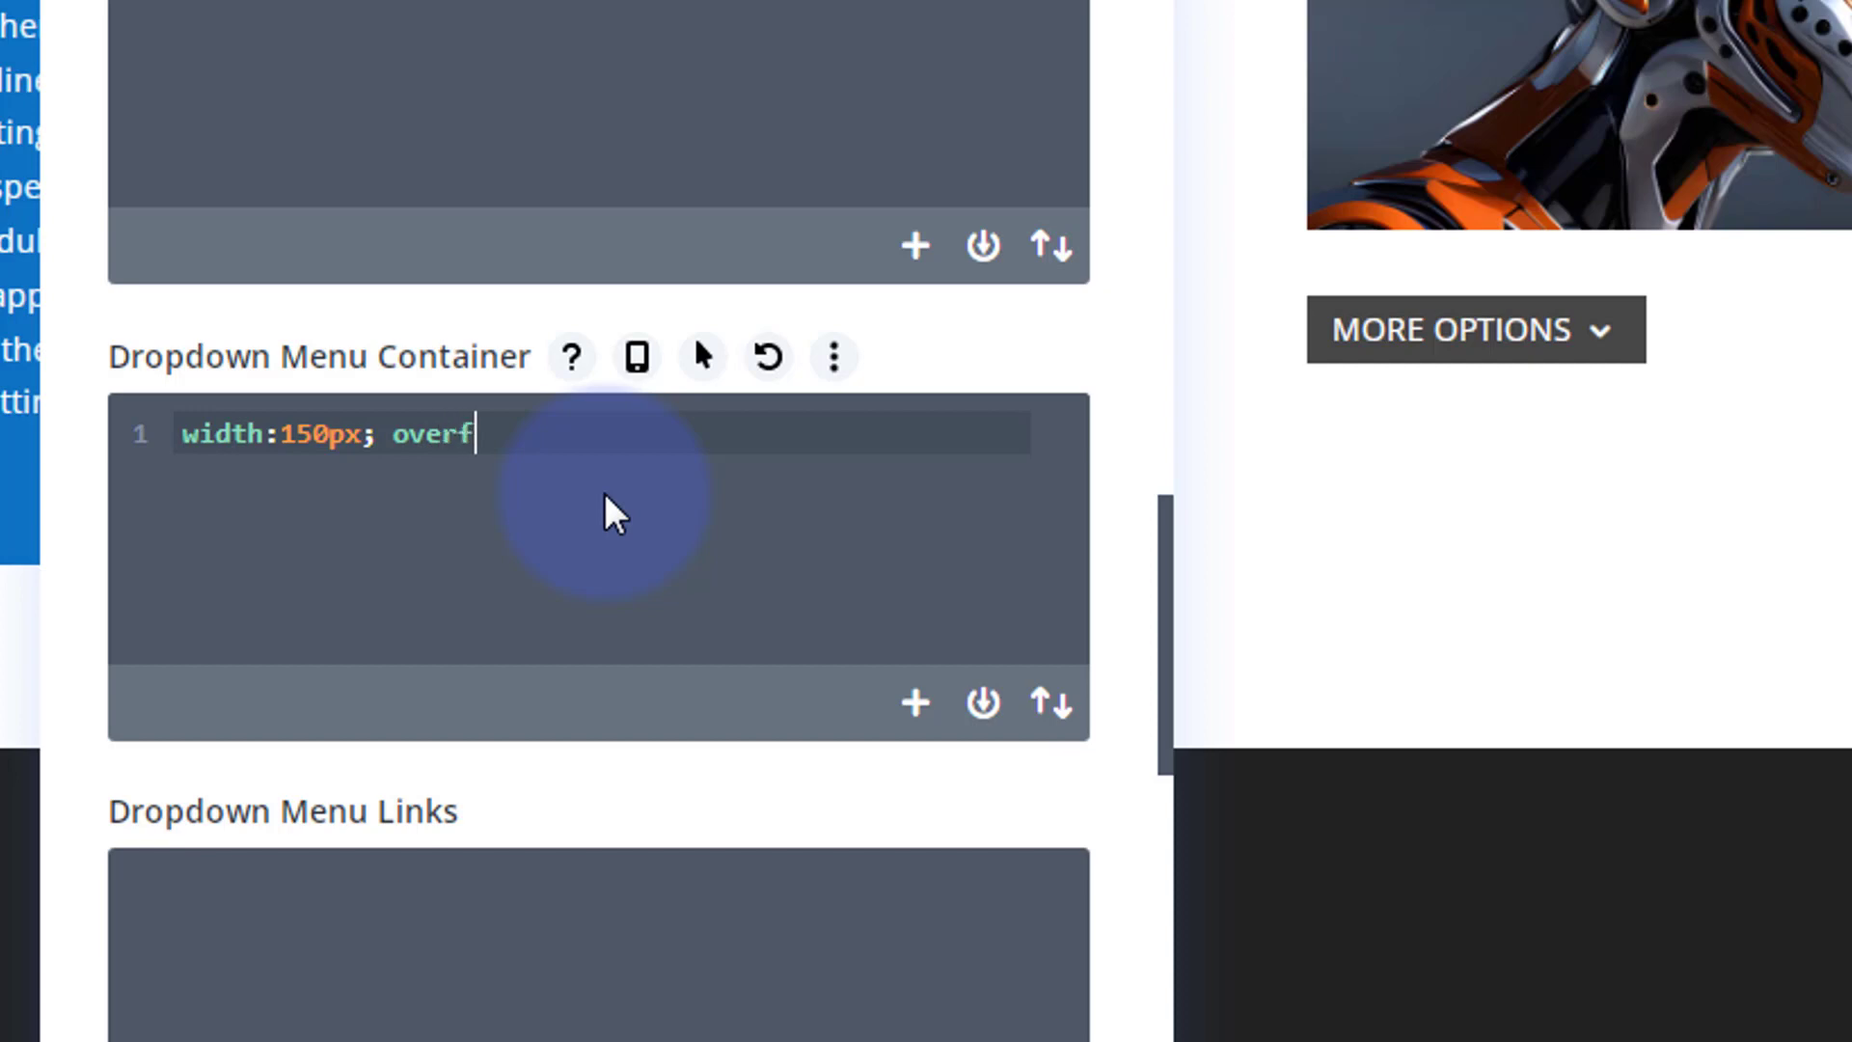
text(low)
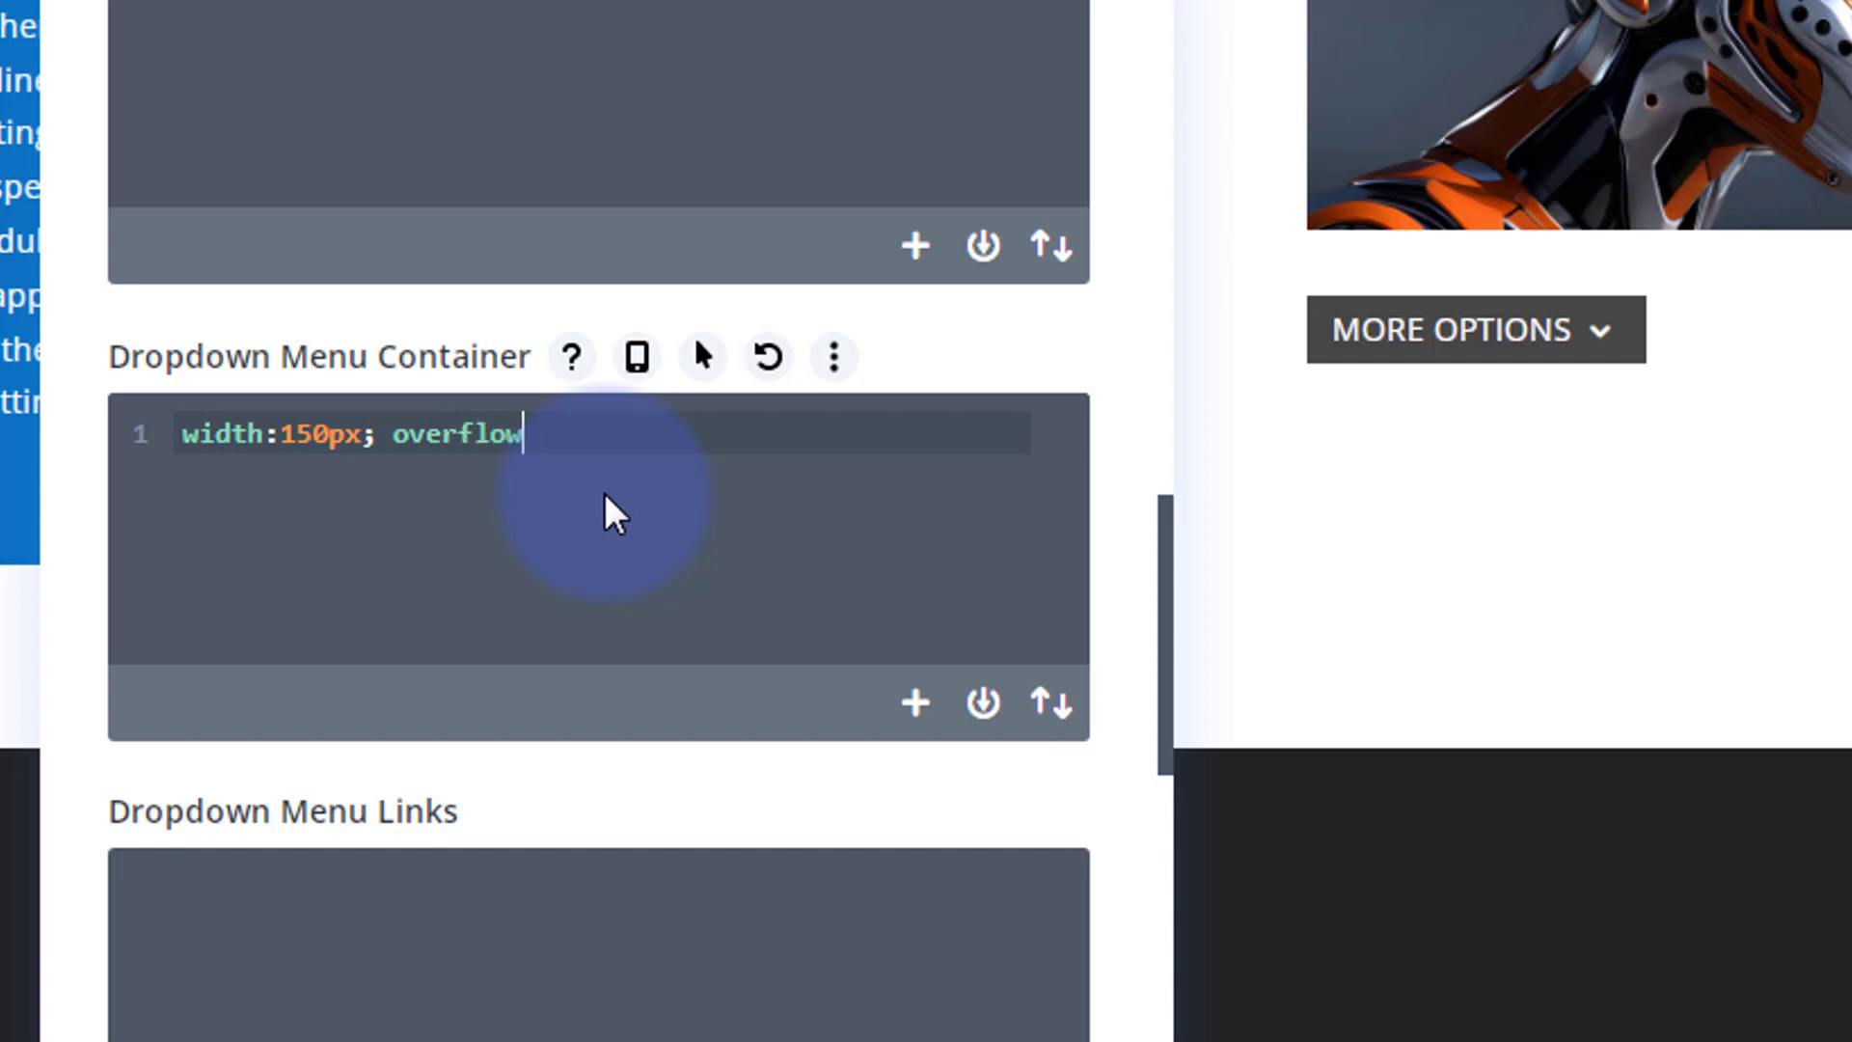
text(:hidde)
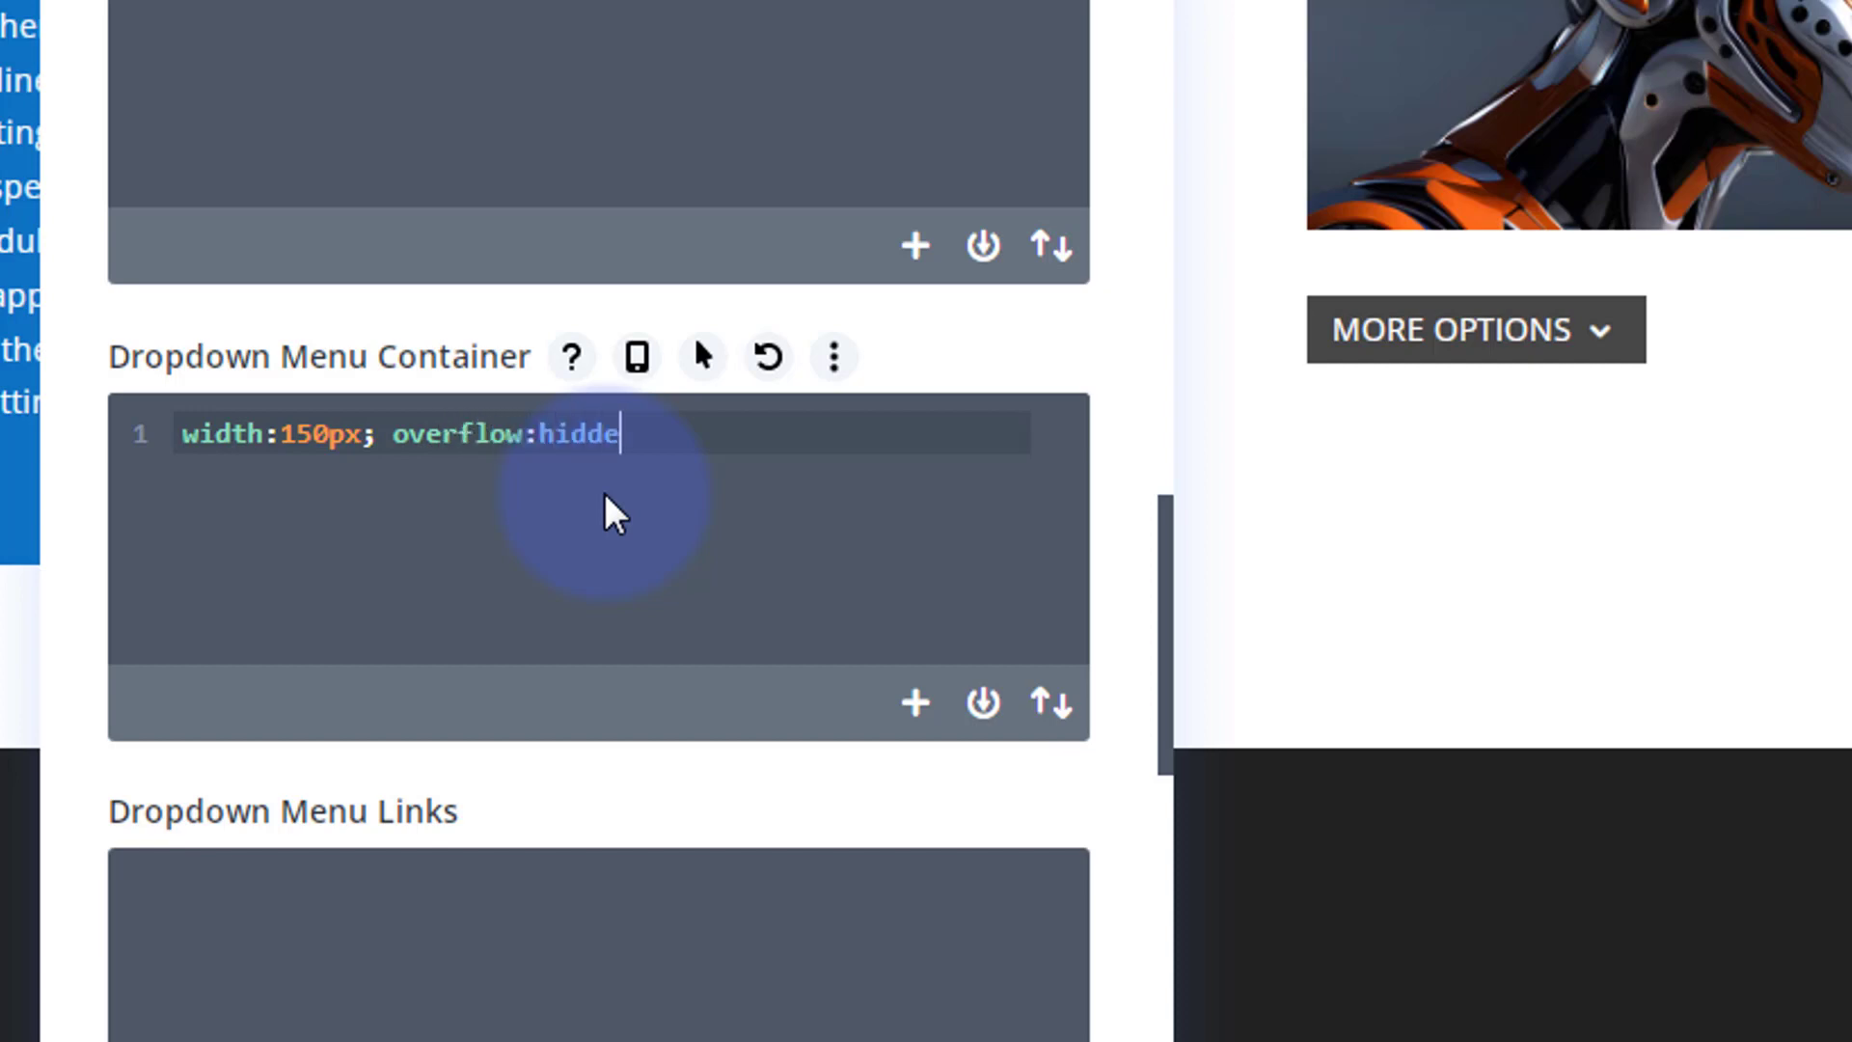
text(n;)
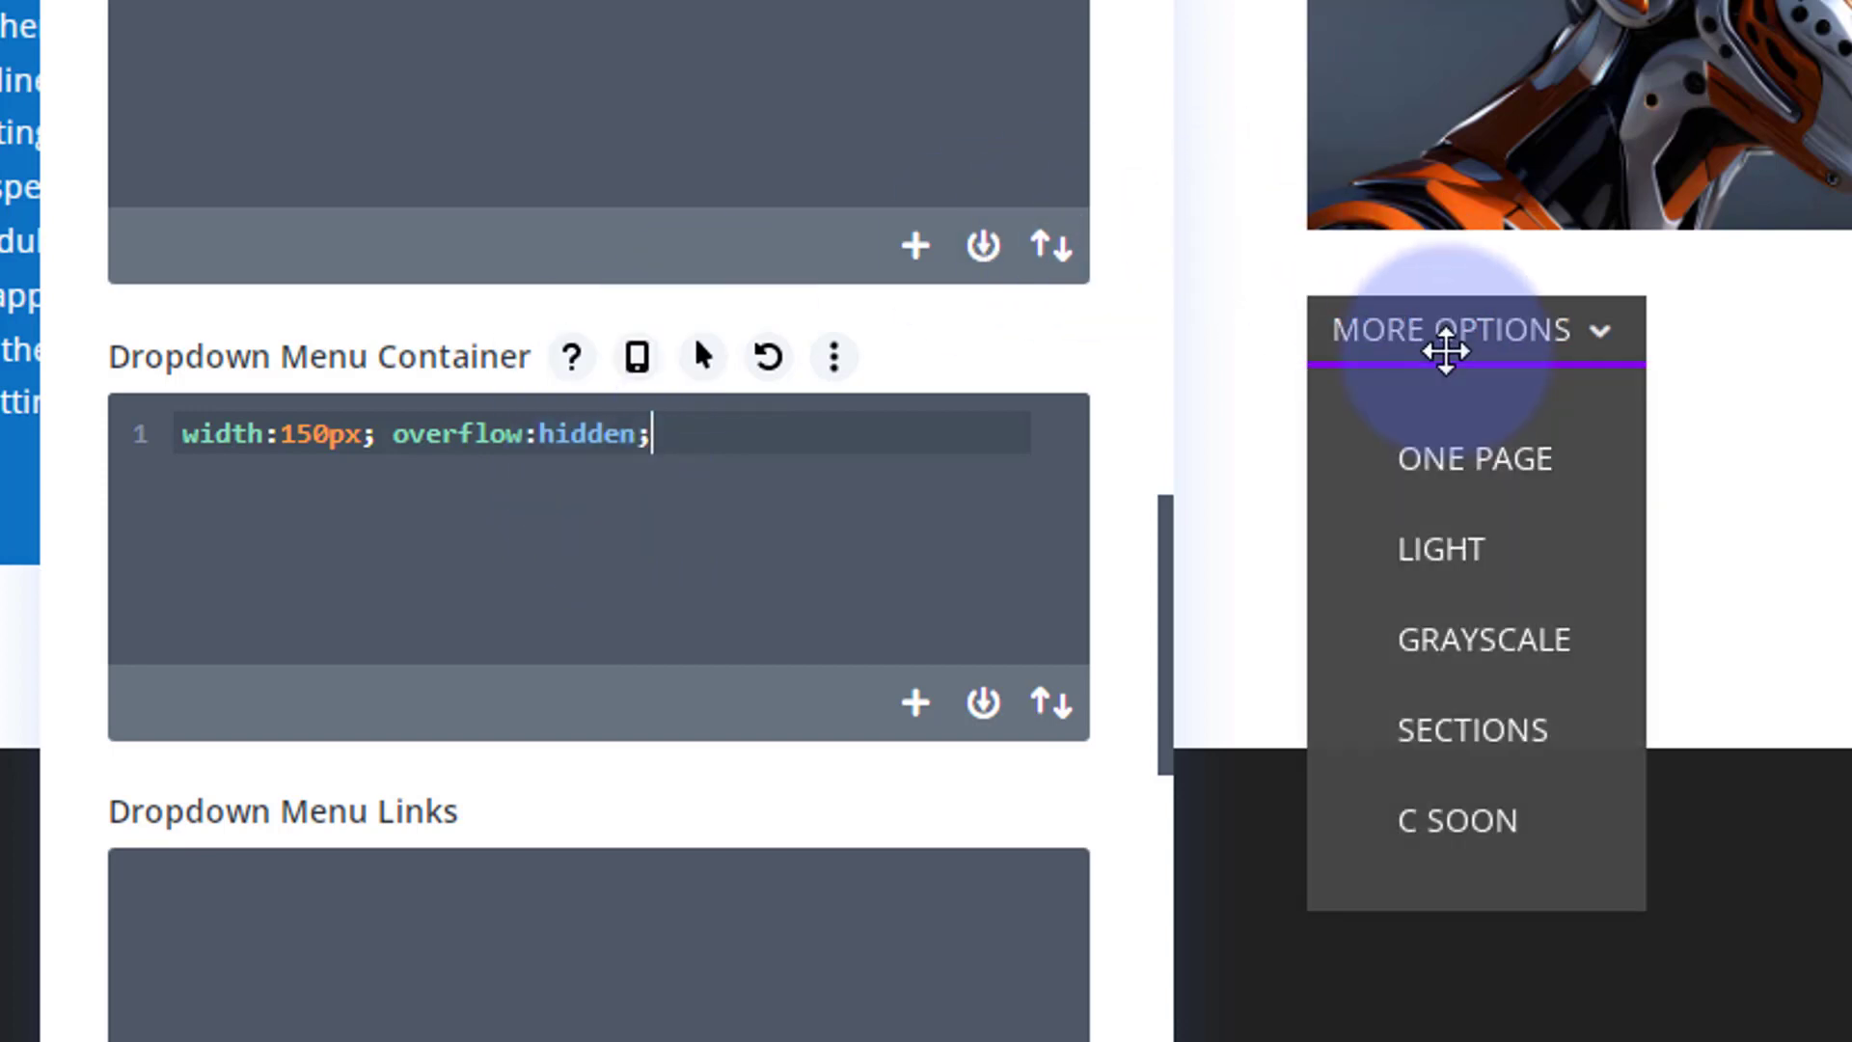
mouse_move(1460, 550)
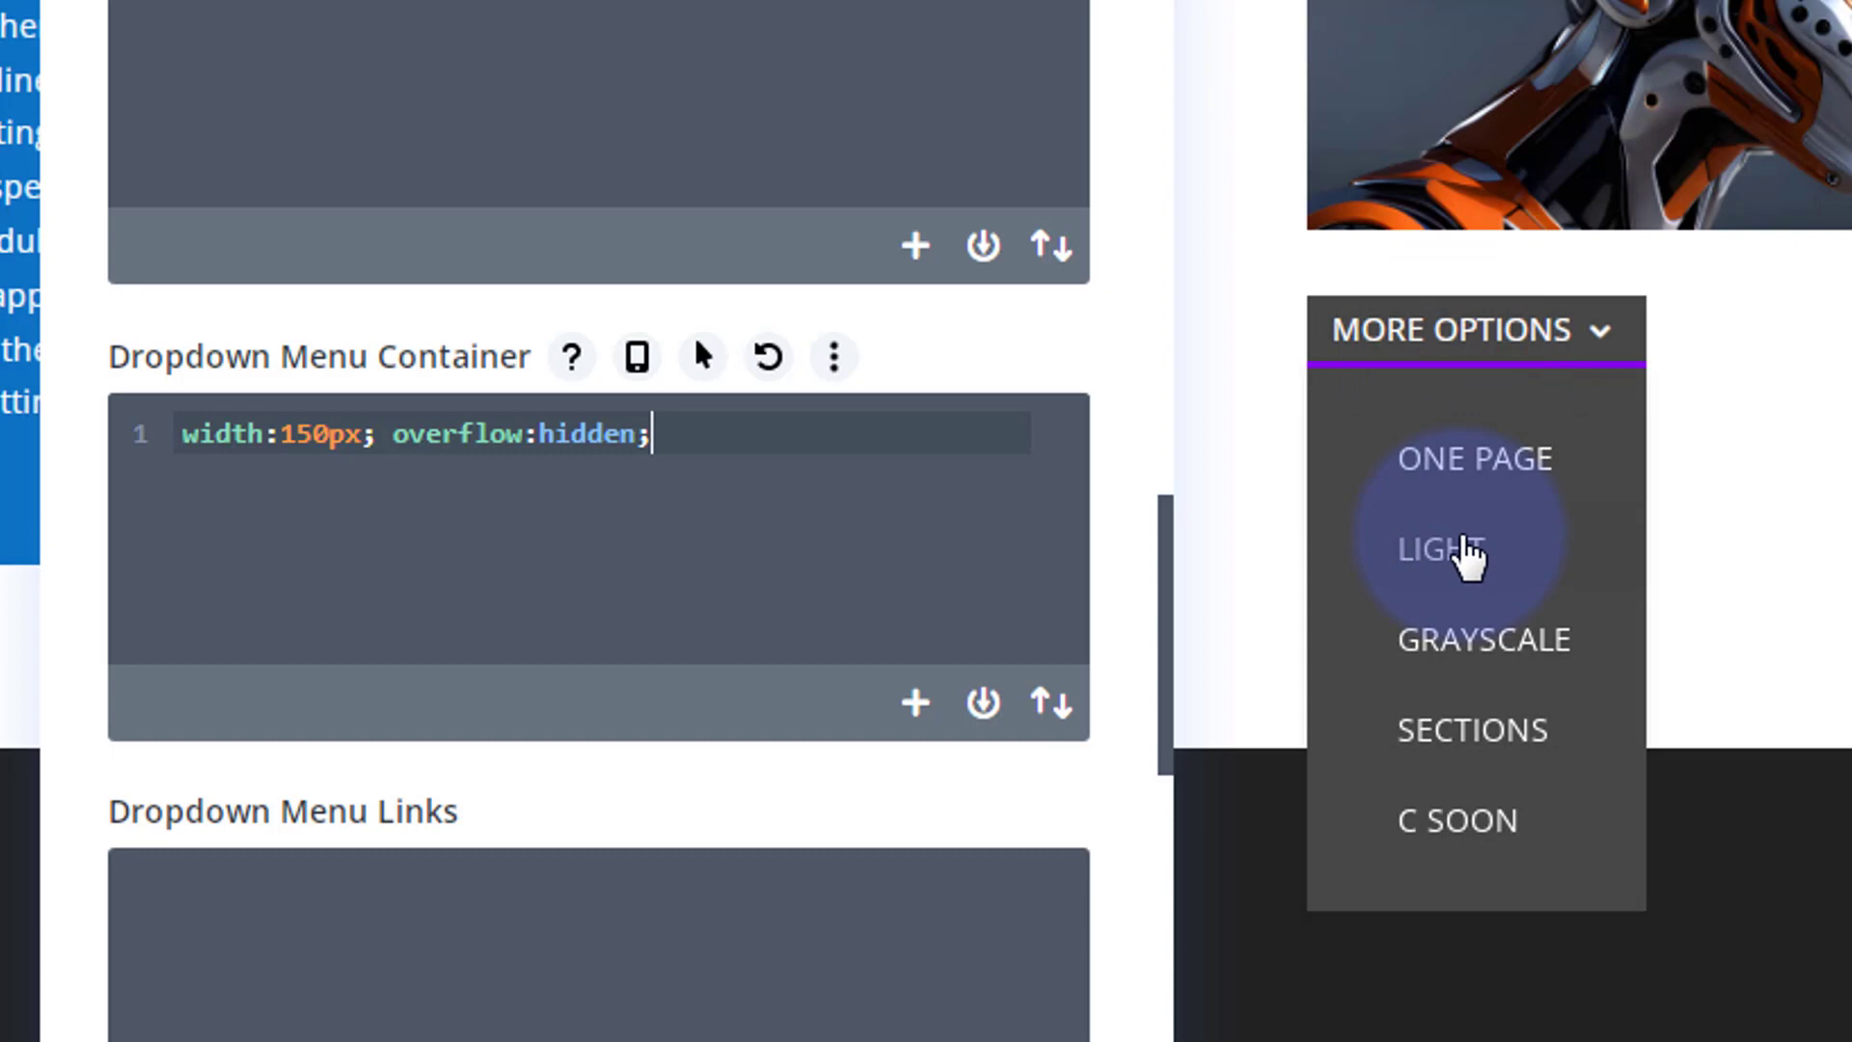
mouse_move(1461, 650)
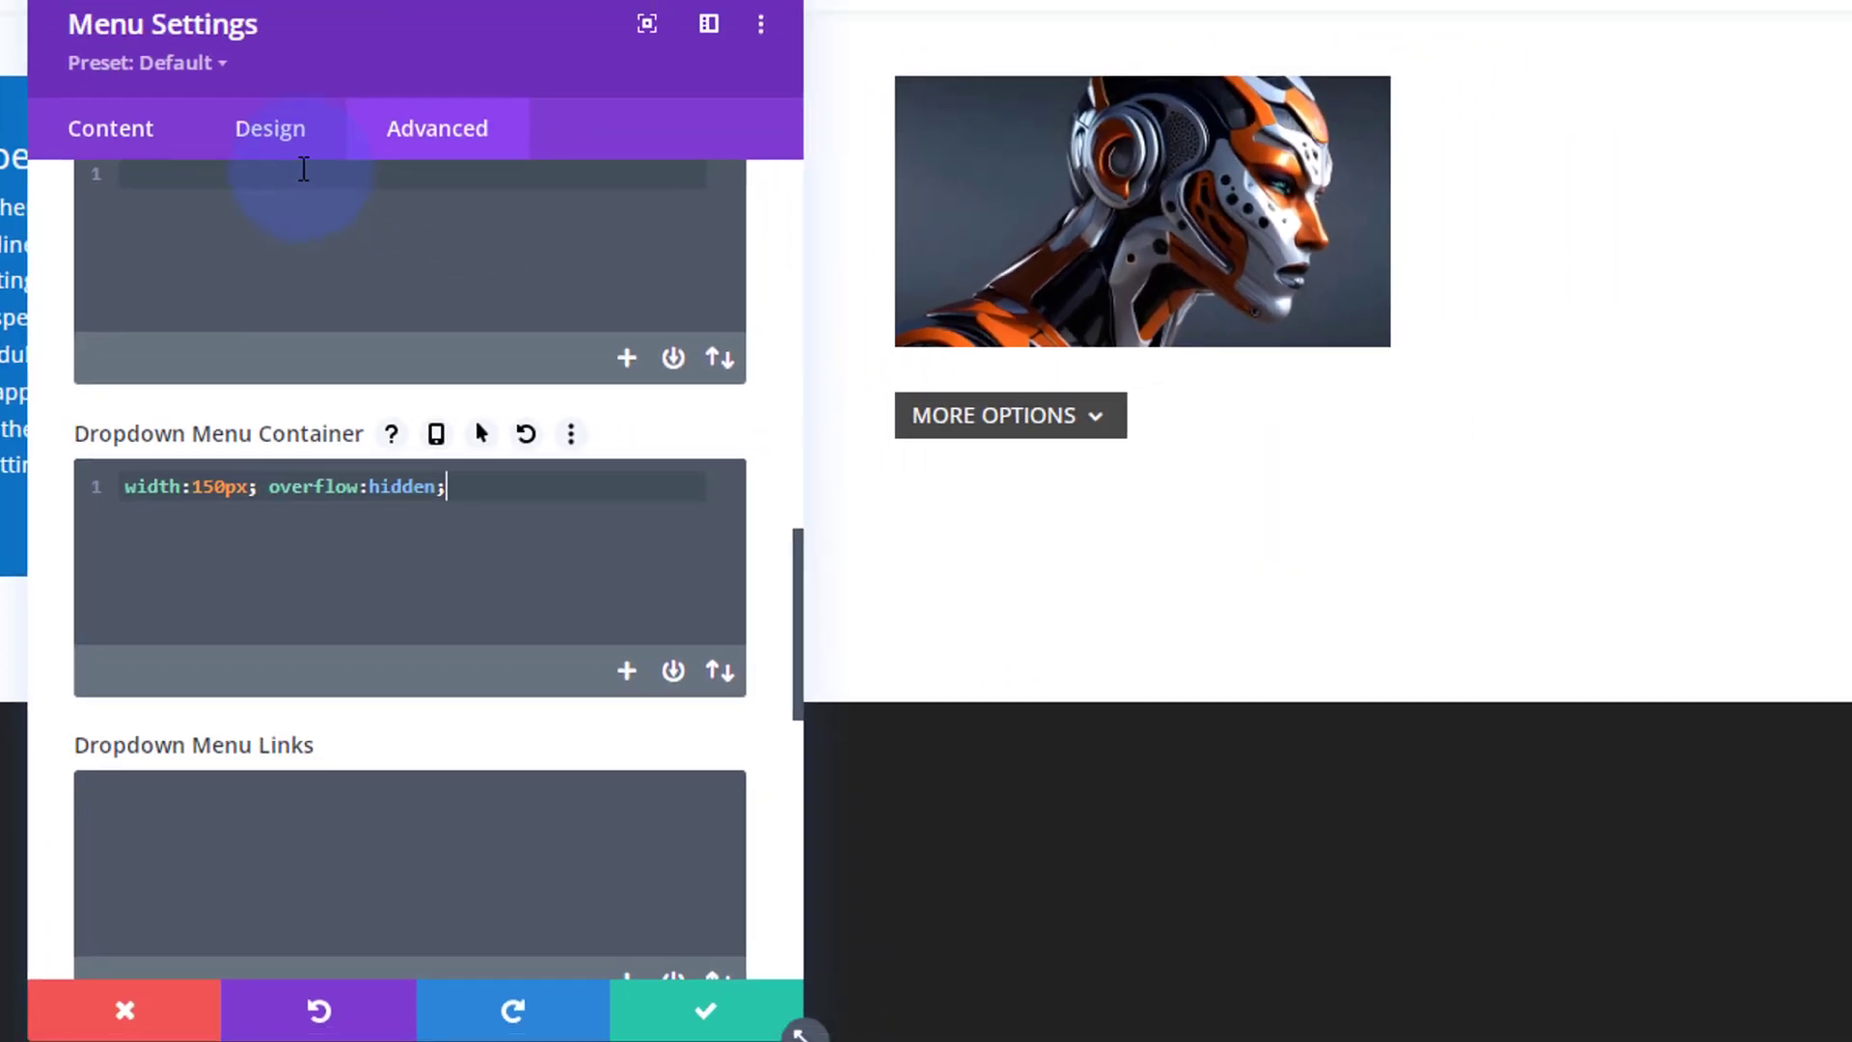
Set the dropdown menu background and line colours to blue #0c71c3 and preview the dropdown
click(255, 154)
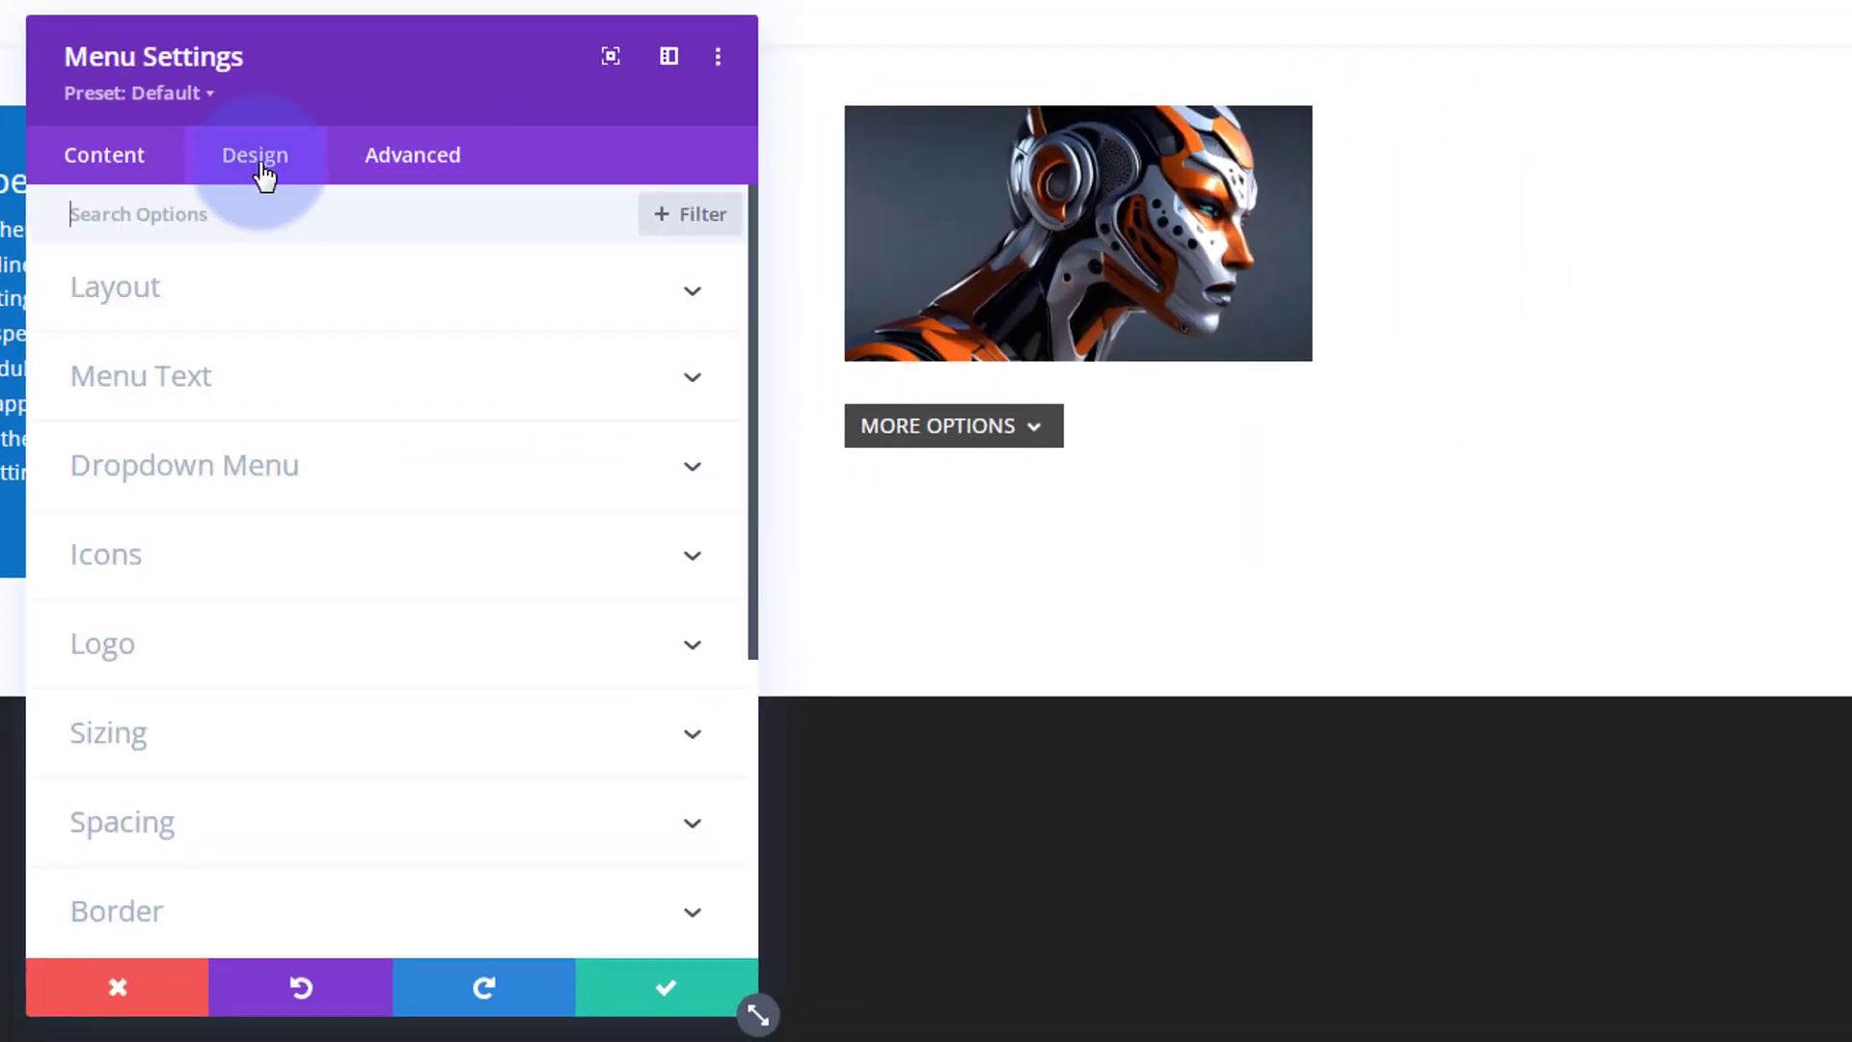
click(185, 465)
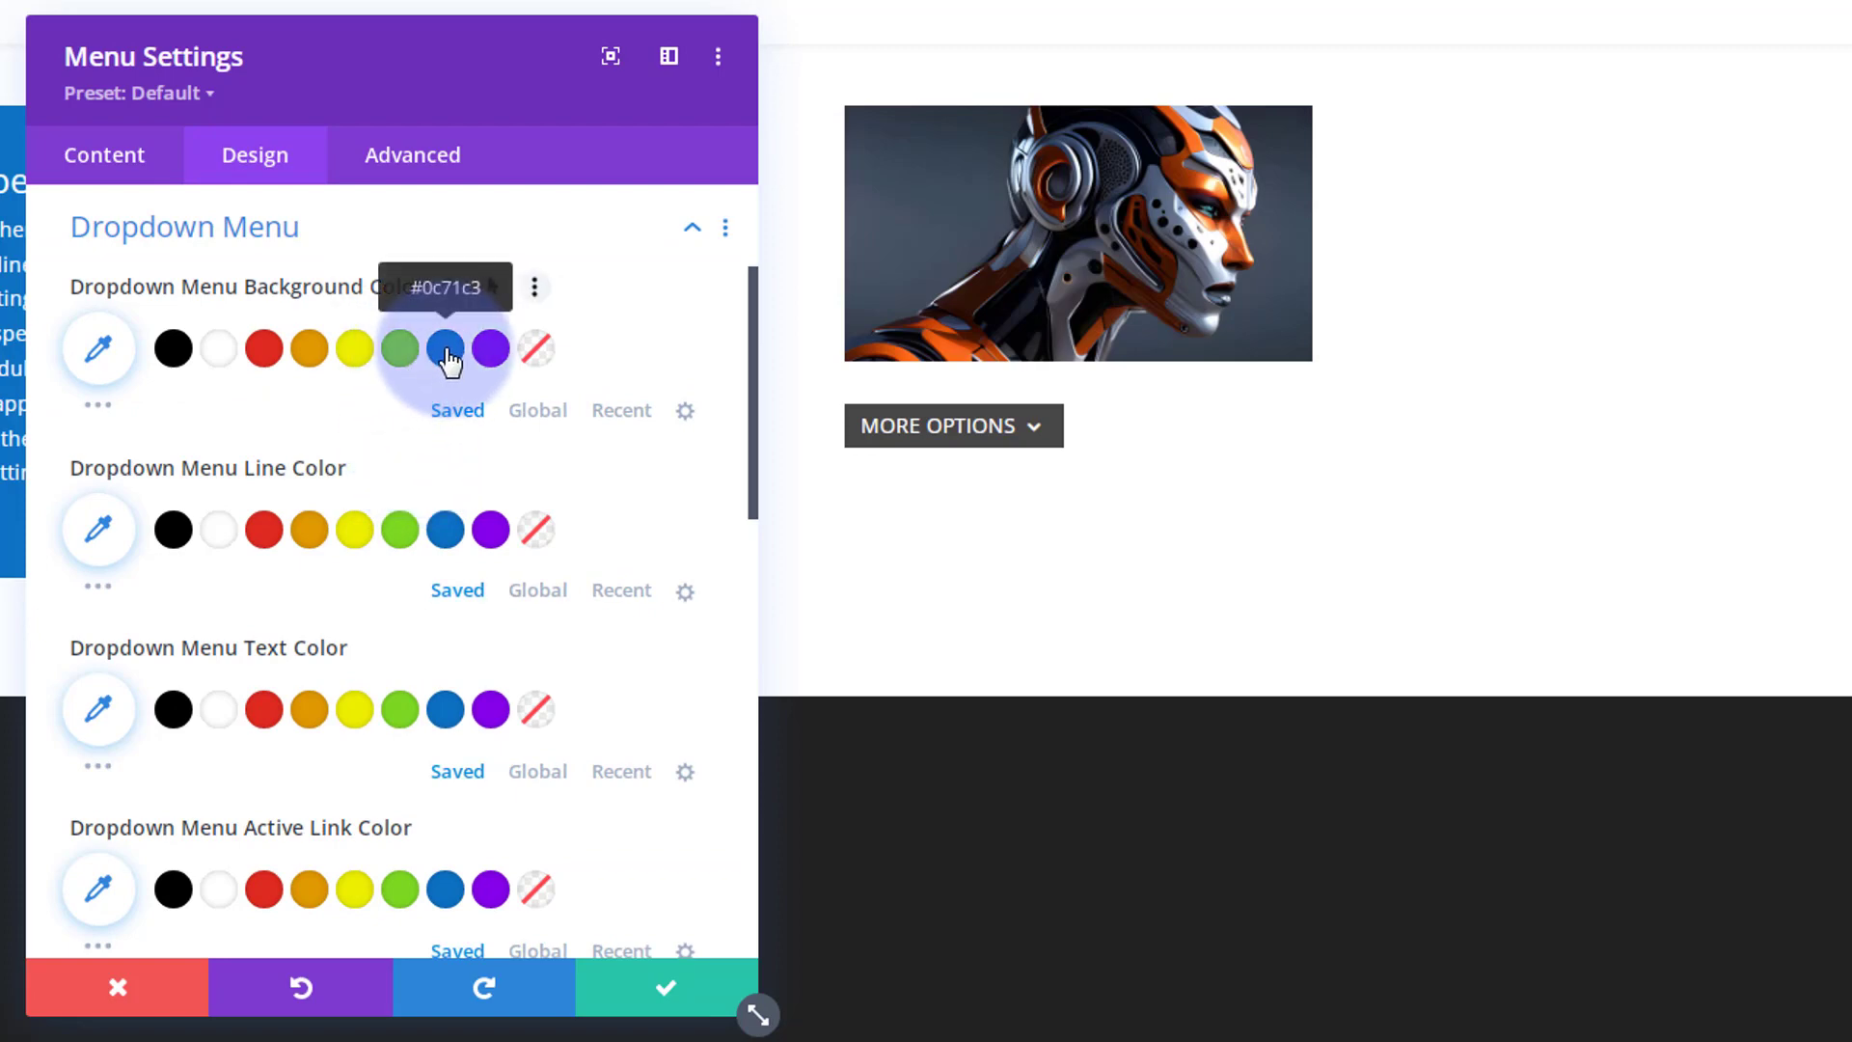
click(446, 348)
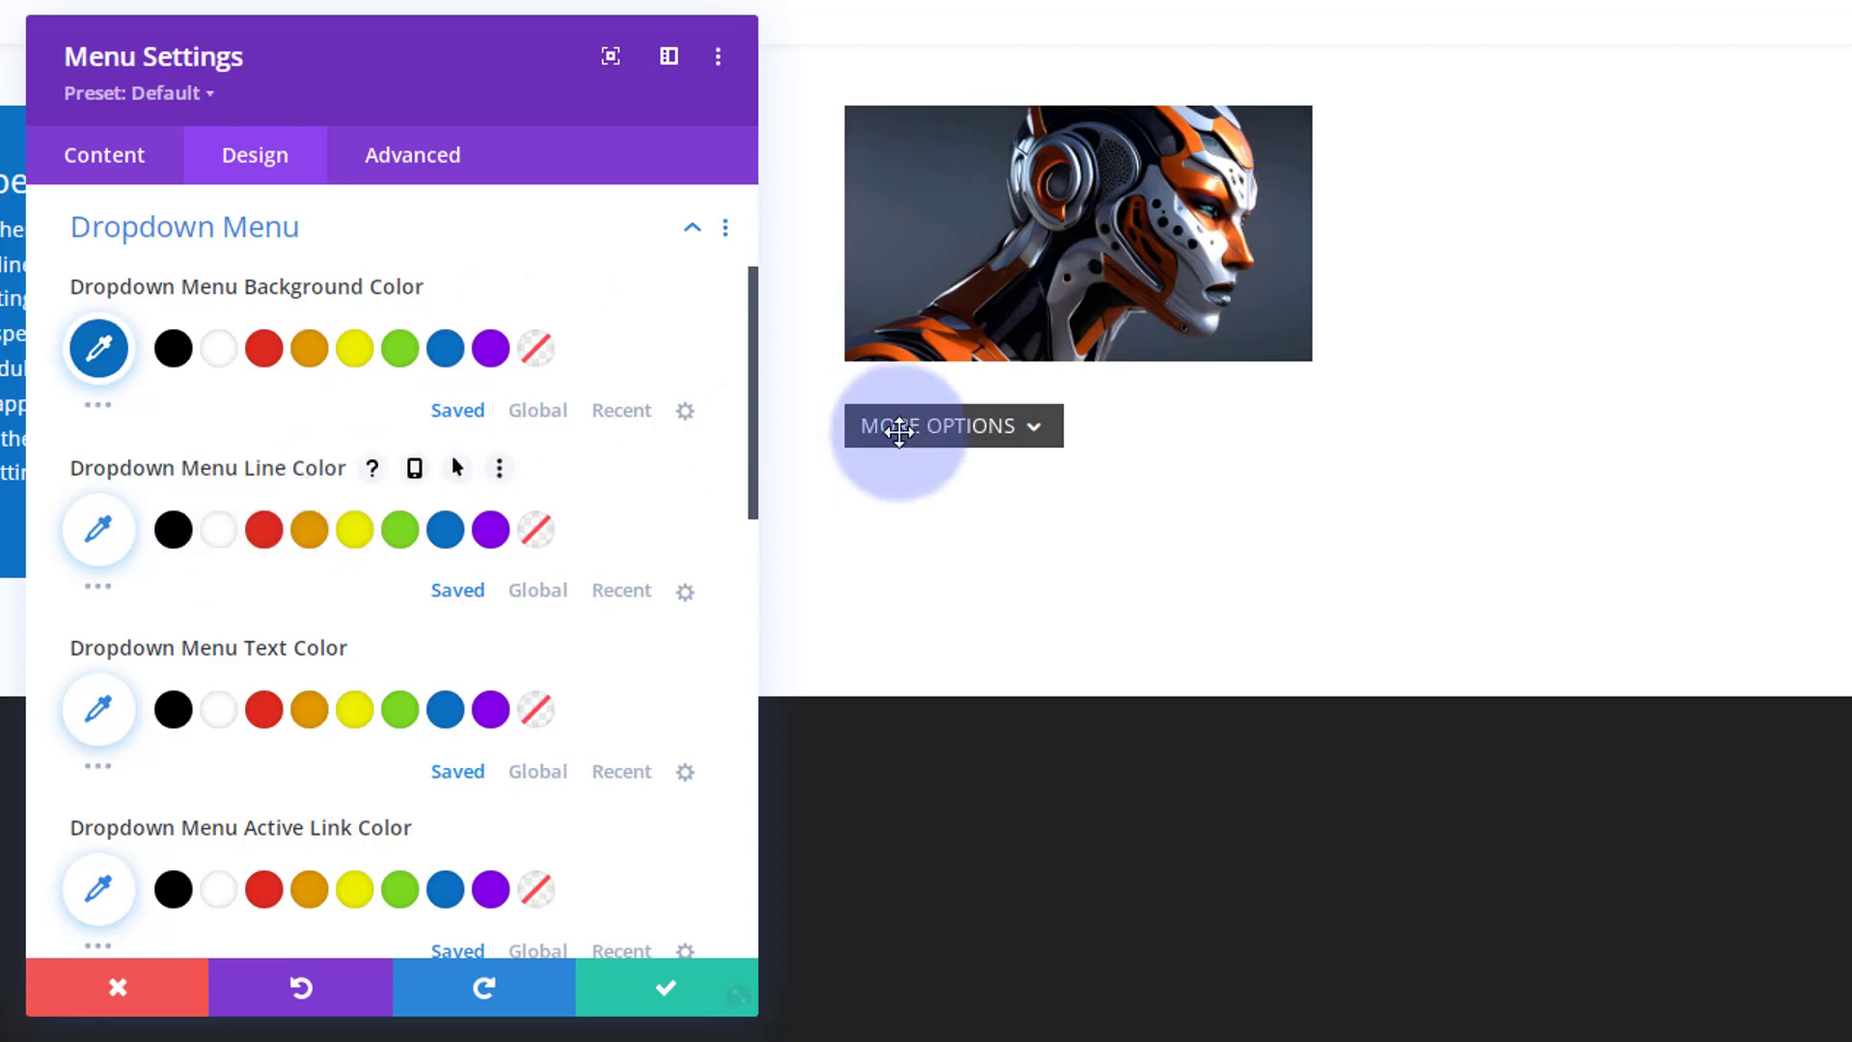
click(951, 425)
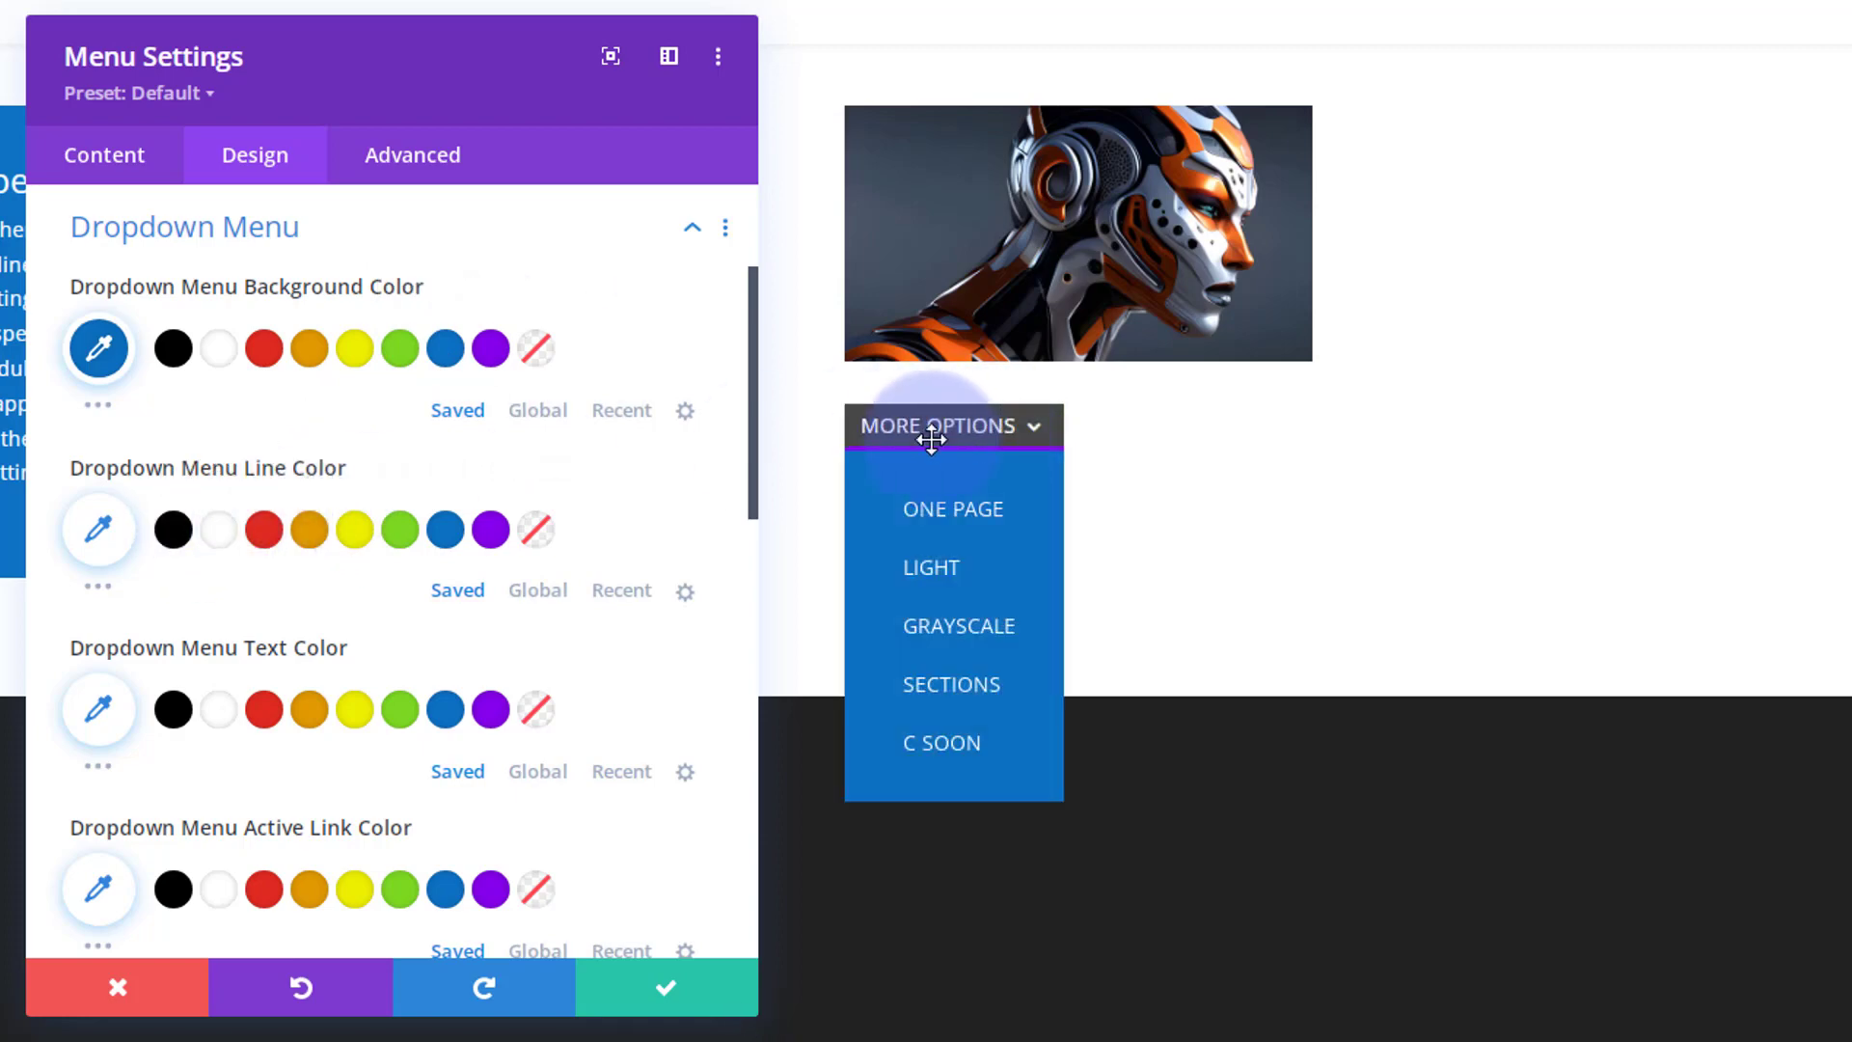
click(444, 528)
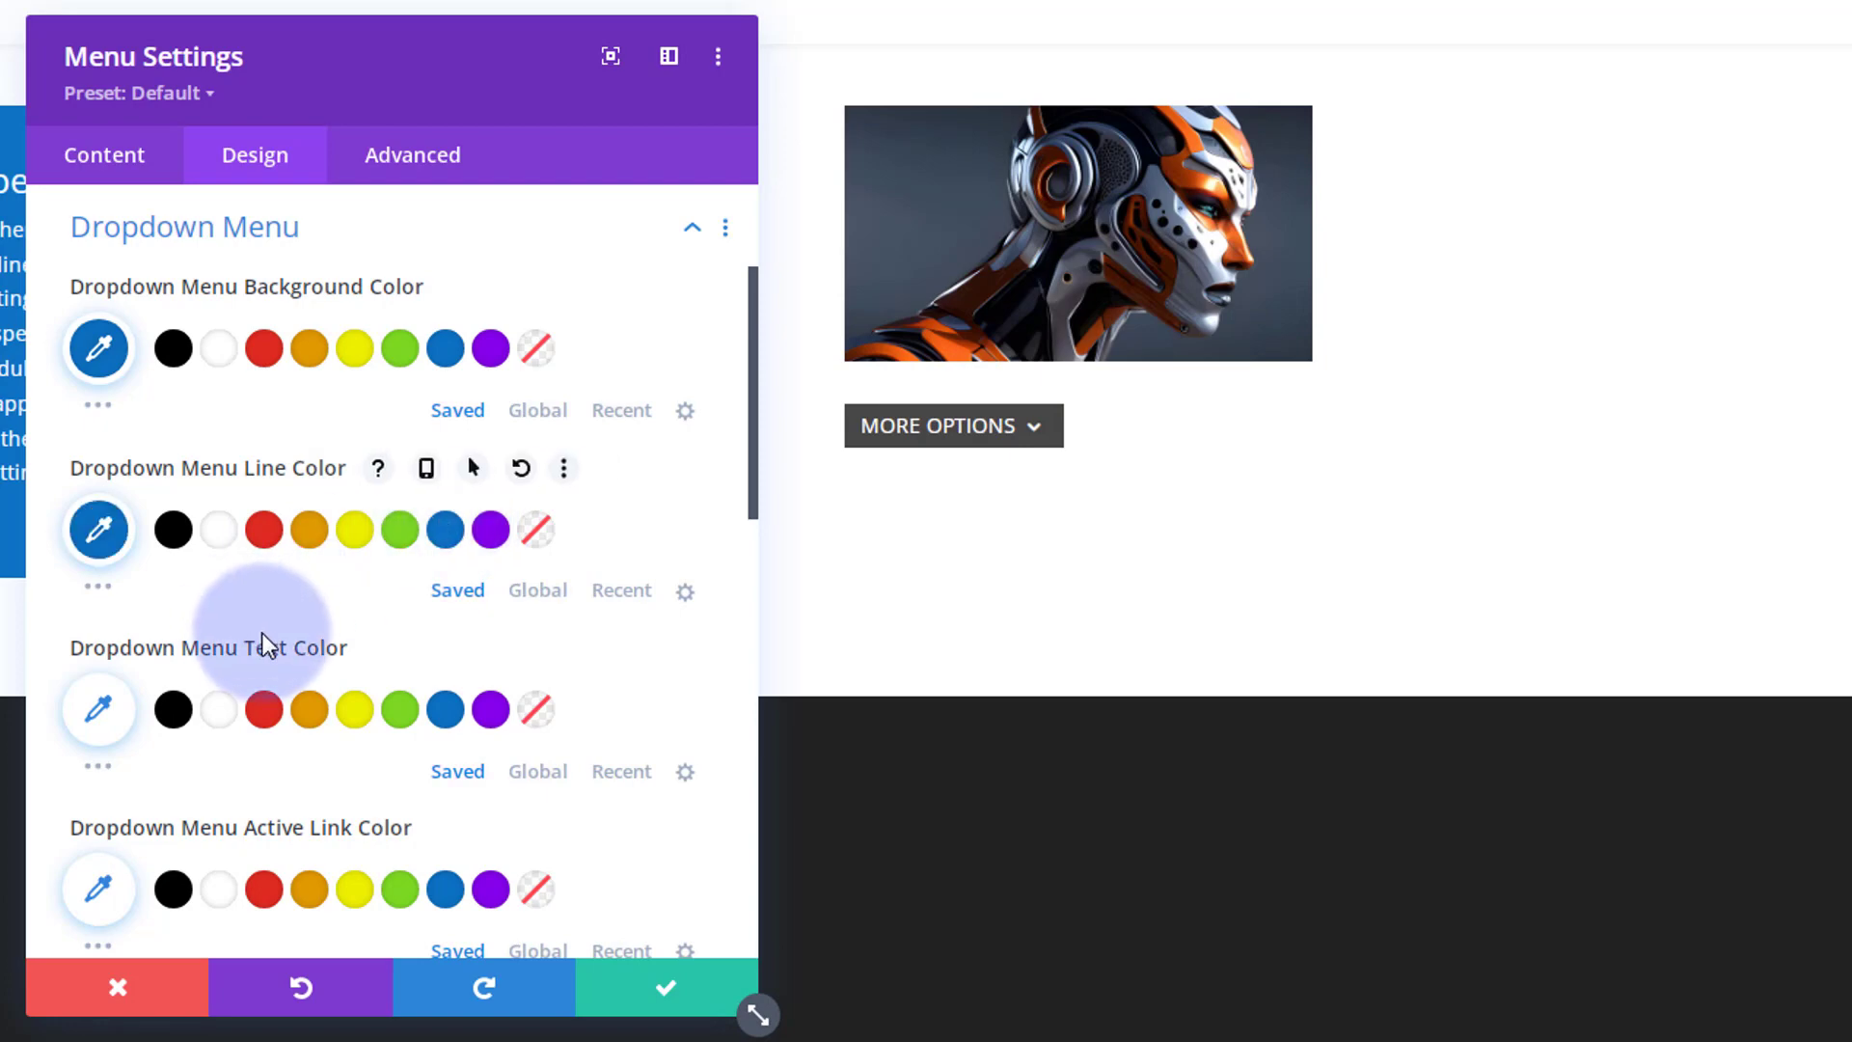
click(952, 425)
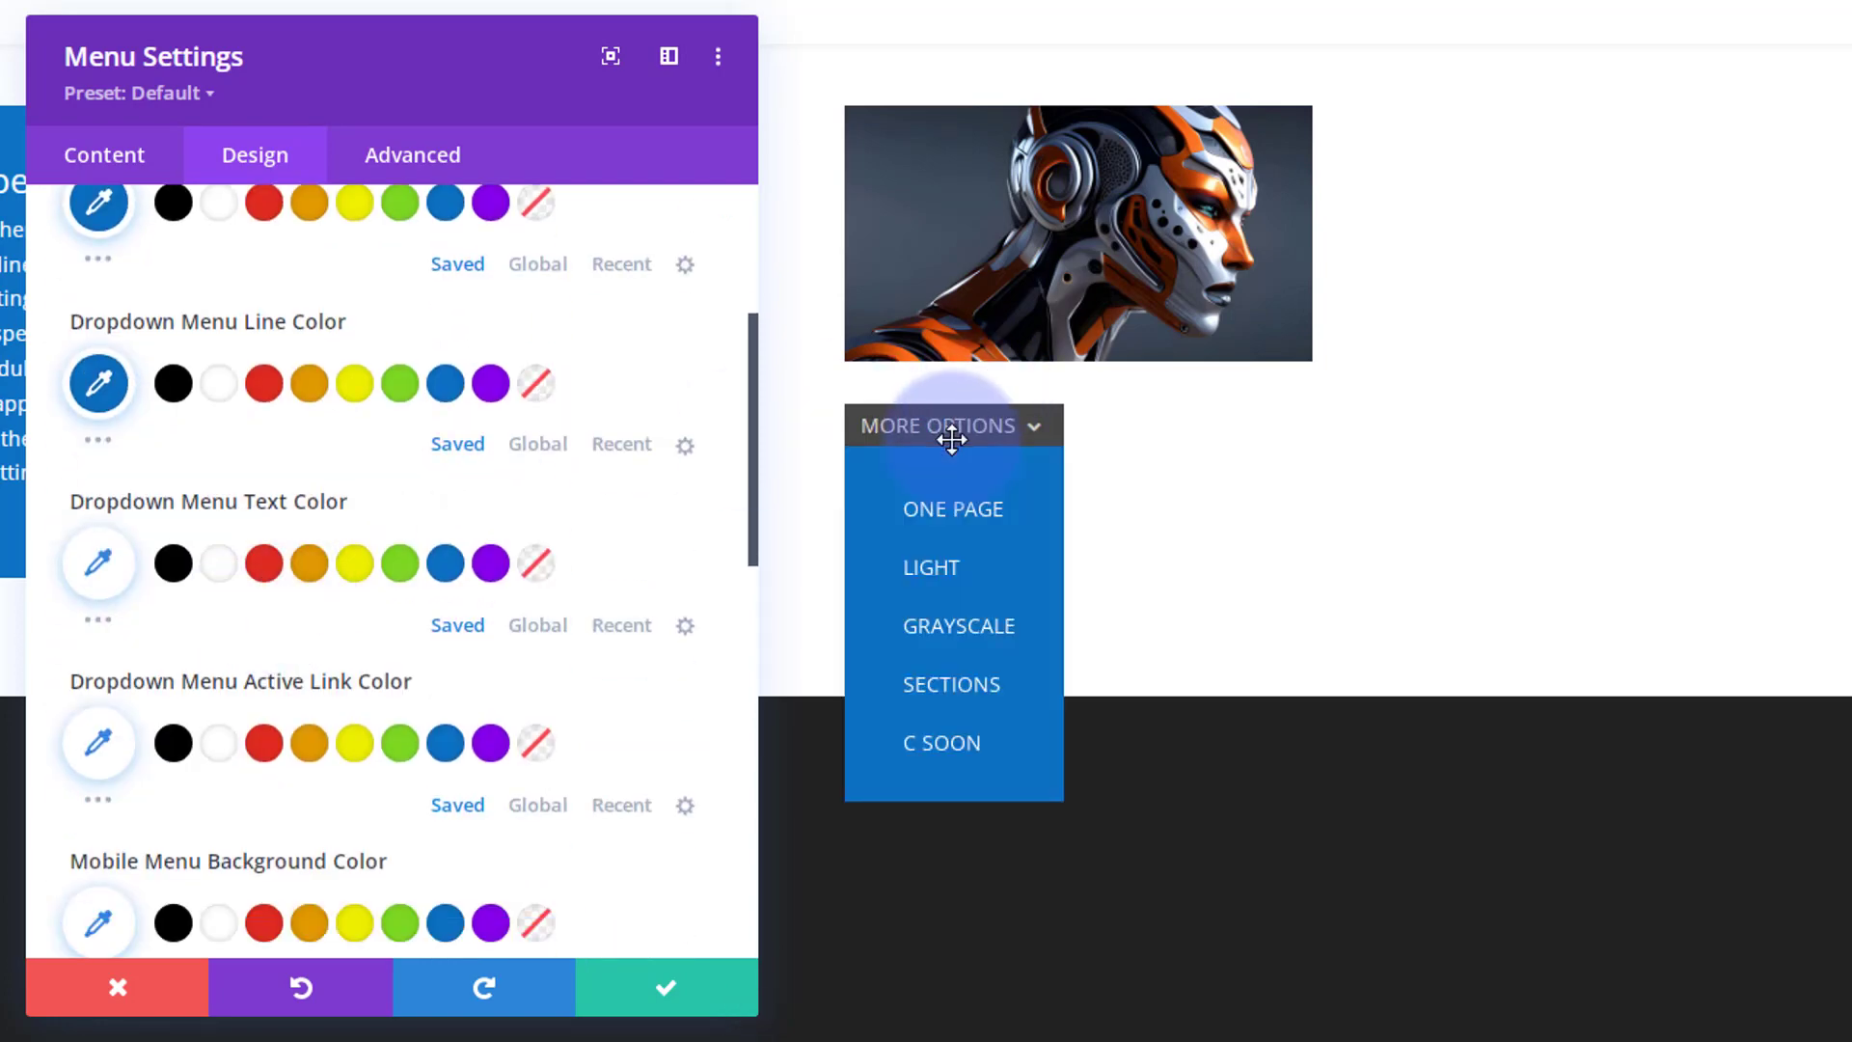
click(953, 424)
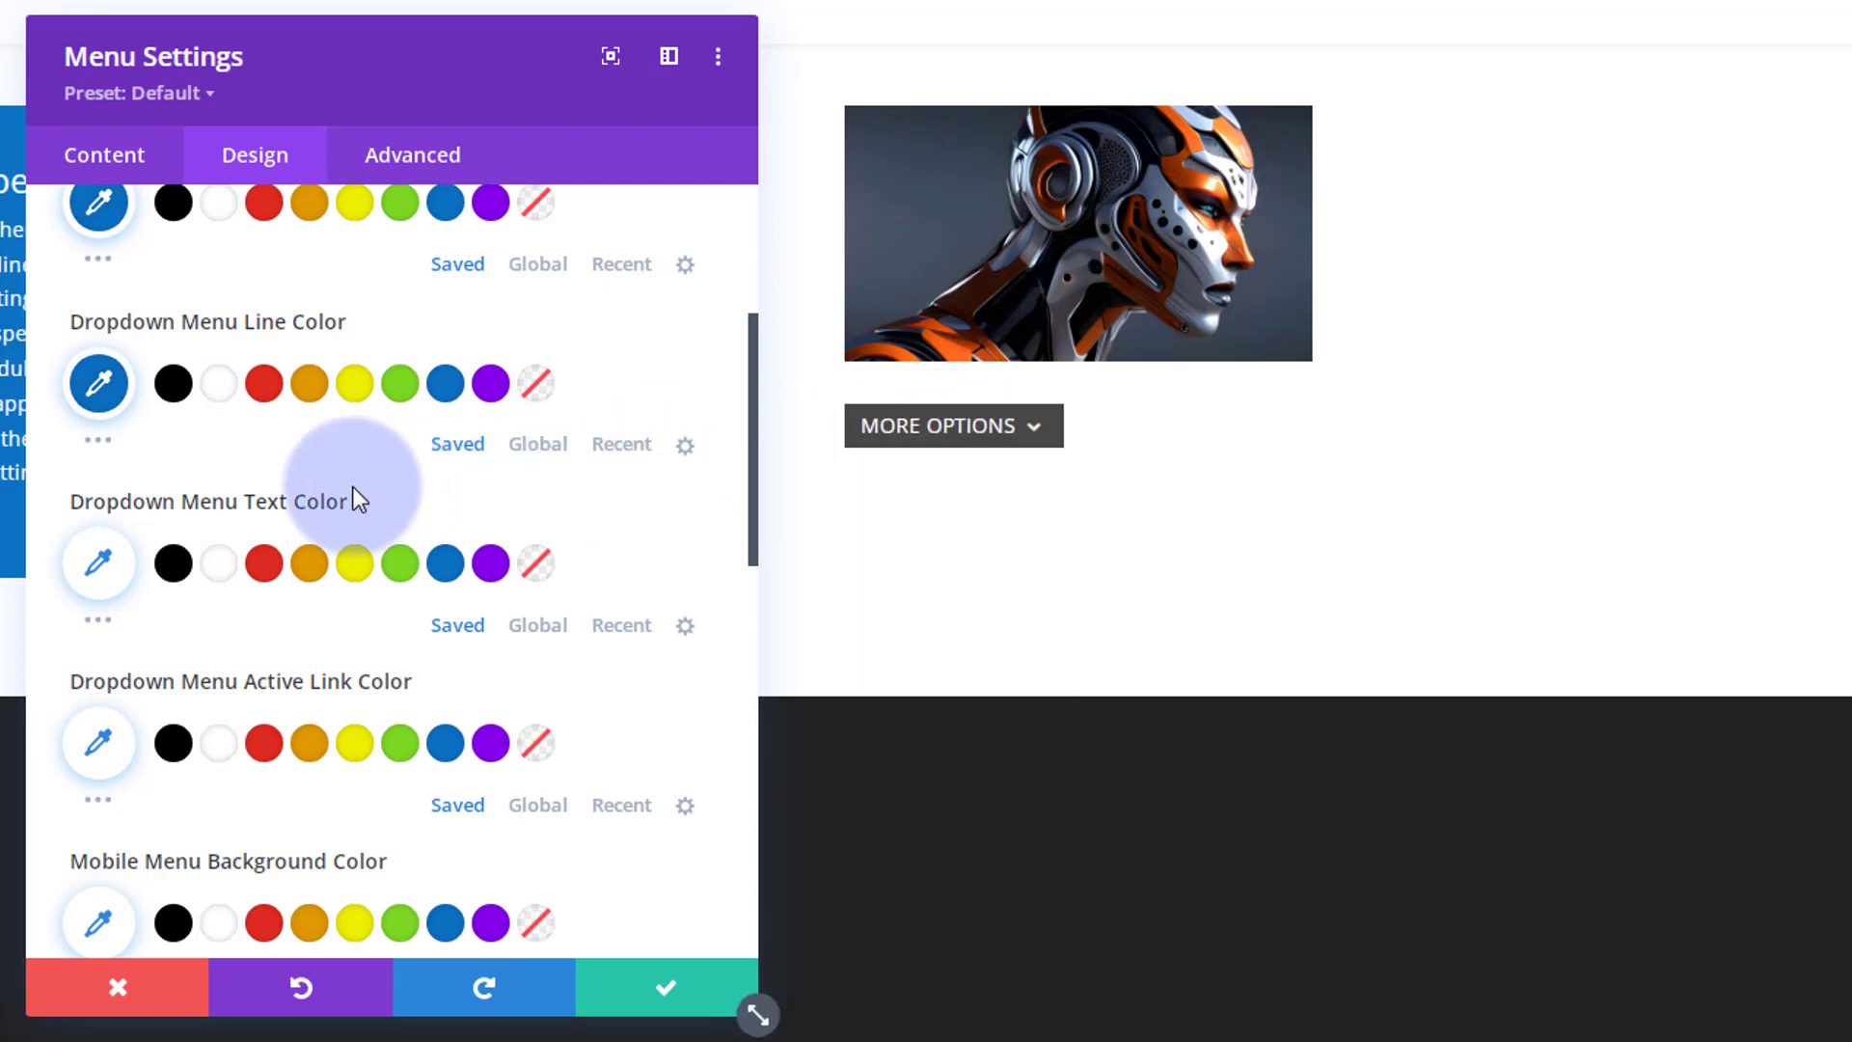
scroll(down, 3)
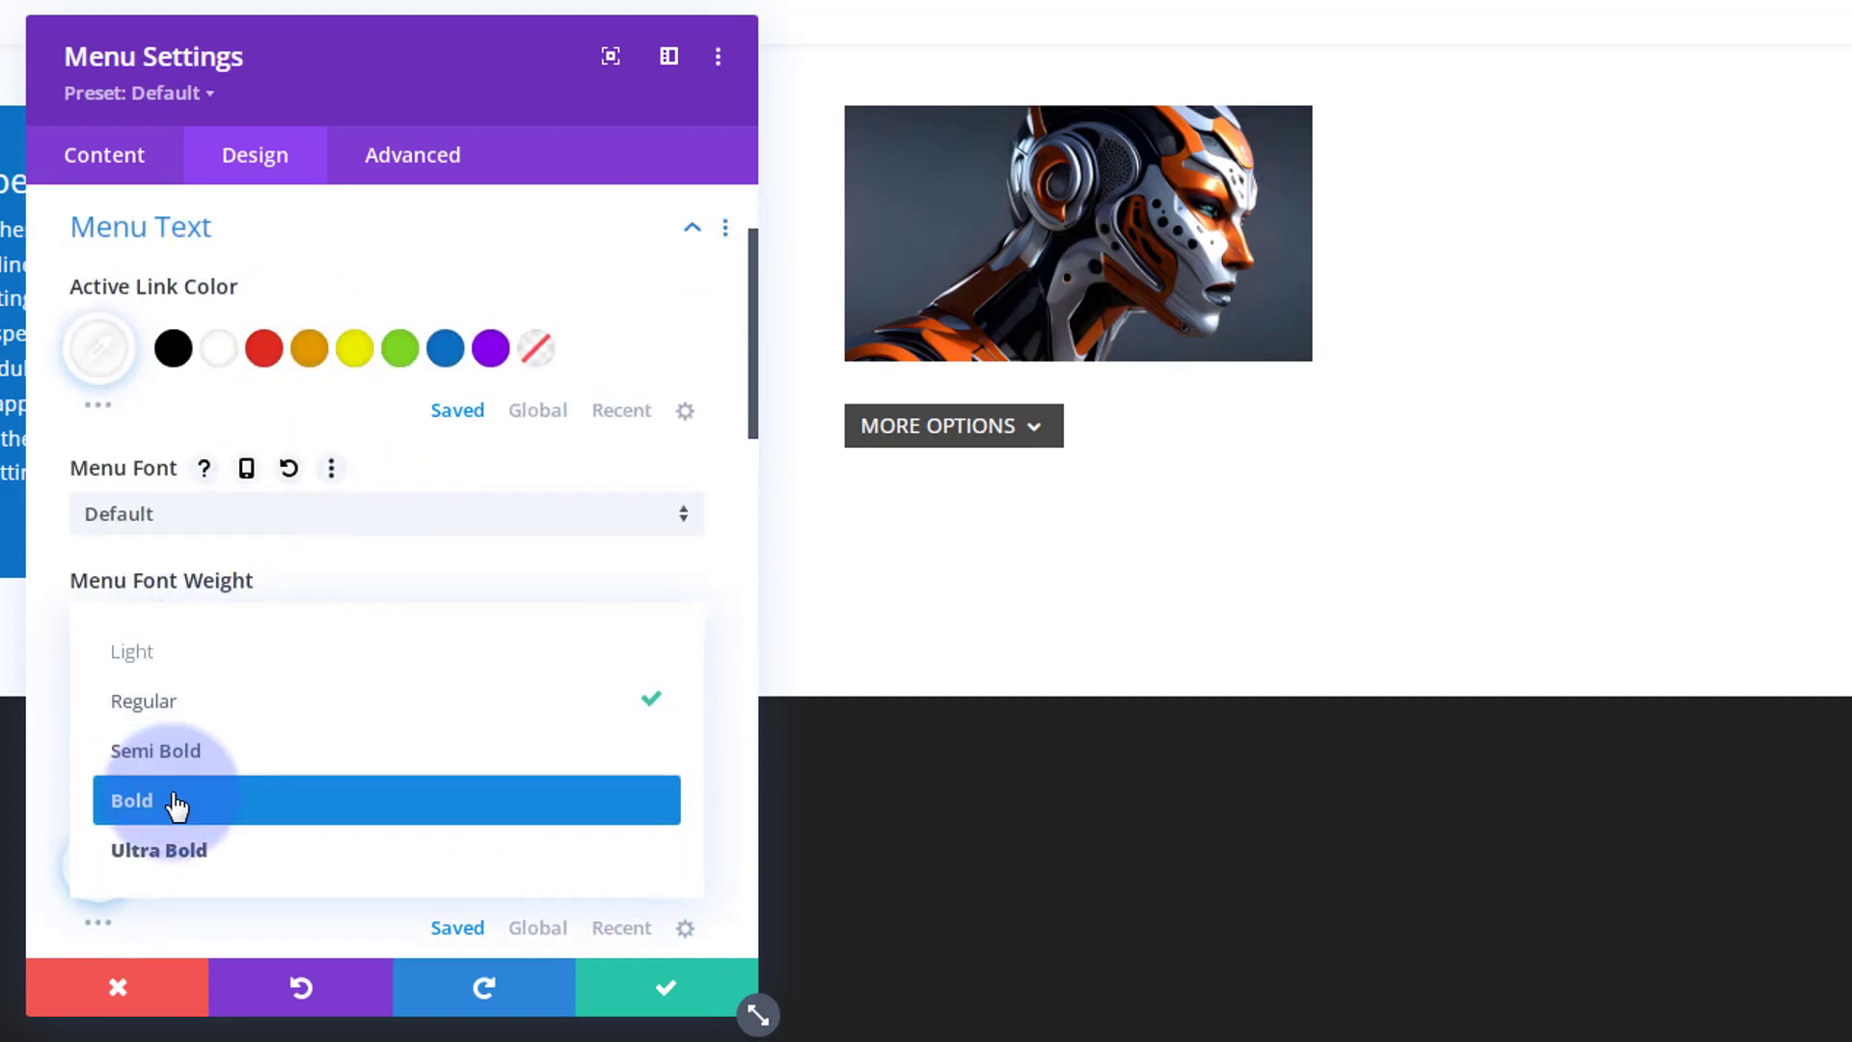
Set Menu Font Weight to Bold in Design > Menu Text
click(132, 799)
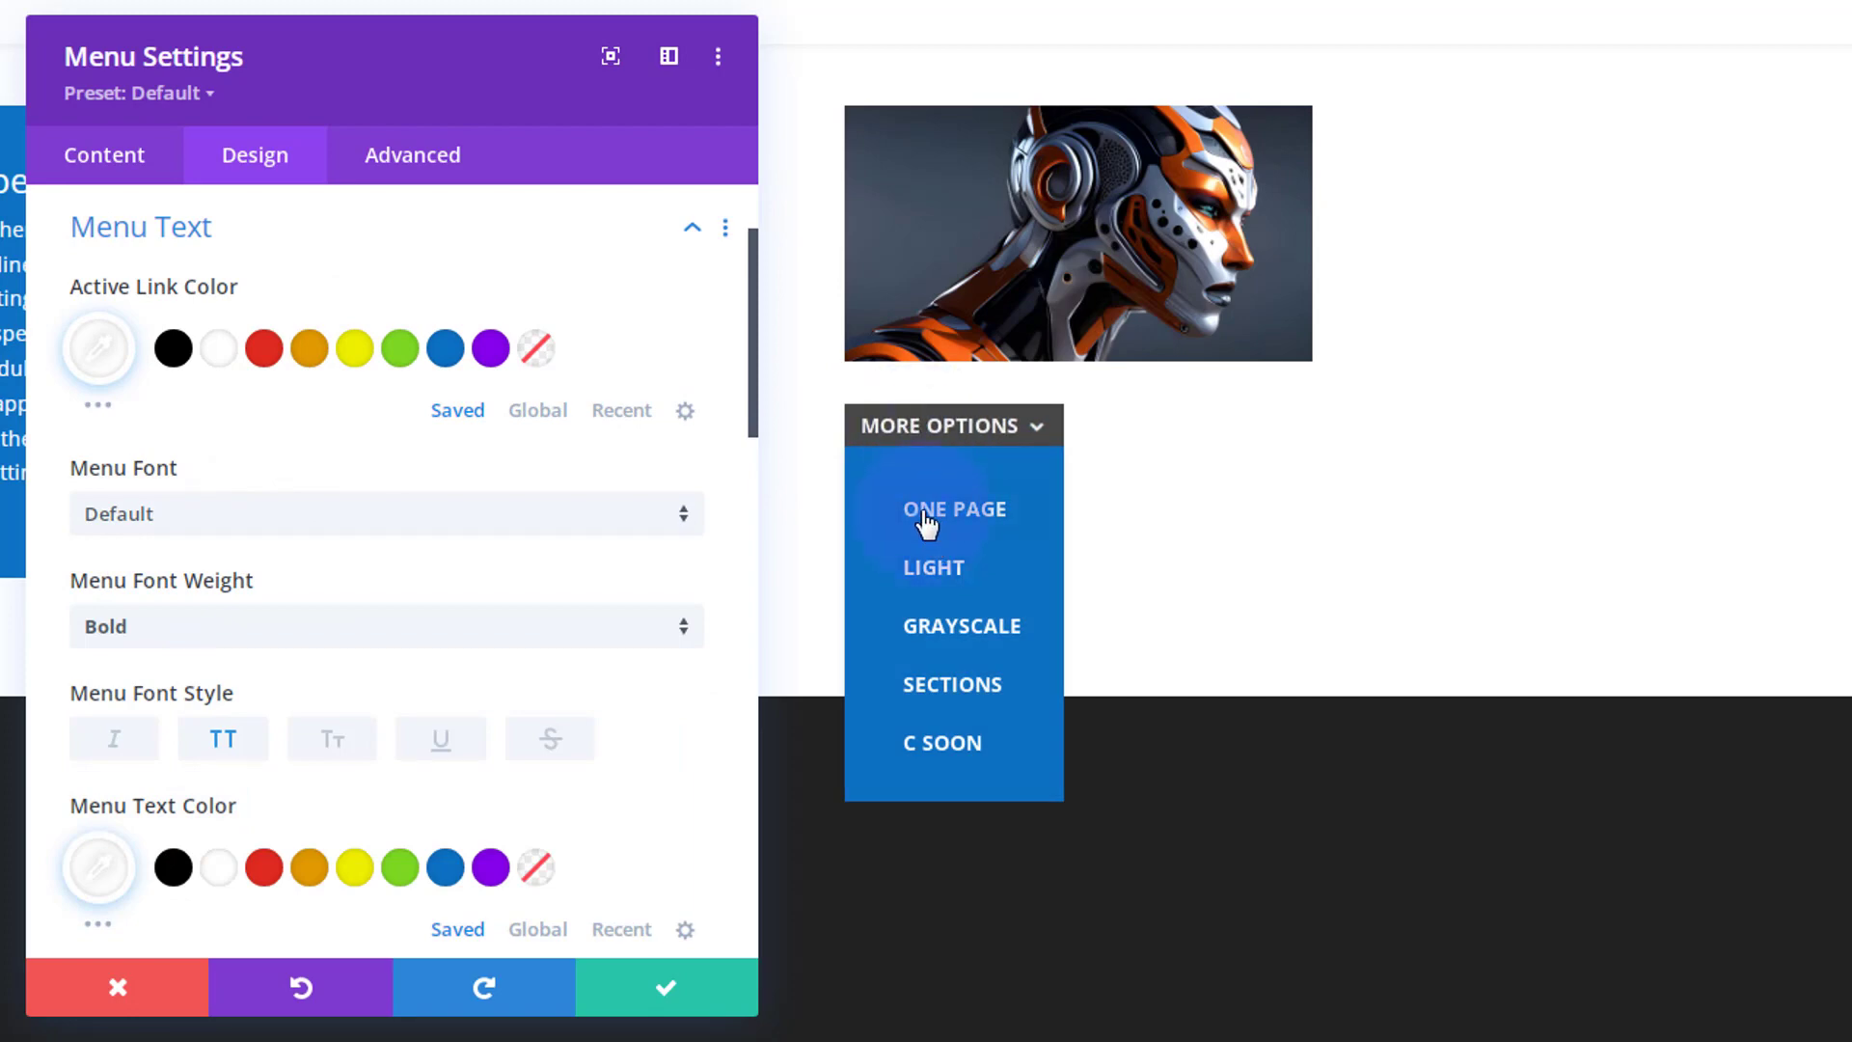
mouse_move(941, 754)
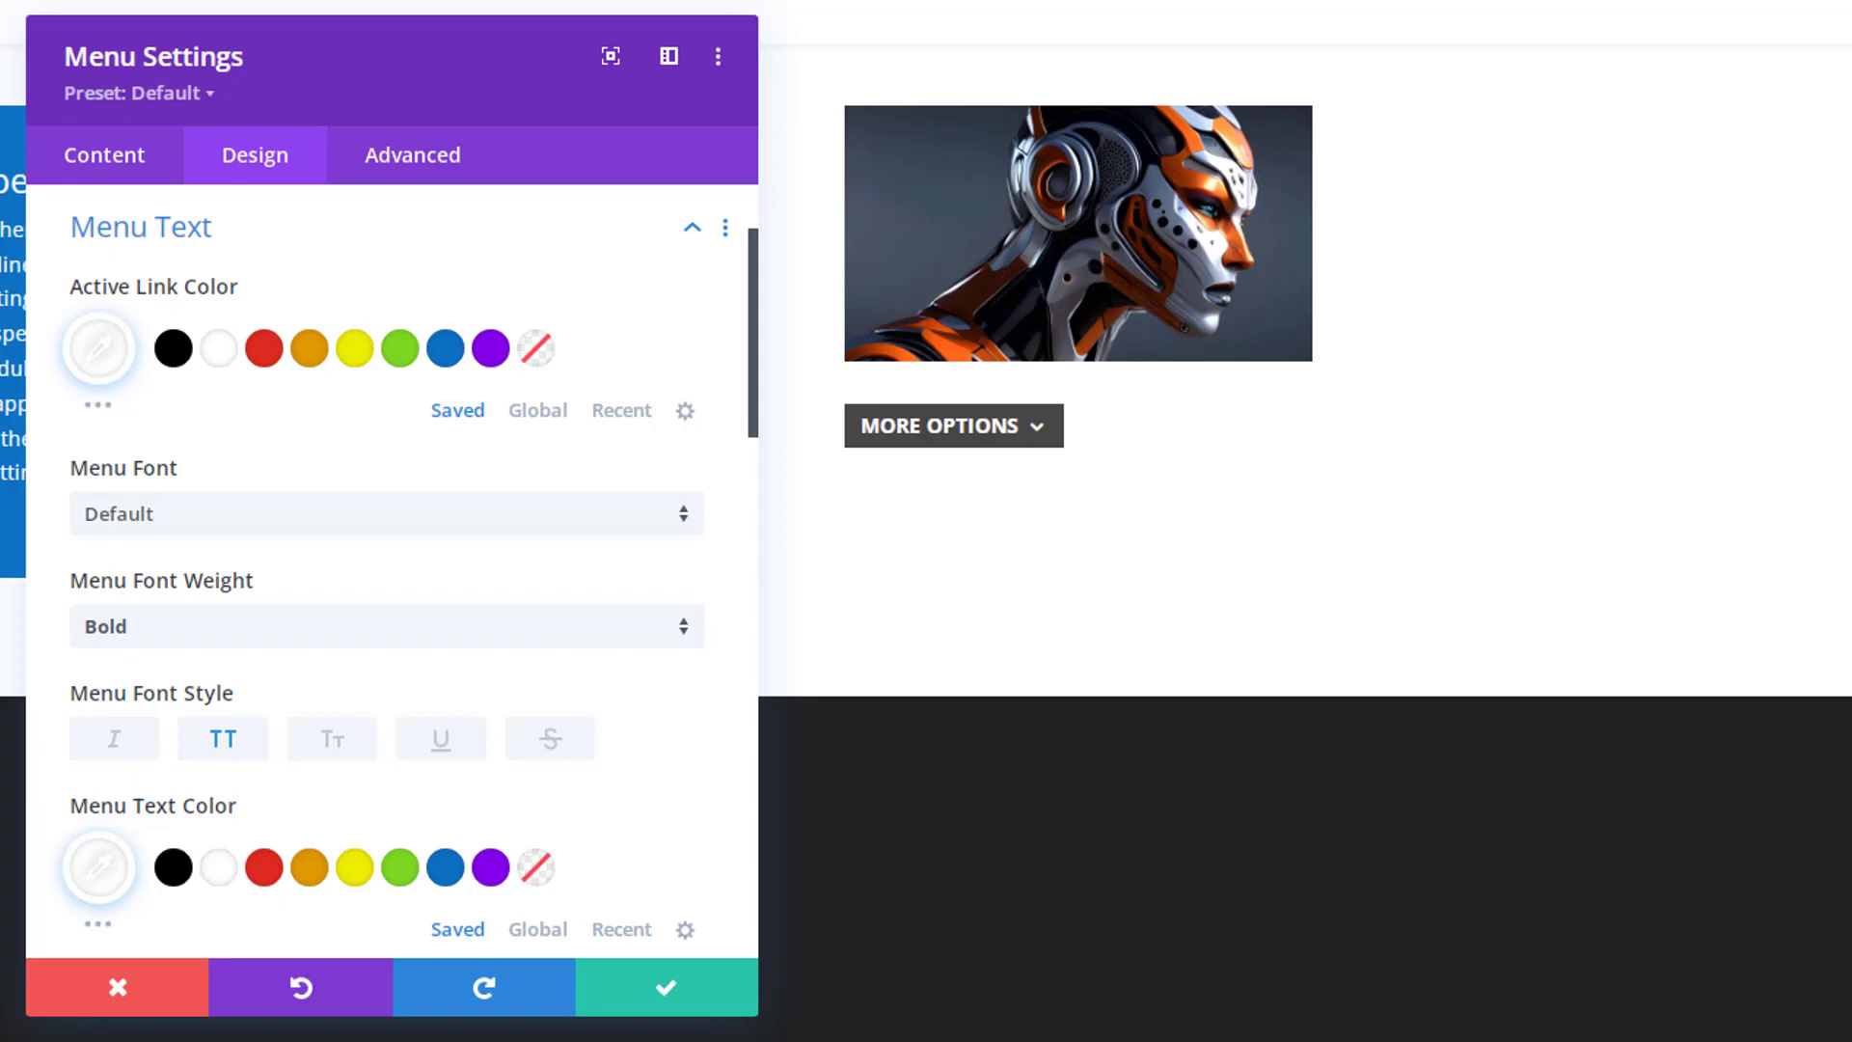
click(413, 154)
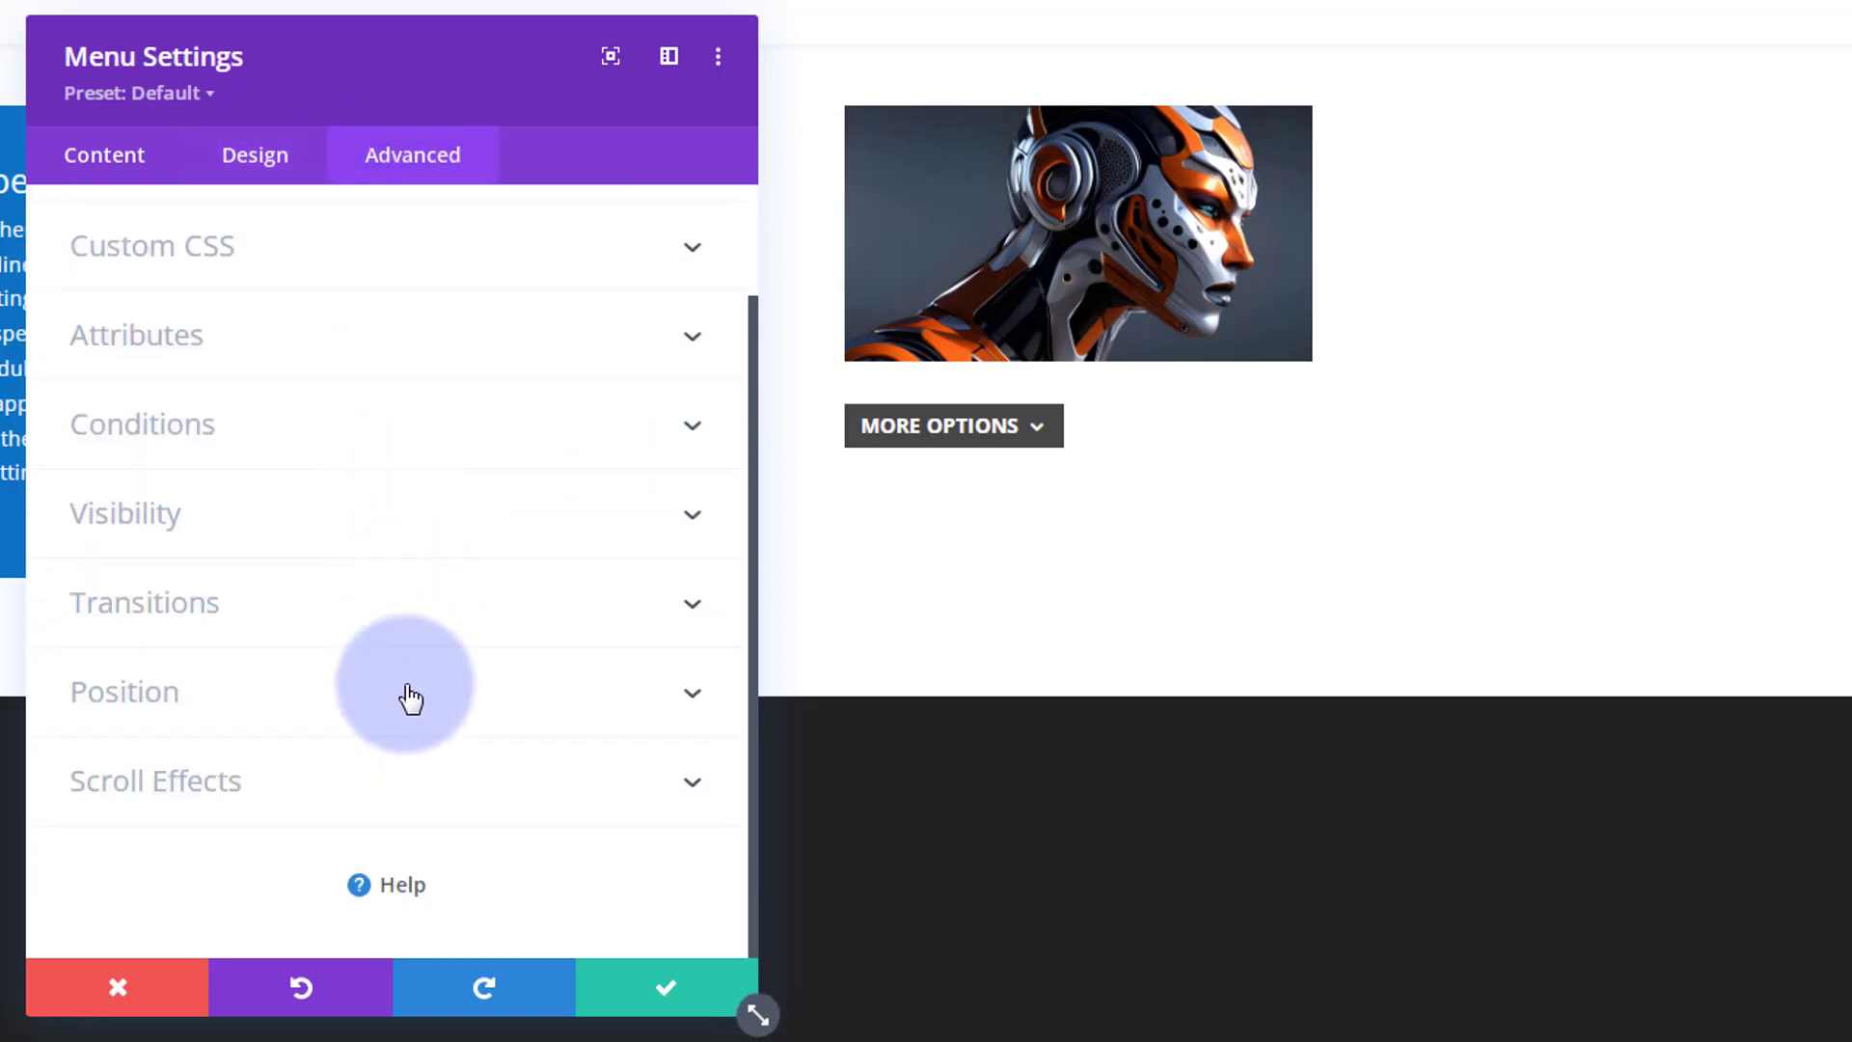
Set the menu's Position to Fixed, anchored to the top-left location
click(123, 690)
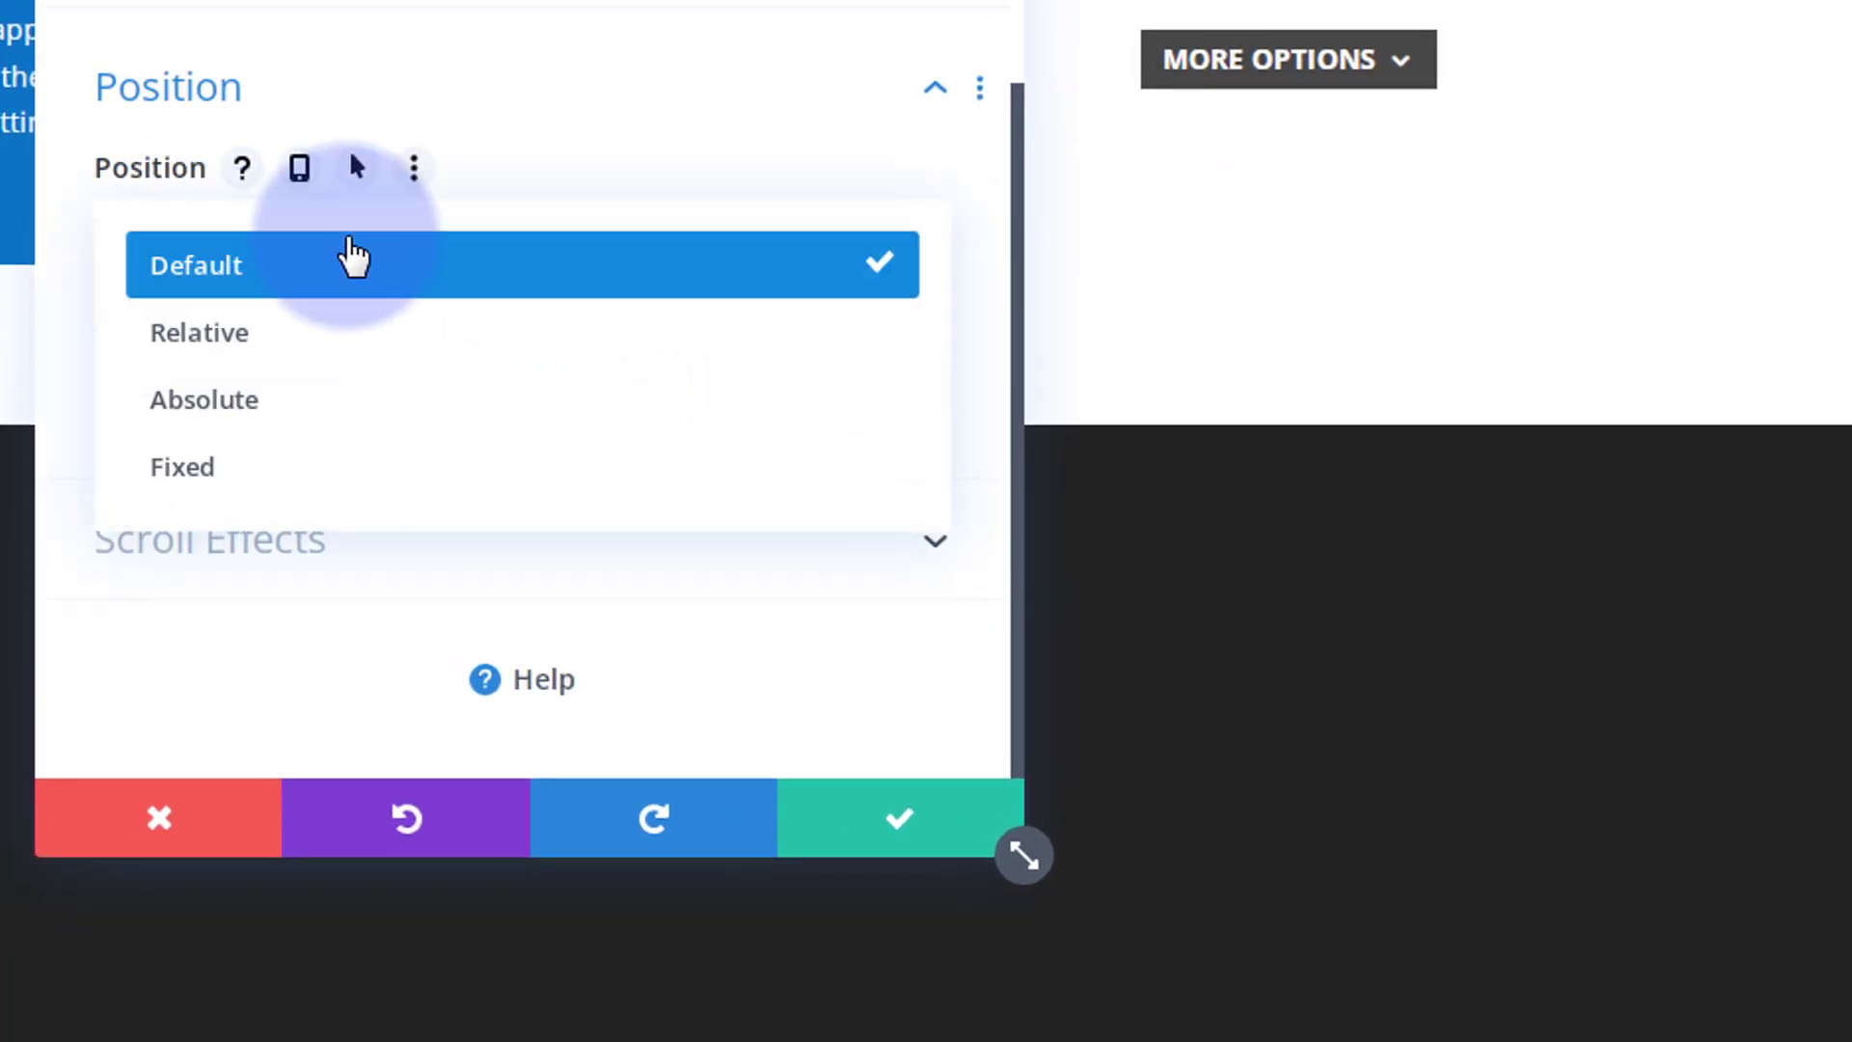
click(182, 467)
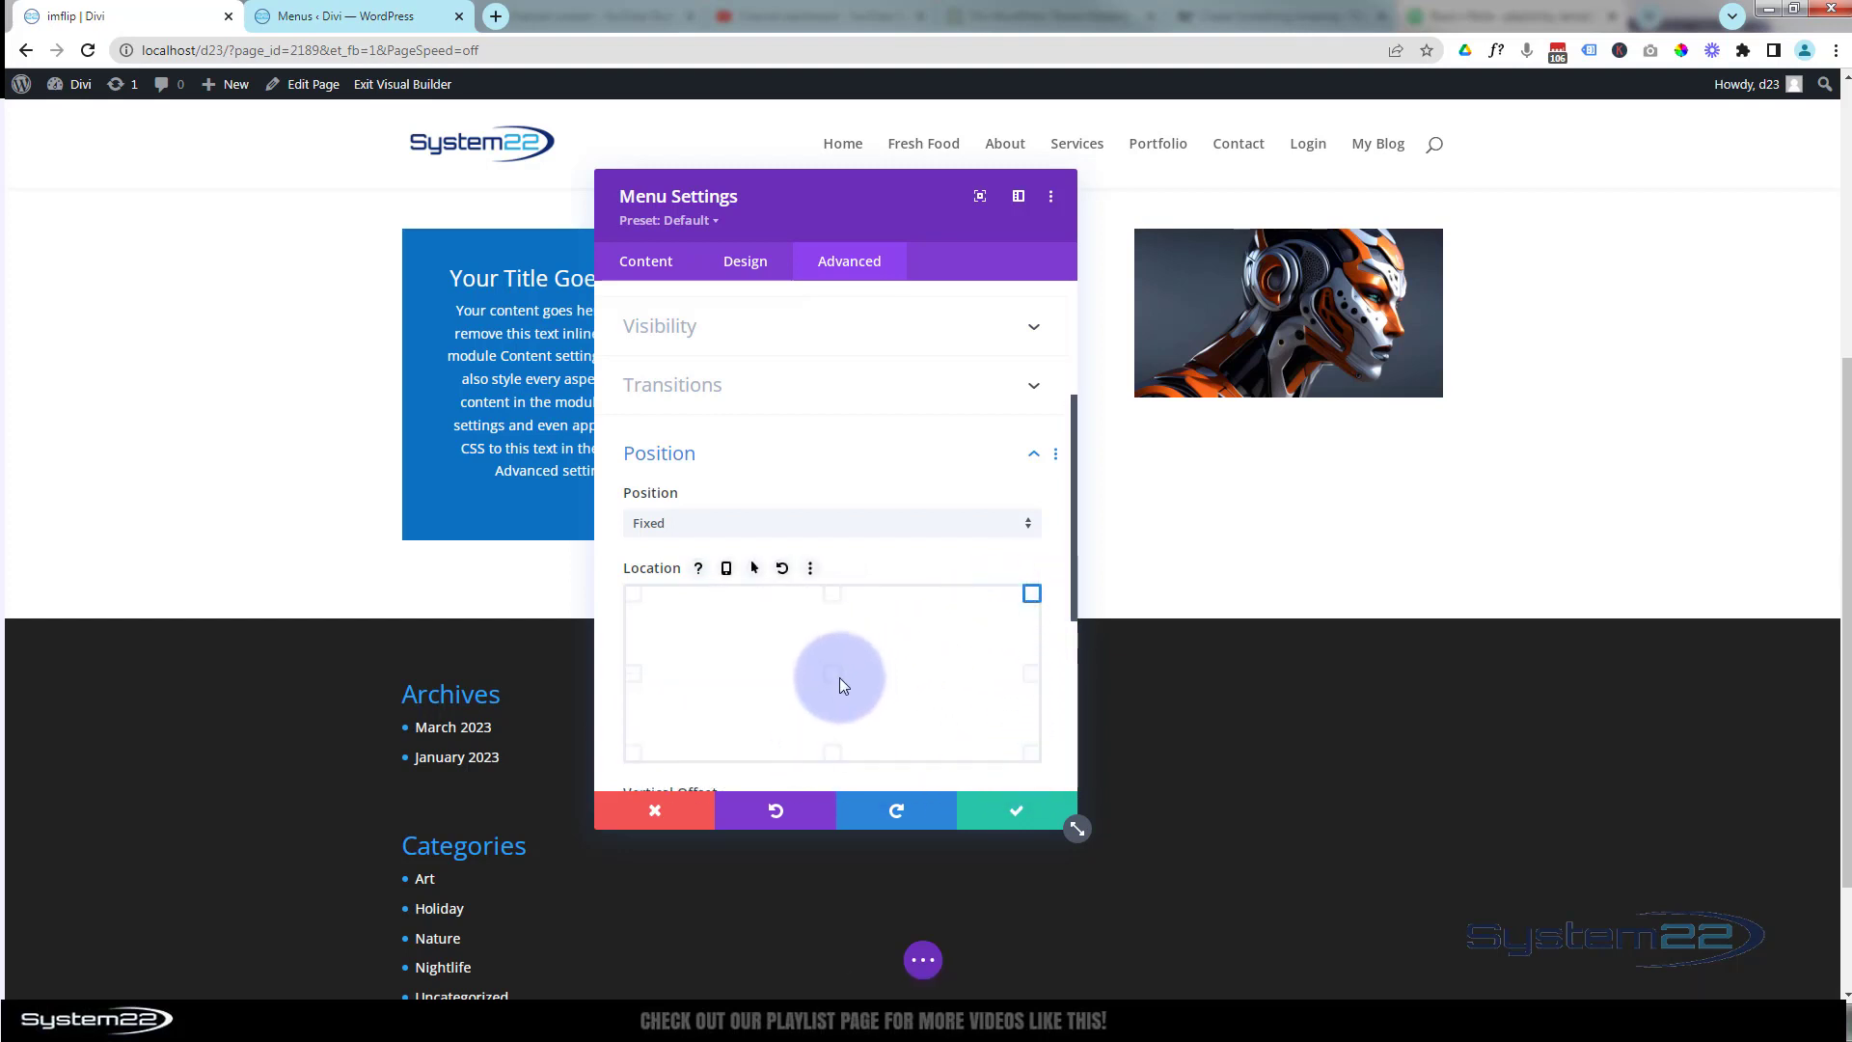
drag(839, 197, 499, 212)
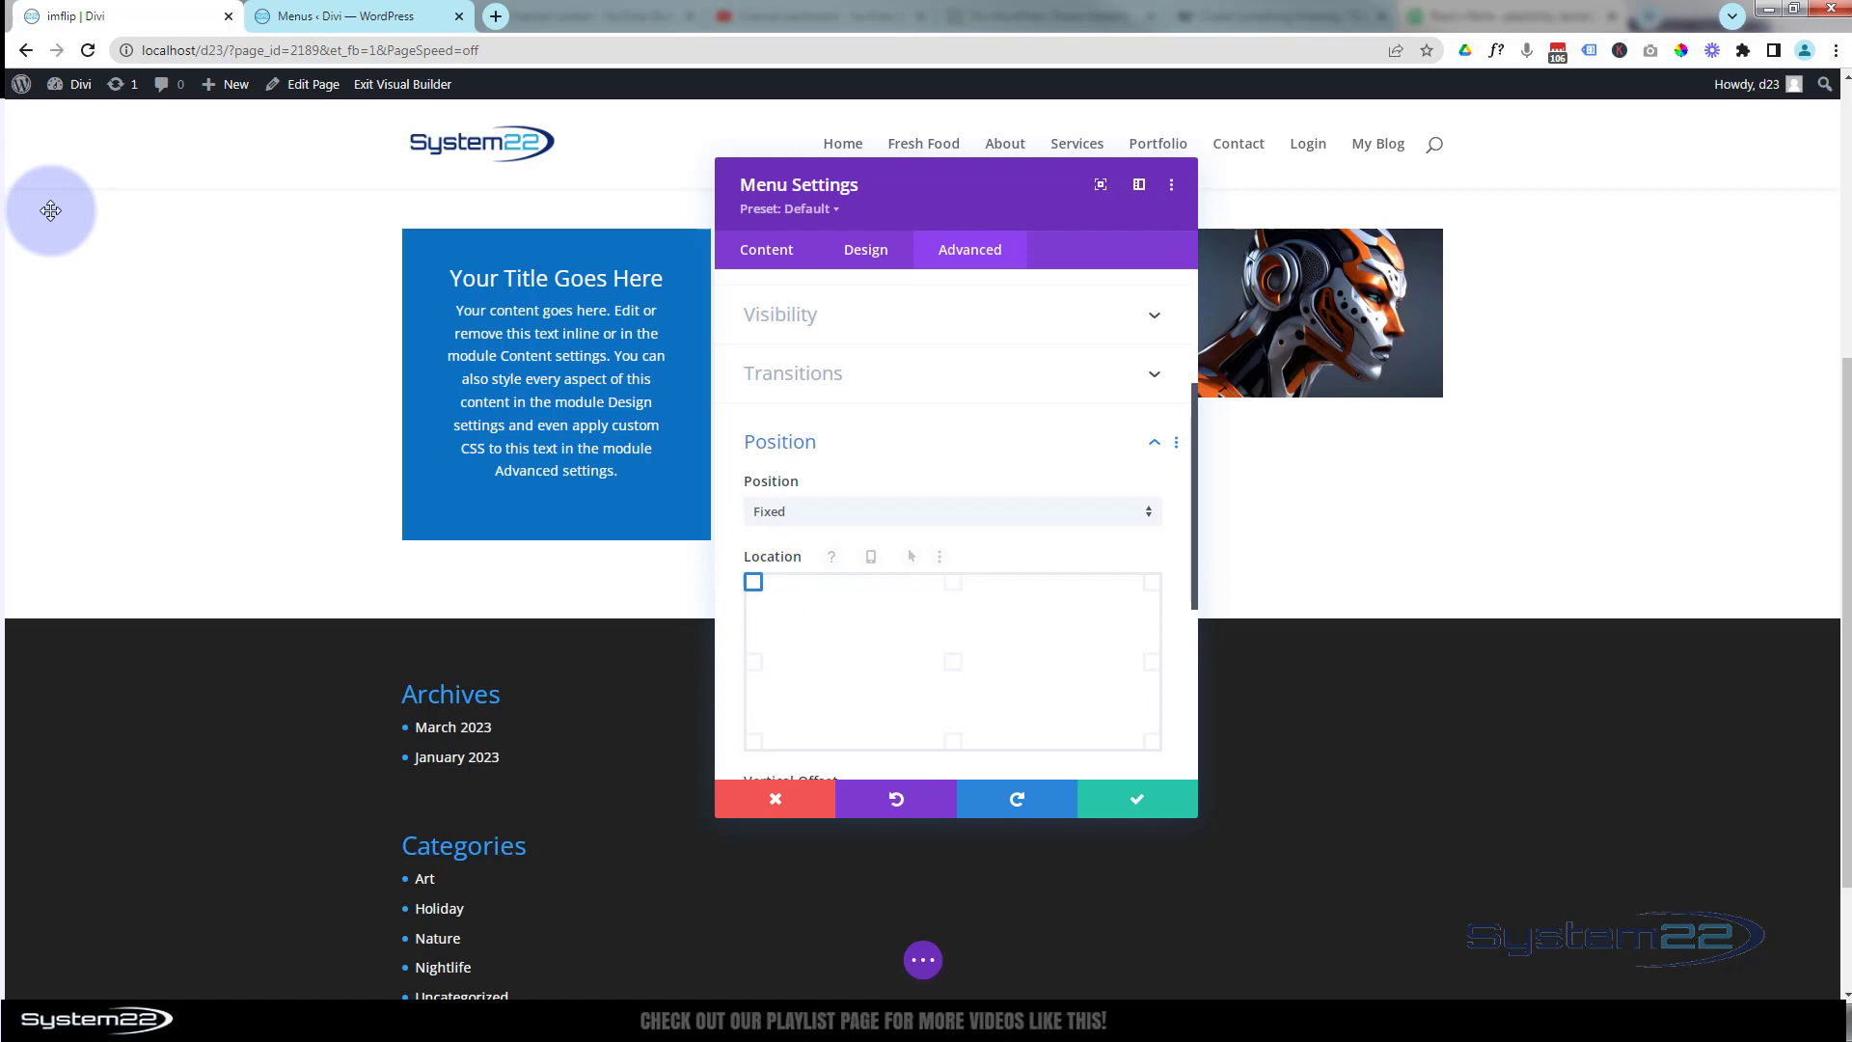
scroll(down, 3)
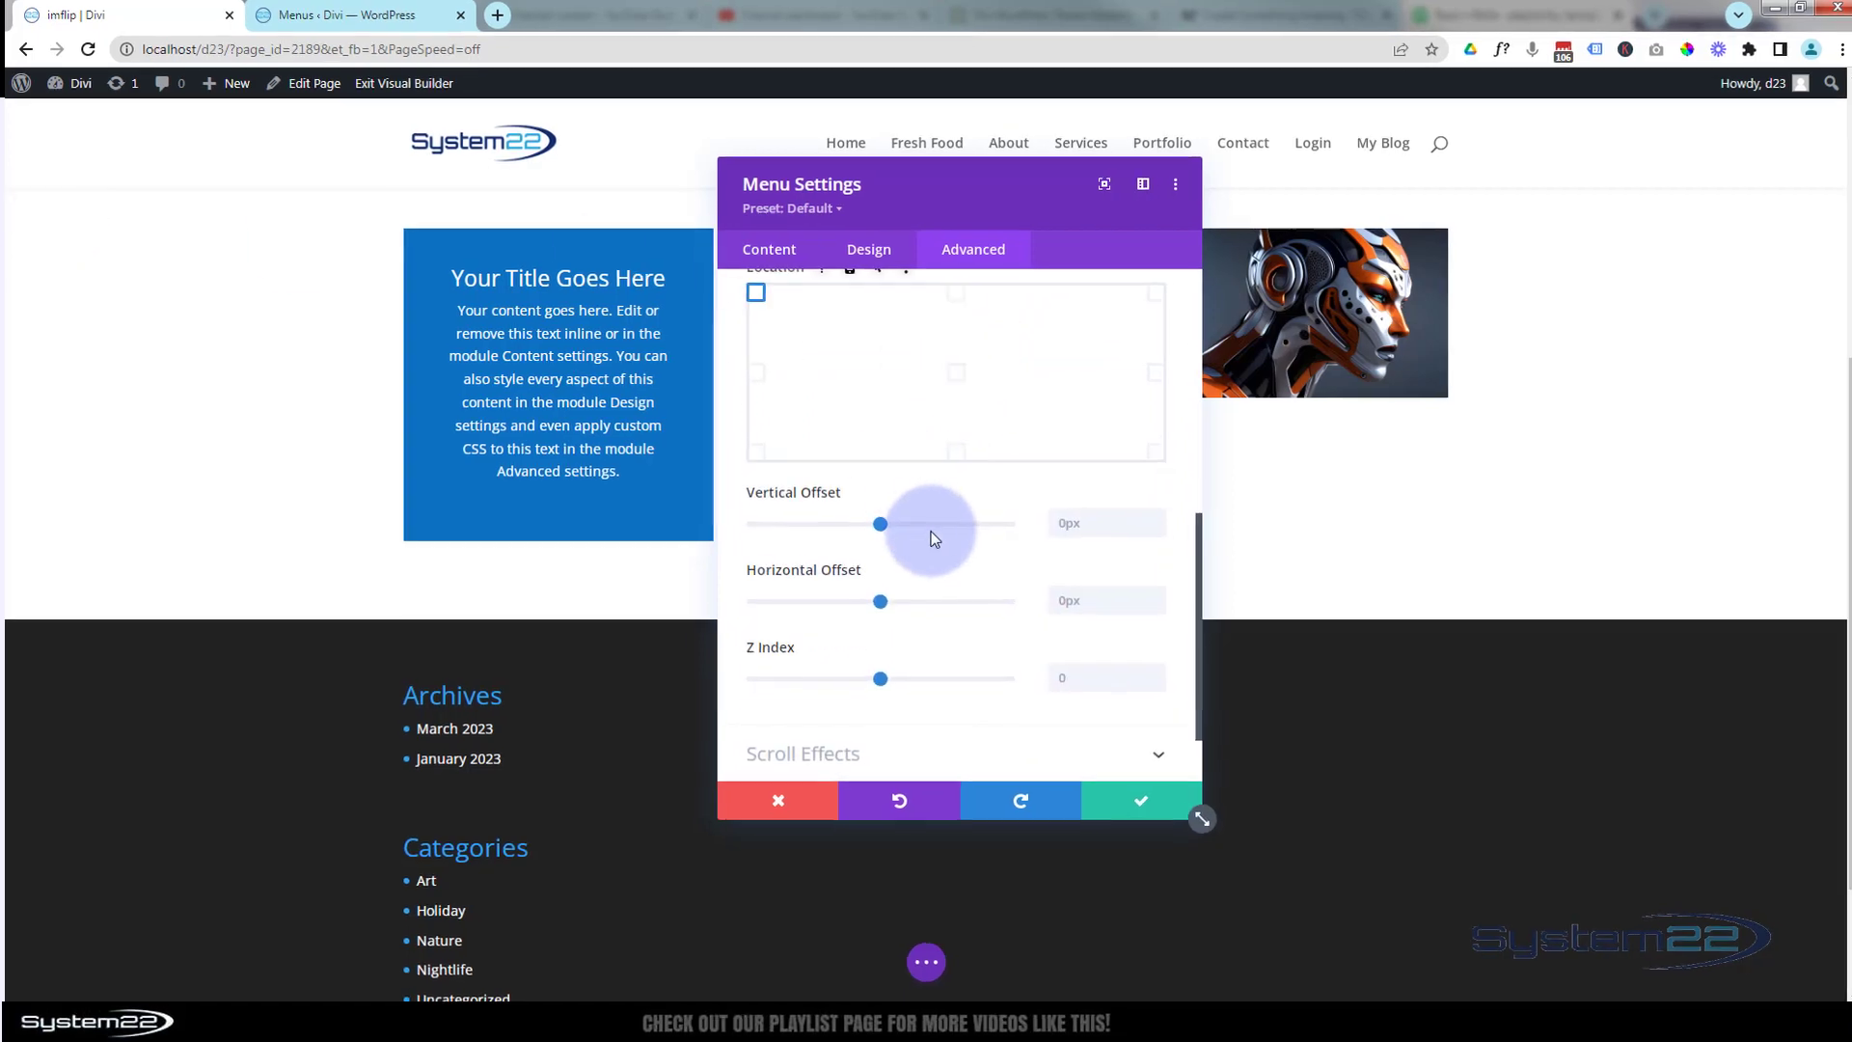
Set the Vertical Offset to 98px and the Horizontal Offset to 2px
drag(879, 523, 1234, 600)
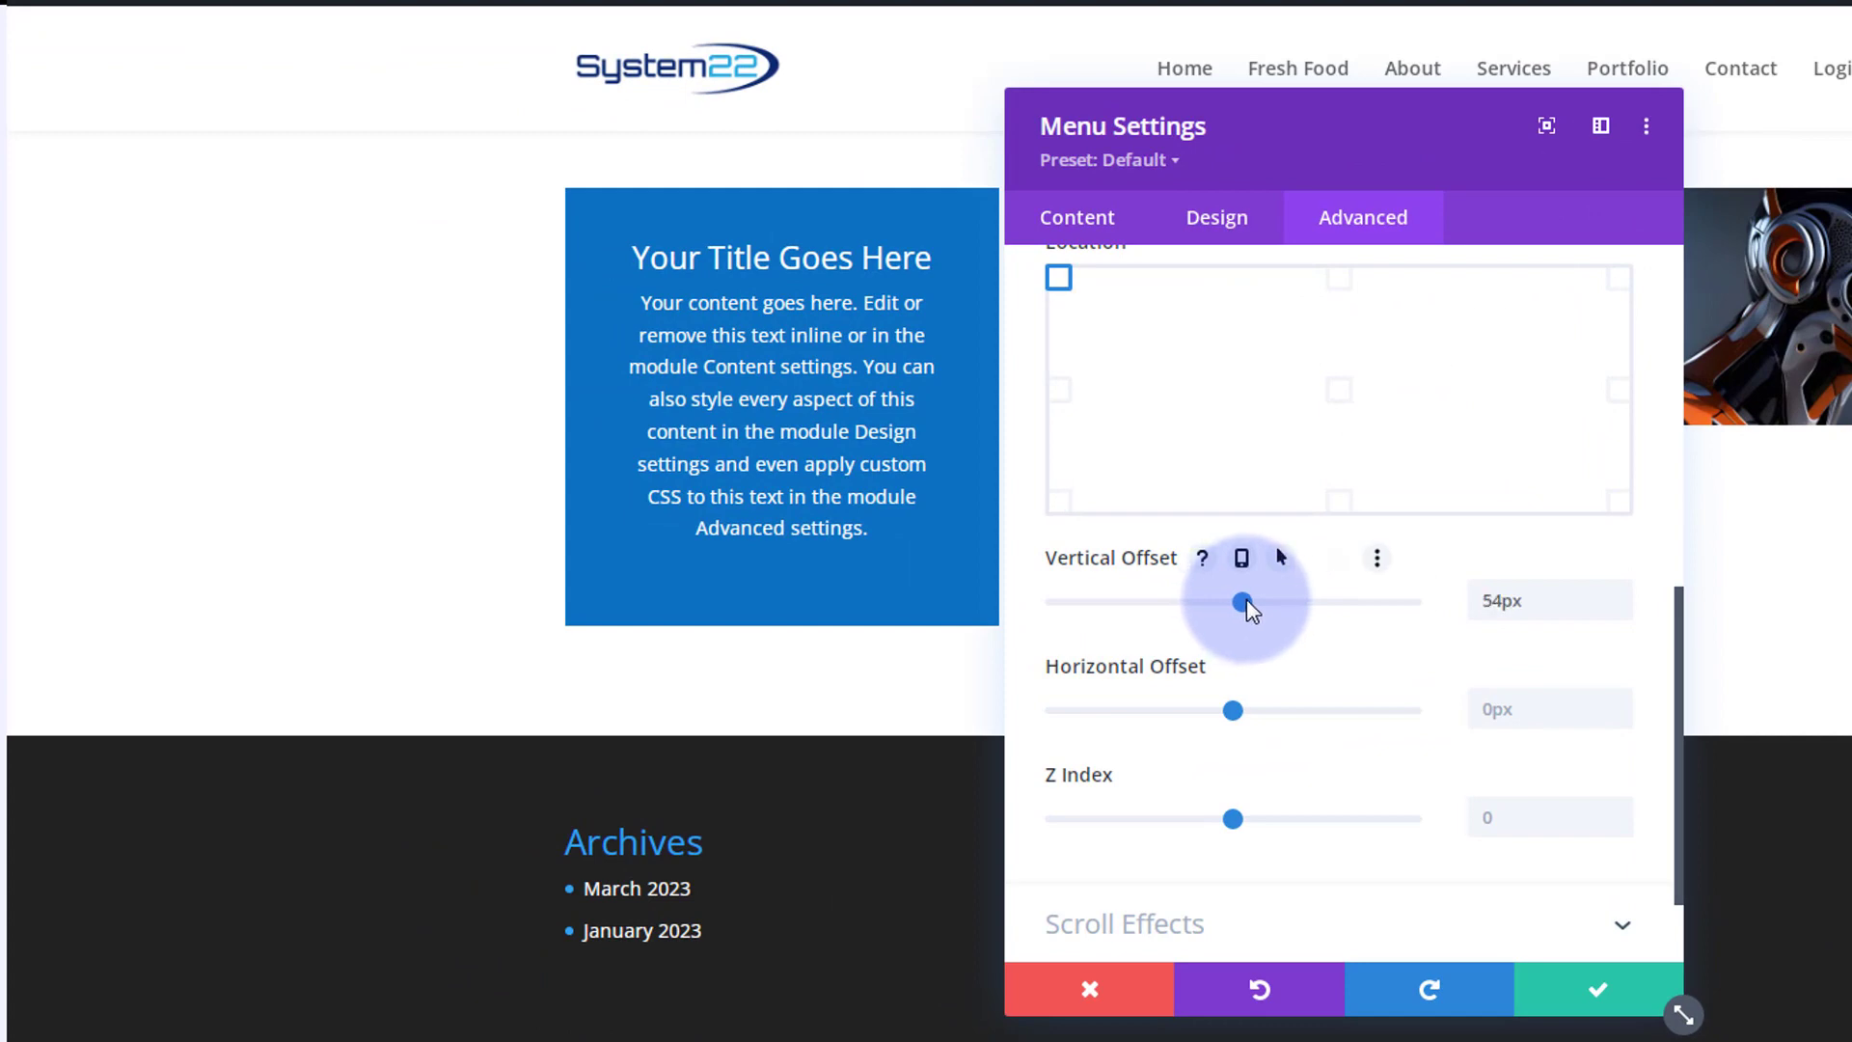
drag(1235, 602, 1255, 602)
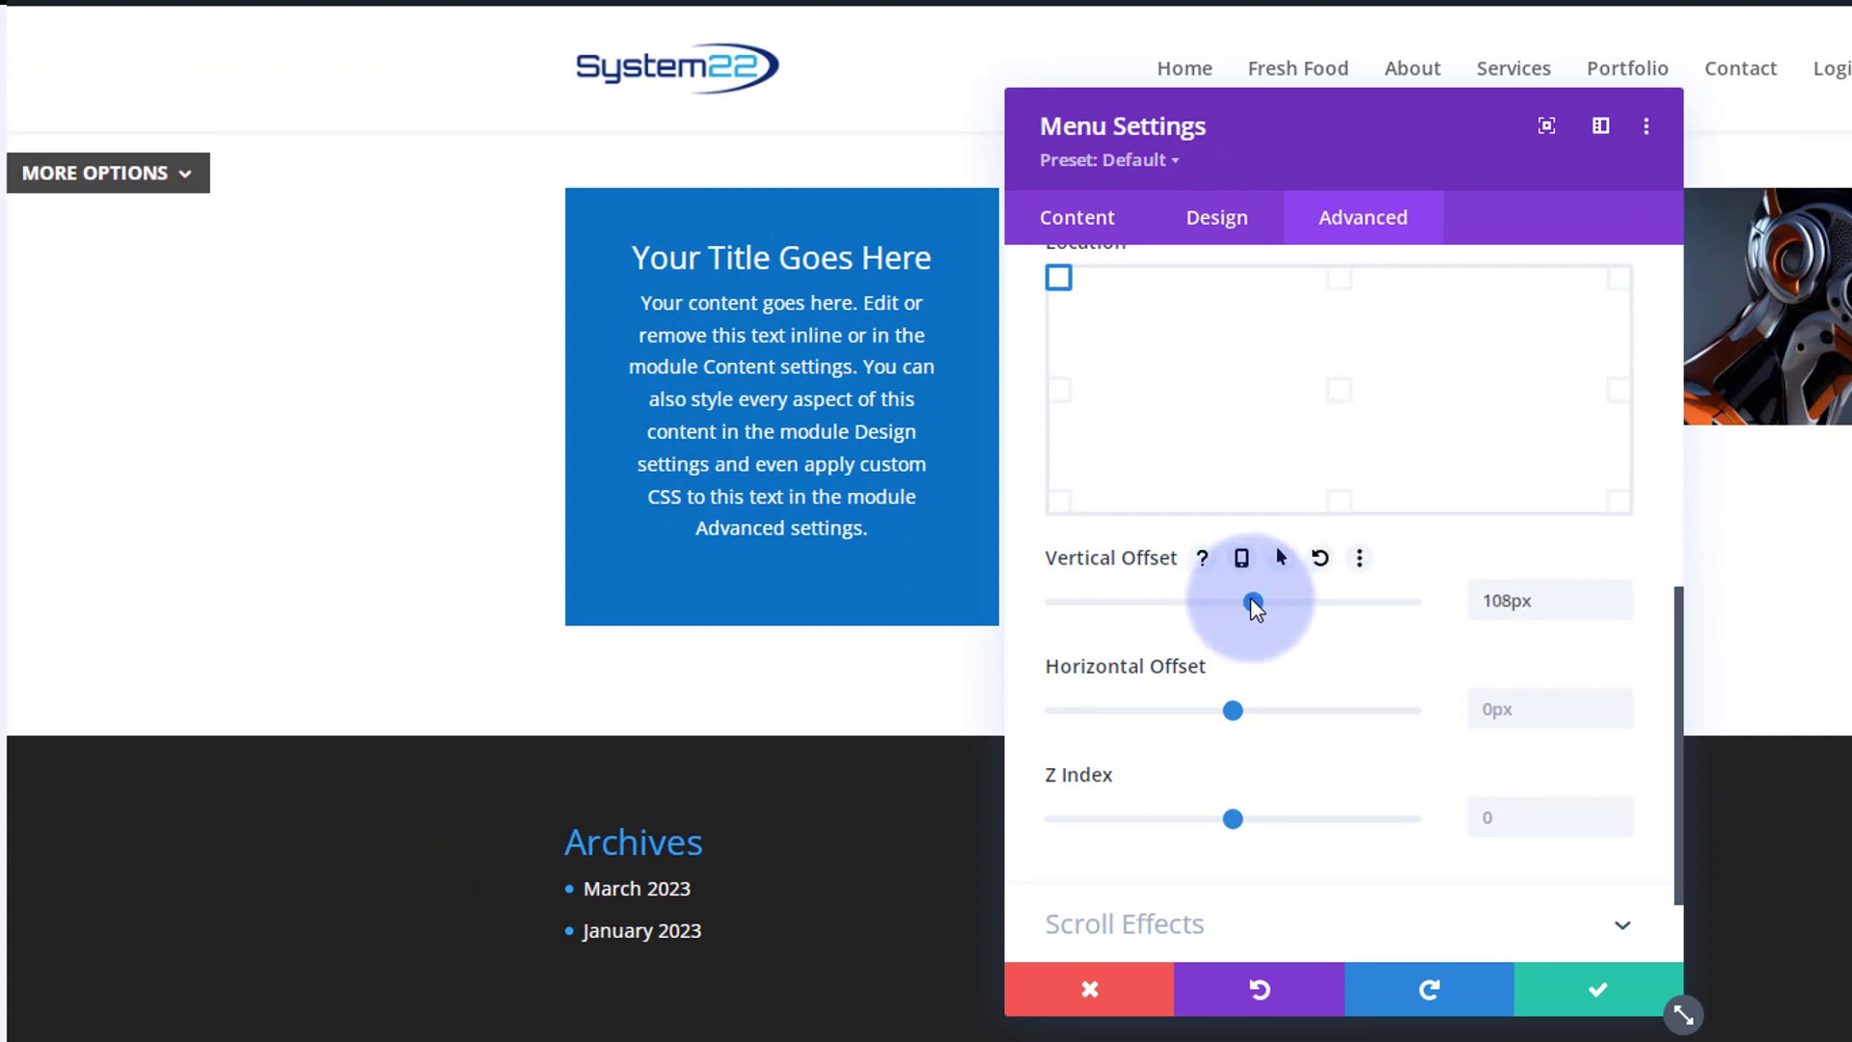
drag(1256, 602, 1251, 602)
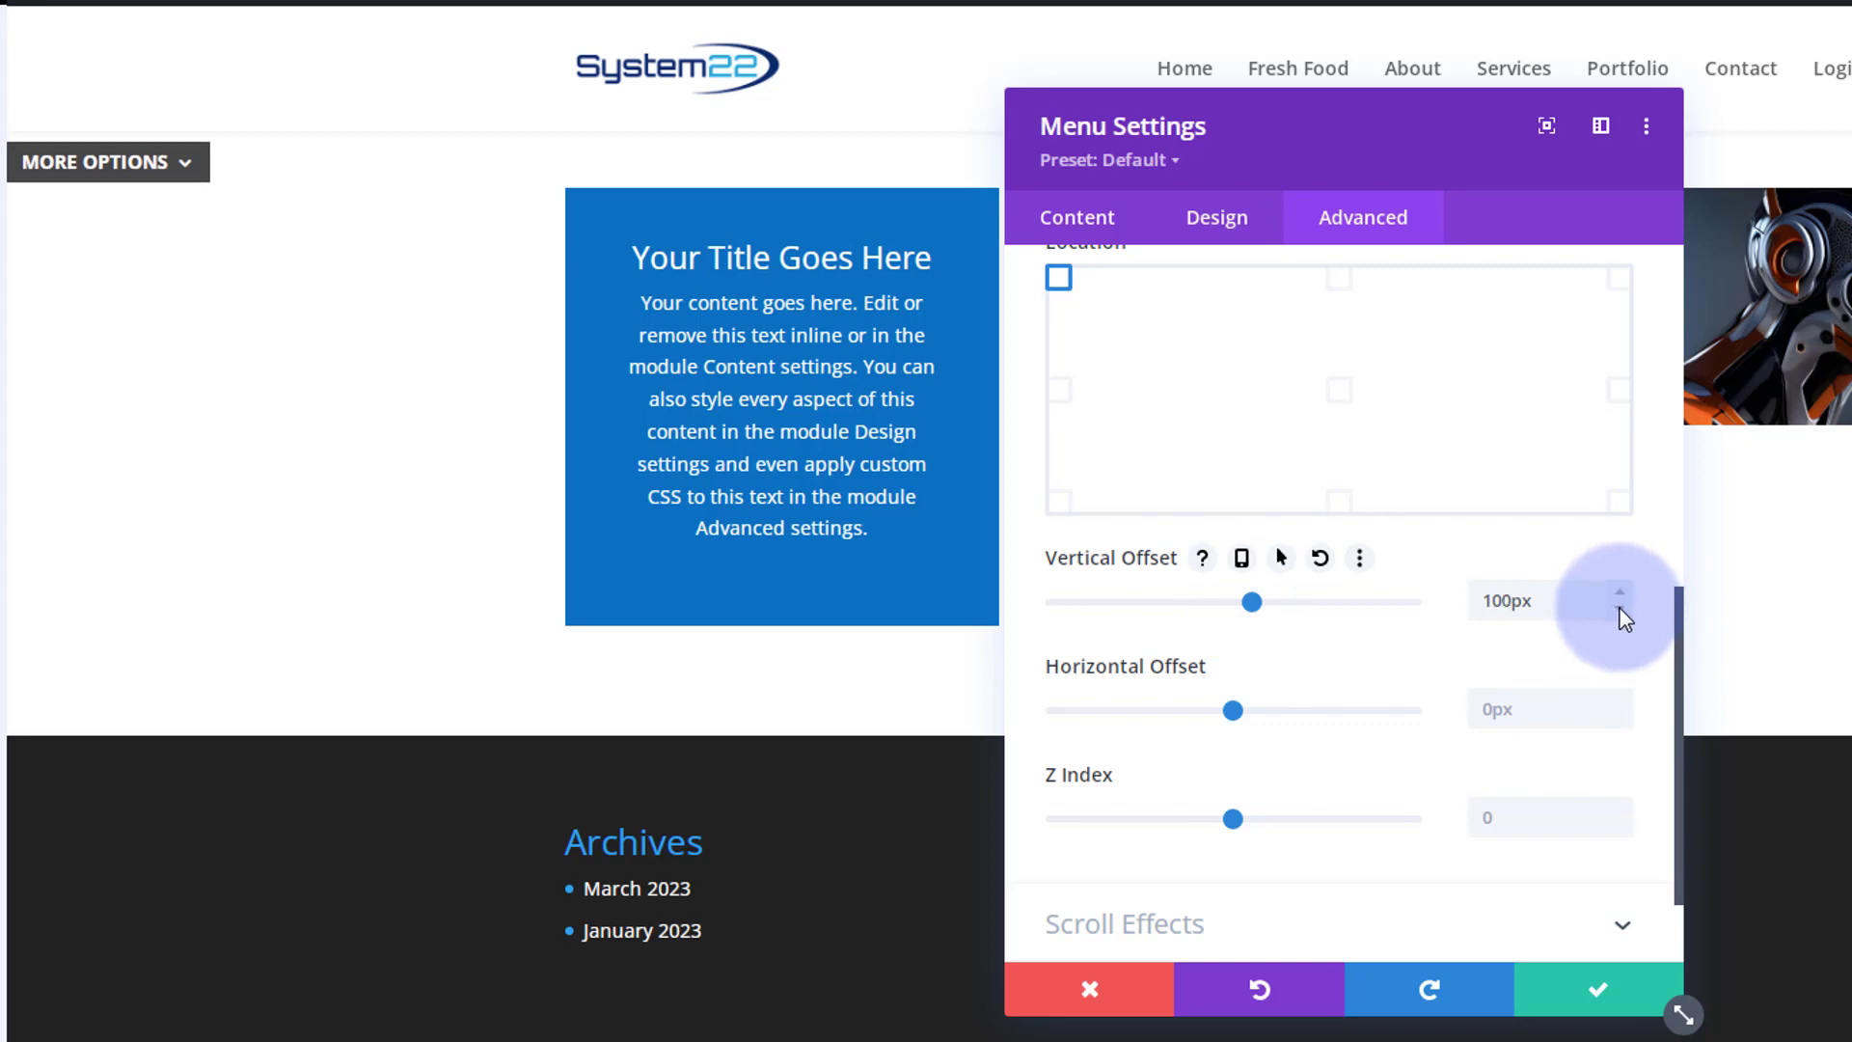
click(1619, 608)
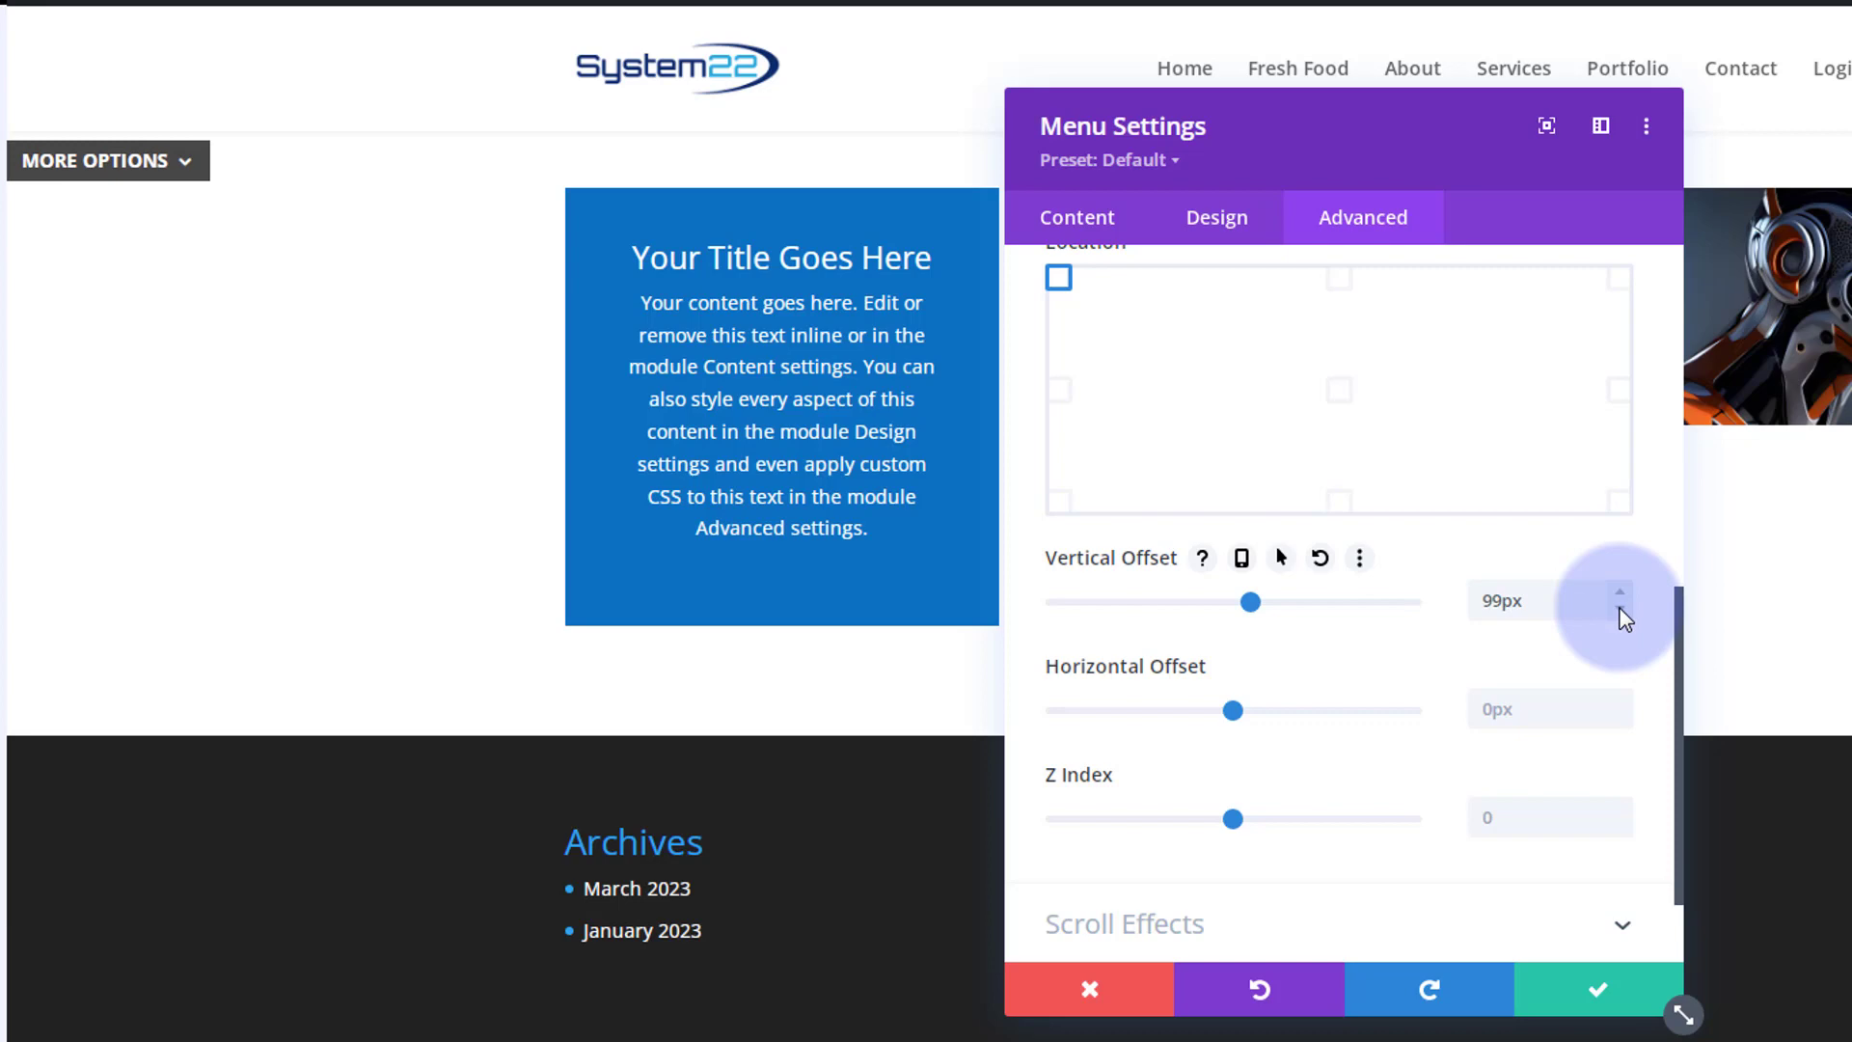
click(1619, 621)
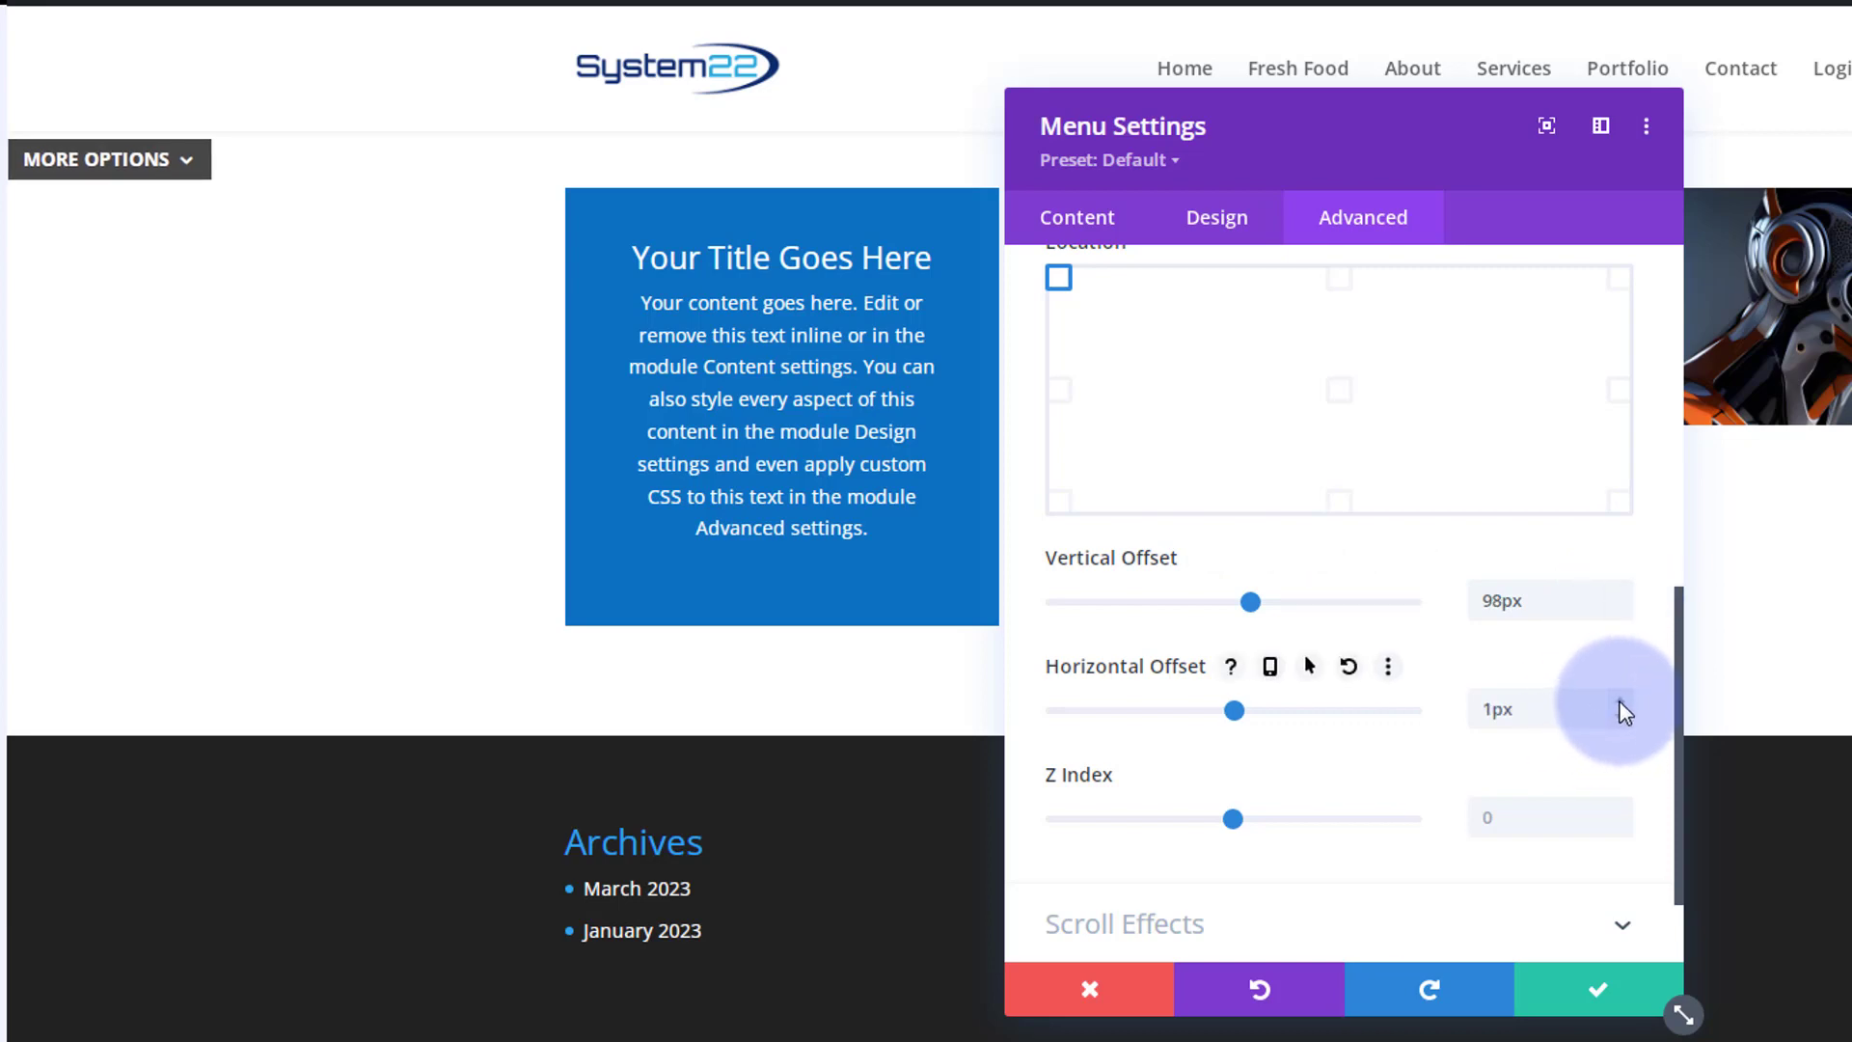
click(1549, 708)
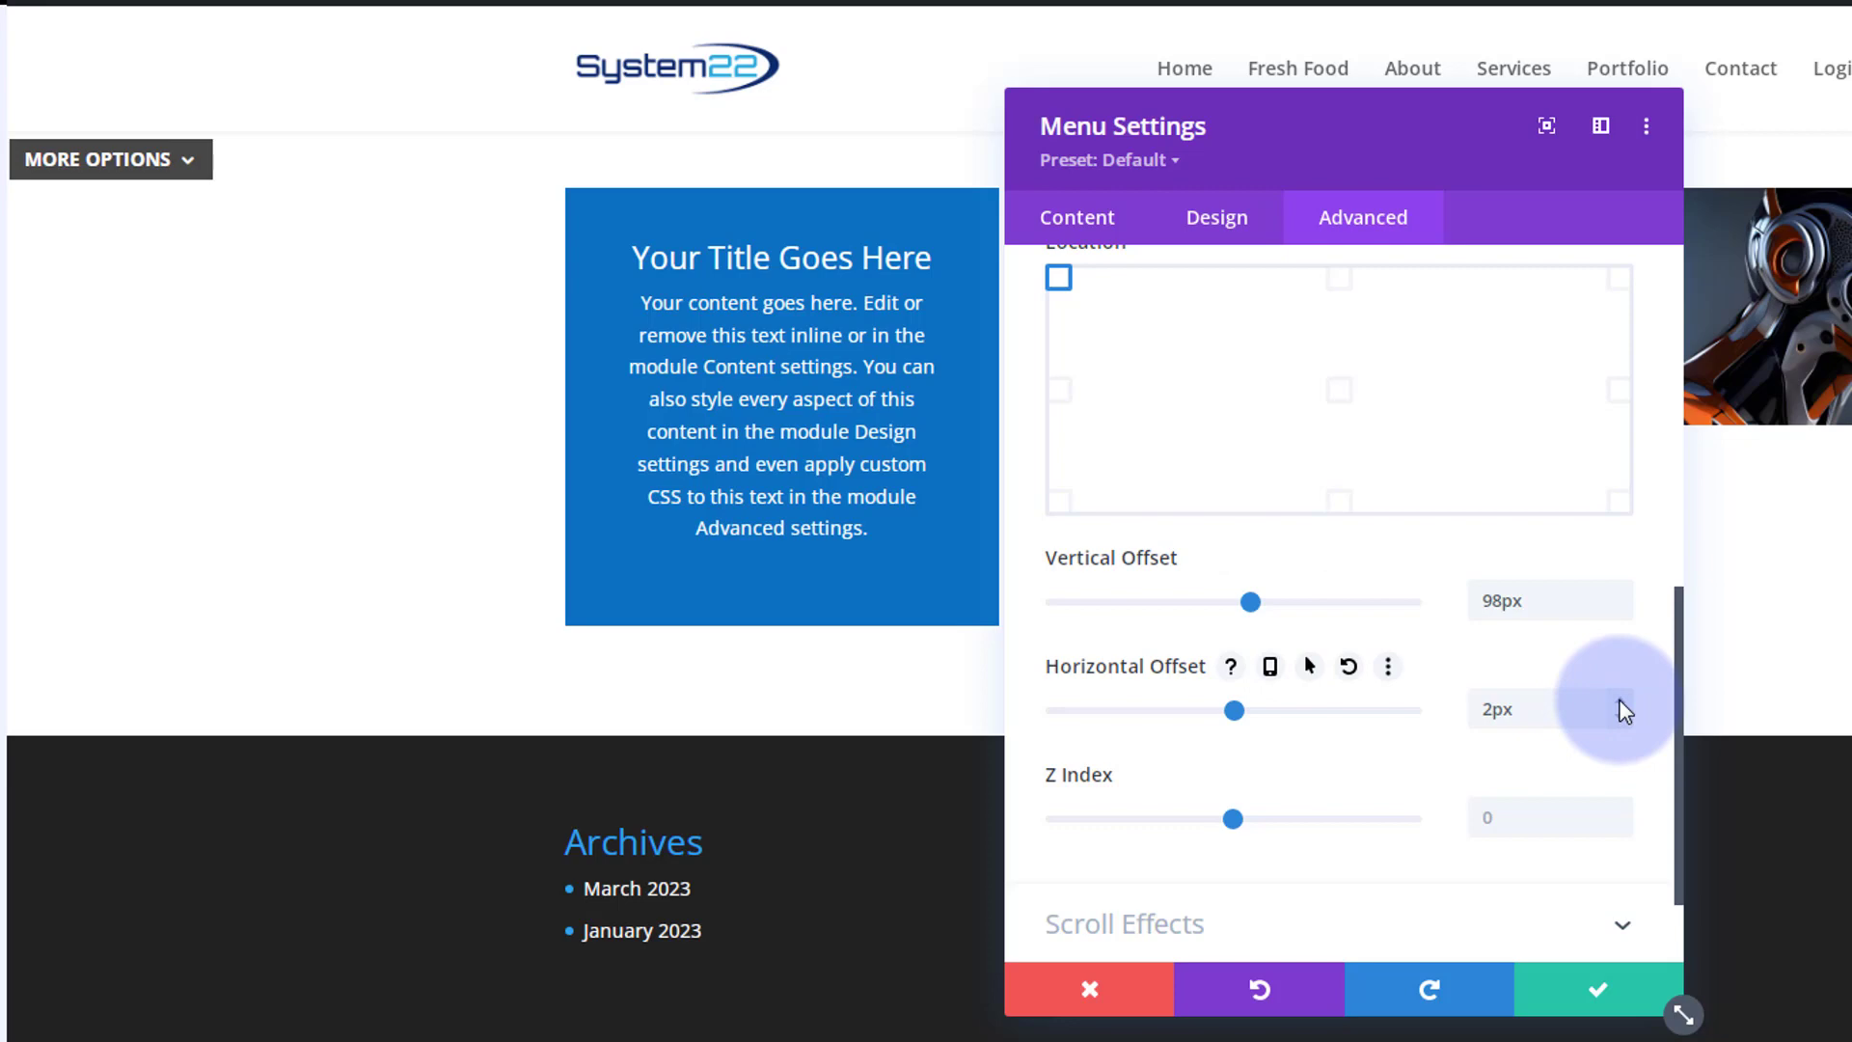
click(98, 158)
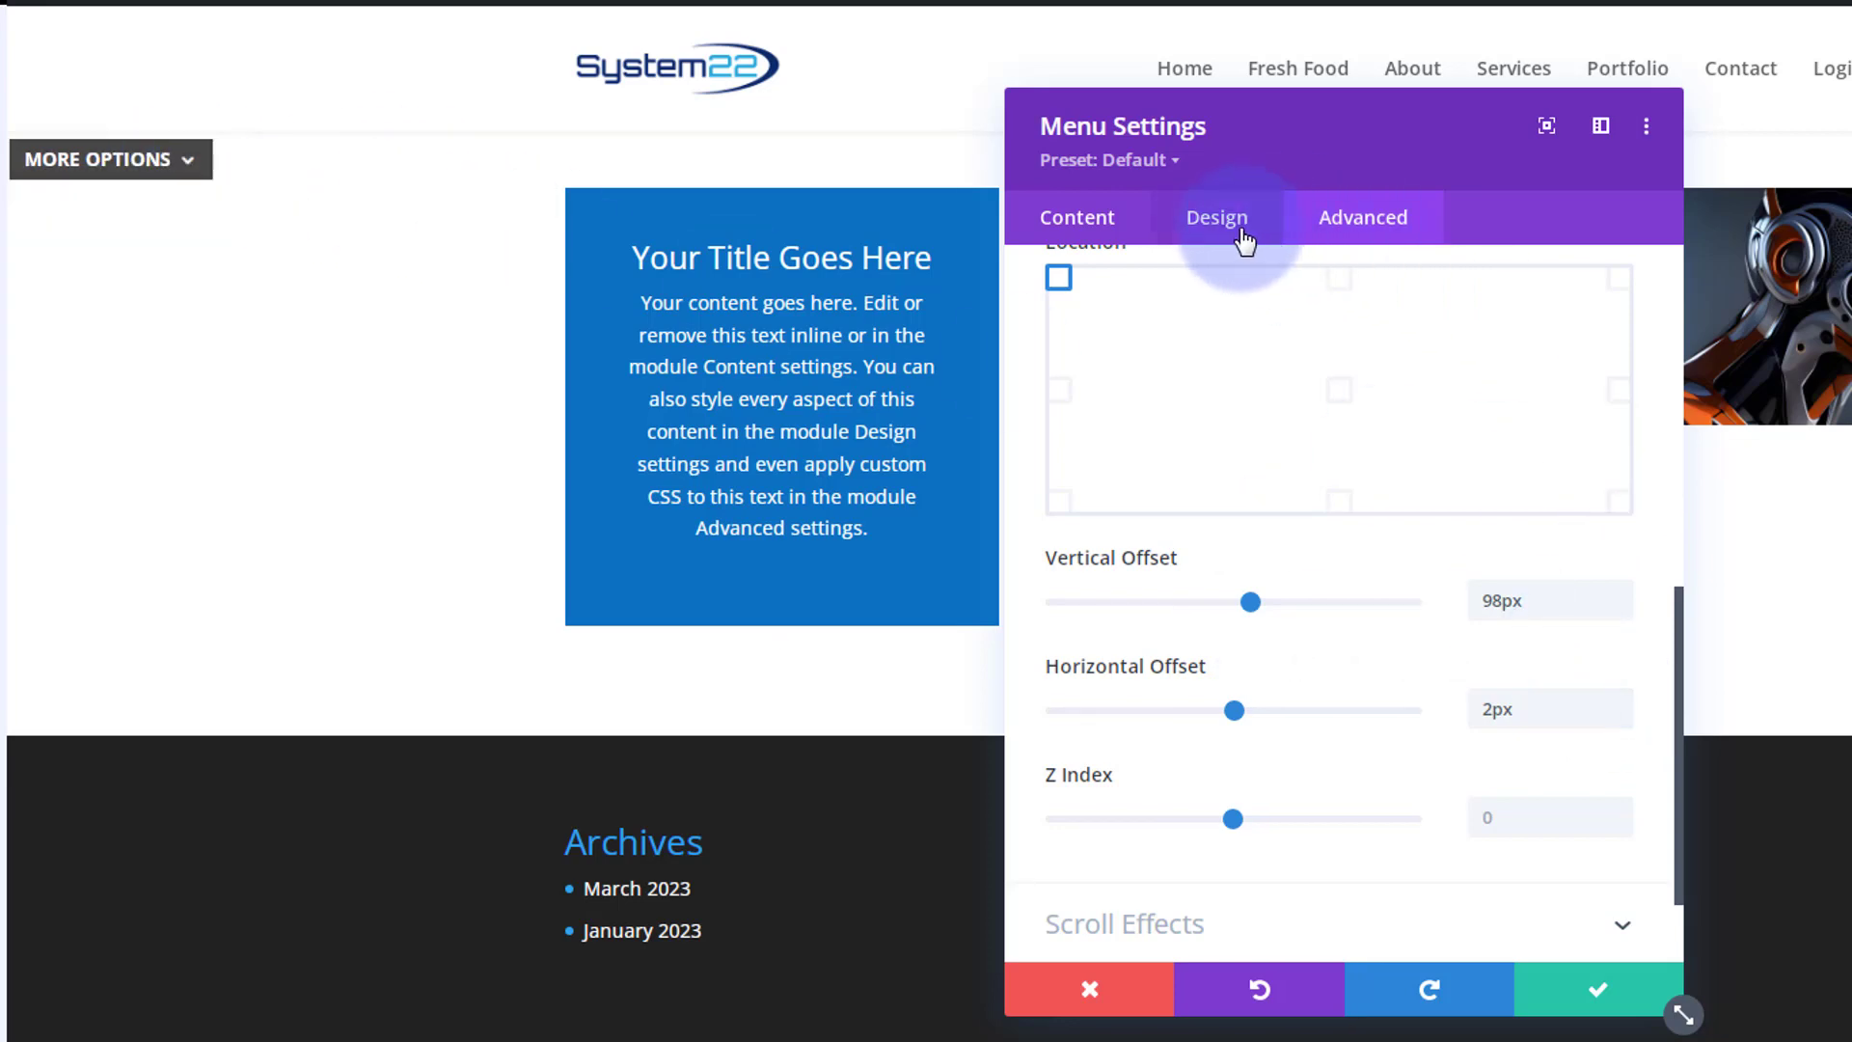
Apply a soft bottom Box Shadow preset to the menu and test the More Options dropdown
click(1216, 218)
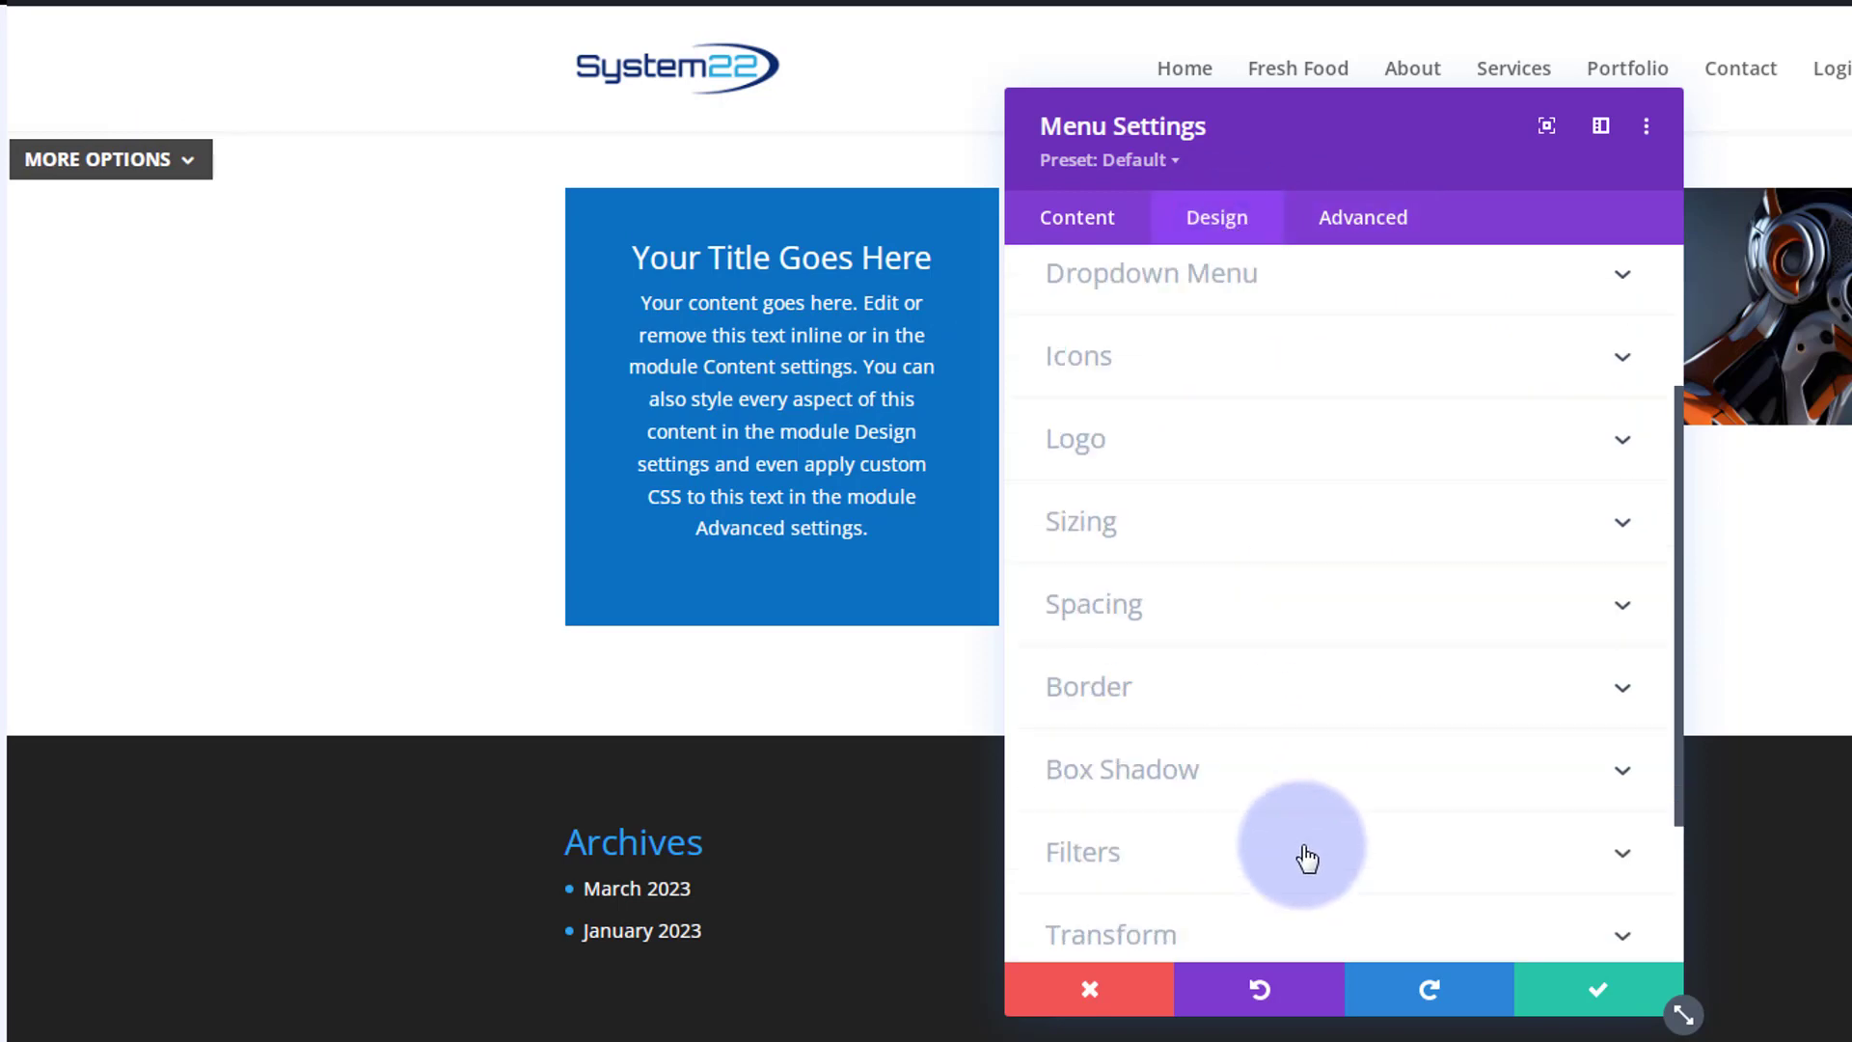
click(1121, 770)
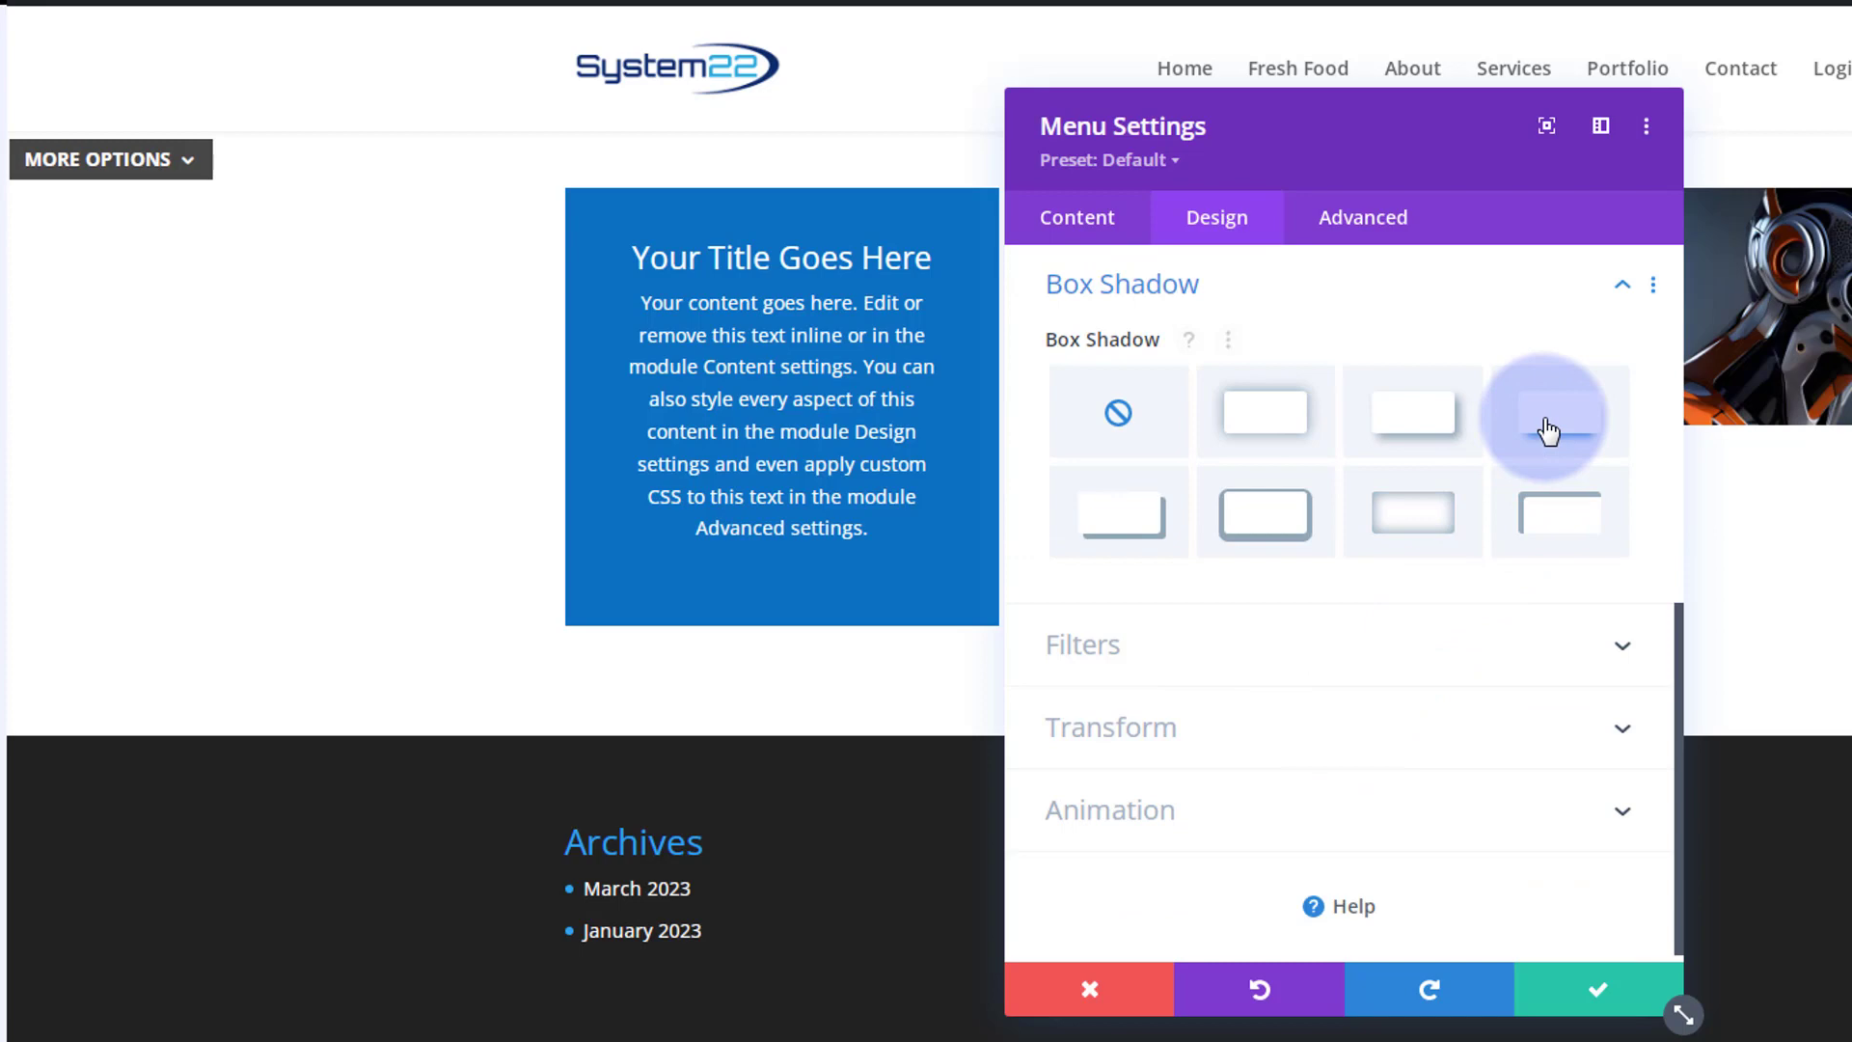
click(1561, 411)
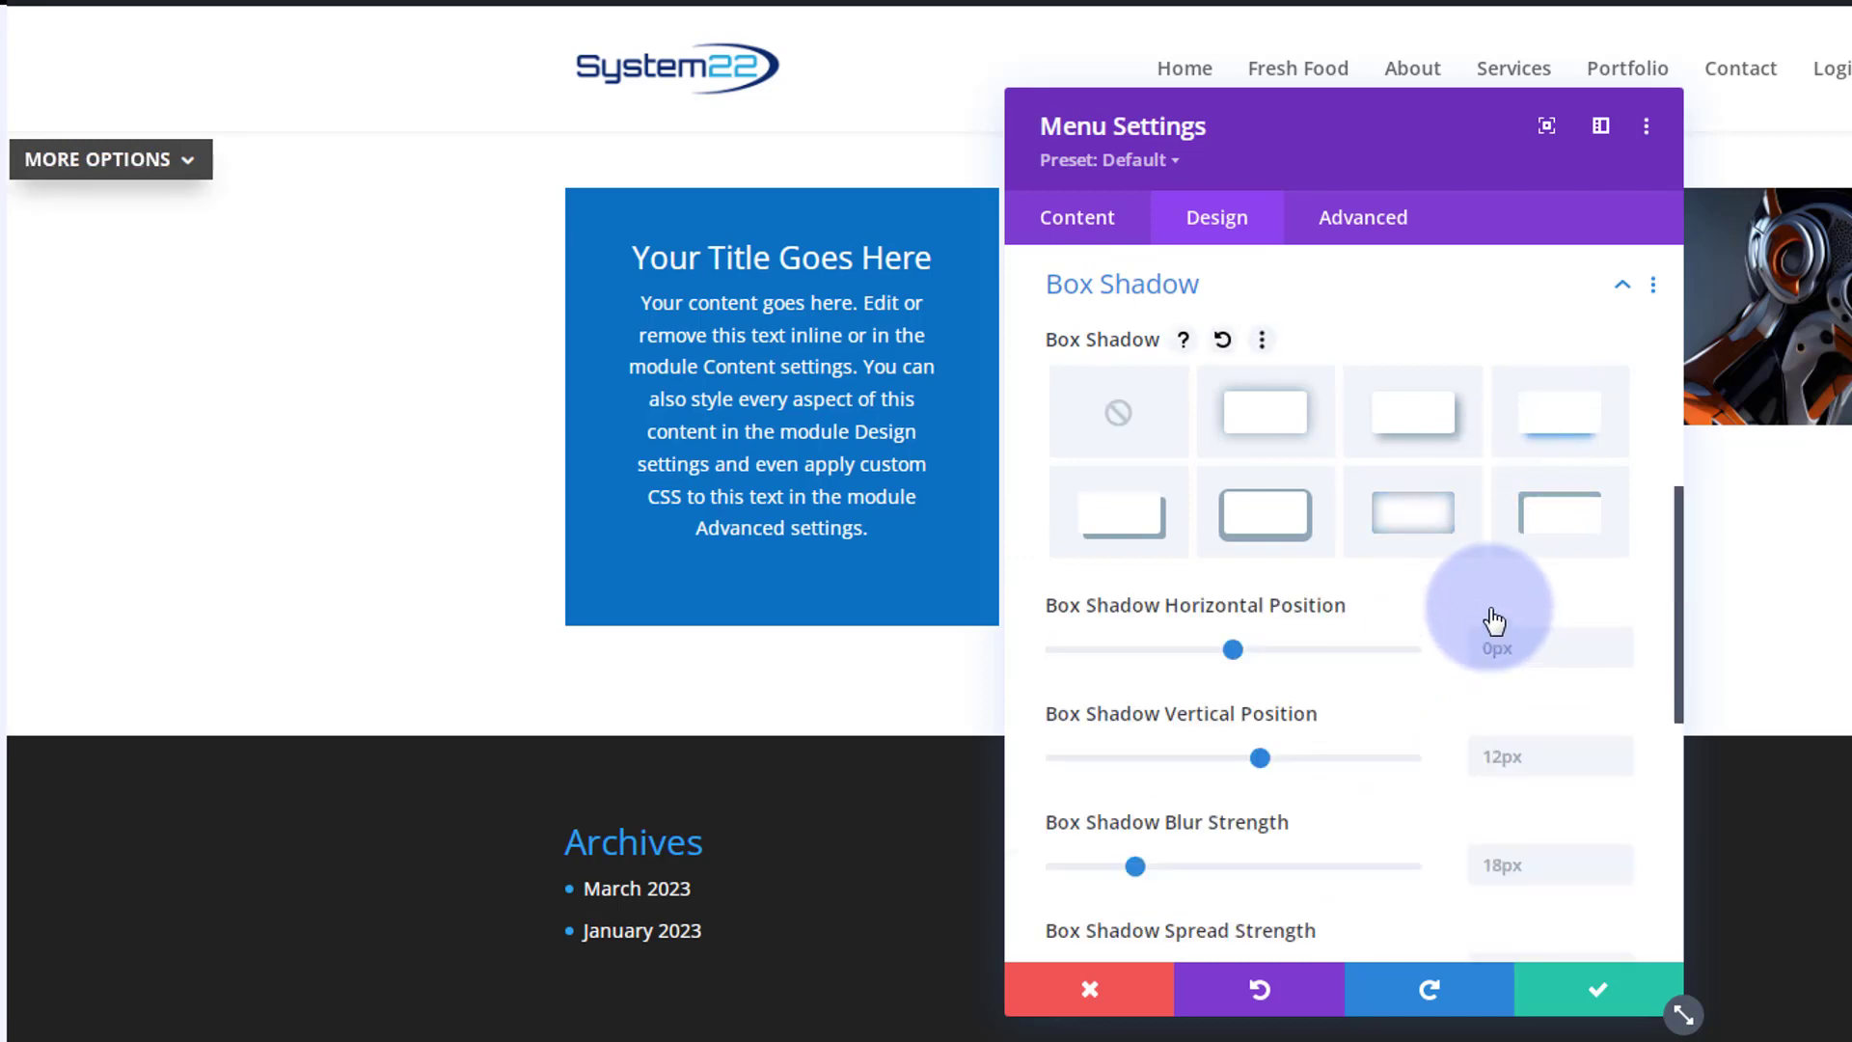
click(1362, 218)
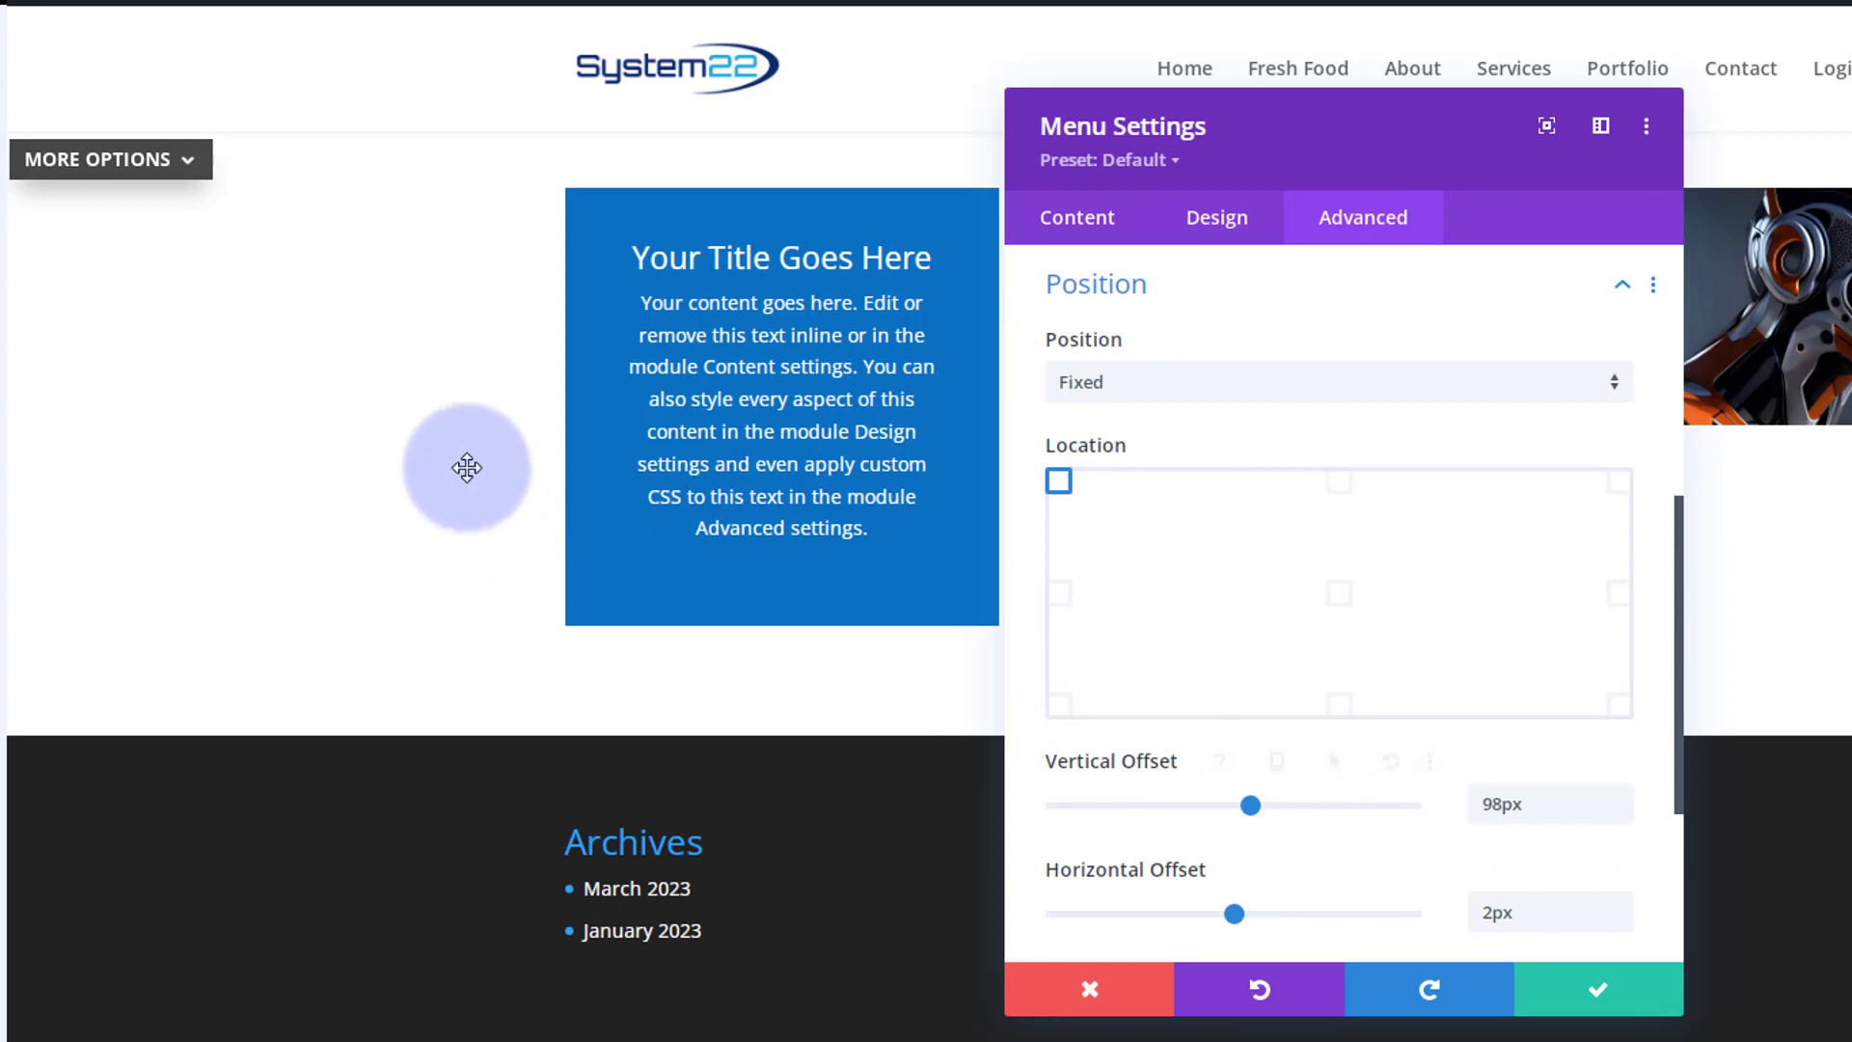
click(96, 161)
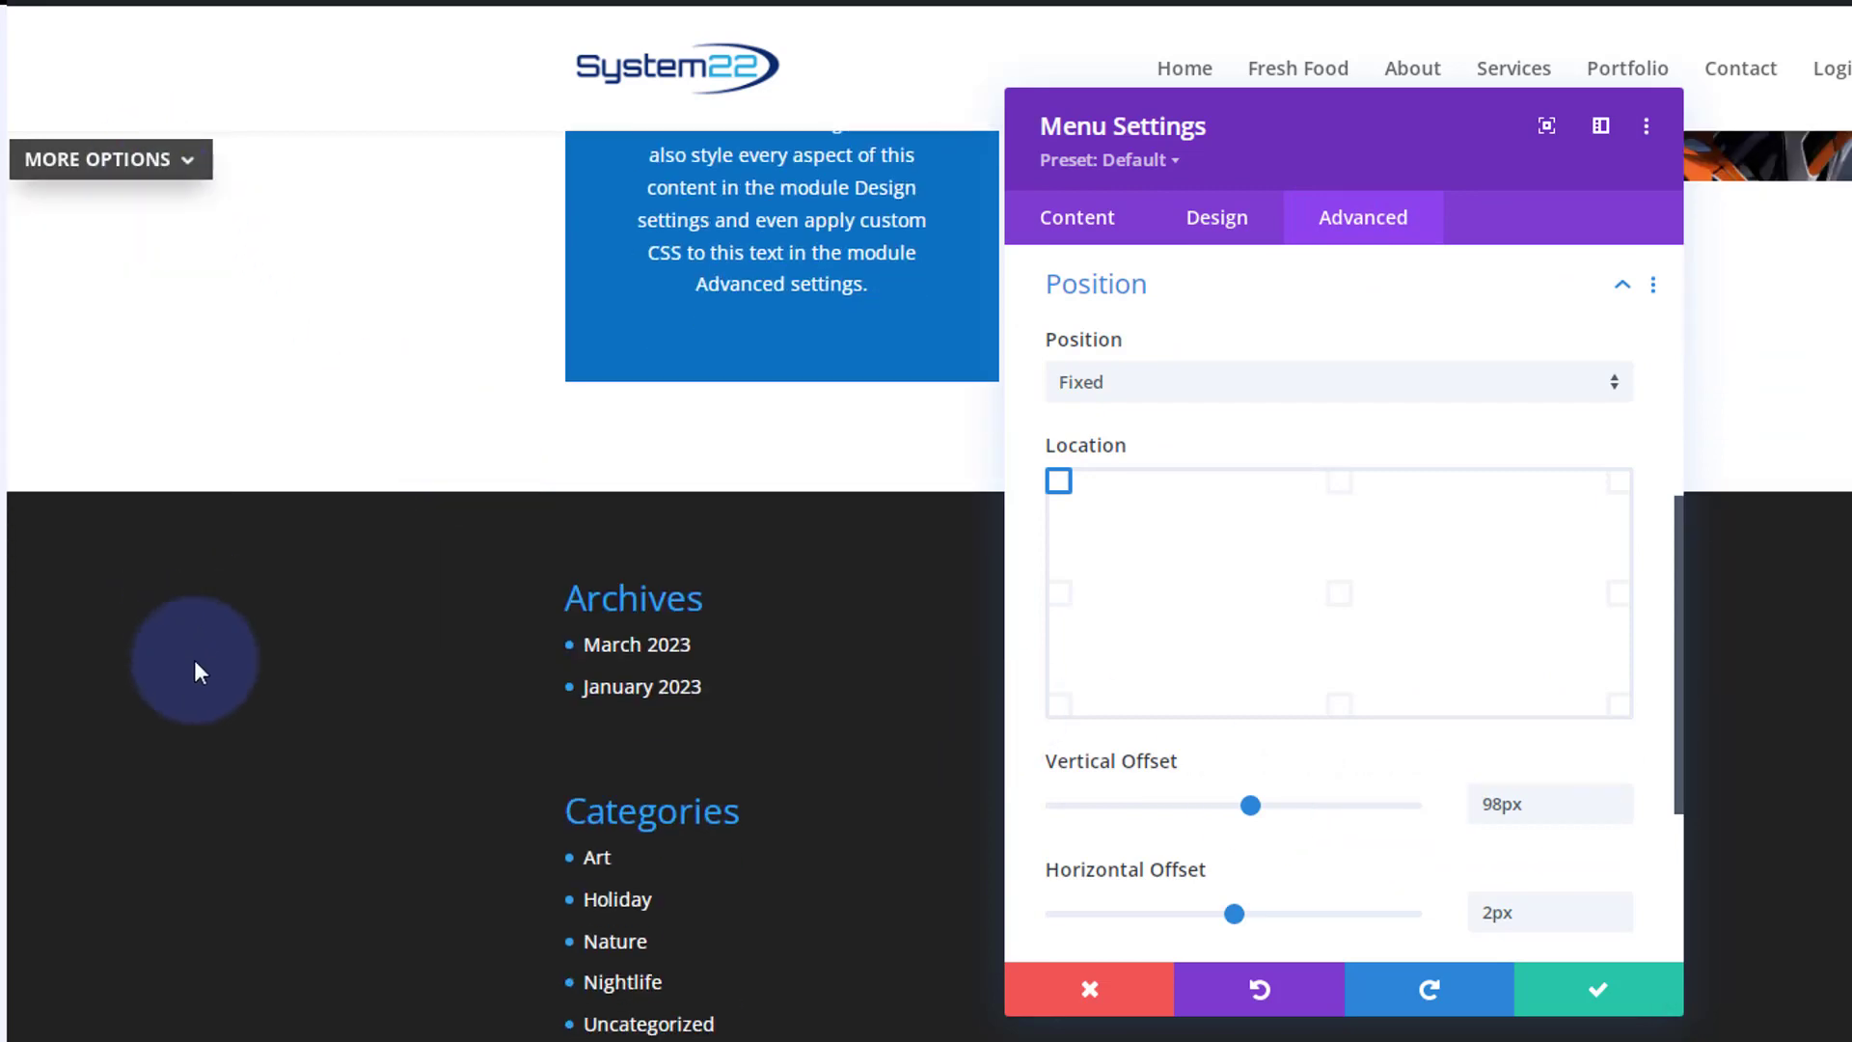
click(108, 161)
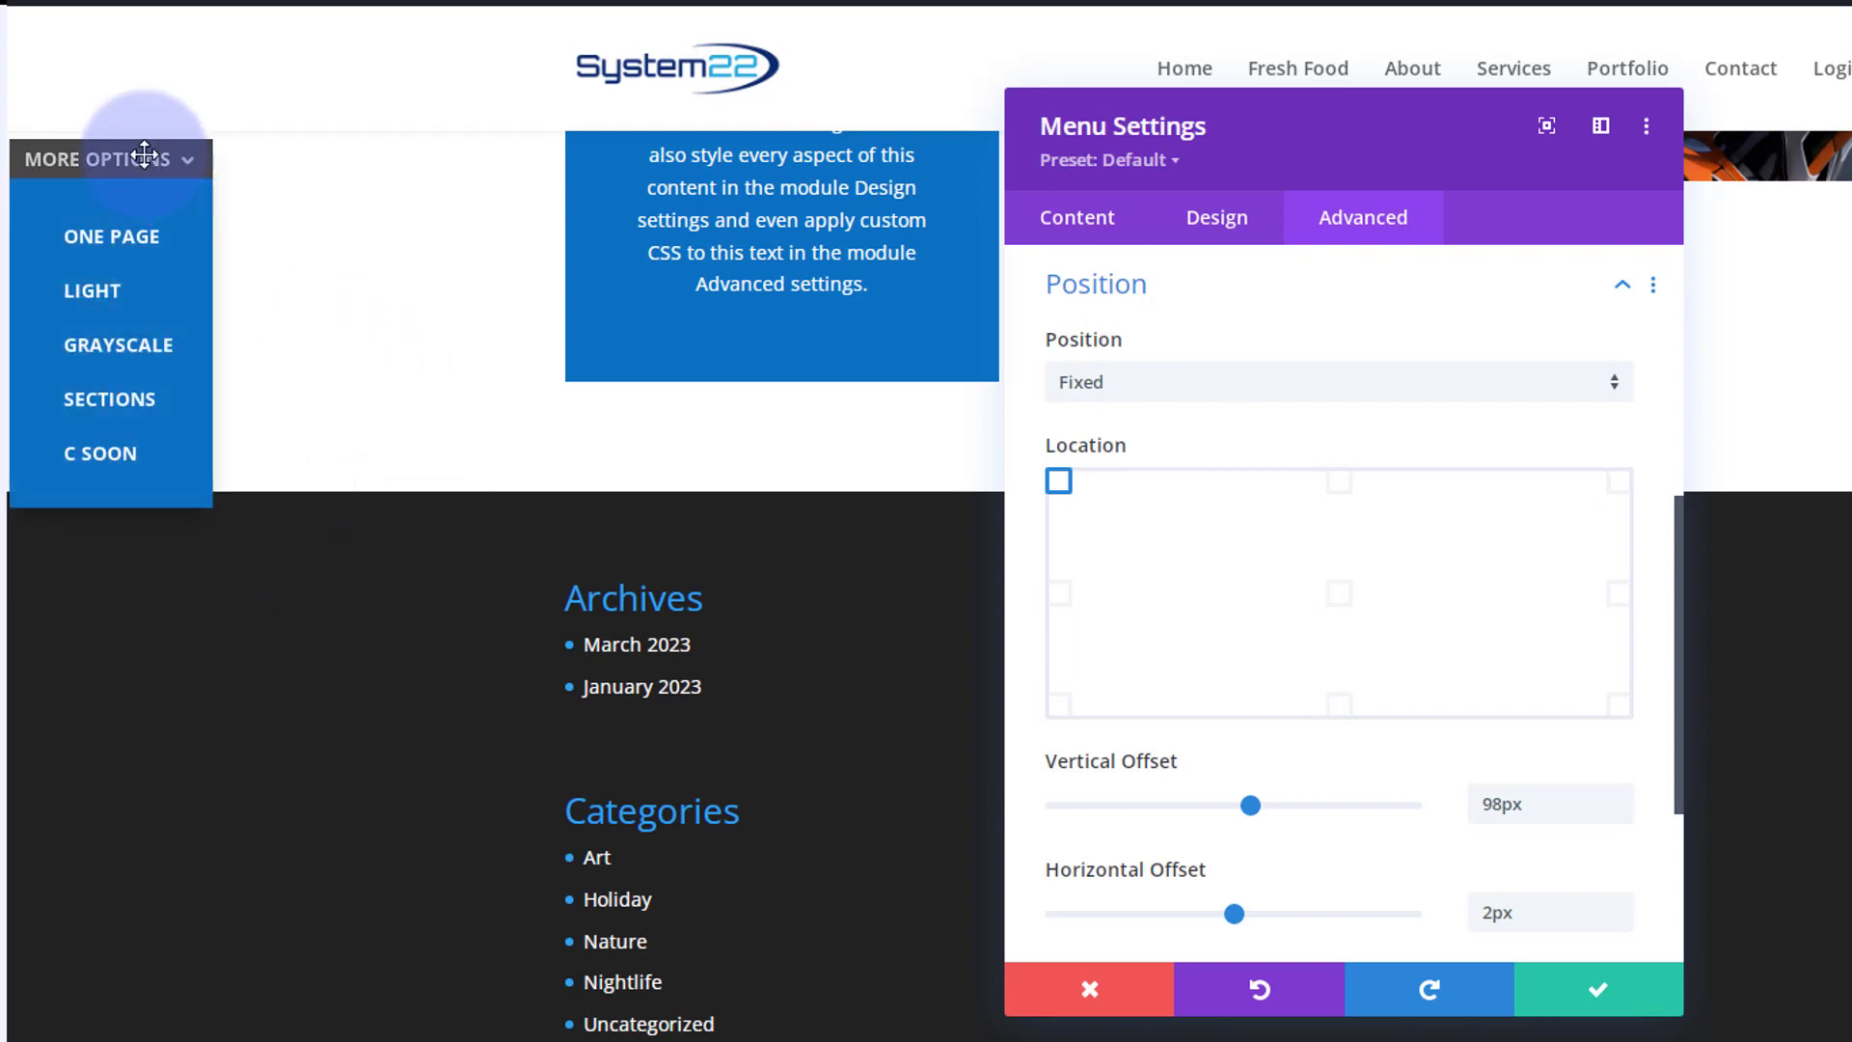
Raise the menu's Z Index to 134 and confirm the module settings with the green checkmark
scroll(down, 3)
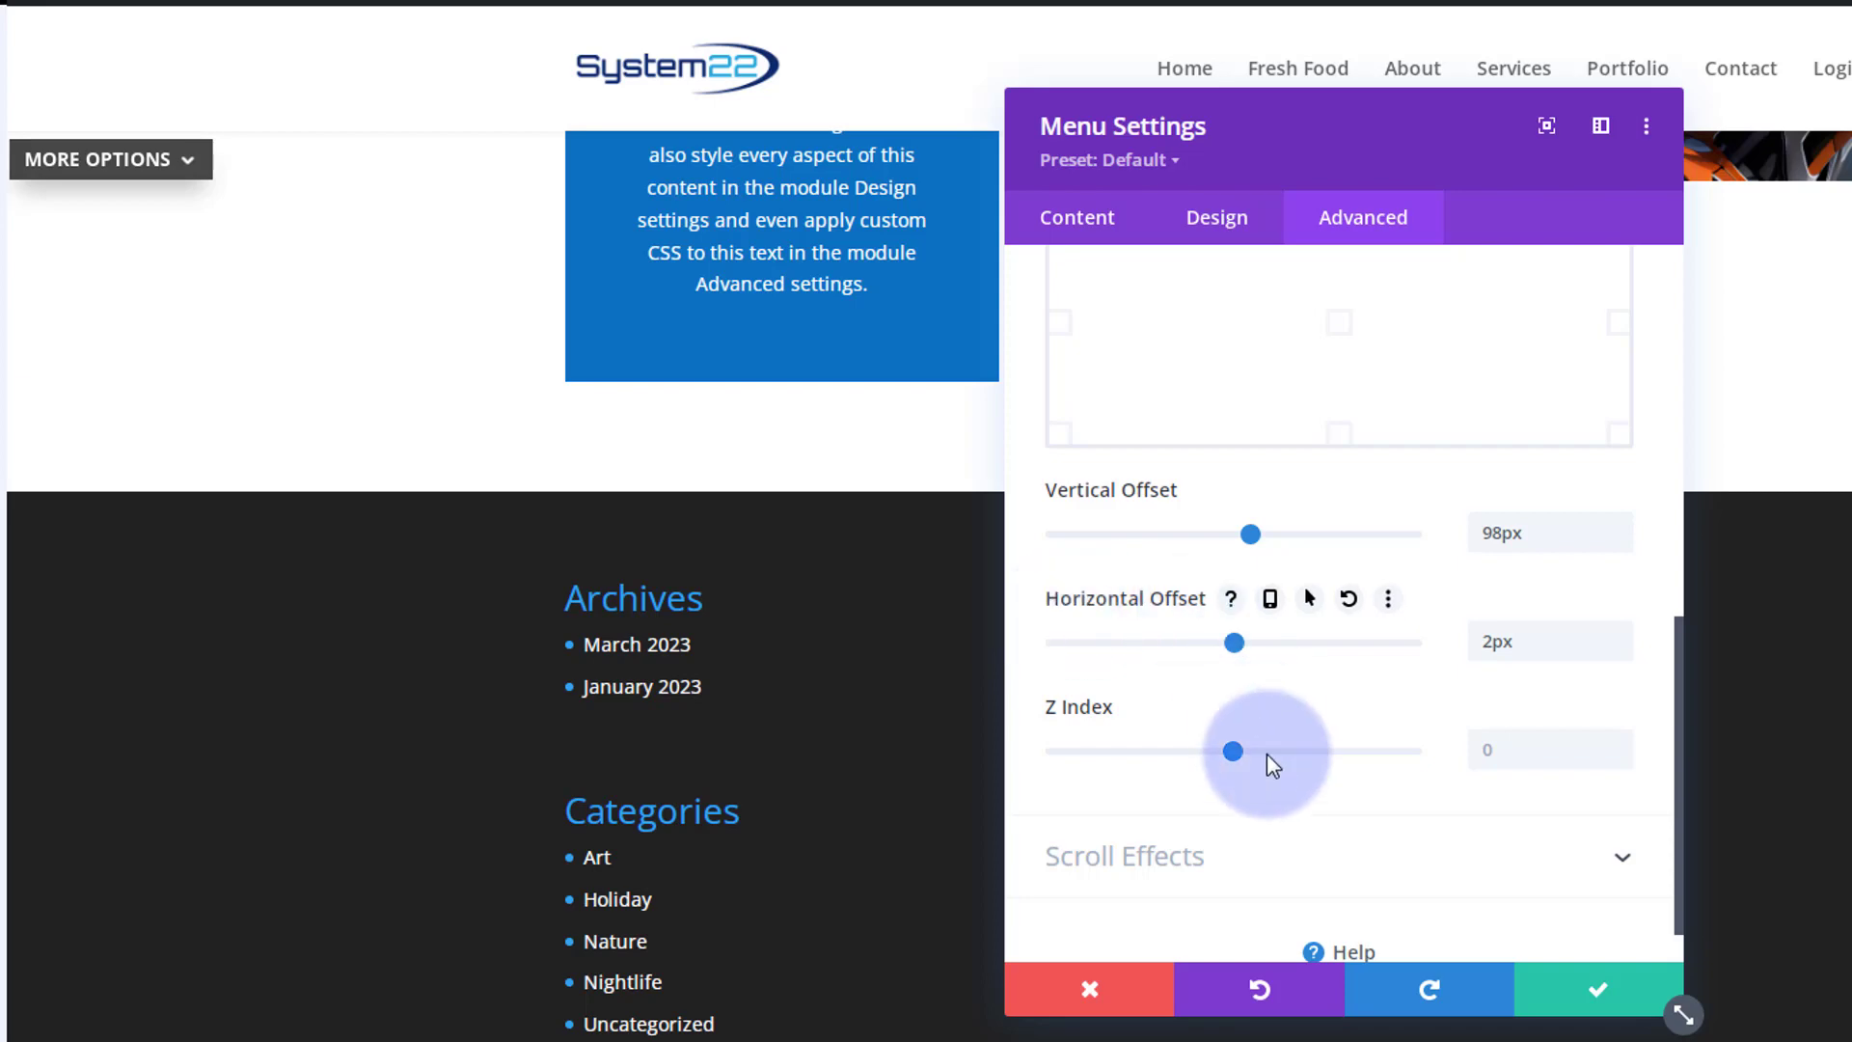
drag(1233, 750, 1302, 751)
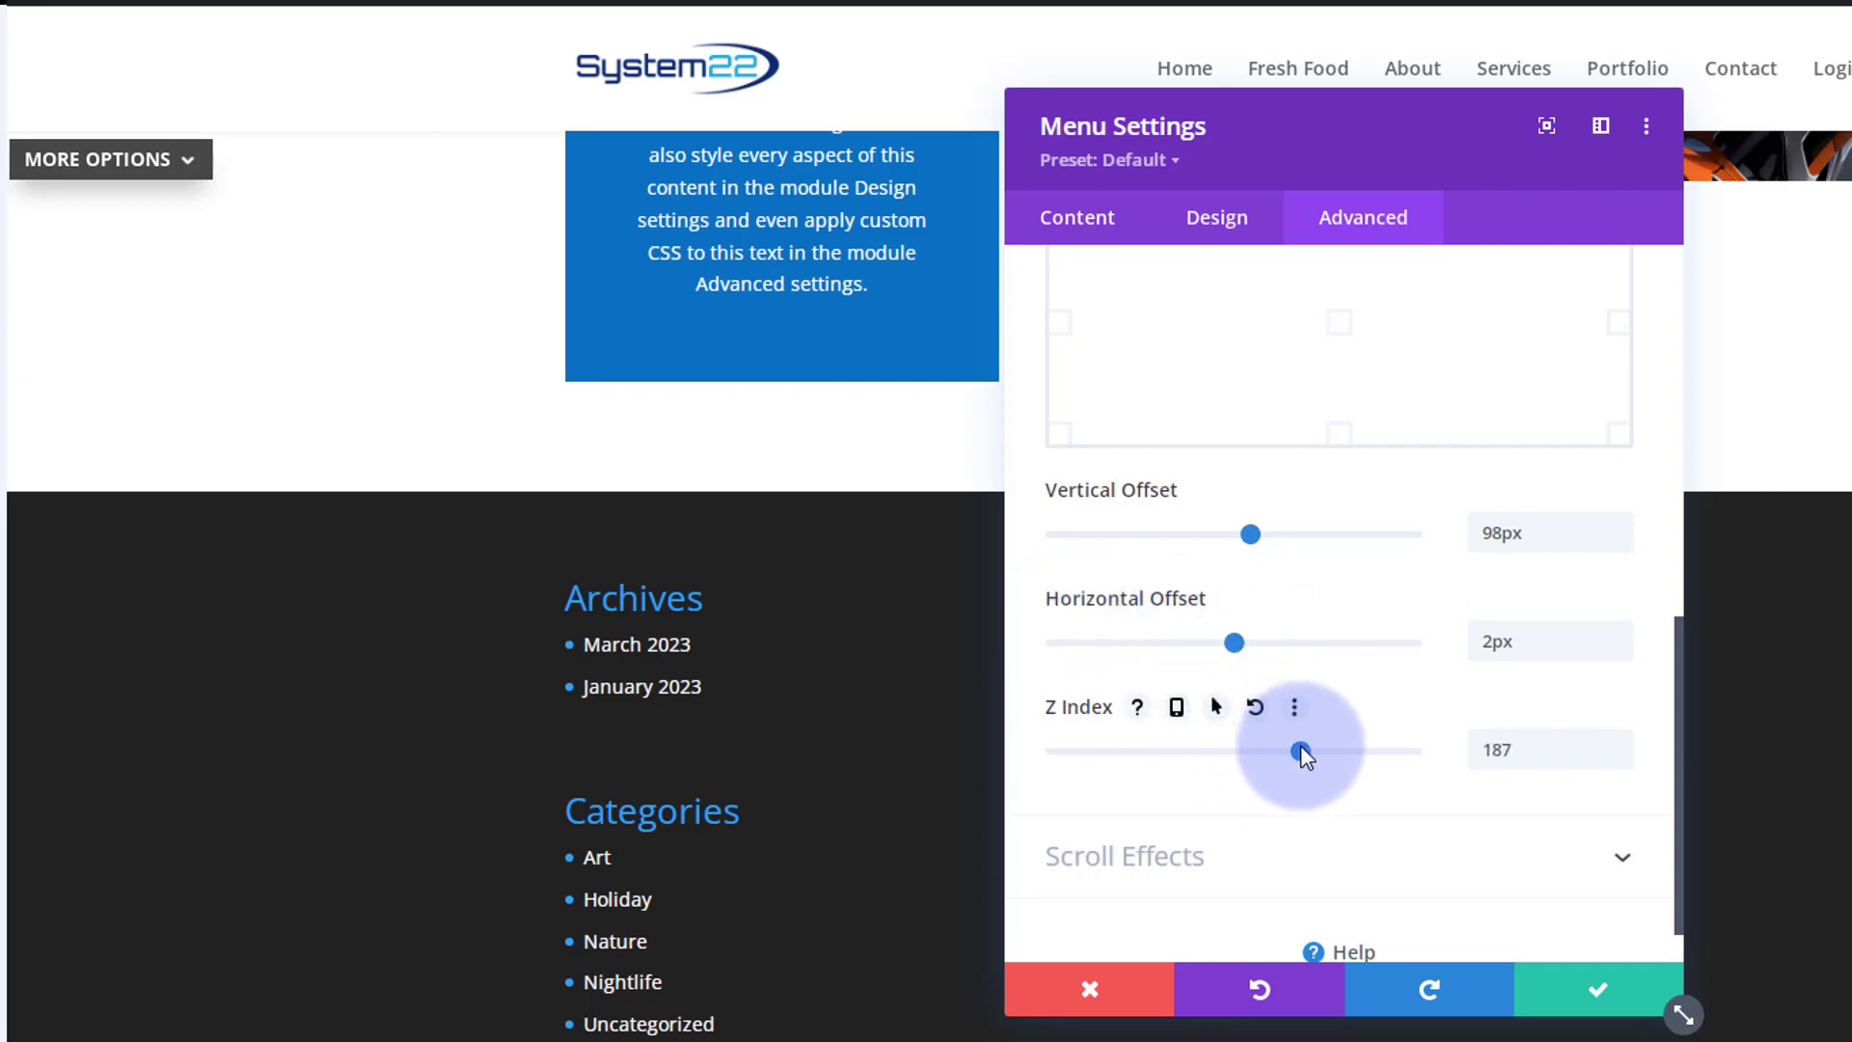
drag(1303, 750, 1285, 750)
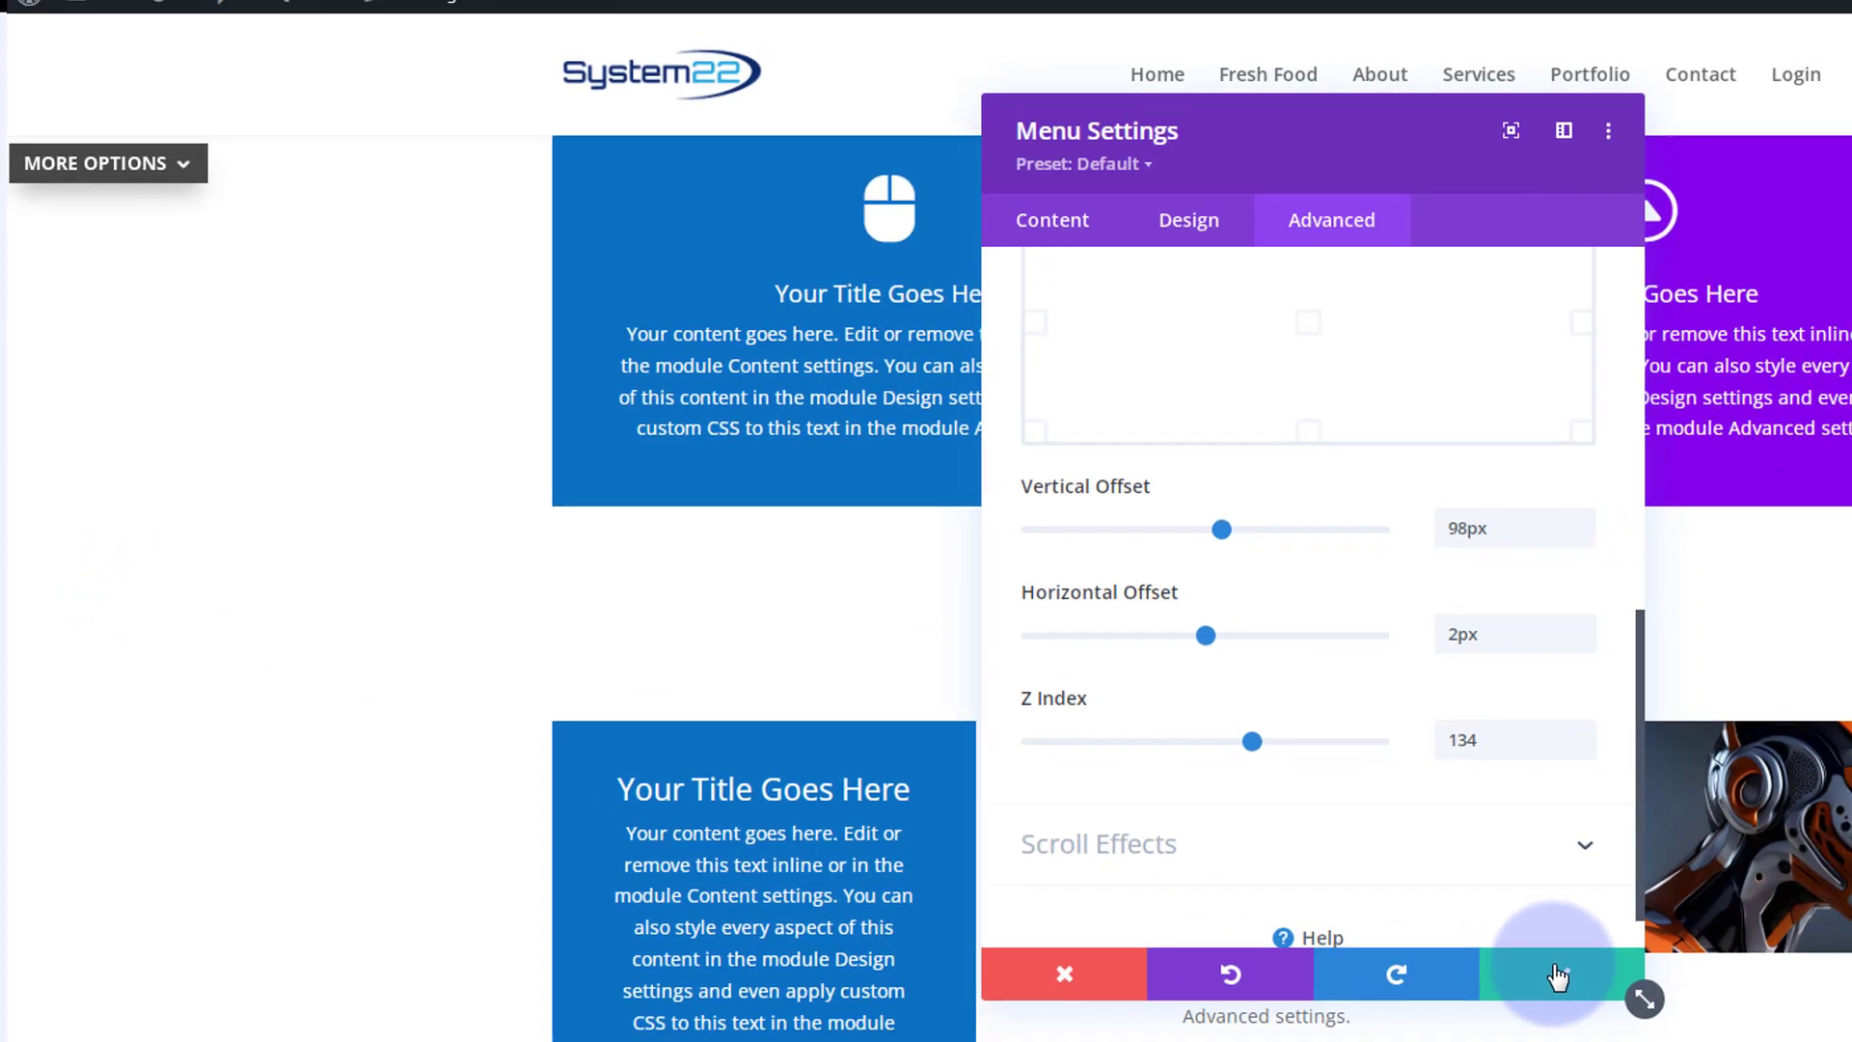
click(1557, 974)
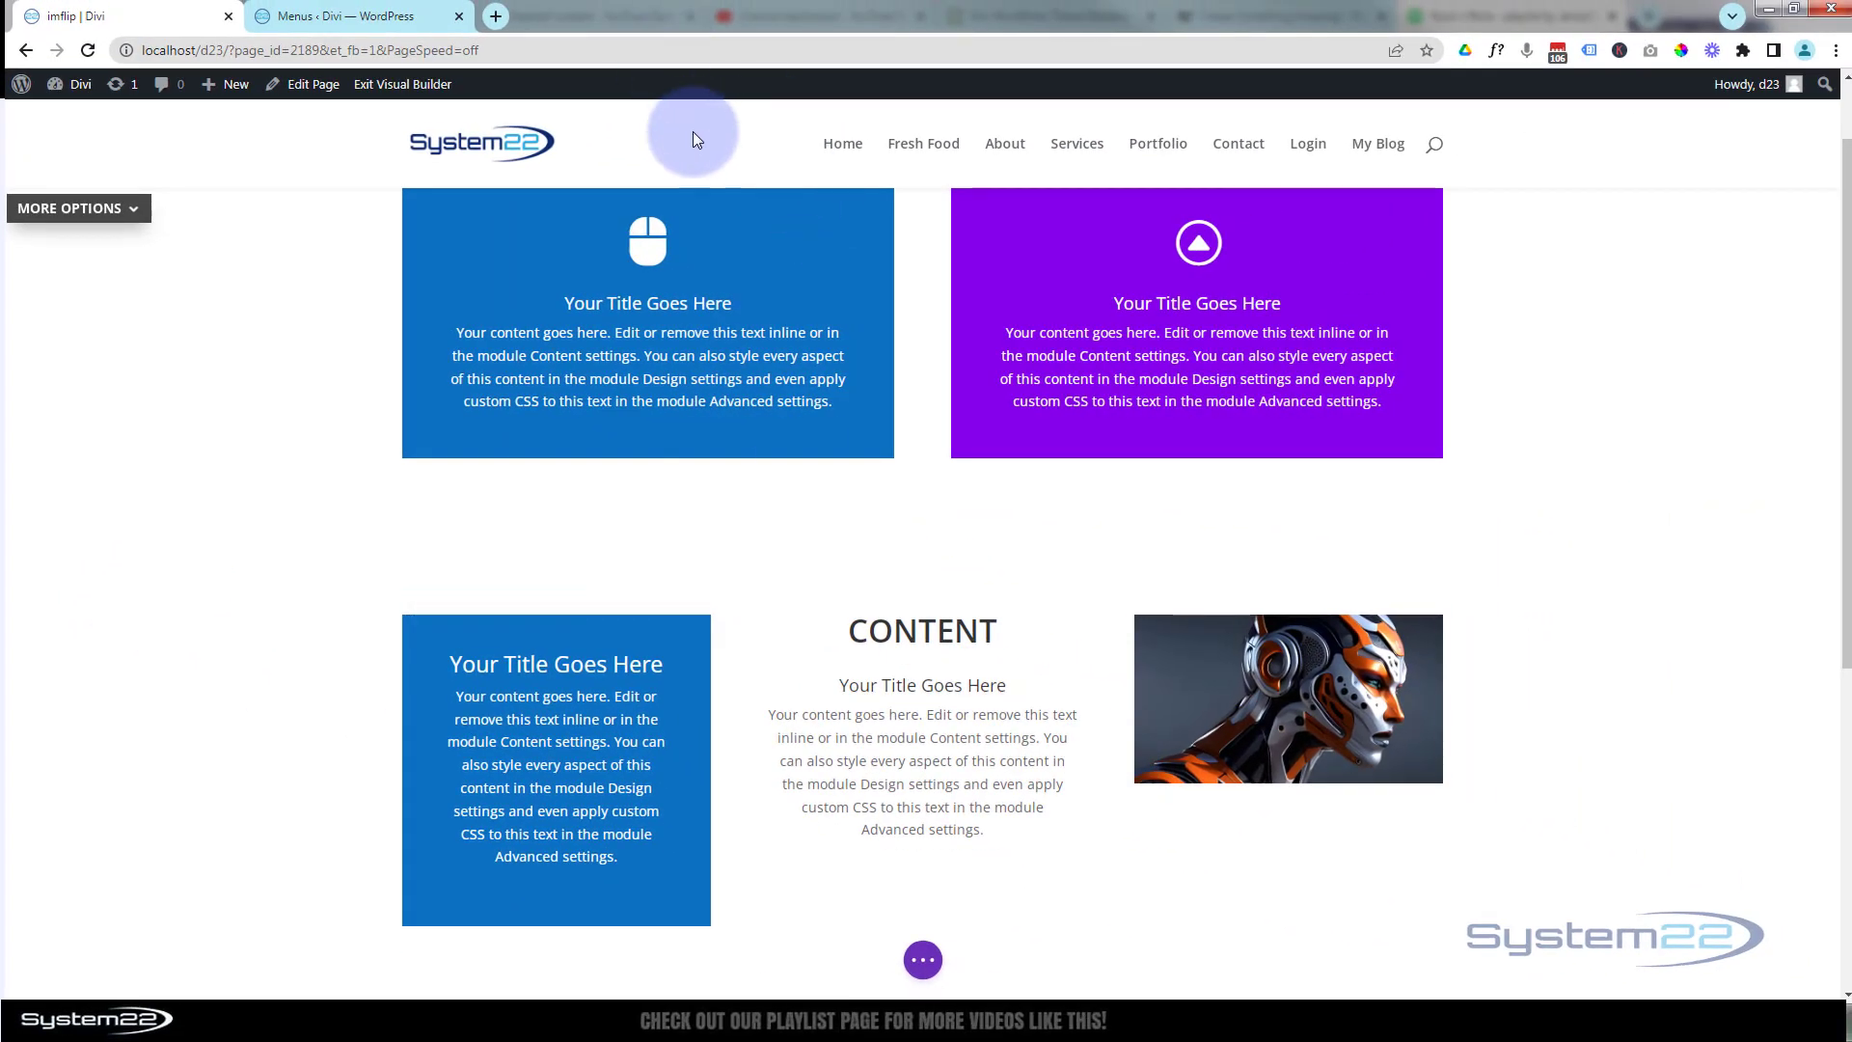
mouse_move(93, 855)
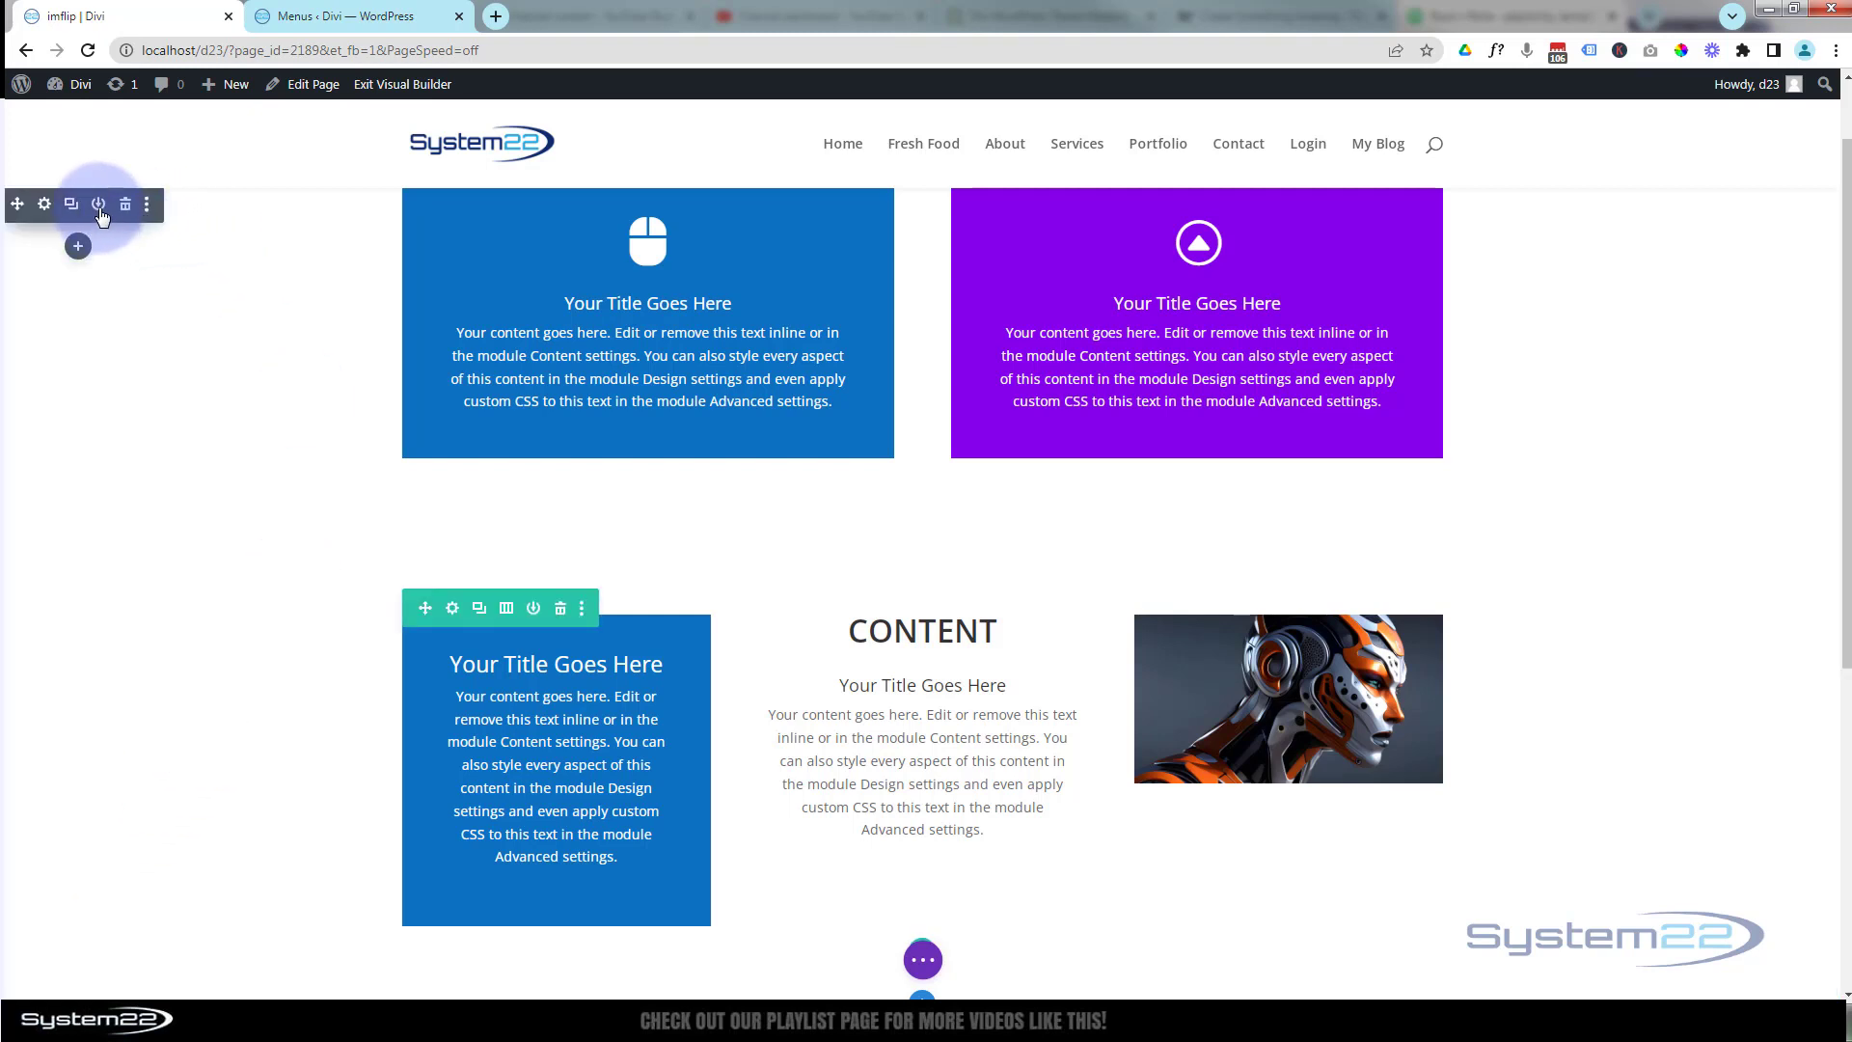
Save the page as a draft from the page settings bar and exit the Visual Builder
click(98, 204)
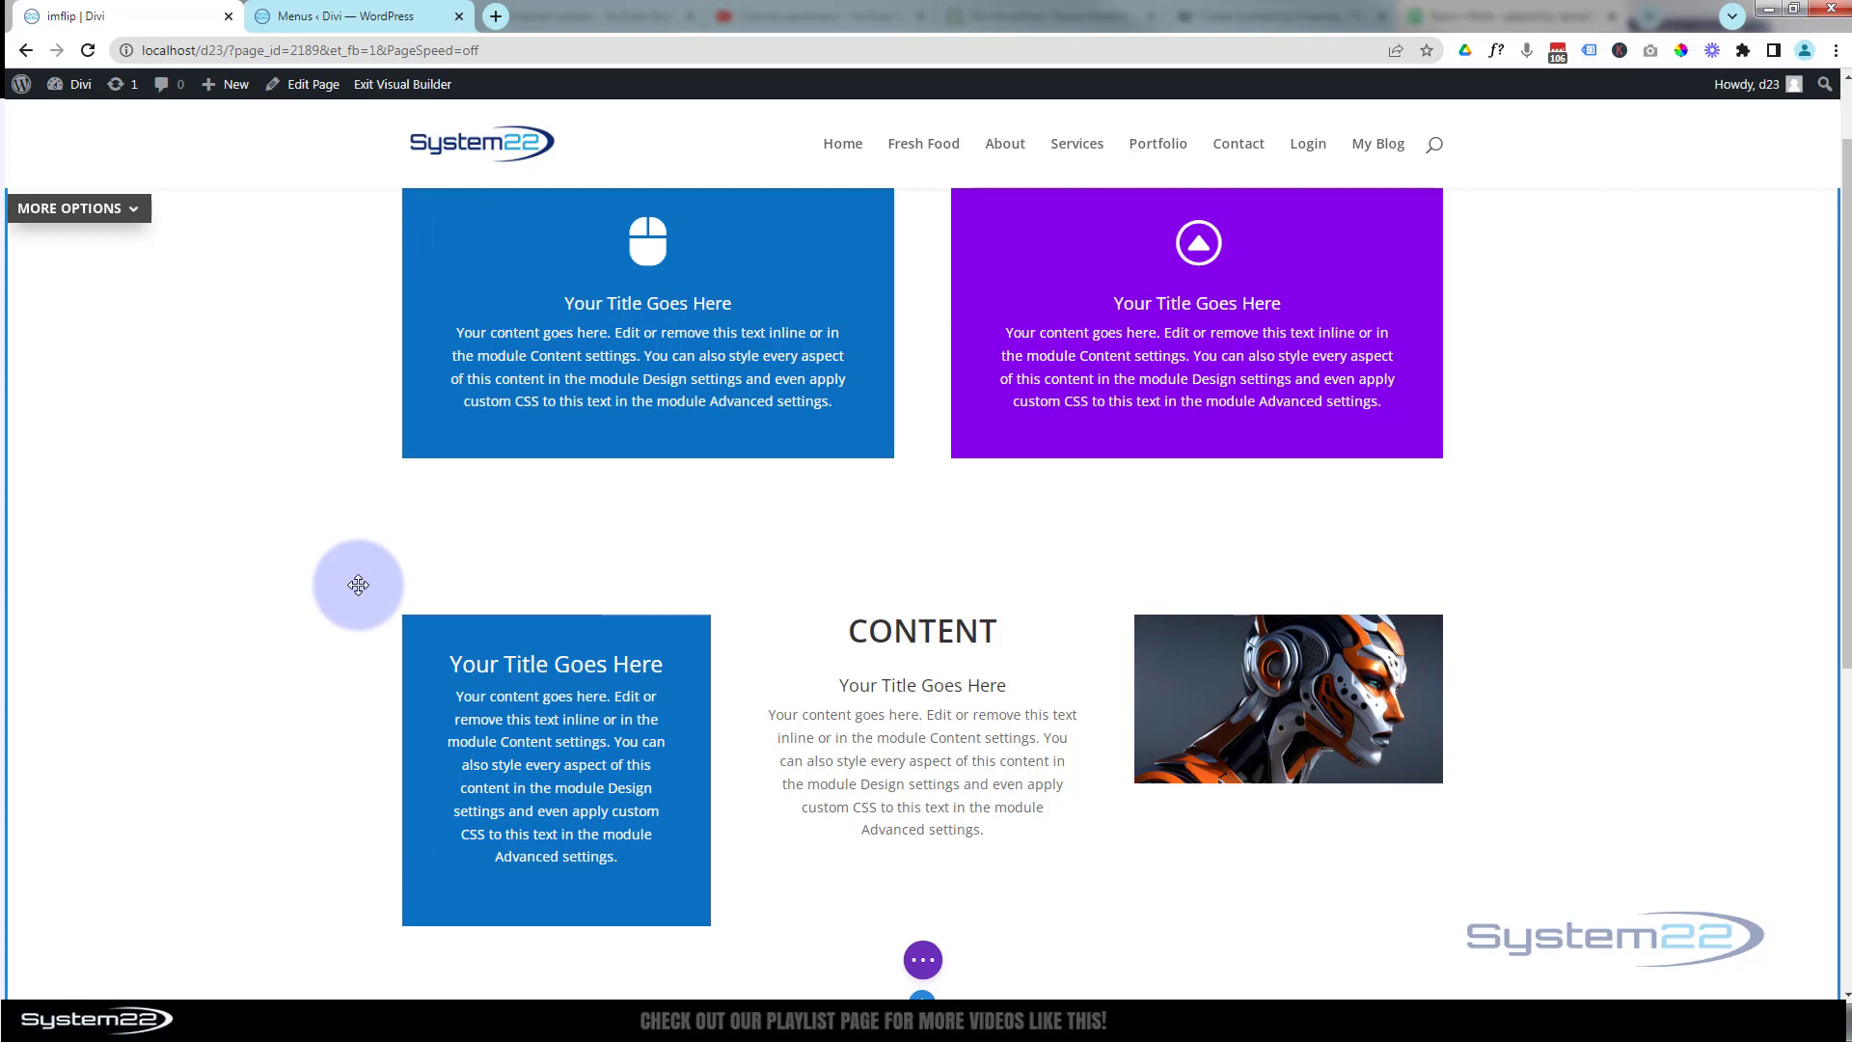
scroll(down, 3)
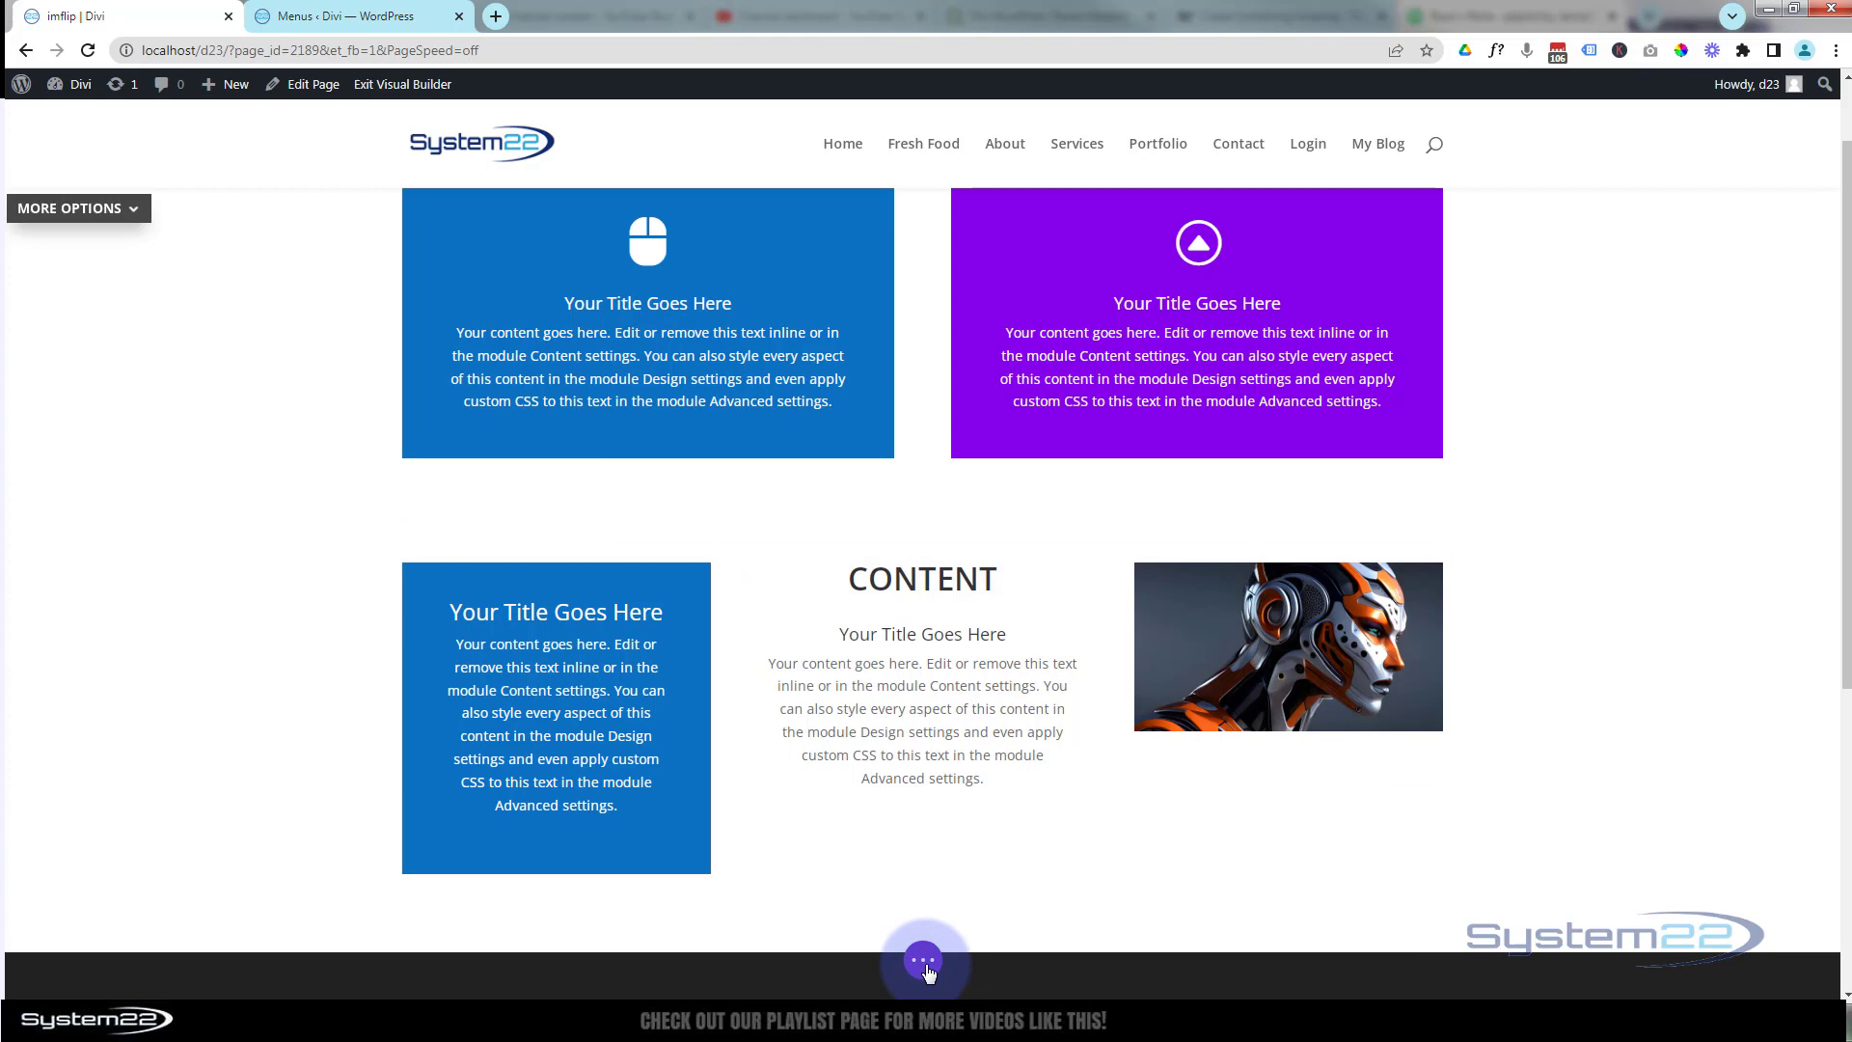
click(925, 959)
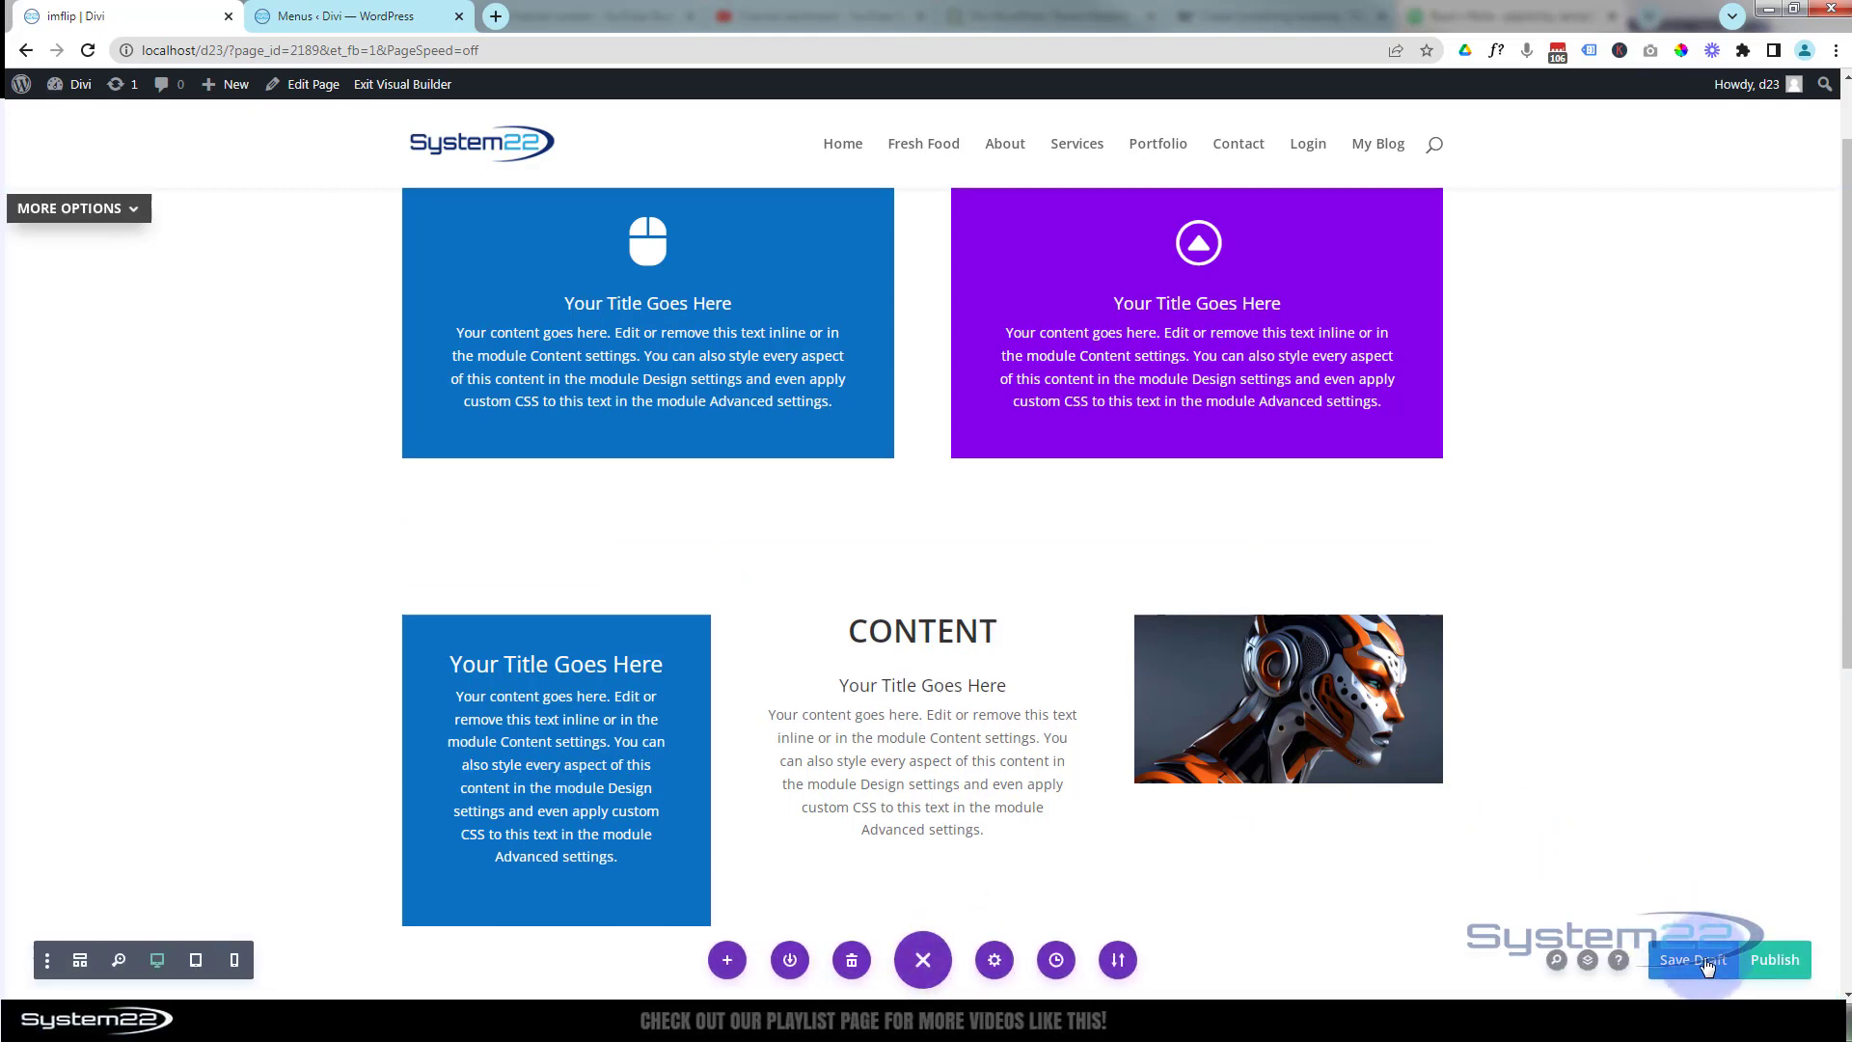
click(1692, 959)
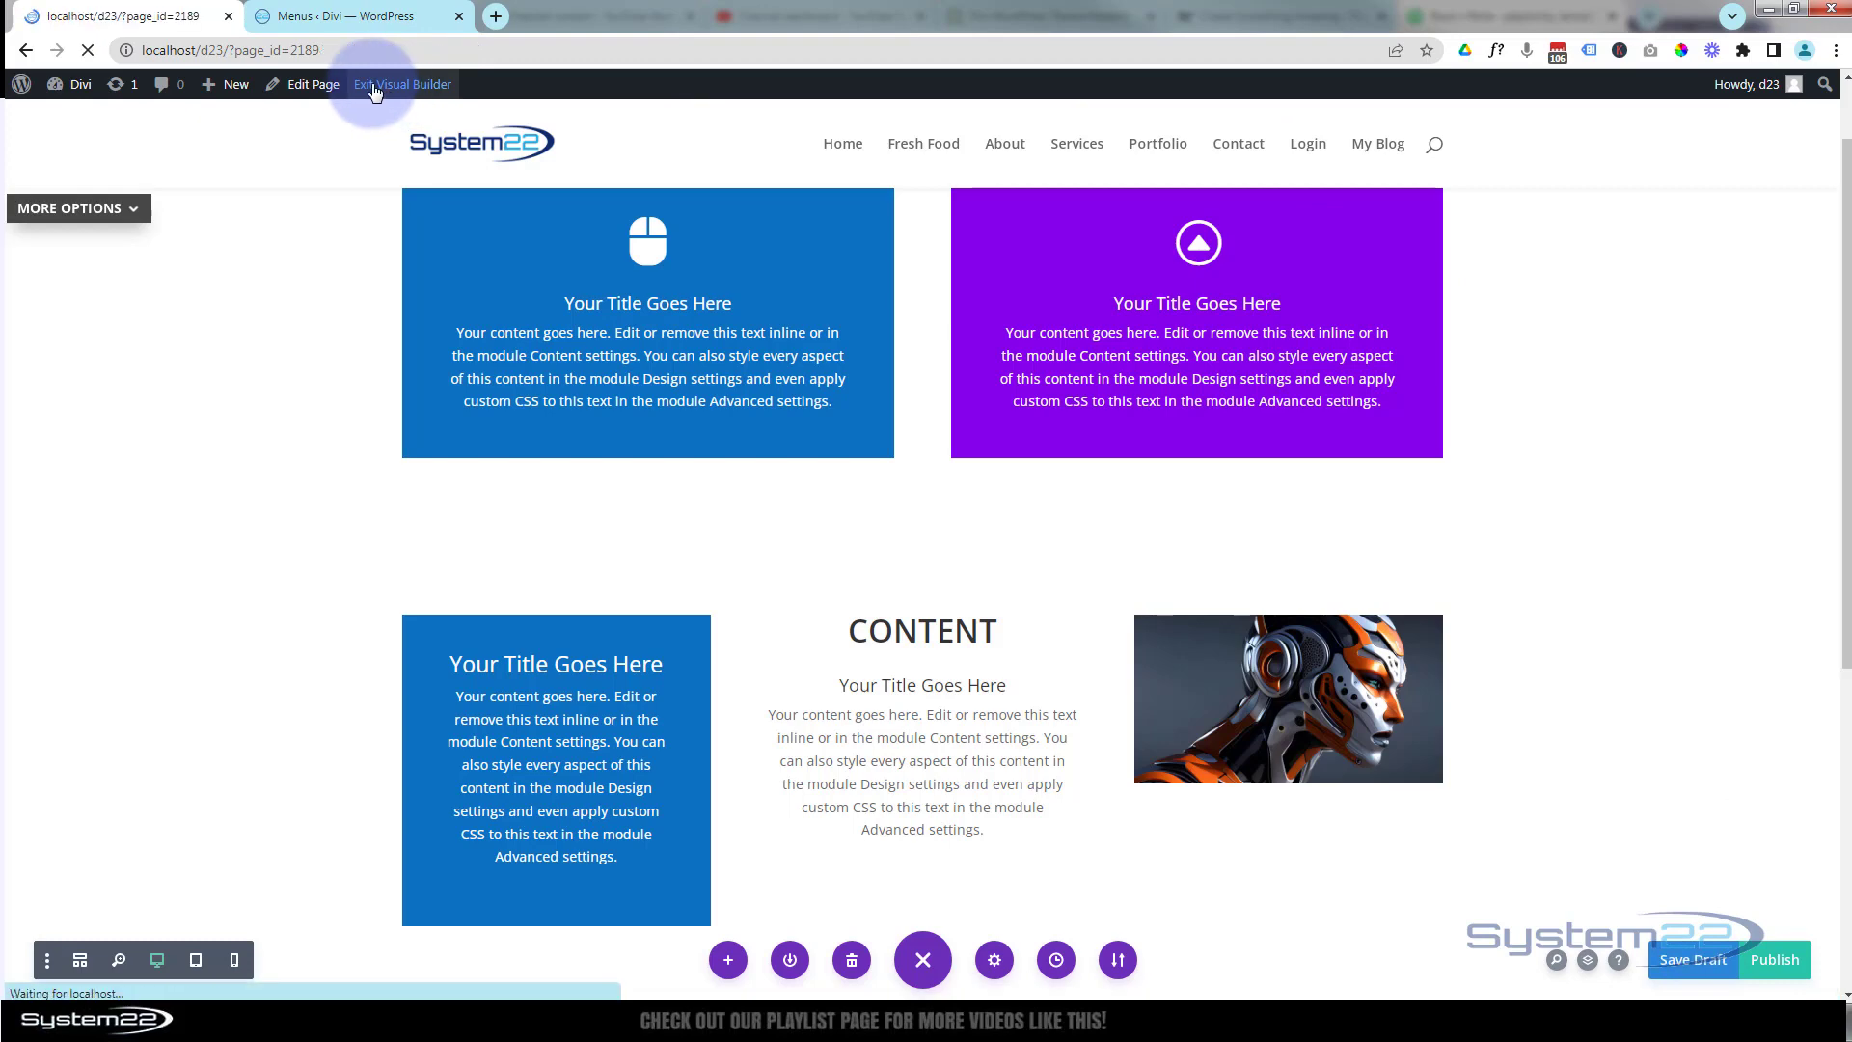
click(402, 83)
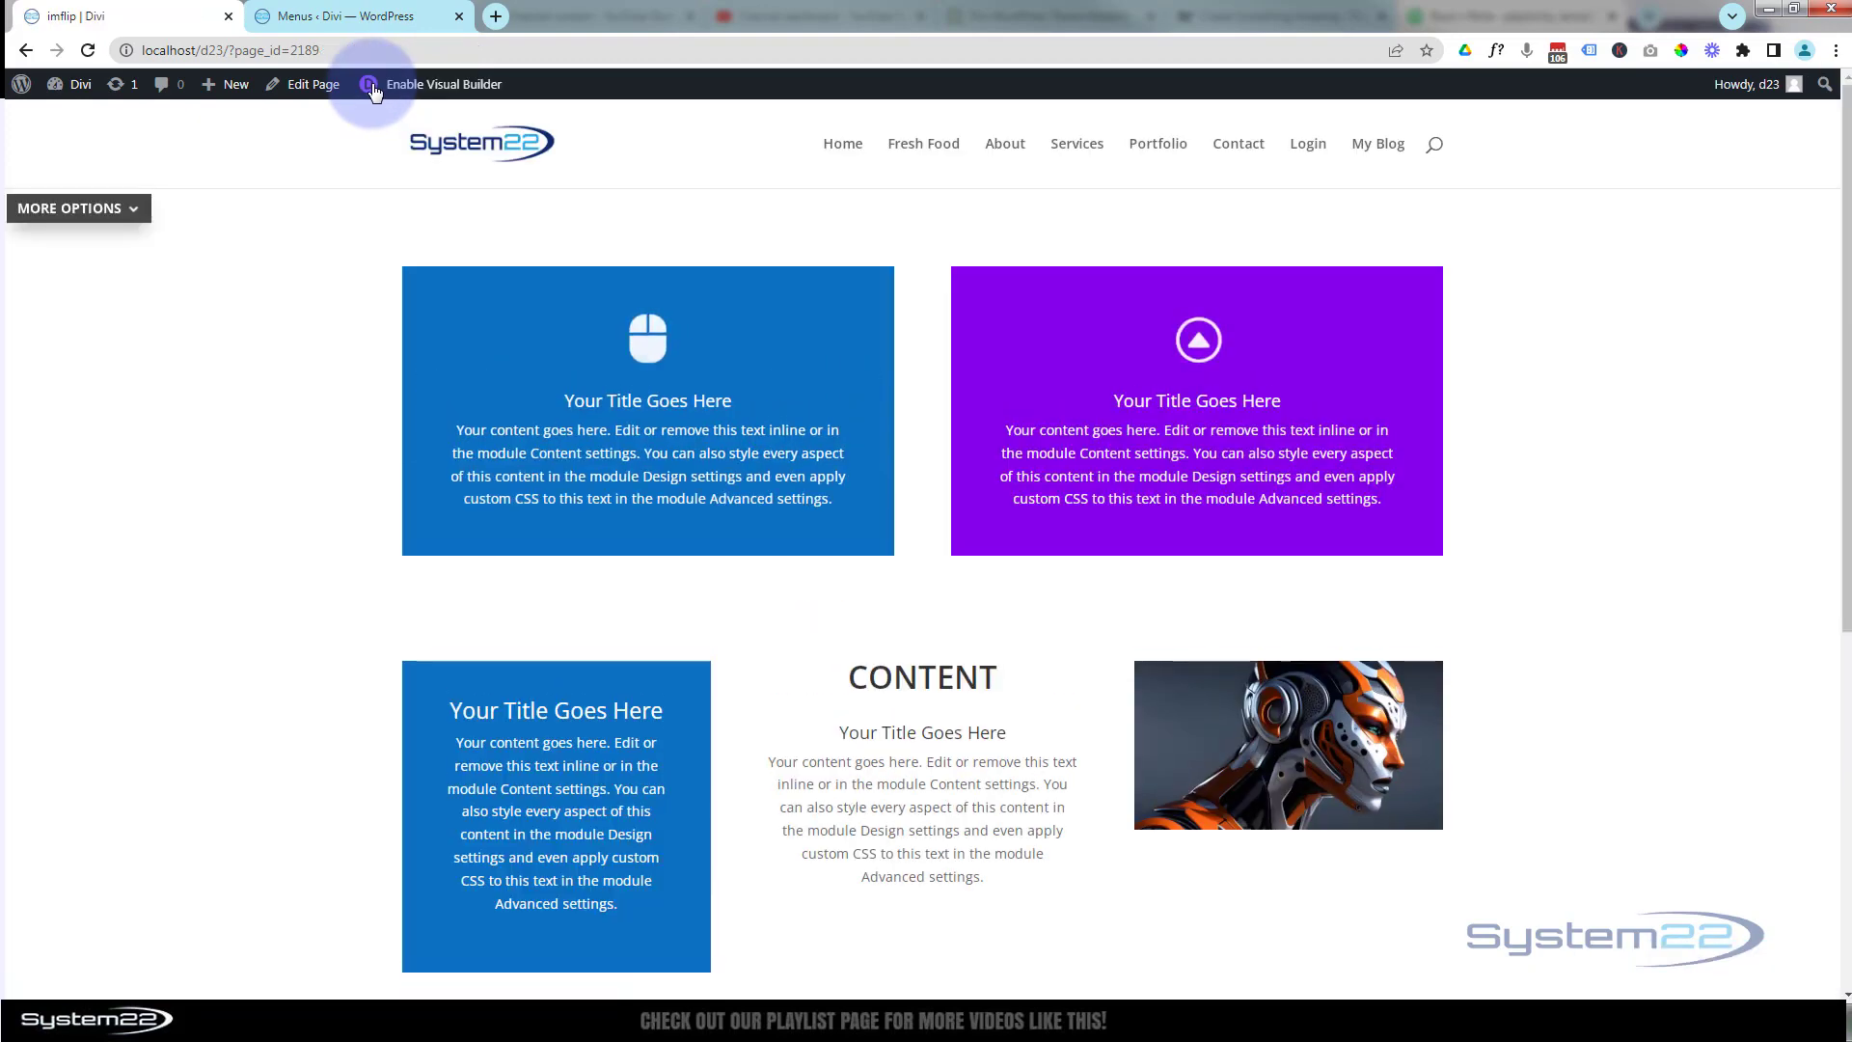
In DevTools device mode, open and close the More Options dropdown on the phone view
click(71, 209)
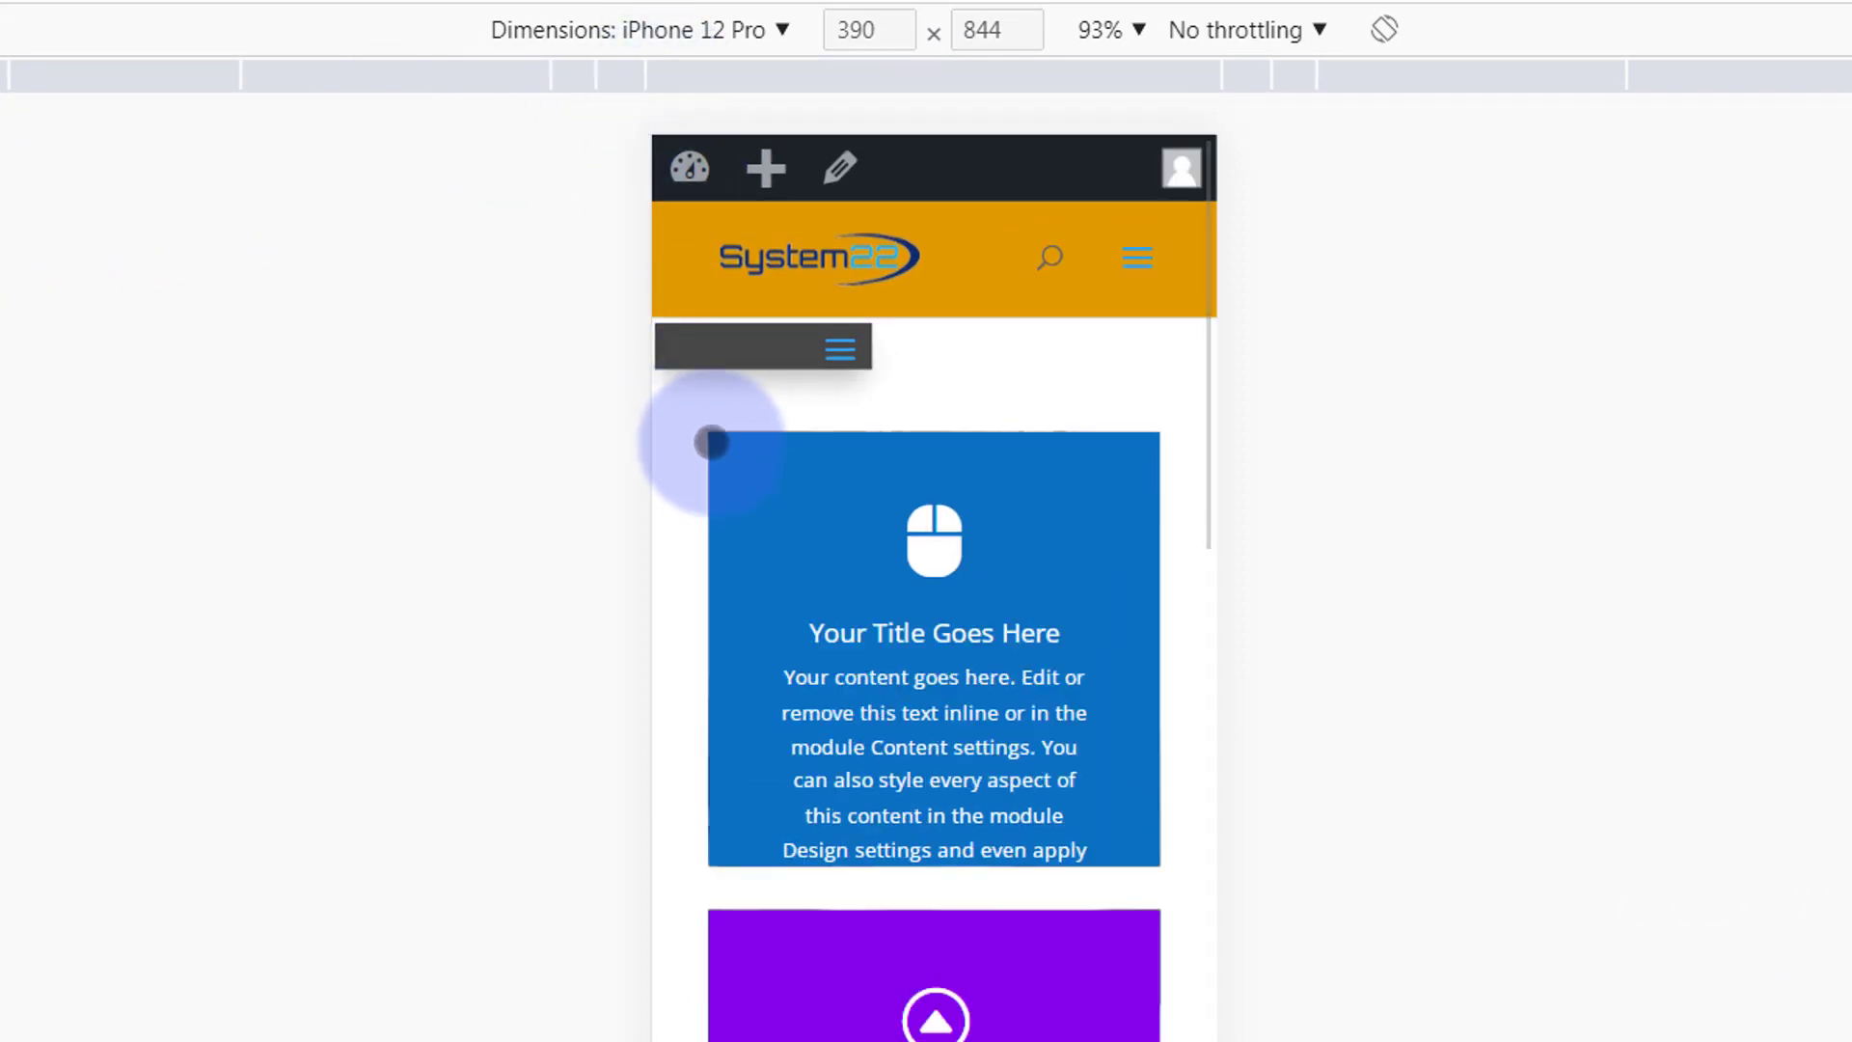
click(840, 348)
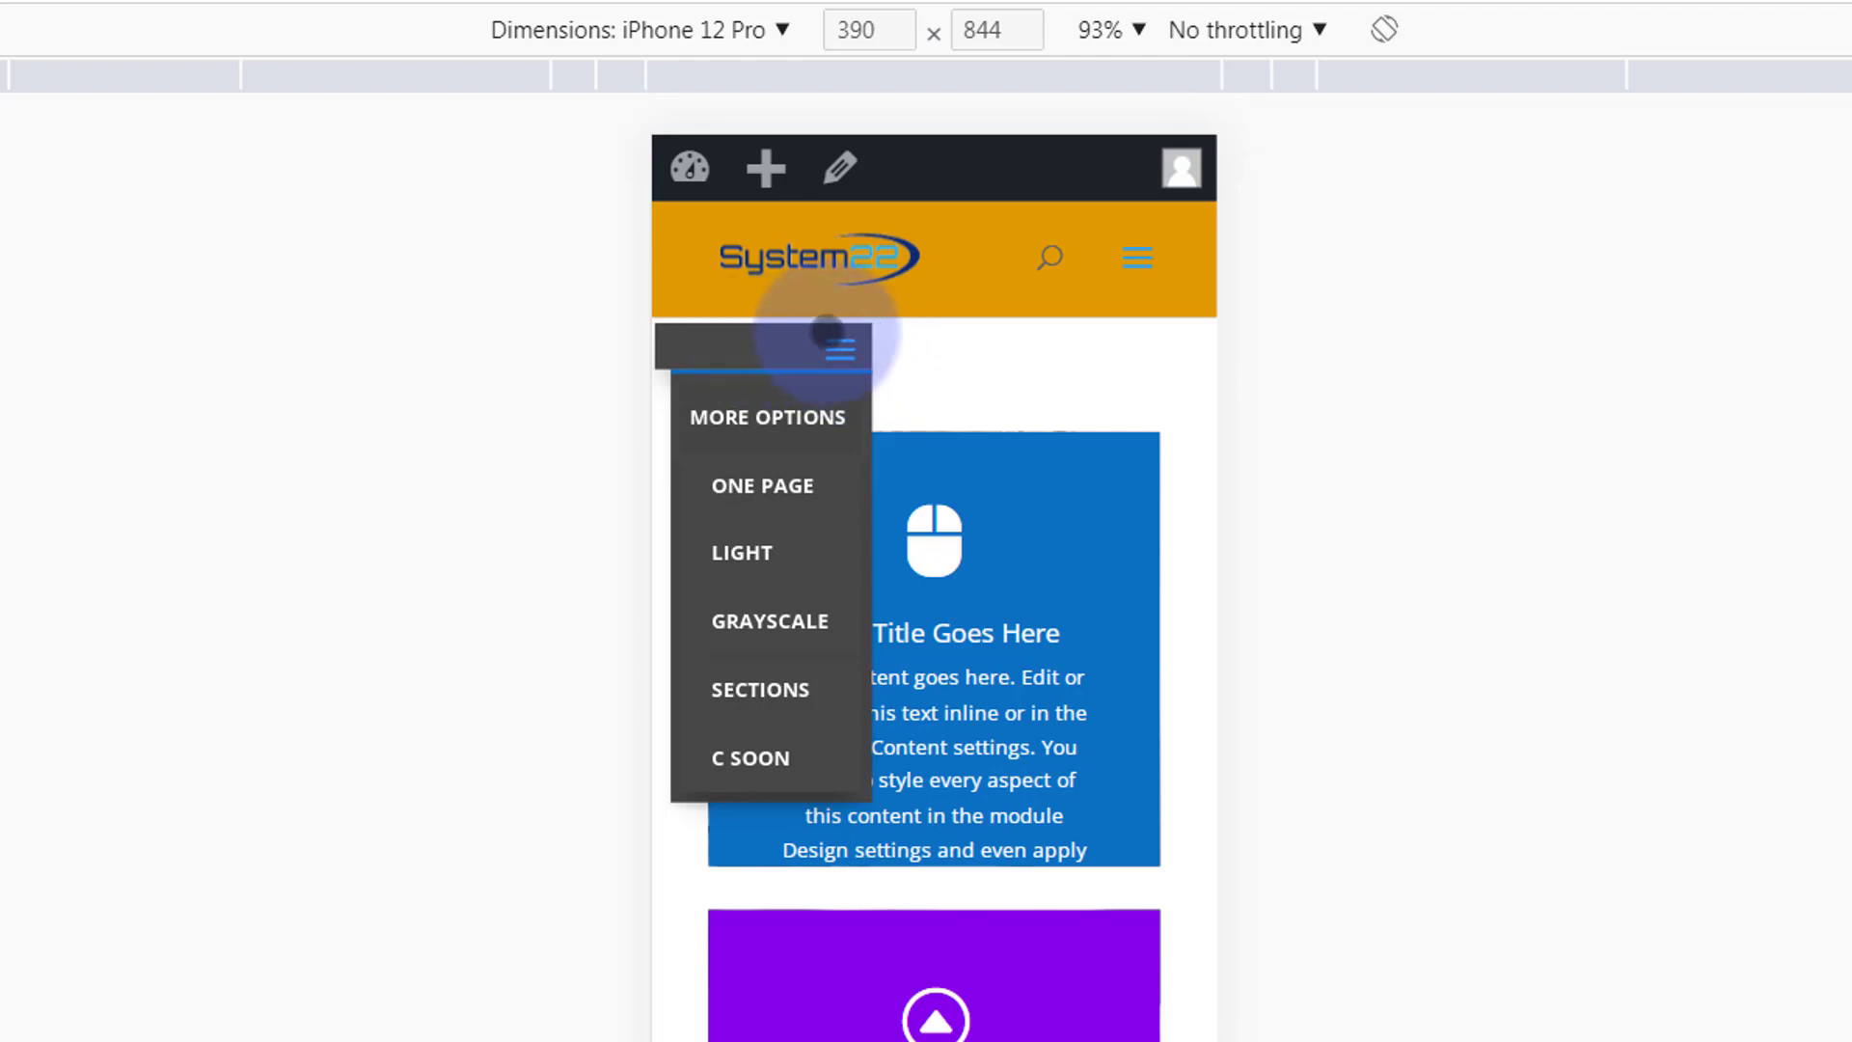
click(839, 345)
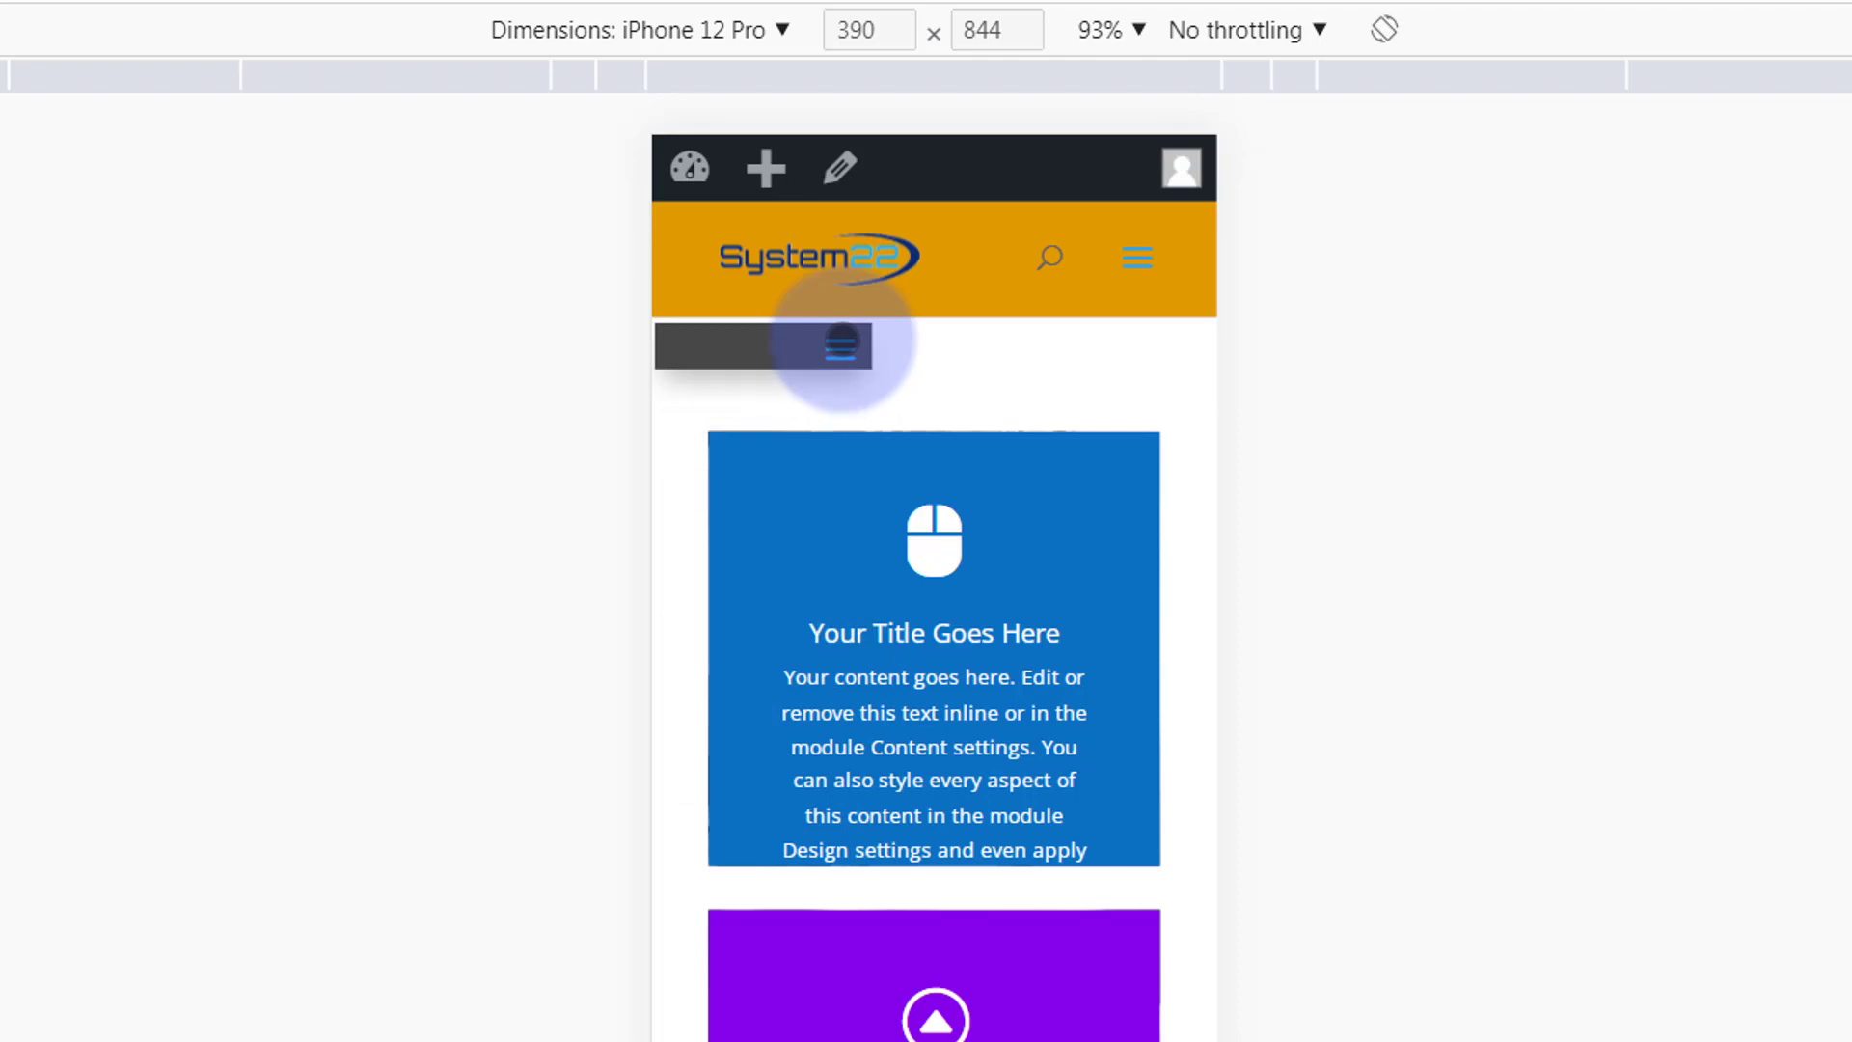
Switch the emulated device to iPad Air, expand and collapse the hamburger menu
click(644, 29)
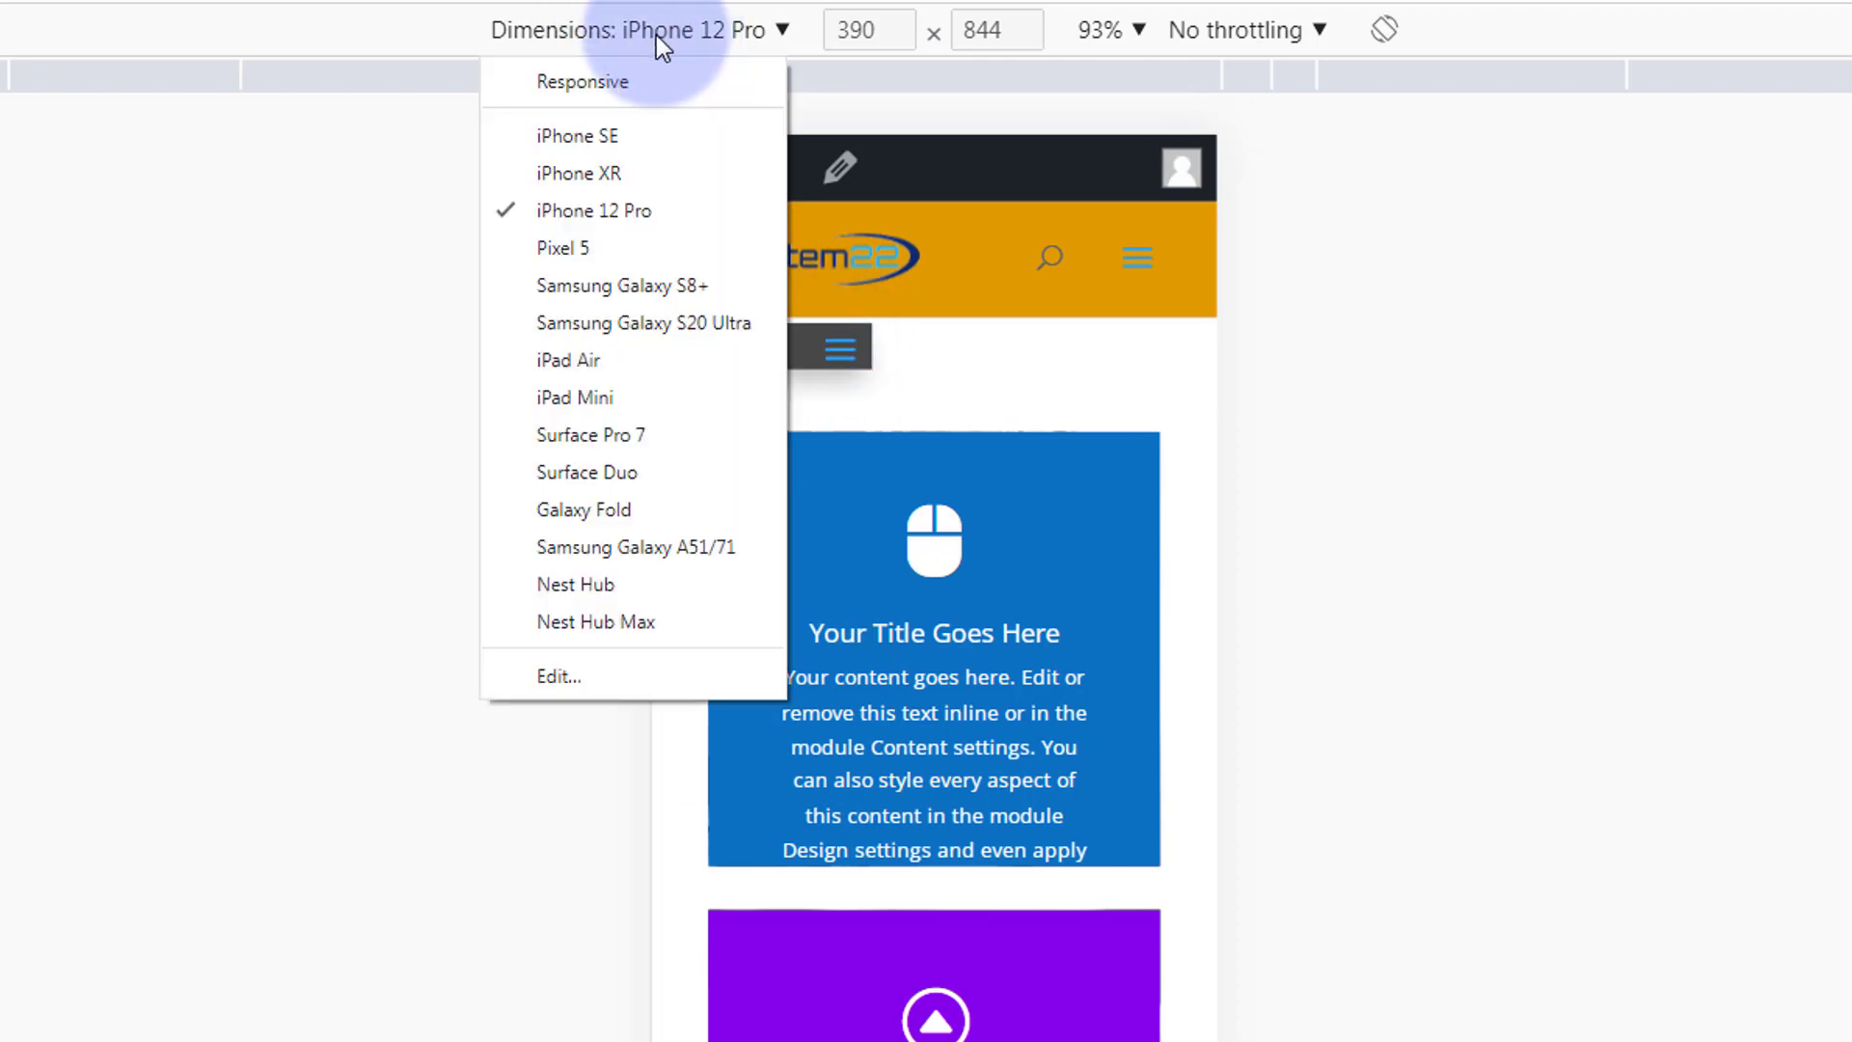
click(568, 360)
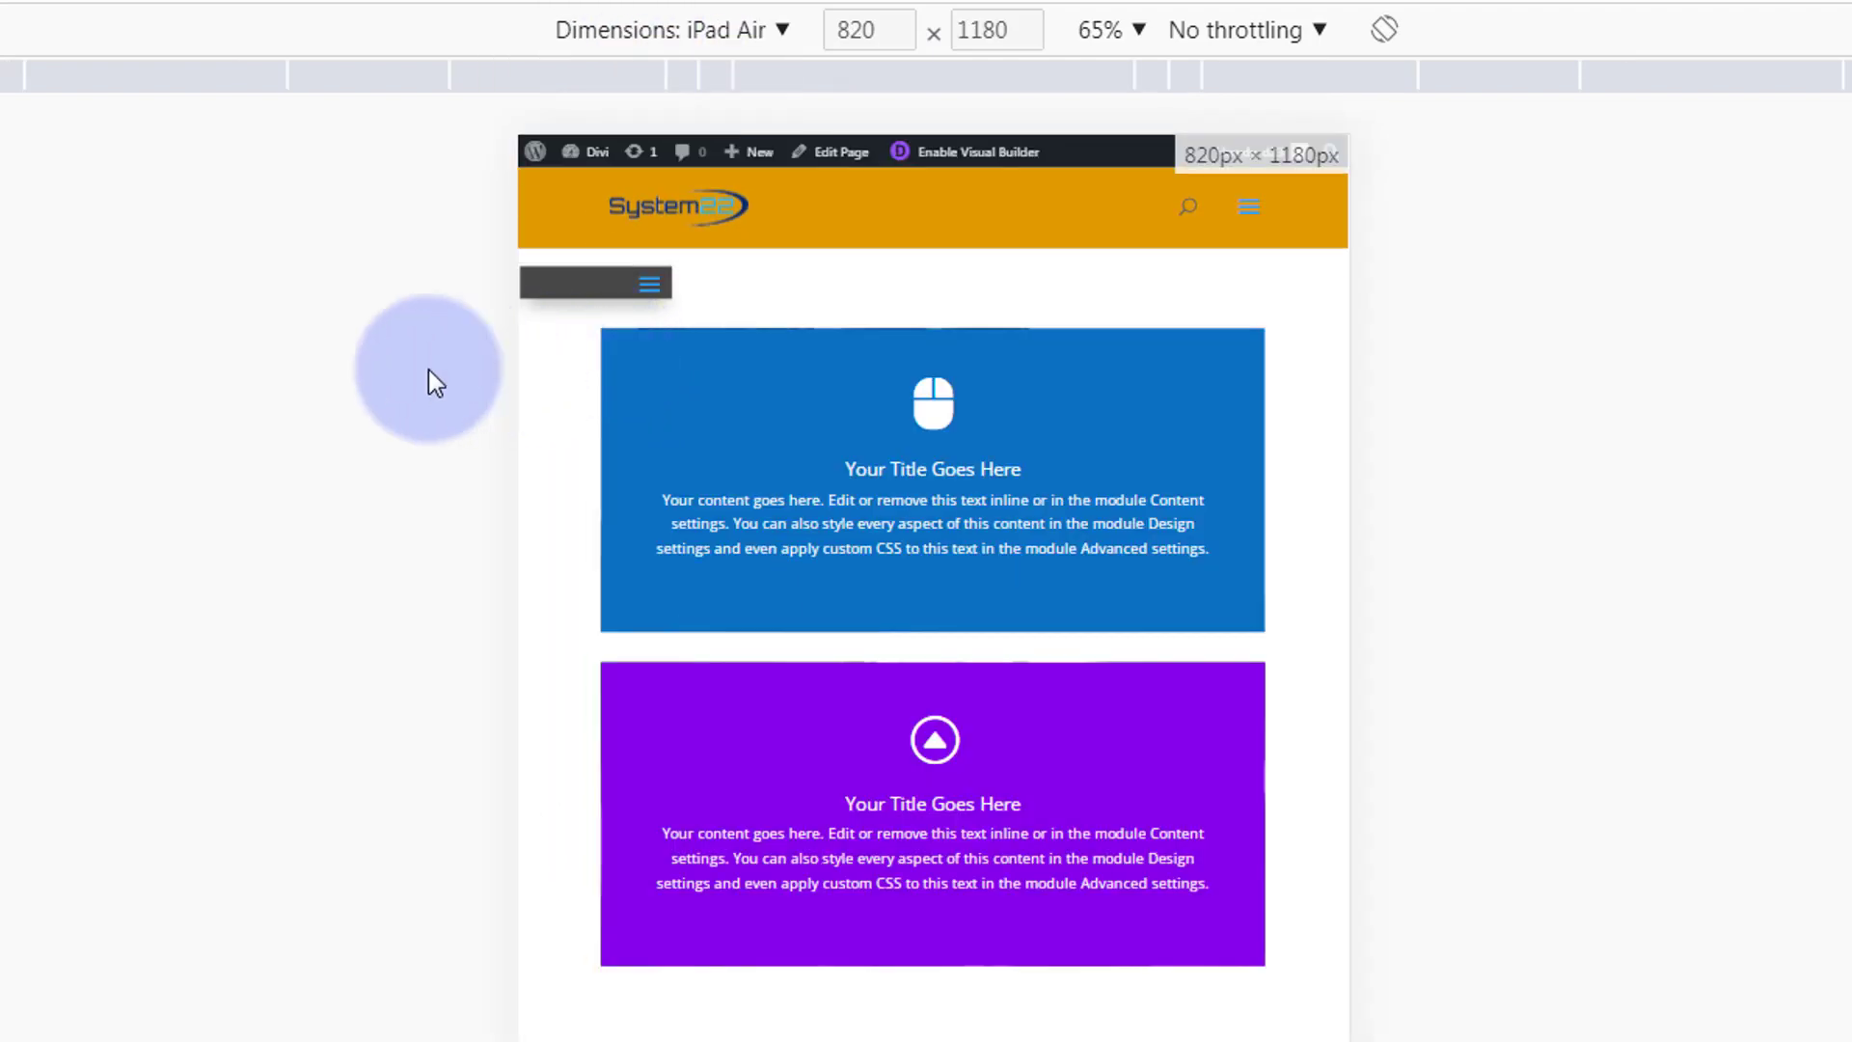
click(648, 281)
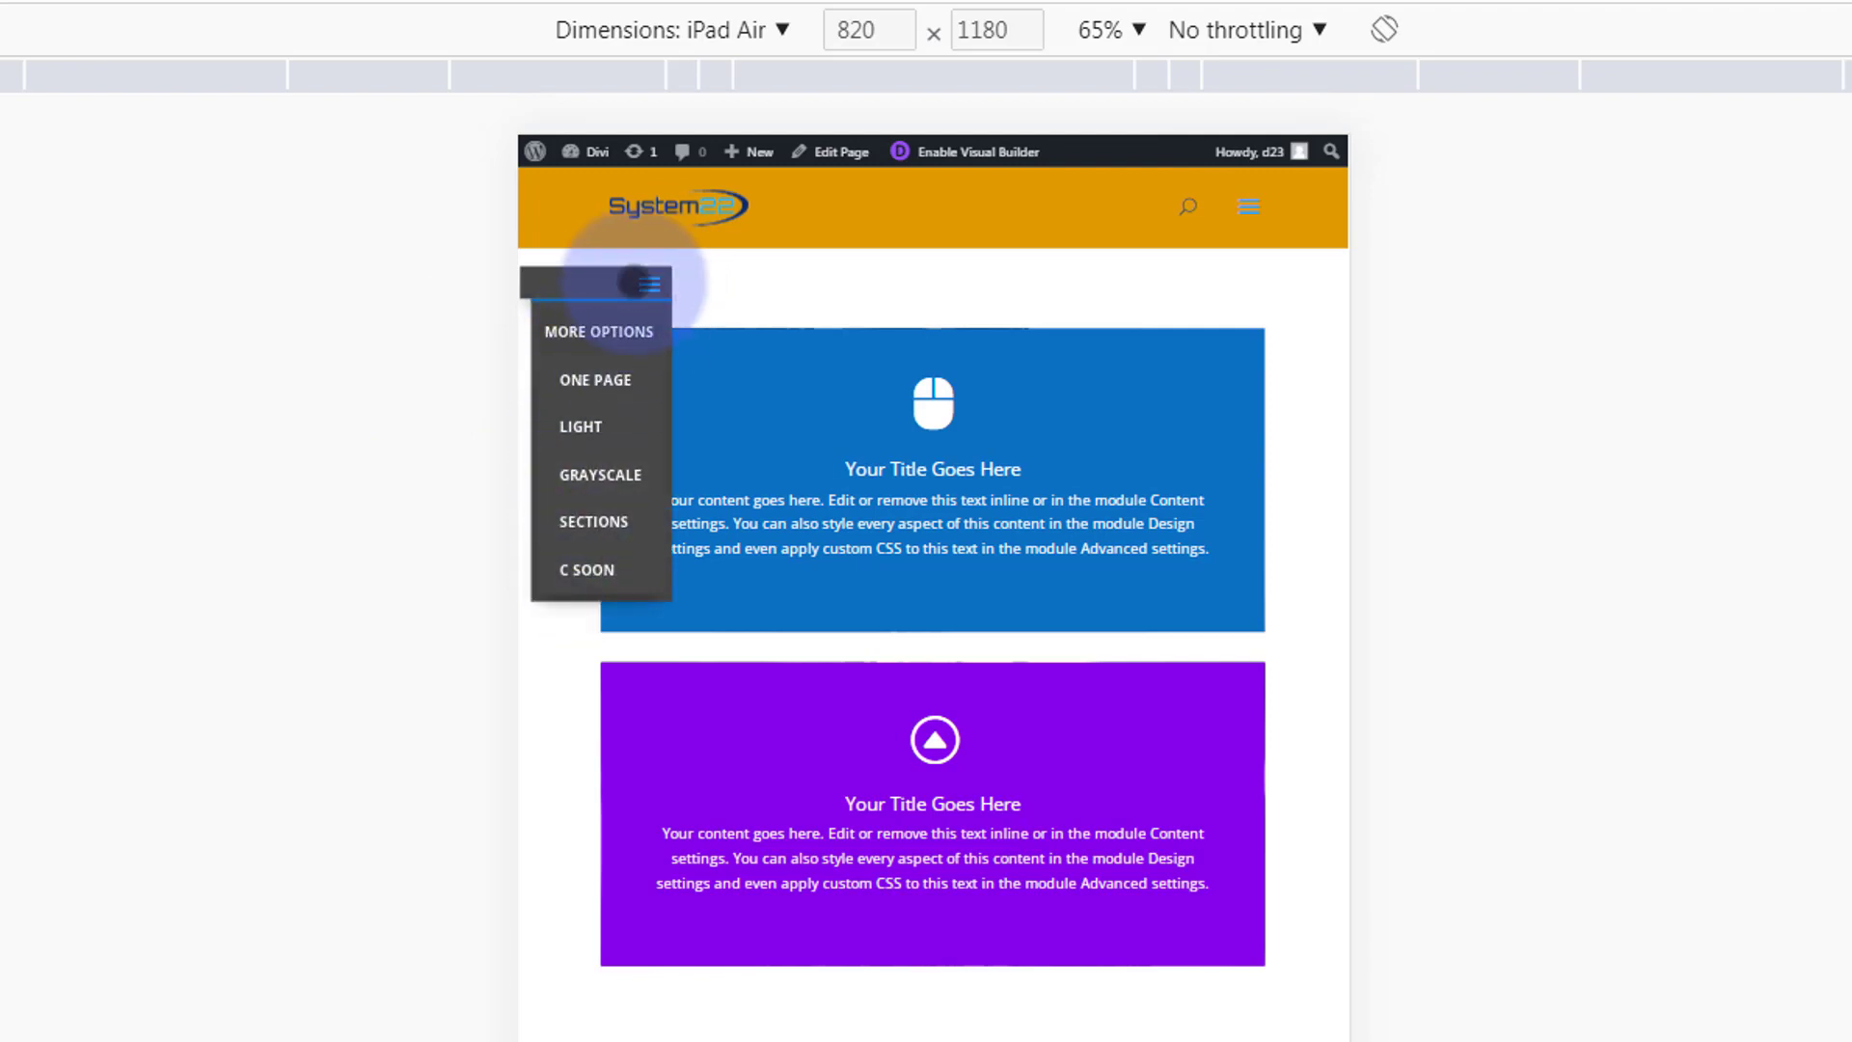
click(641, 284)
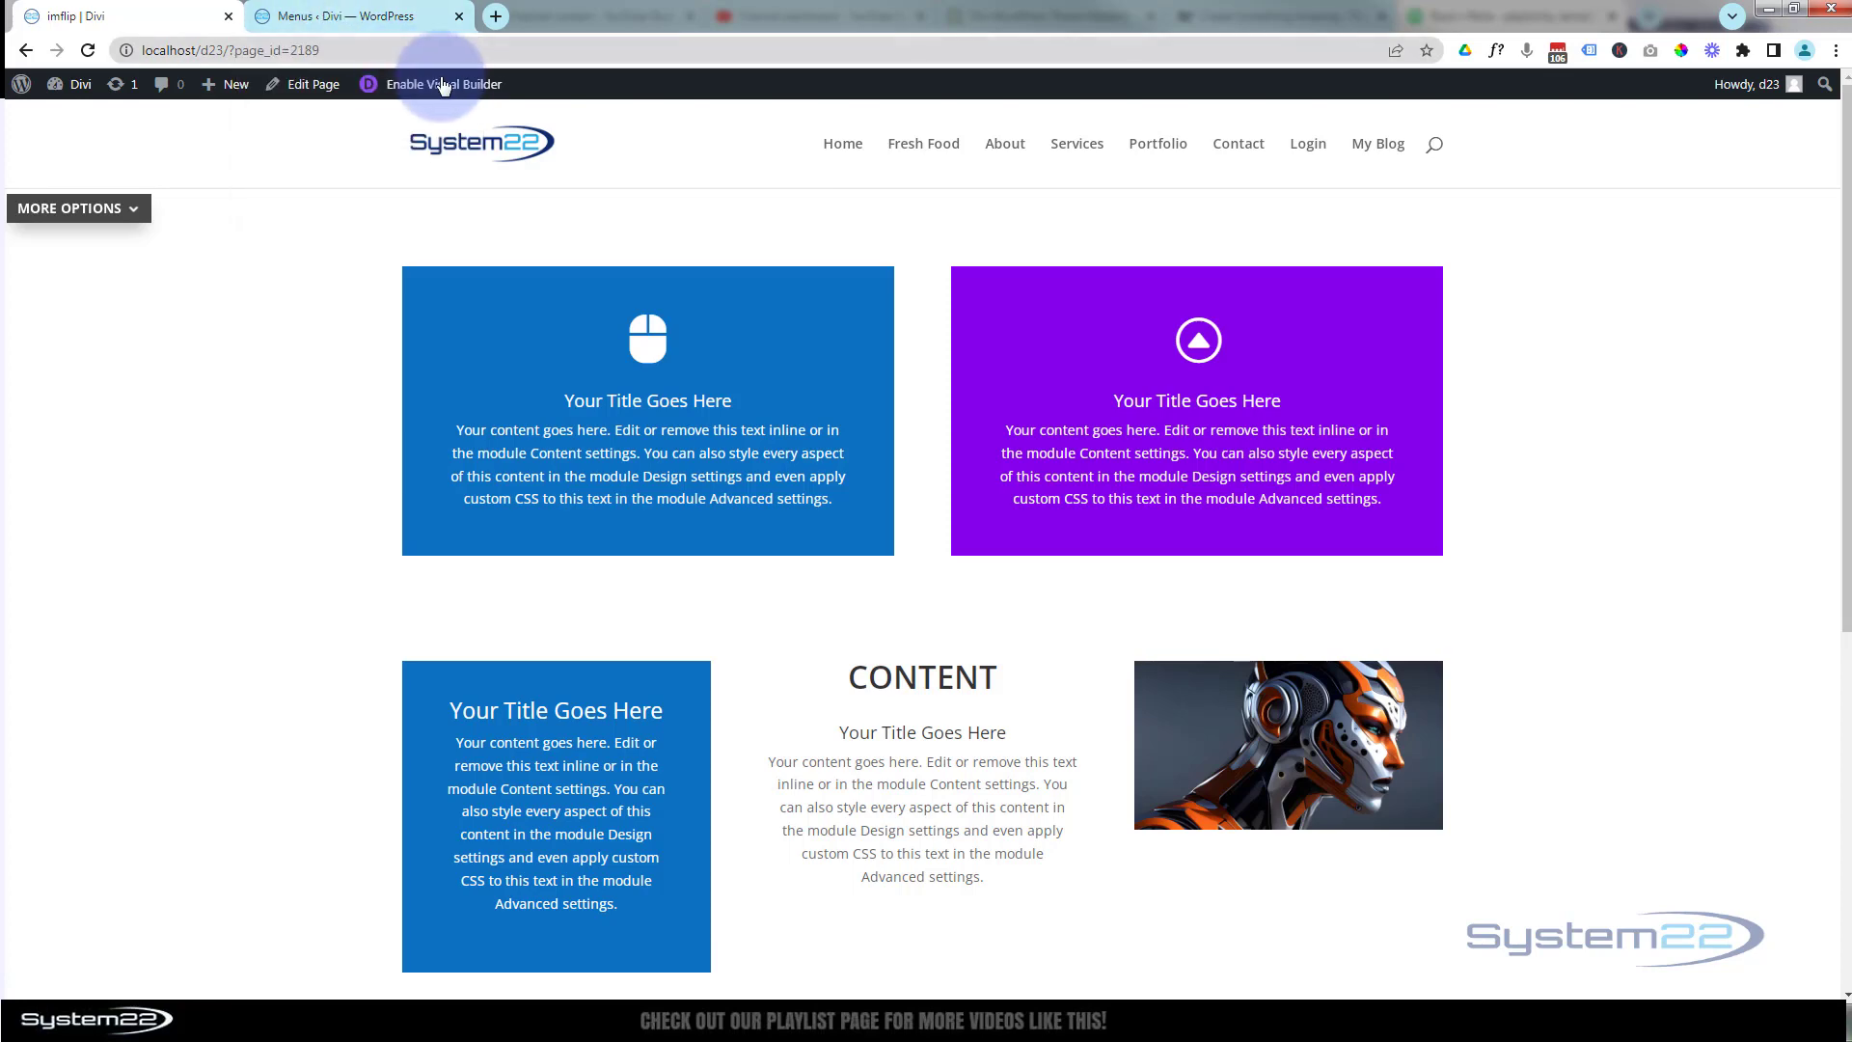
Enable the Visual Builder and switch its preview to Tablet view
click(438, 83)
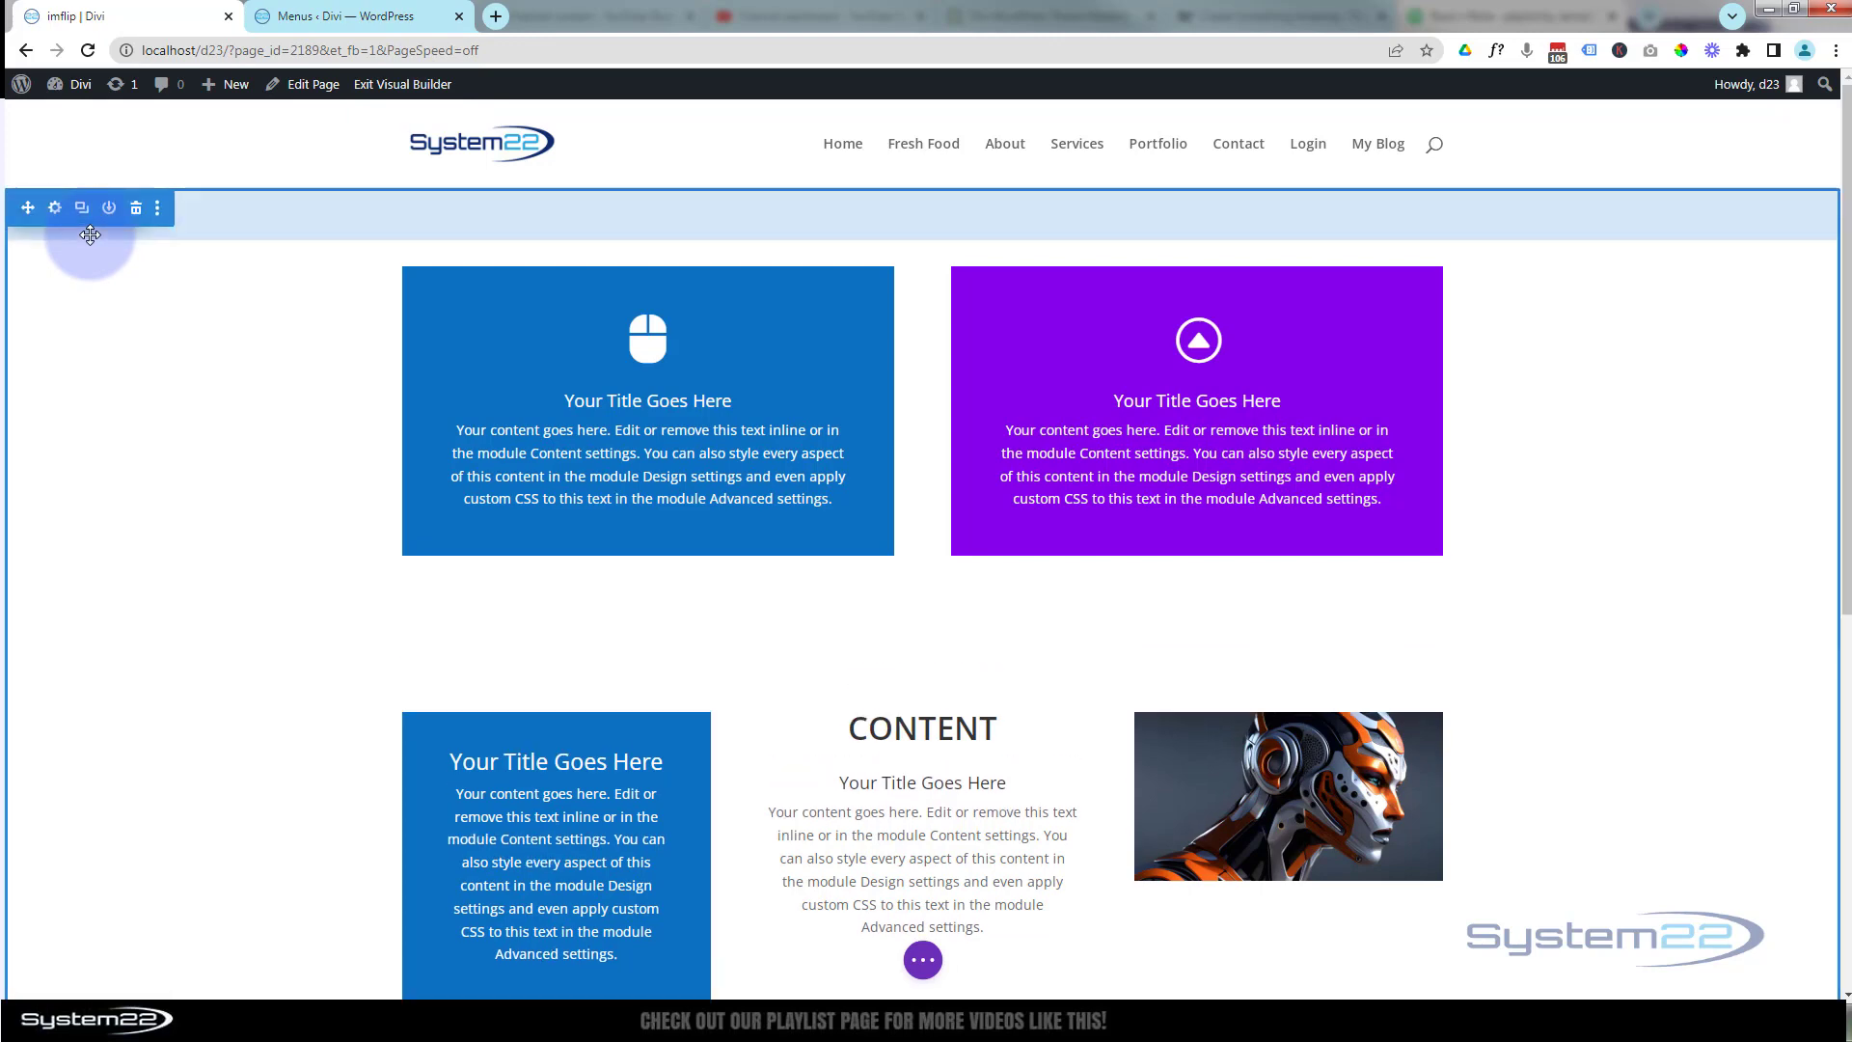
scroll(down, 3)
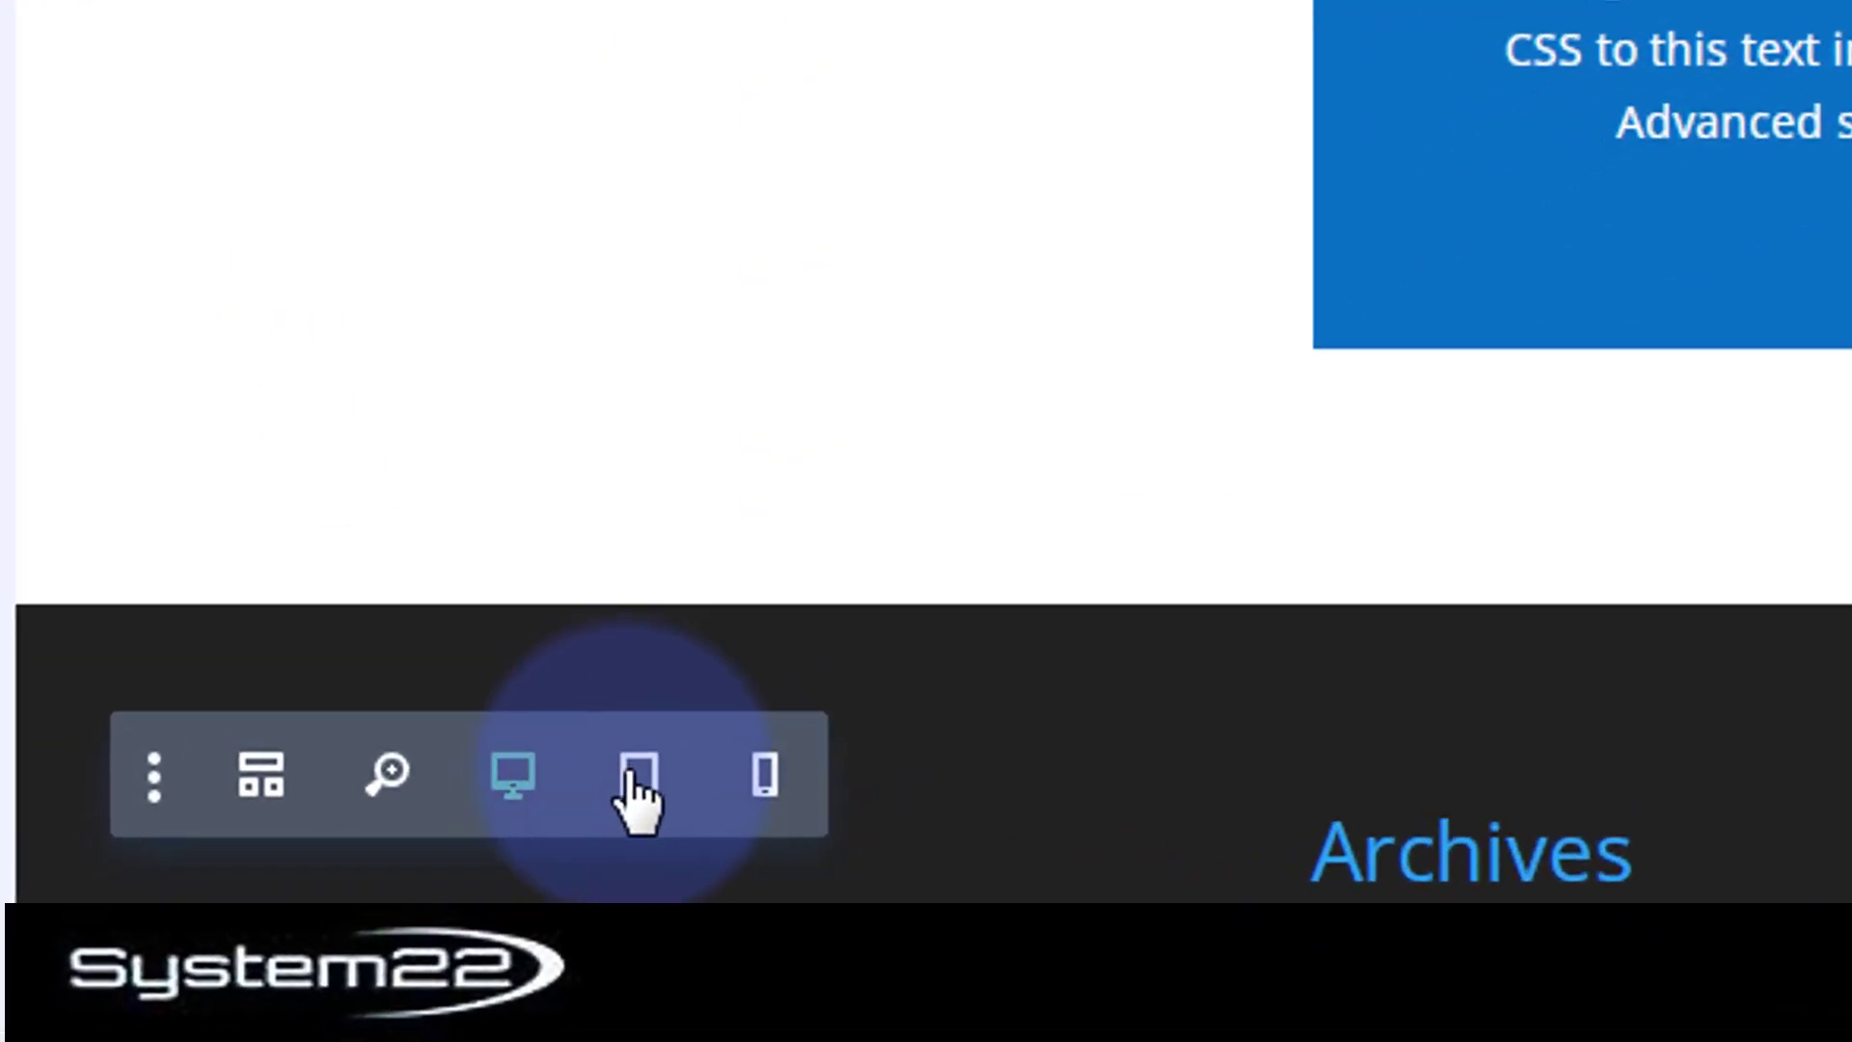
click(639, 776)
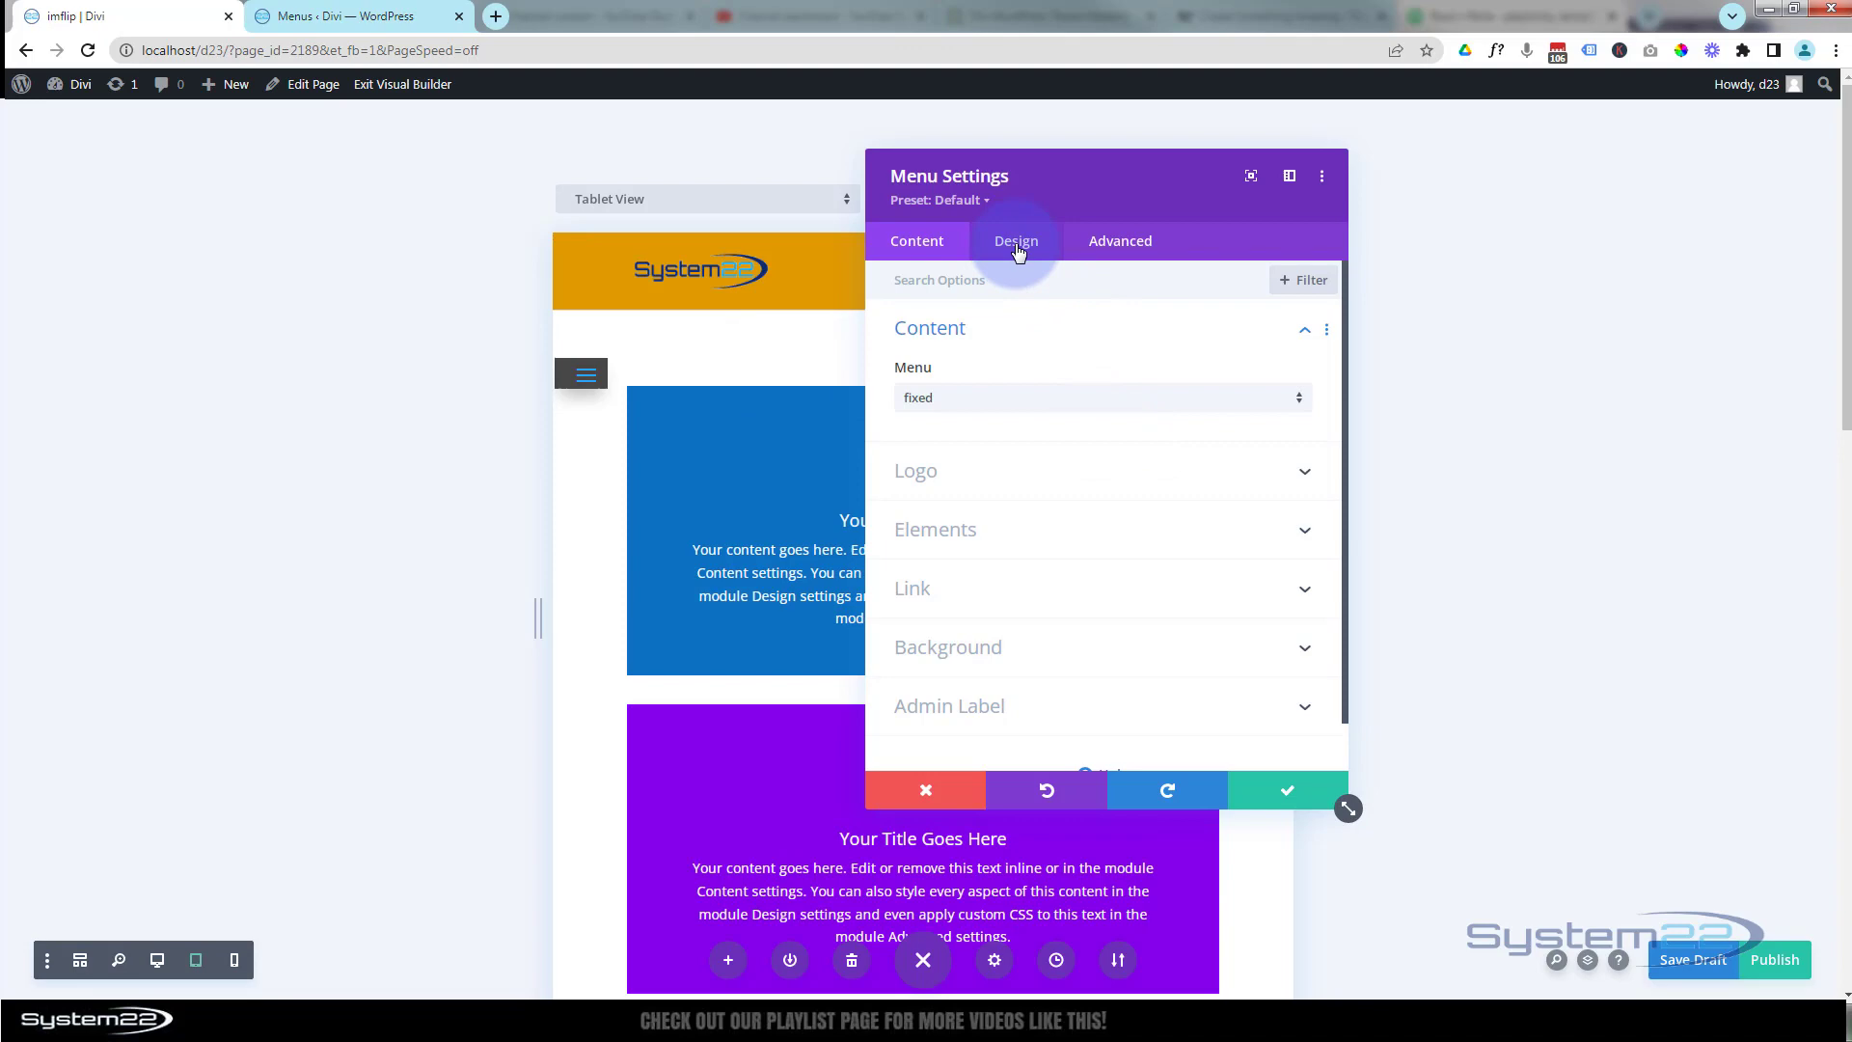
In Design > Icons, set Hamburger Menu Icon Color to white, then return to desktop view
click(1017, 241)
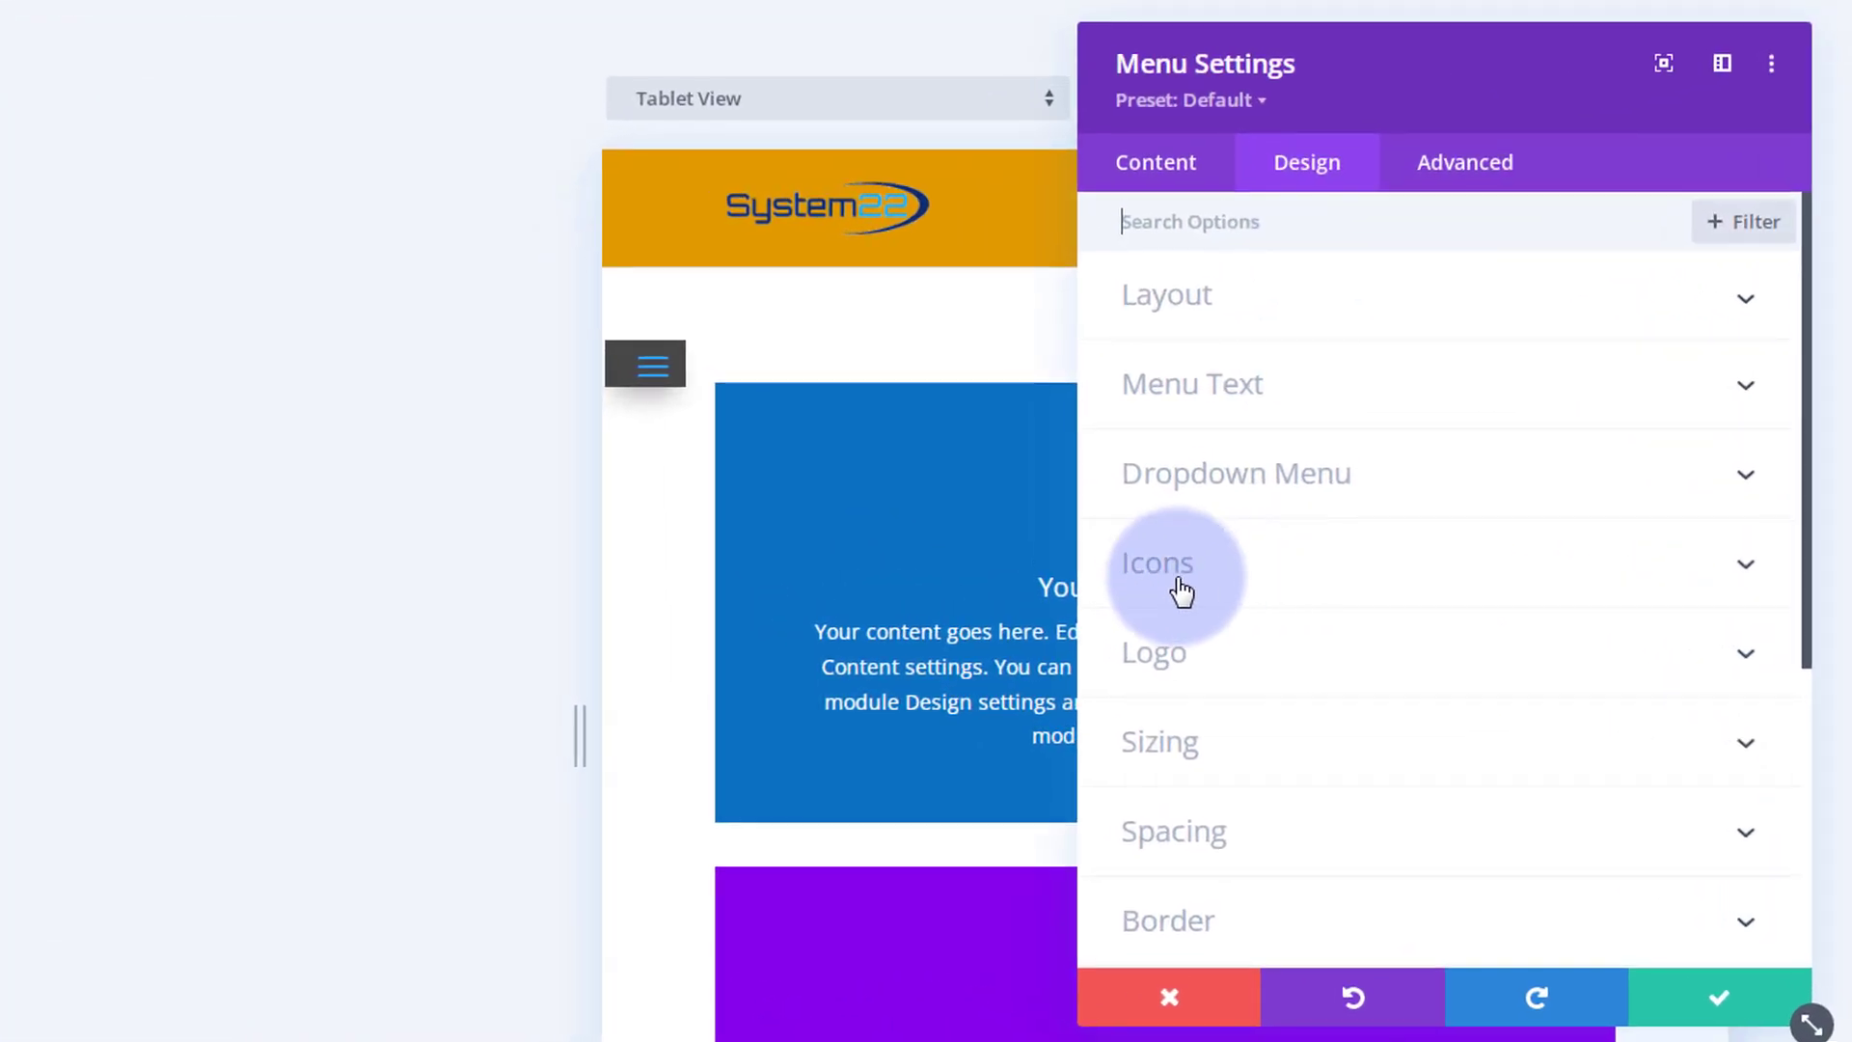
click(1156, 563)
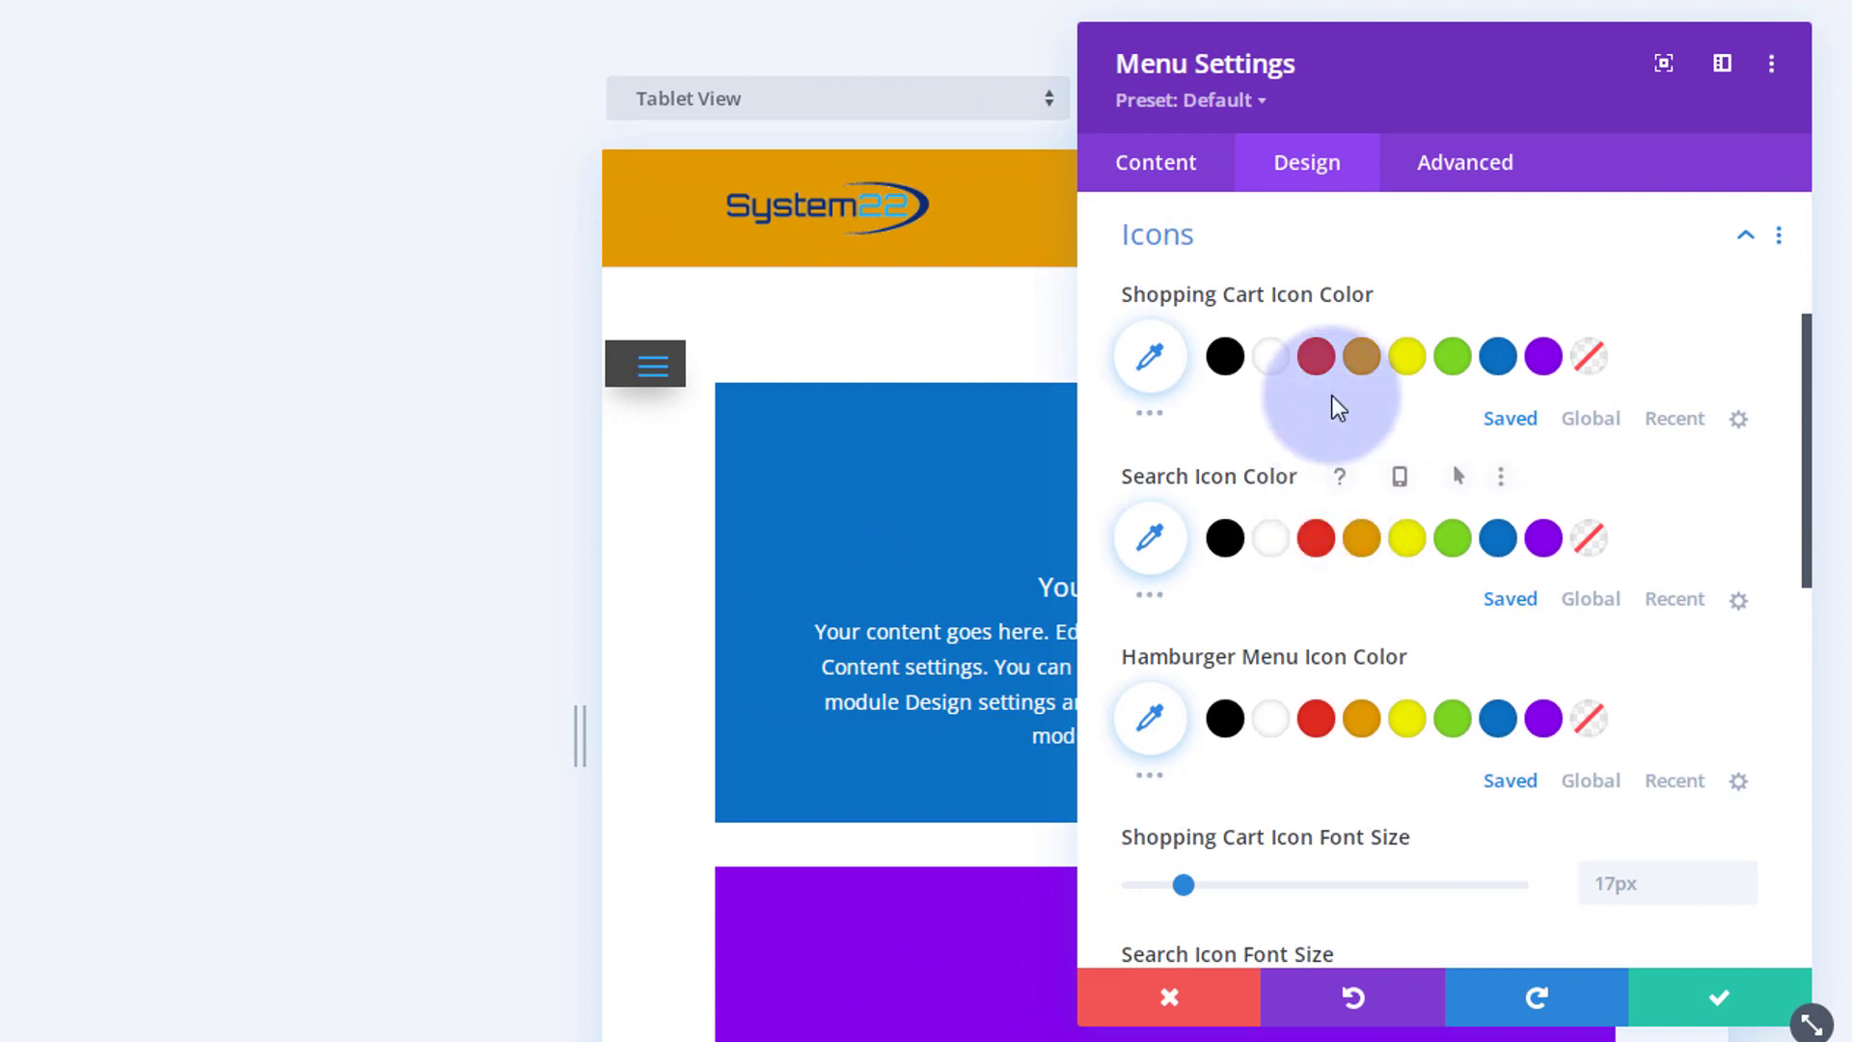
scroll(down, 3)
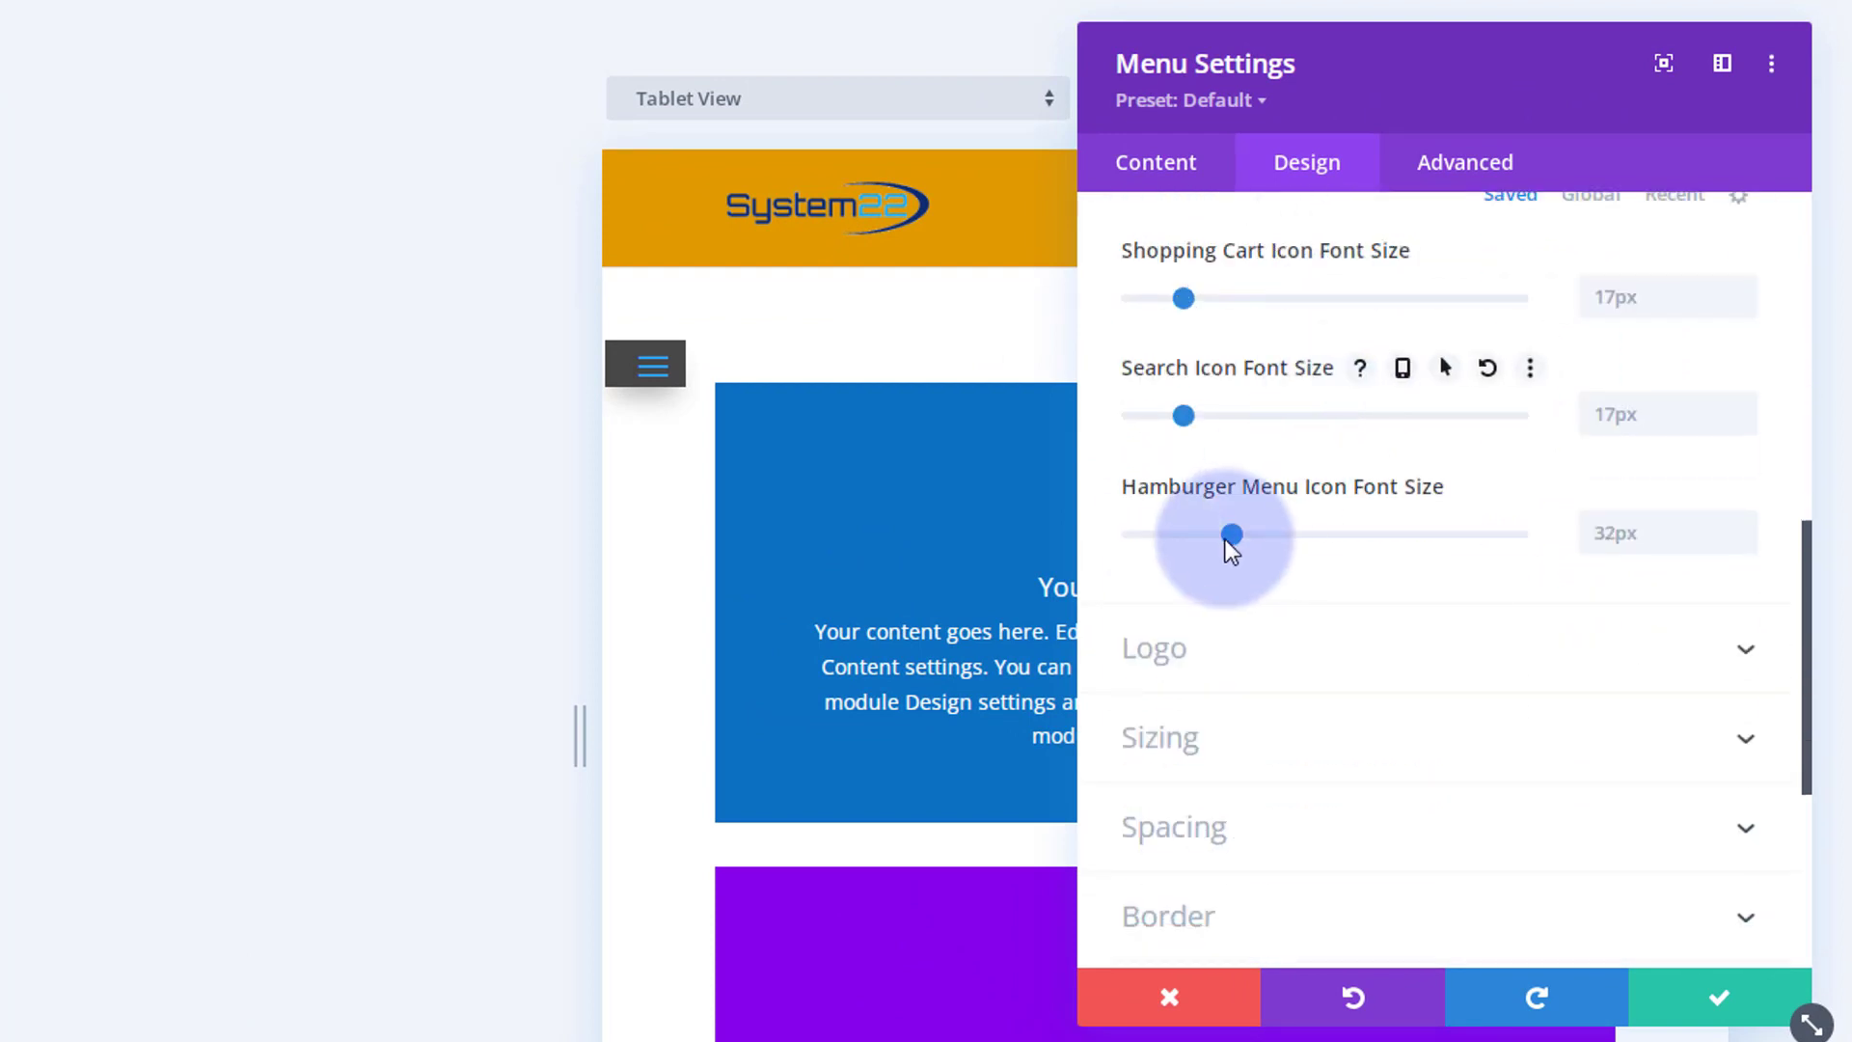
mouse_move(1252, 509)
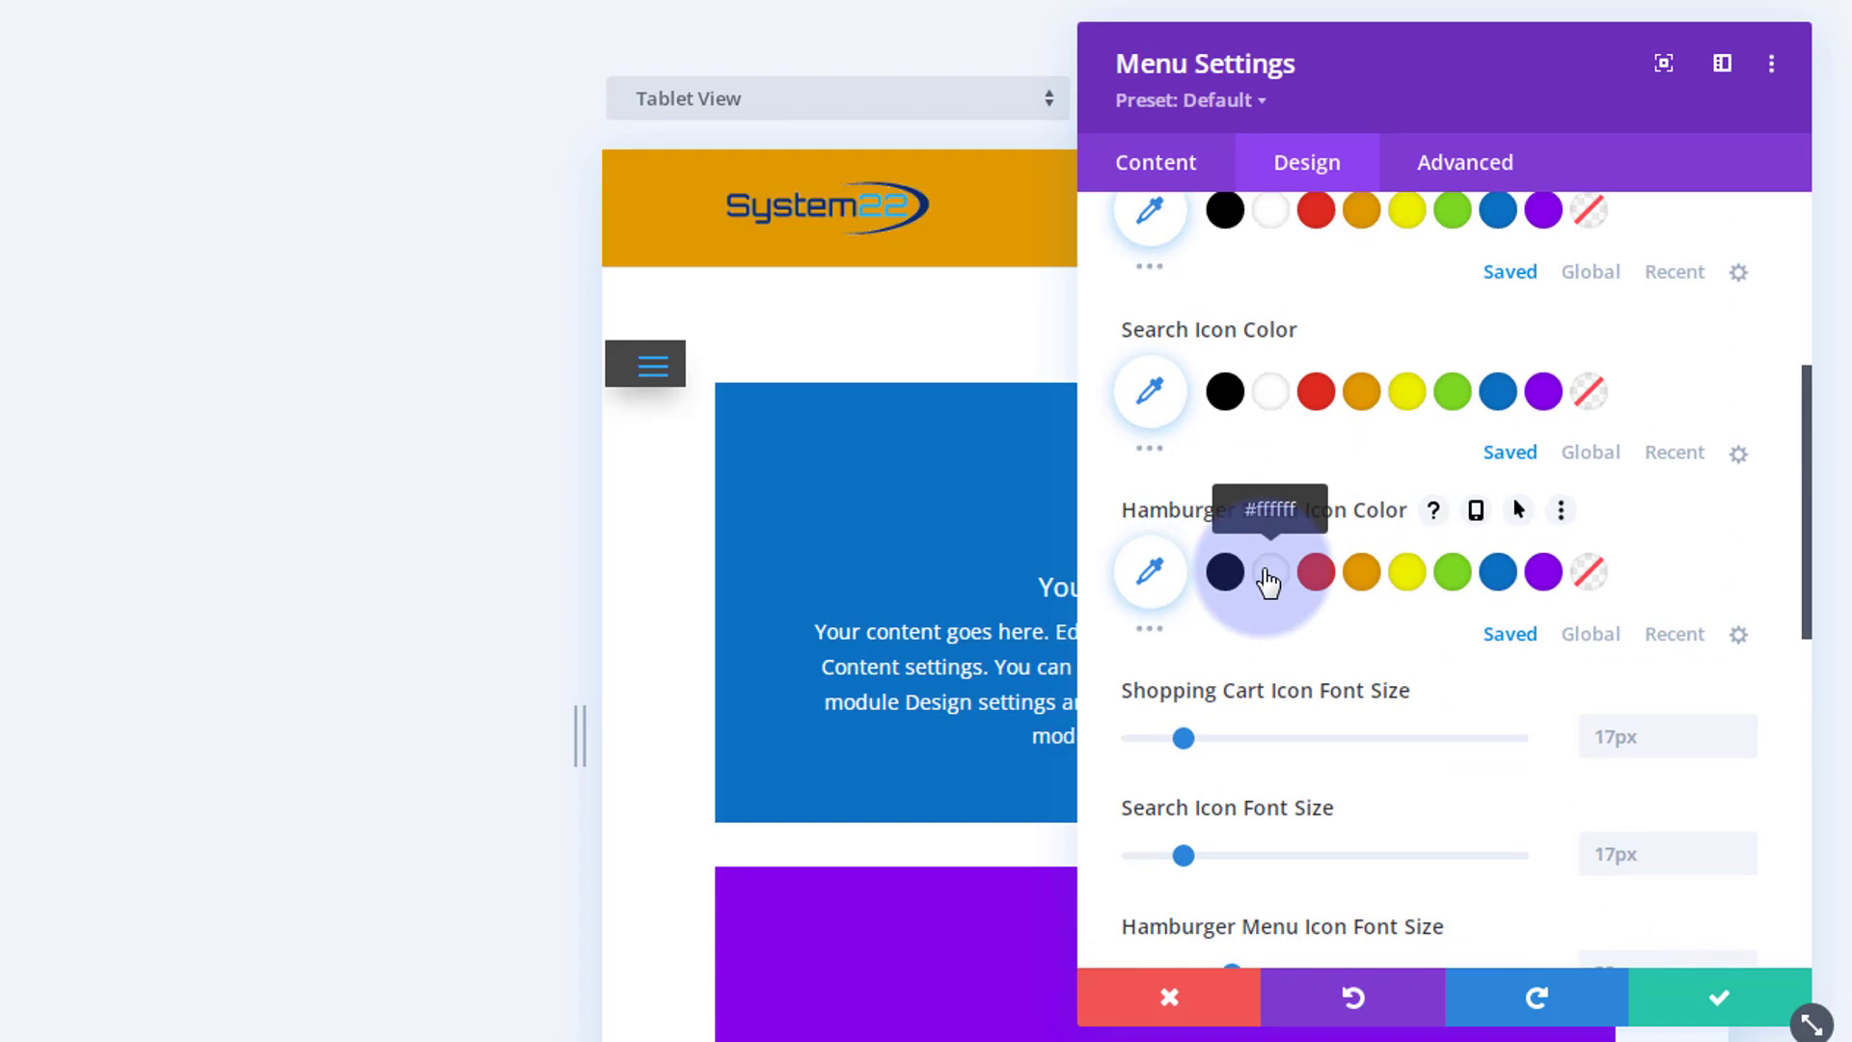
click(1269, 571)
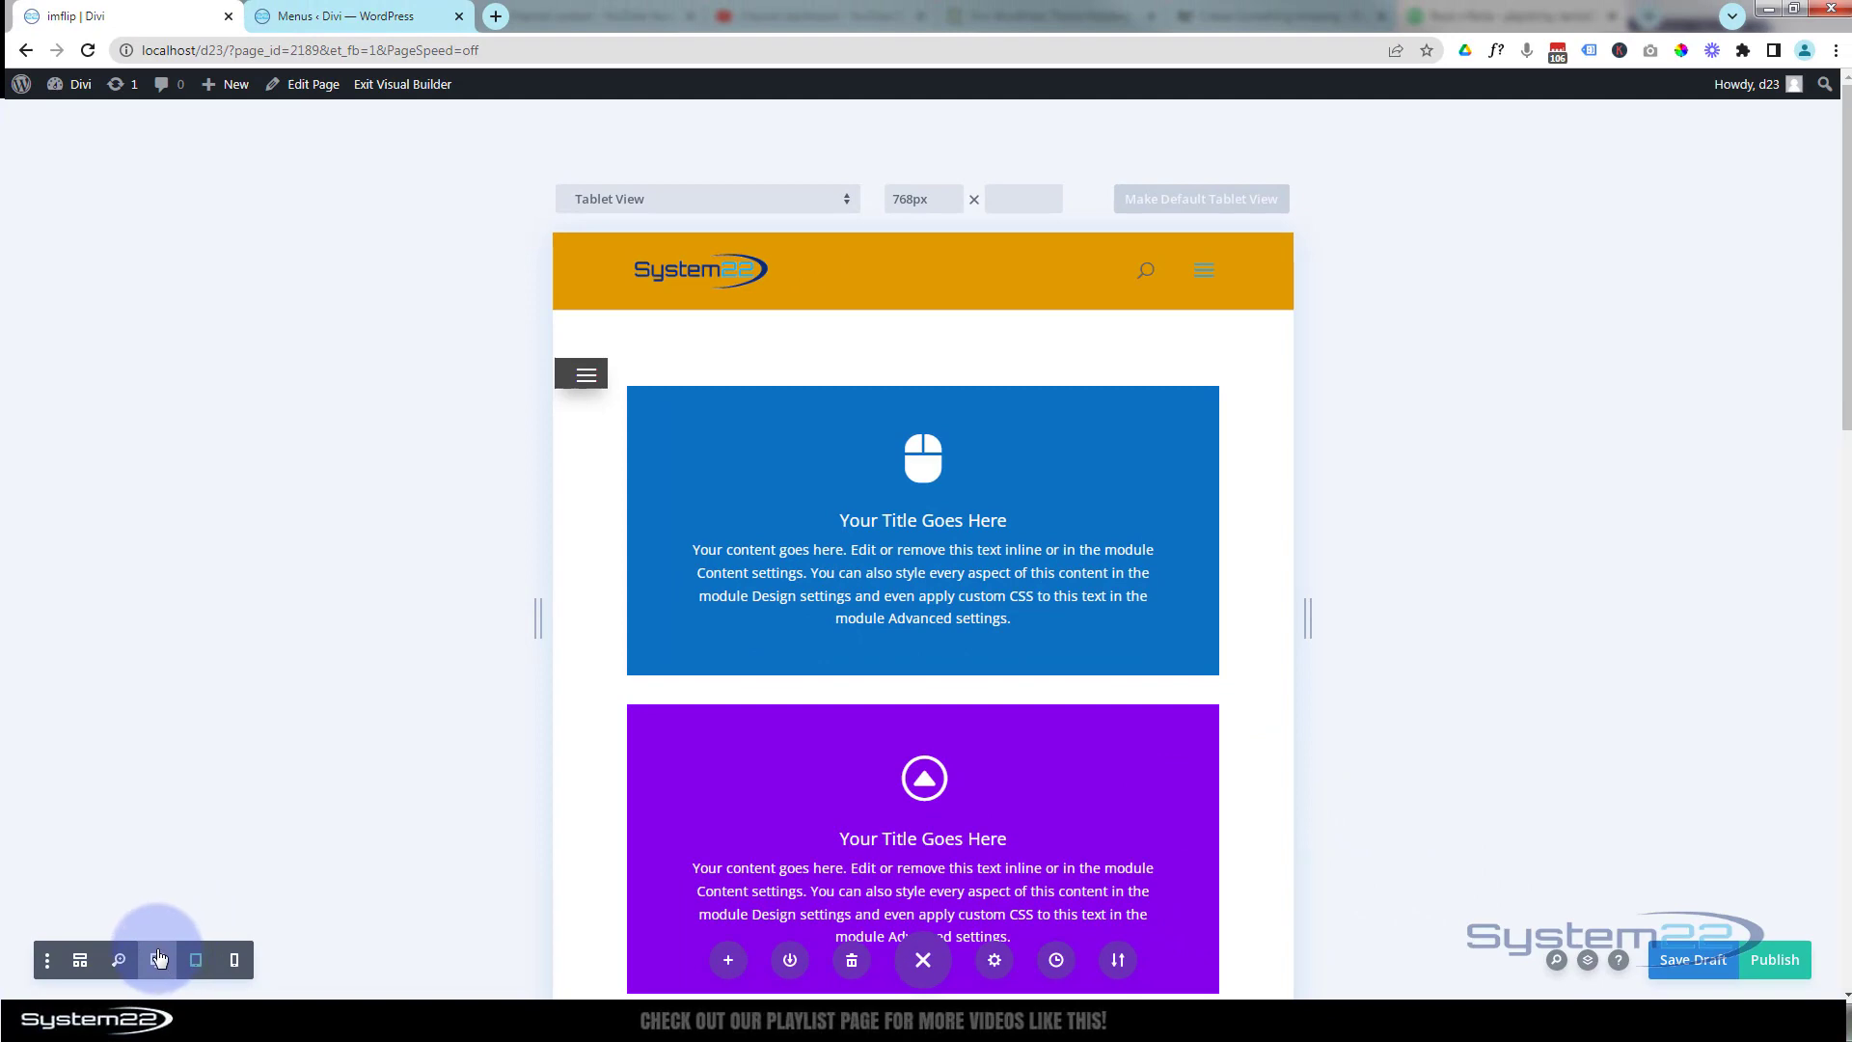
click(154, 959)
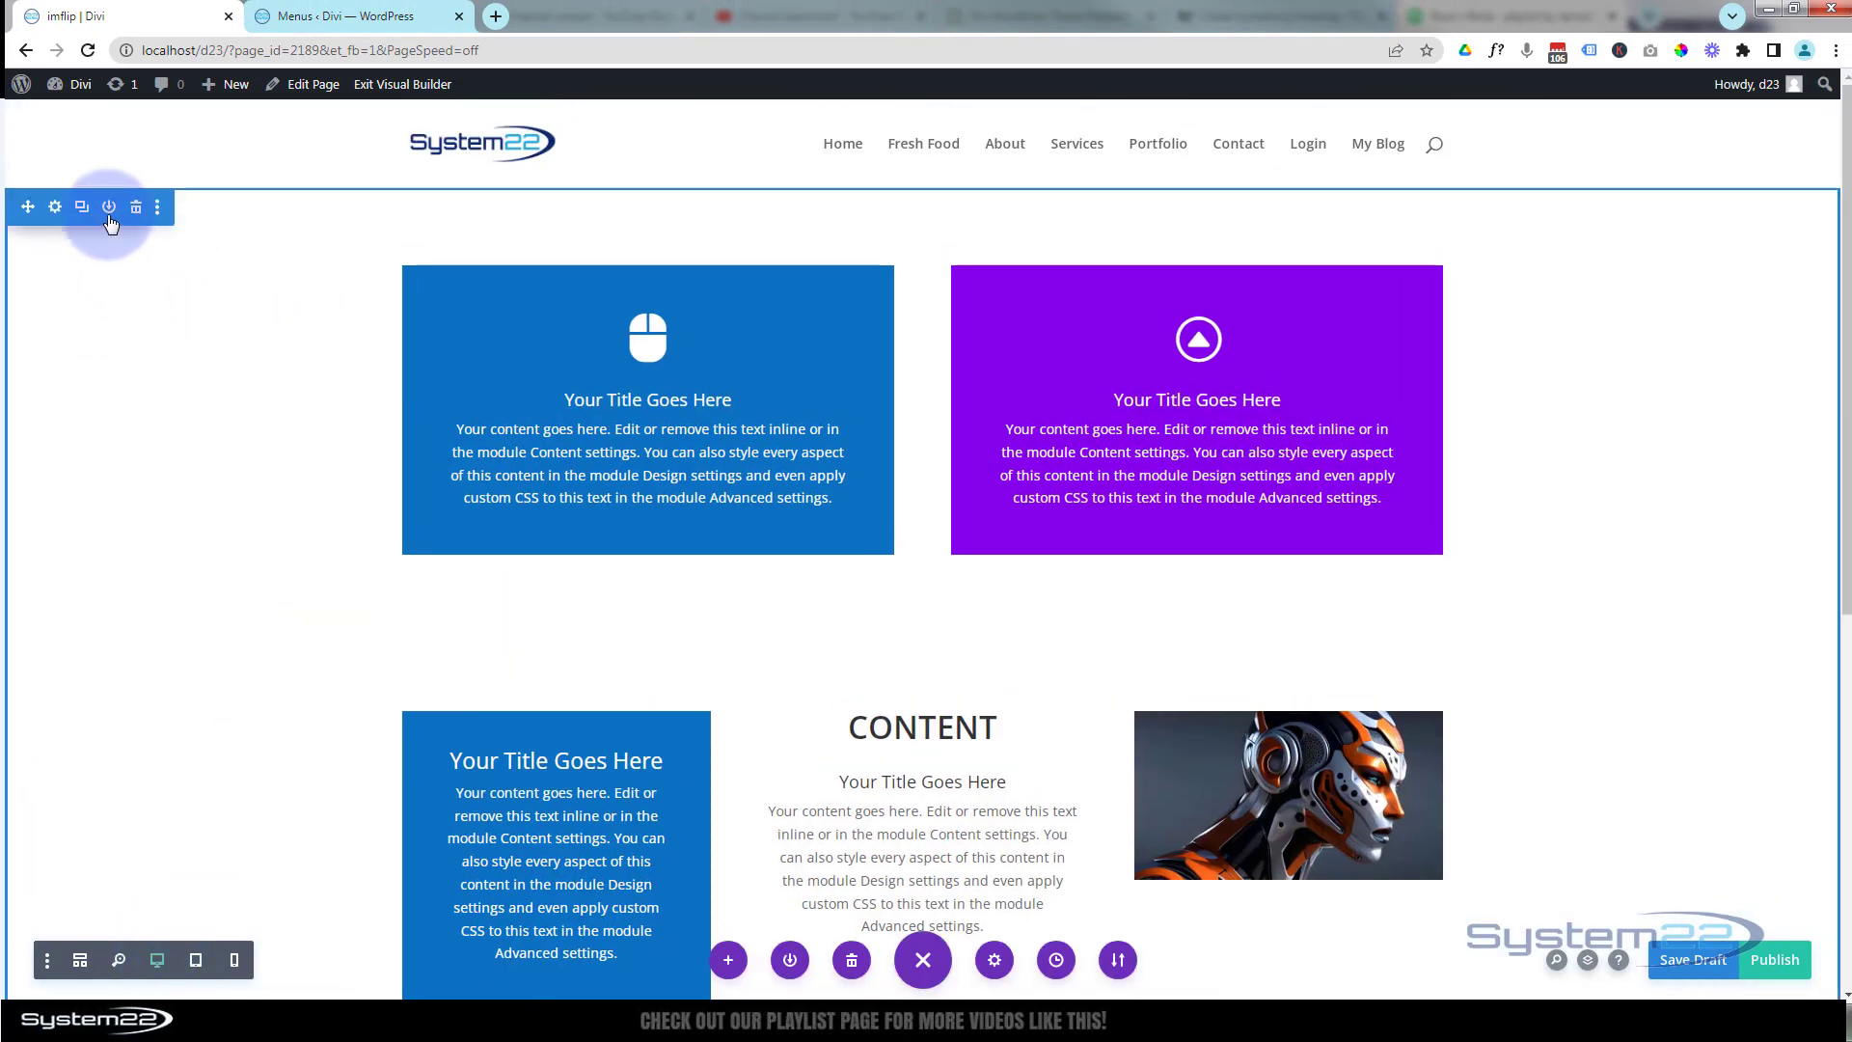
Return to desktop wireframe view and save the page as a draft
scroll(down, 3)
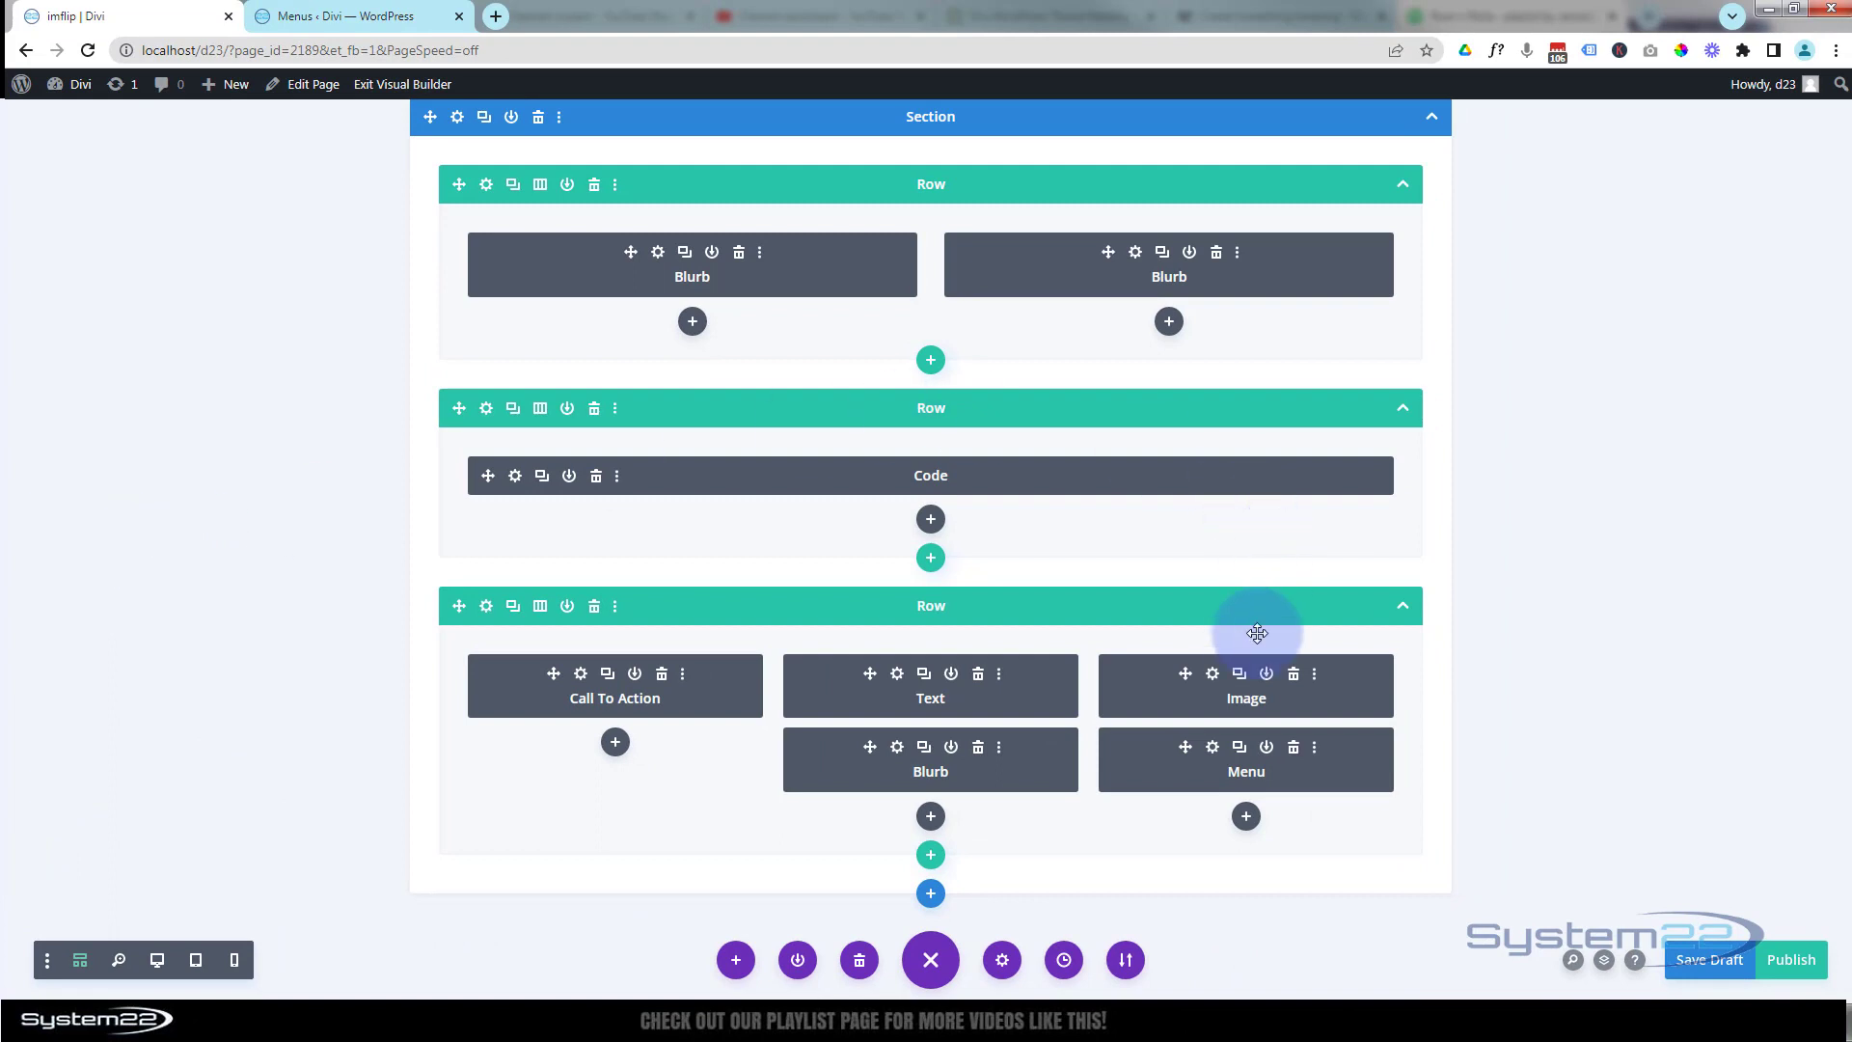
mouse_move(1169, 766)
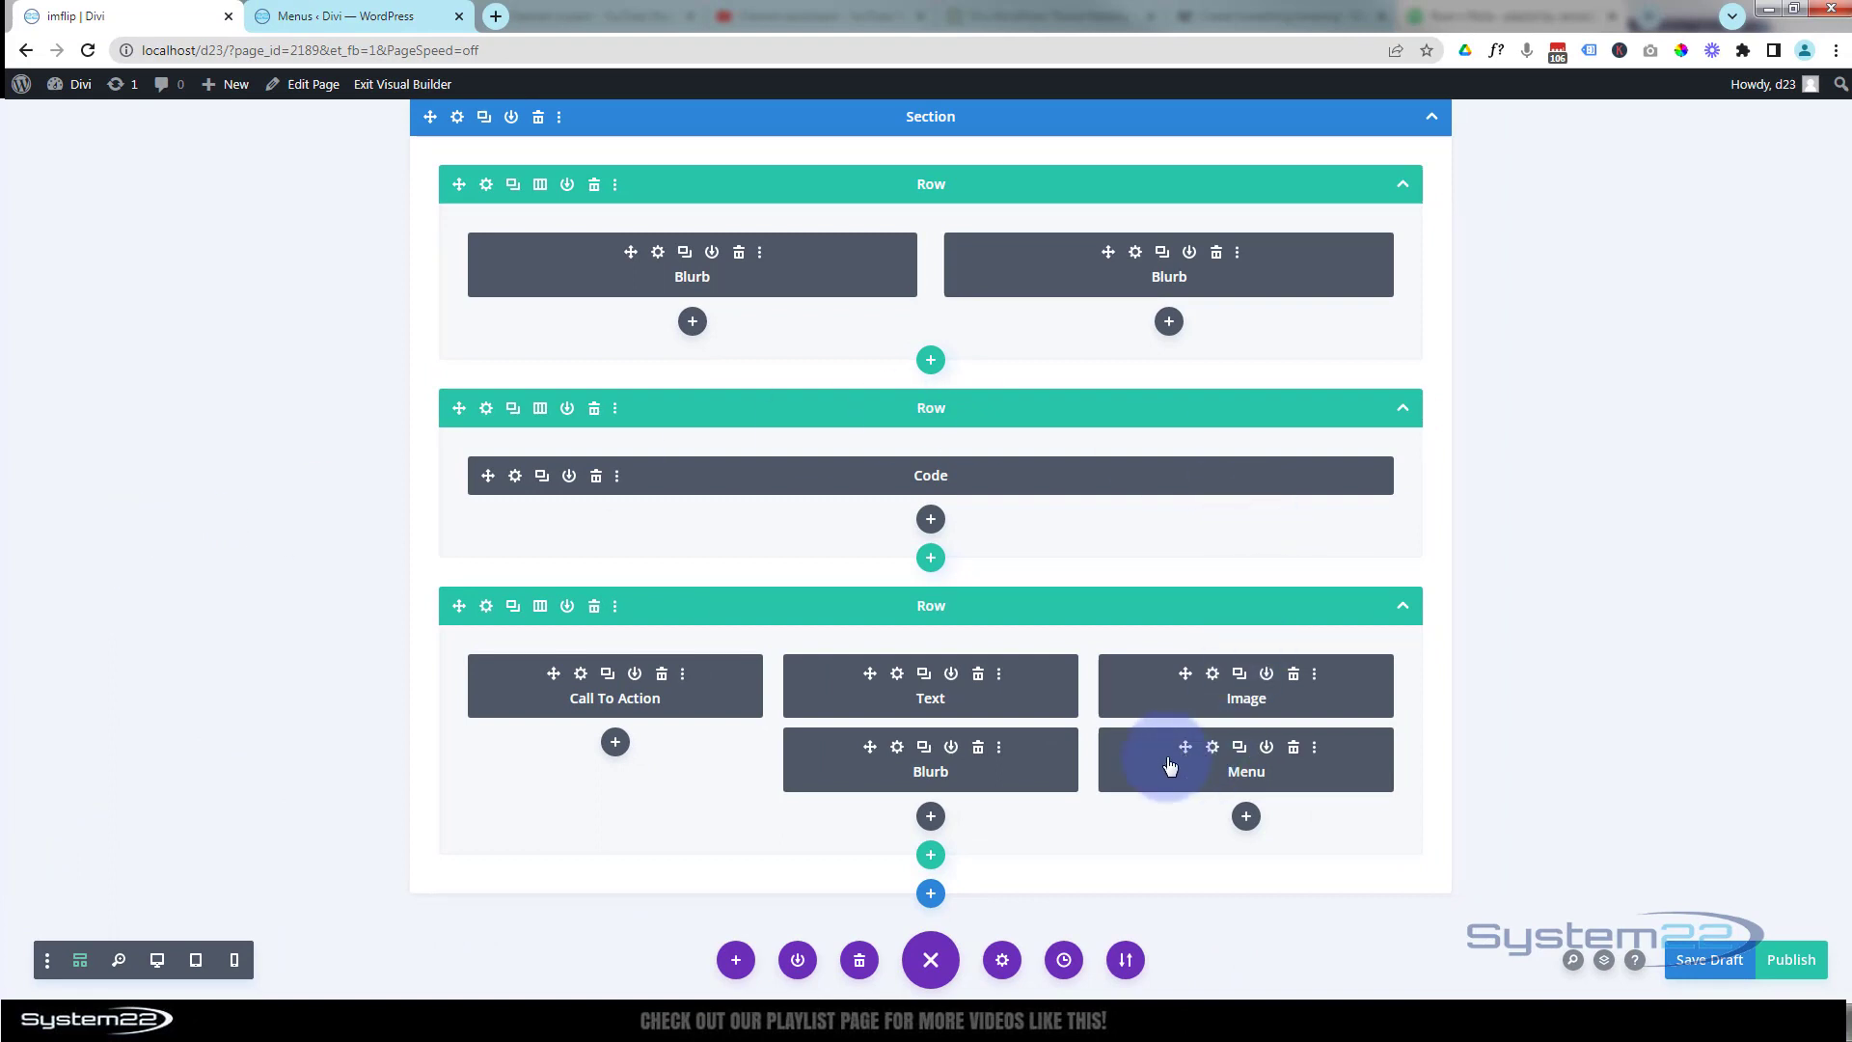
click(1212, 747)
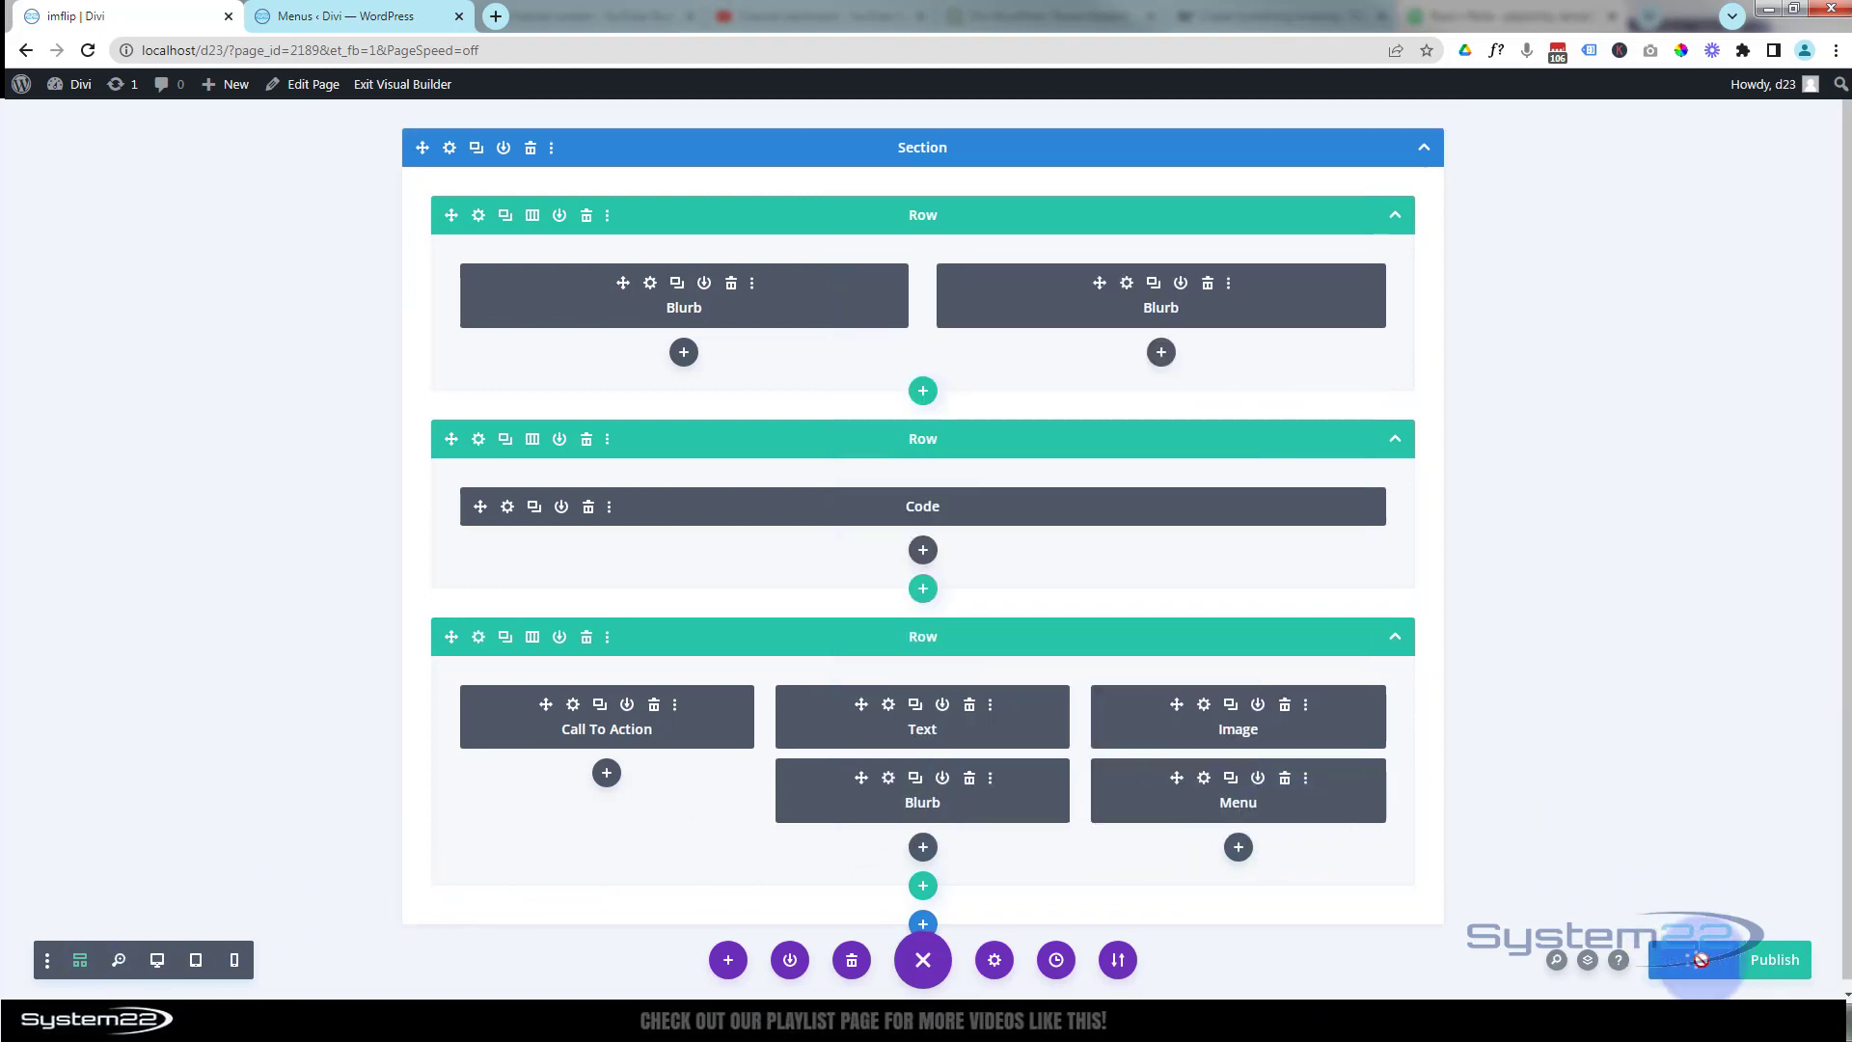
click(401, 83)
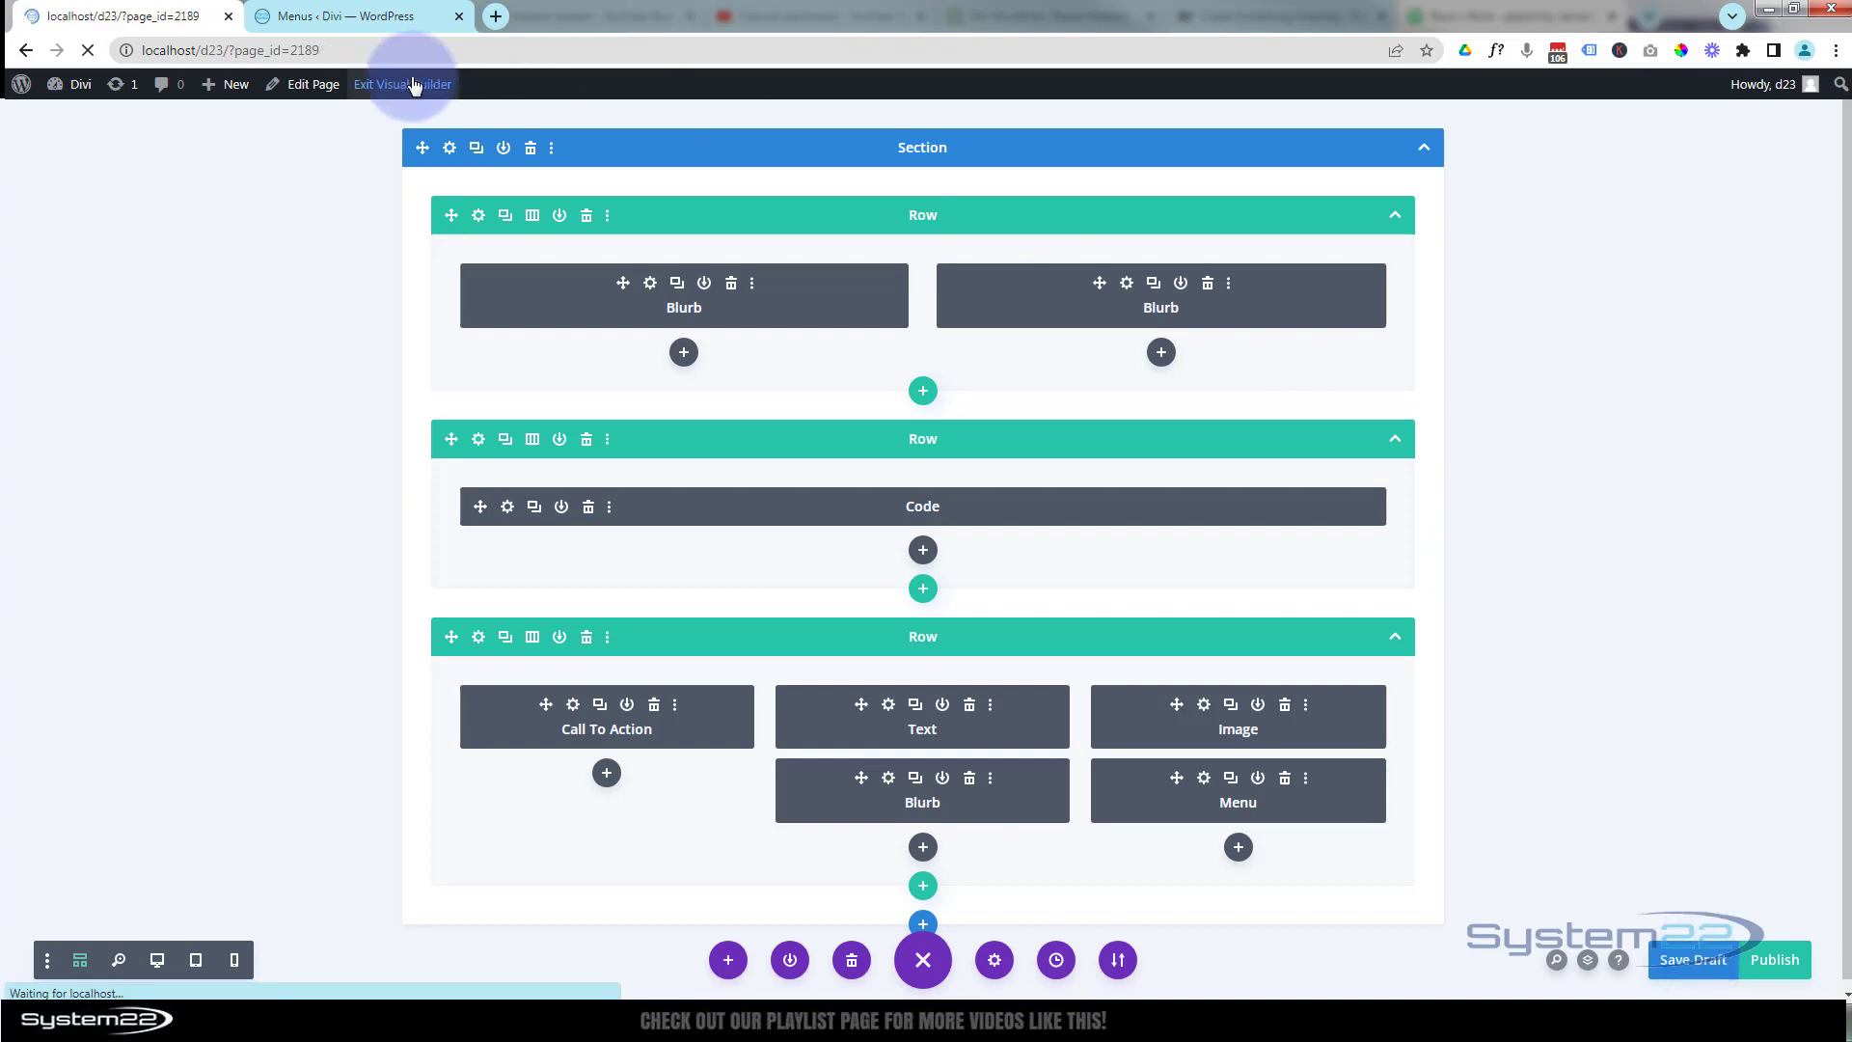
Exit the Visual Builder and check the More Options dropdown on the live page at iPad Air size
click(401, 83)
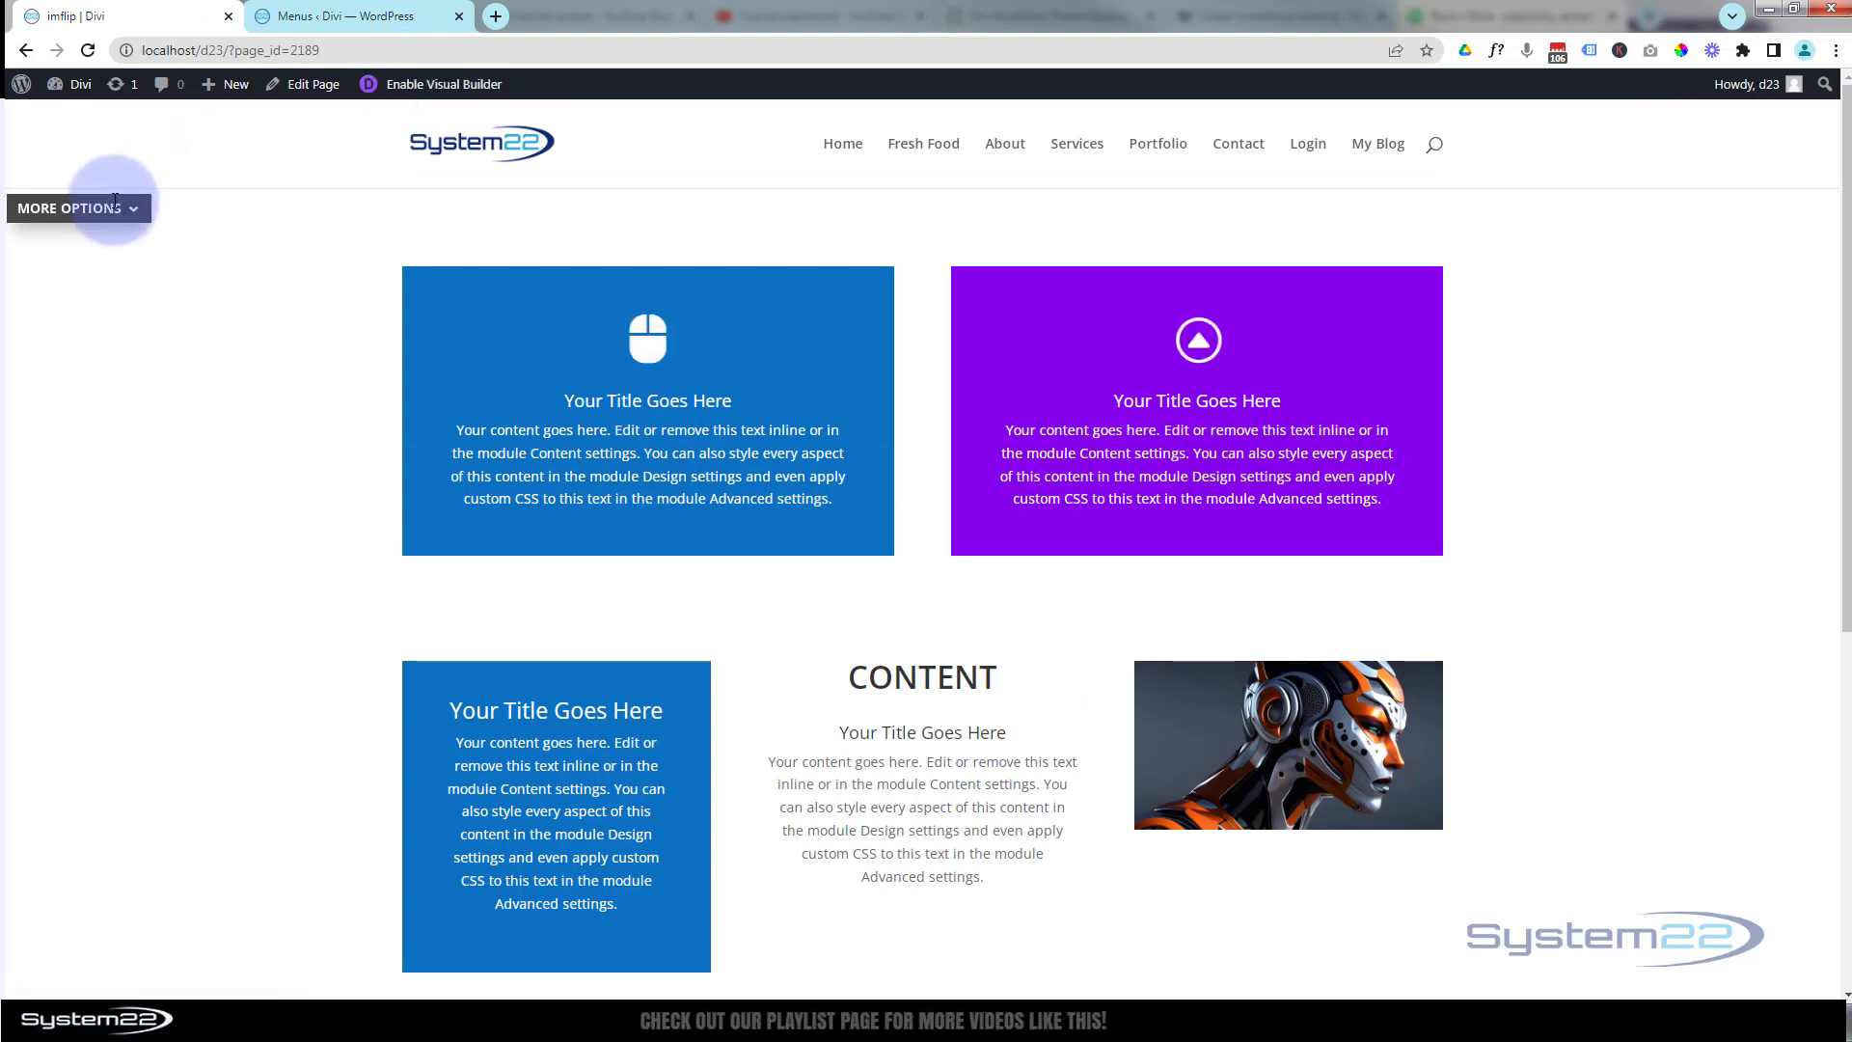
click(78, 208)
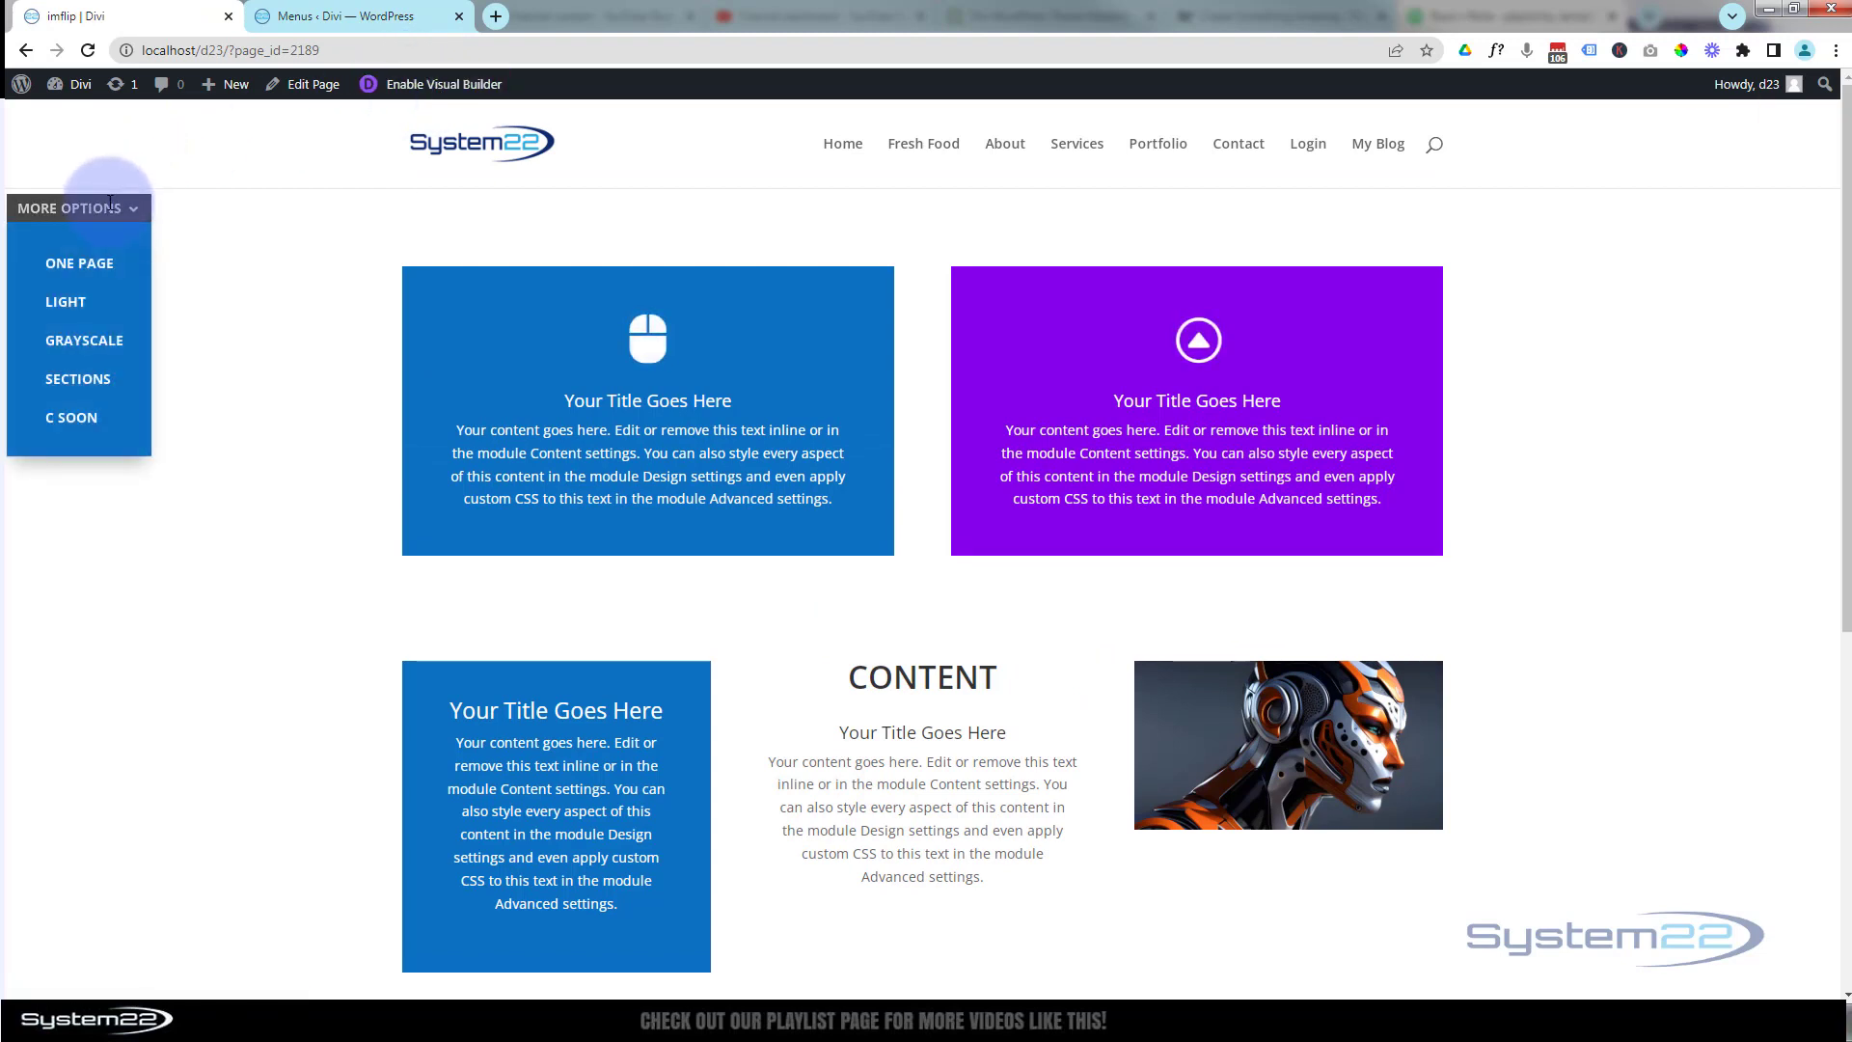
key(F12)
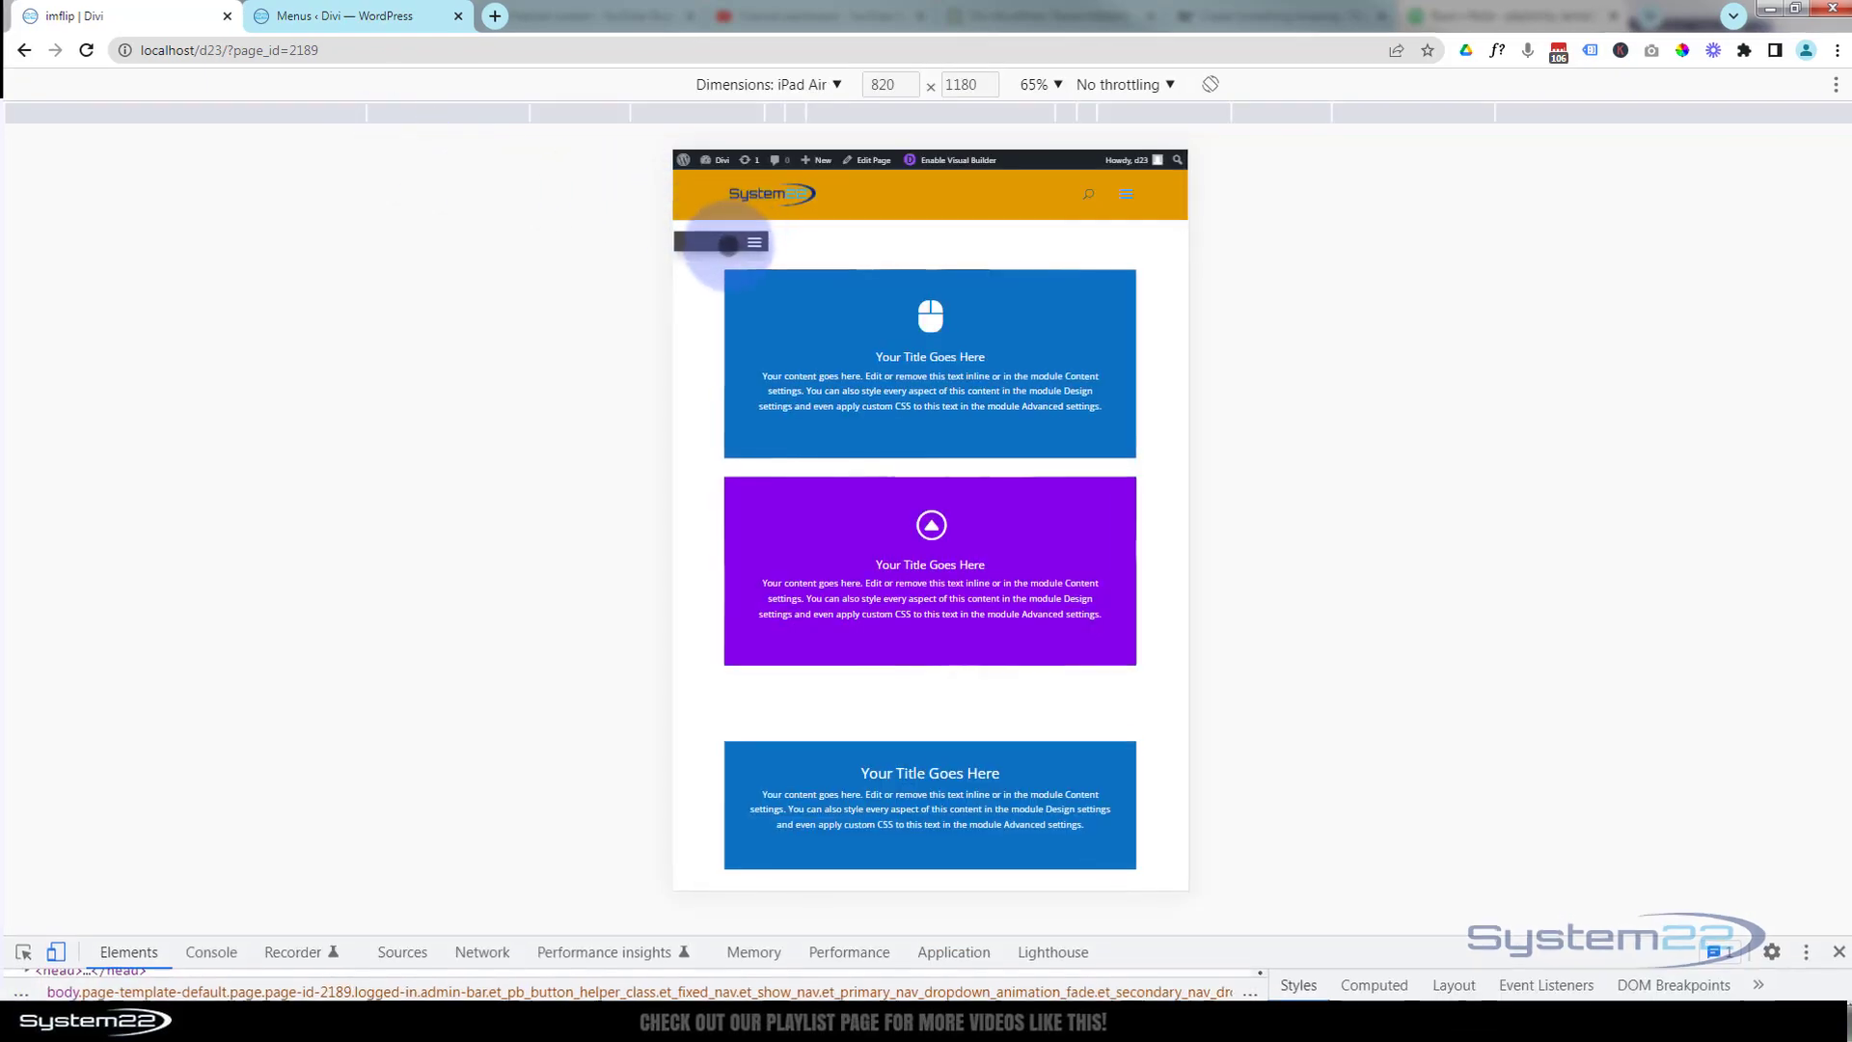
click(754, 243)
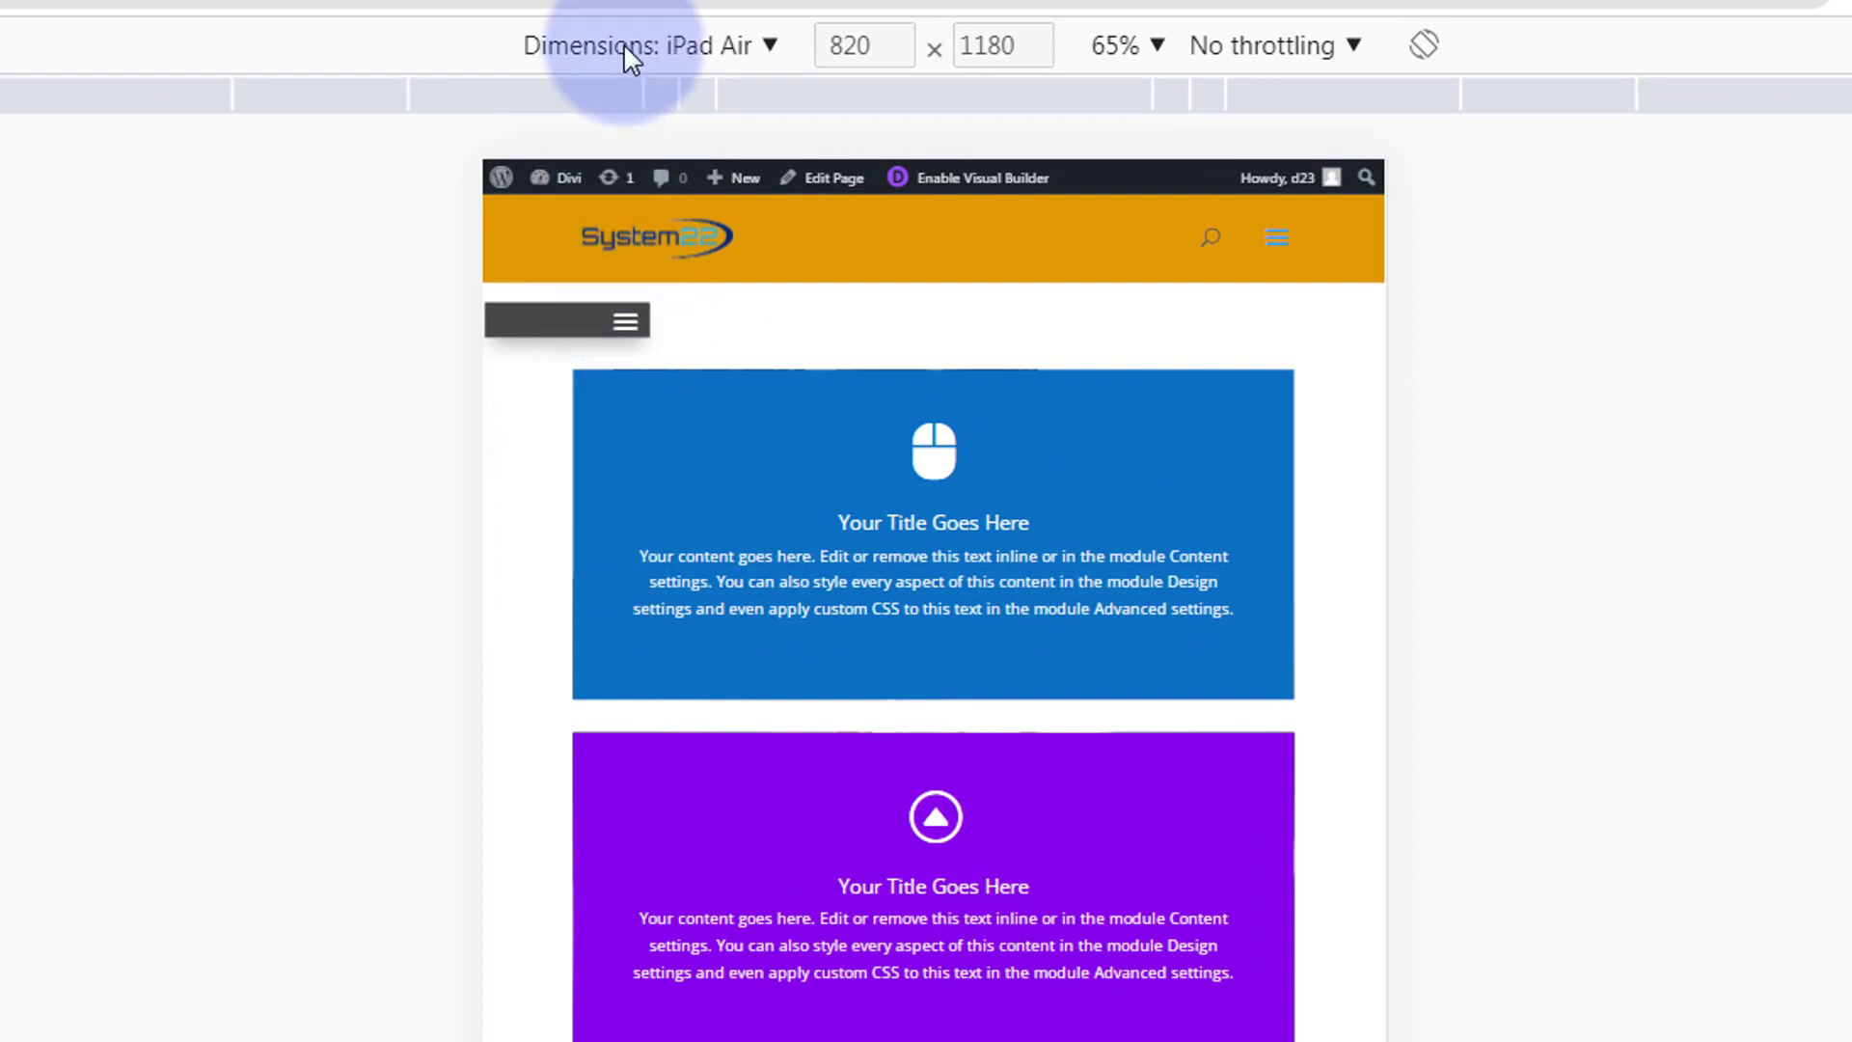
Check the dropdown at iPhone 12 Pro size, then toggle it open and closed on desktop
click(650, 44)
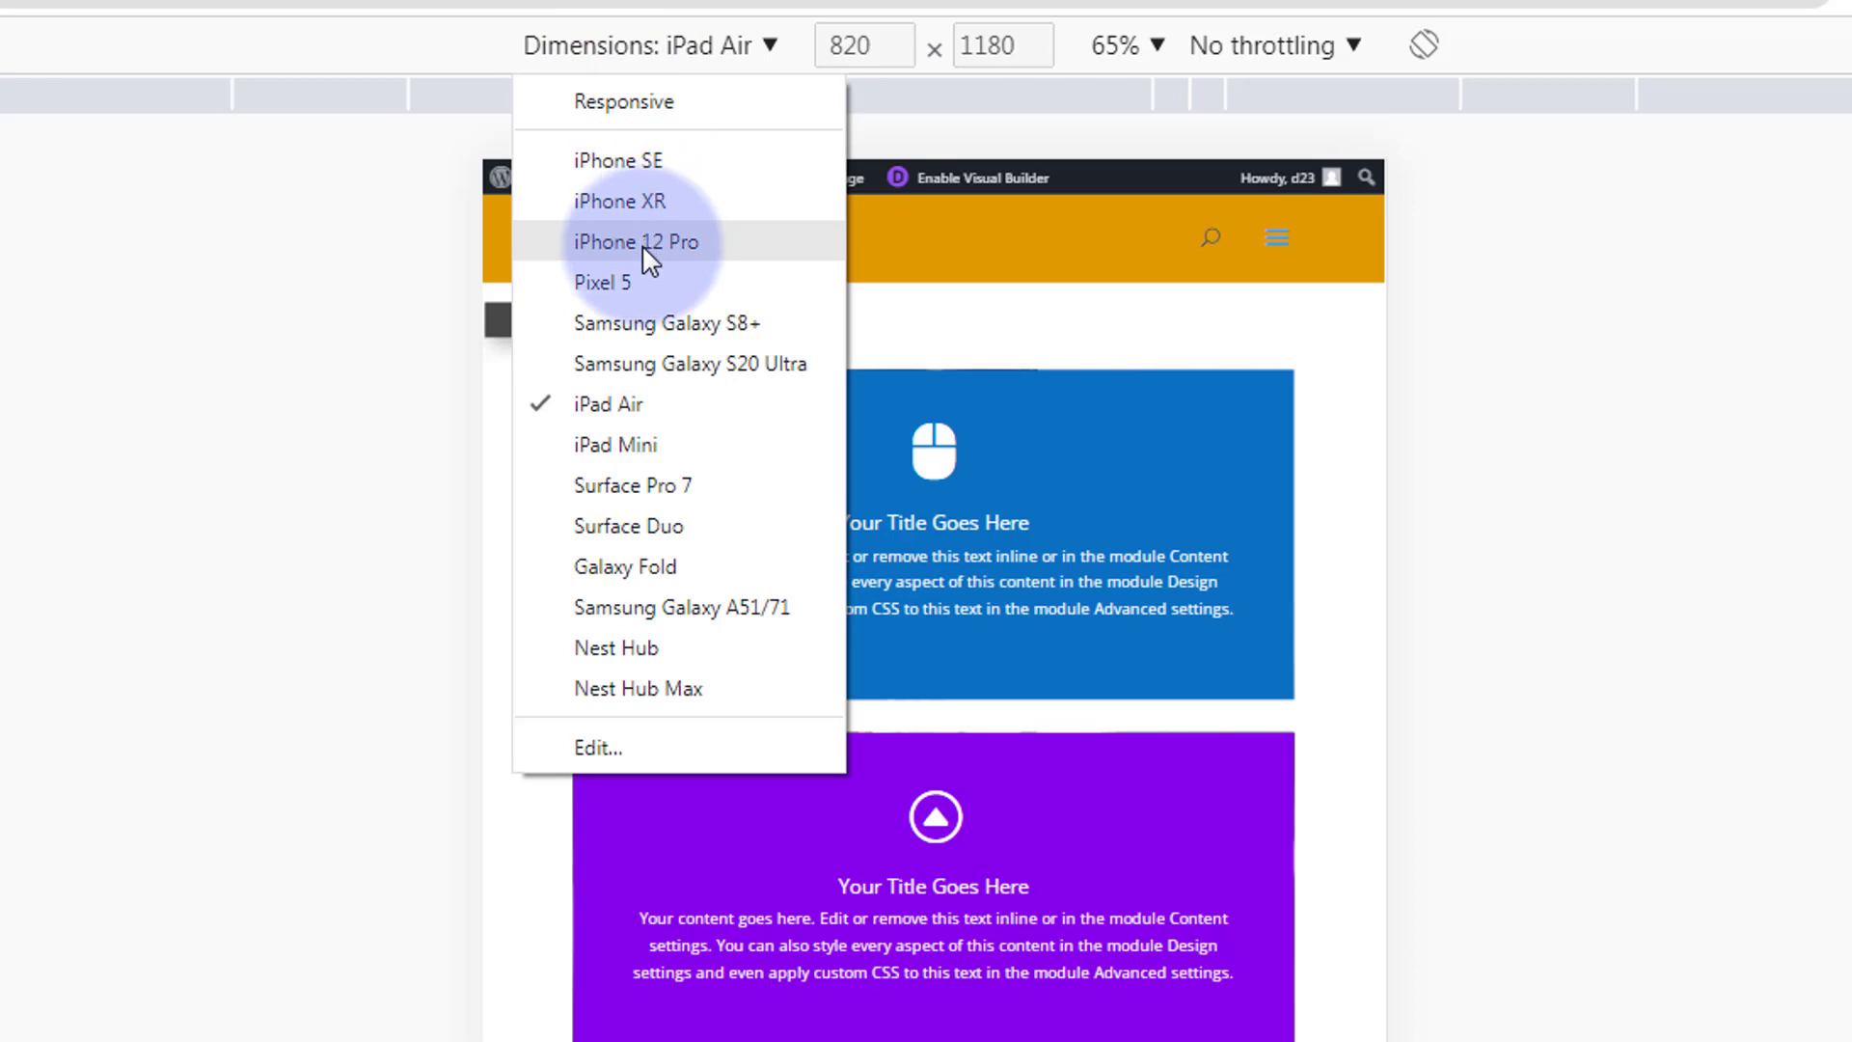
click(639, 242)
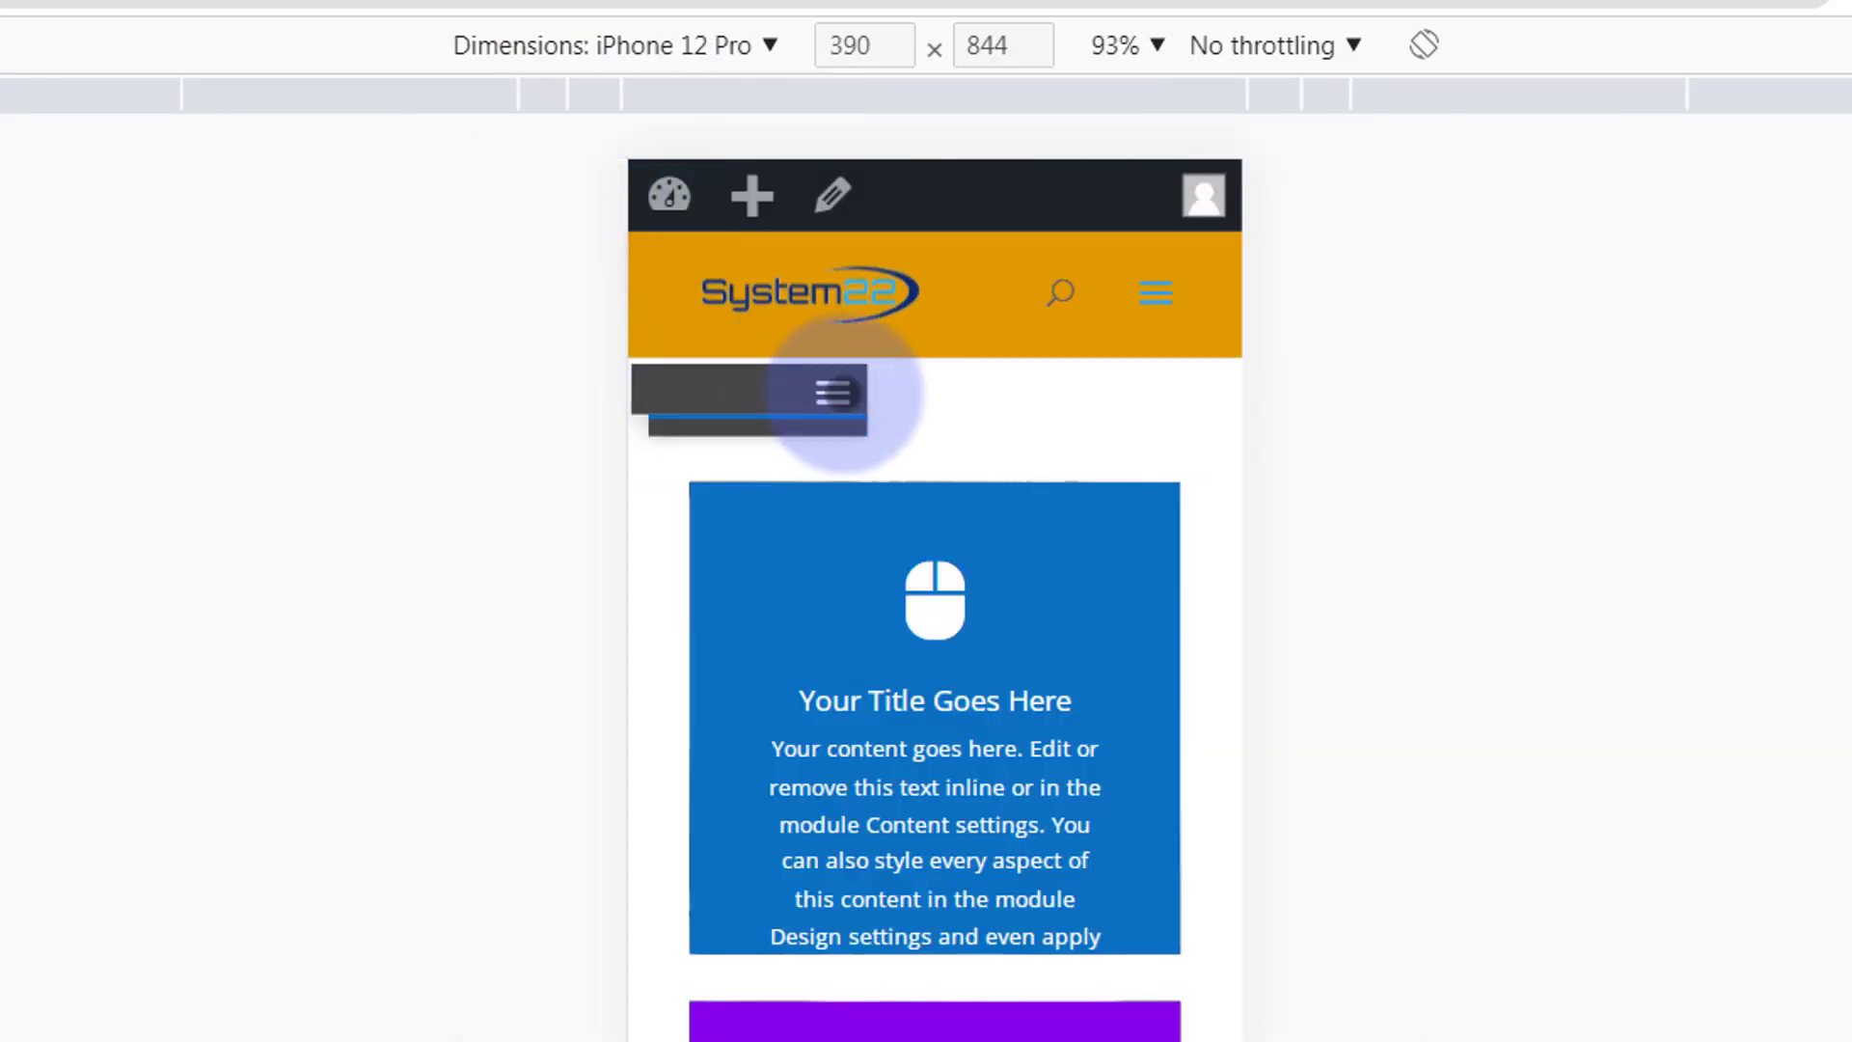
click(828, 392)
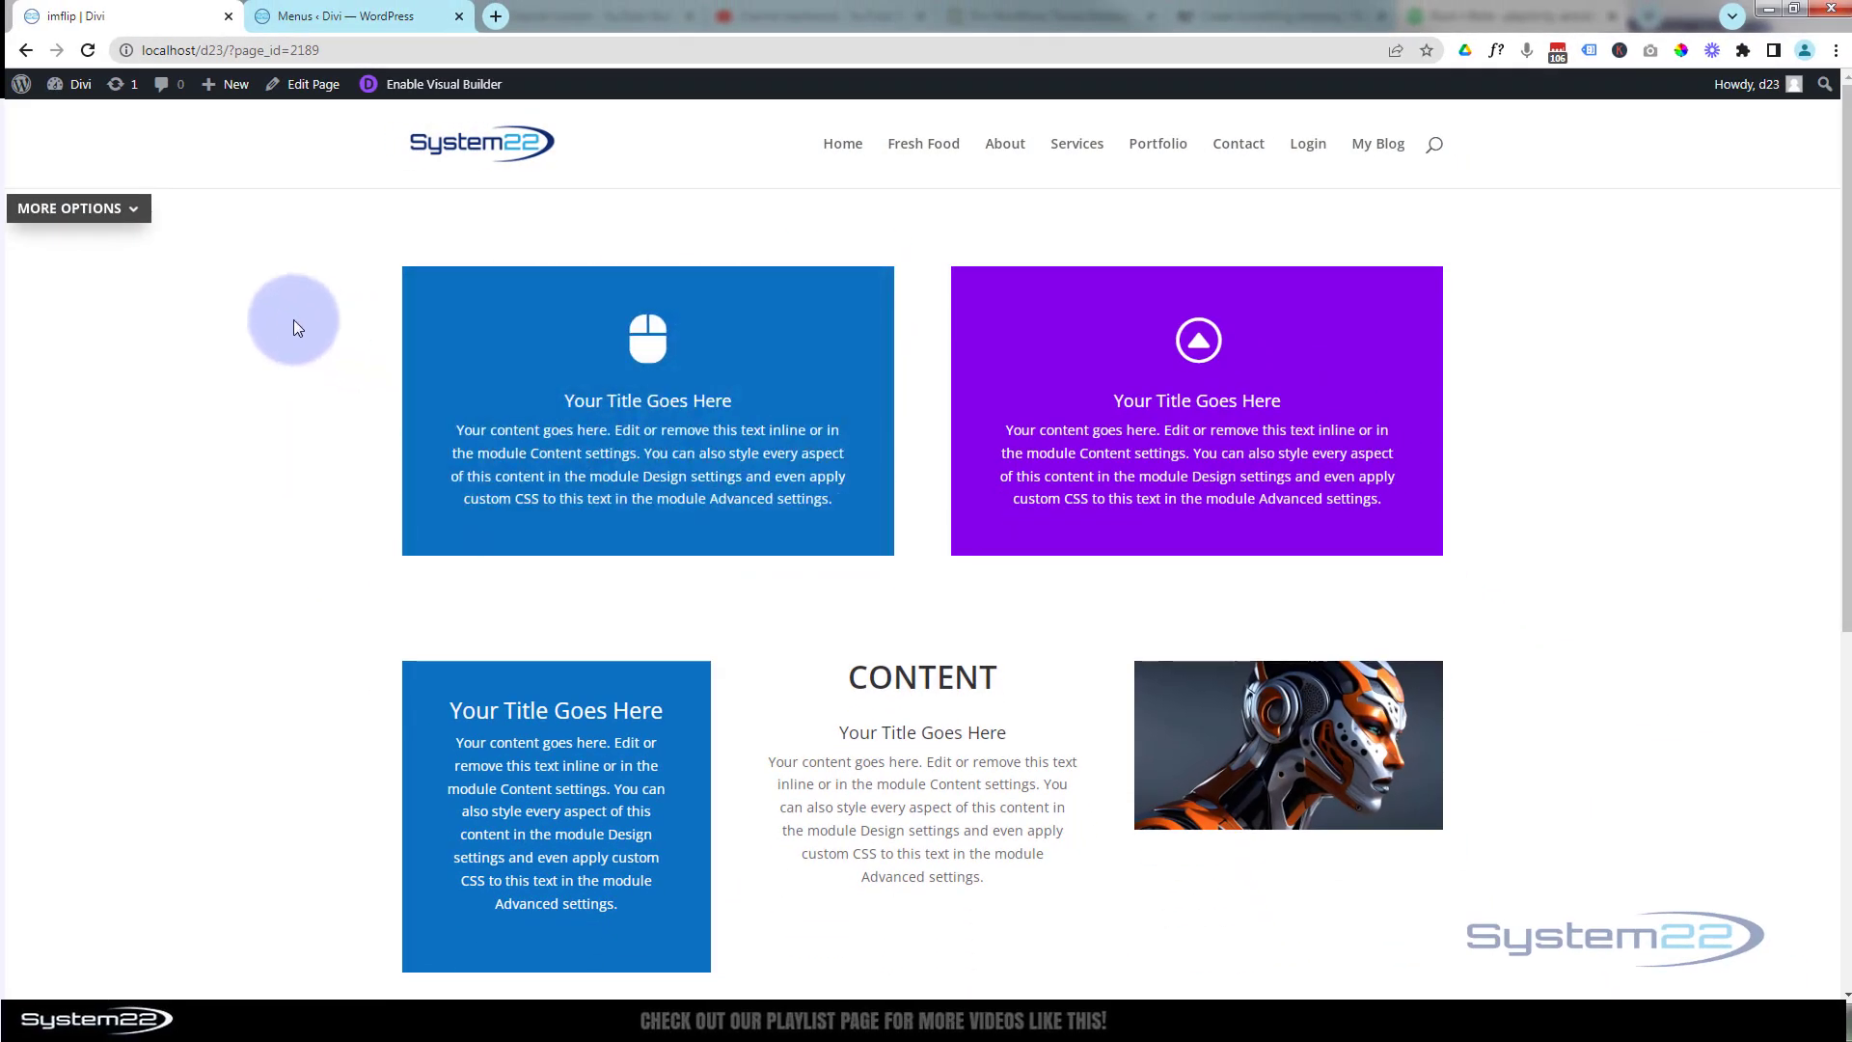
click(77, 208)
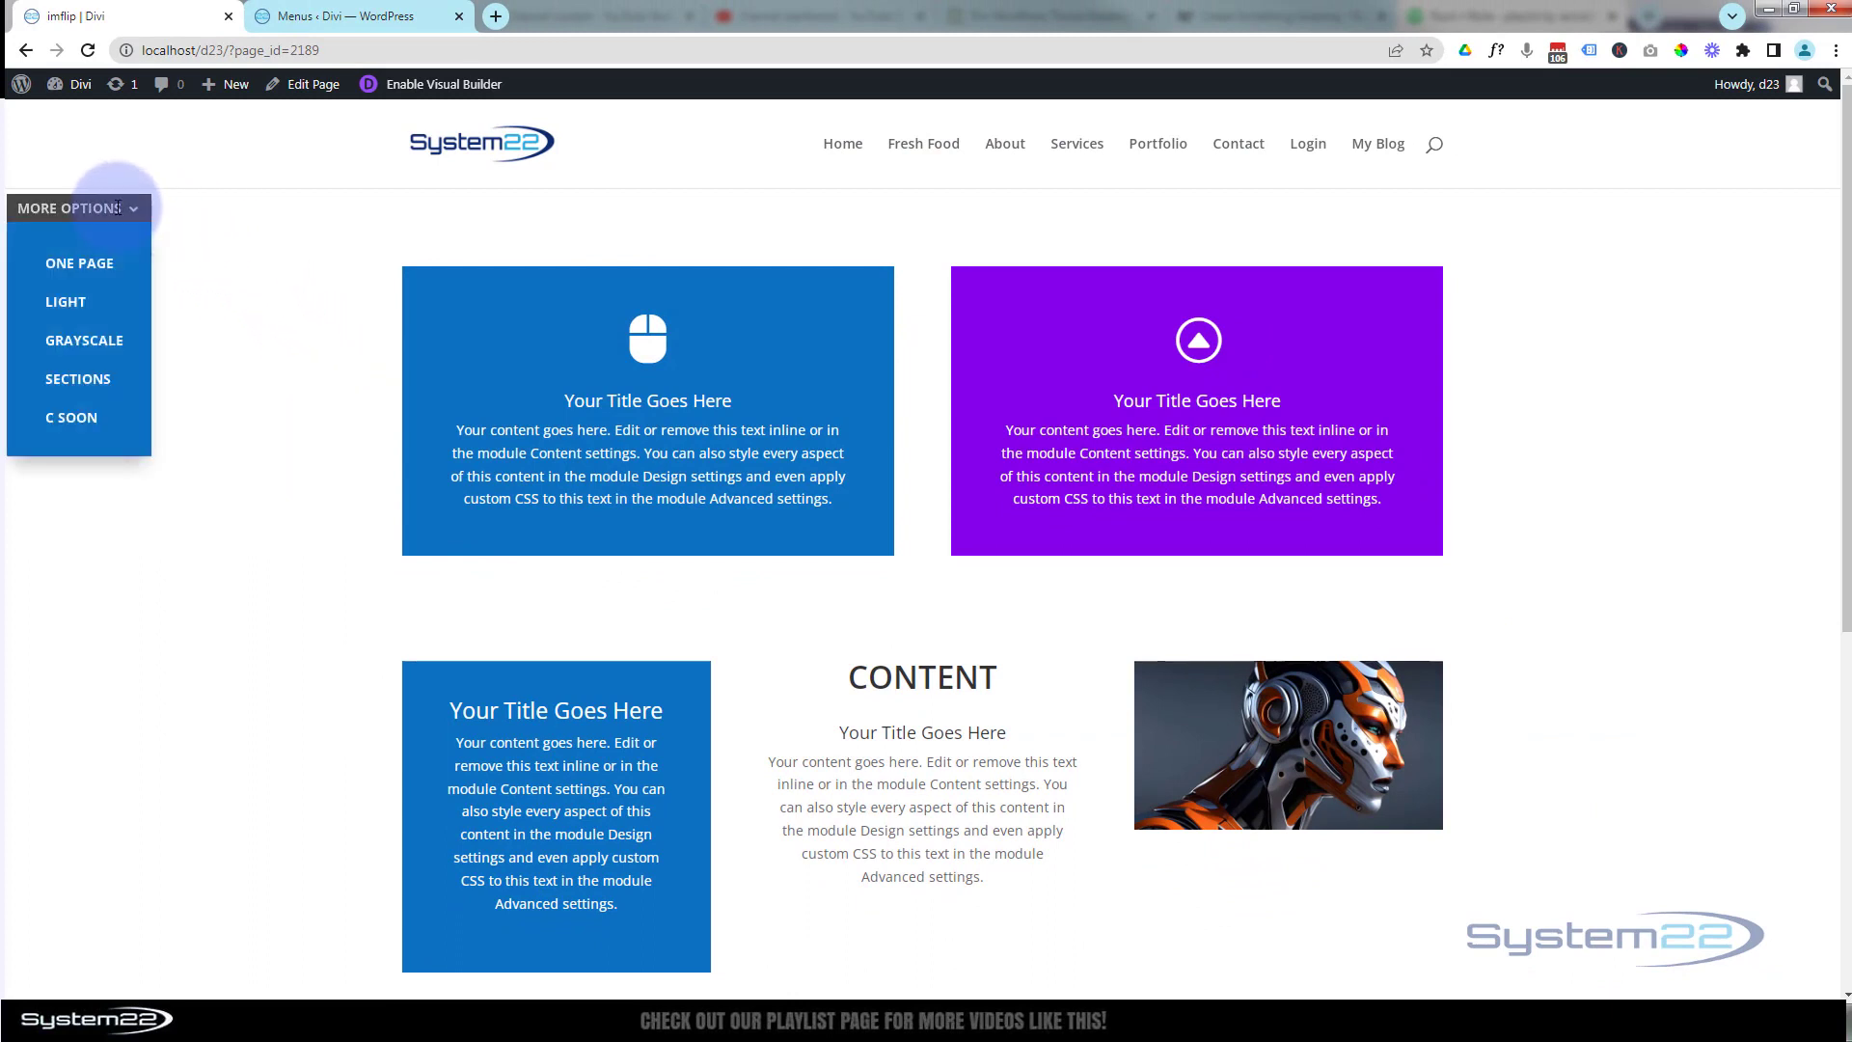
click(77, 208)
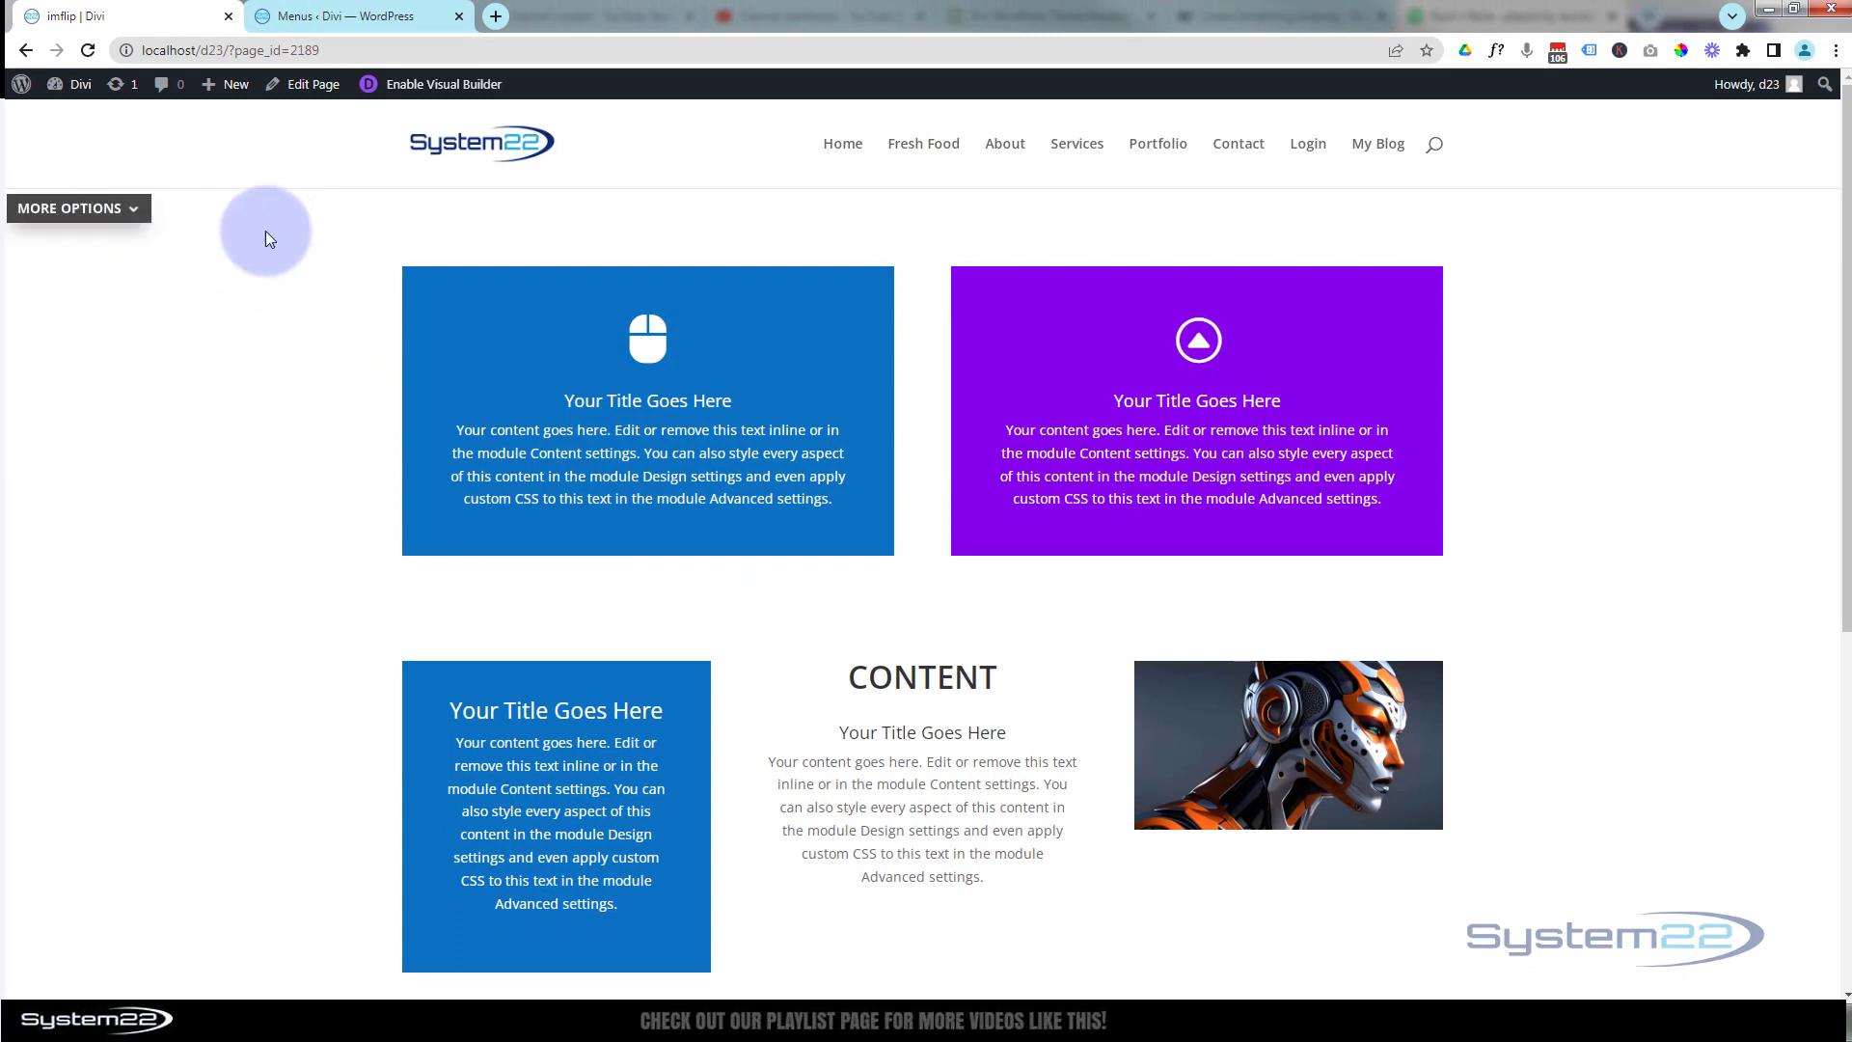
mouse_move(240, 232)
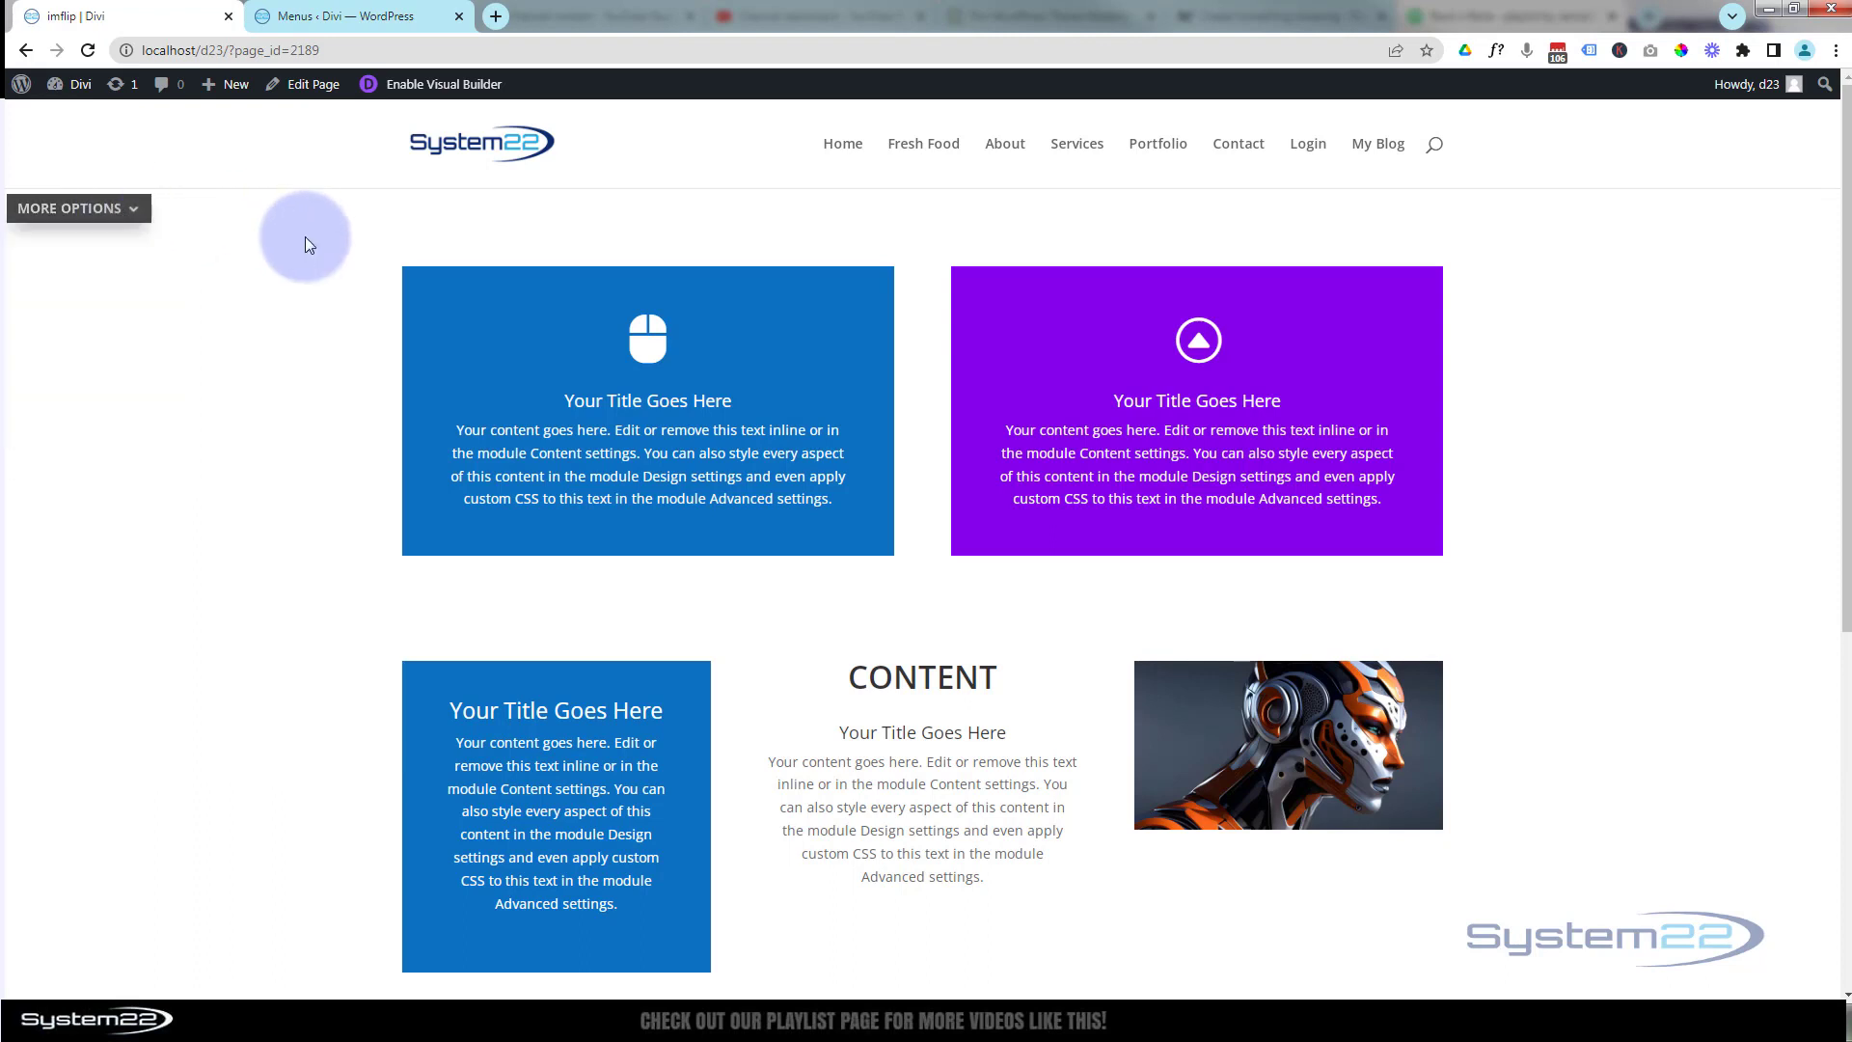
mouse_move(301, 243)
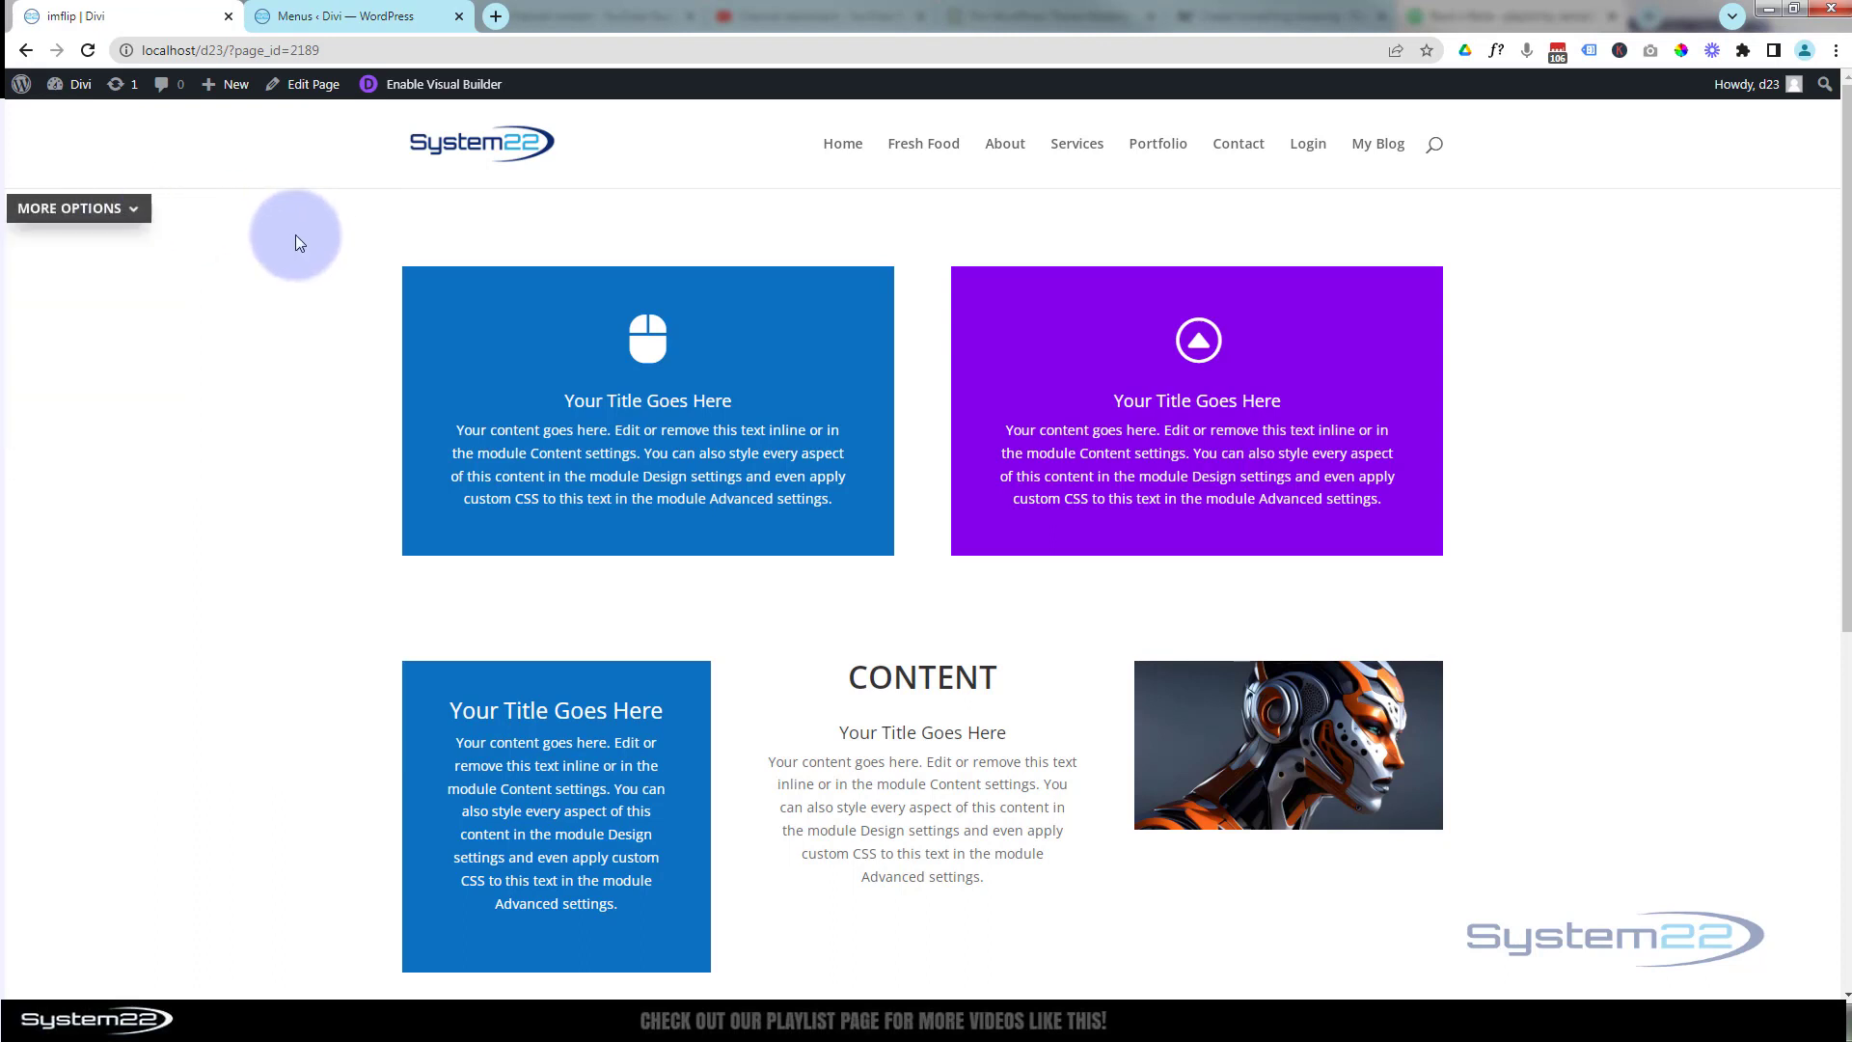